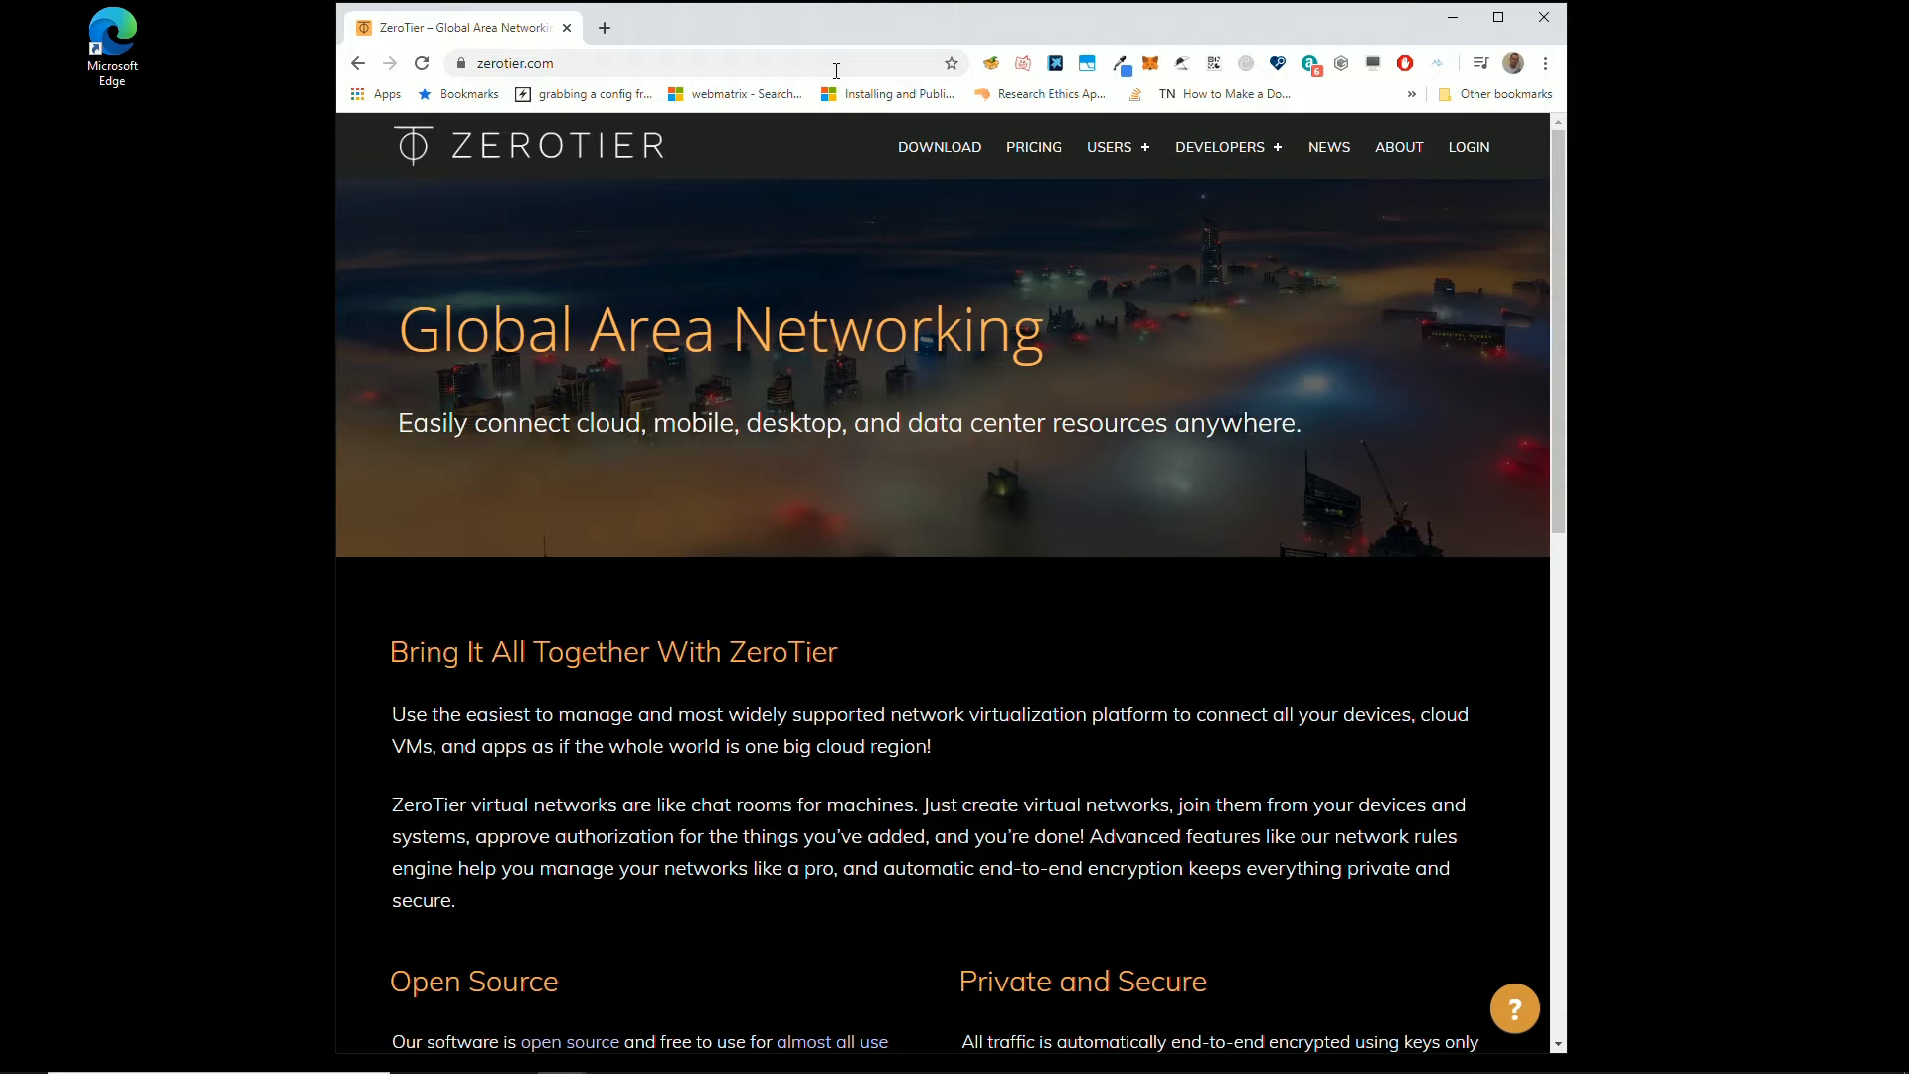
pyautogui.moveTo(1468, 147)
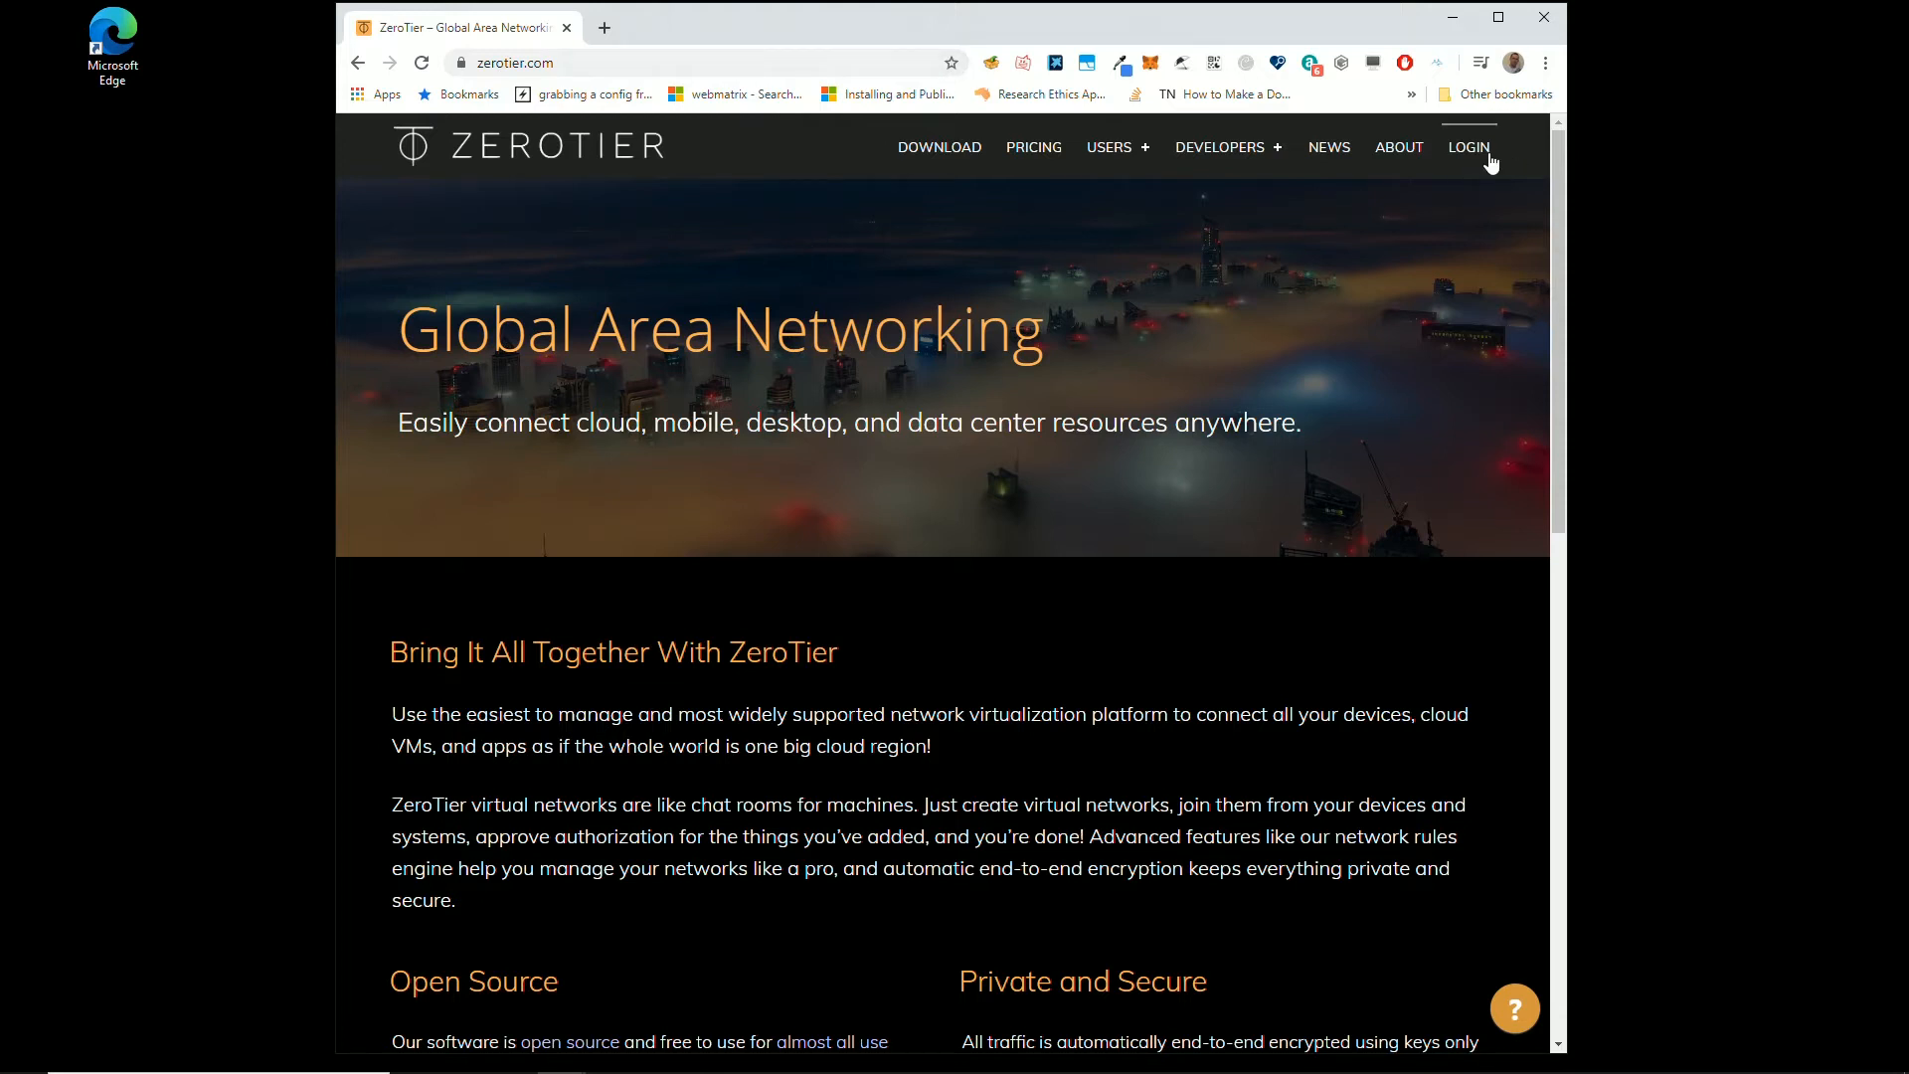
# Step: Go from the ZeroTier homepage to the Central login form, briefly visiting Register
pyautogui.click(1468, 146)
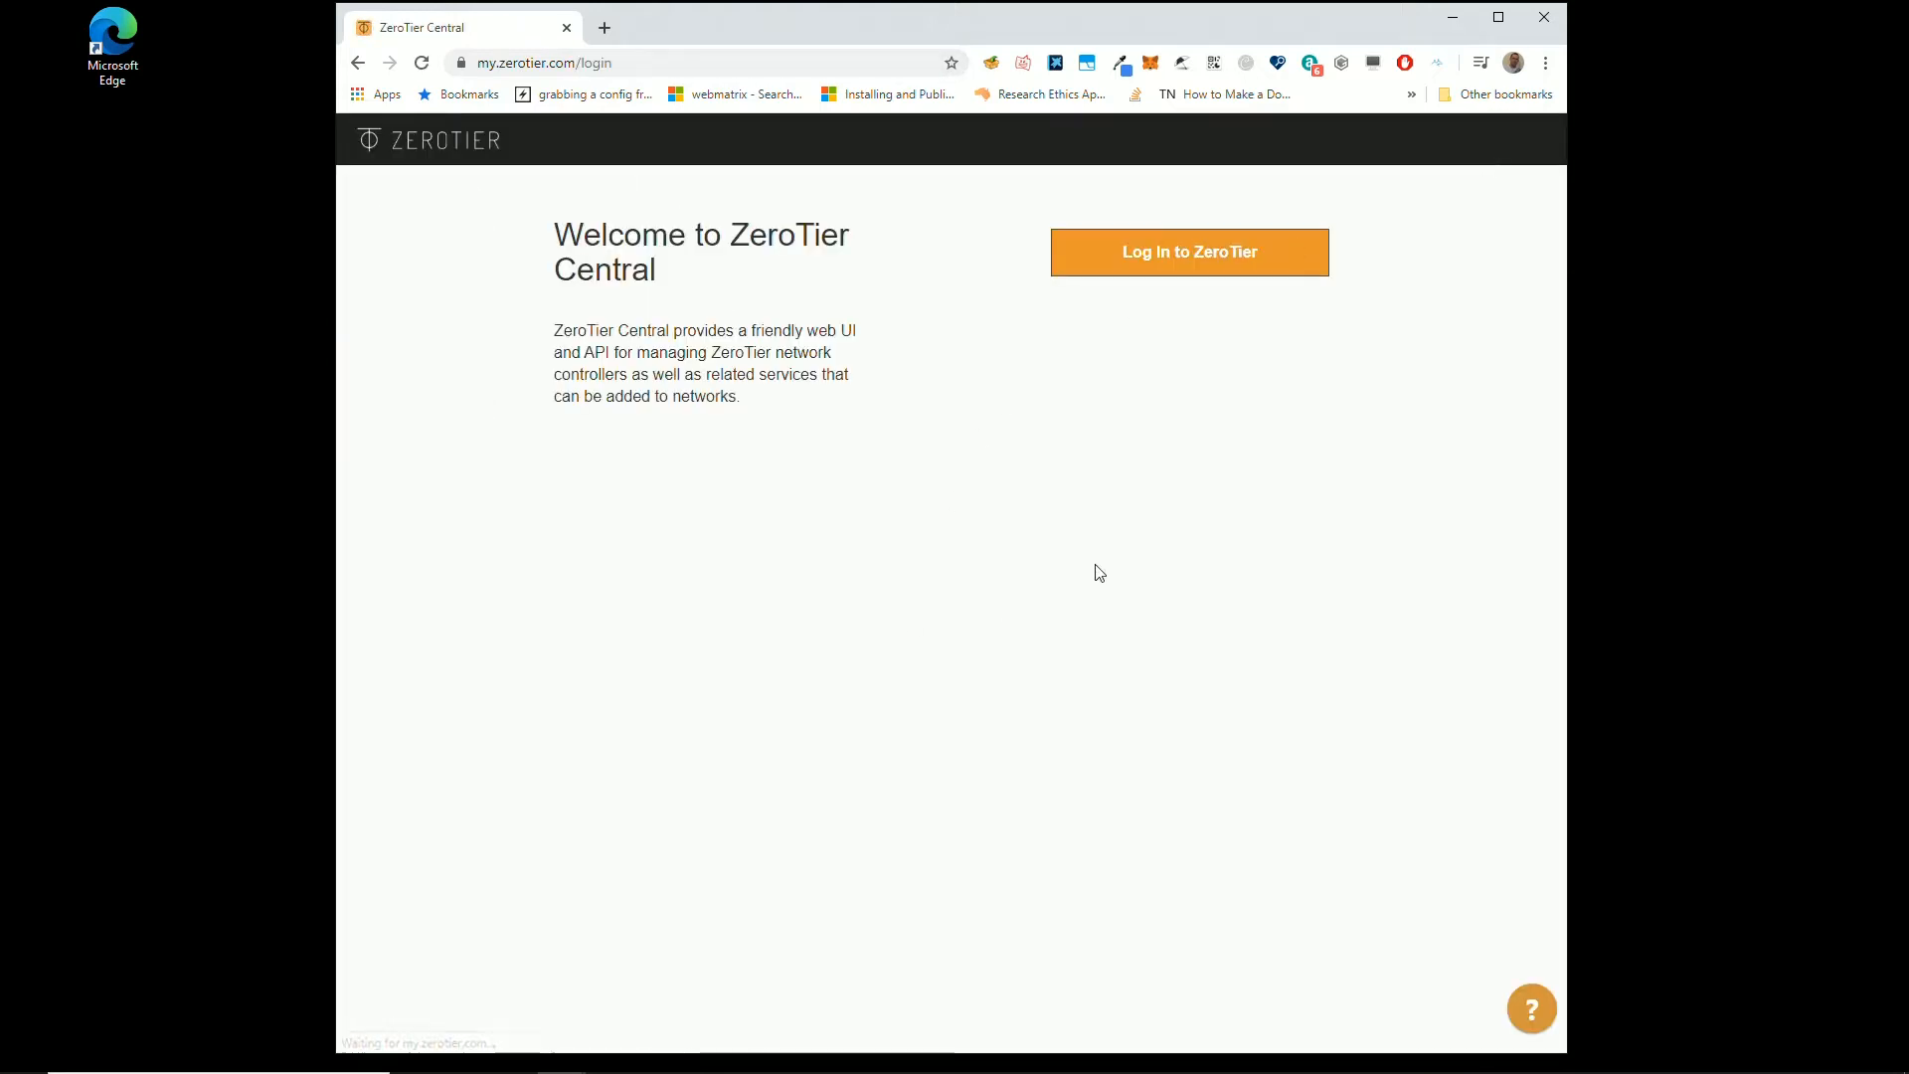
pyautogui.click(1188, 251)
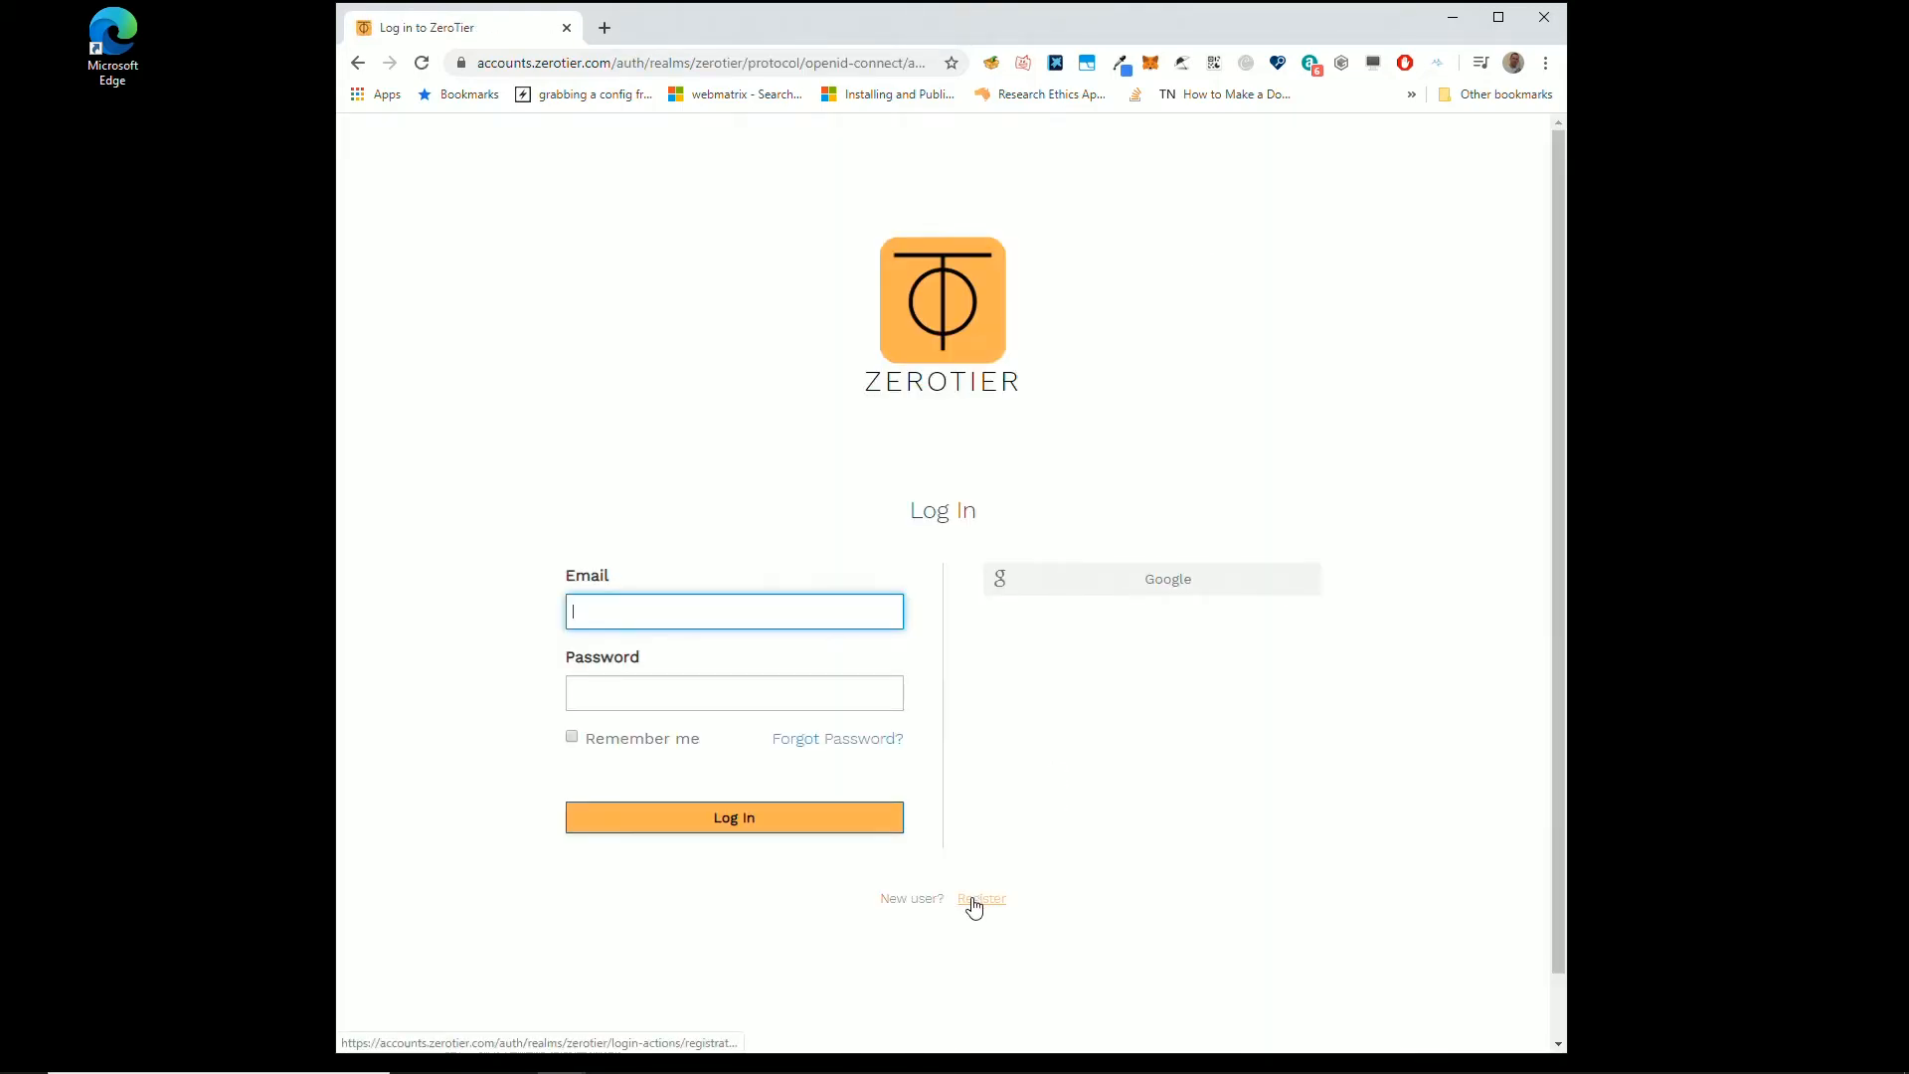
pyautogui.click(980, 898)
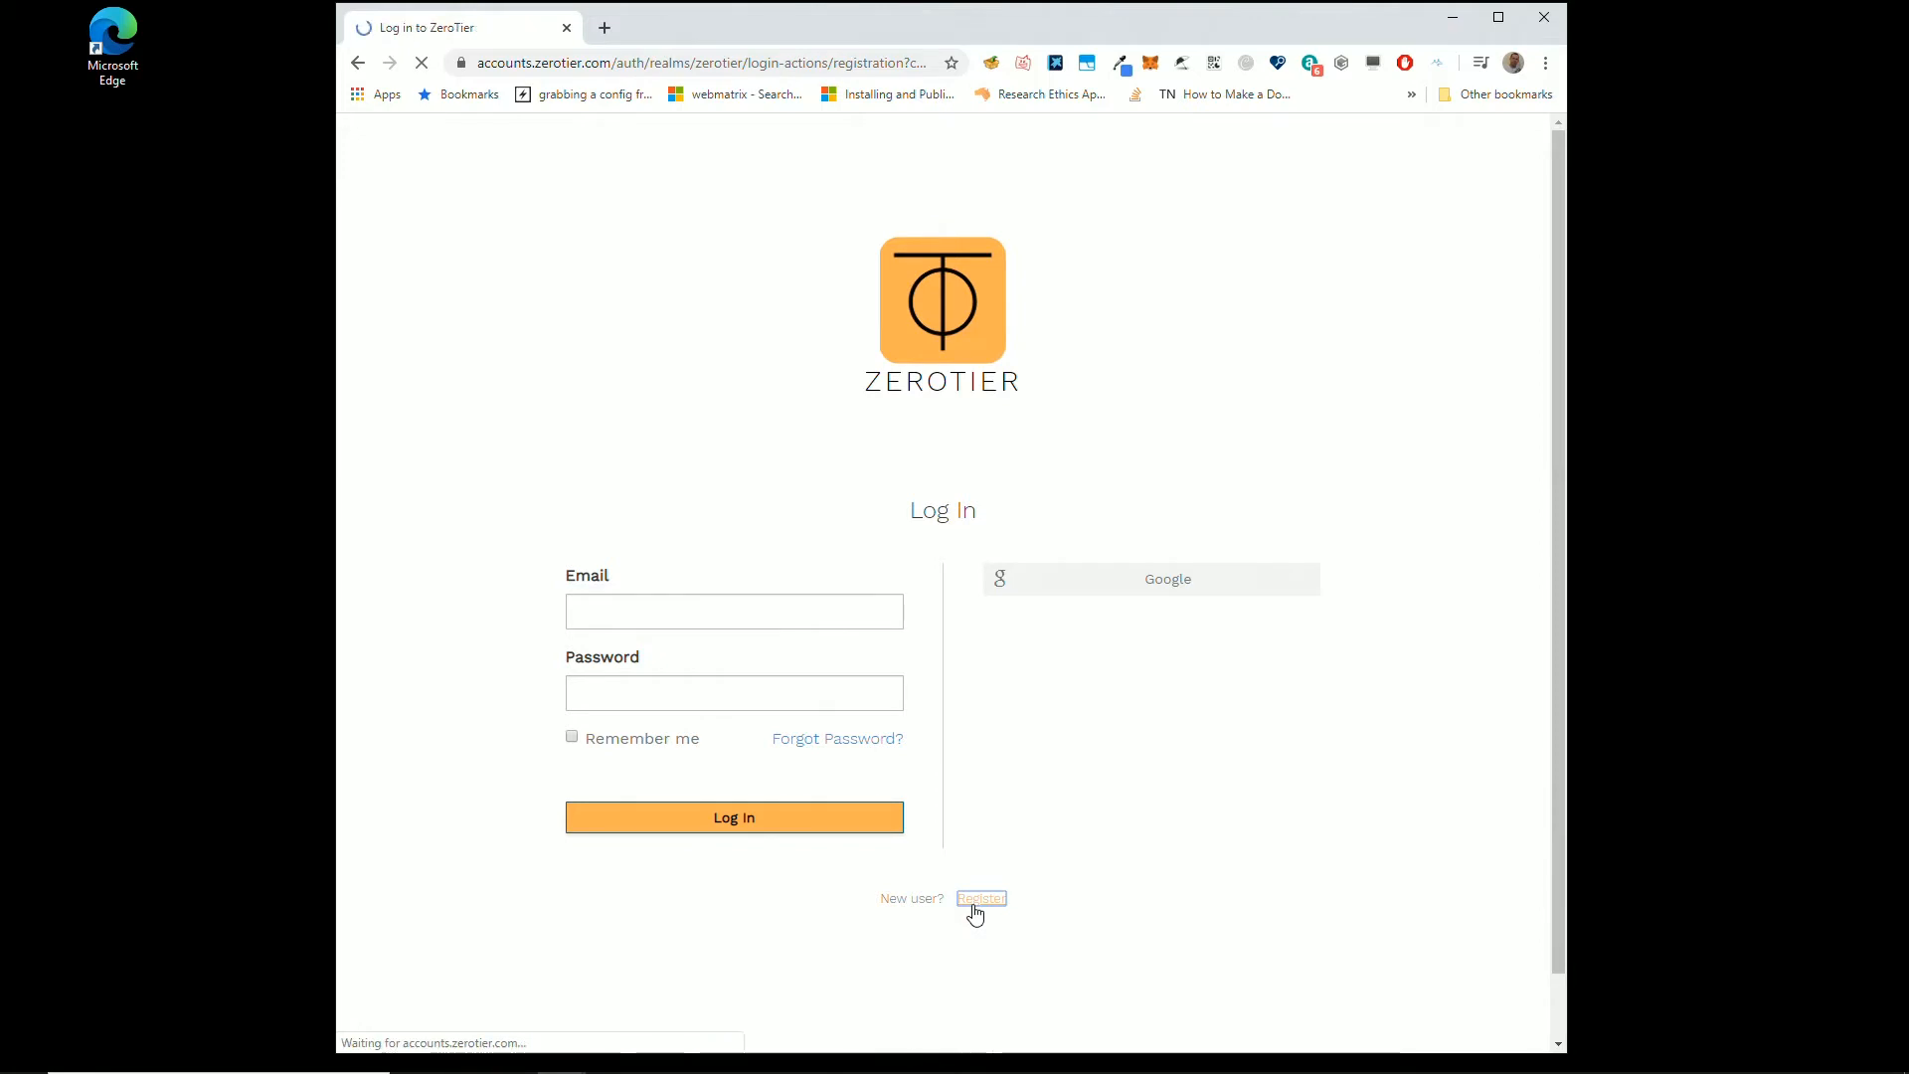
pyautogui.click(981, 899)
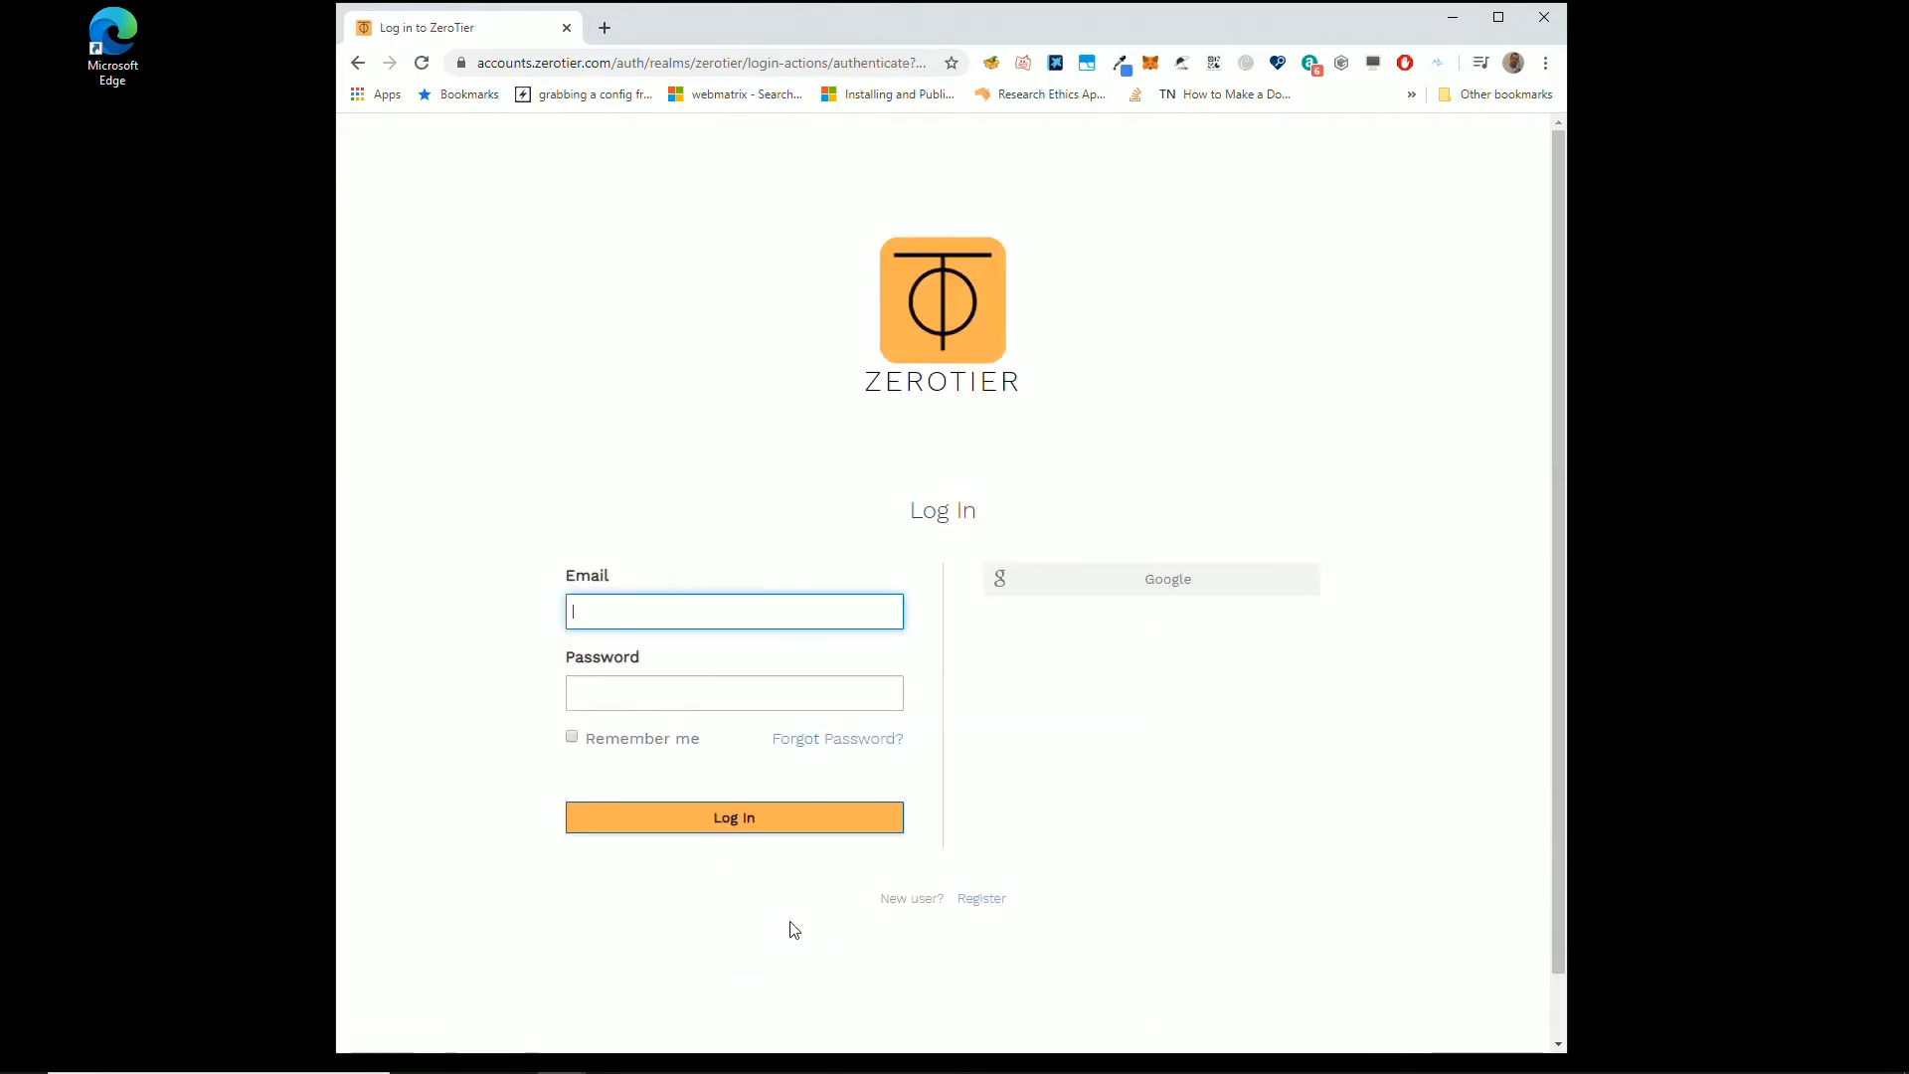
pyautogui.moveTo(750, 558)
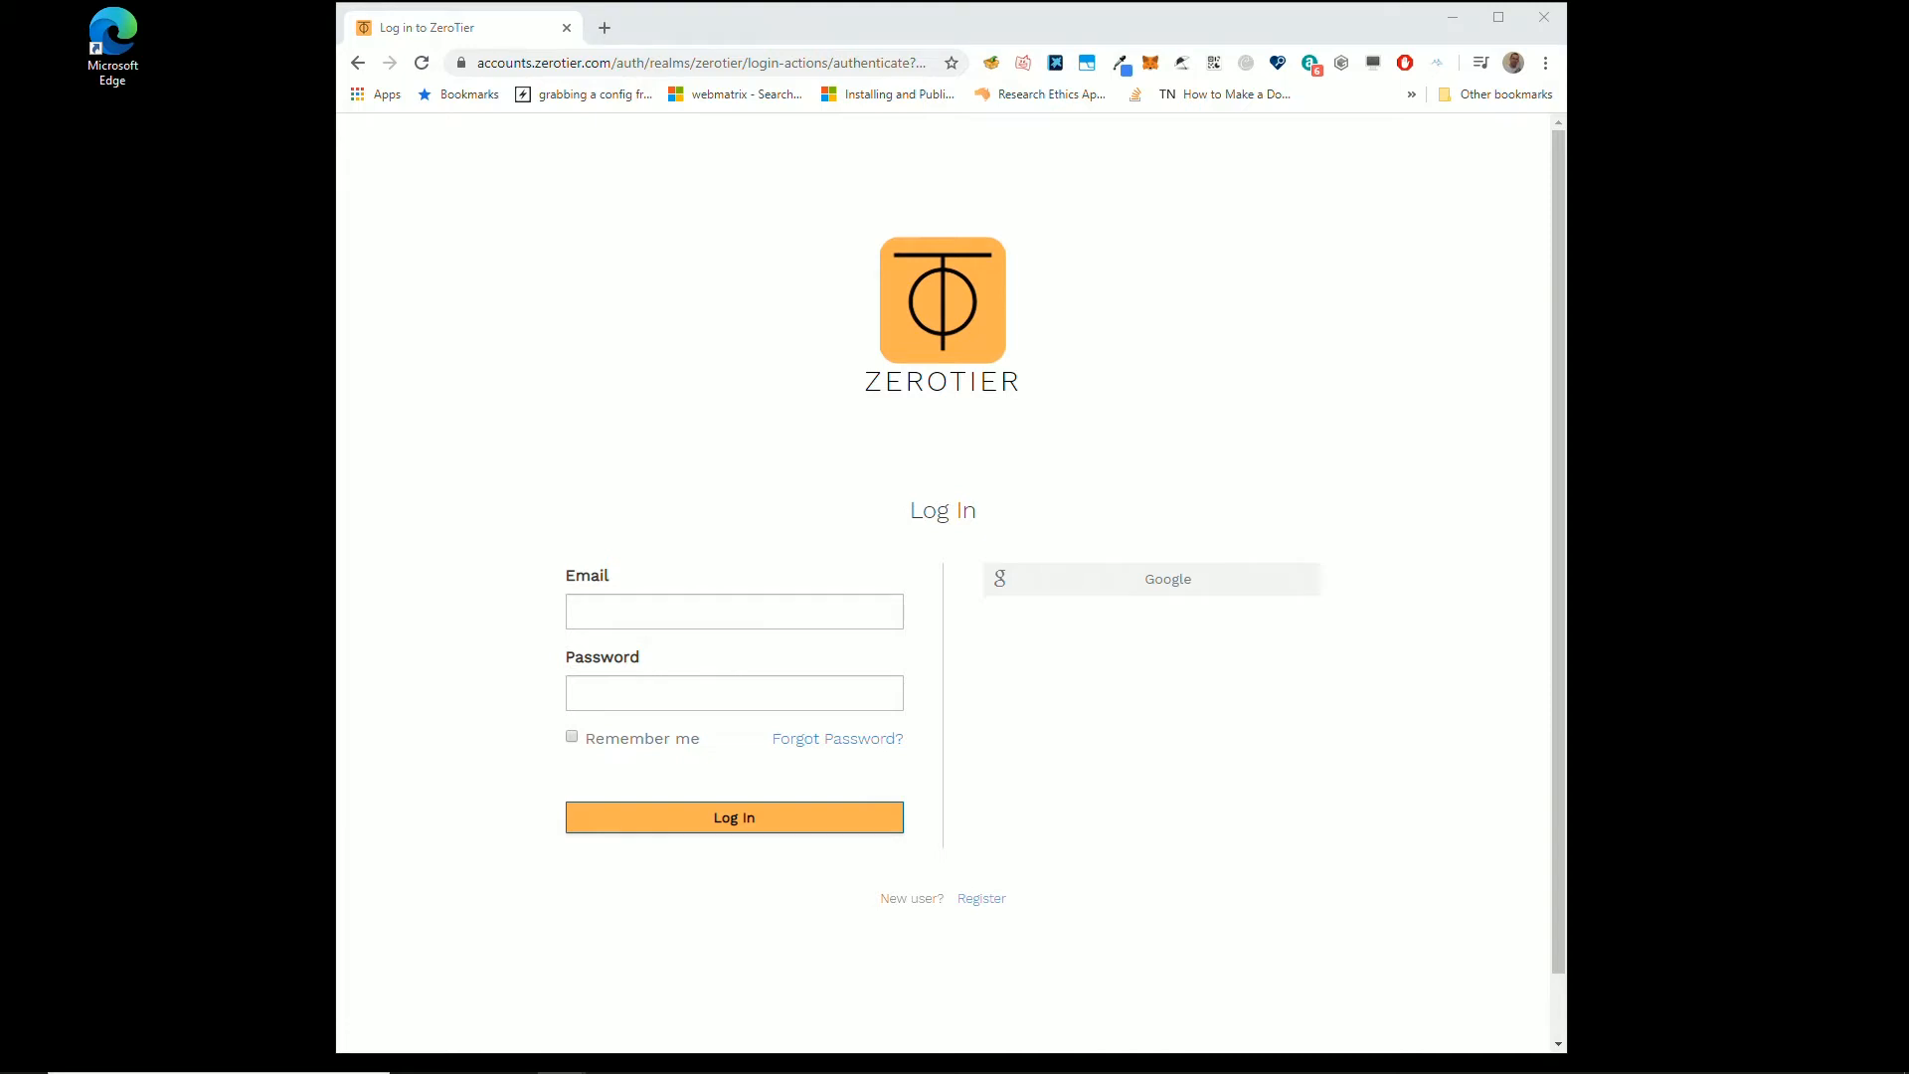
pyautogui.moveTo(462, 53)
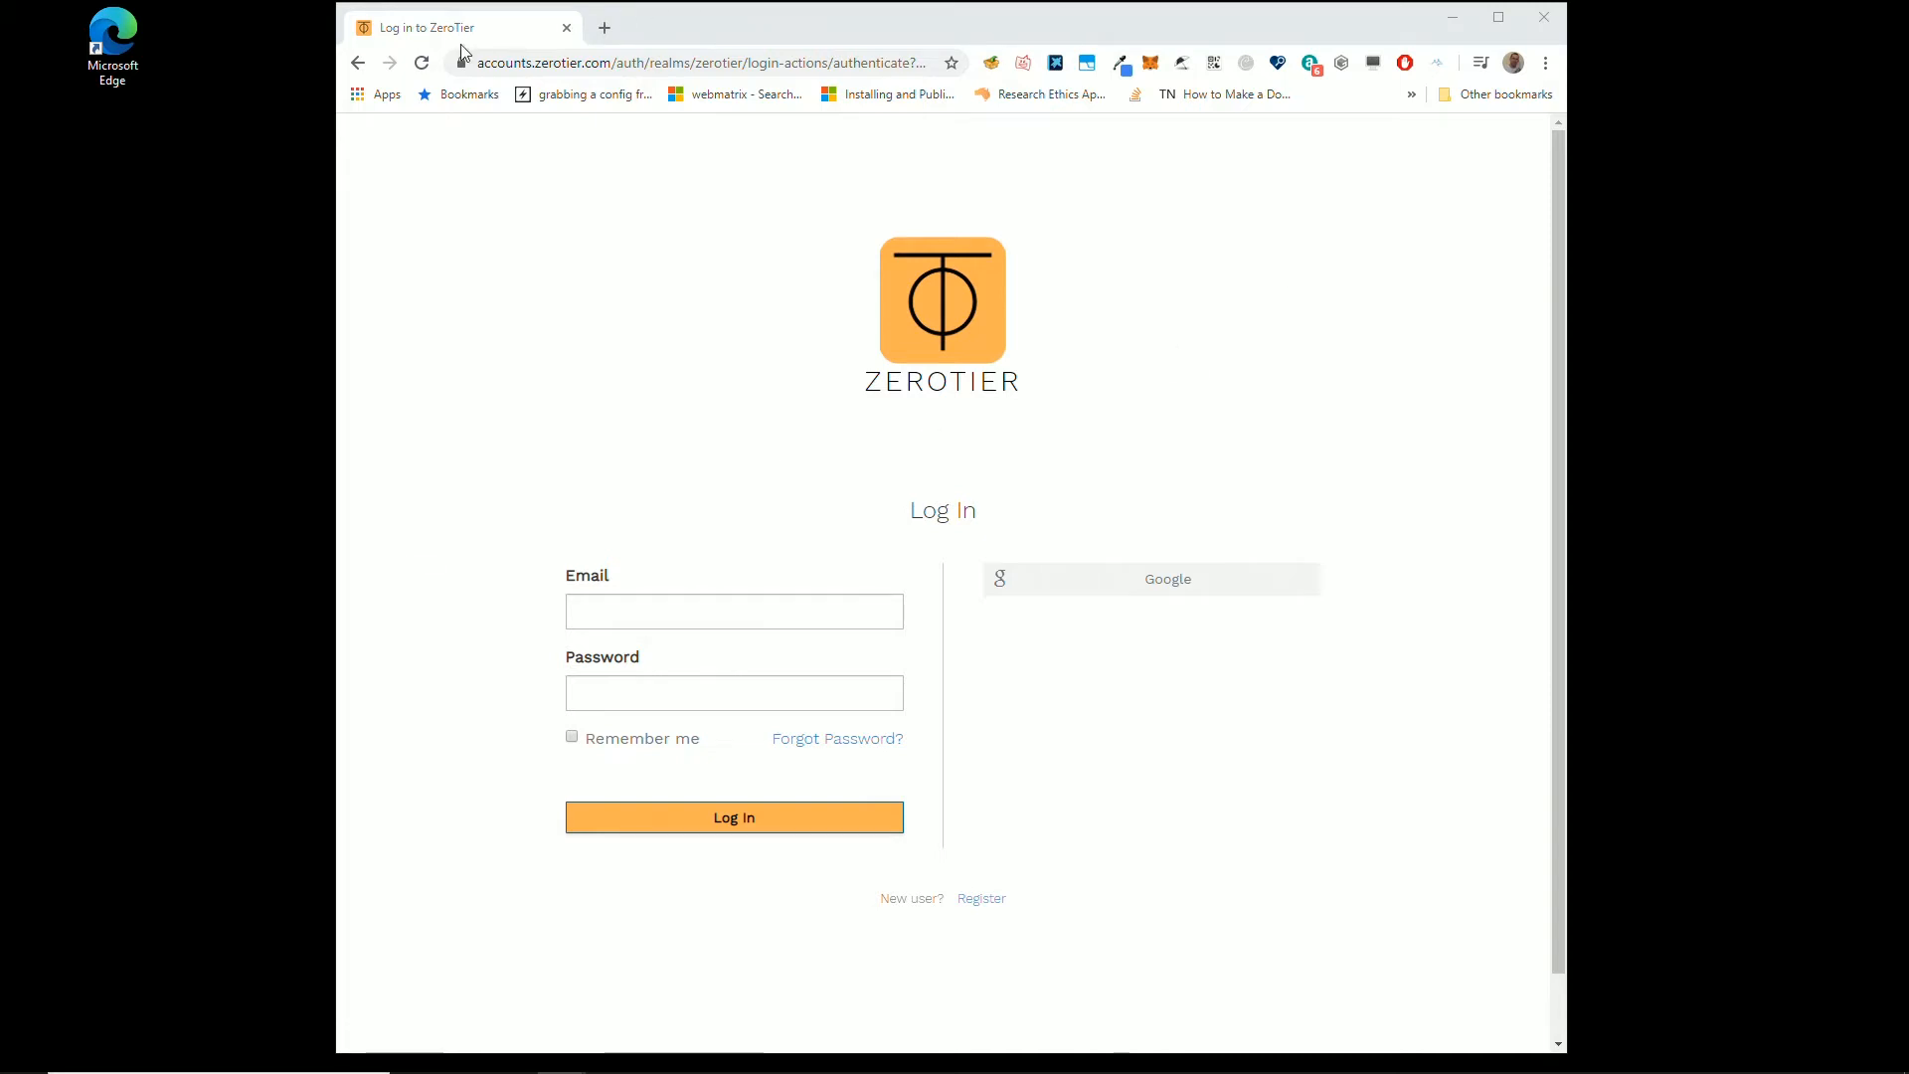
# Step: Submit the login to reach the Networks page listing Your Networks
pyautogui.click(733, 817)
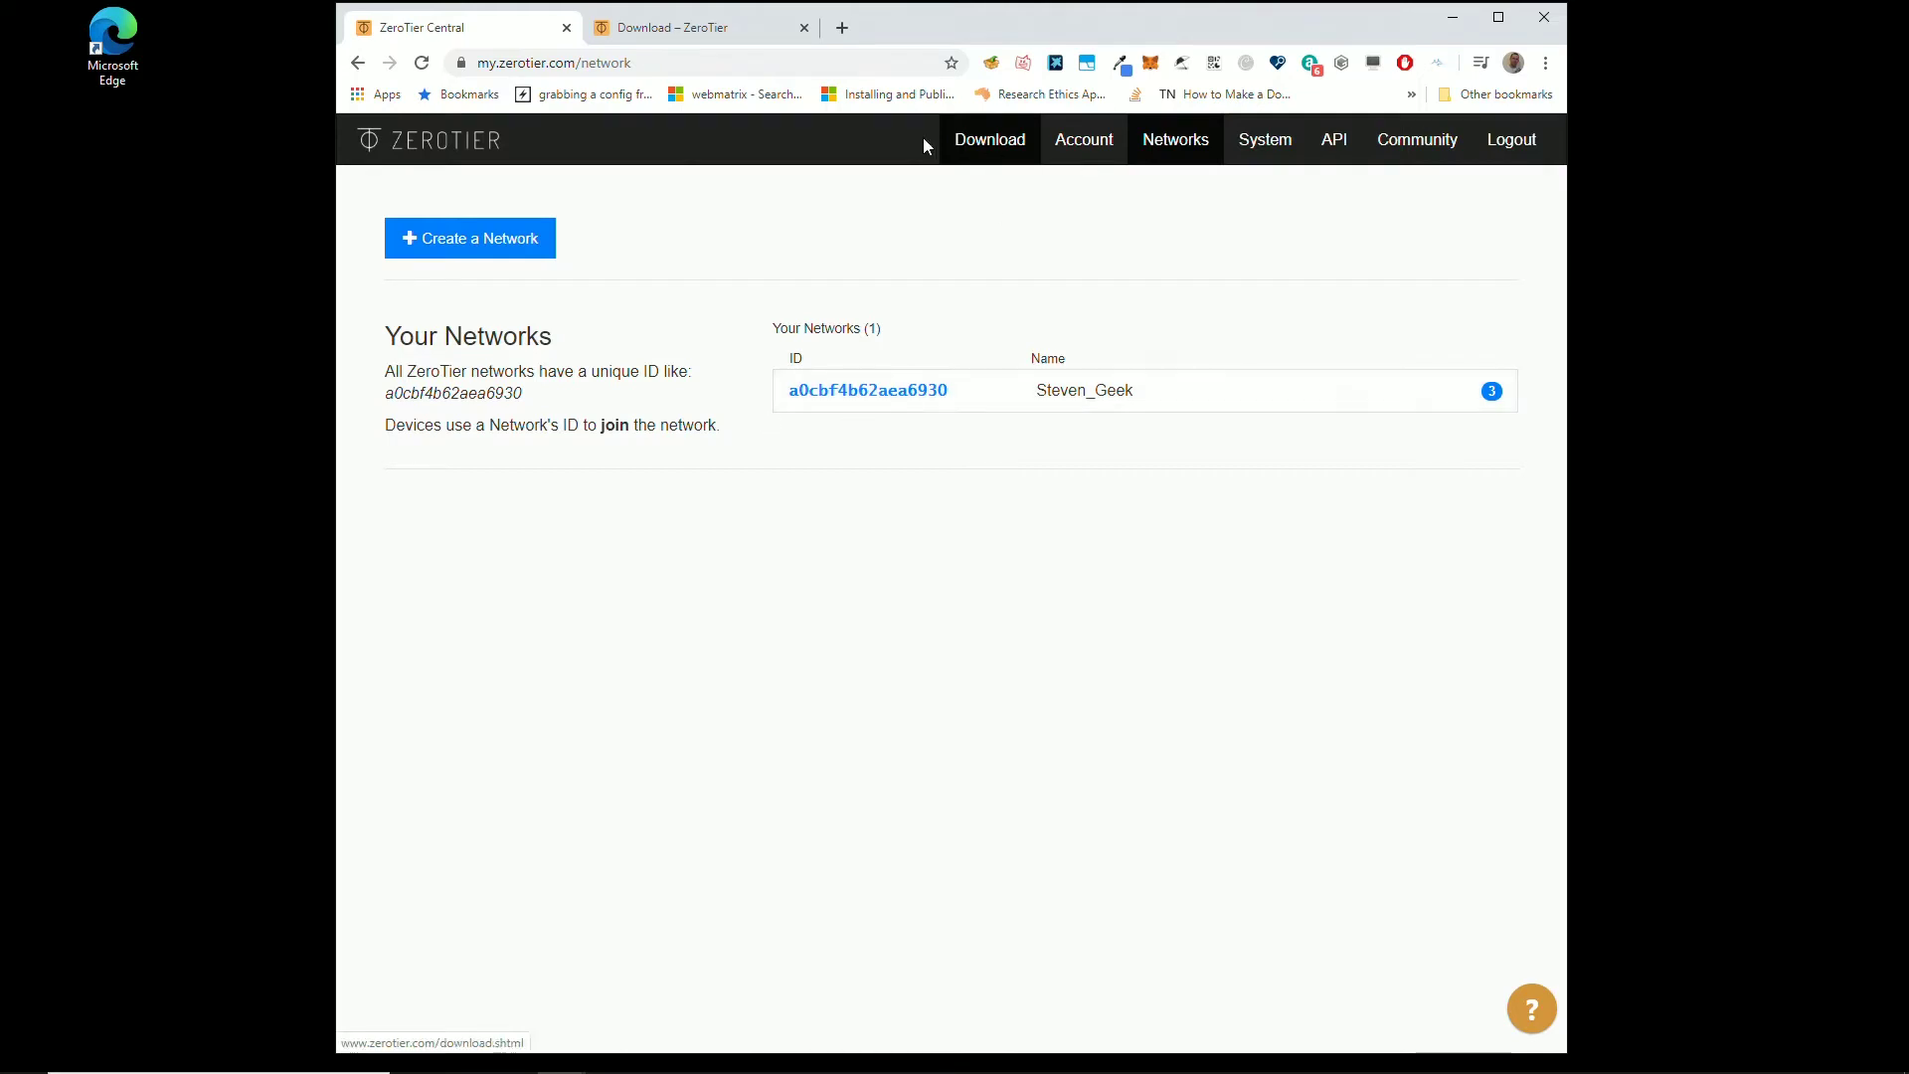
pyautogui.moveTo(1172, 139)
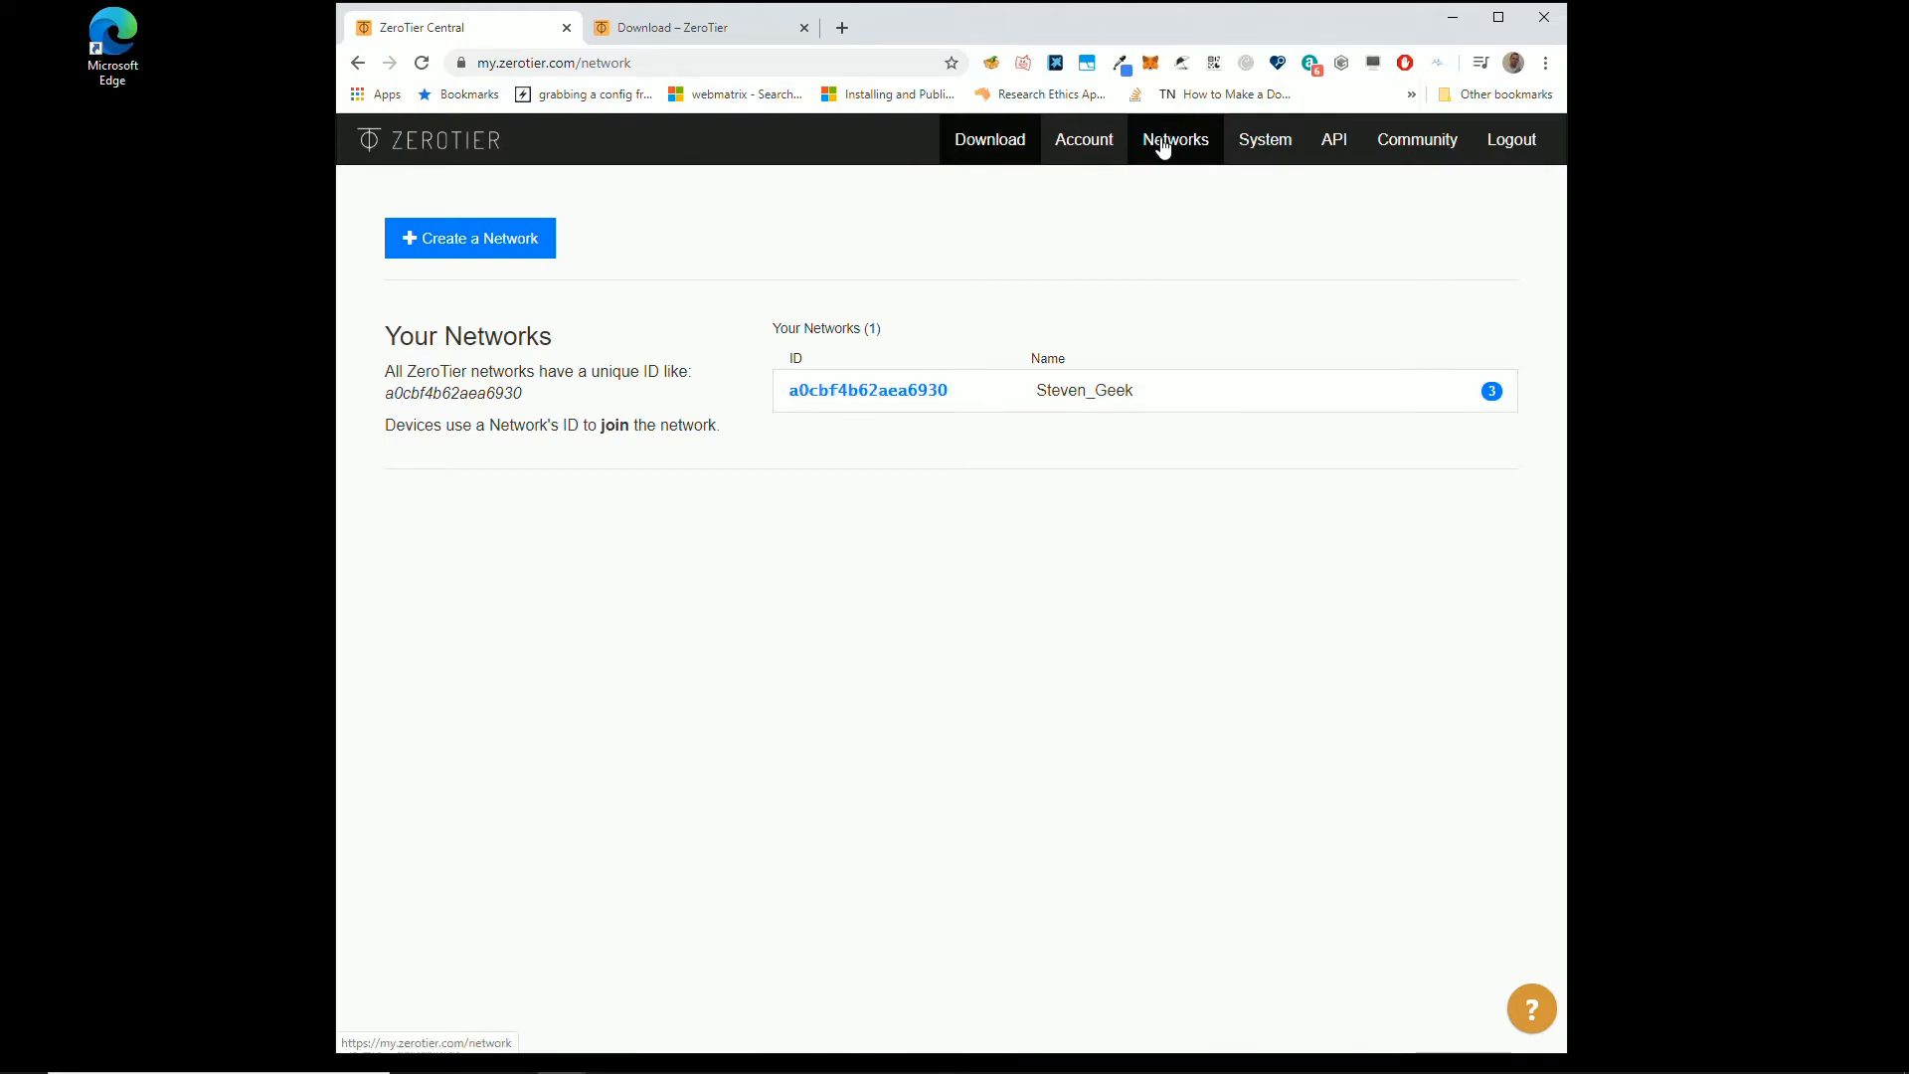
pyautogui.moveTo(867, 266)
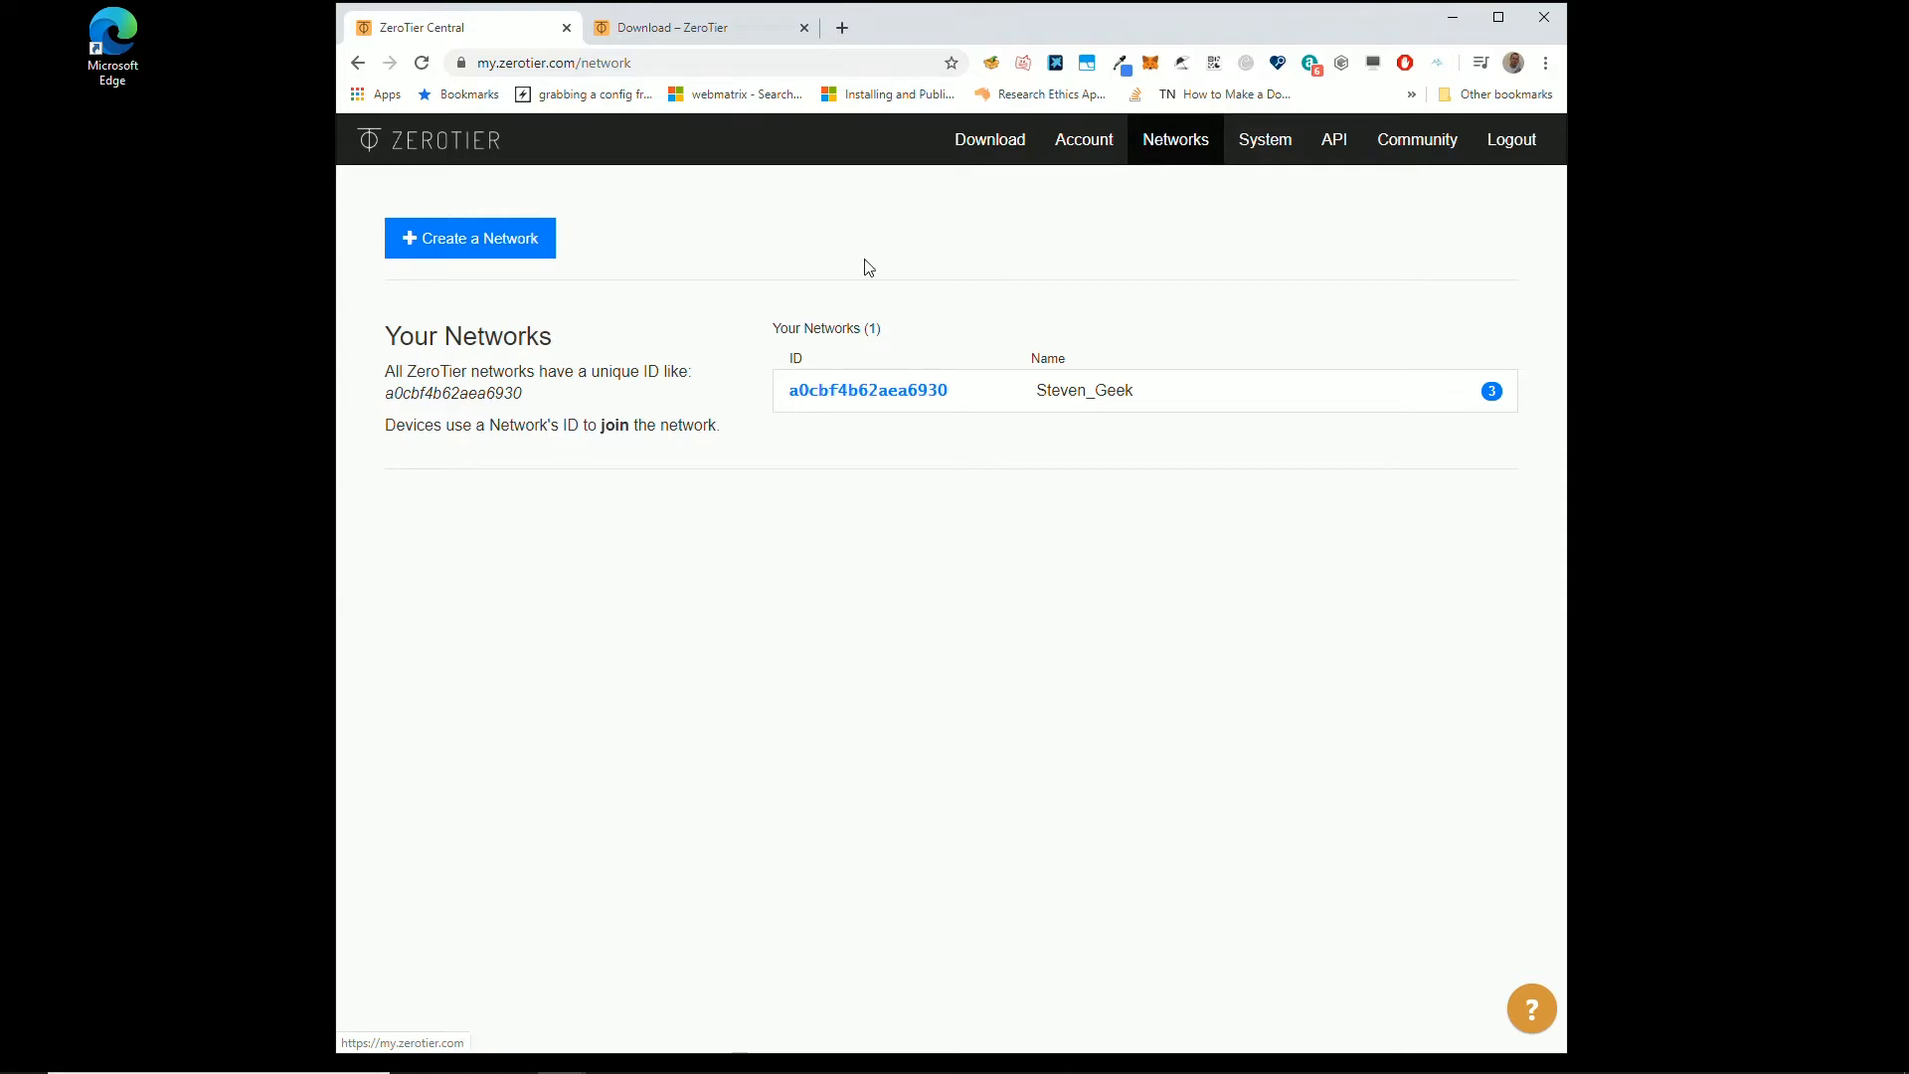
pyautogui.moveTo(997, 443)
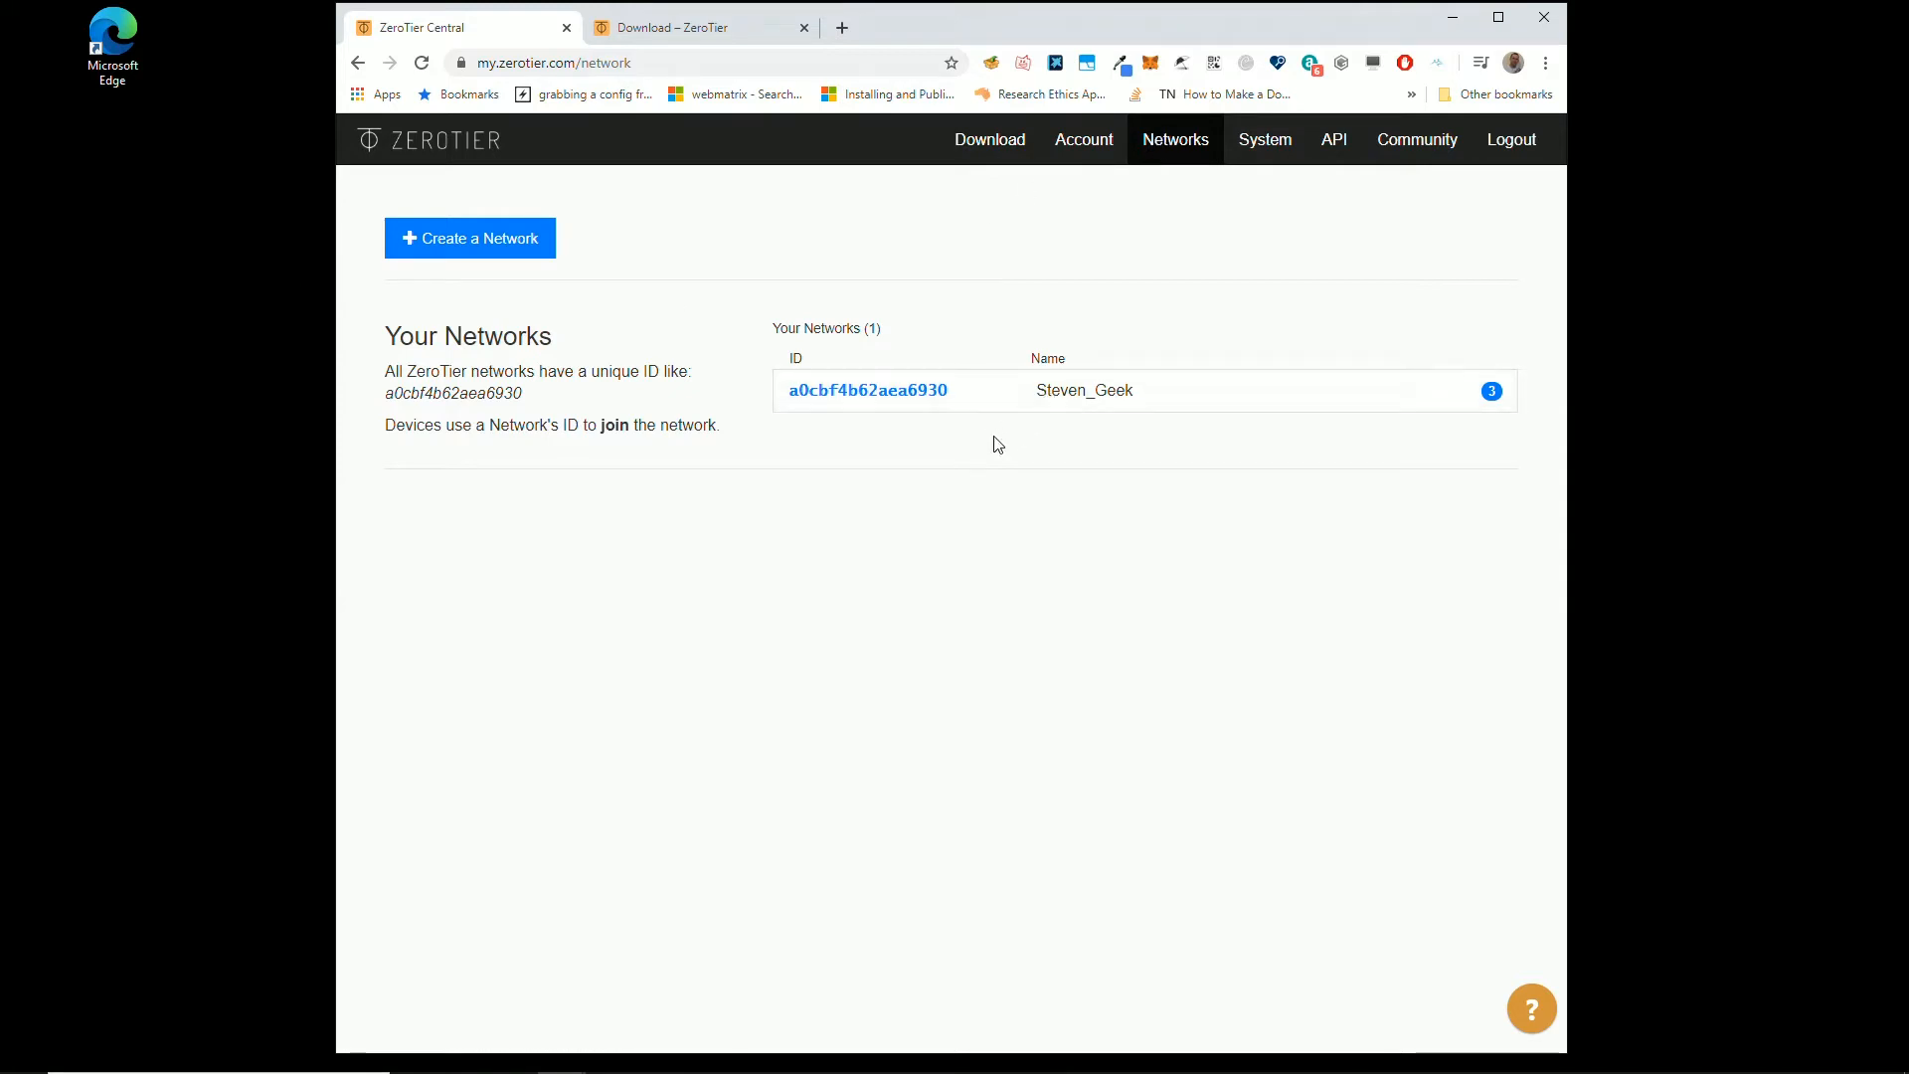
pyautogui.moveTo(867, 389)
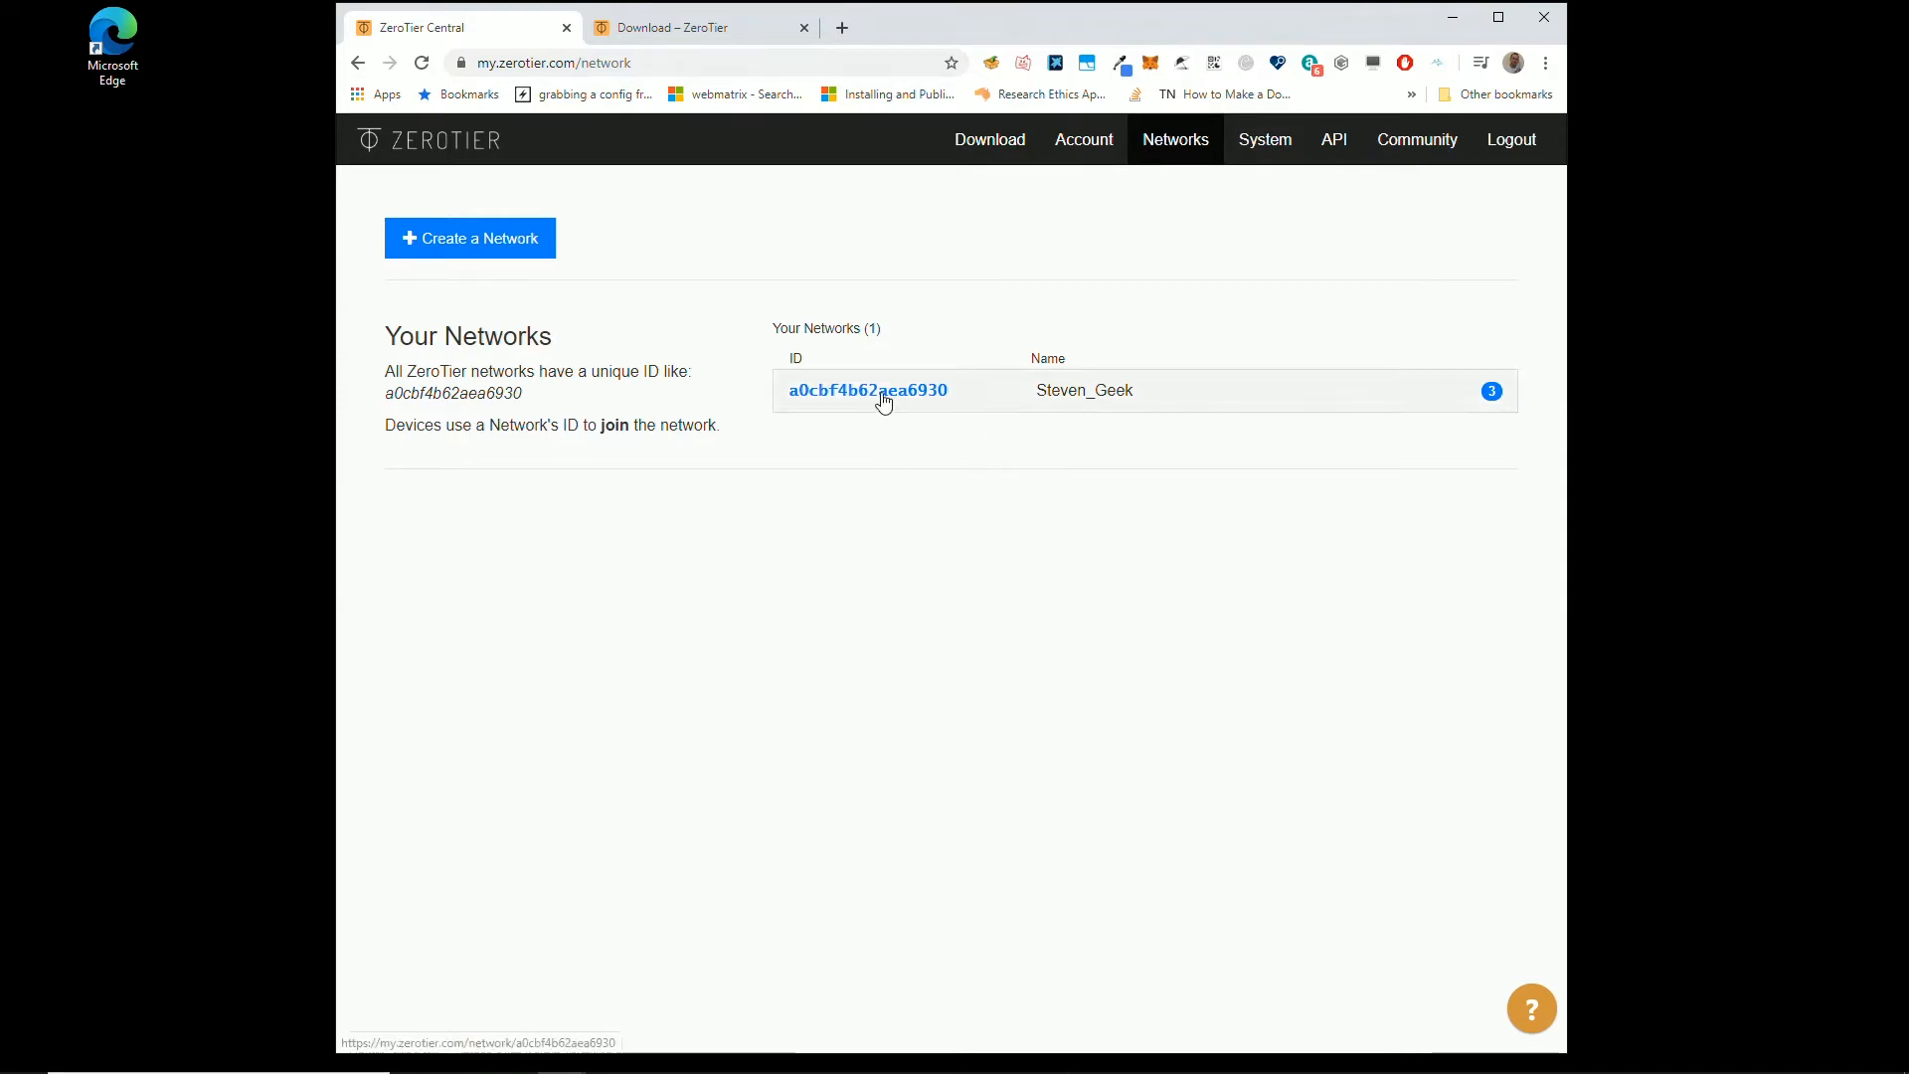
pyautogui.moveTo(1658, 411)
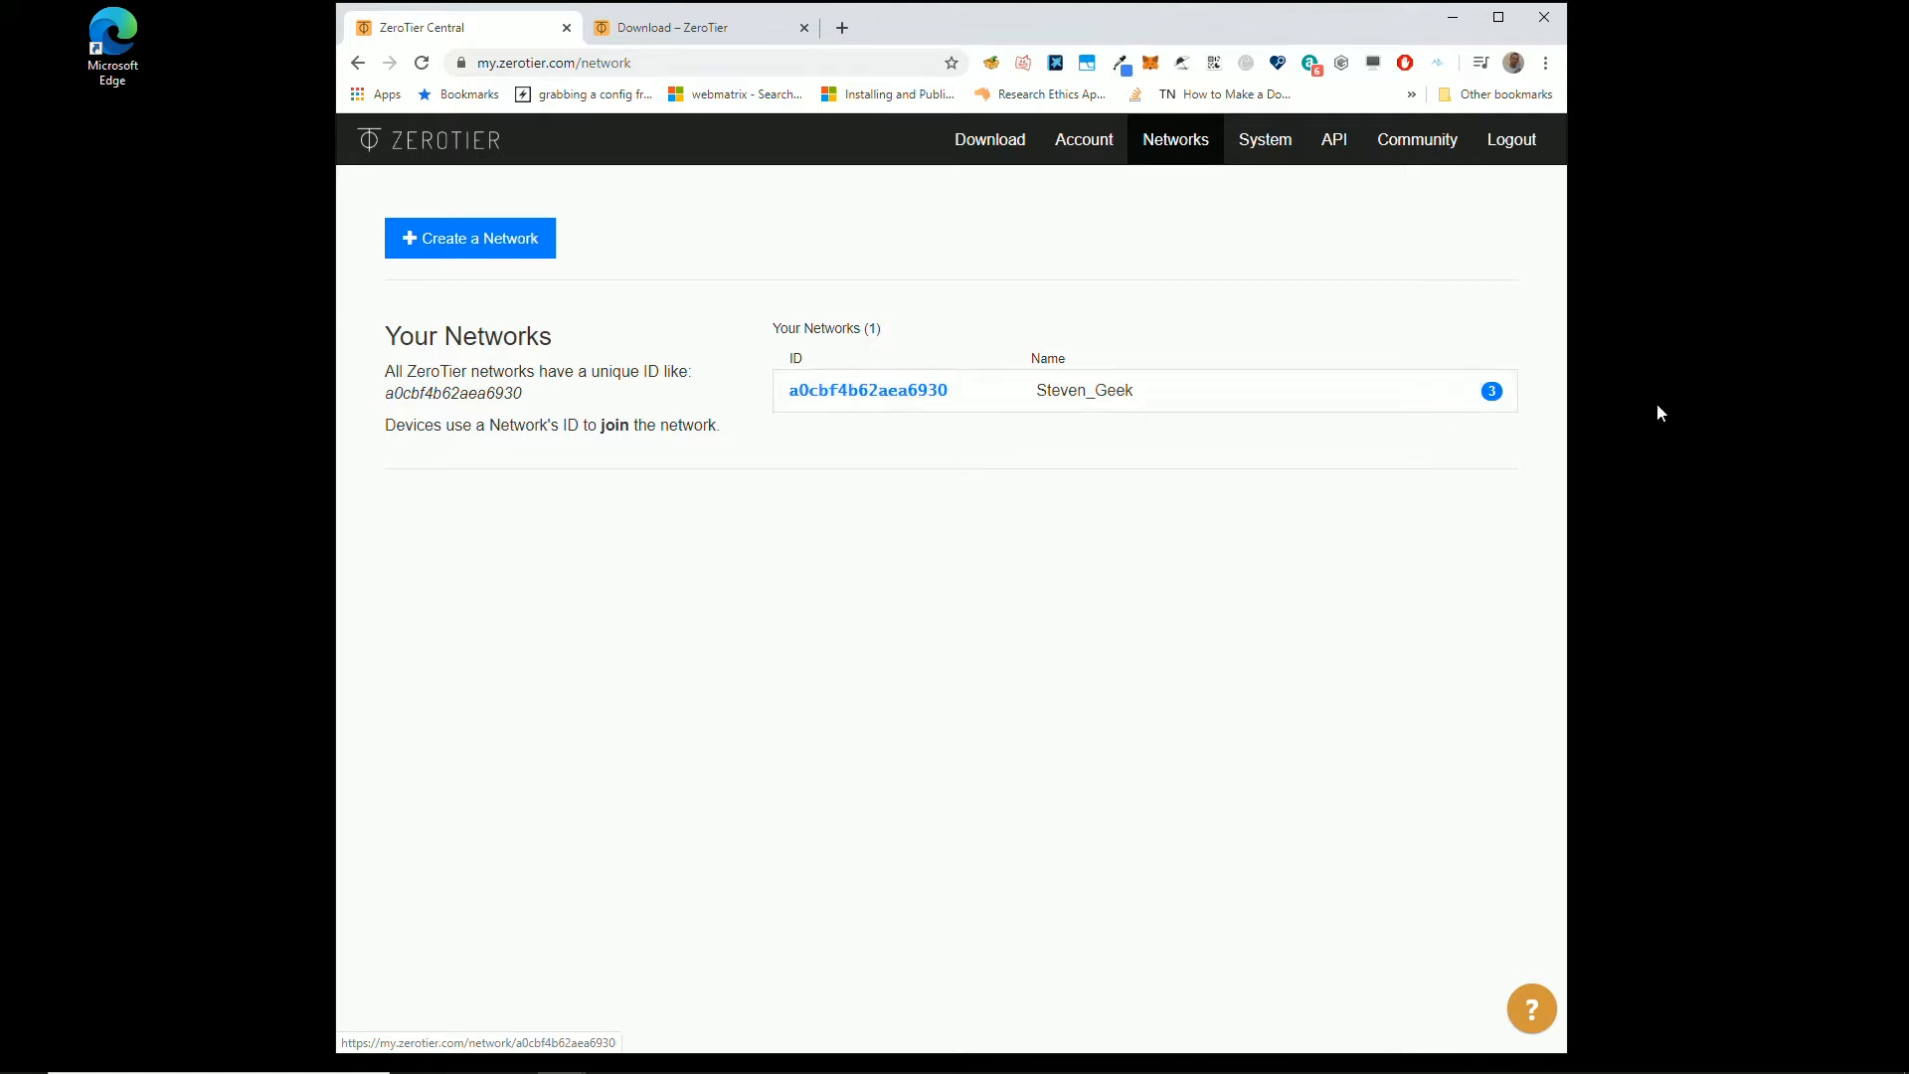
pyautogui.moveTo(476, 238)
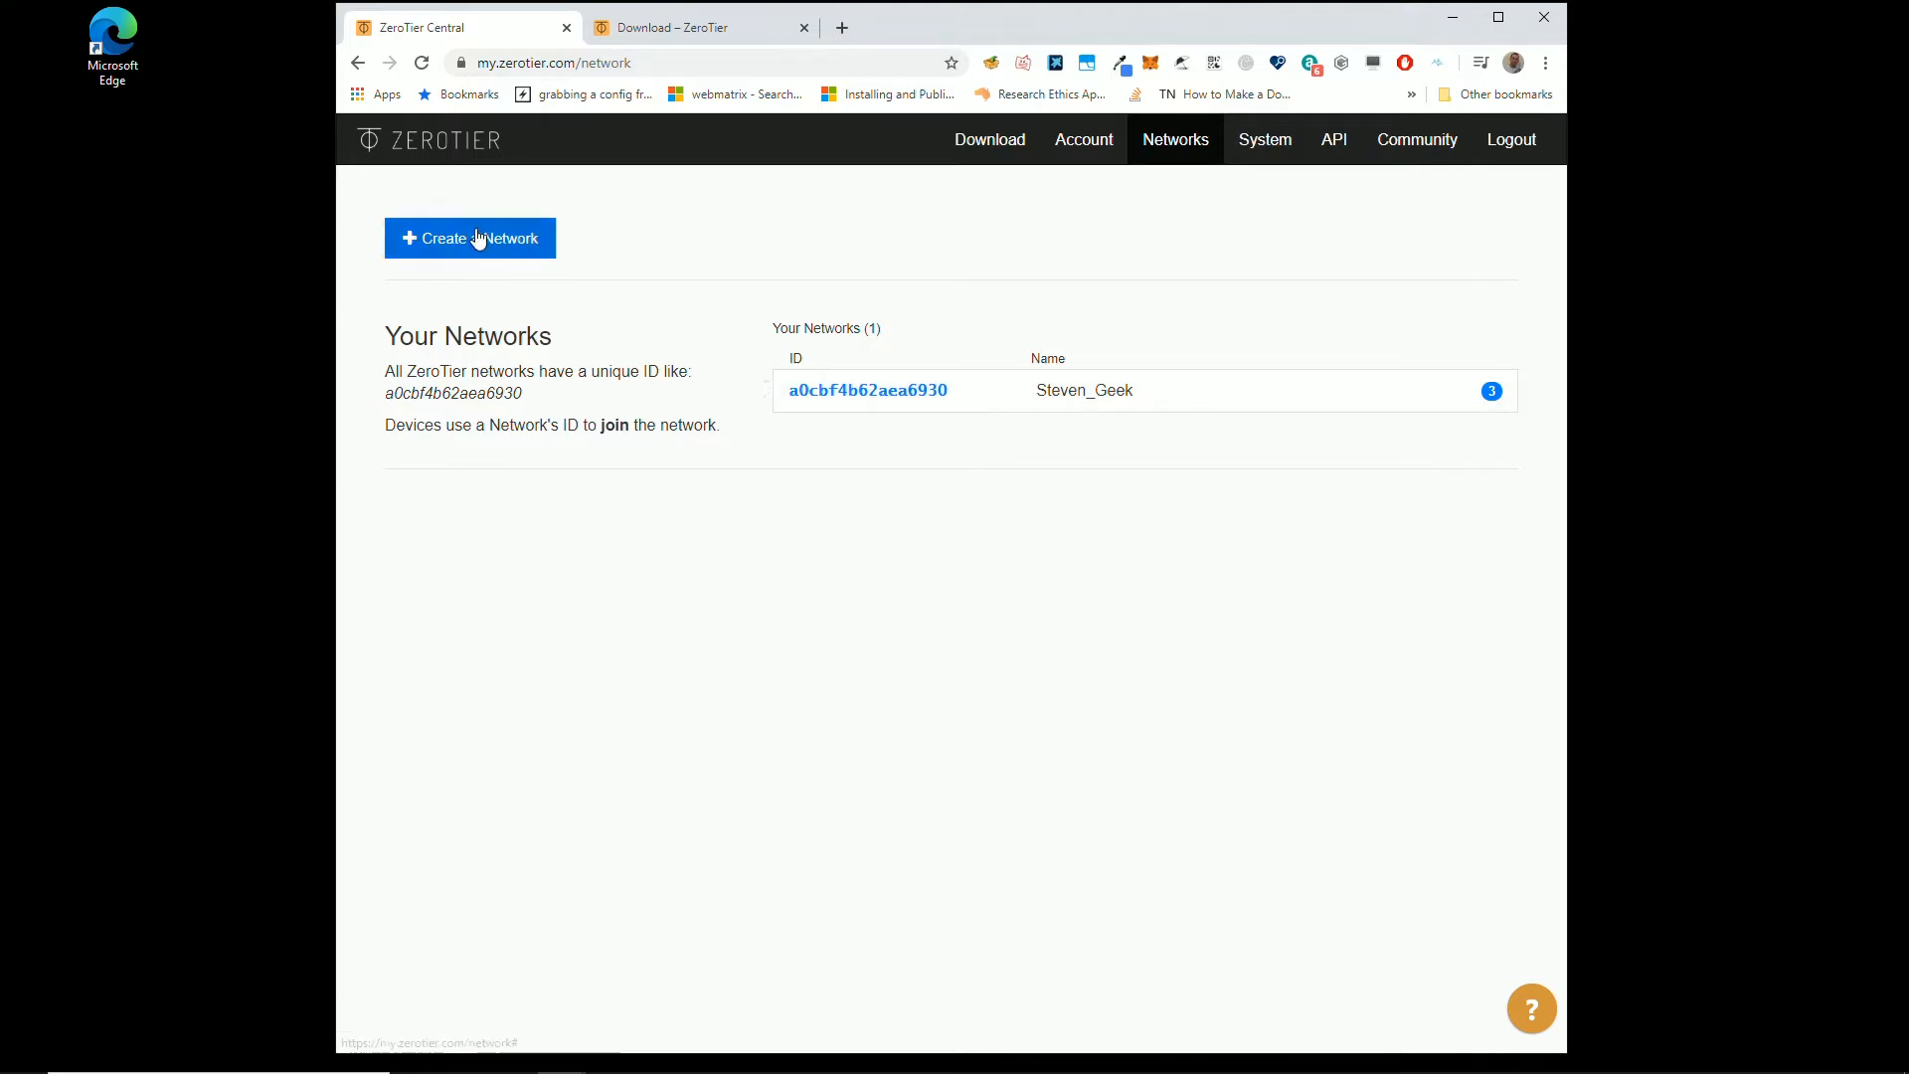
# Step: Create the new network determined_reed with ID 1c33c1ced08ec927
pyautogui.click(468, 237)
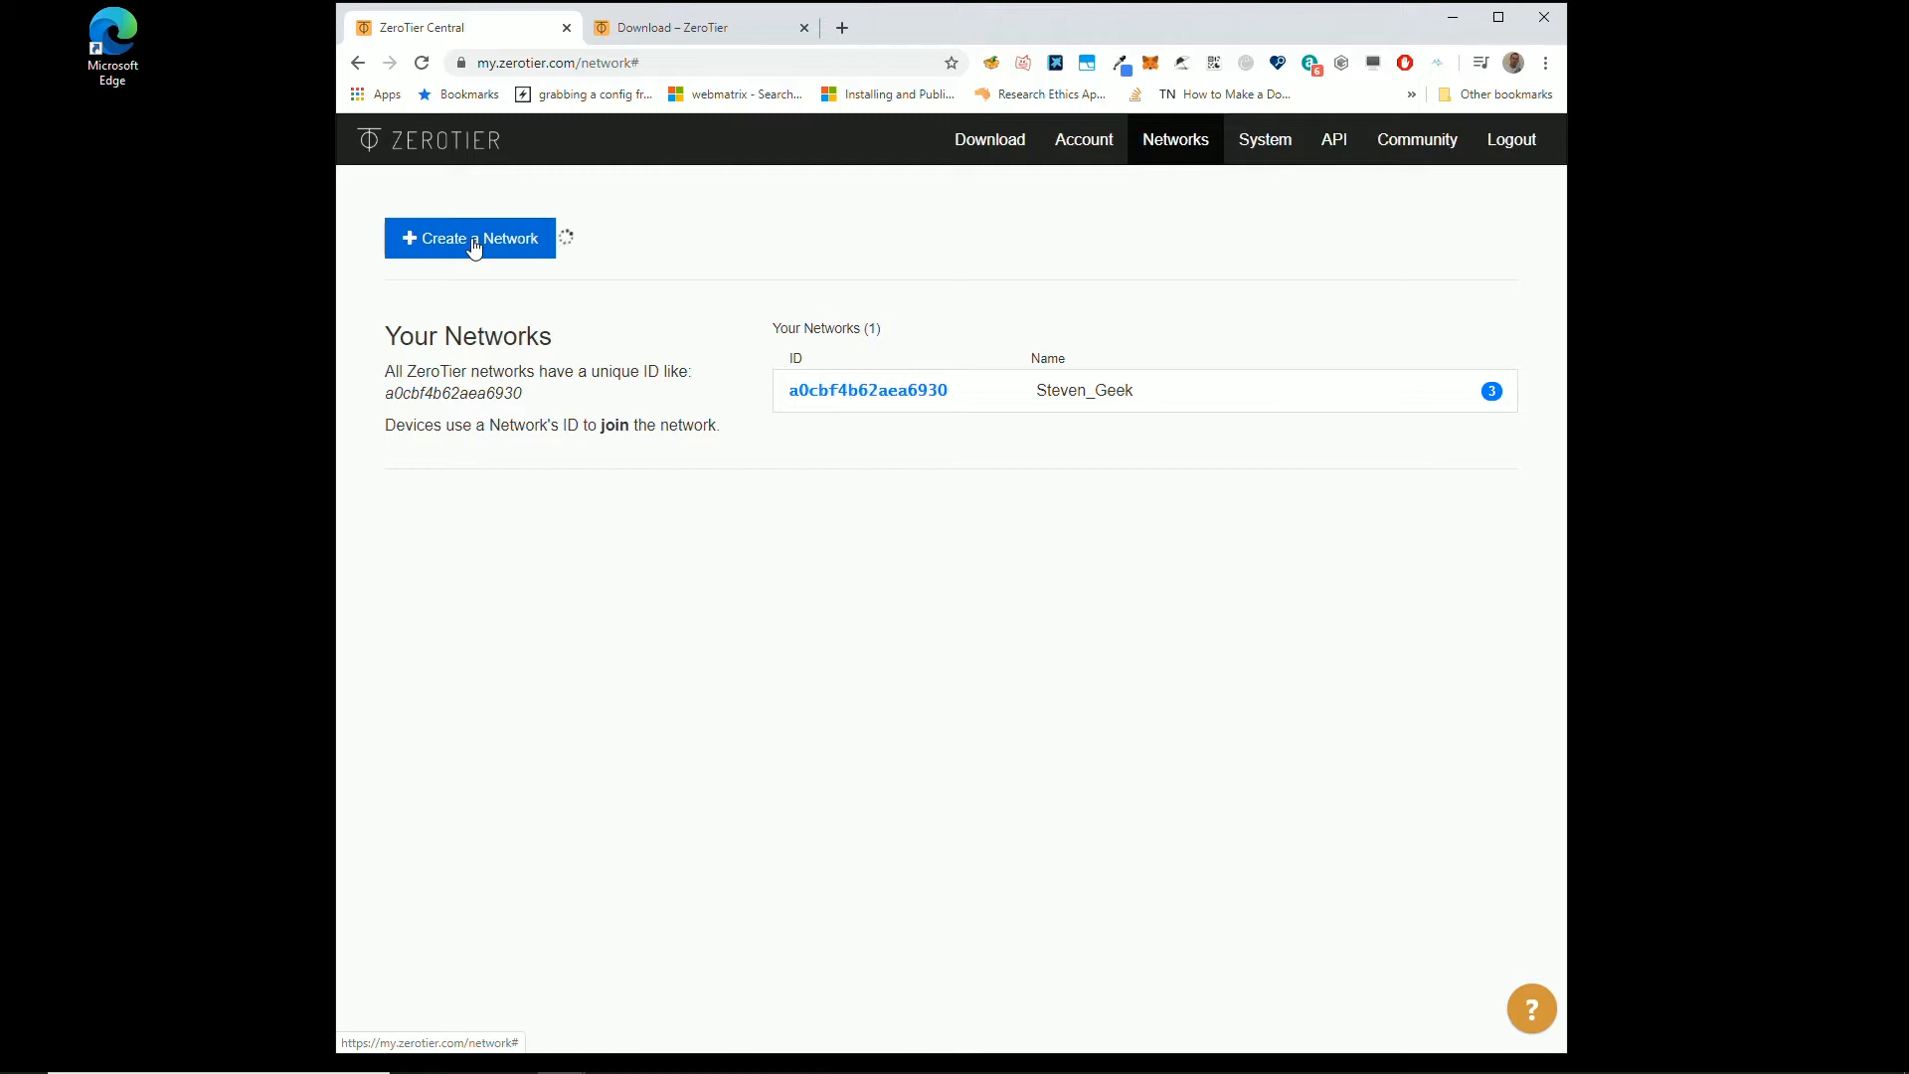
pyautogui.click(468, 237)
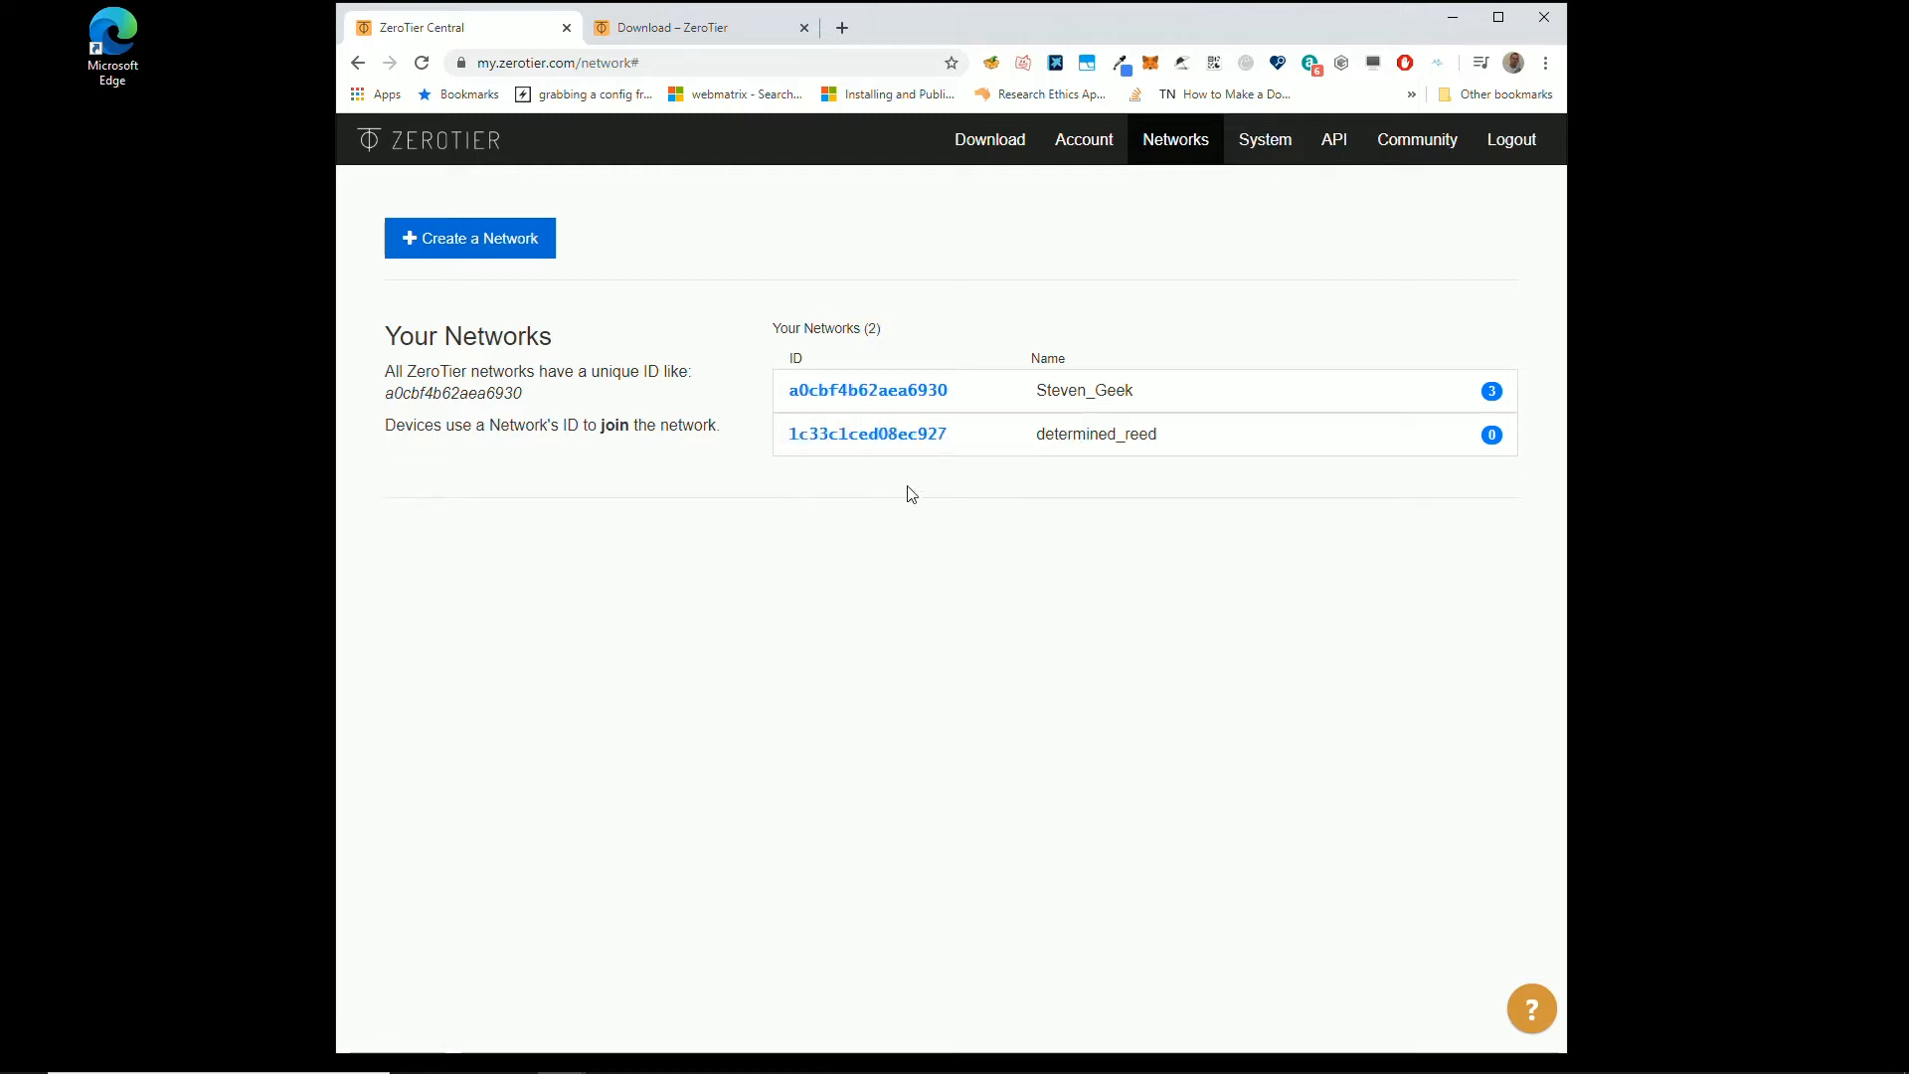
pyautogui.moveTo(867, 434)
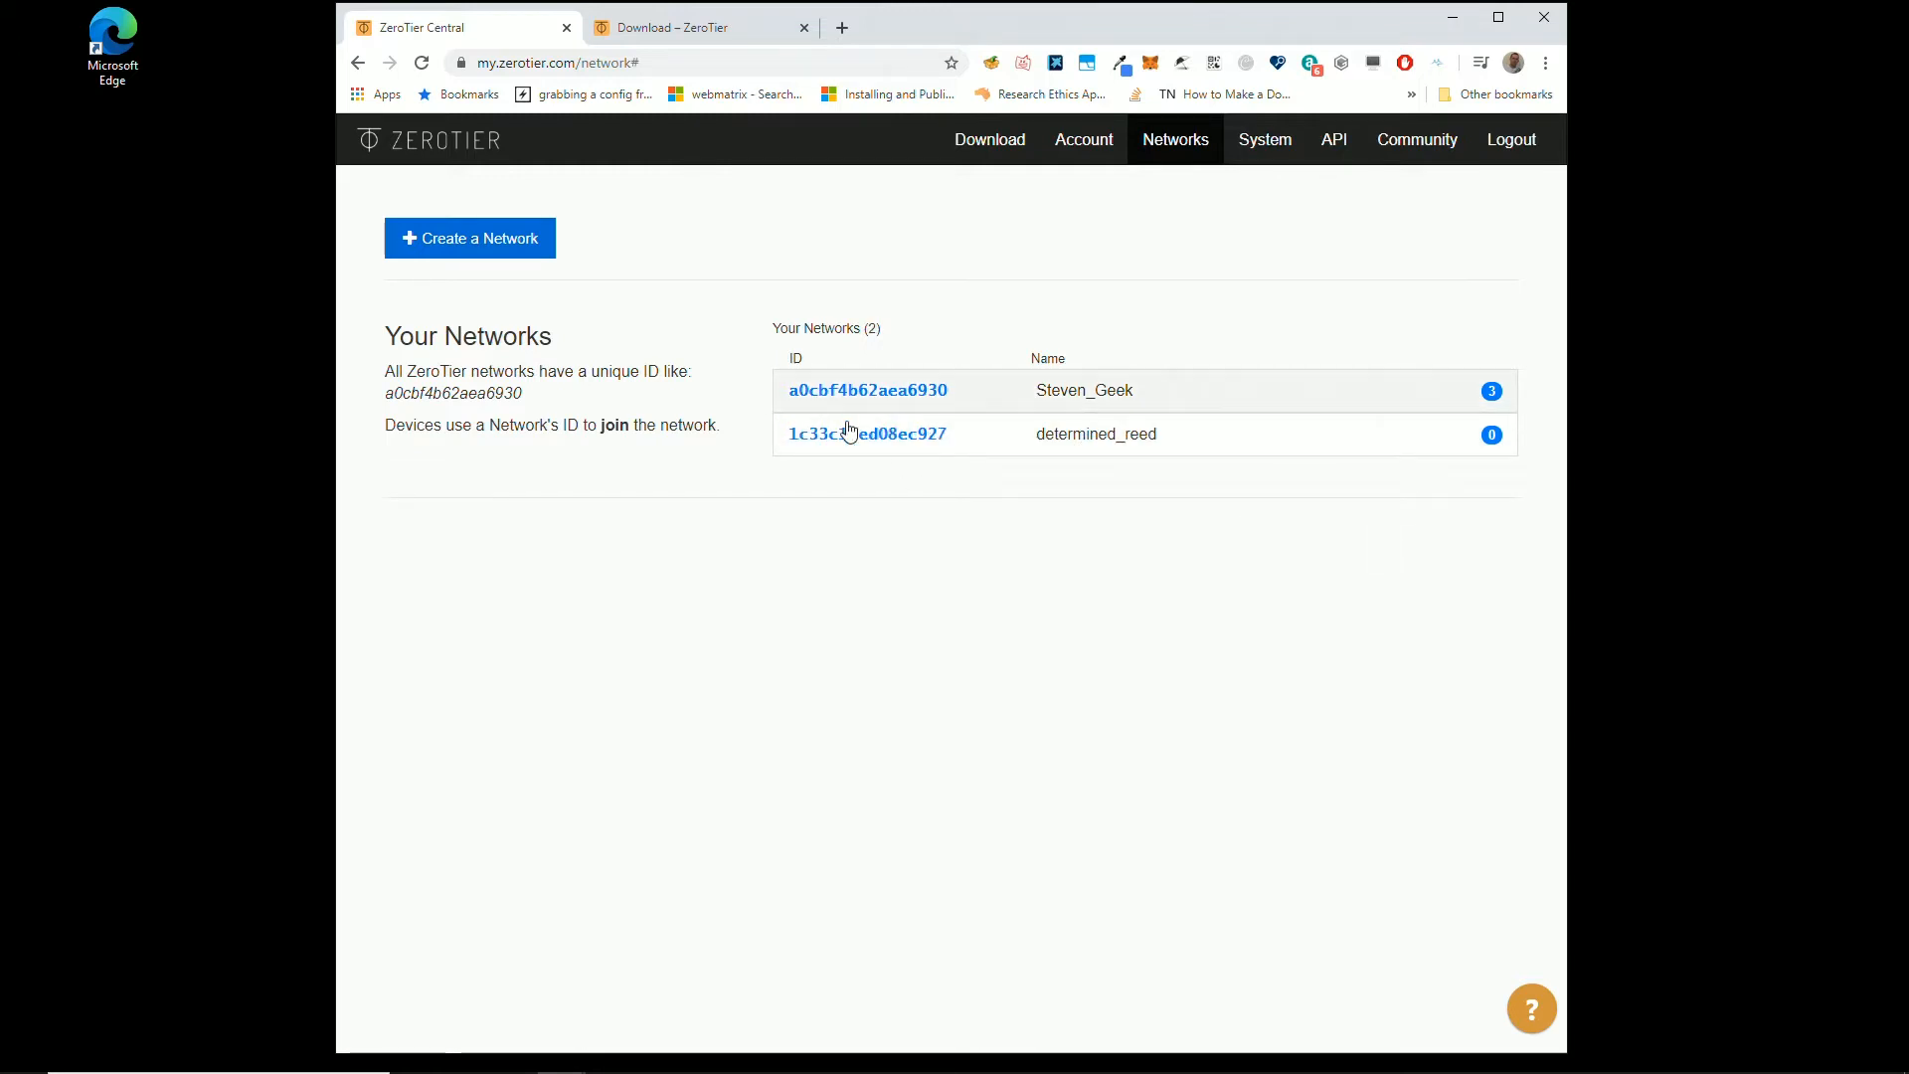
pyautogui.moveTo(998, 442)
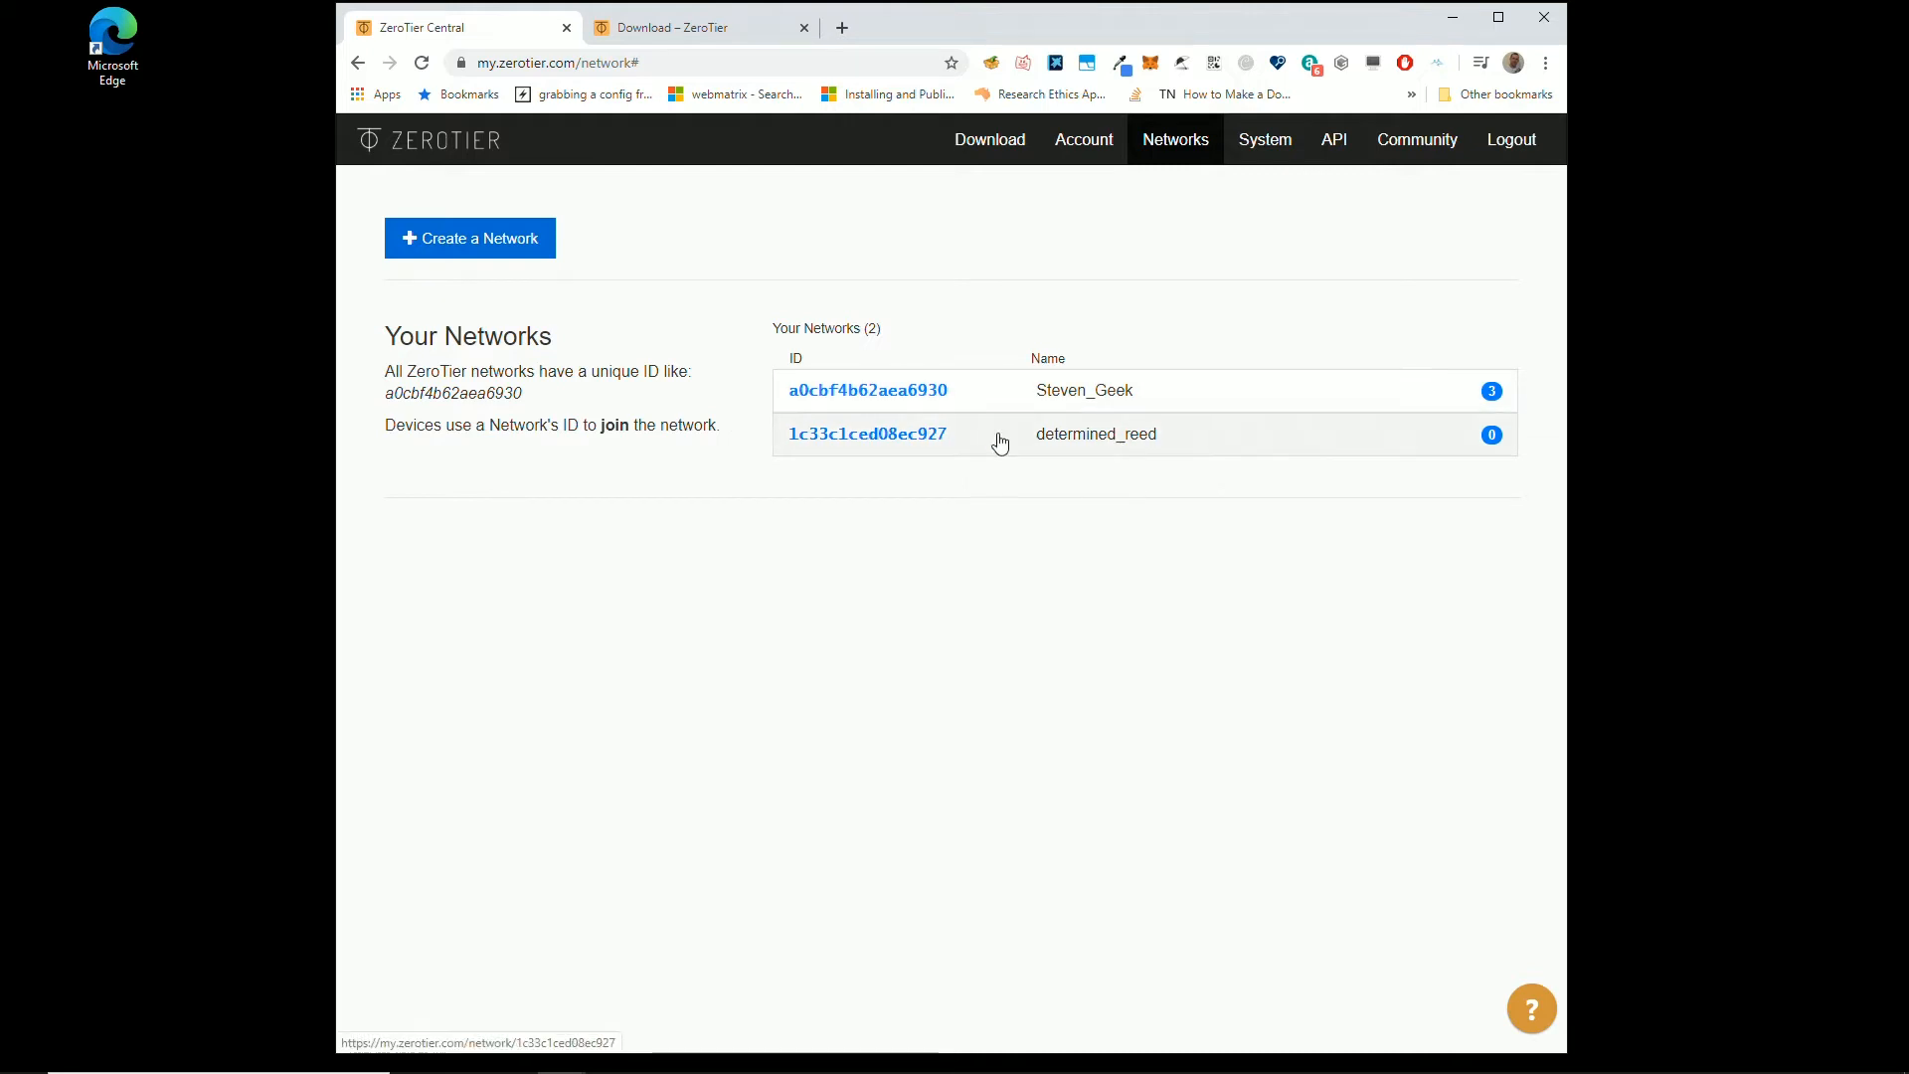
pyautogui.moveTo(1176, 493)
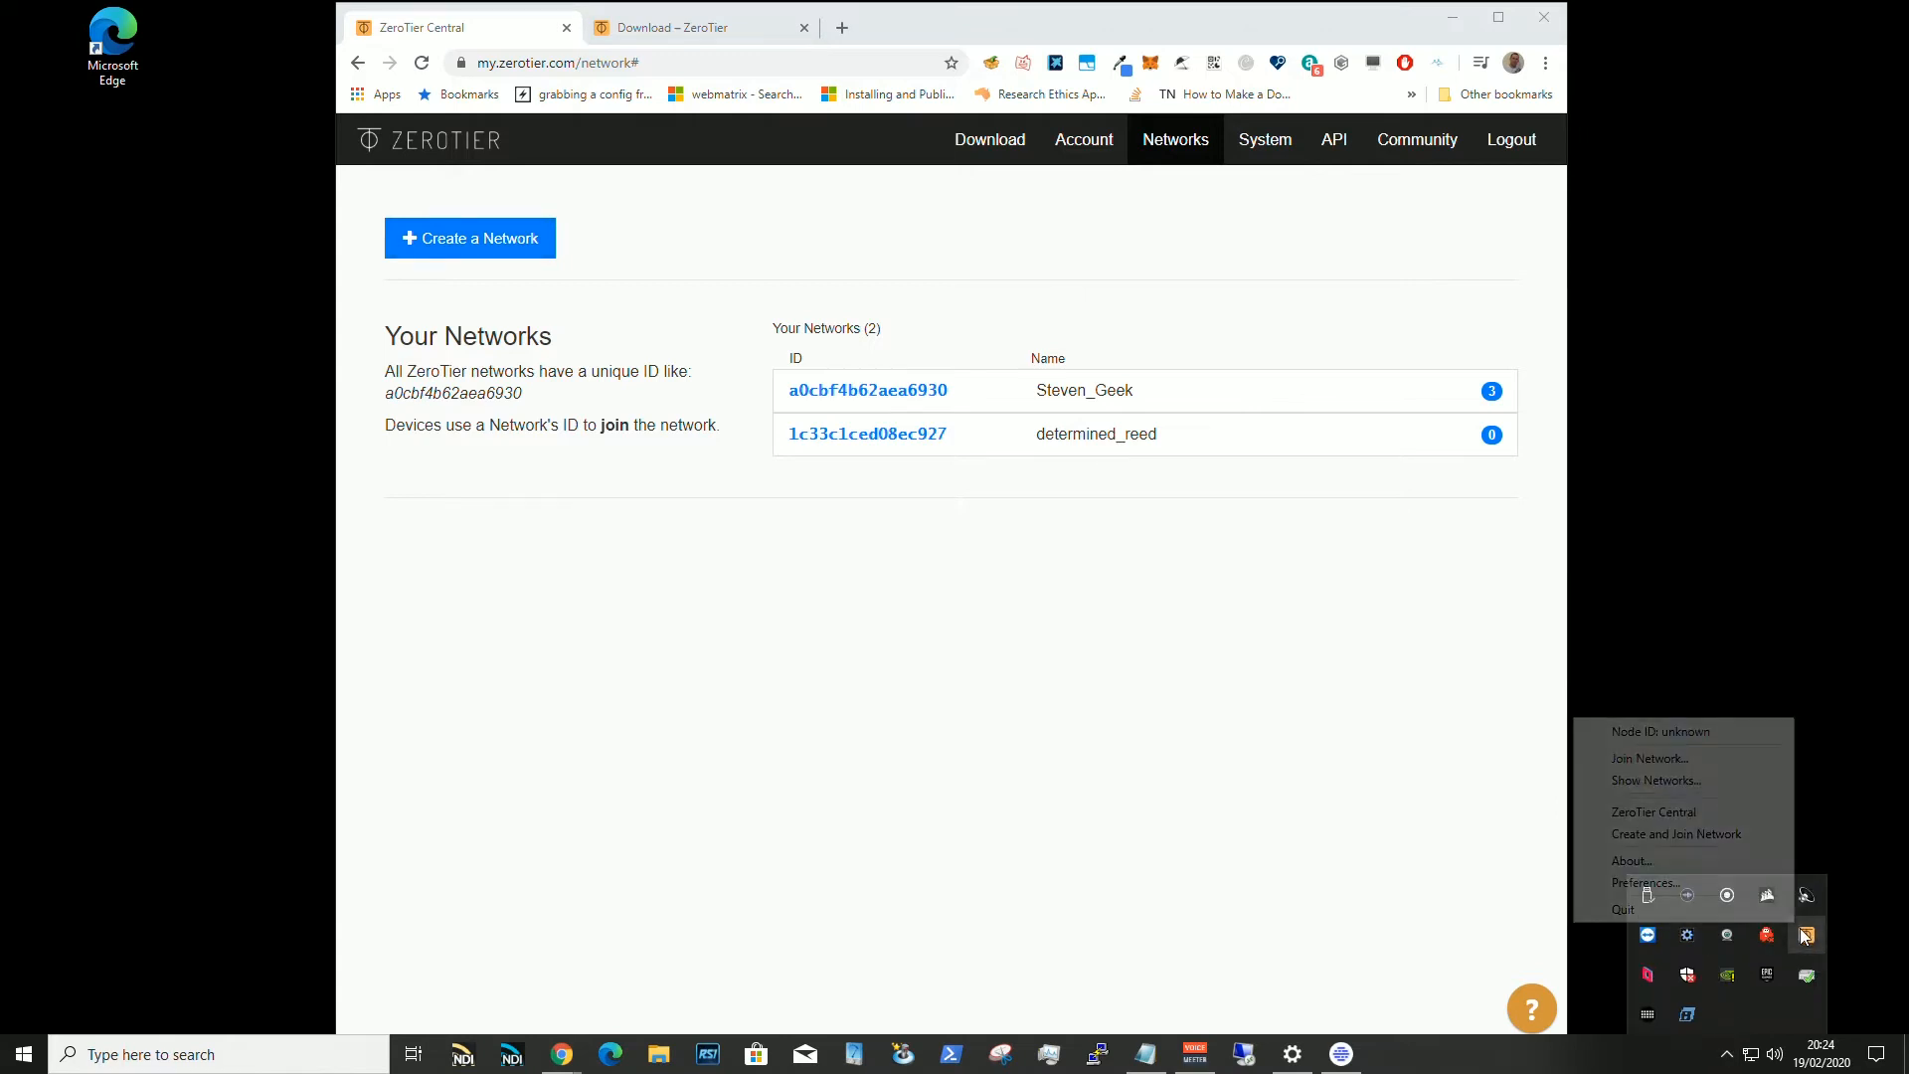
pyautogui.moveTo(1701, 831)
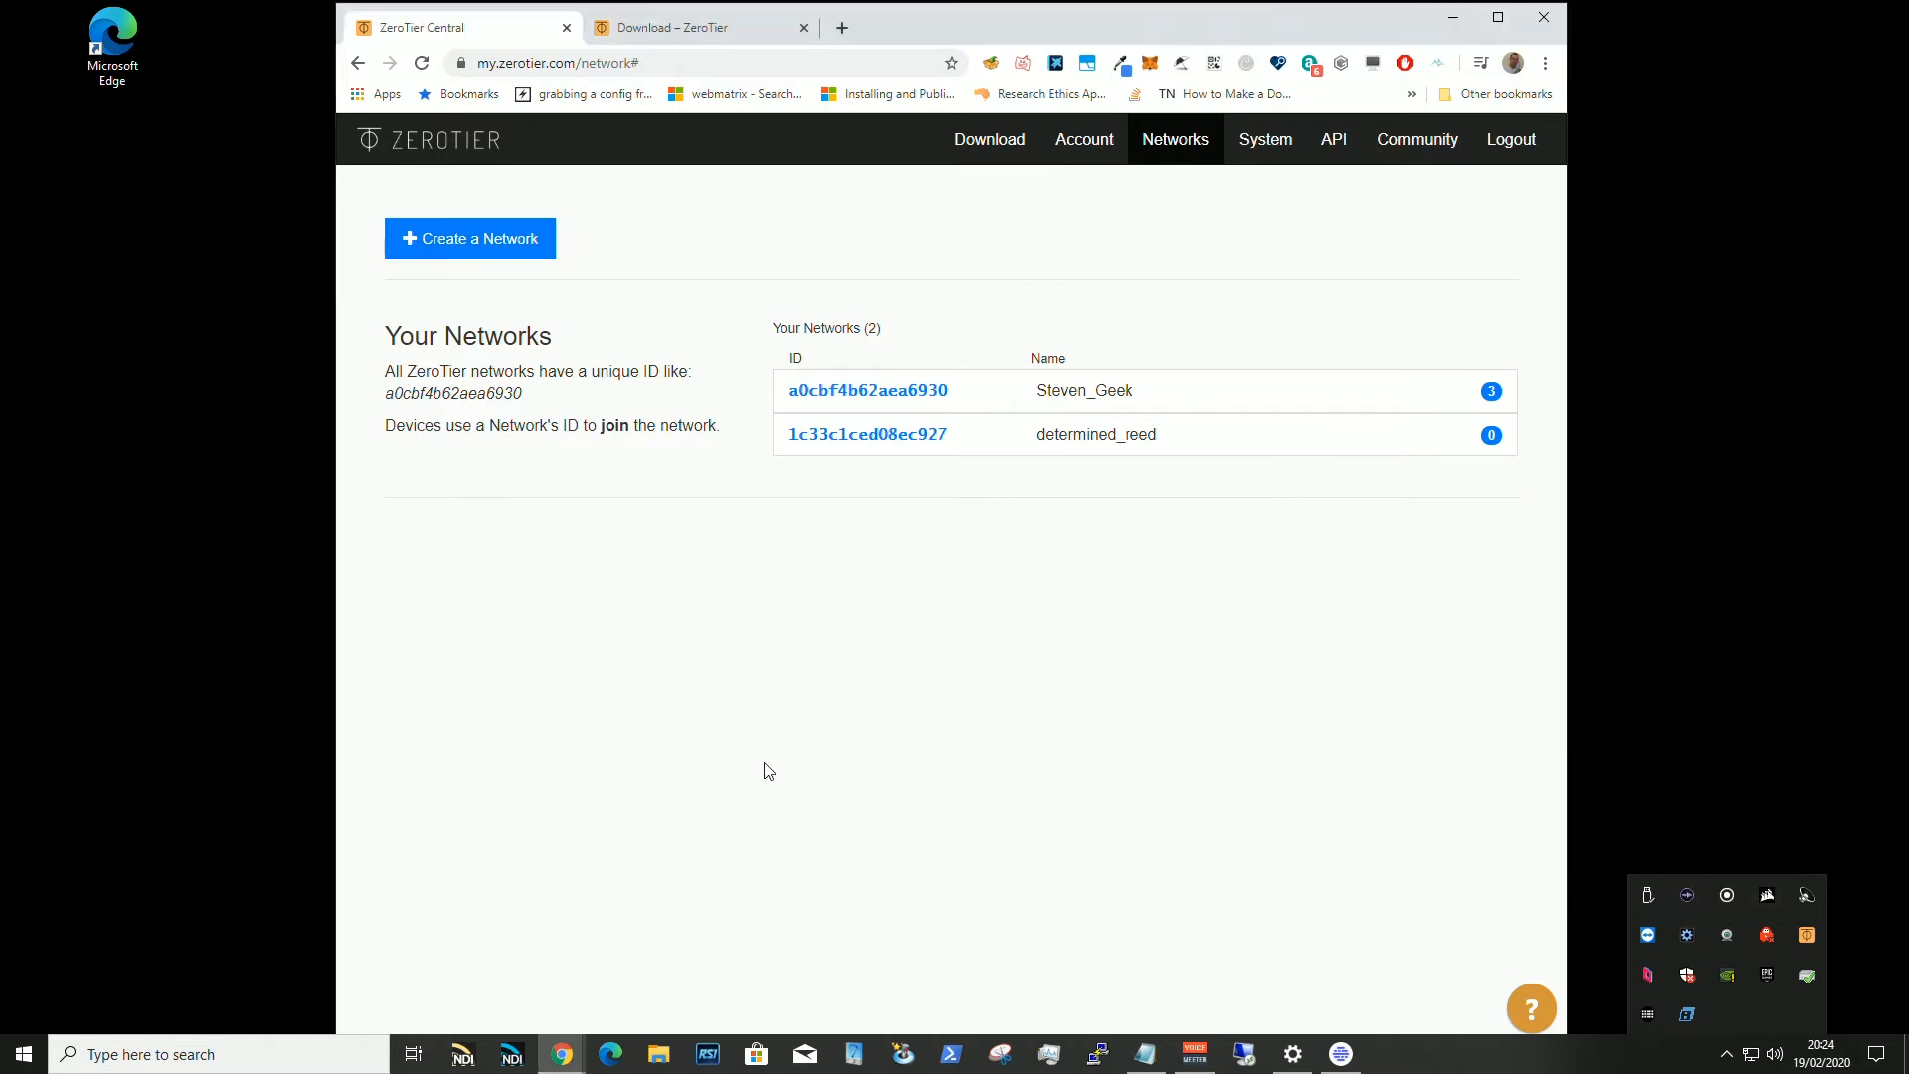
pyautogui.moveTo(949, 585)
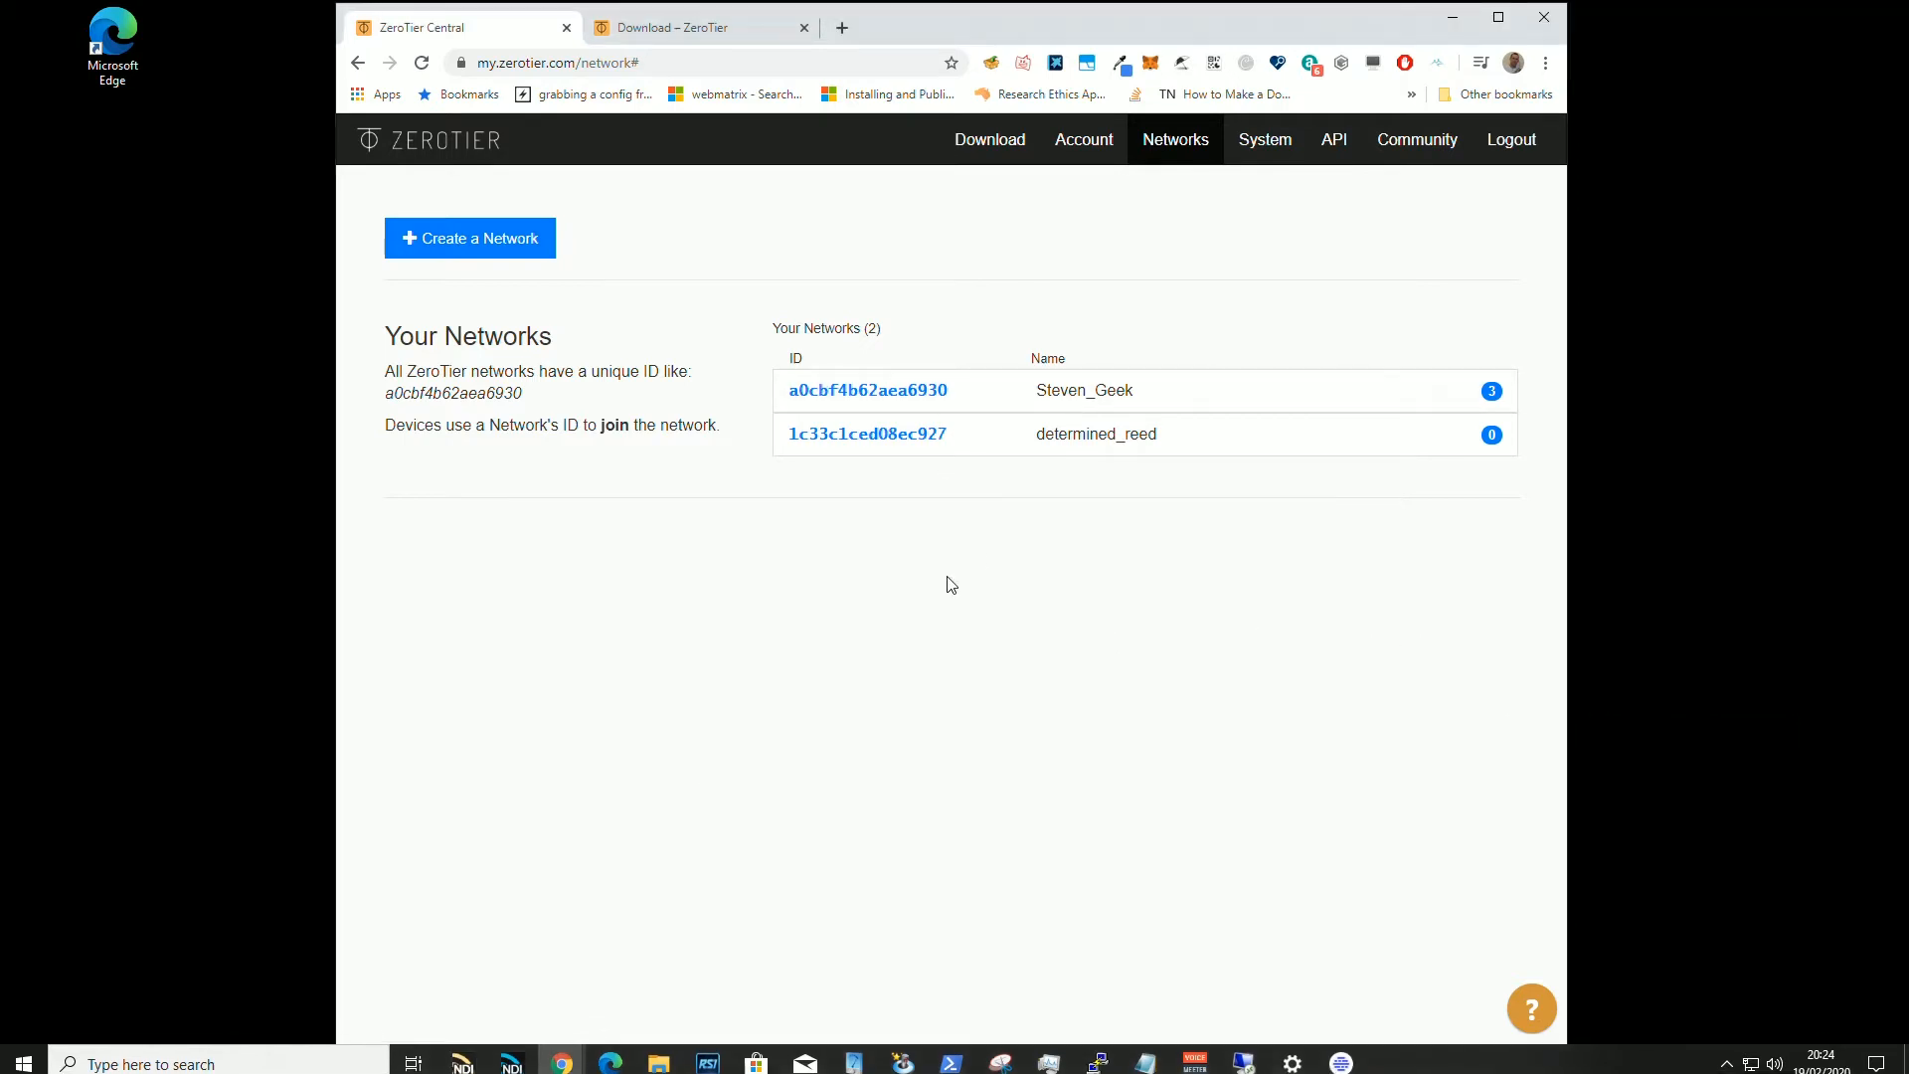
pyautogui.moveTo(866, 433)
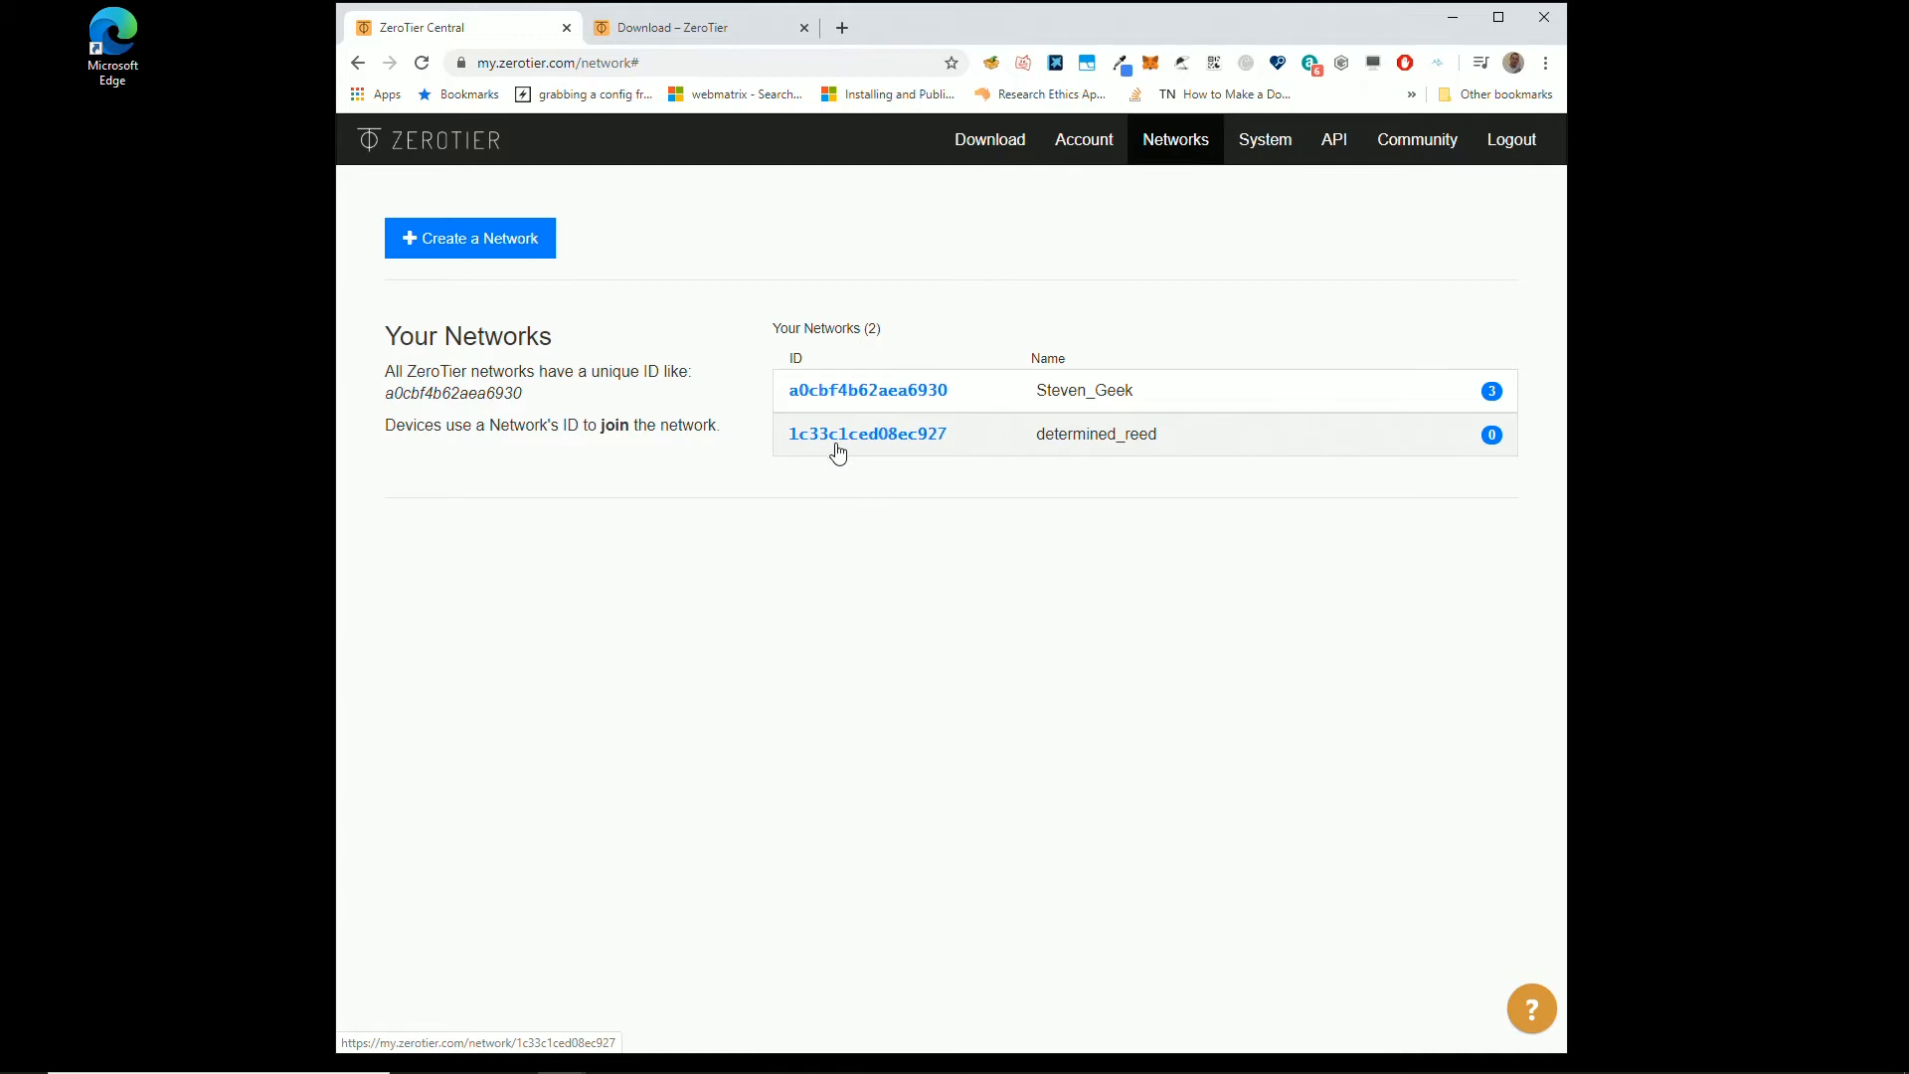
pyautogui.click(867, 434)
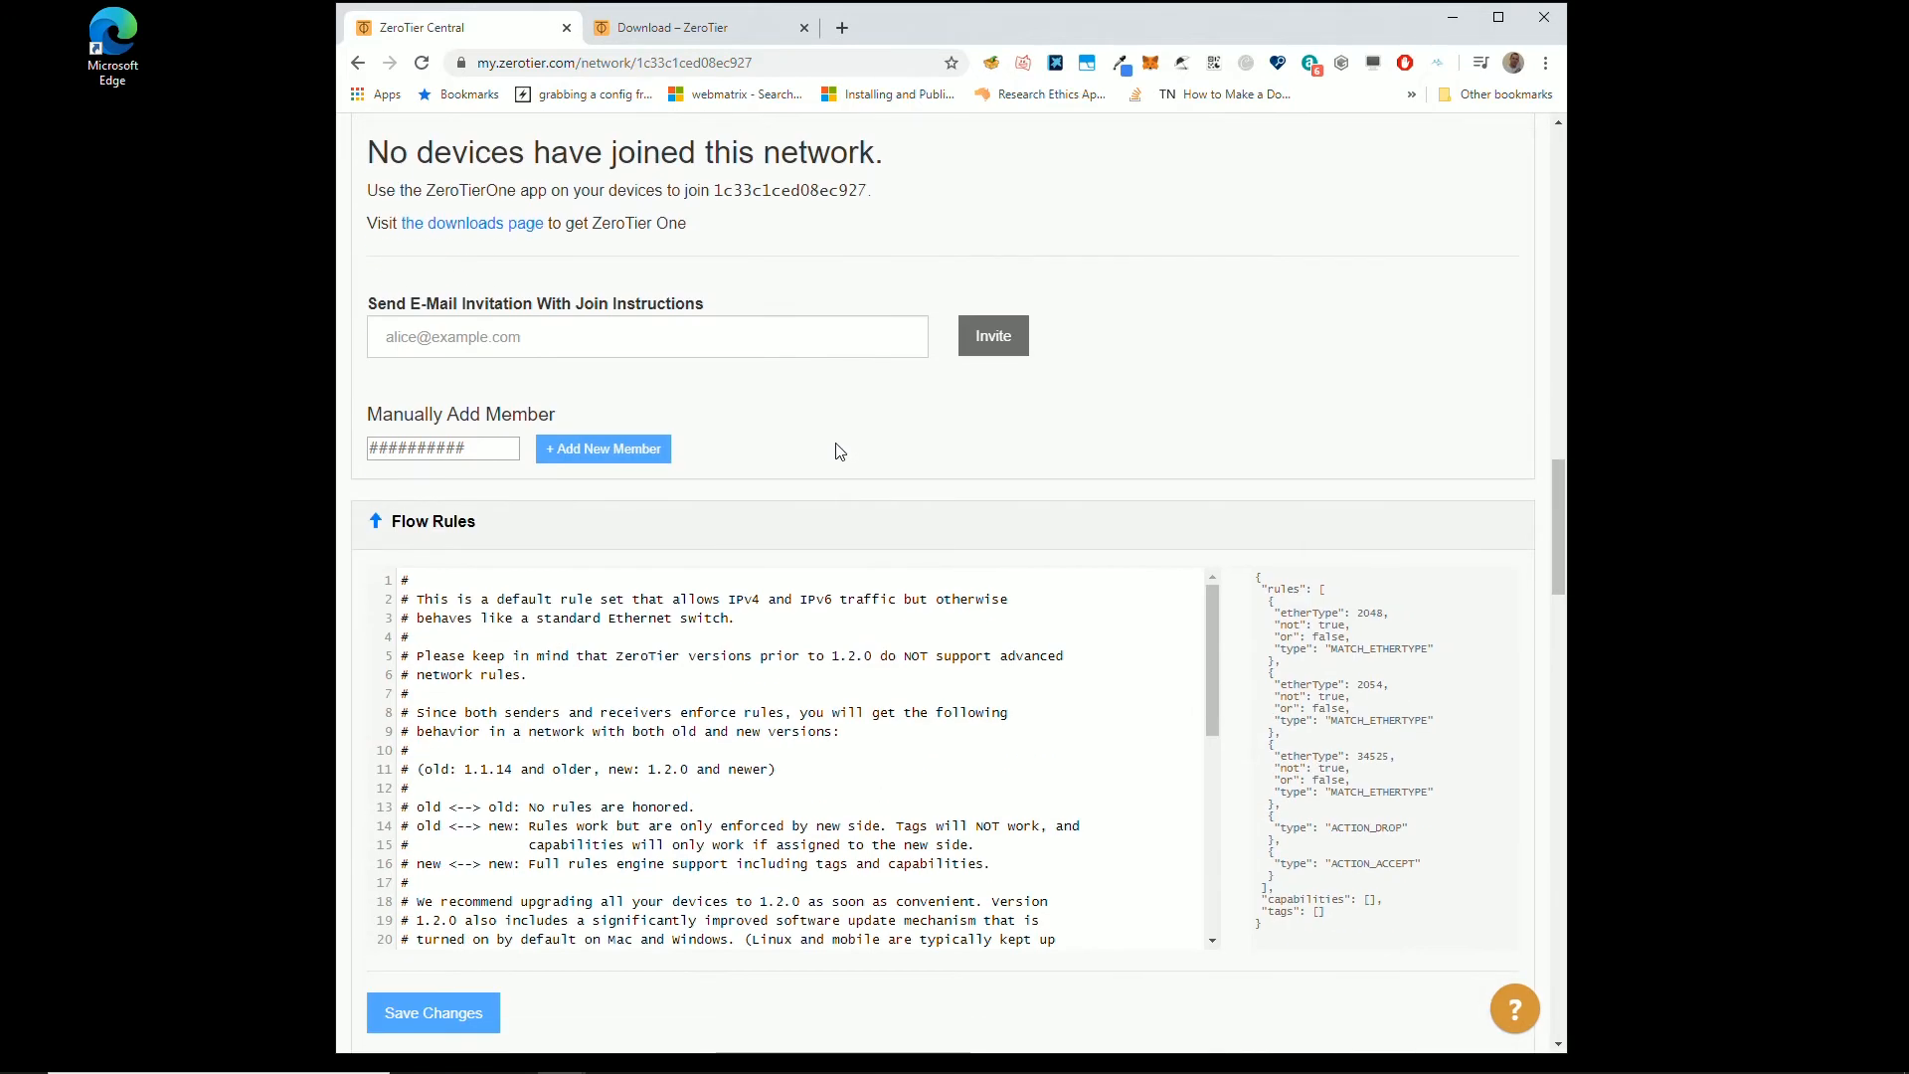
pyautogui.scroll(3)
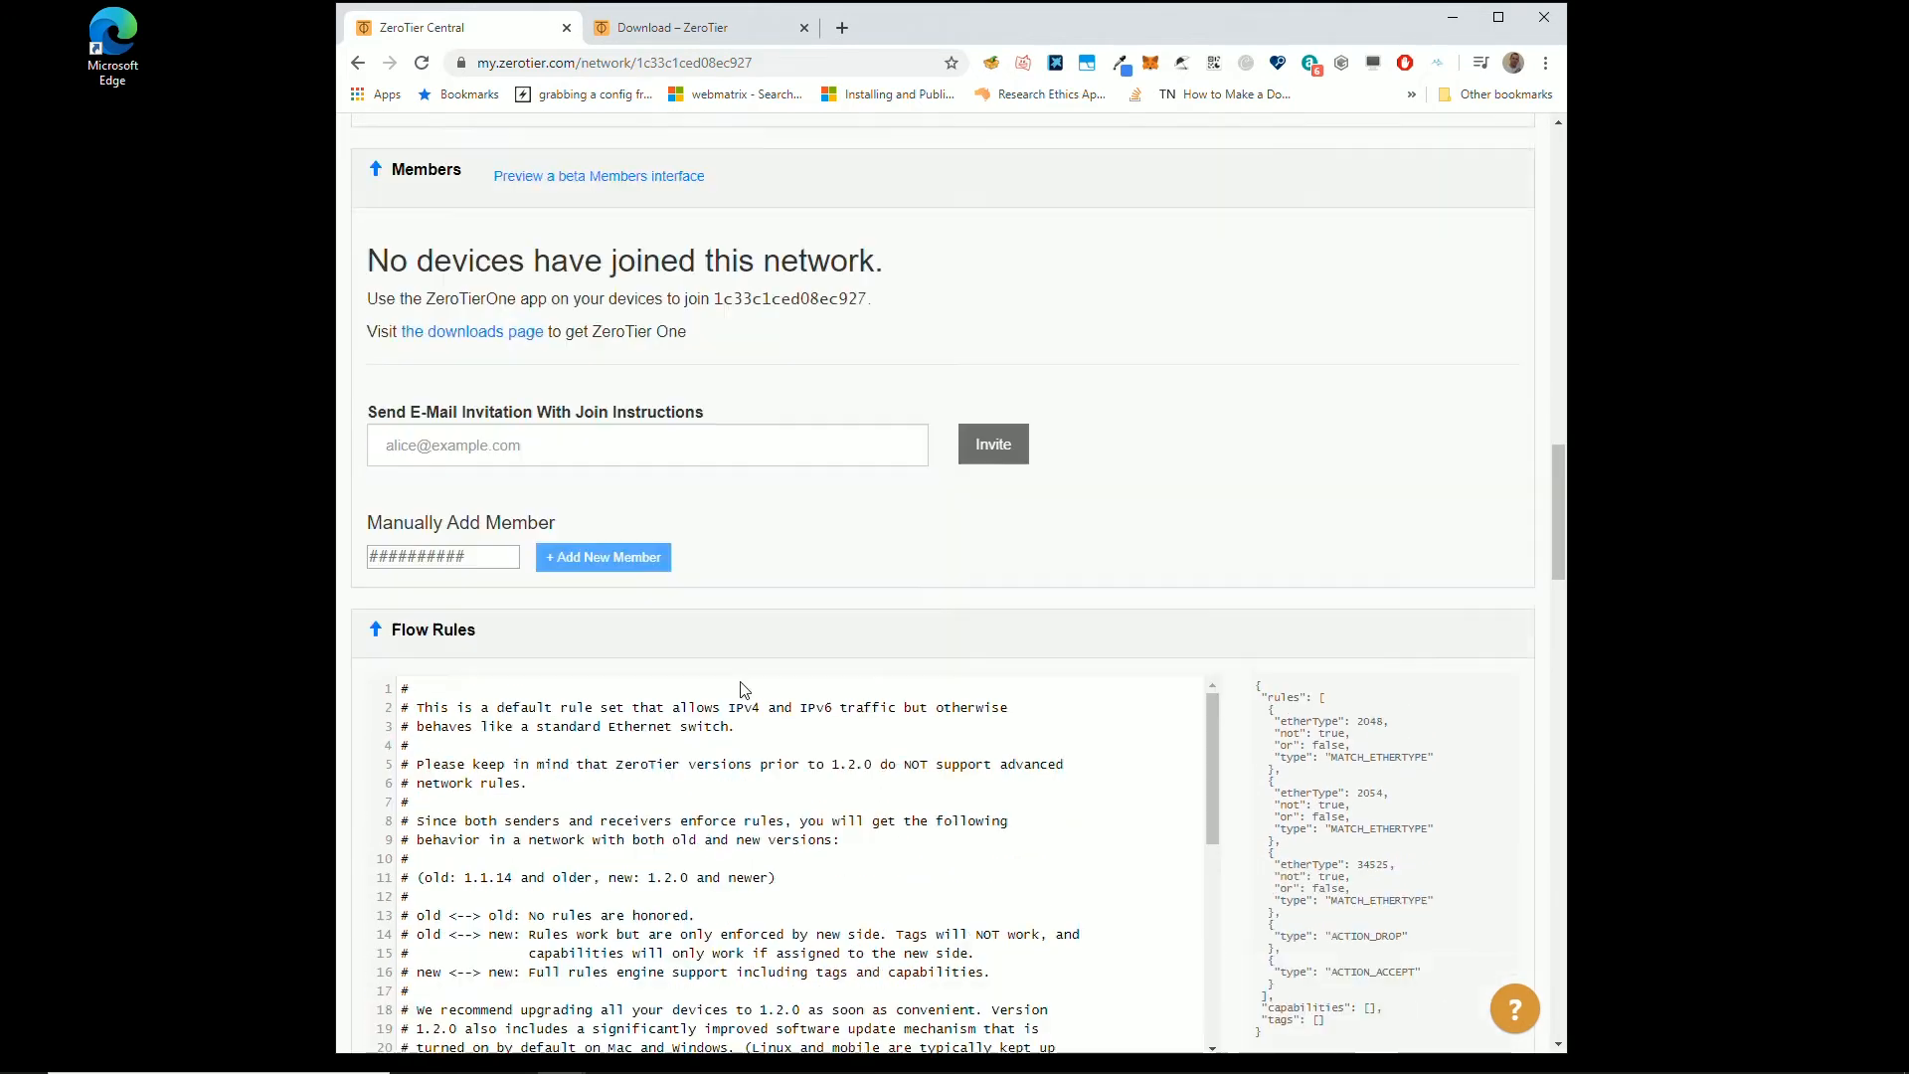
pyautogui.scroll(3)
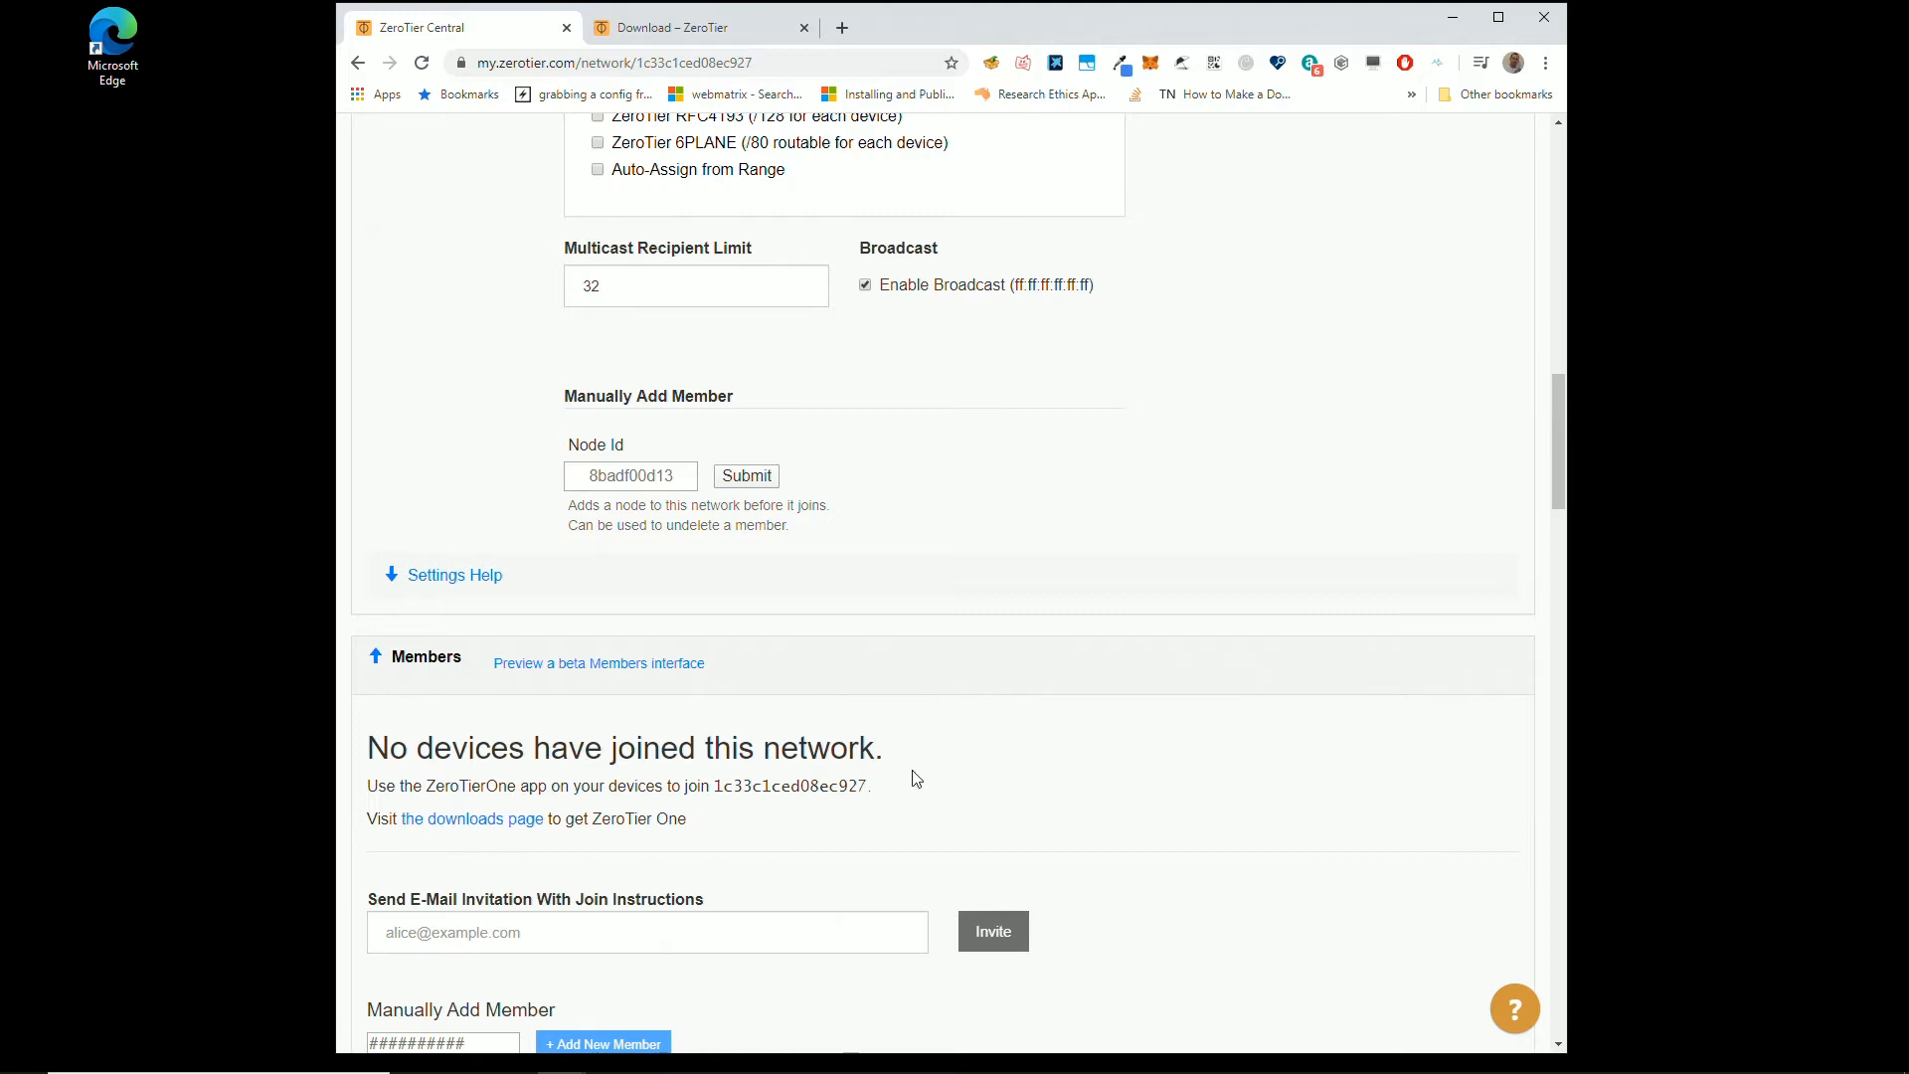
pyautogui.moveTo(472, 818)
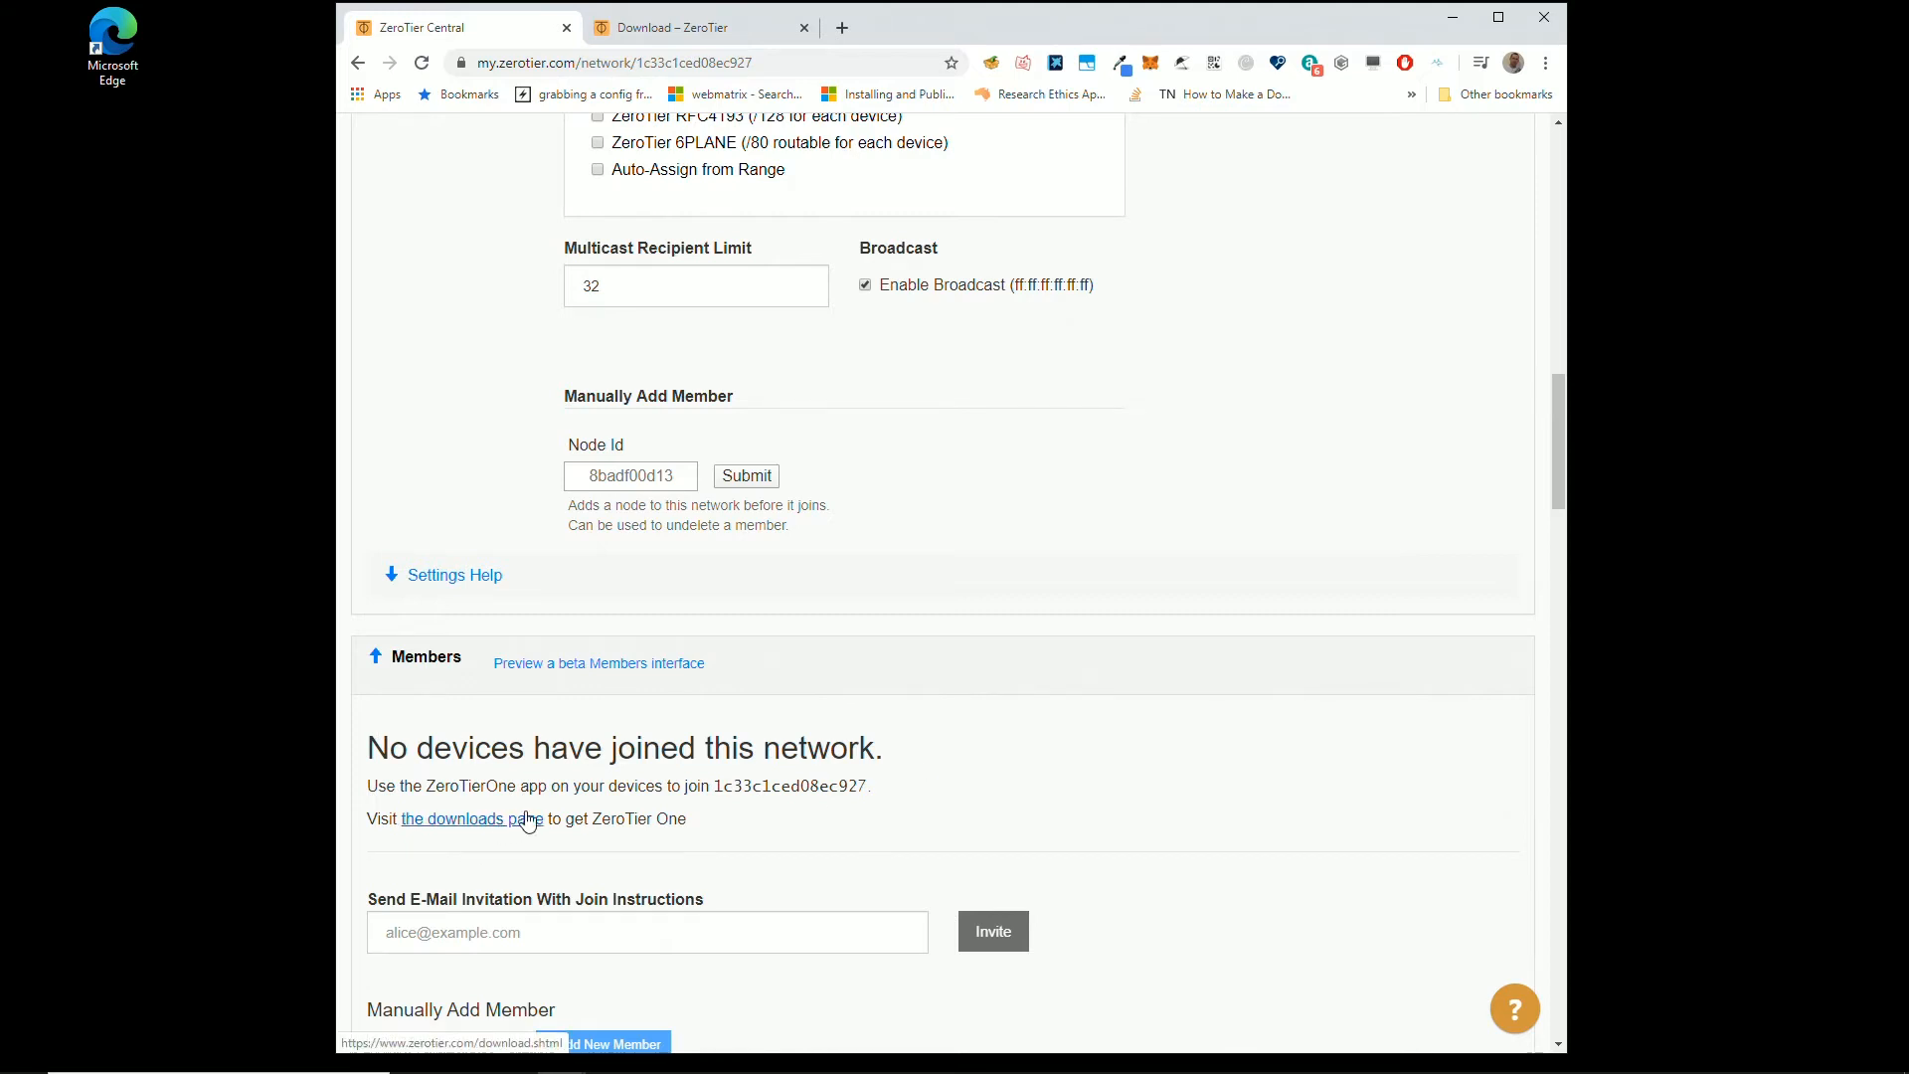
pyautogui.scroll(3)
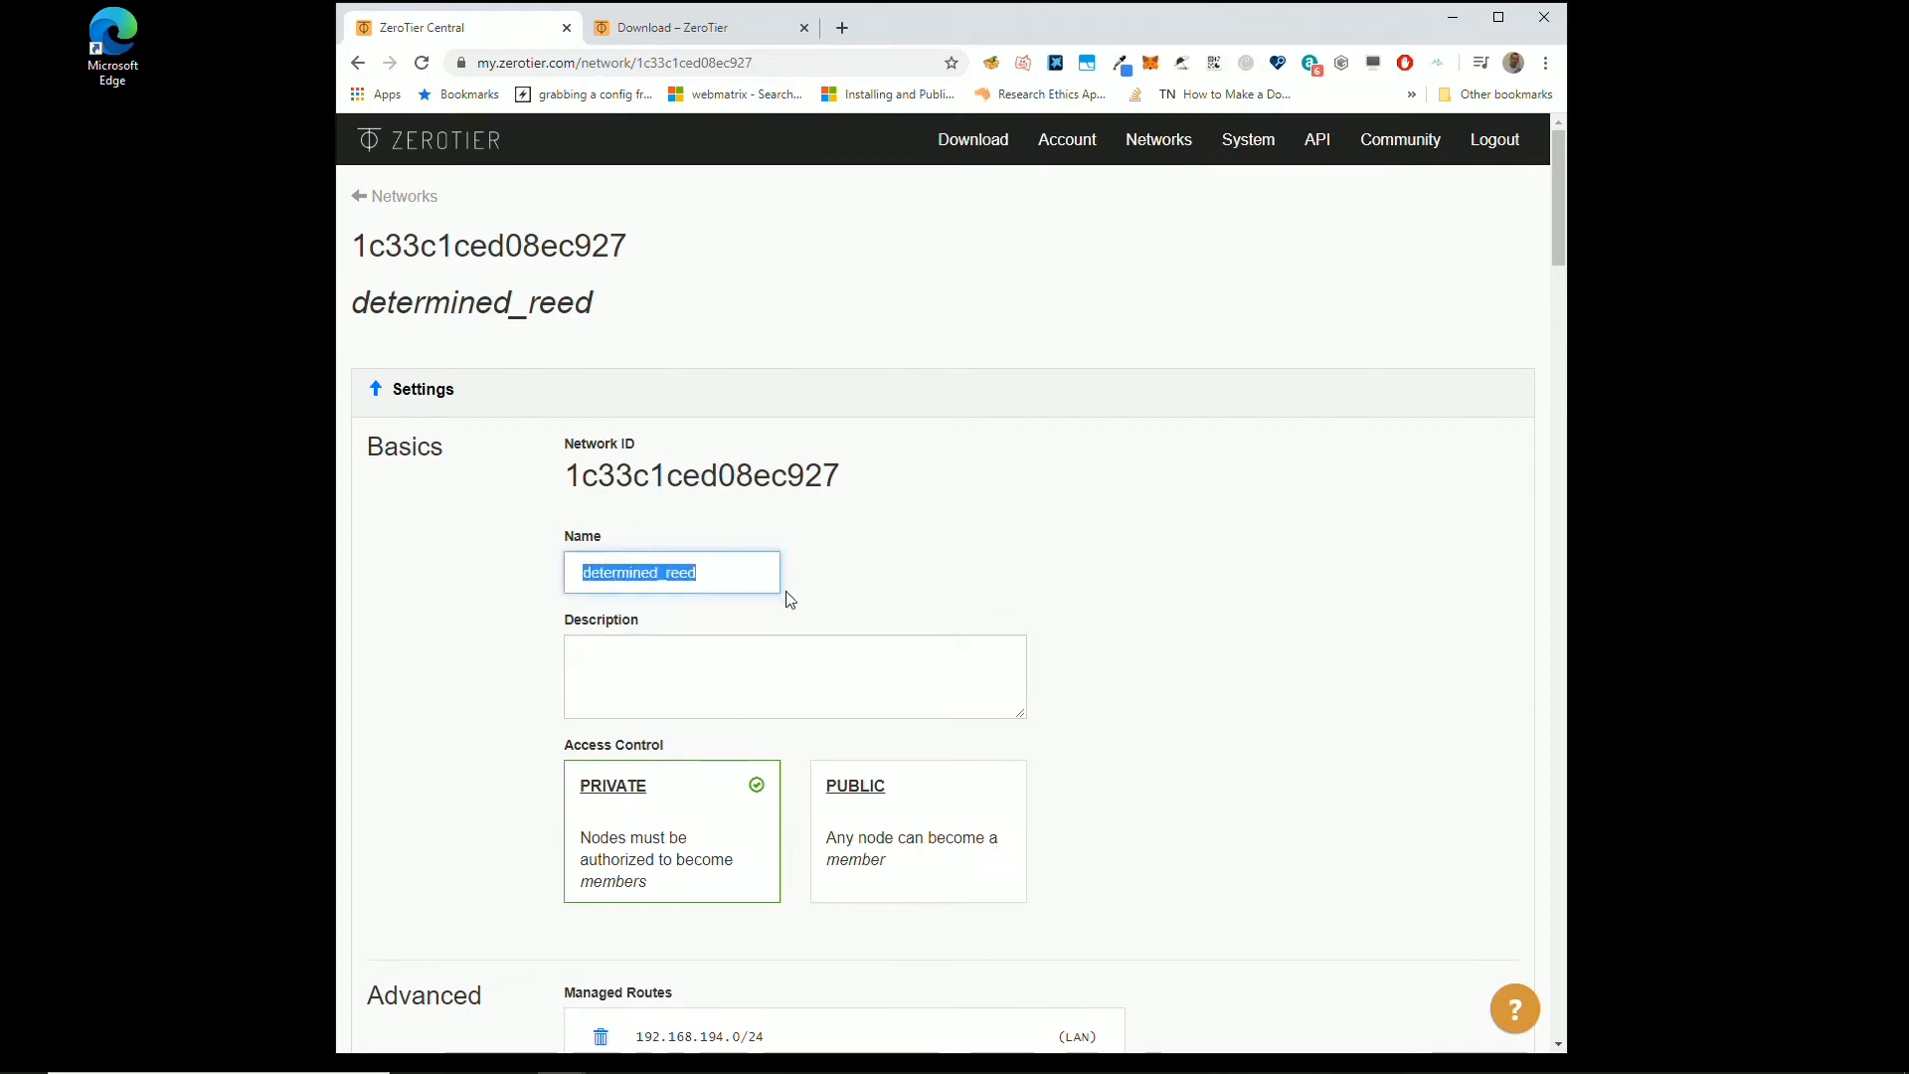
pyautogui.moveTo(743, 585)
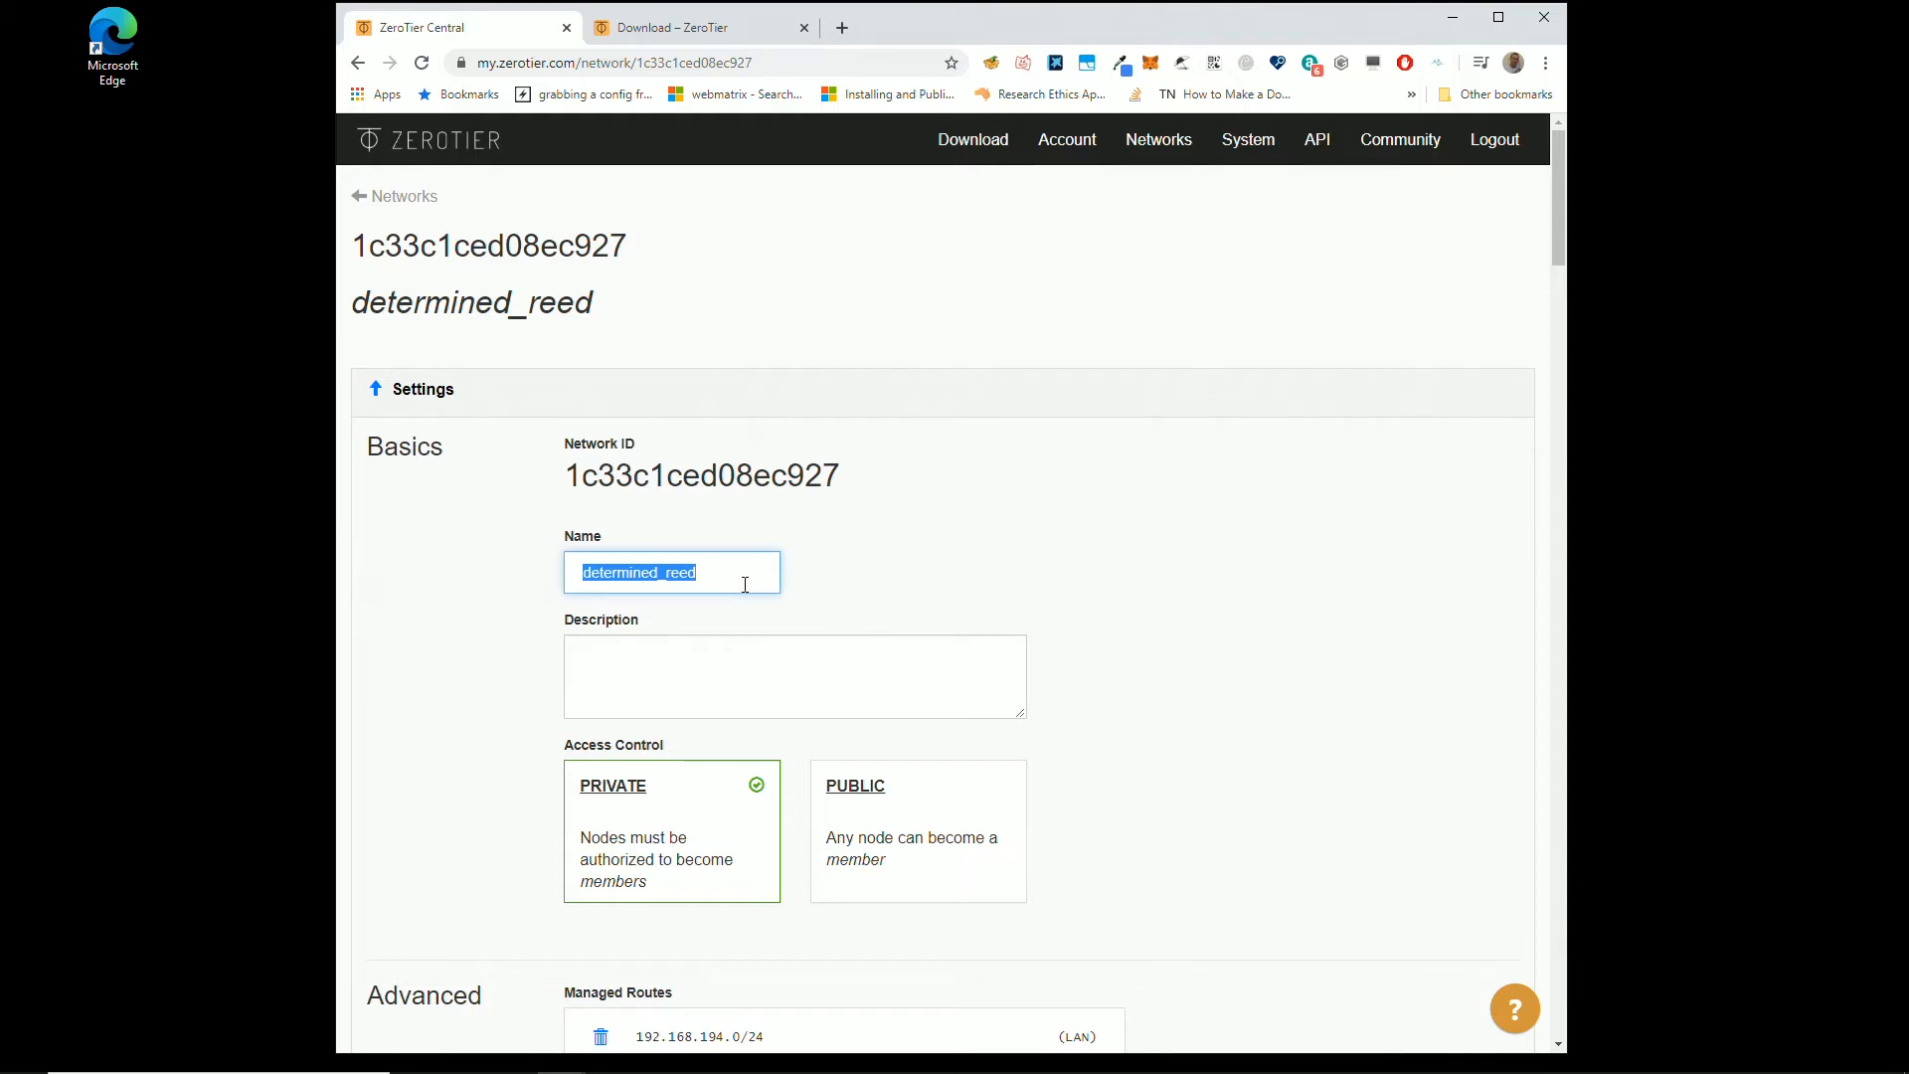
pyautogui.moveTo(725, 602)
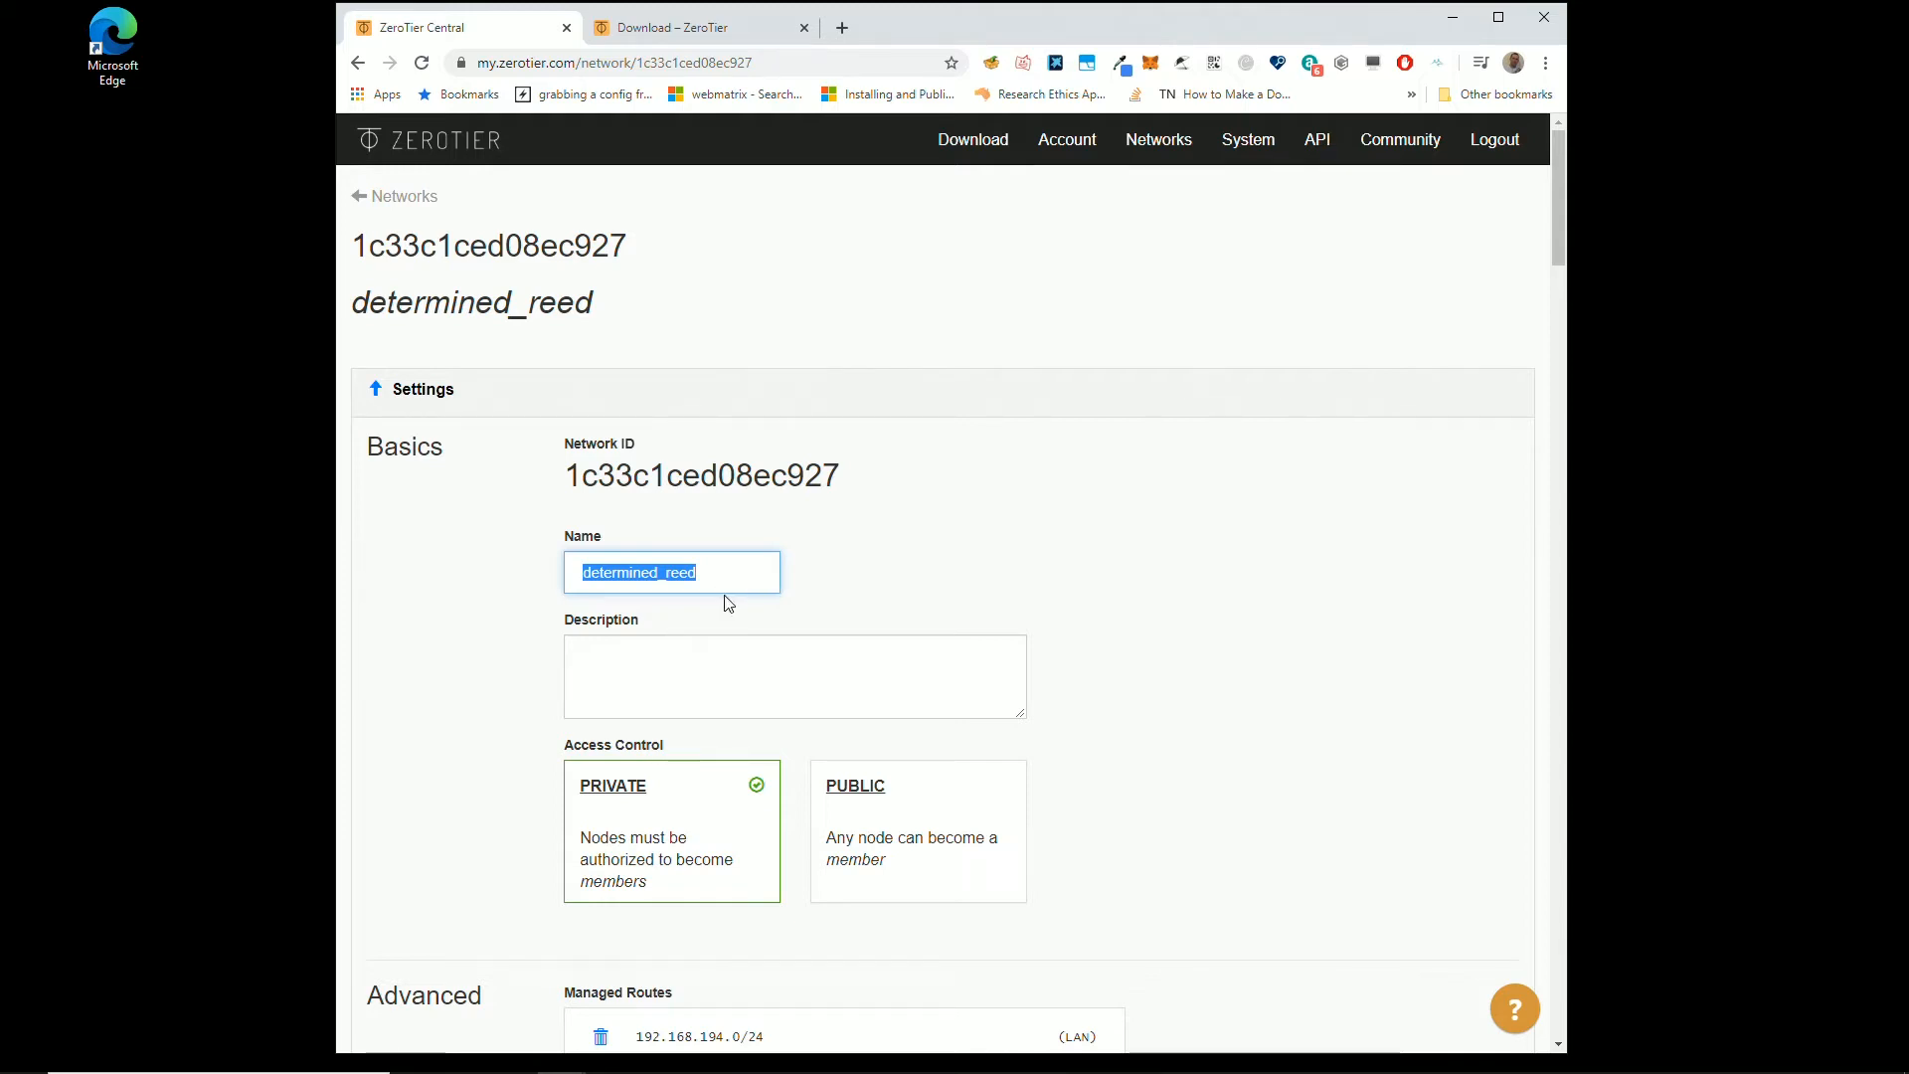
pyautogui.moveTo(797, 594)
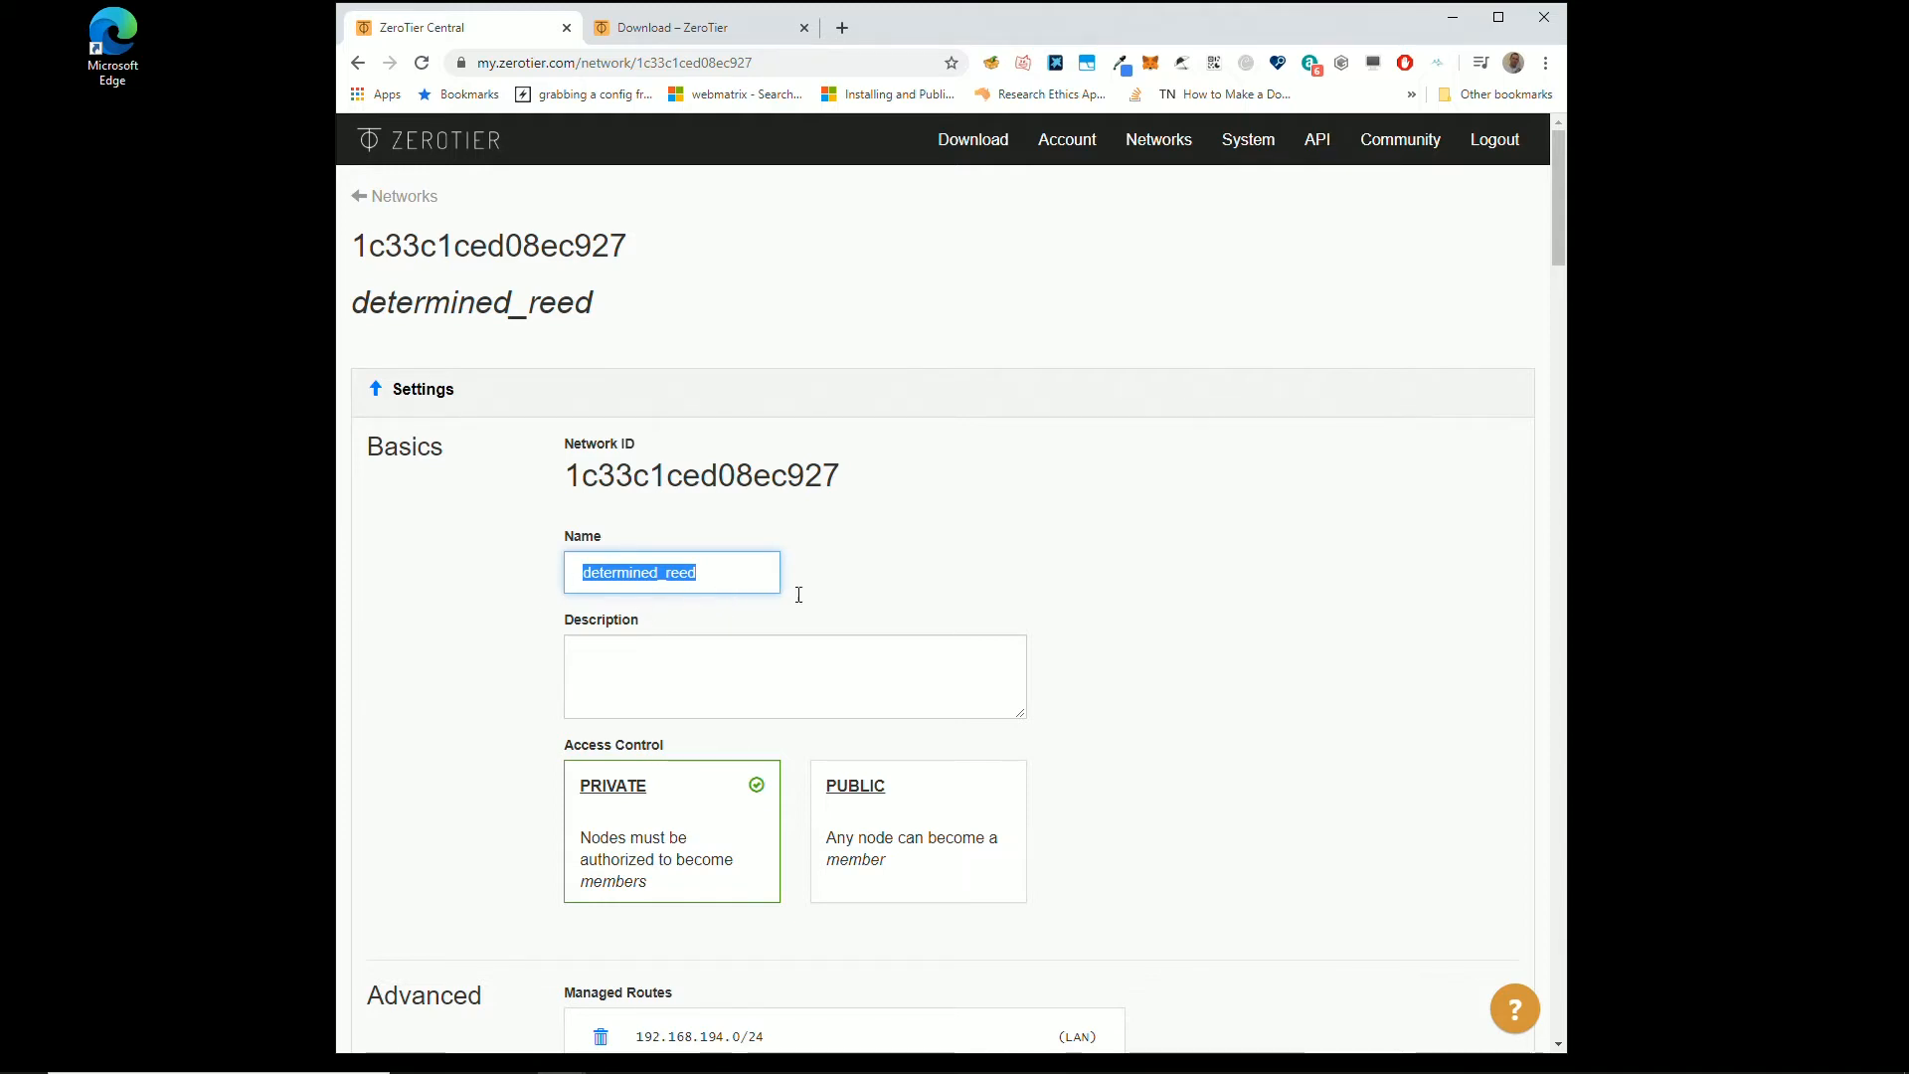
pyautogui.moveTo(685, 612)
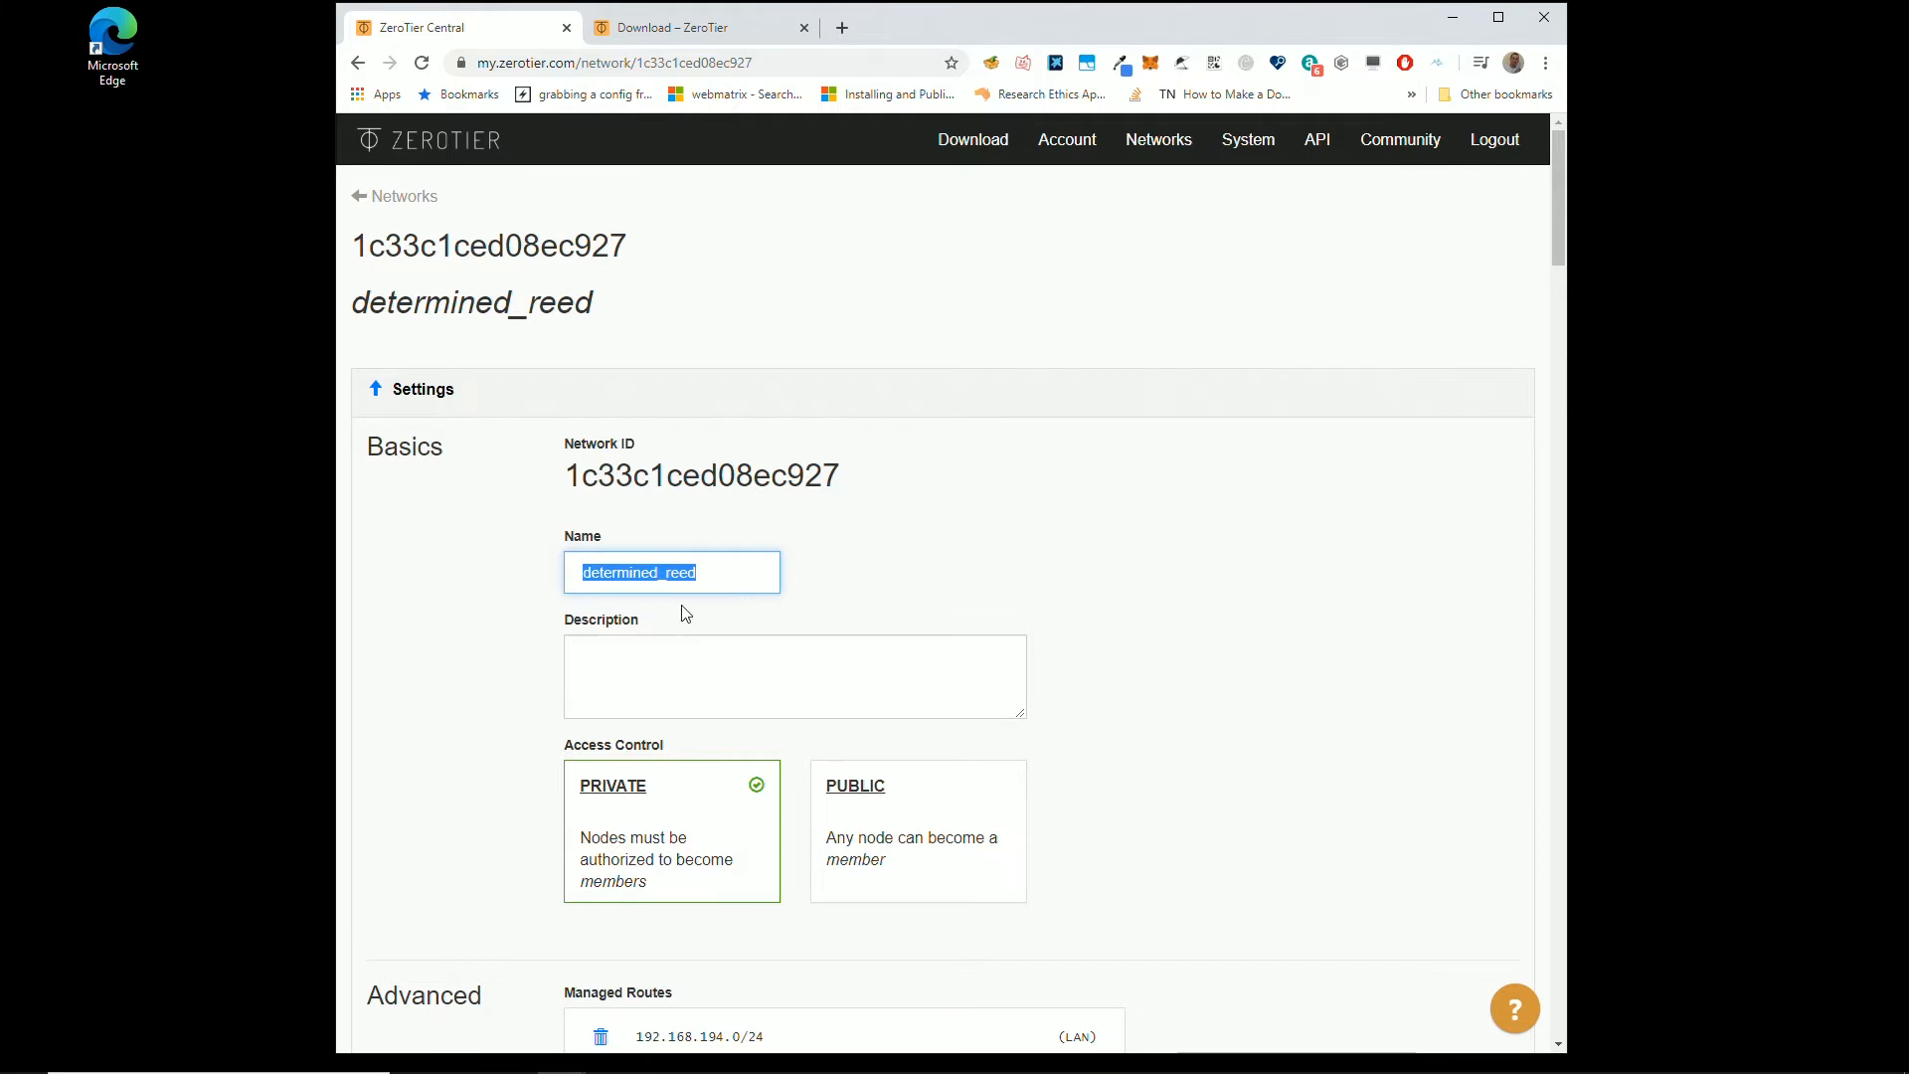
# Step: Set determined_reed's Access Control to Public
pyautogui.scroll(-3)
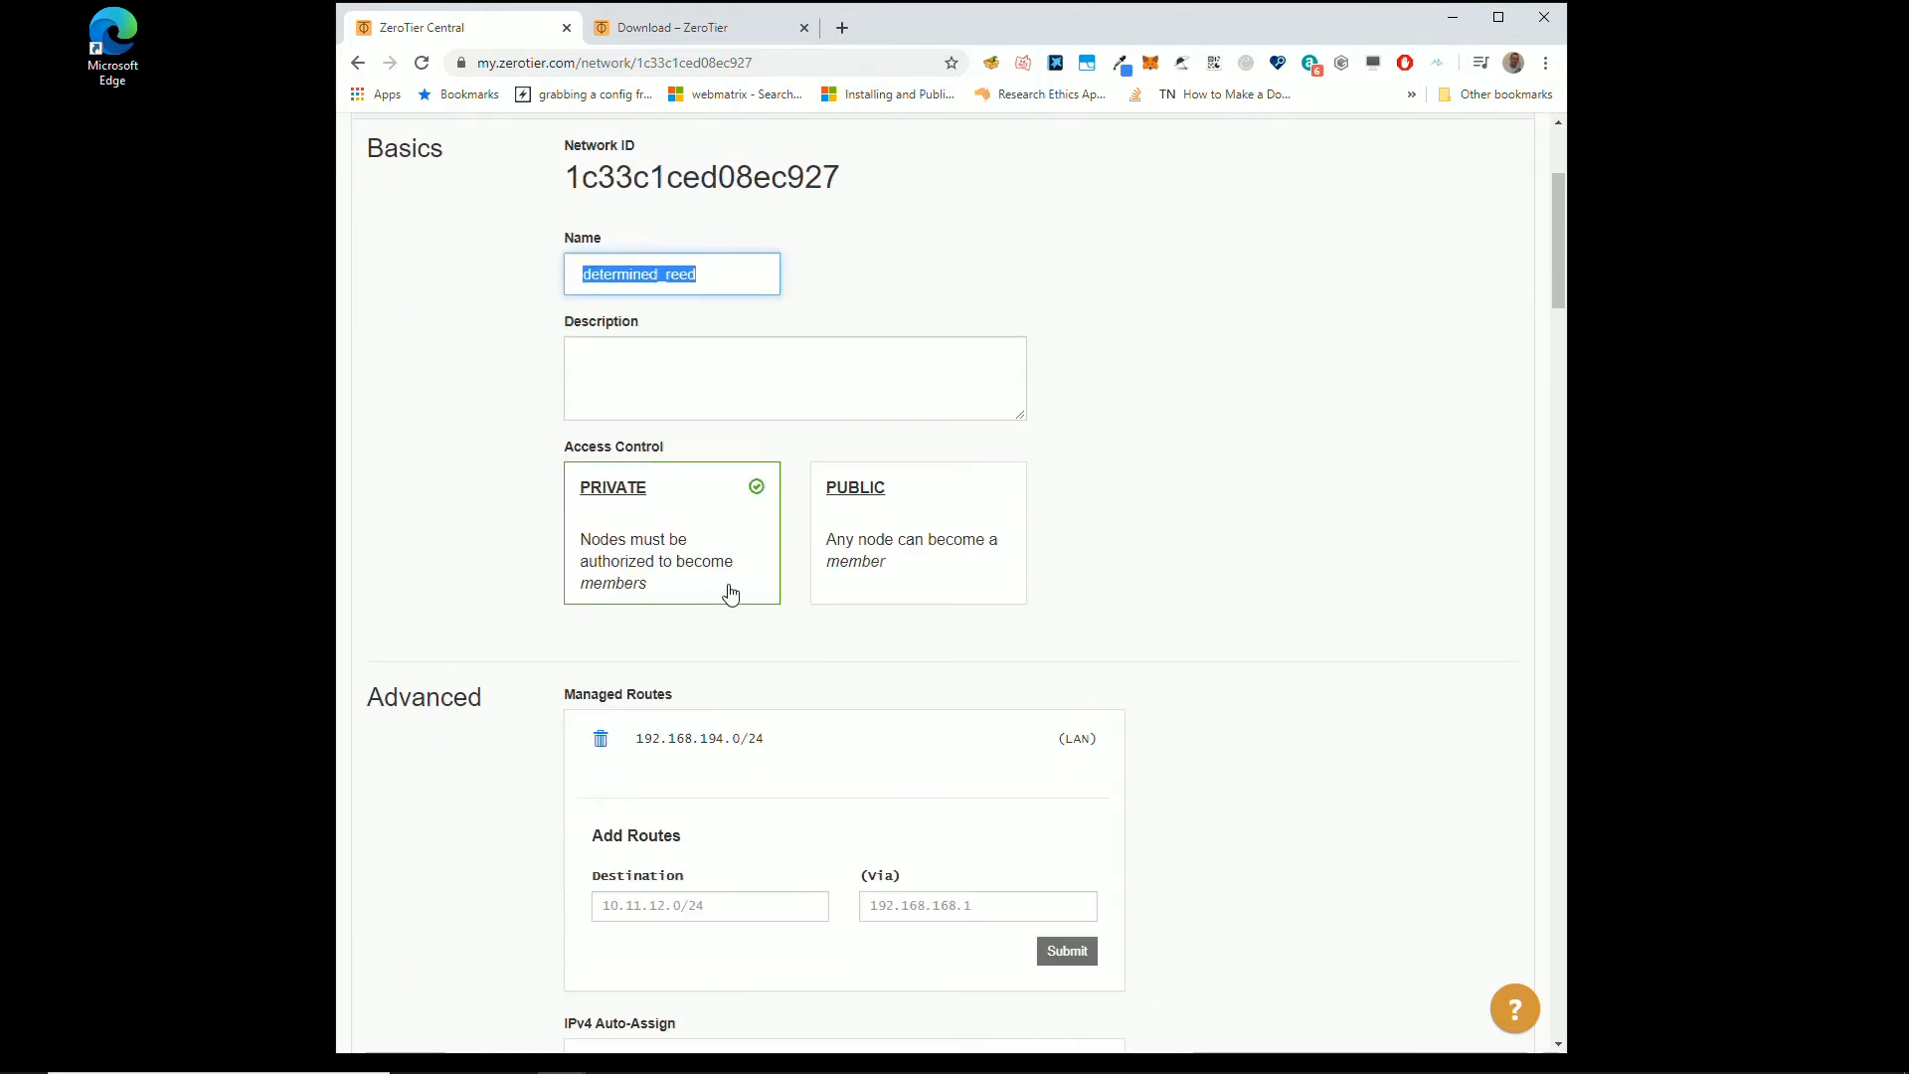
pyautogui.moveTo(706, 538)
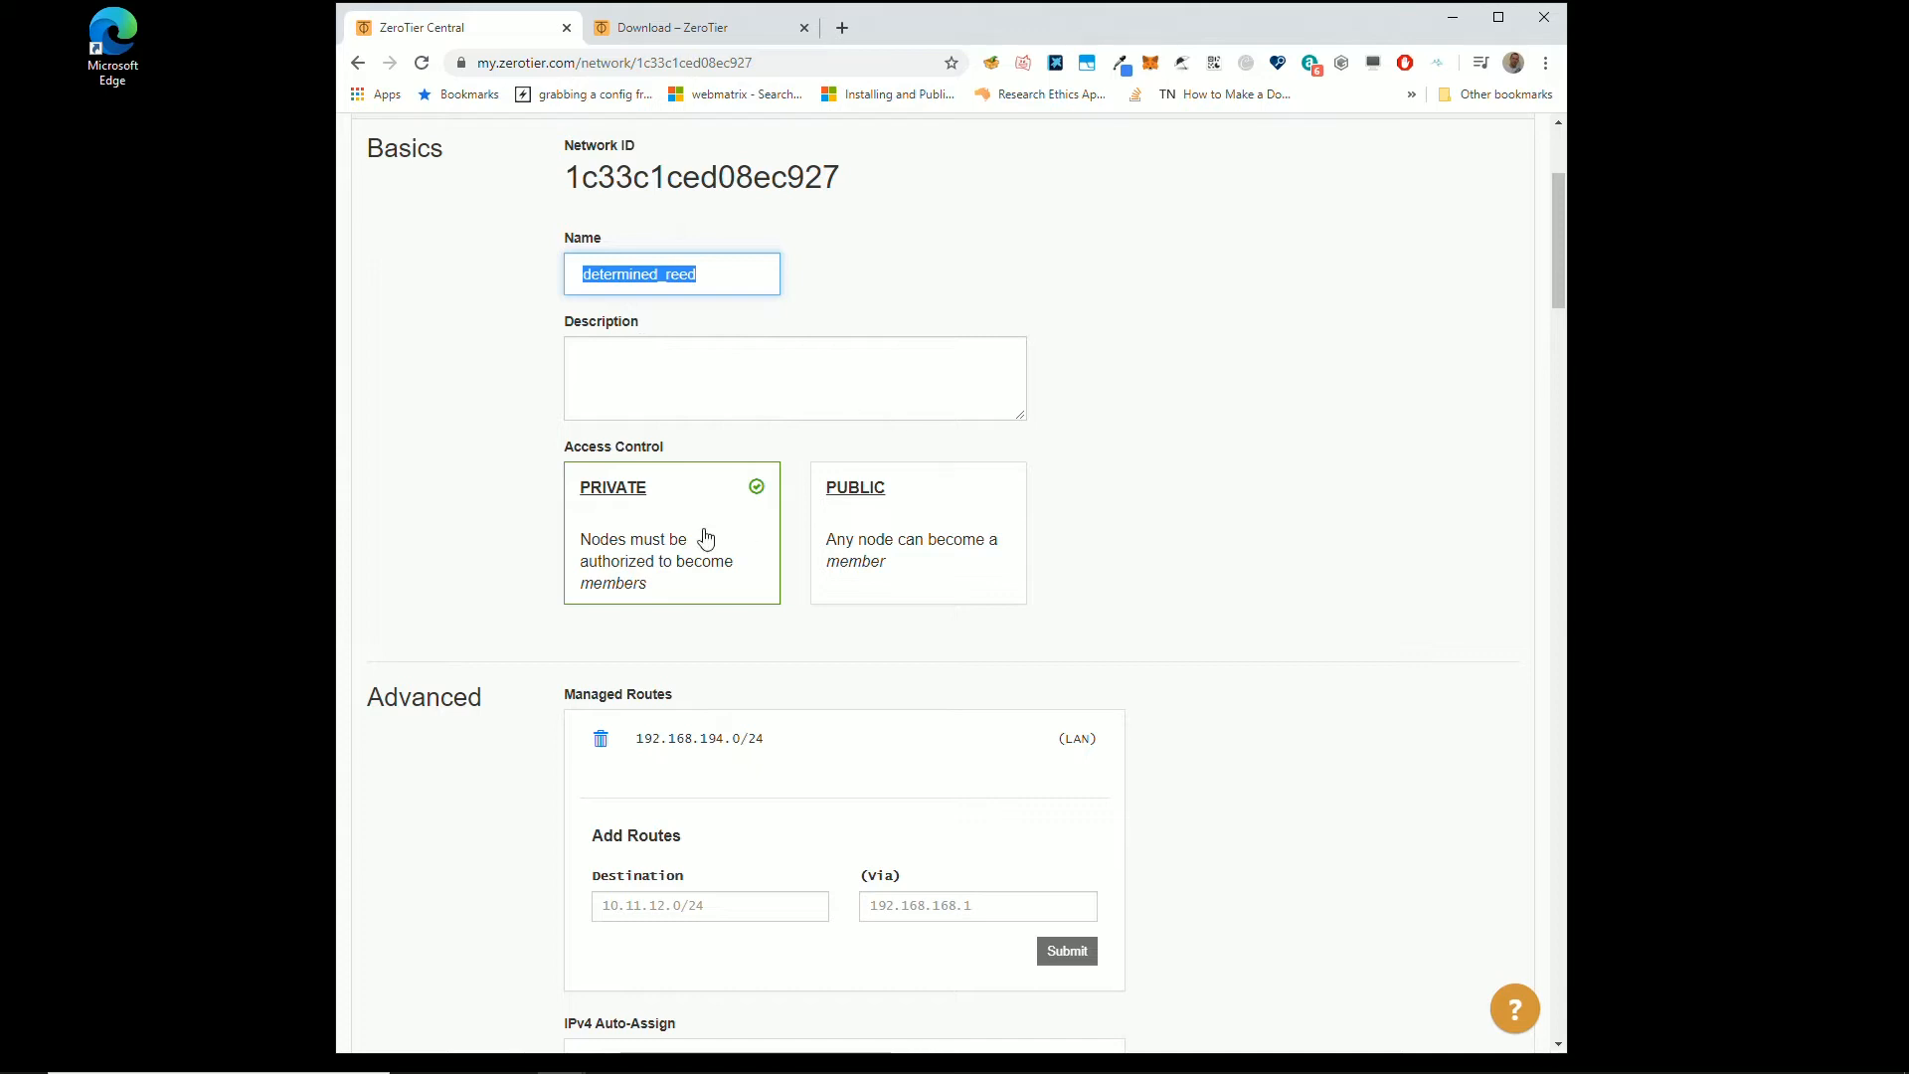
pyautogui.moveTo(657, 455)
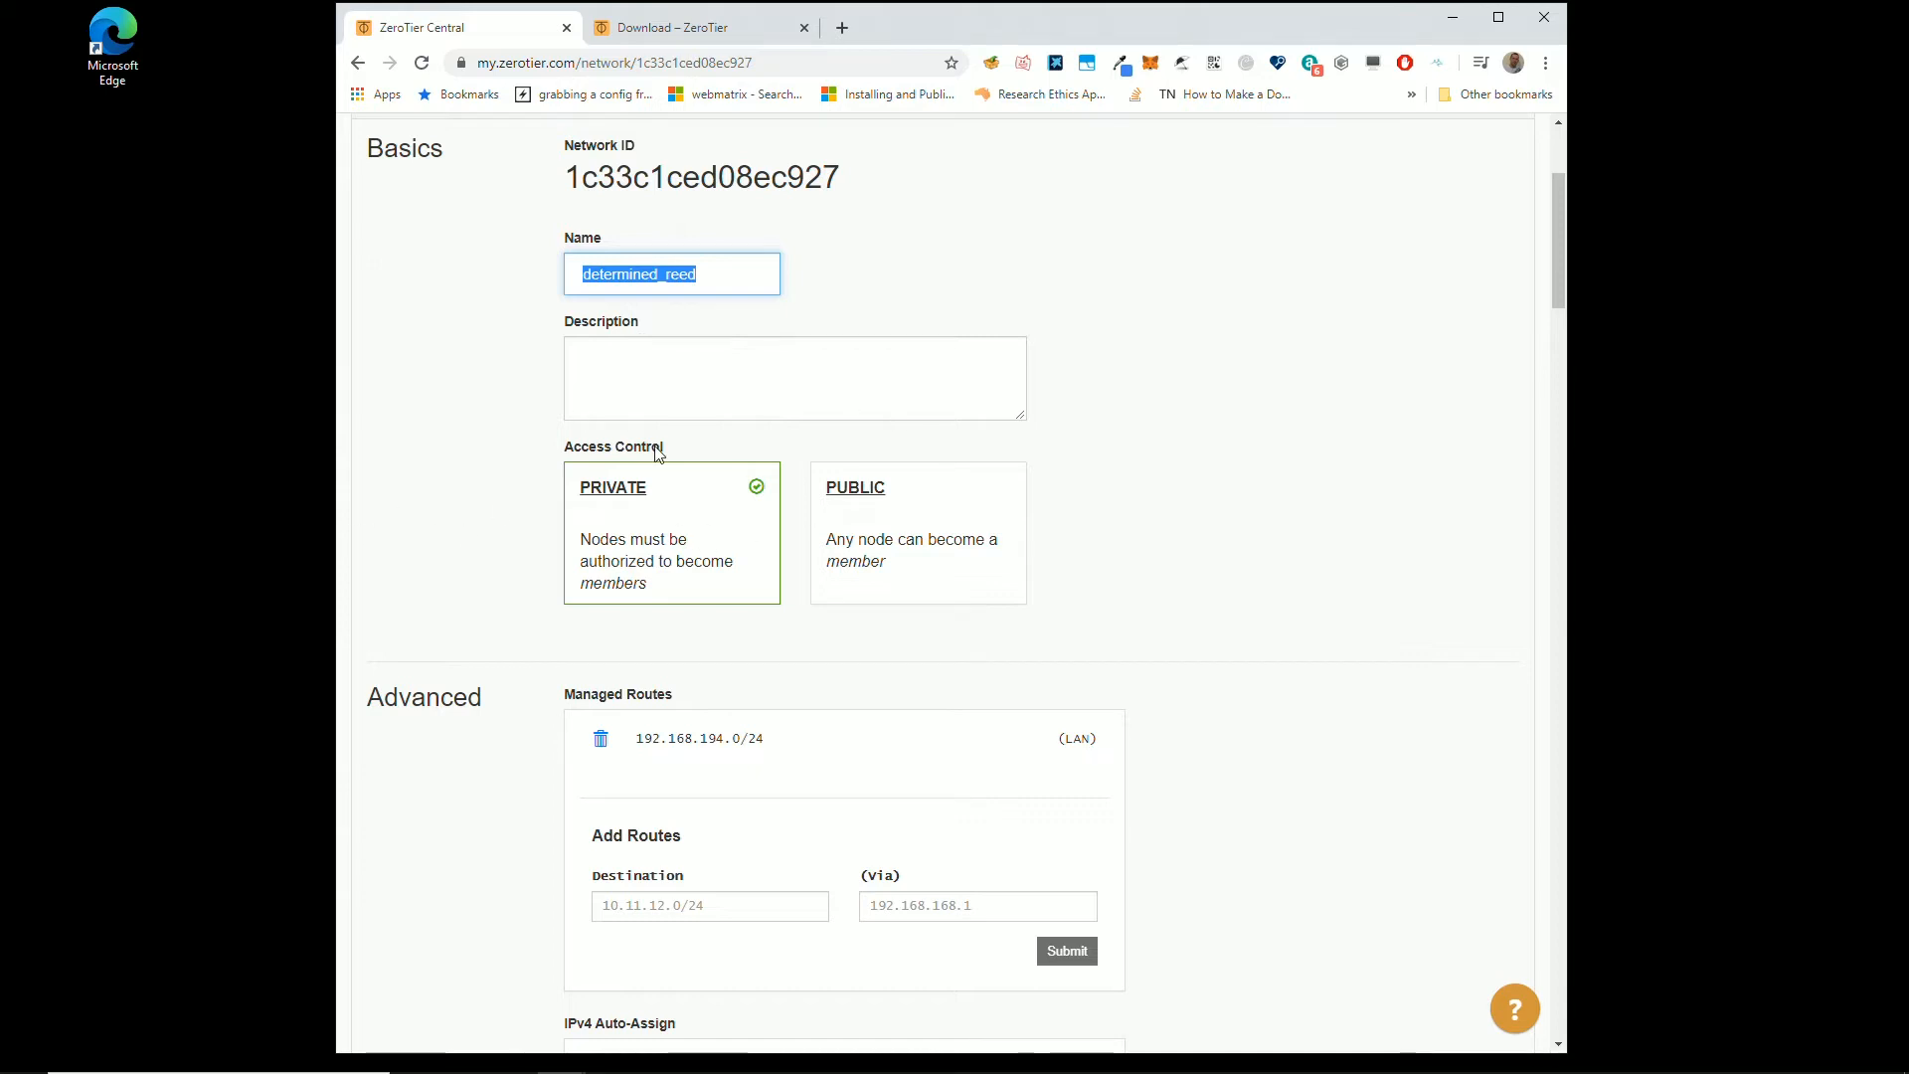
pyautogui.moveTo(630, 546)
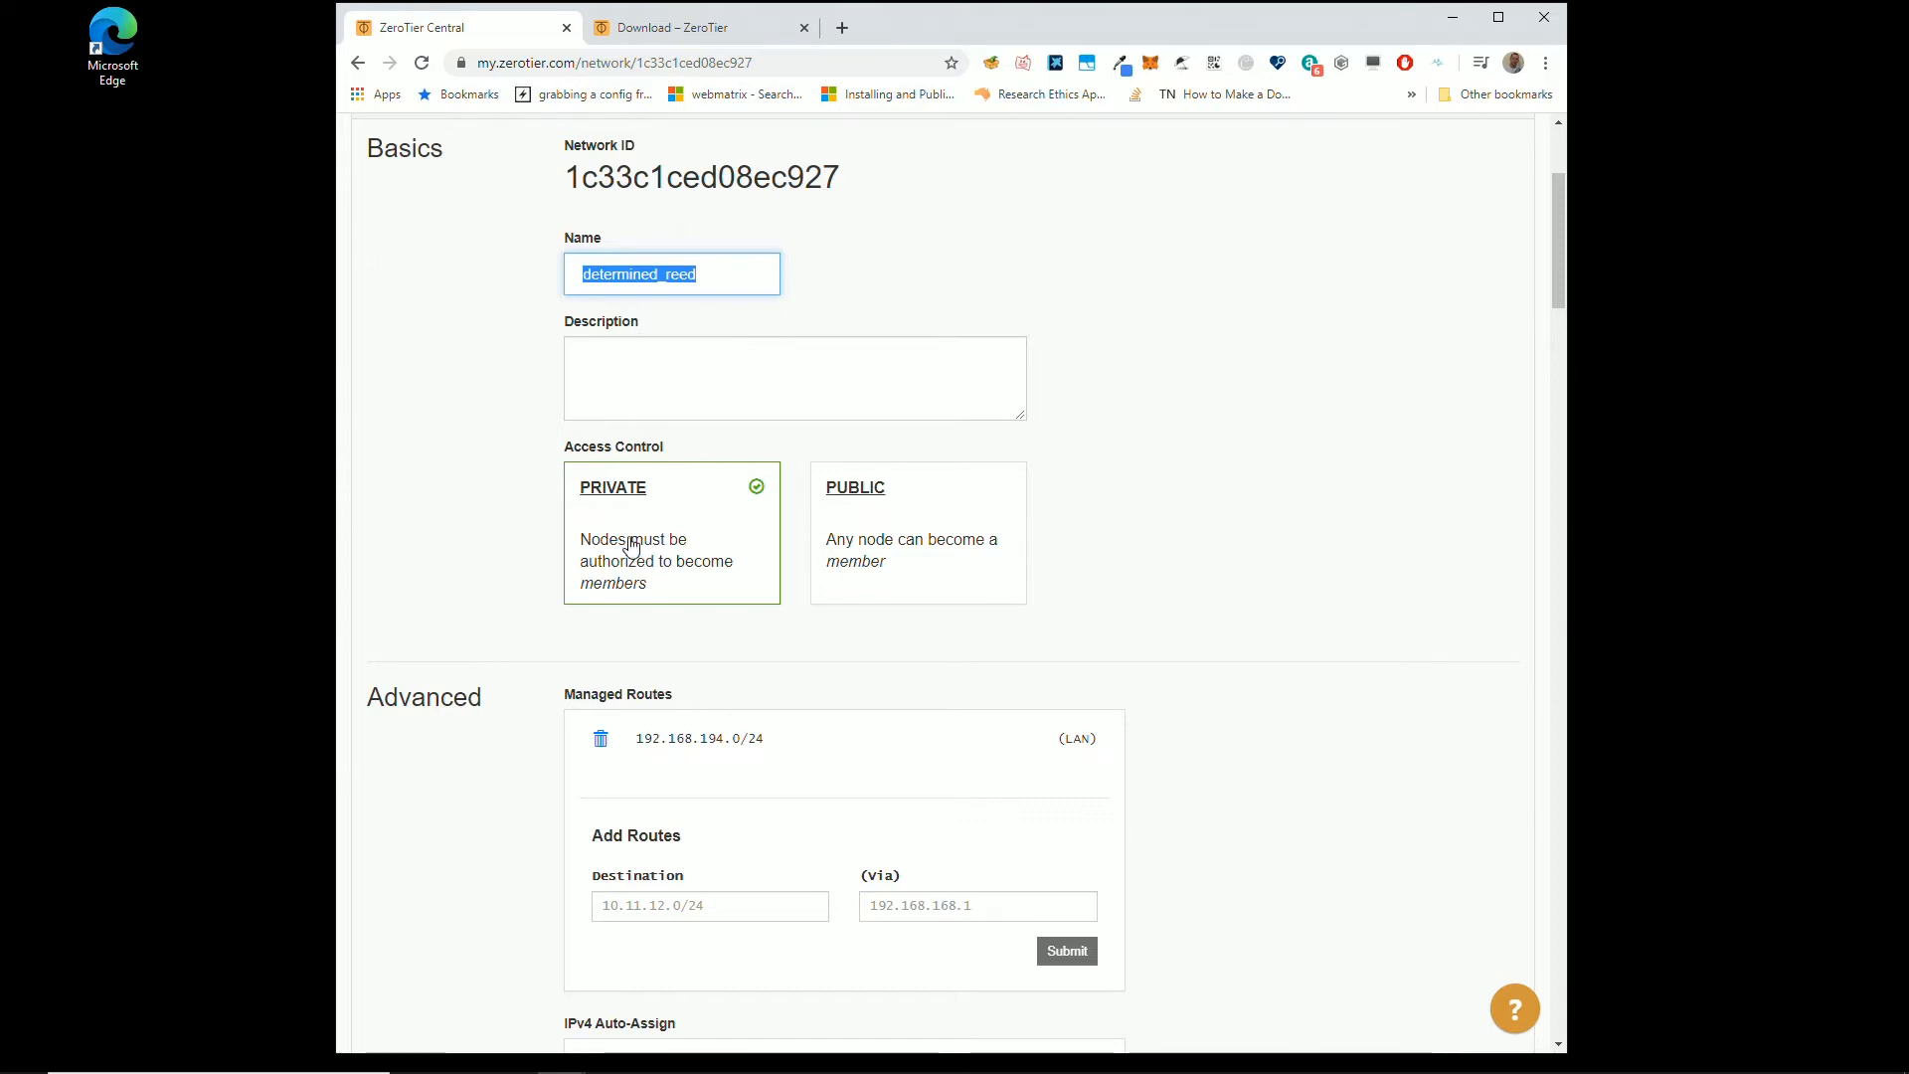
pyautogui.moveTo(694, 544)
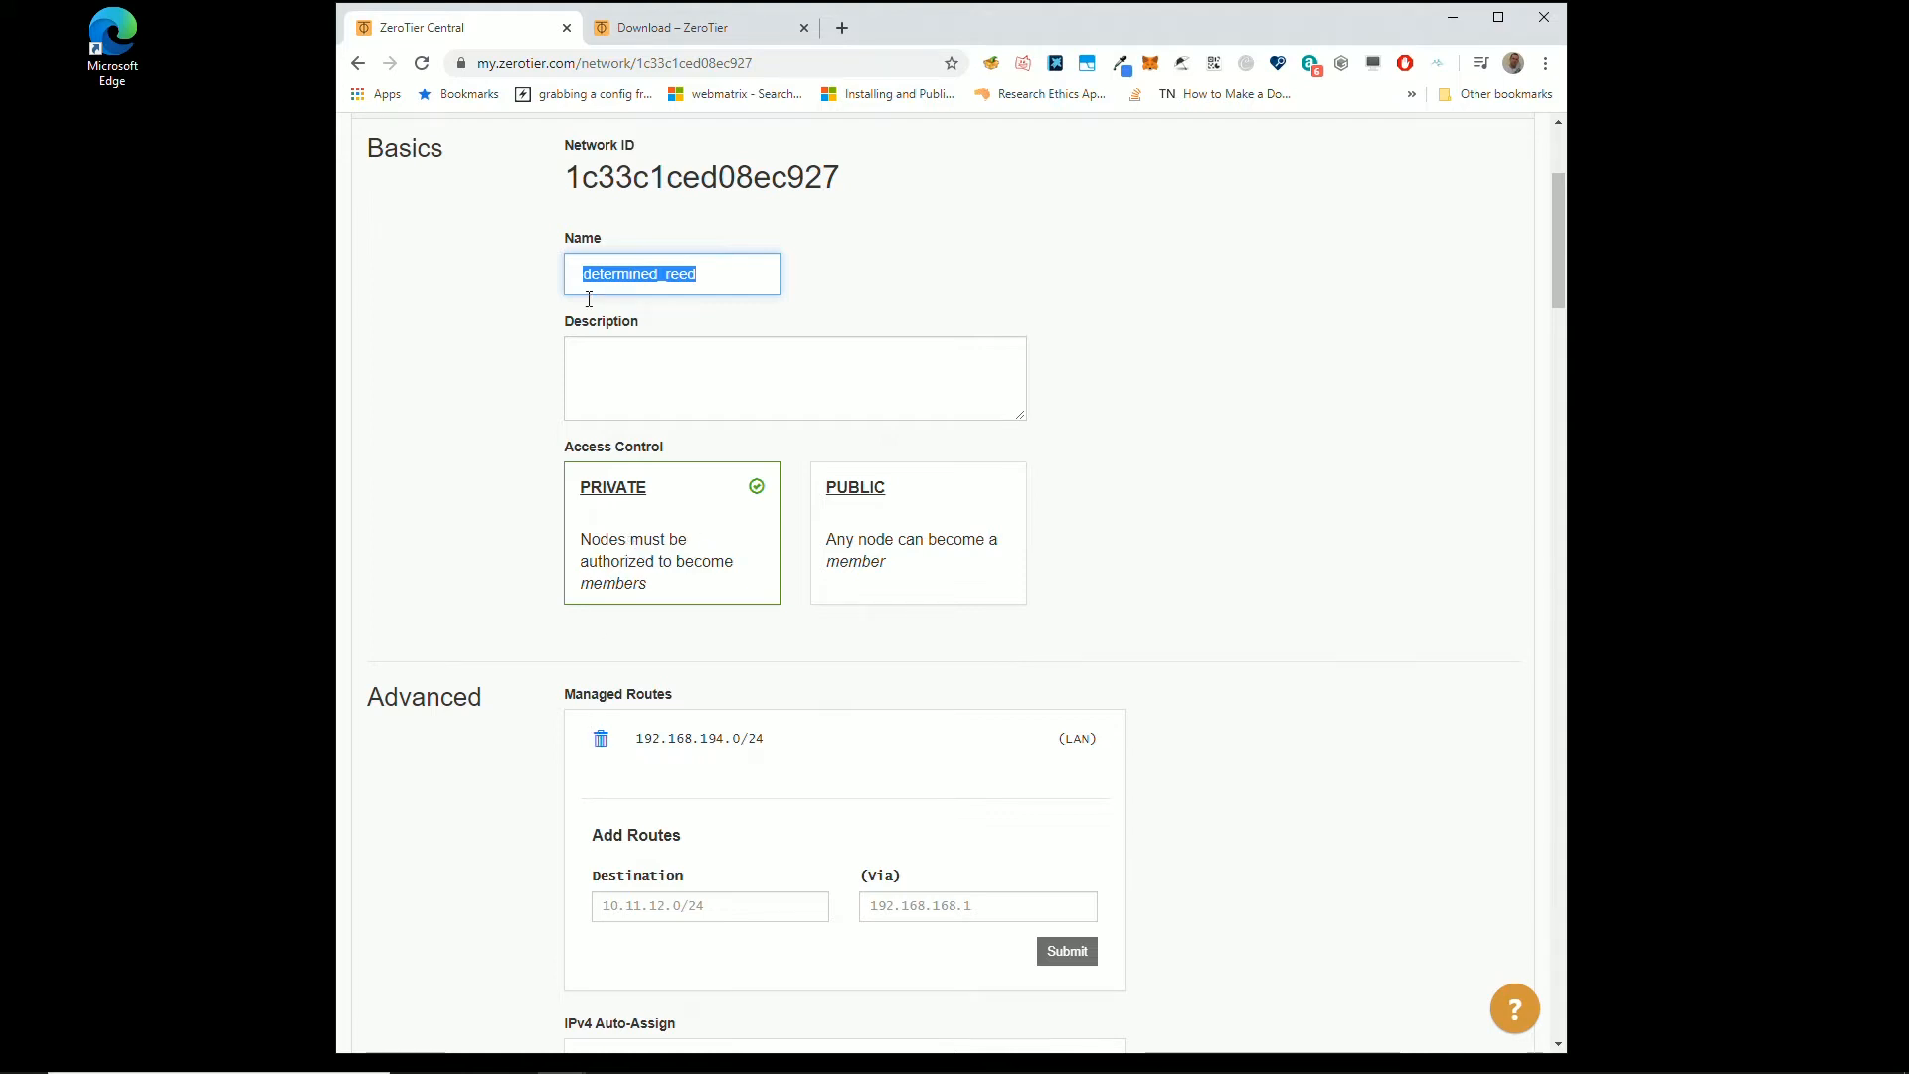
pyautogui.scroll(3)
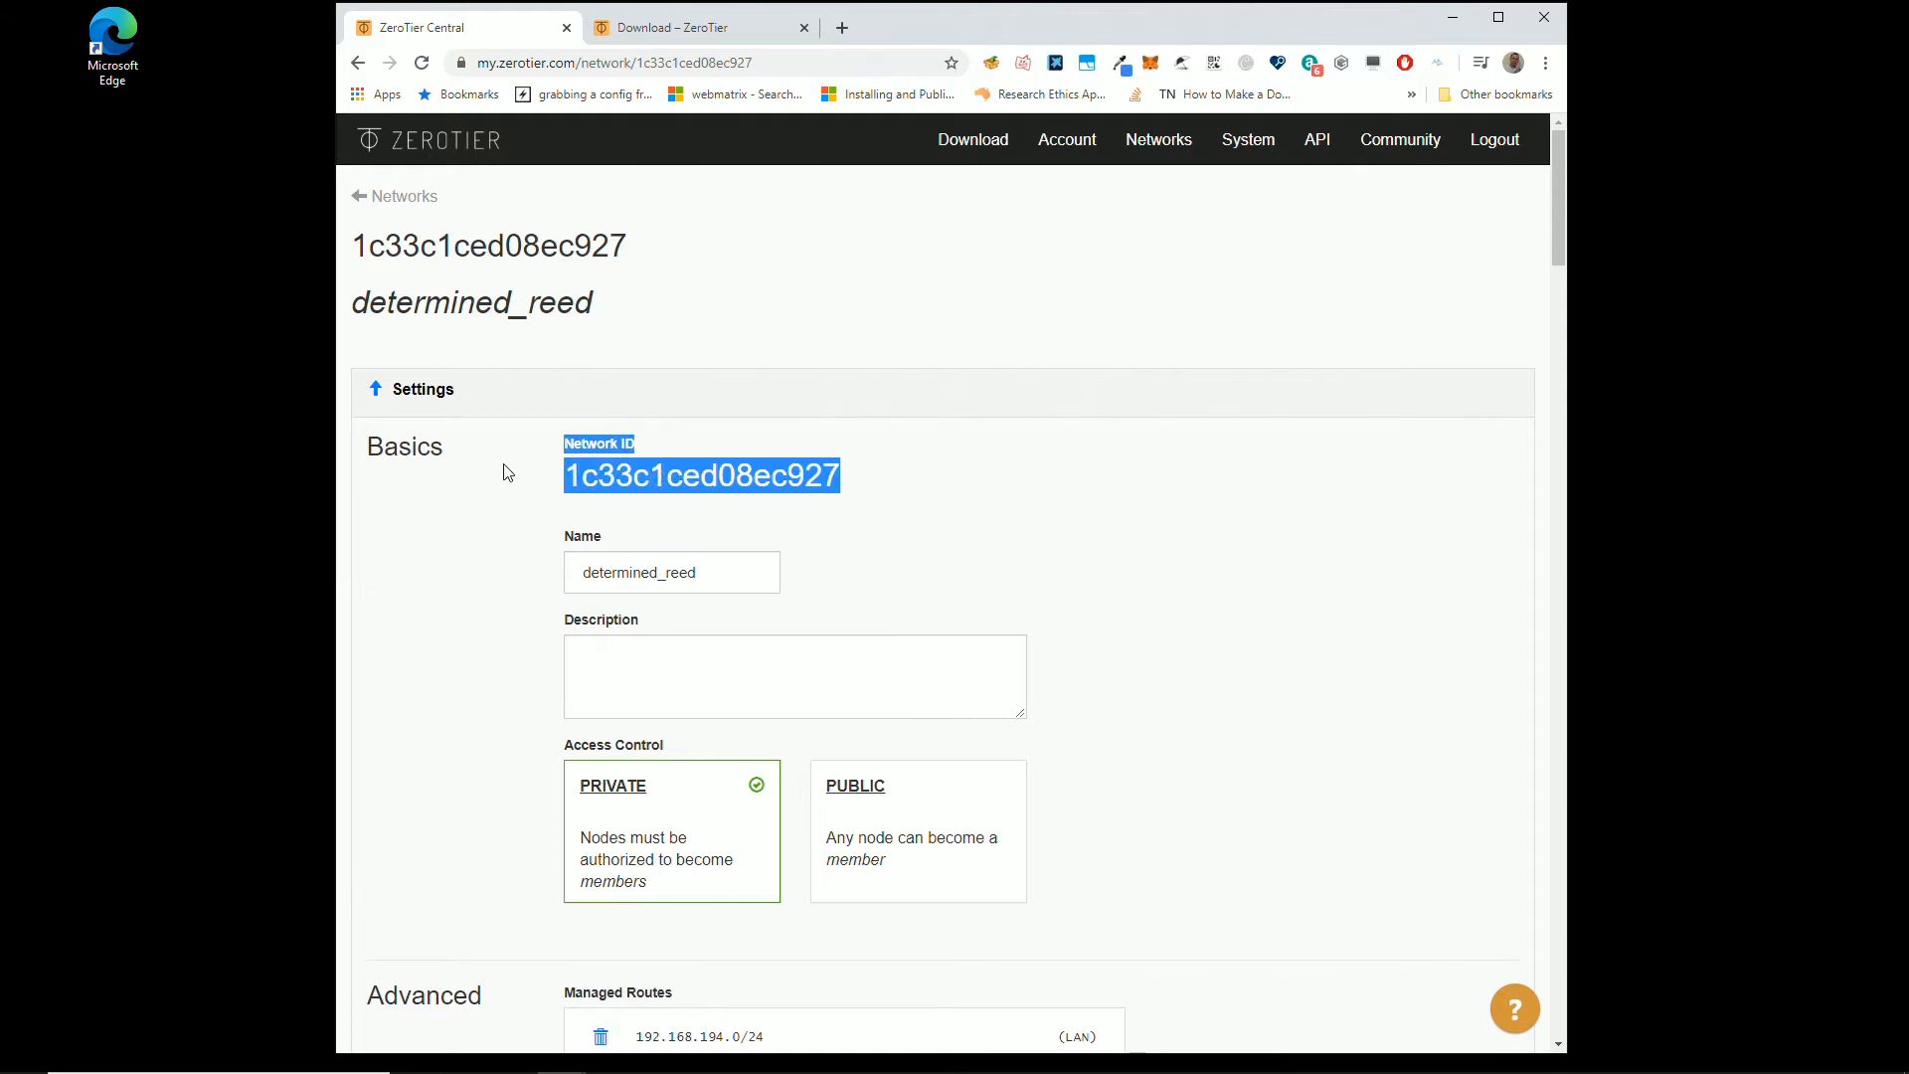
pyautogui.moveTo(902, 835)
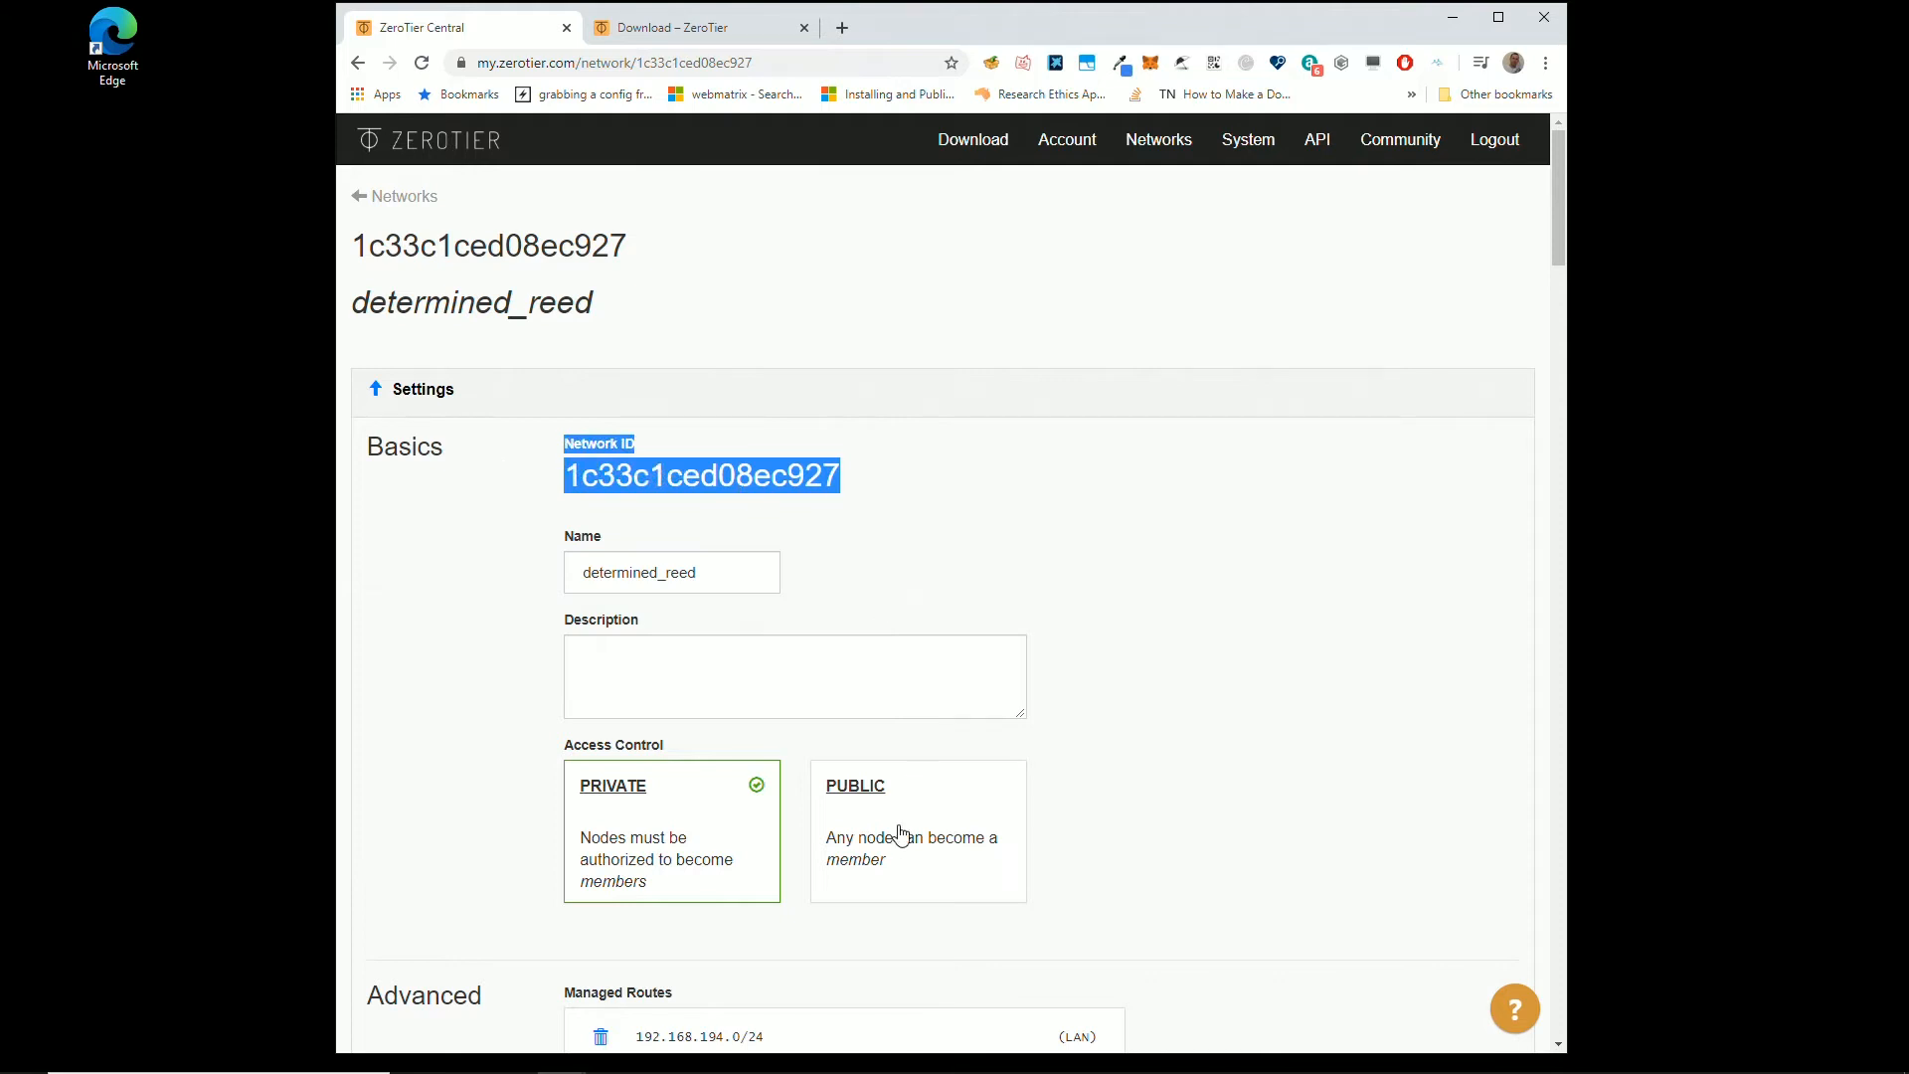
pyautogui.click(916, 829)
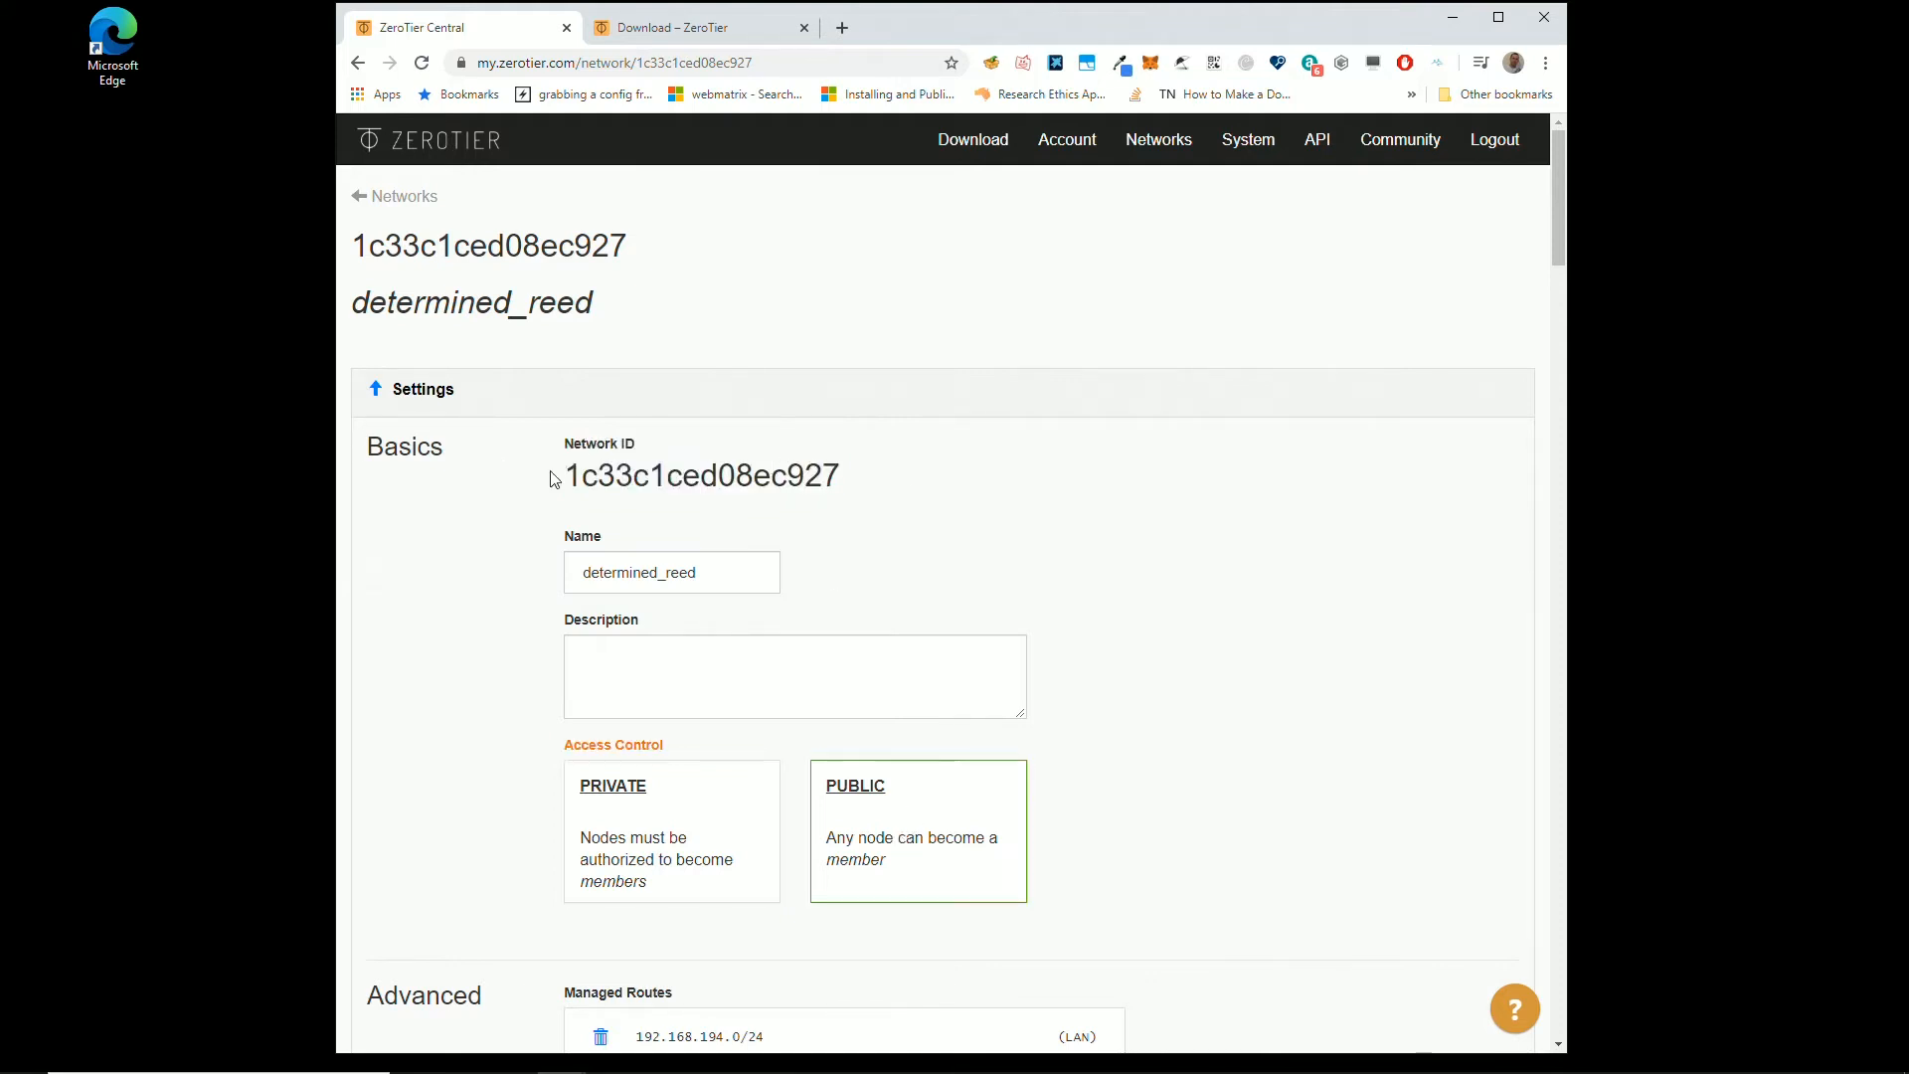
pyautogui.click(916, 830)
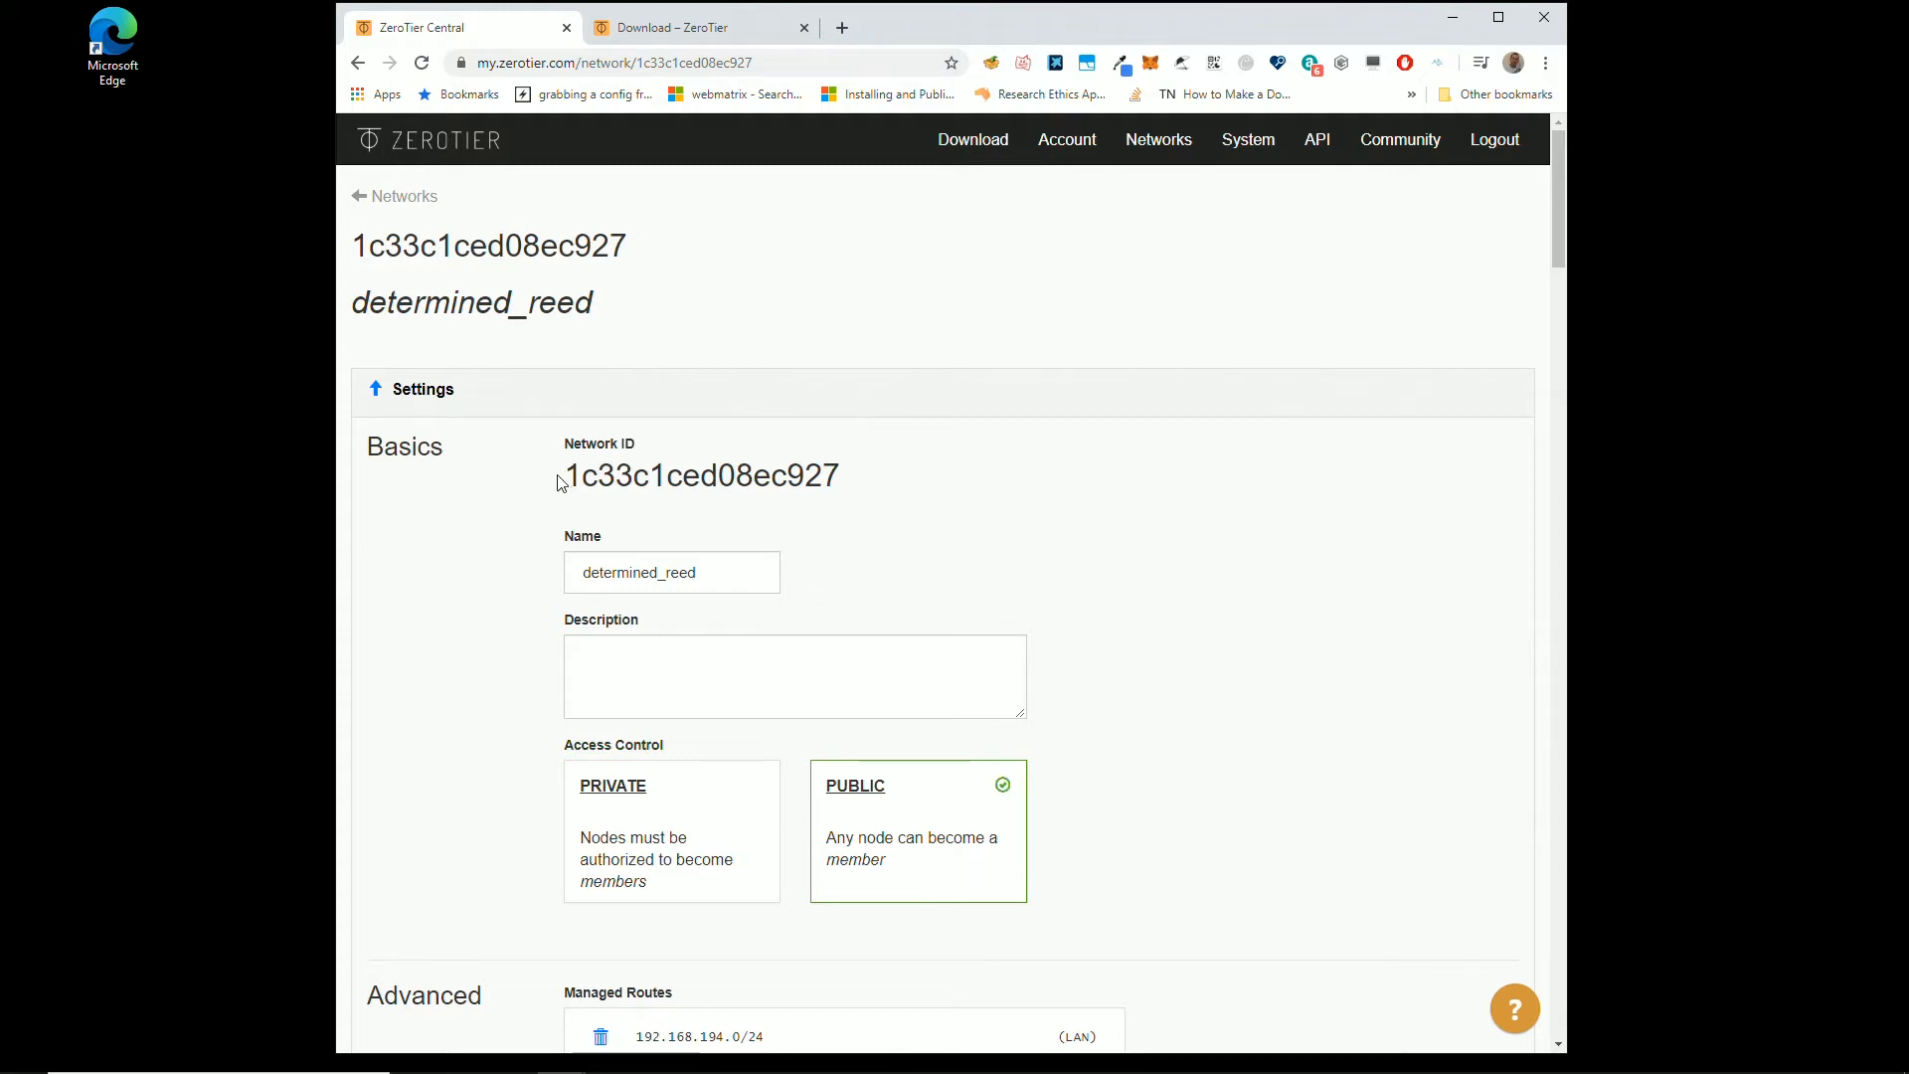
pyautogui.moveTo(633, 855)
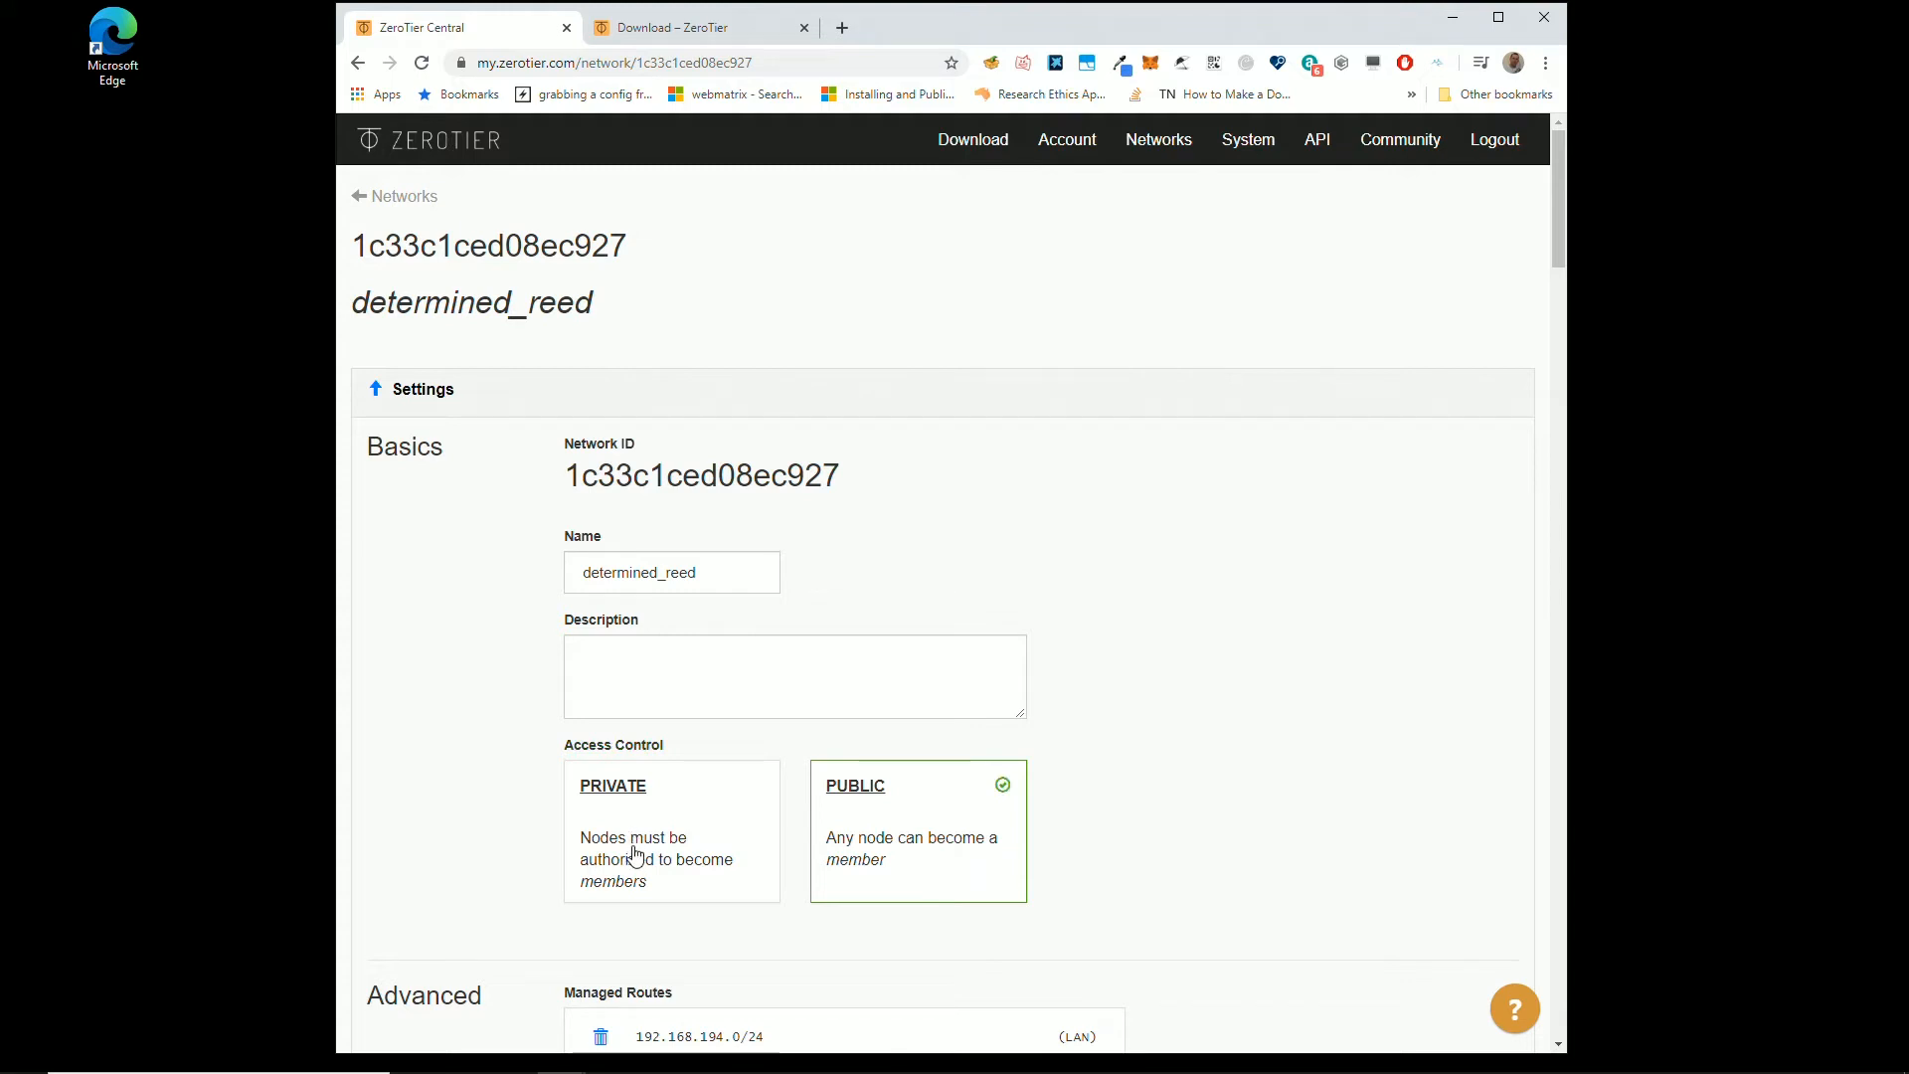
pyautogui.moveTo(803, 793)
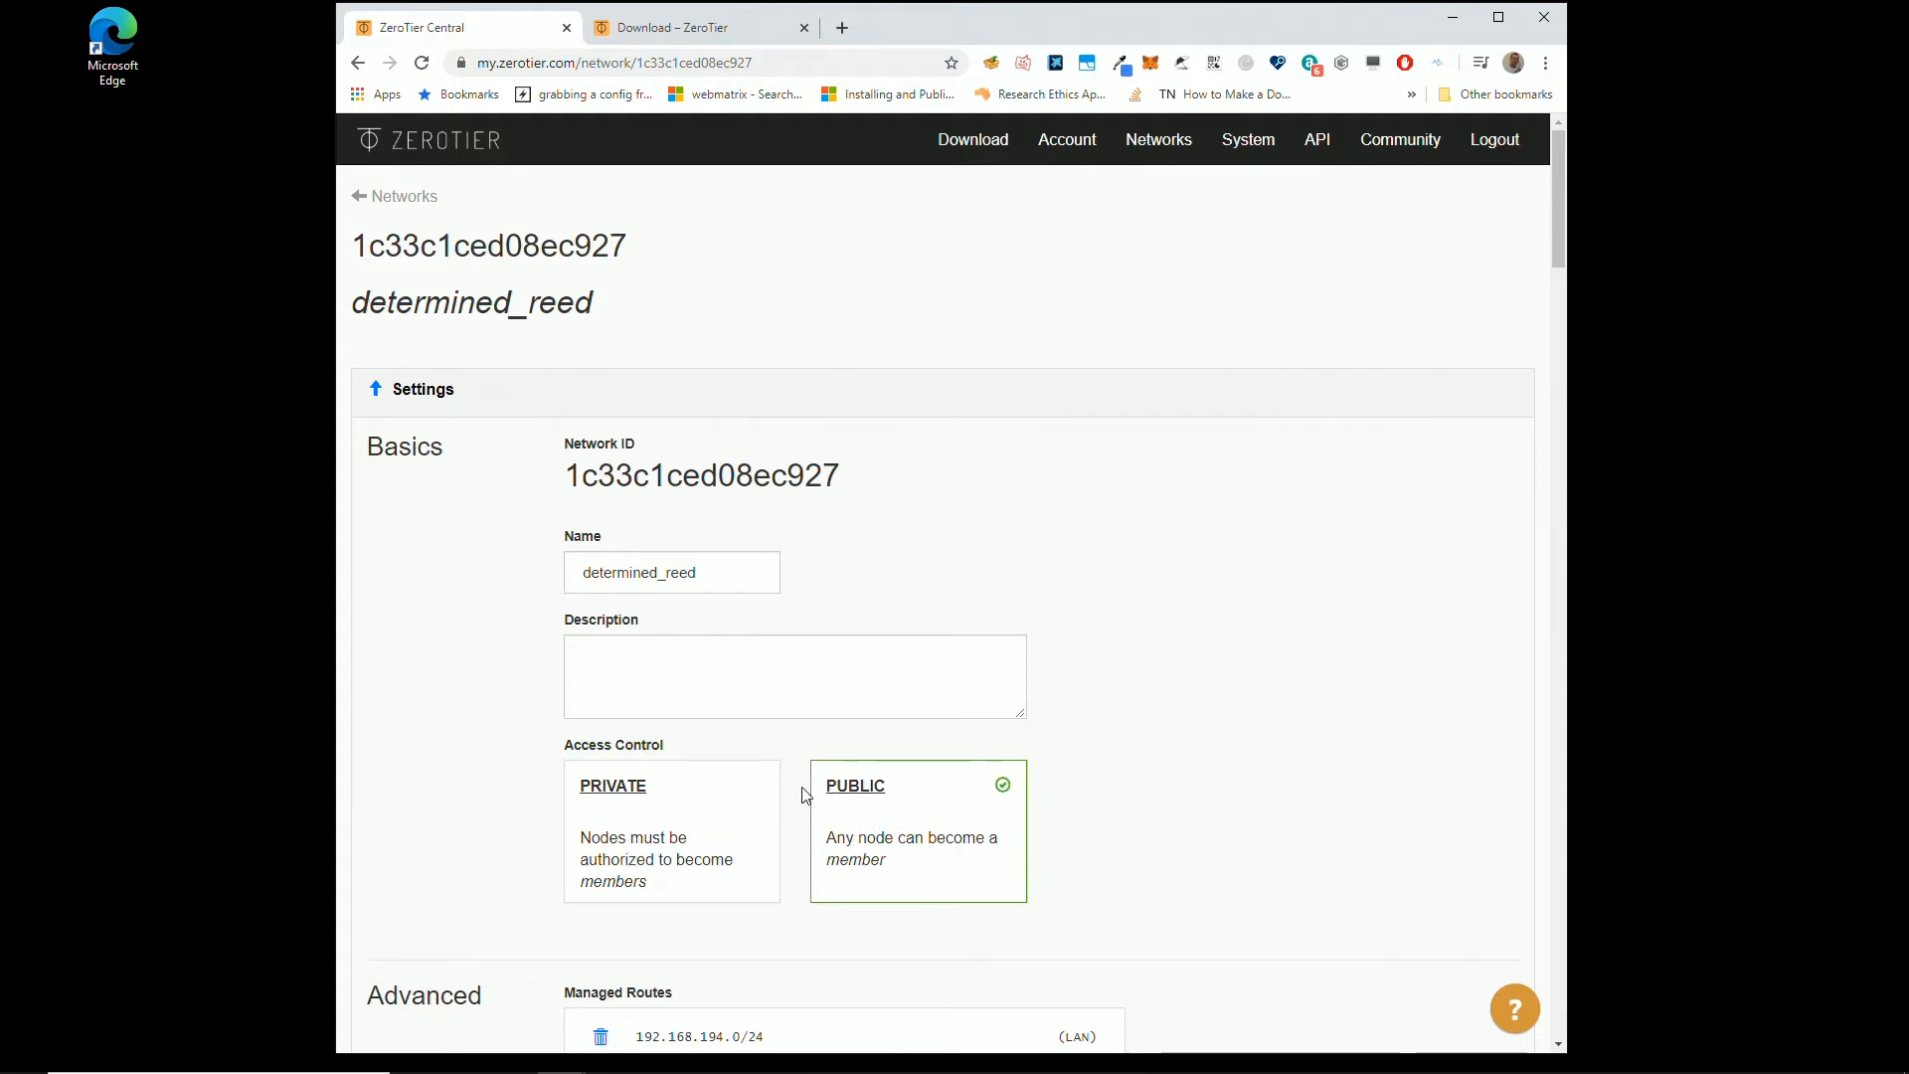
pyautogui.moveTo(710, 847)
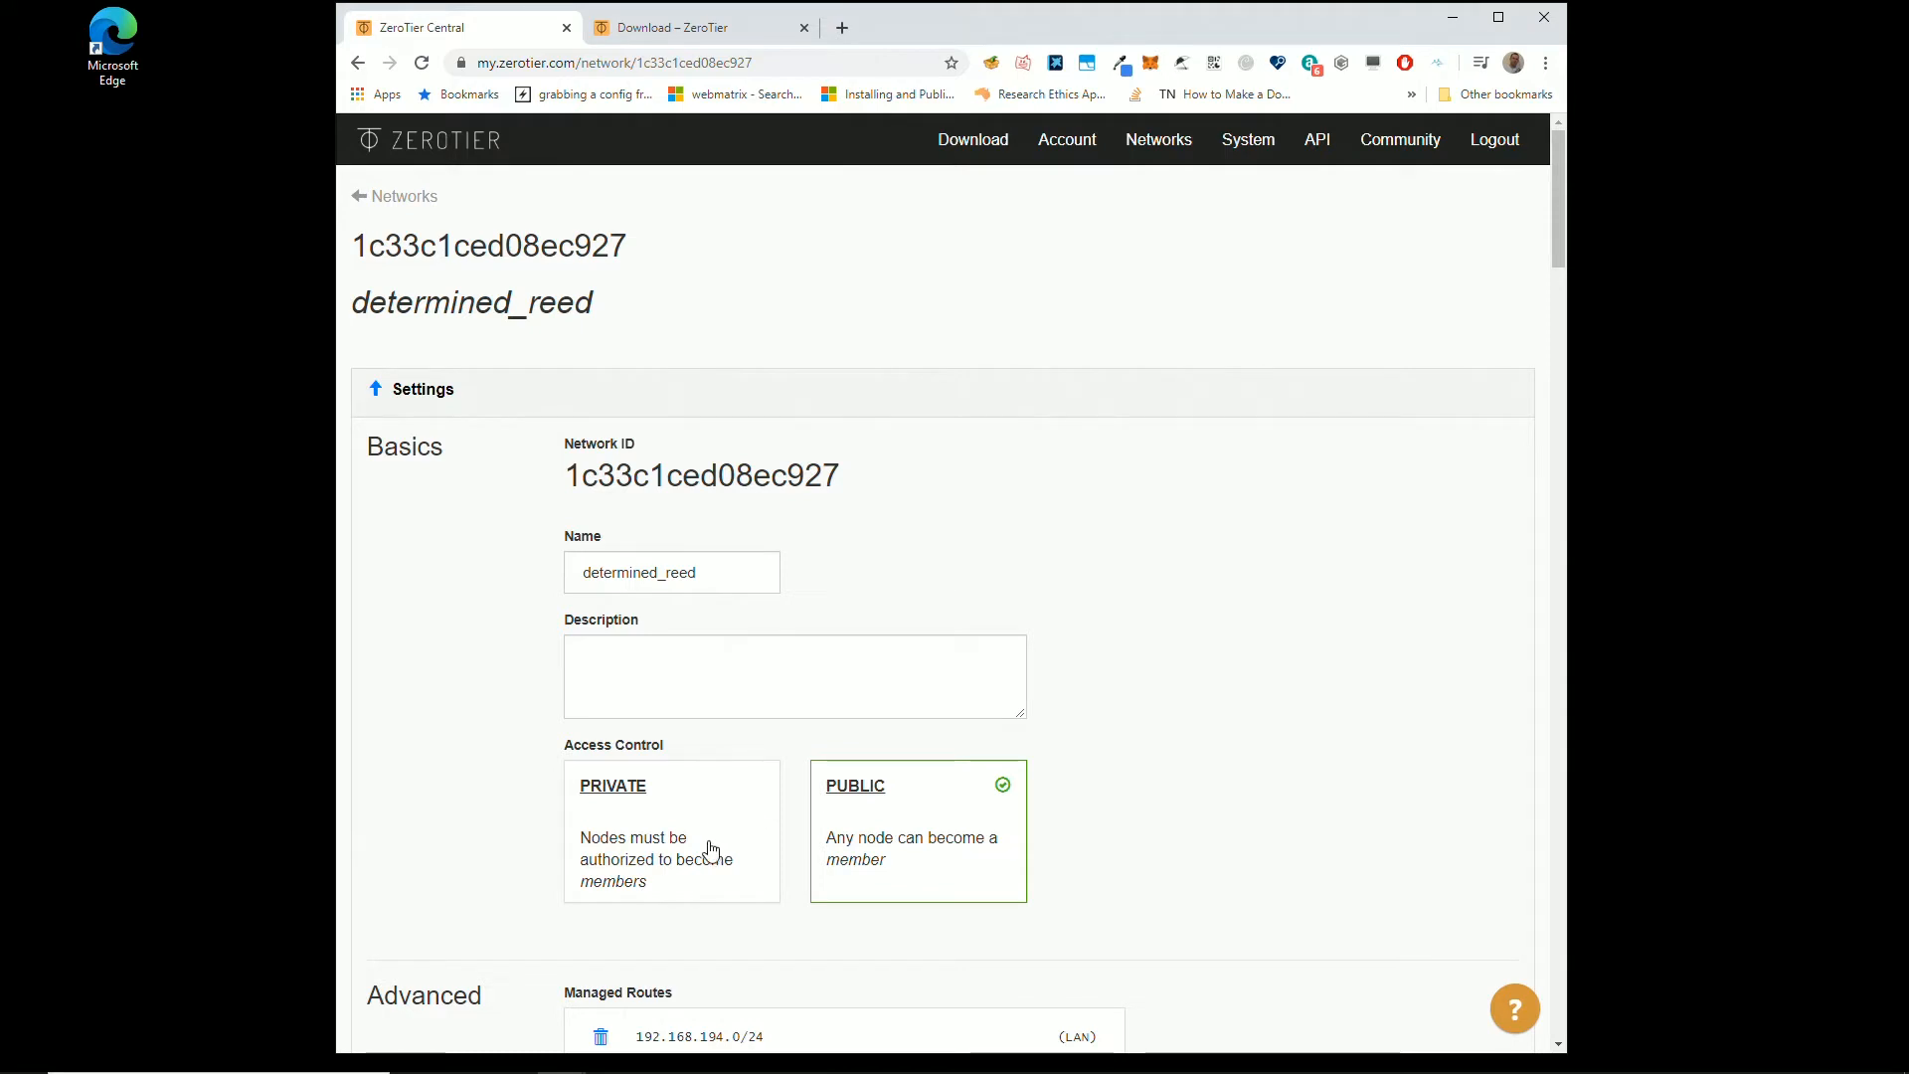
# Step: Set determined_reed's Access Control back to Private
pyautogui.click(671, 829)
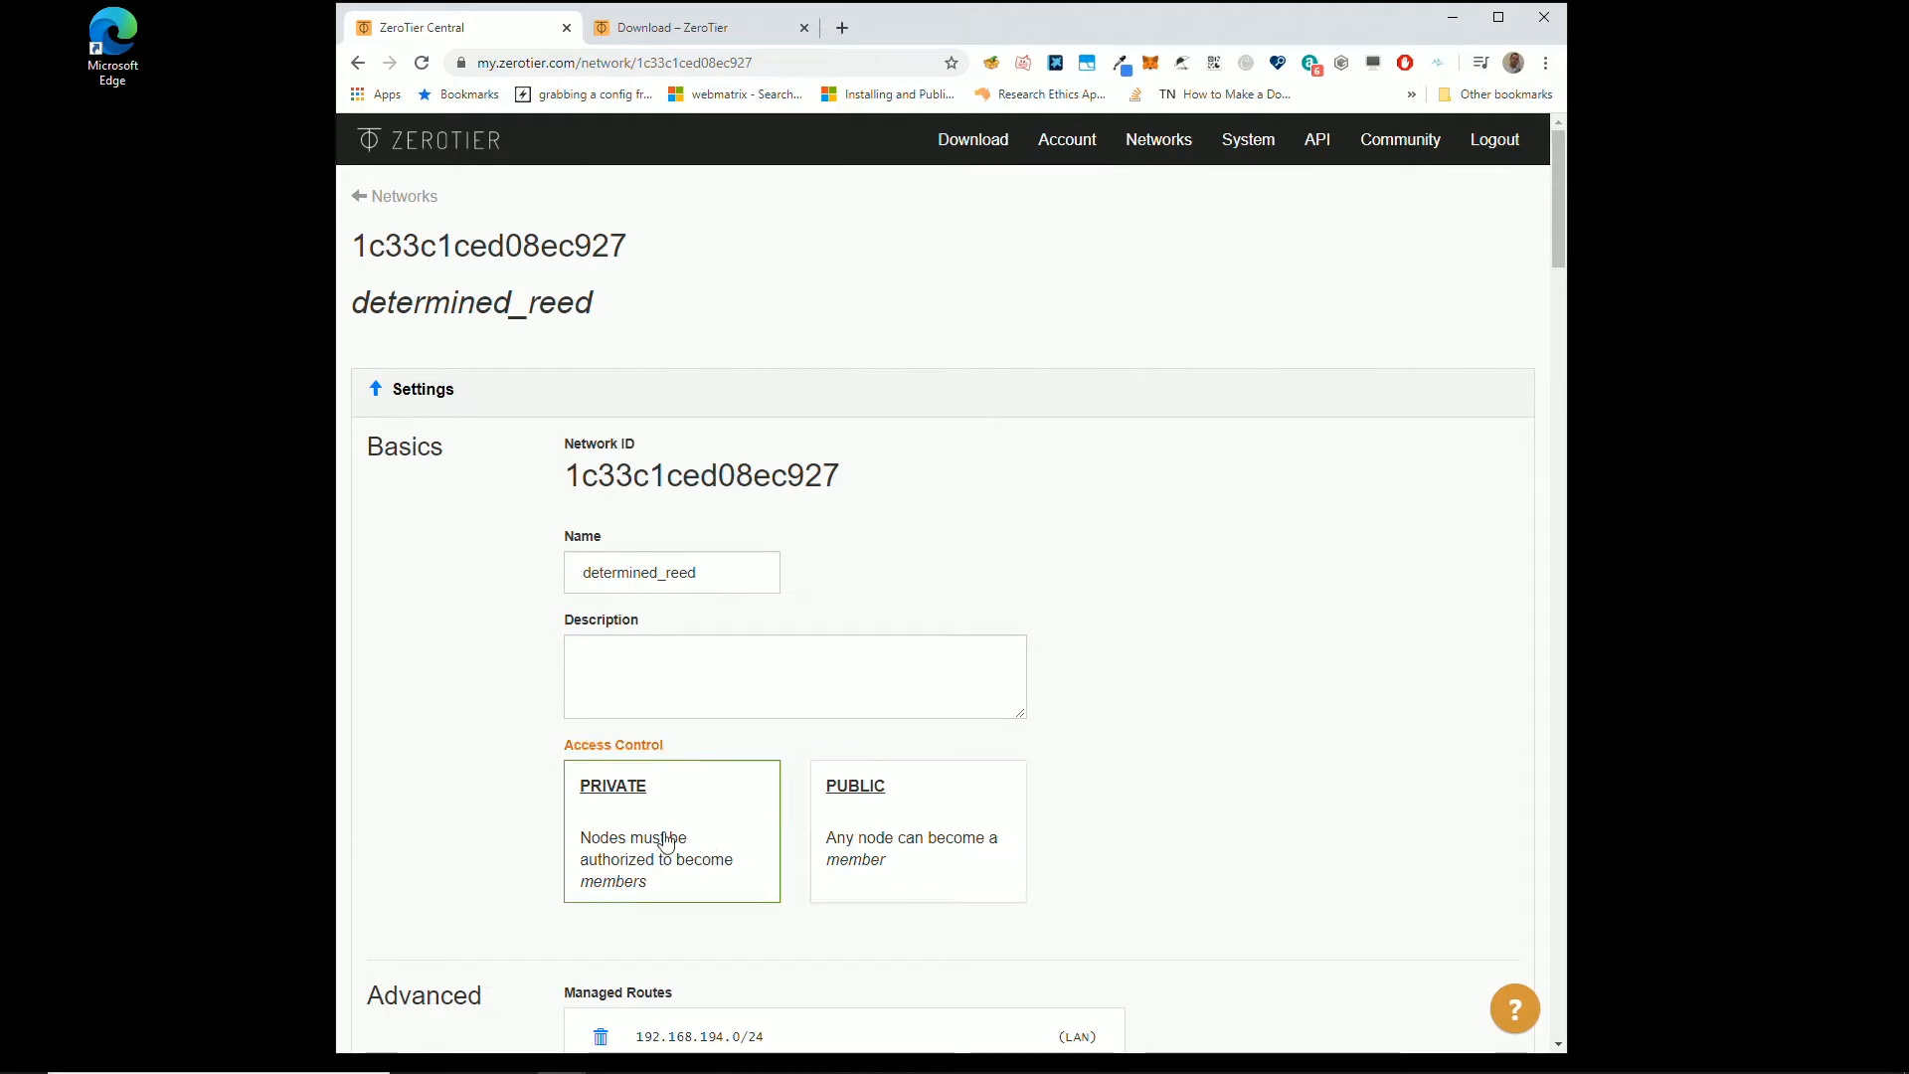
pyautogui.click(671, 830)
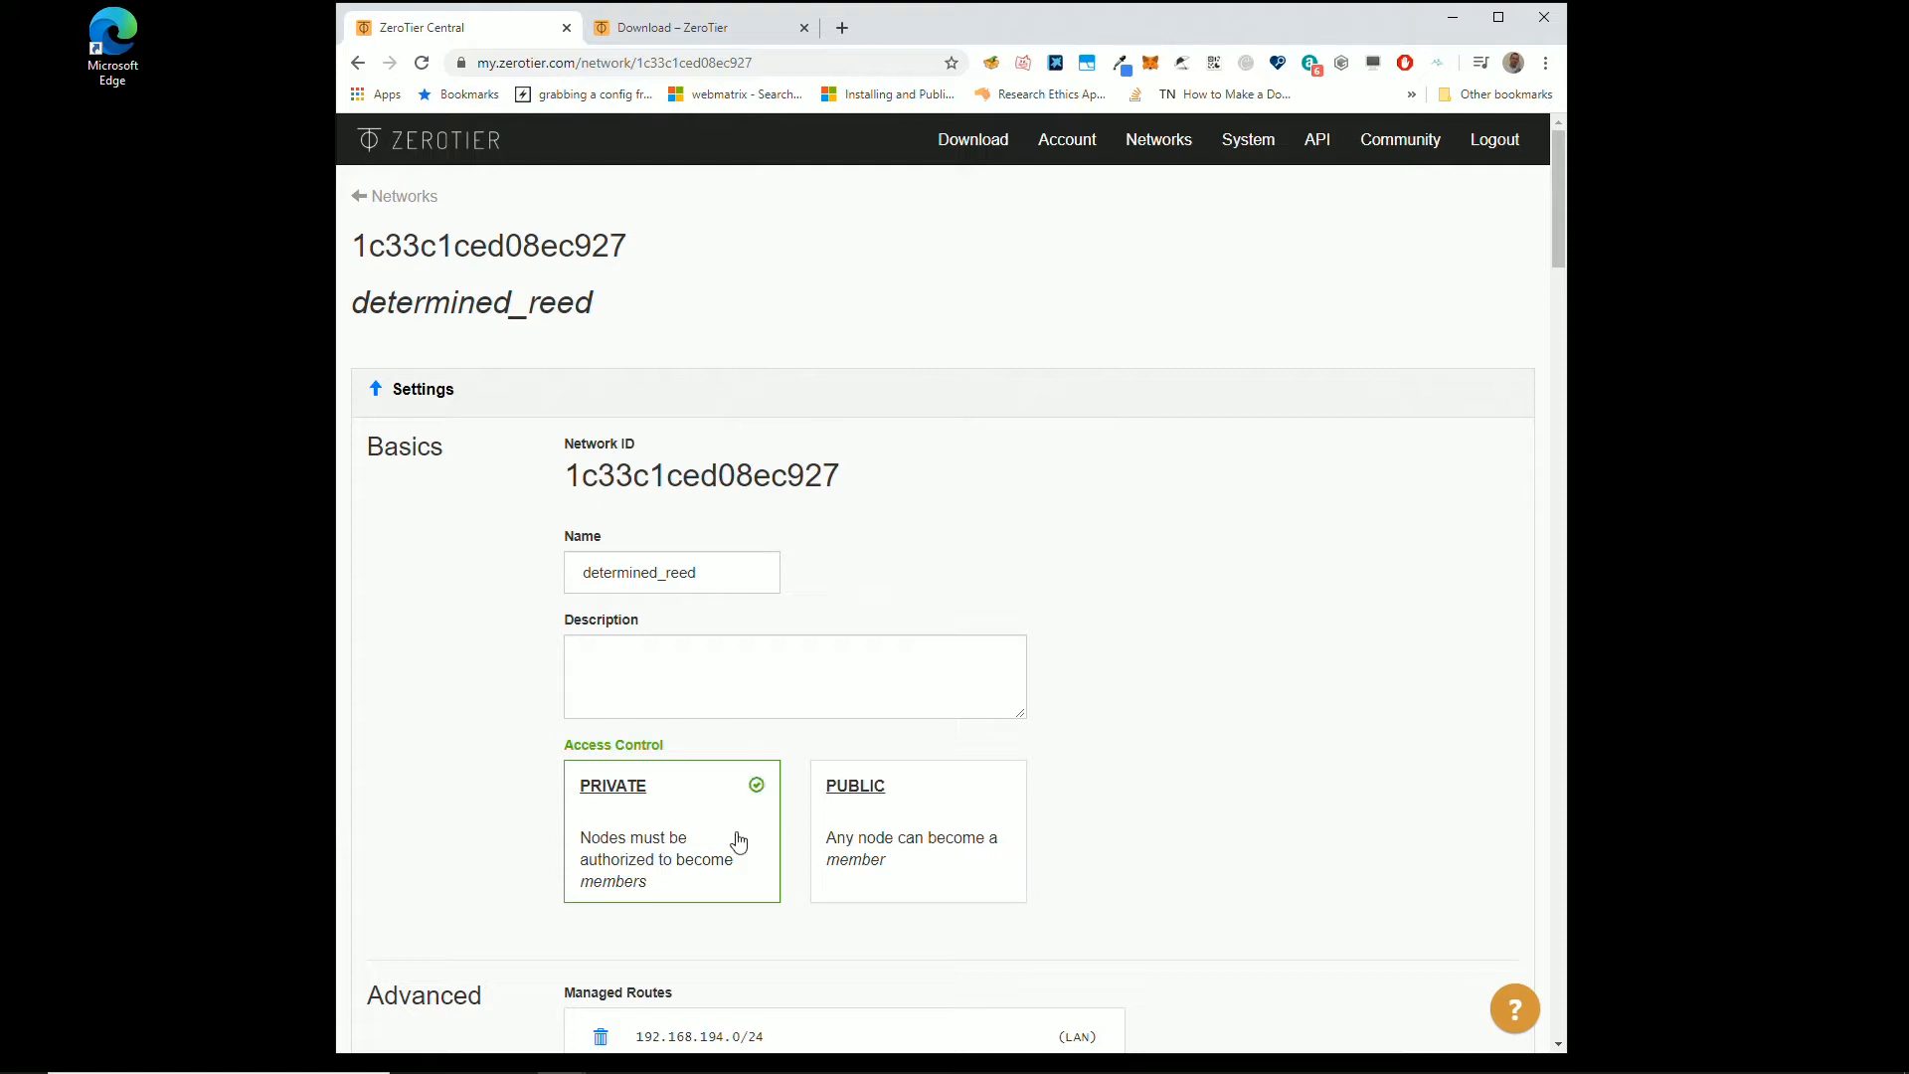
pyautogui.moveTo(822, 586)
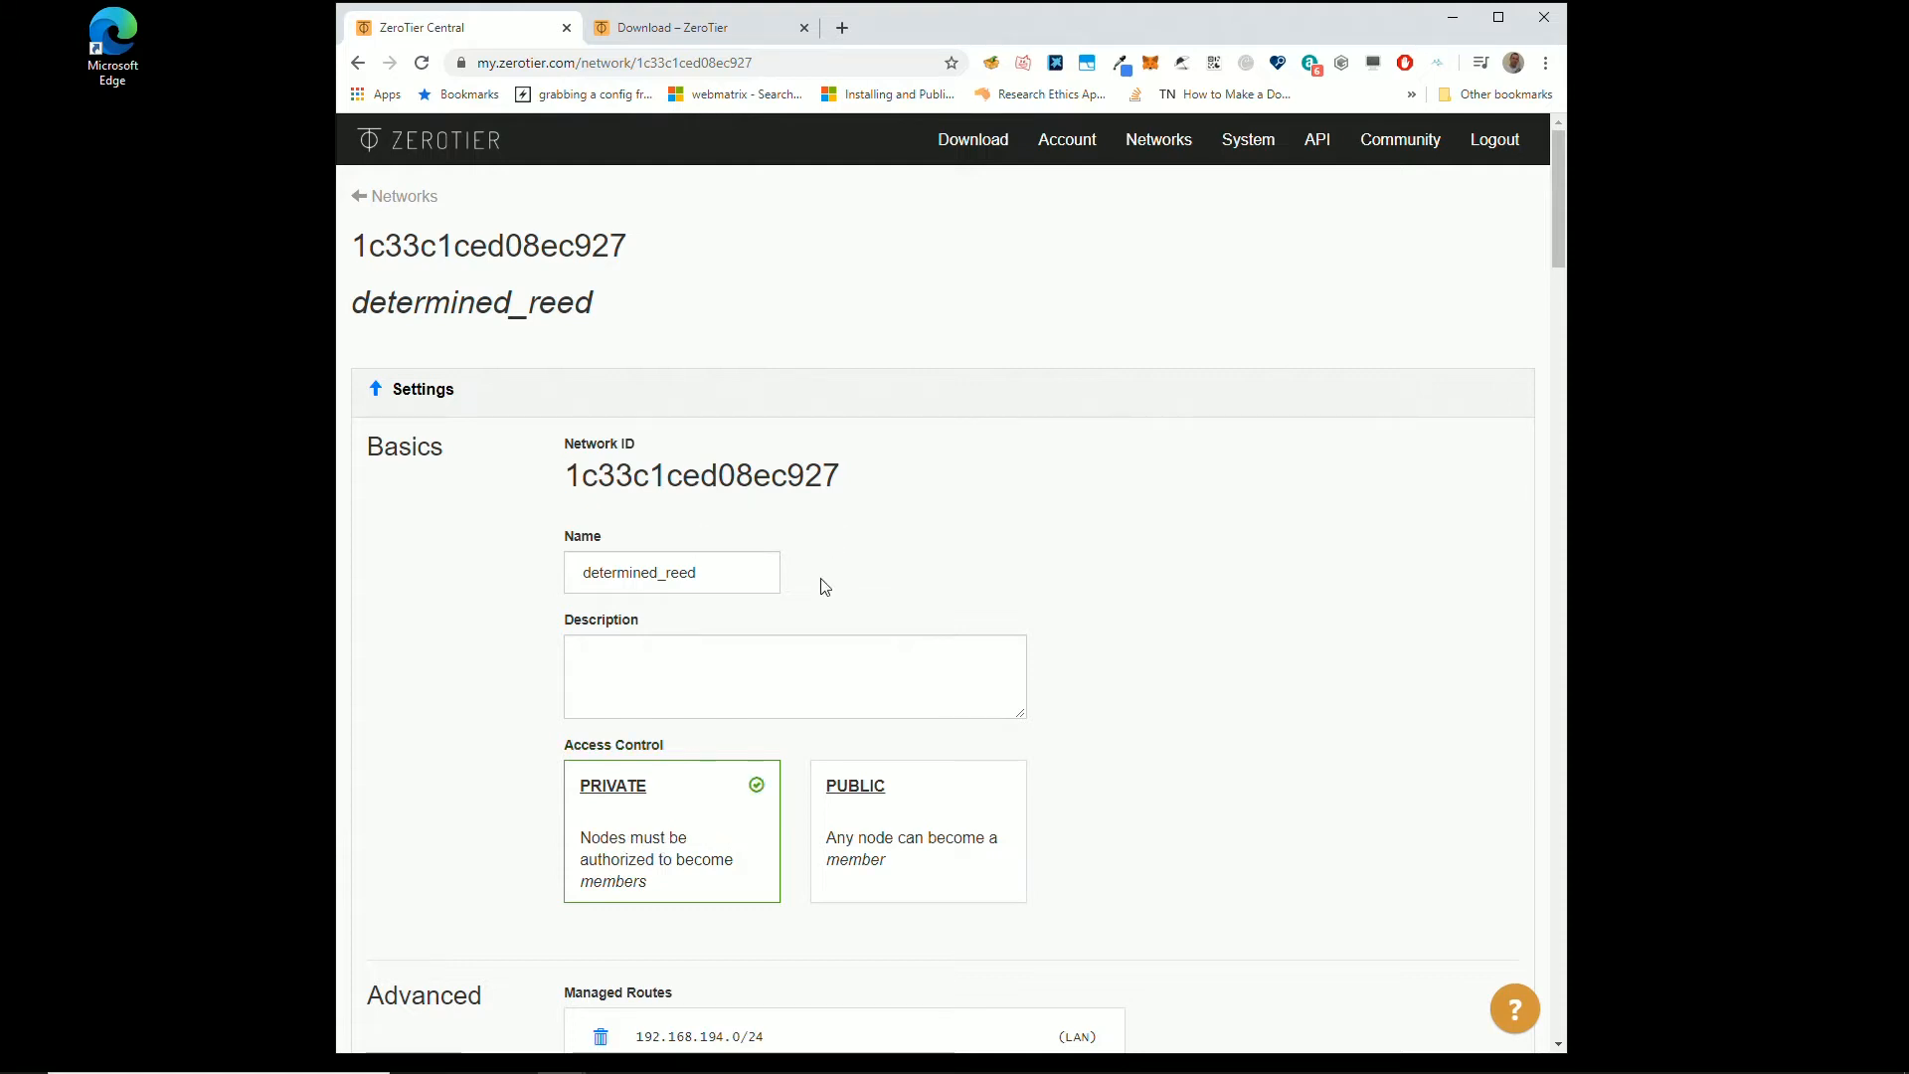
# Step: Scroll through determined_reed settings reviewing the 192.168.194.* auto-assign range and route
pyautogui.scroll(-3)
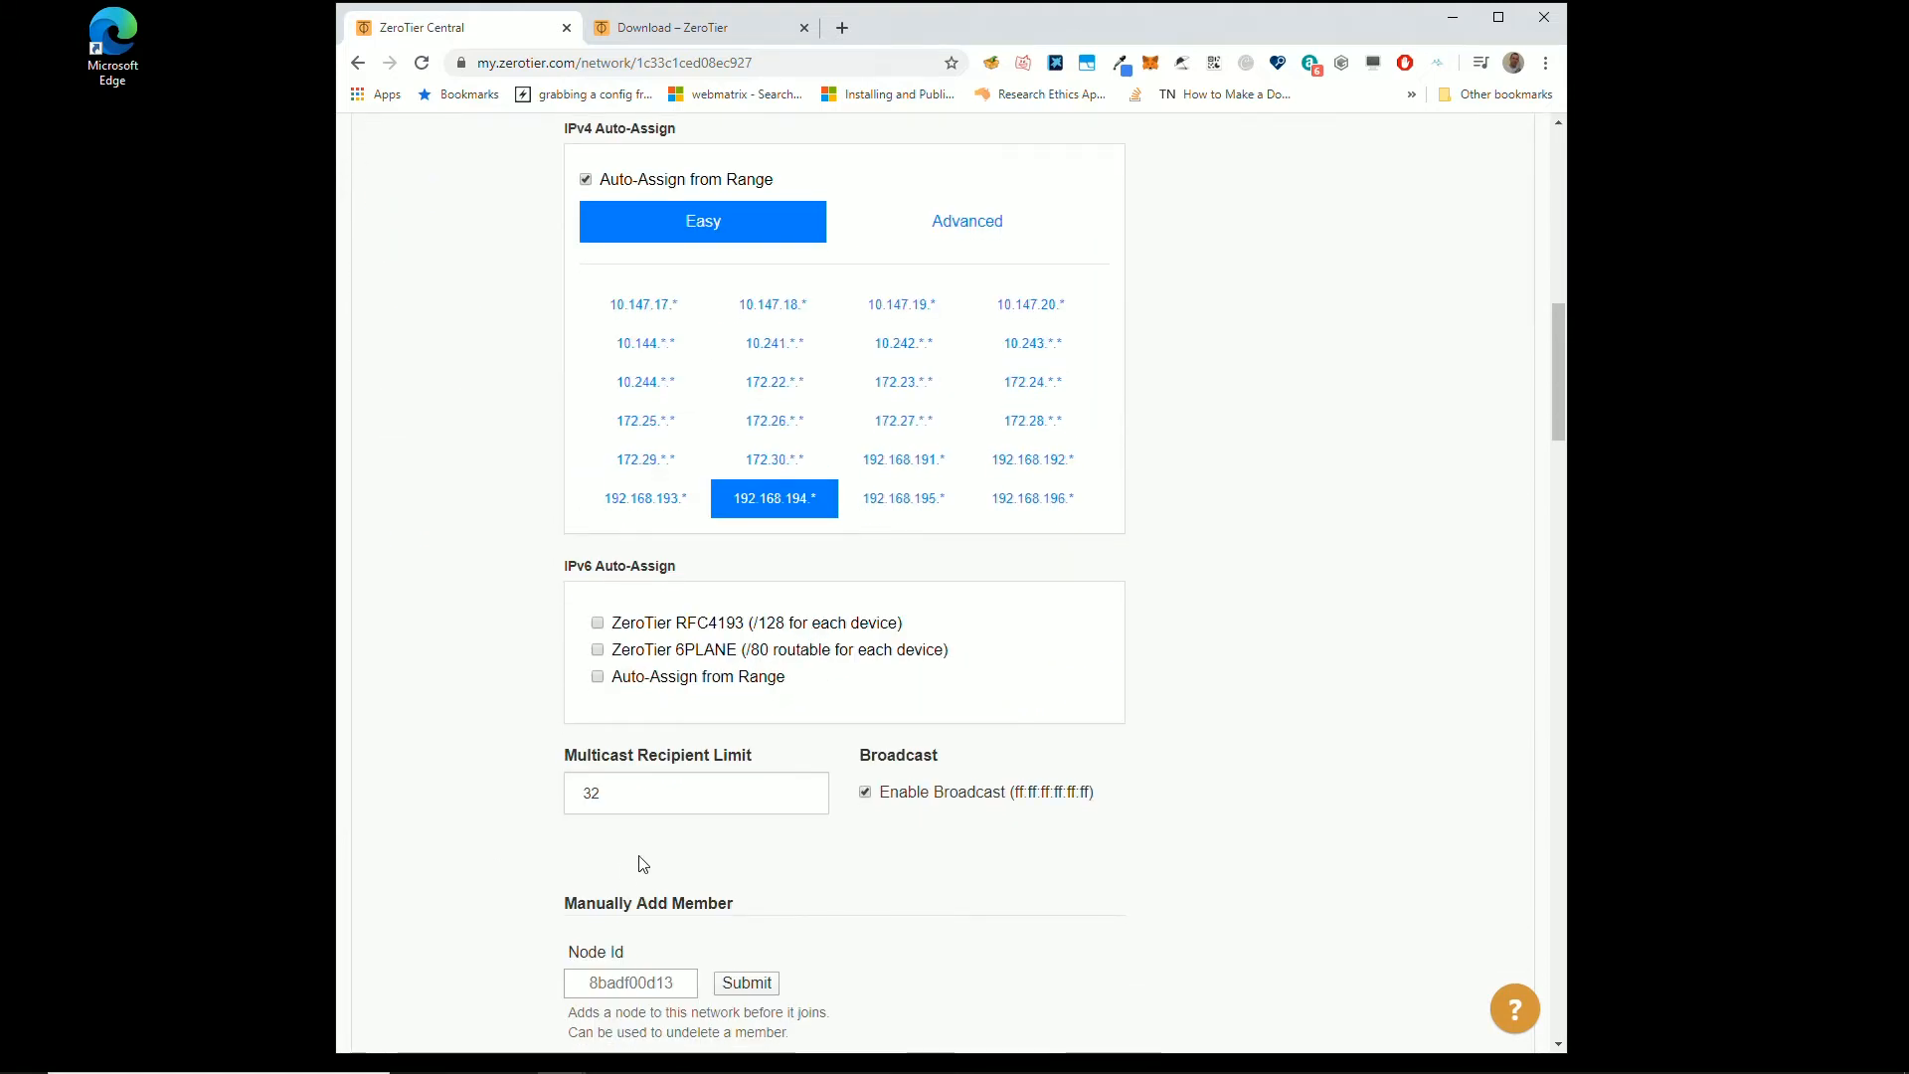
pyautogui.scroll(3)
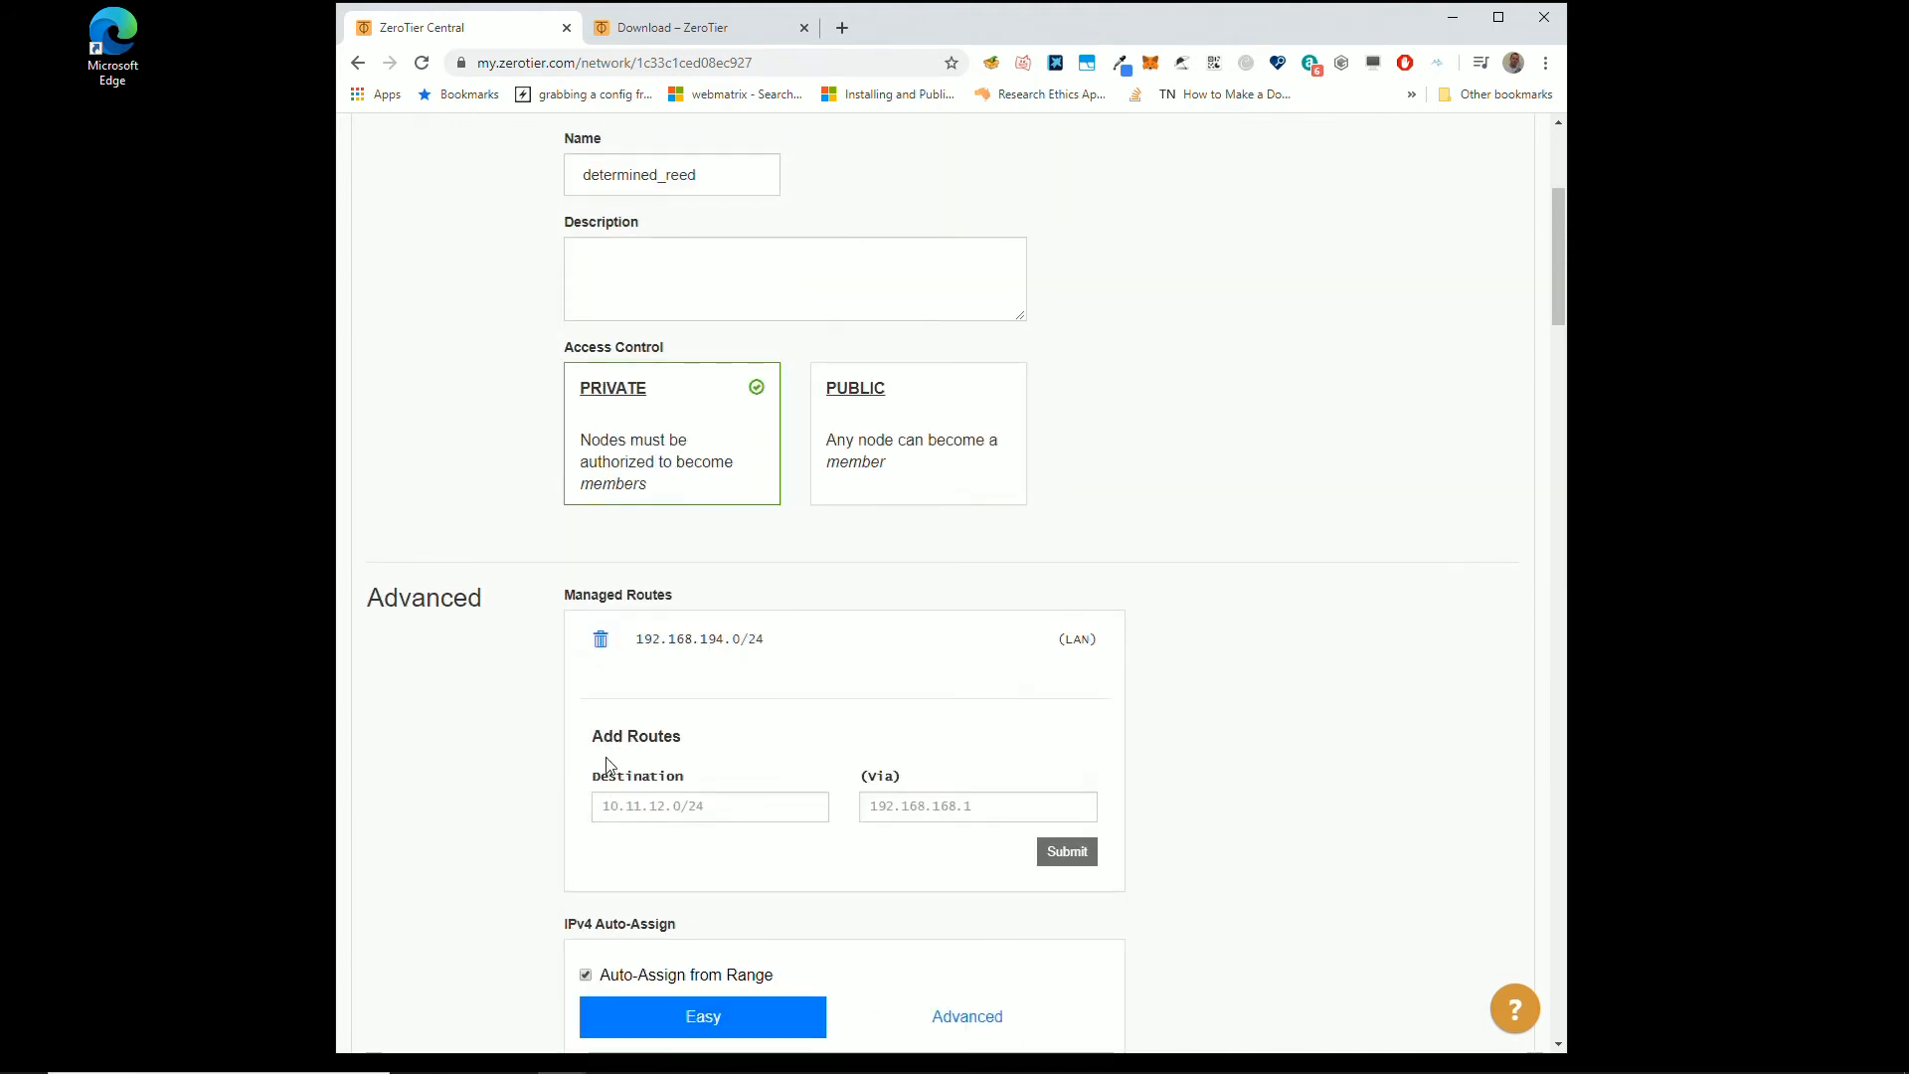
pyautogui.scroll(-3)
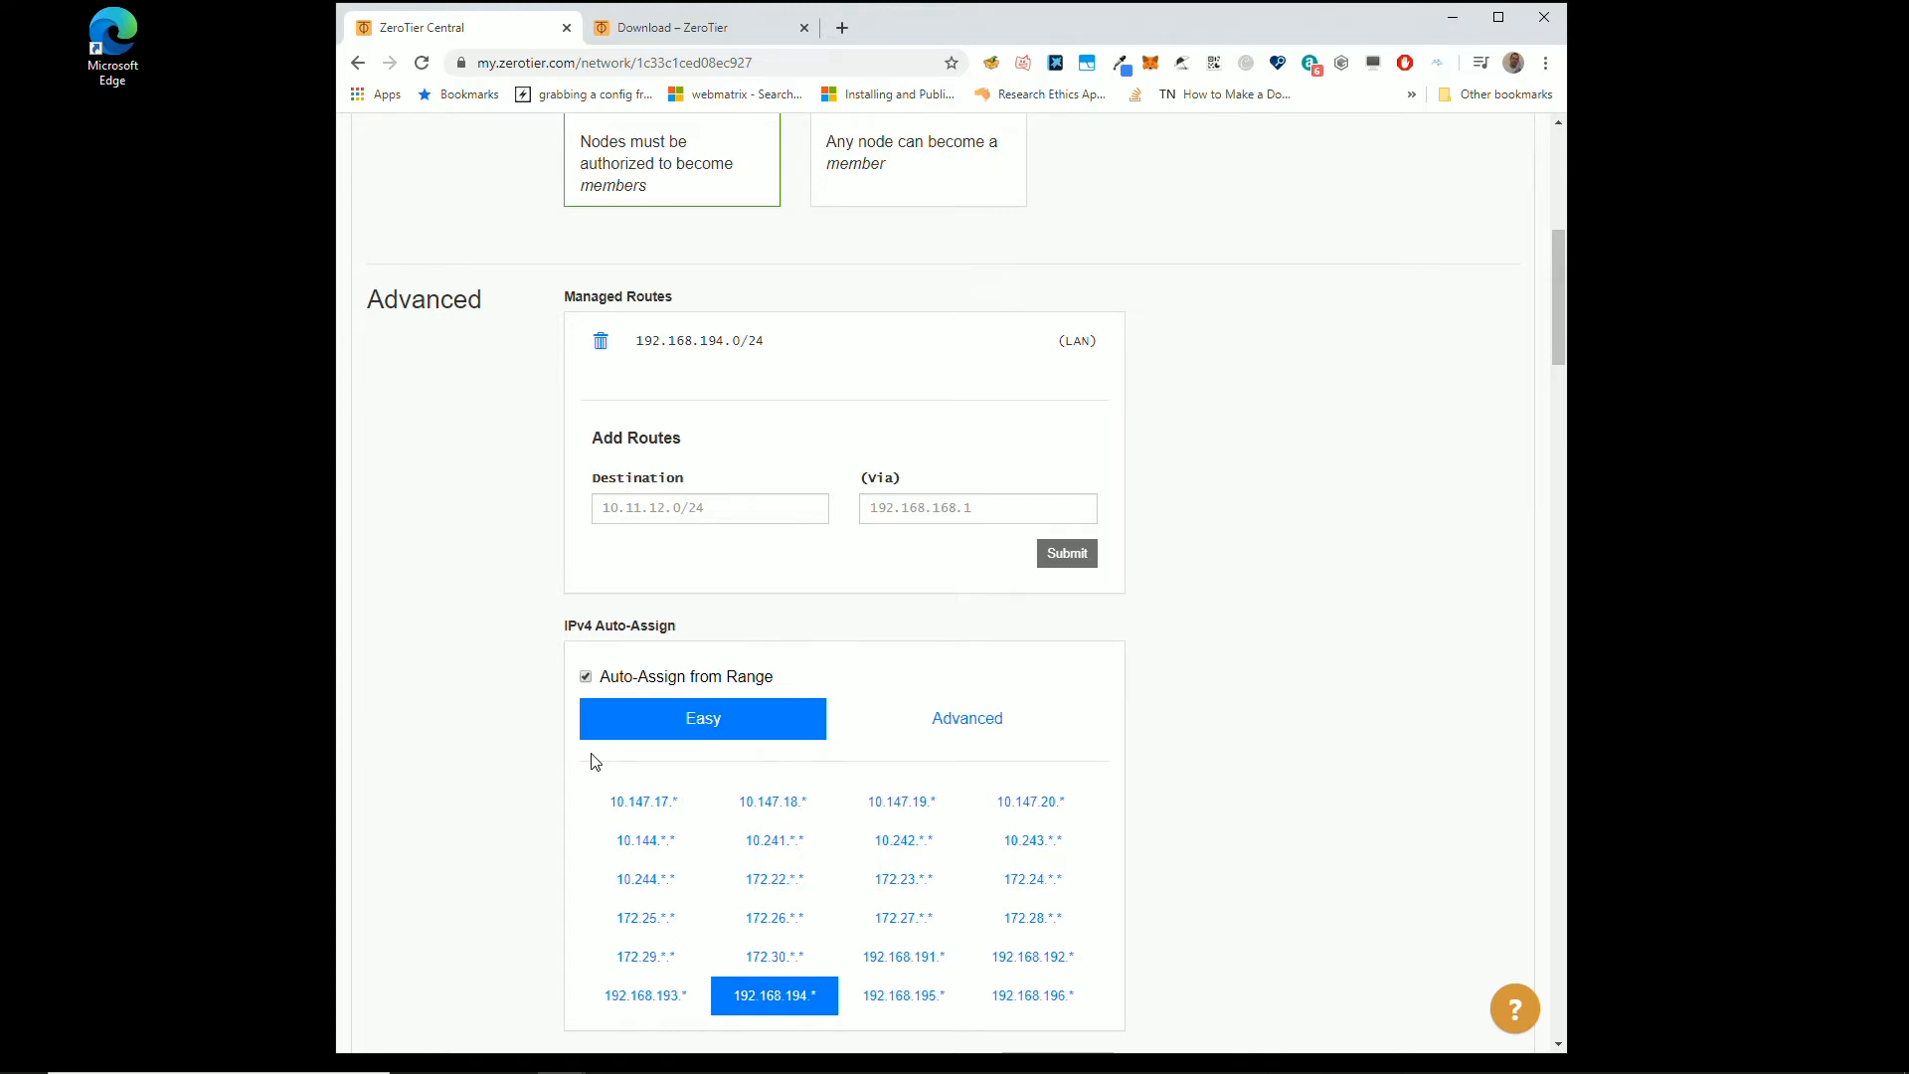
pyautogui.scroll(3)
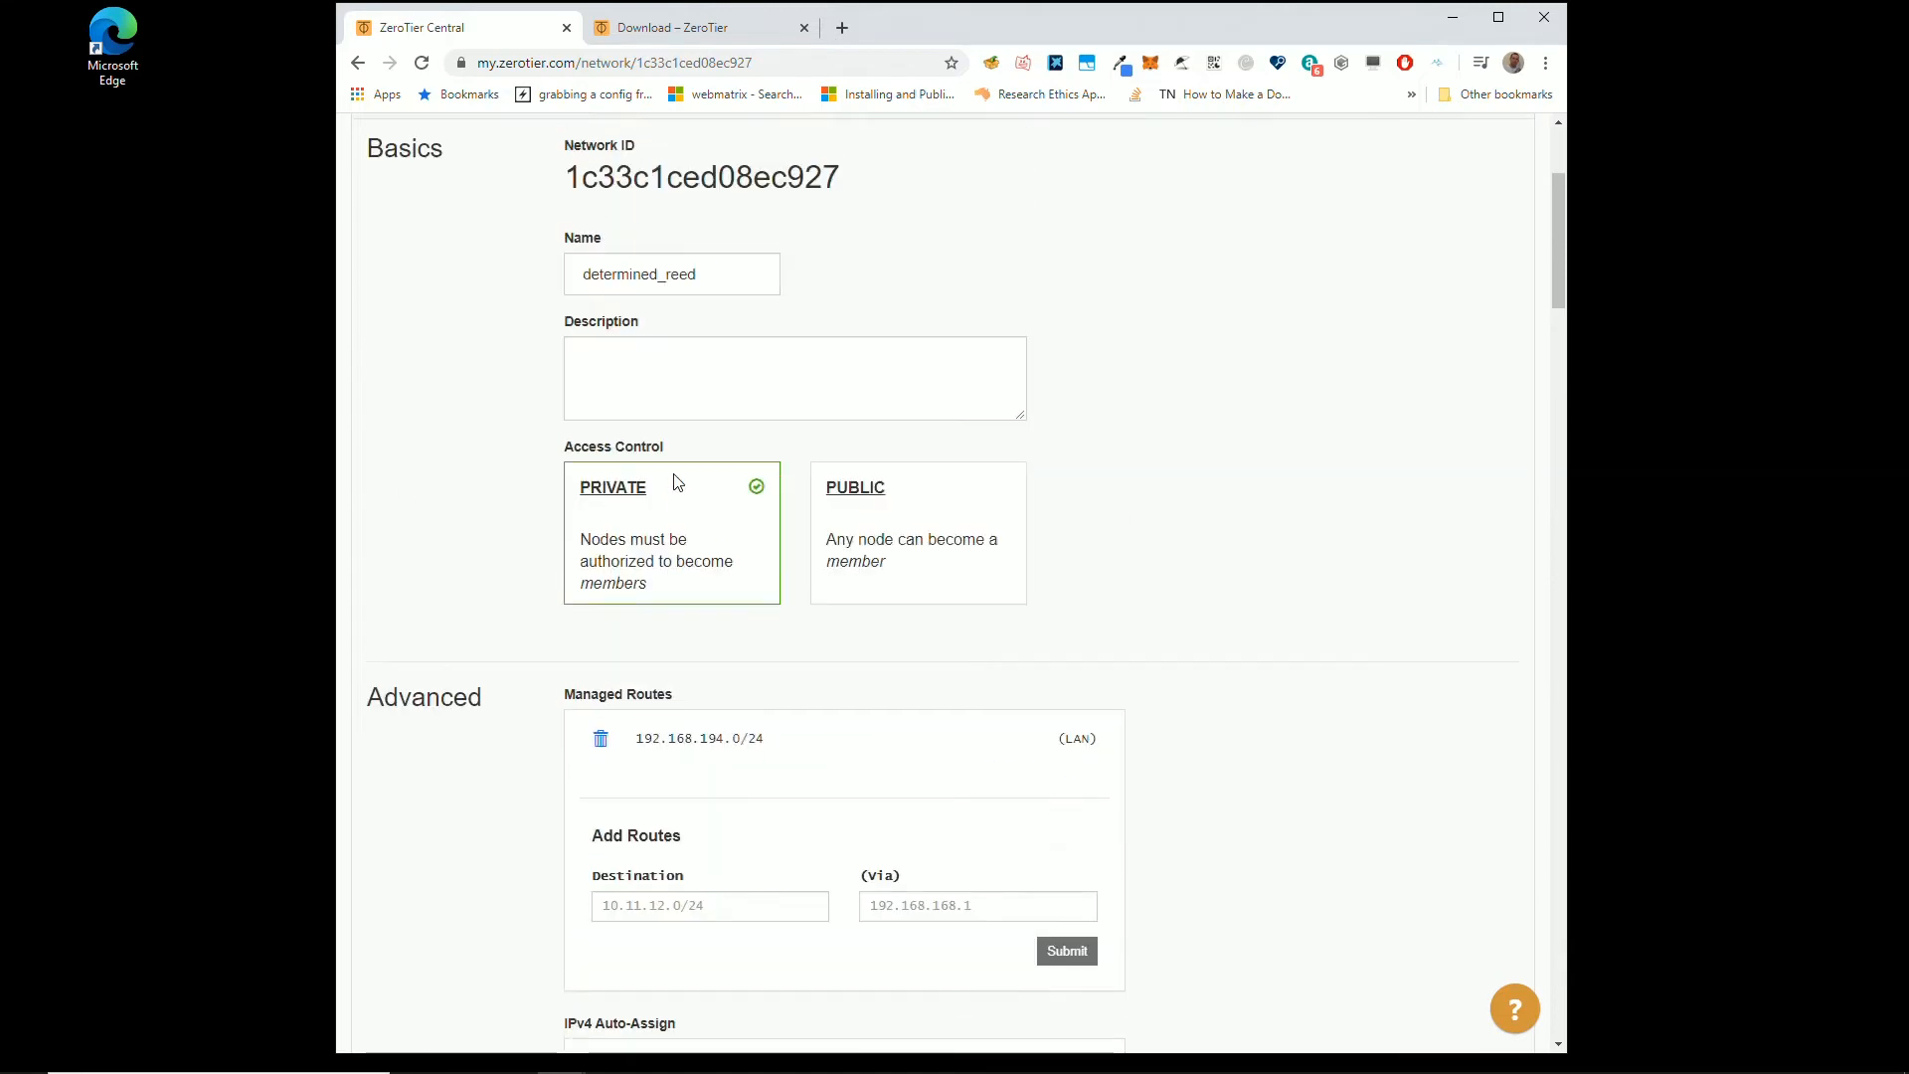
pyautogui.scroll(-3)
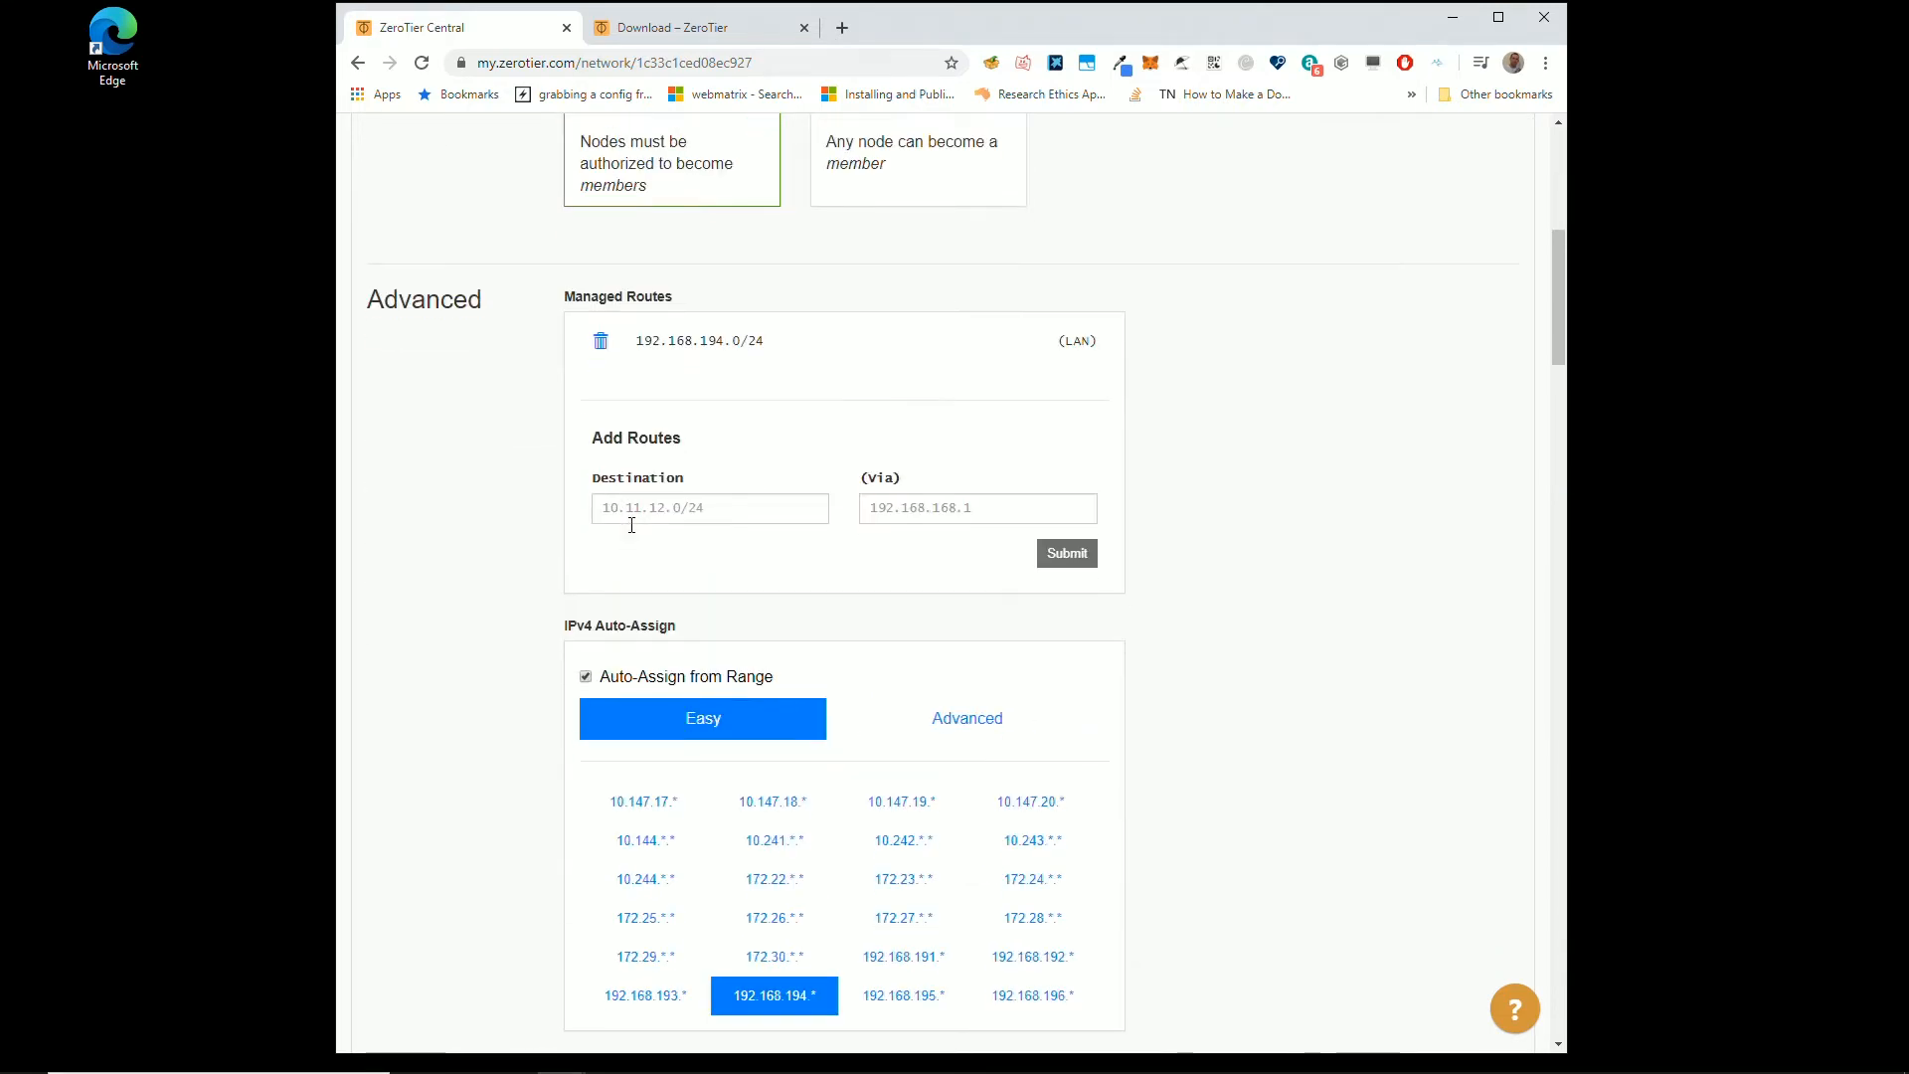
pyautogui.scroll(-3)
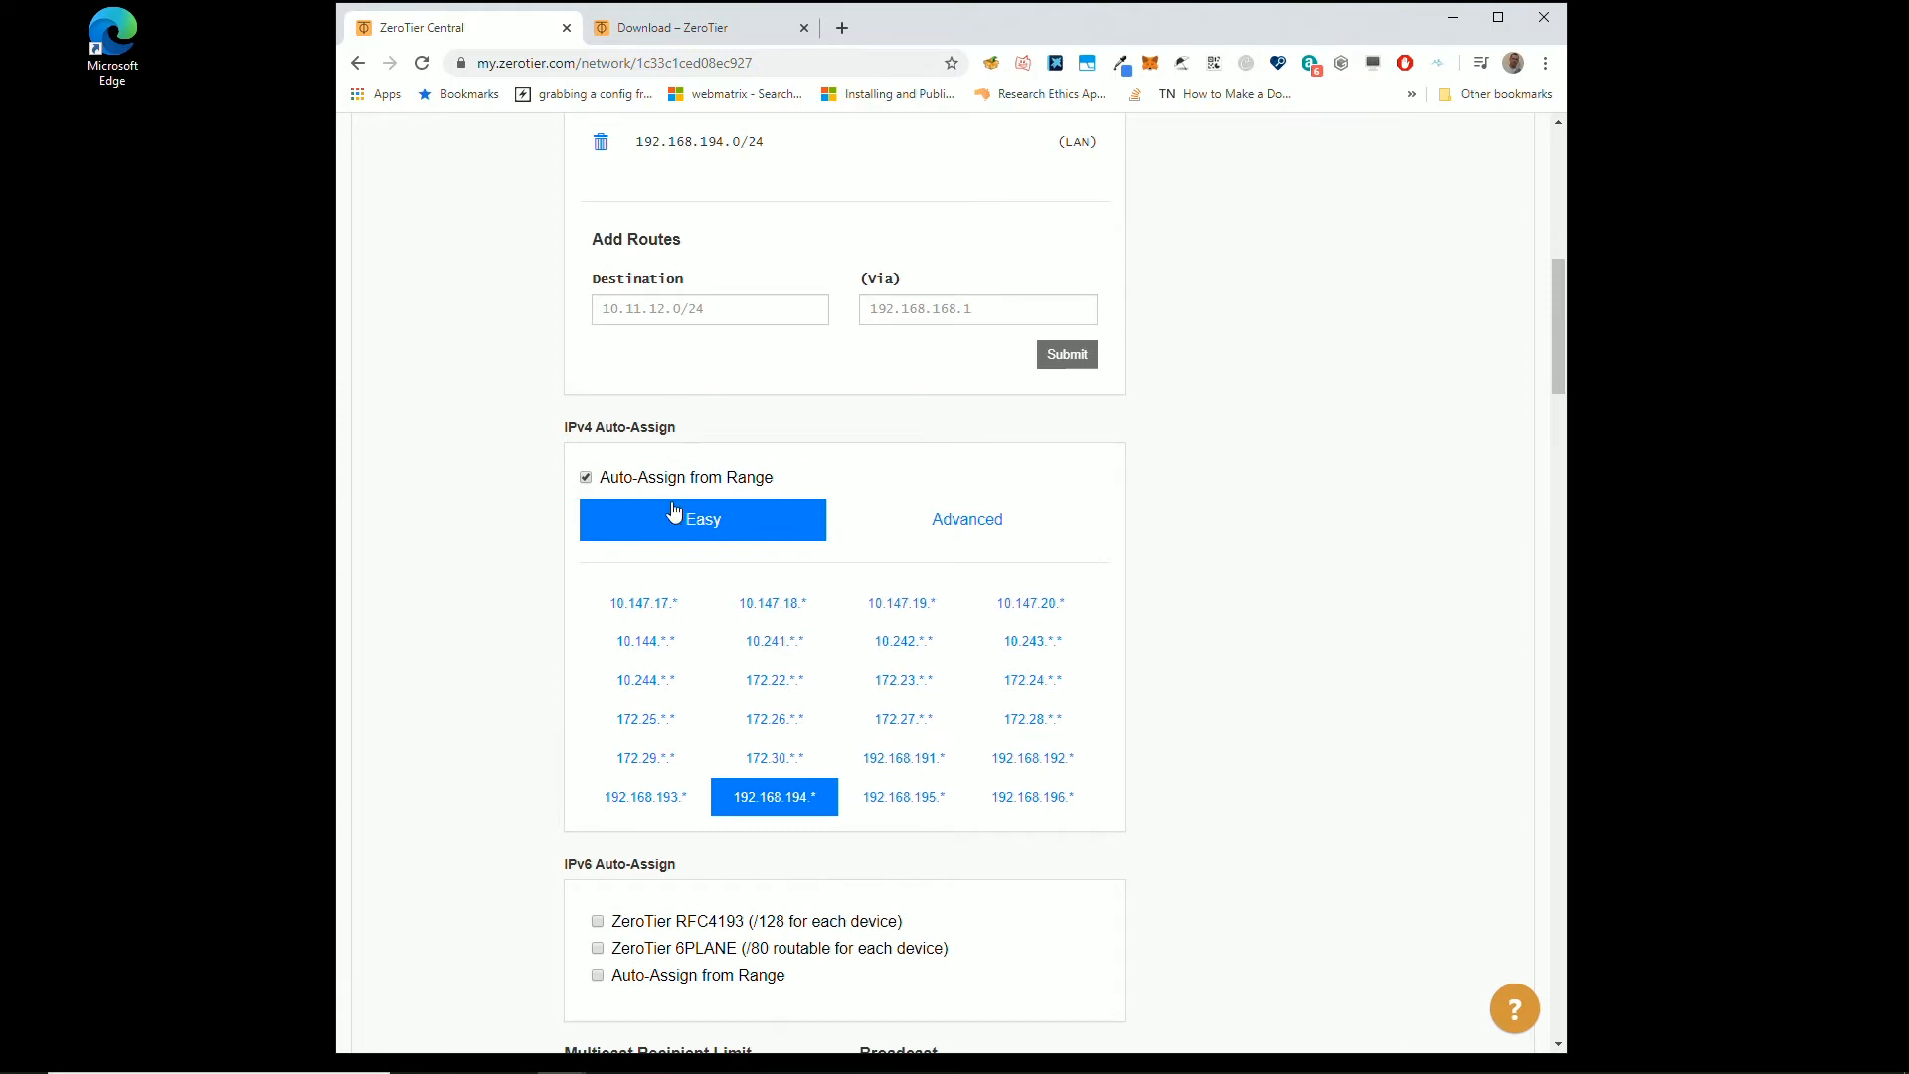
pyautogui.moveTo(677, 579)
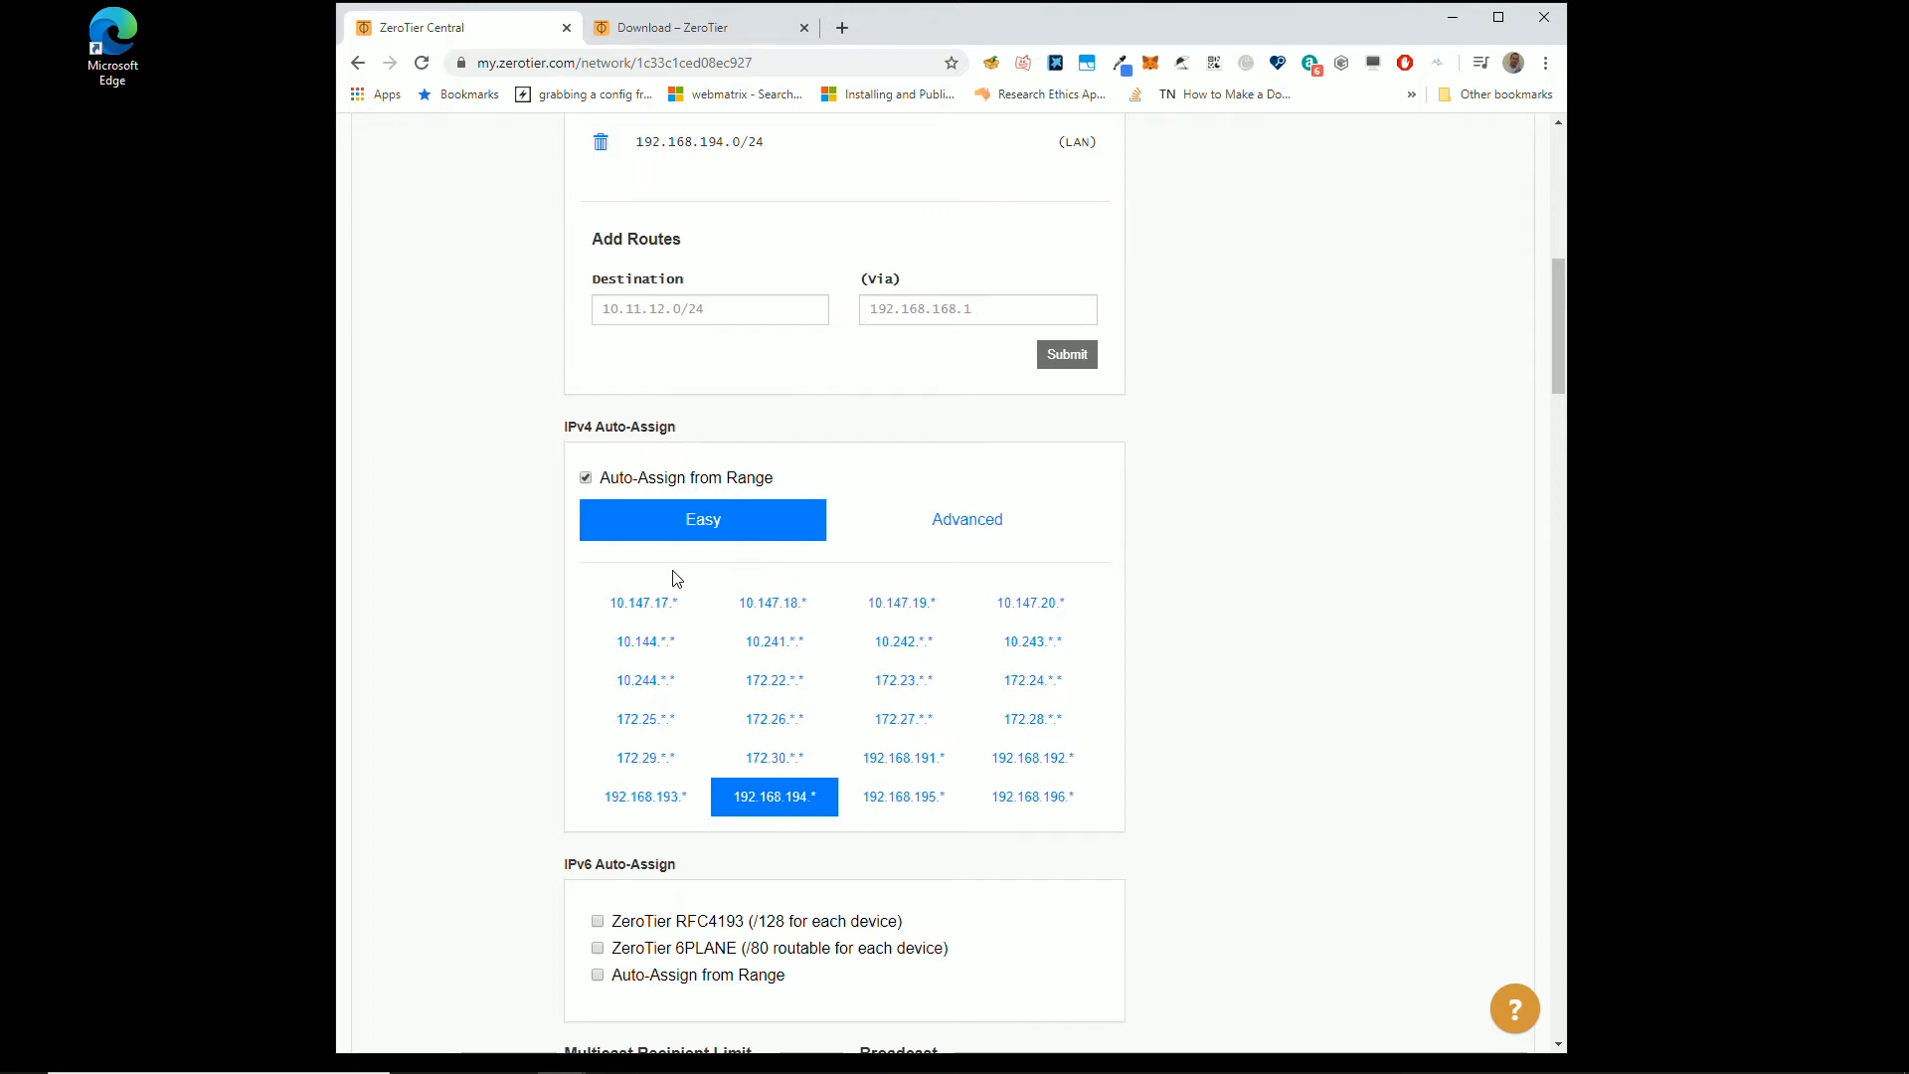
pyautogui.moveTo(644, 602)
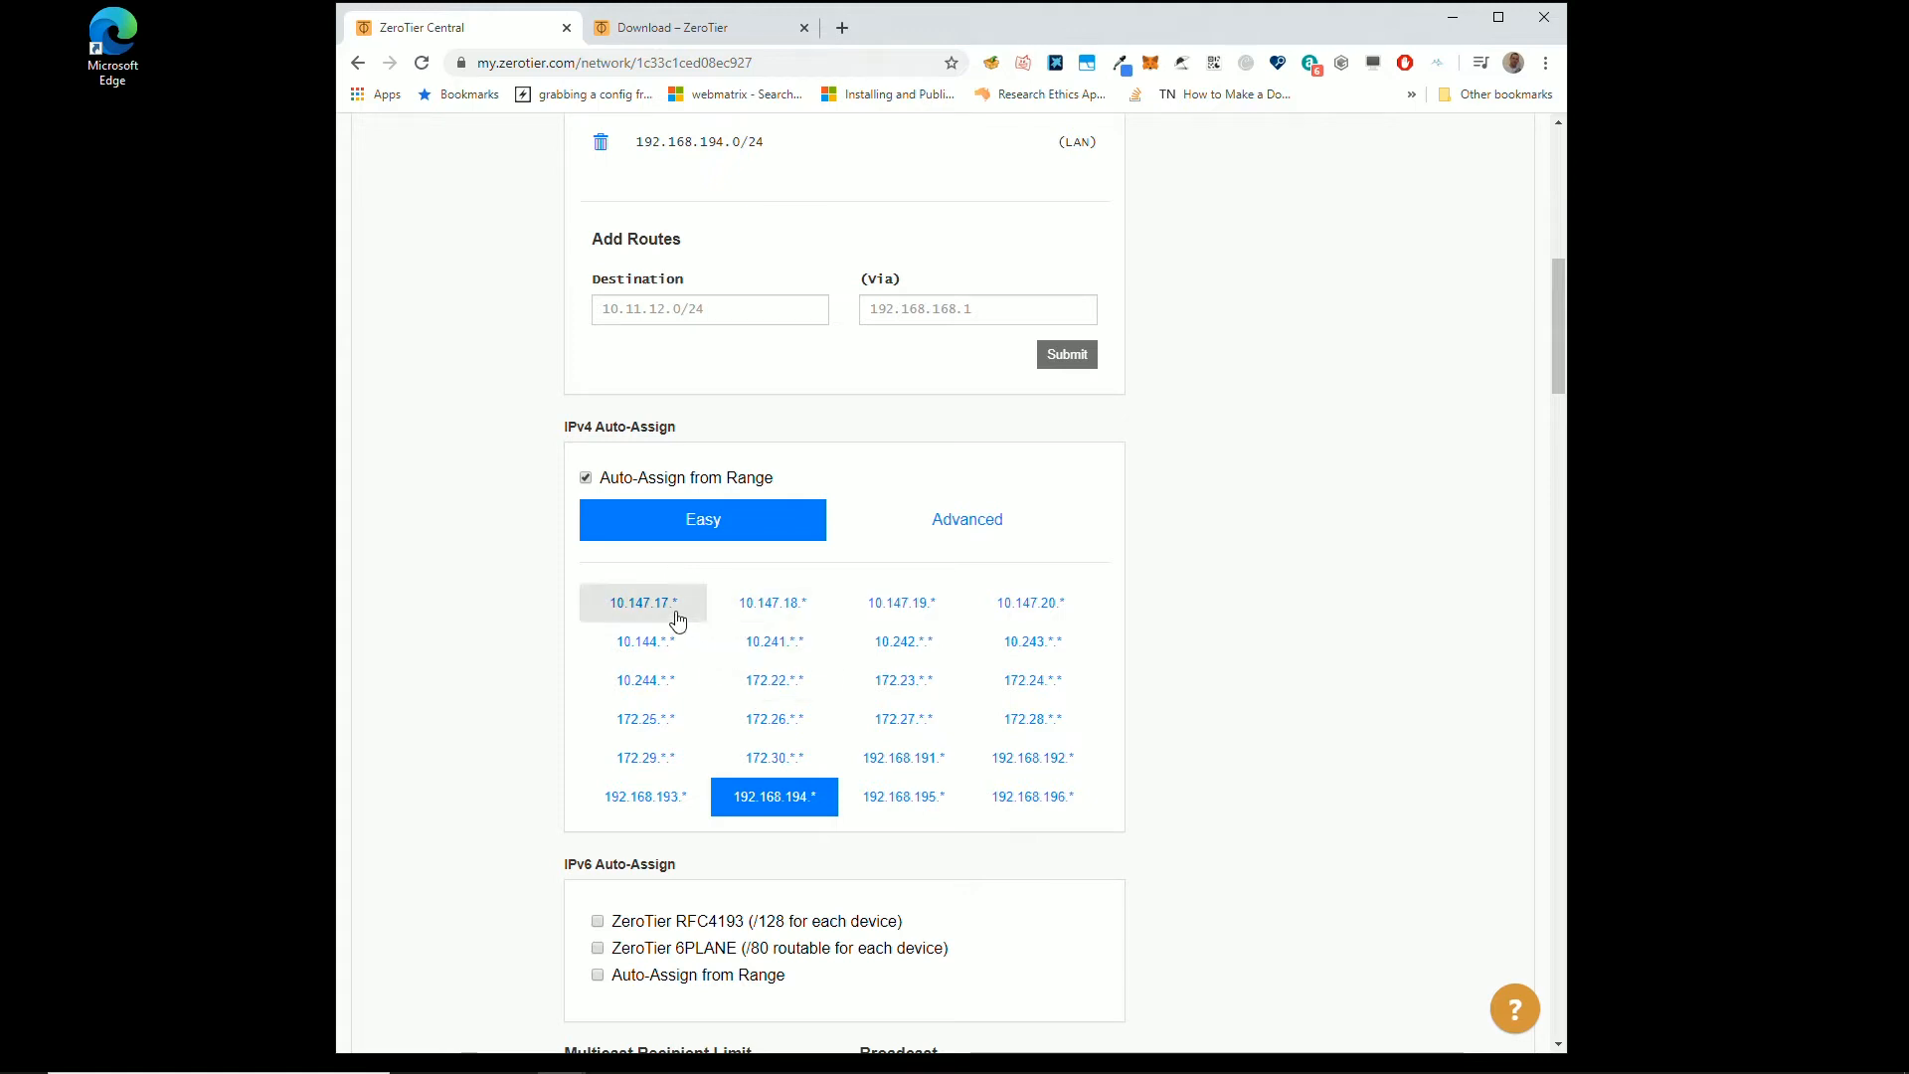
pyautogui.moveTo(684, 633)
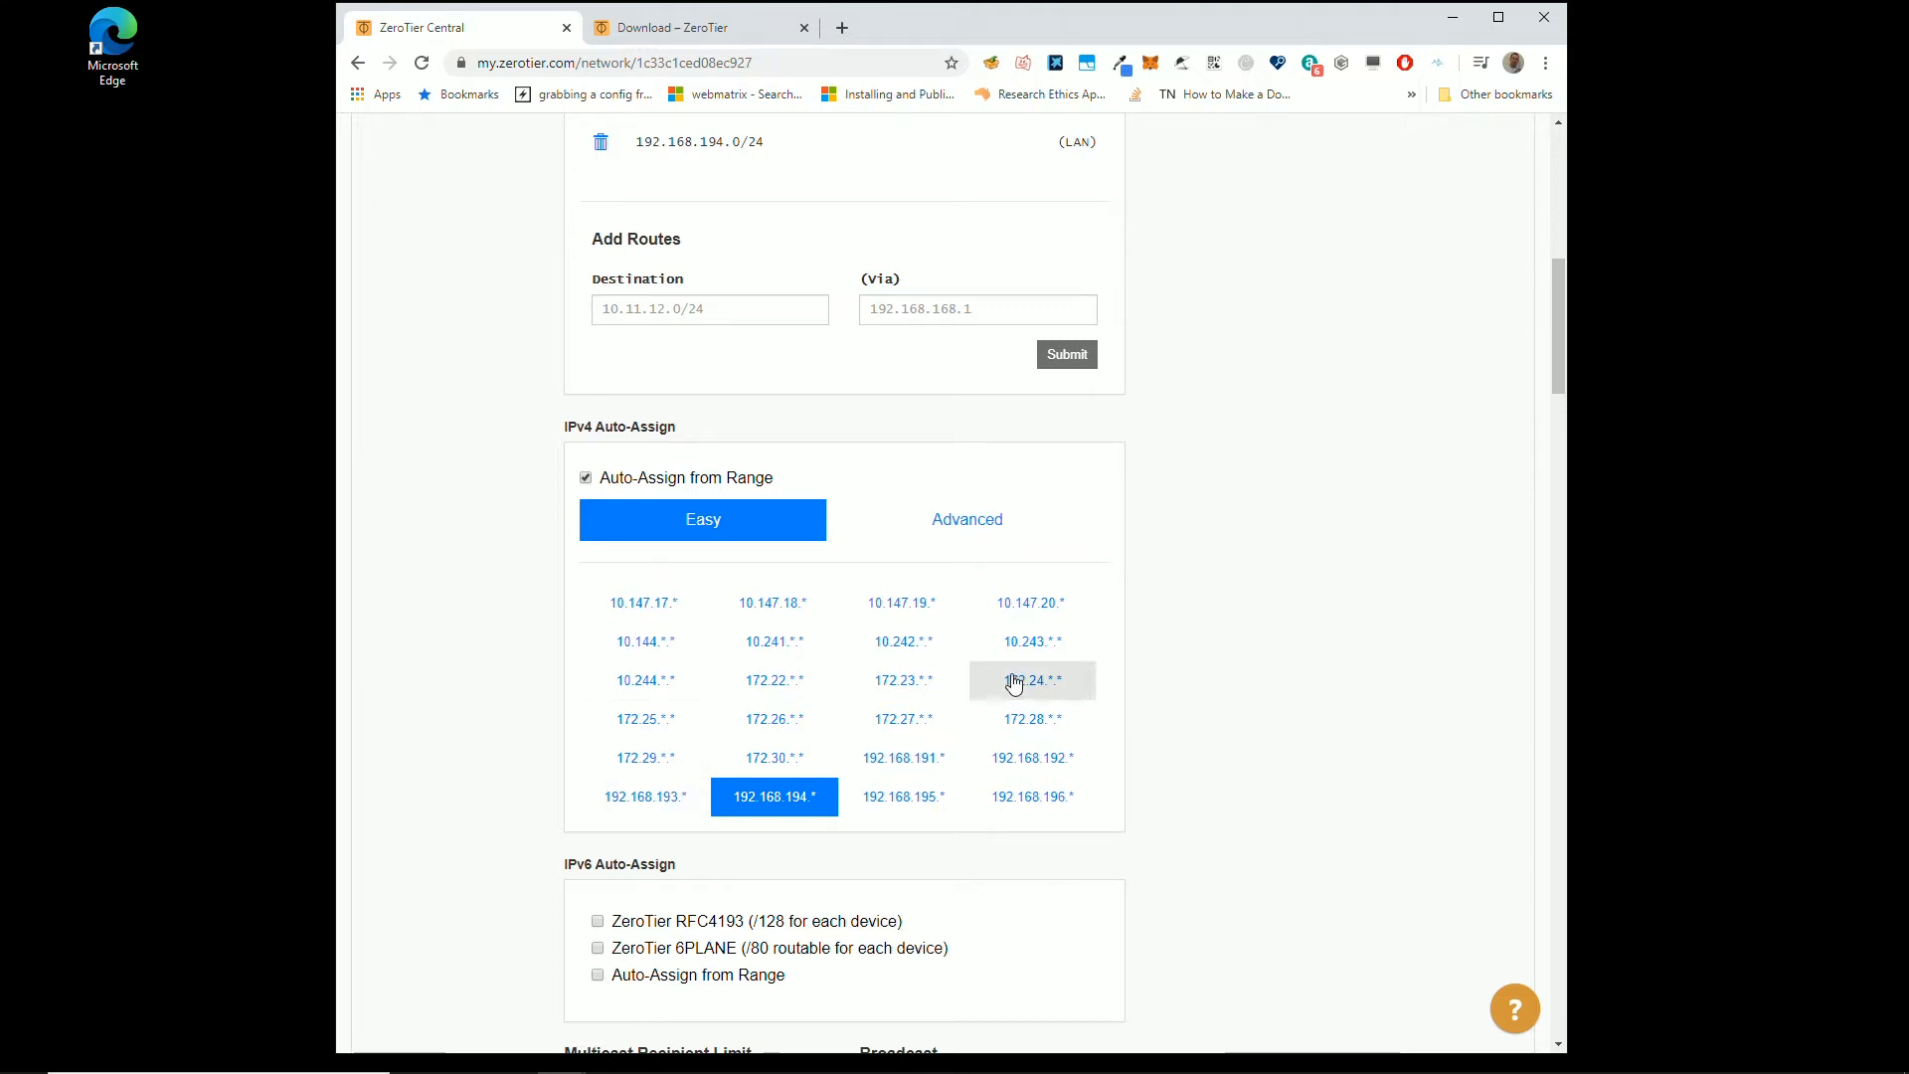
pyautogui.moveTo(901, 757)
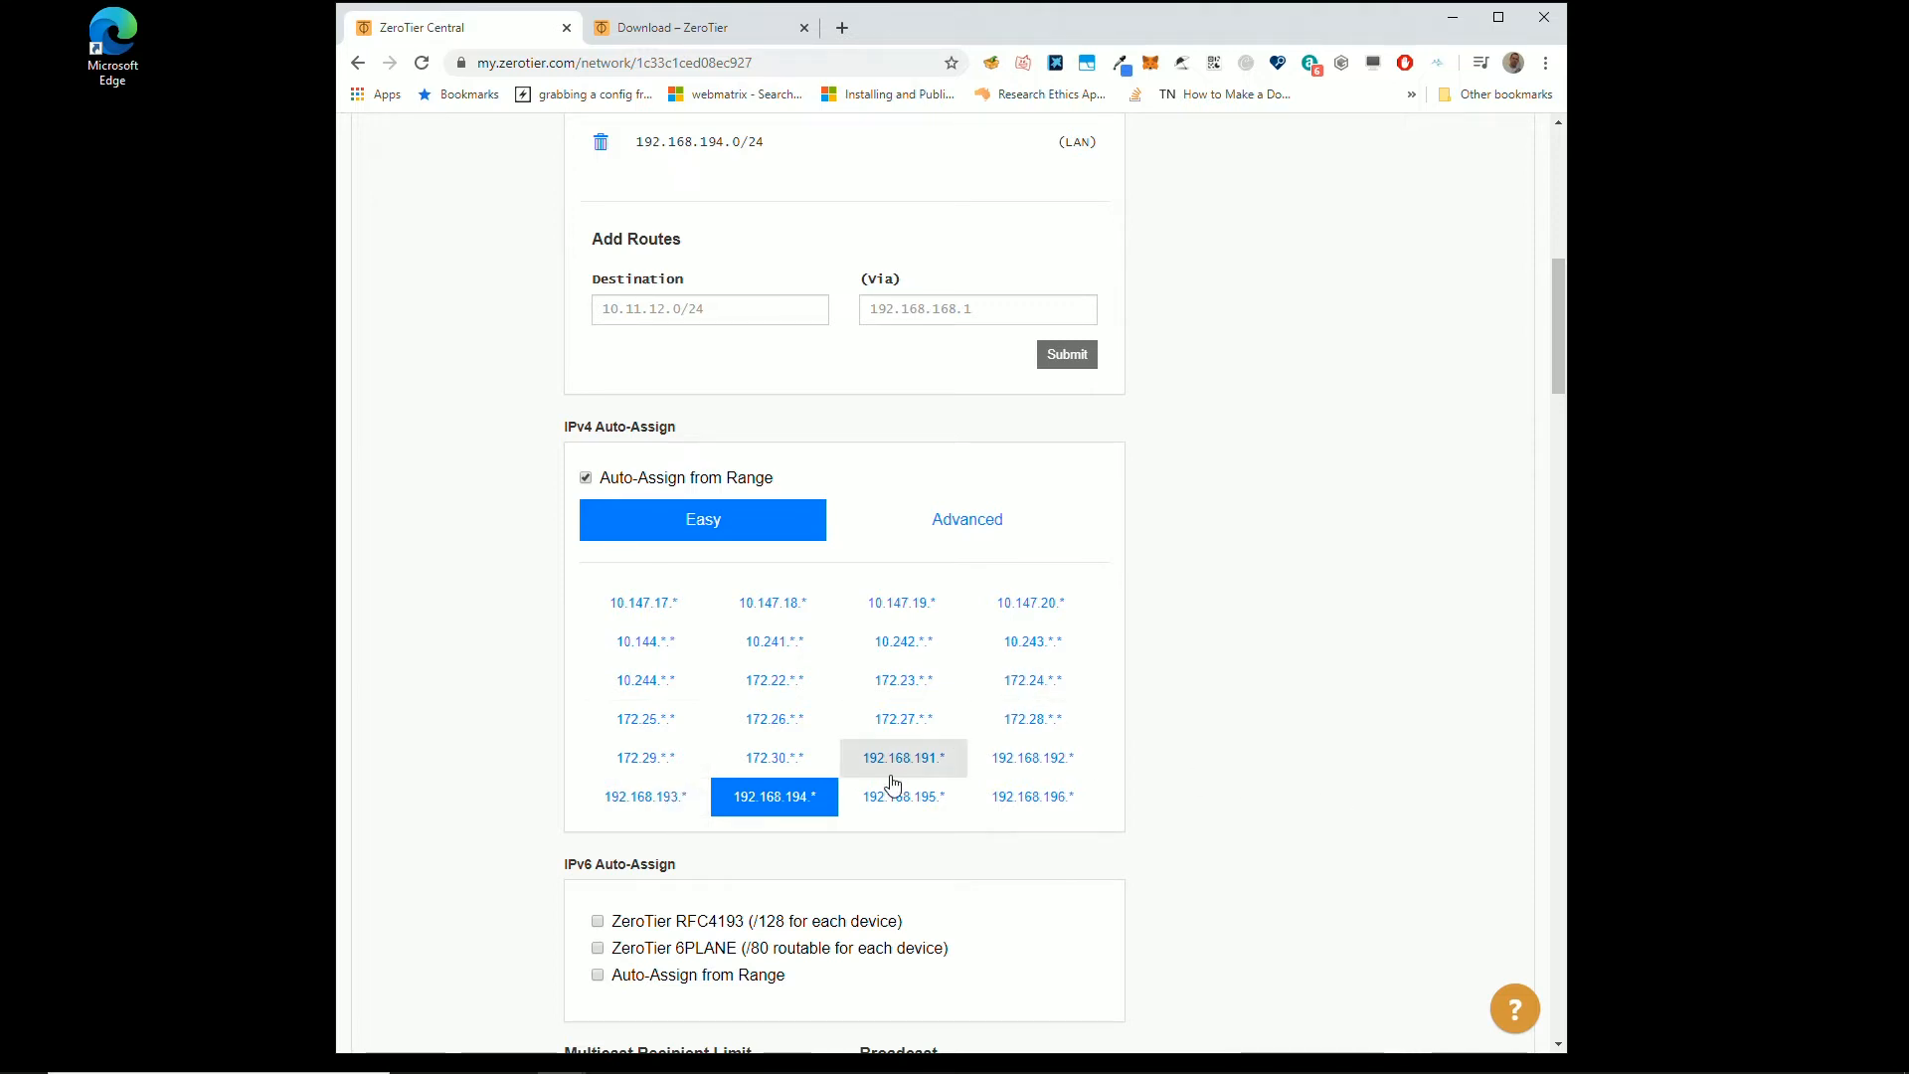
pyautogui.moveTo(902, 679)
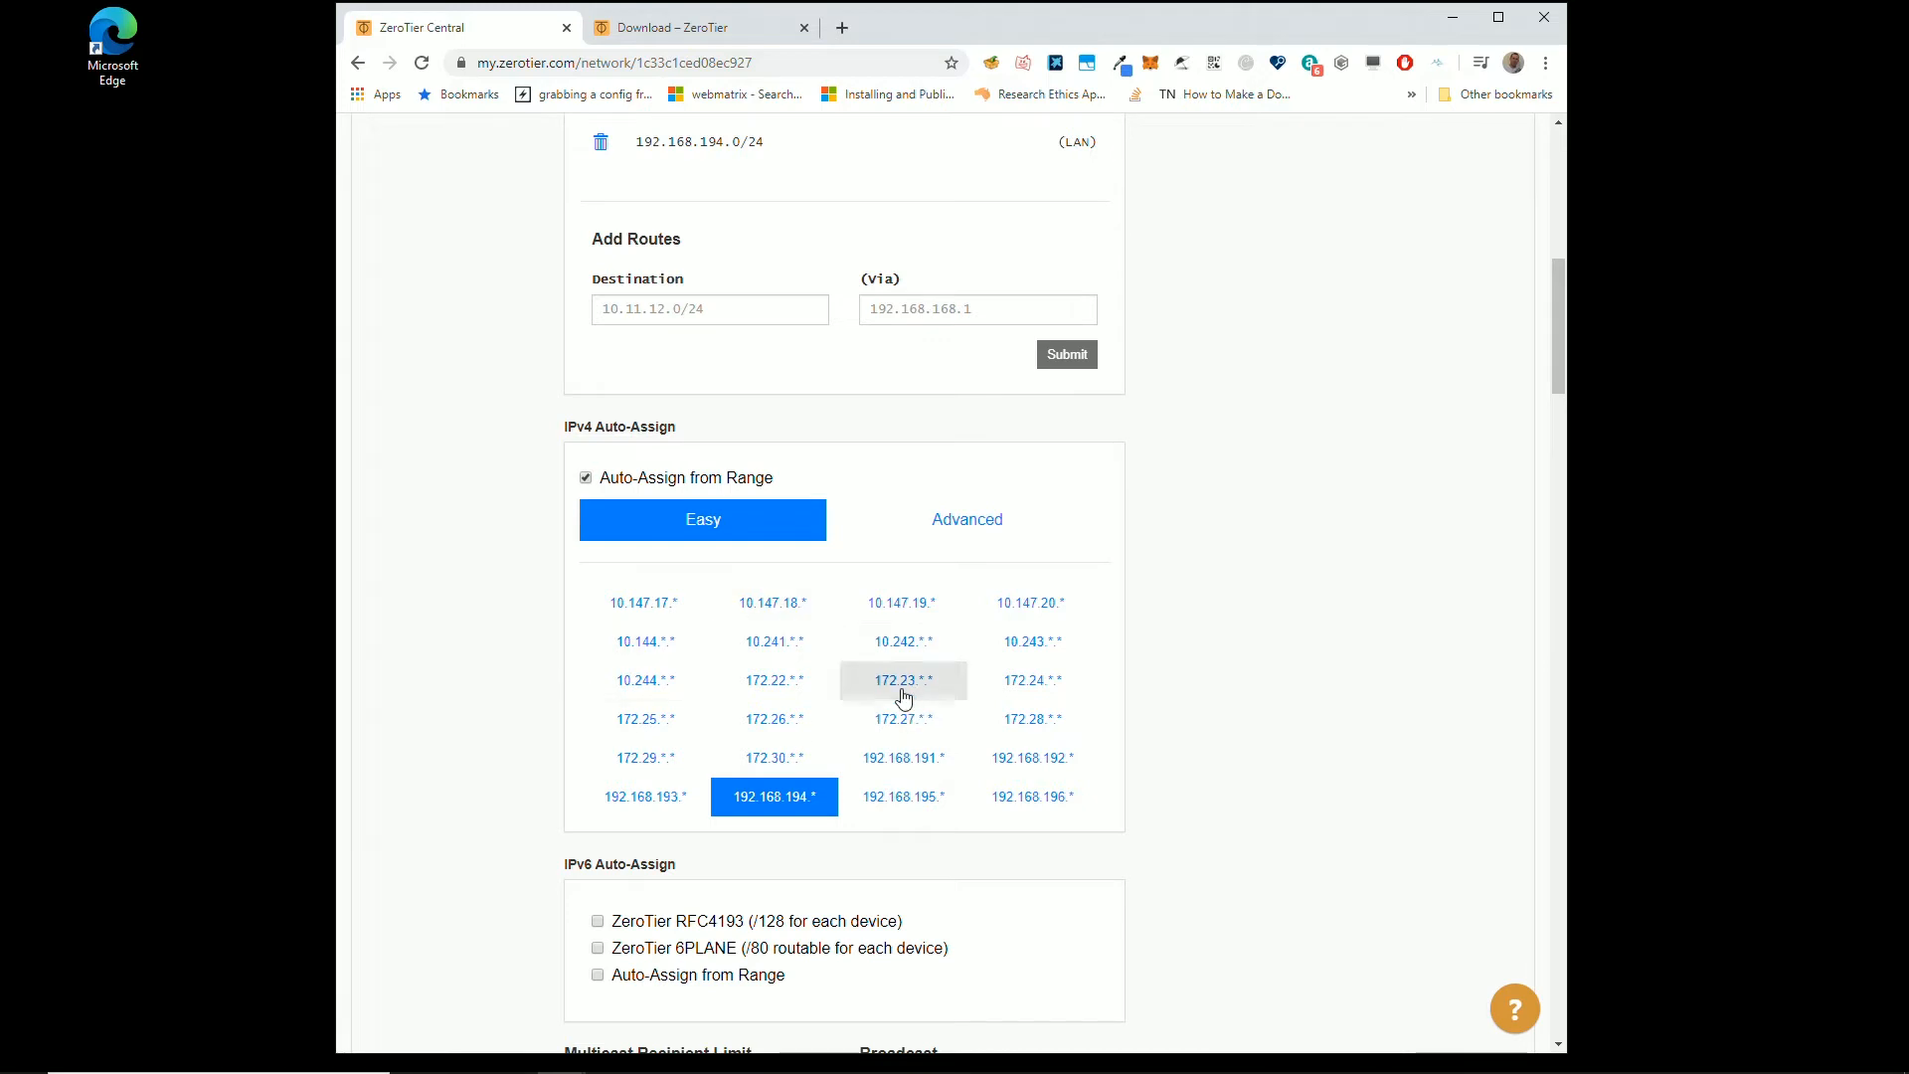
pyautogui.moveTo(644, 796)
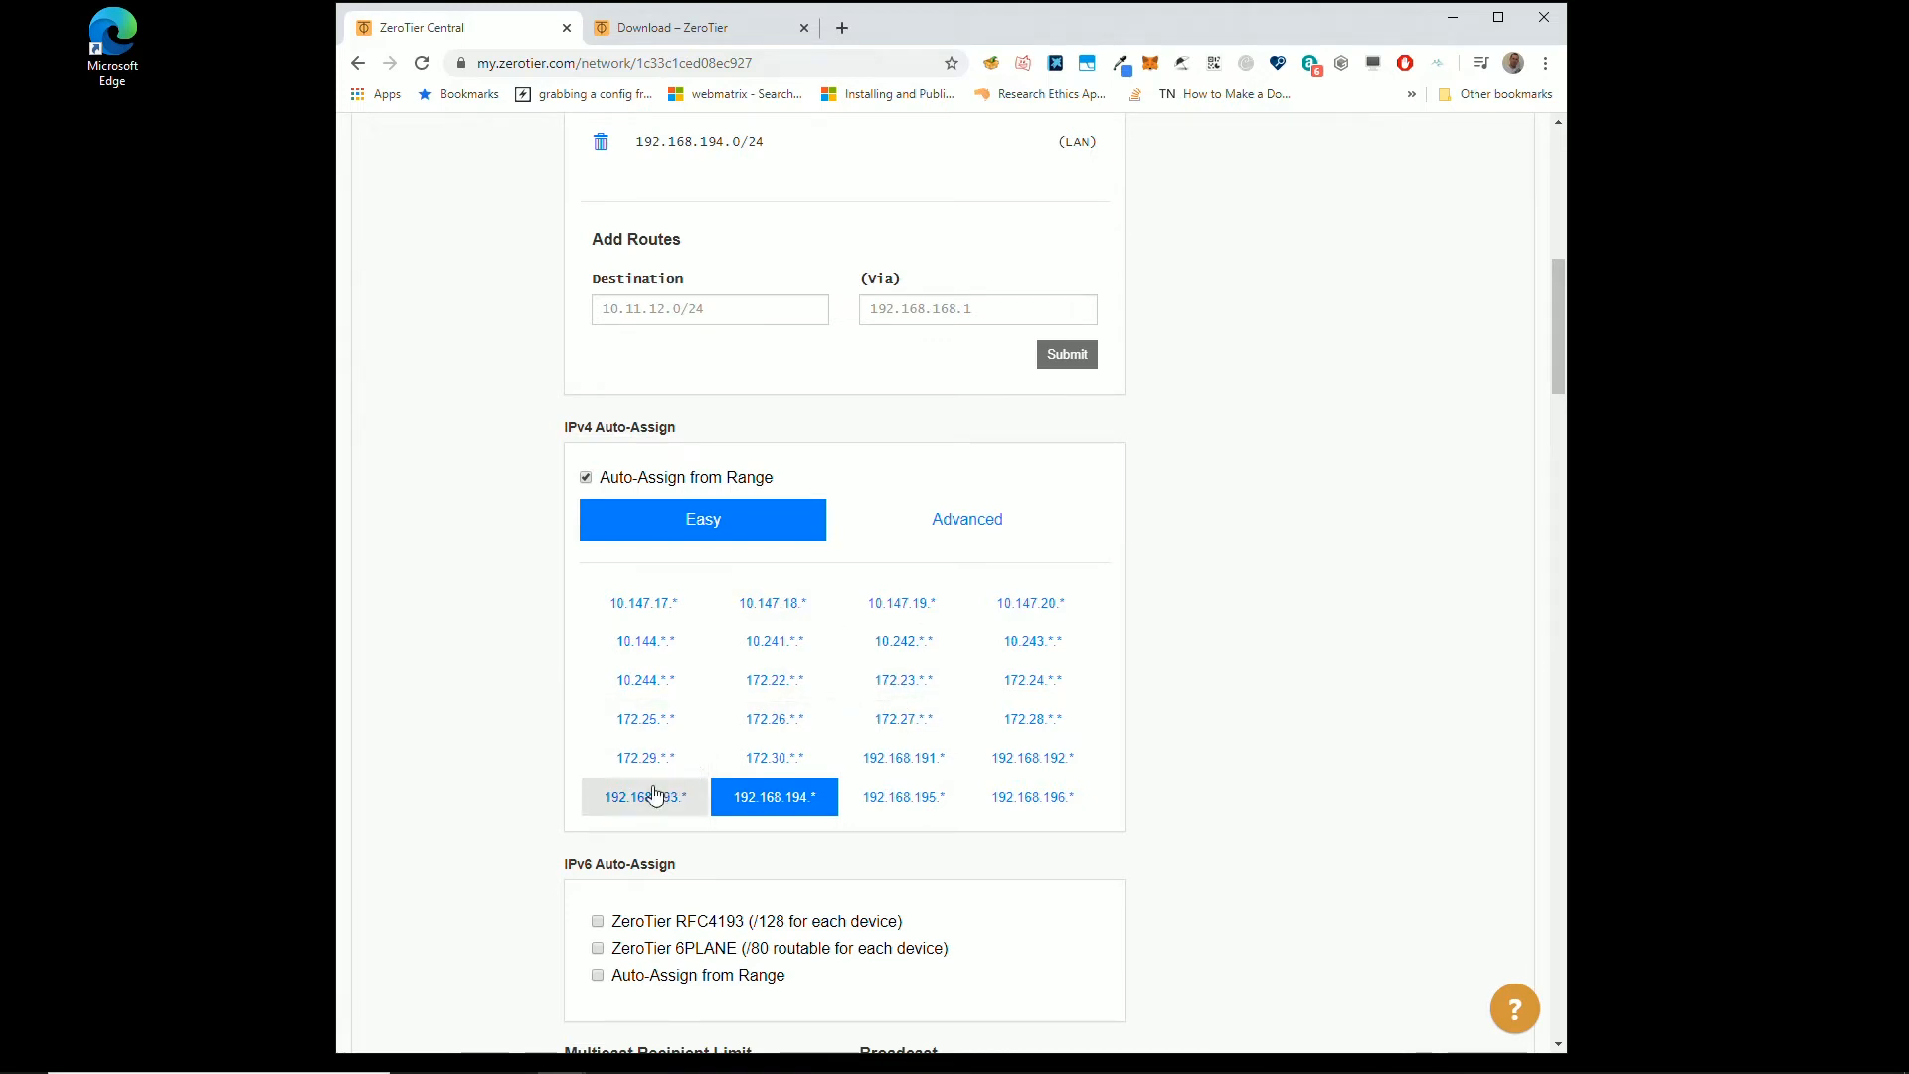
pyautogui.moveTo(890, 781)
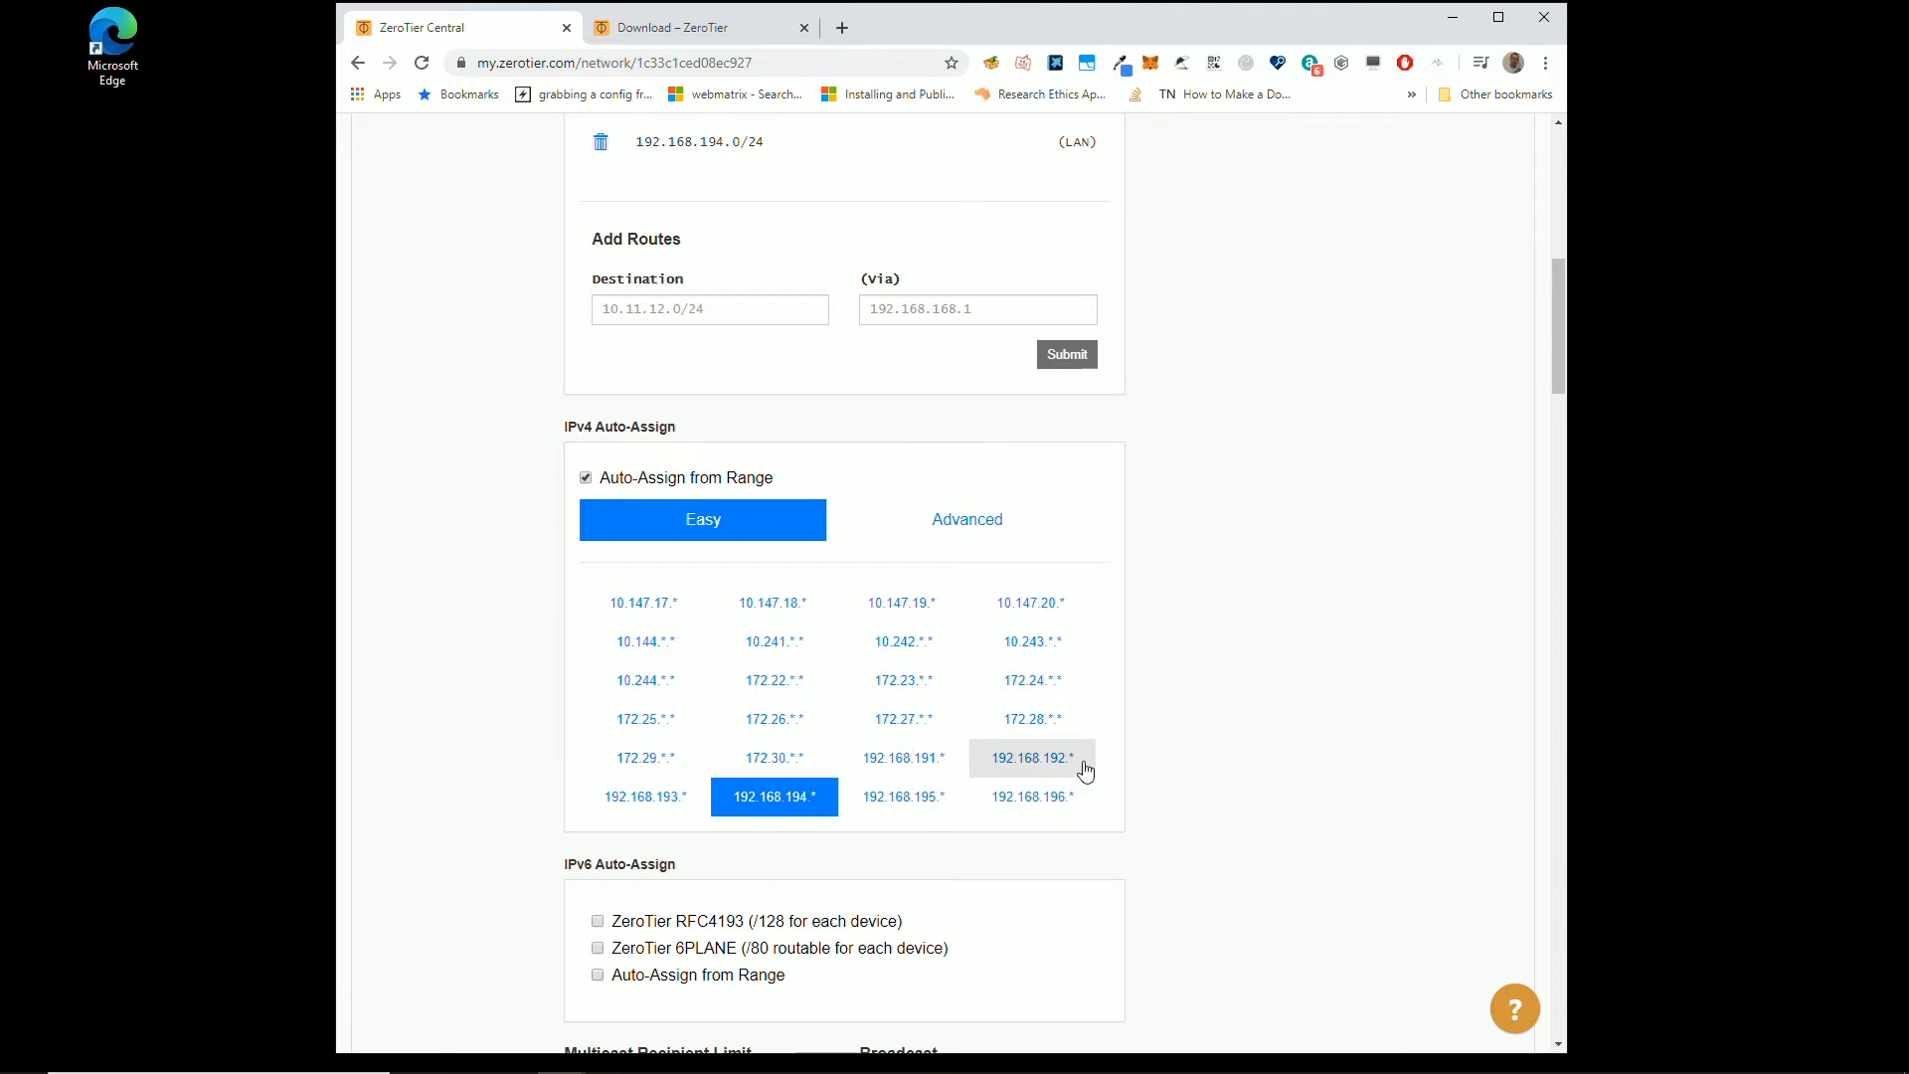
# Step: Switch IPv4 auto-assign to 192.168.192.* and launch Command Prompt via a 'cmd' search
pyautogui.click(1030, 758)
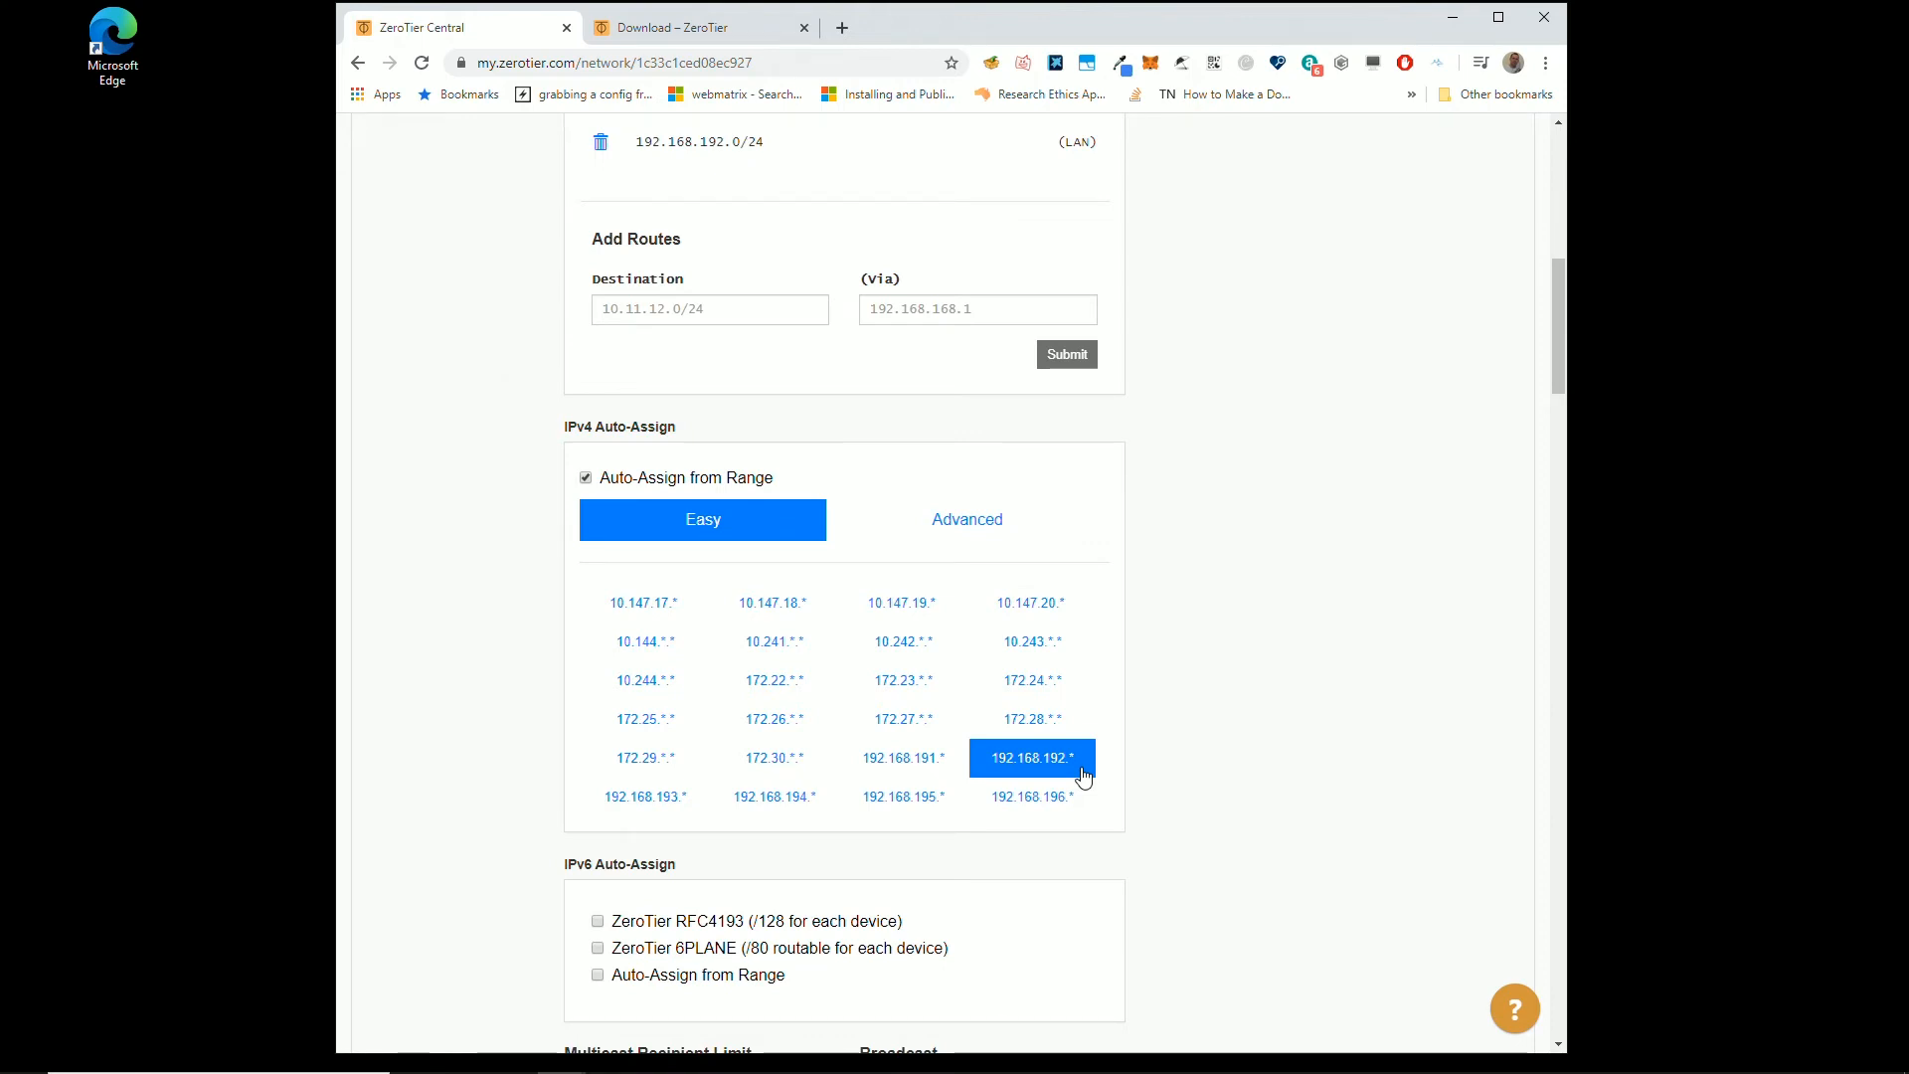
pyautogui.moveTo(1059, 776)
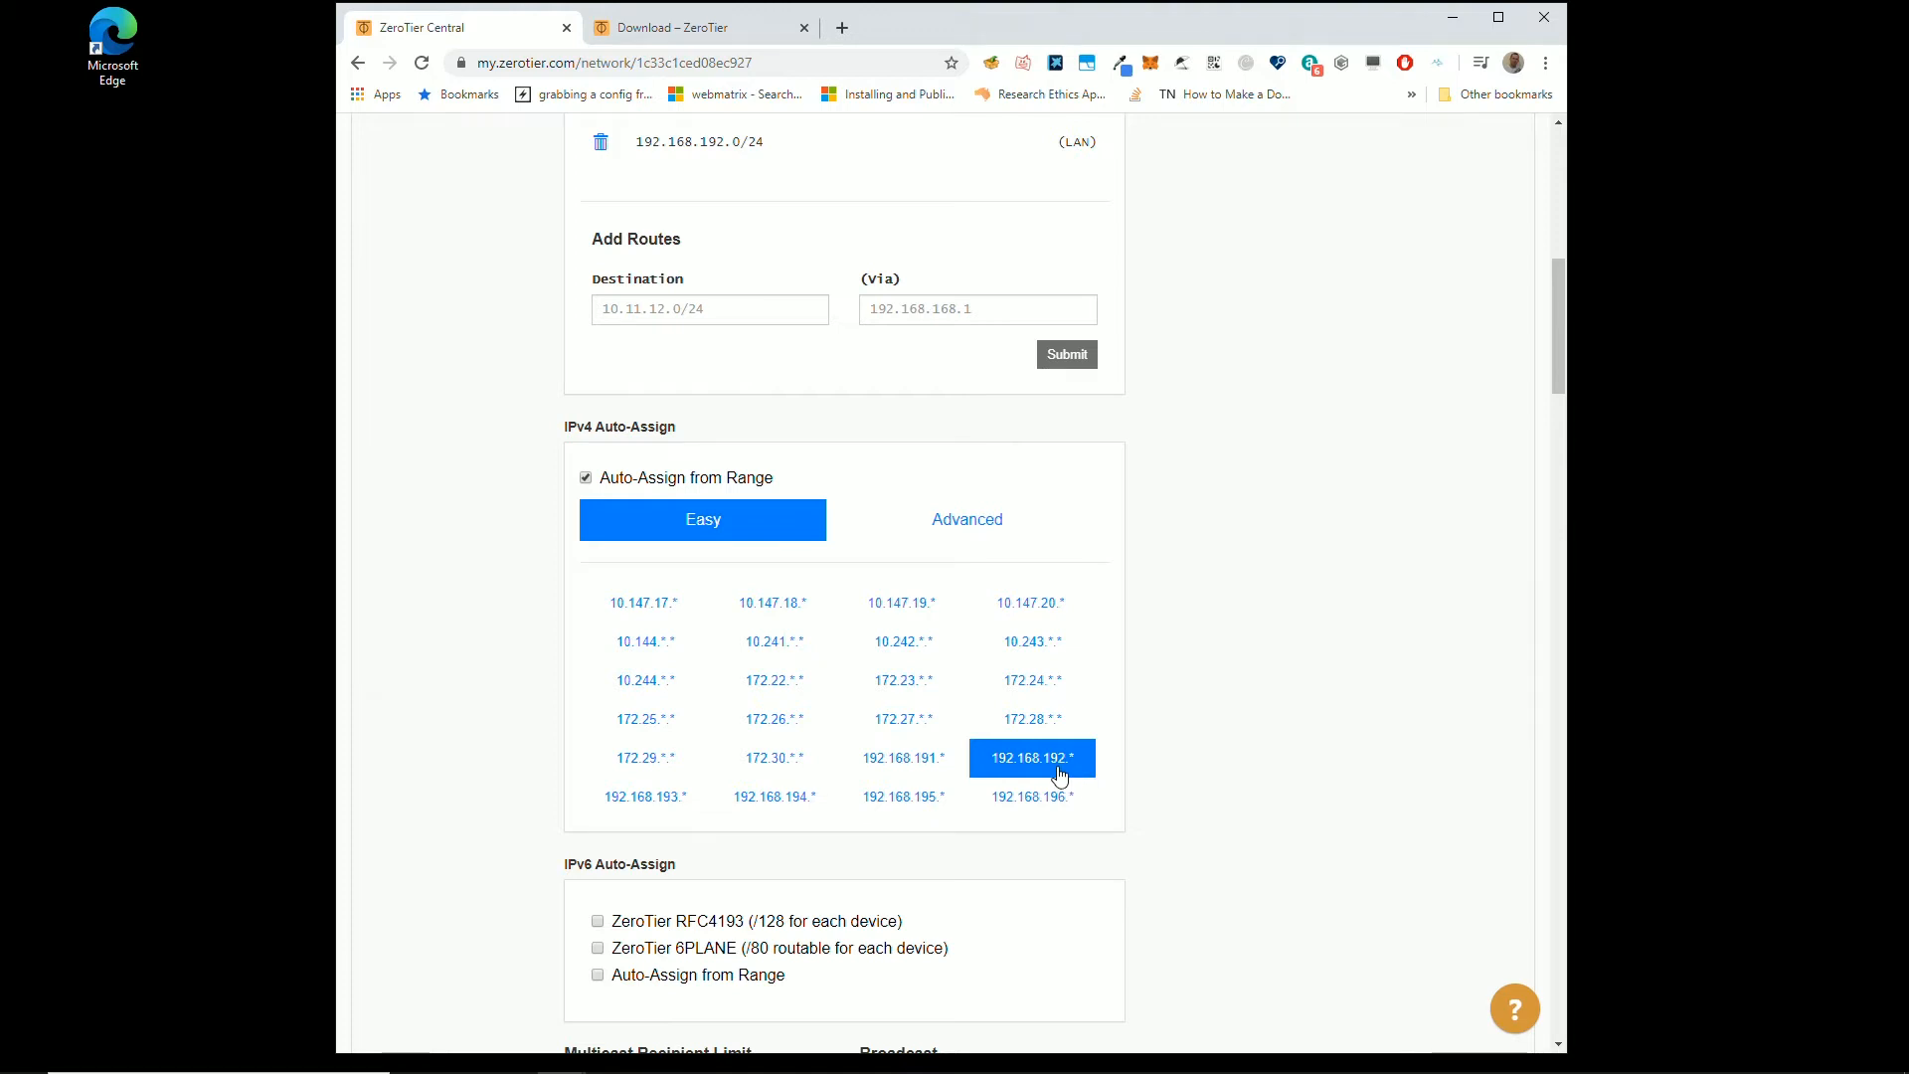
pyautogui.moveTo(1074, 776)
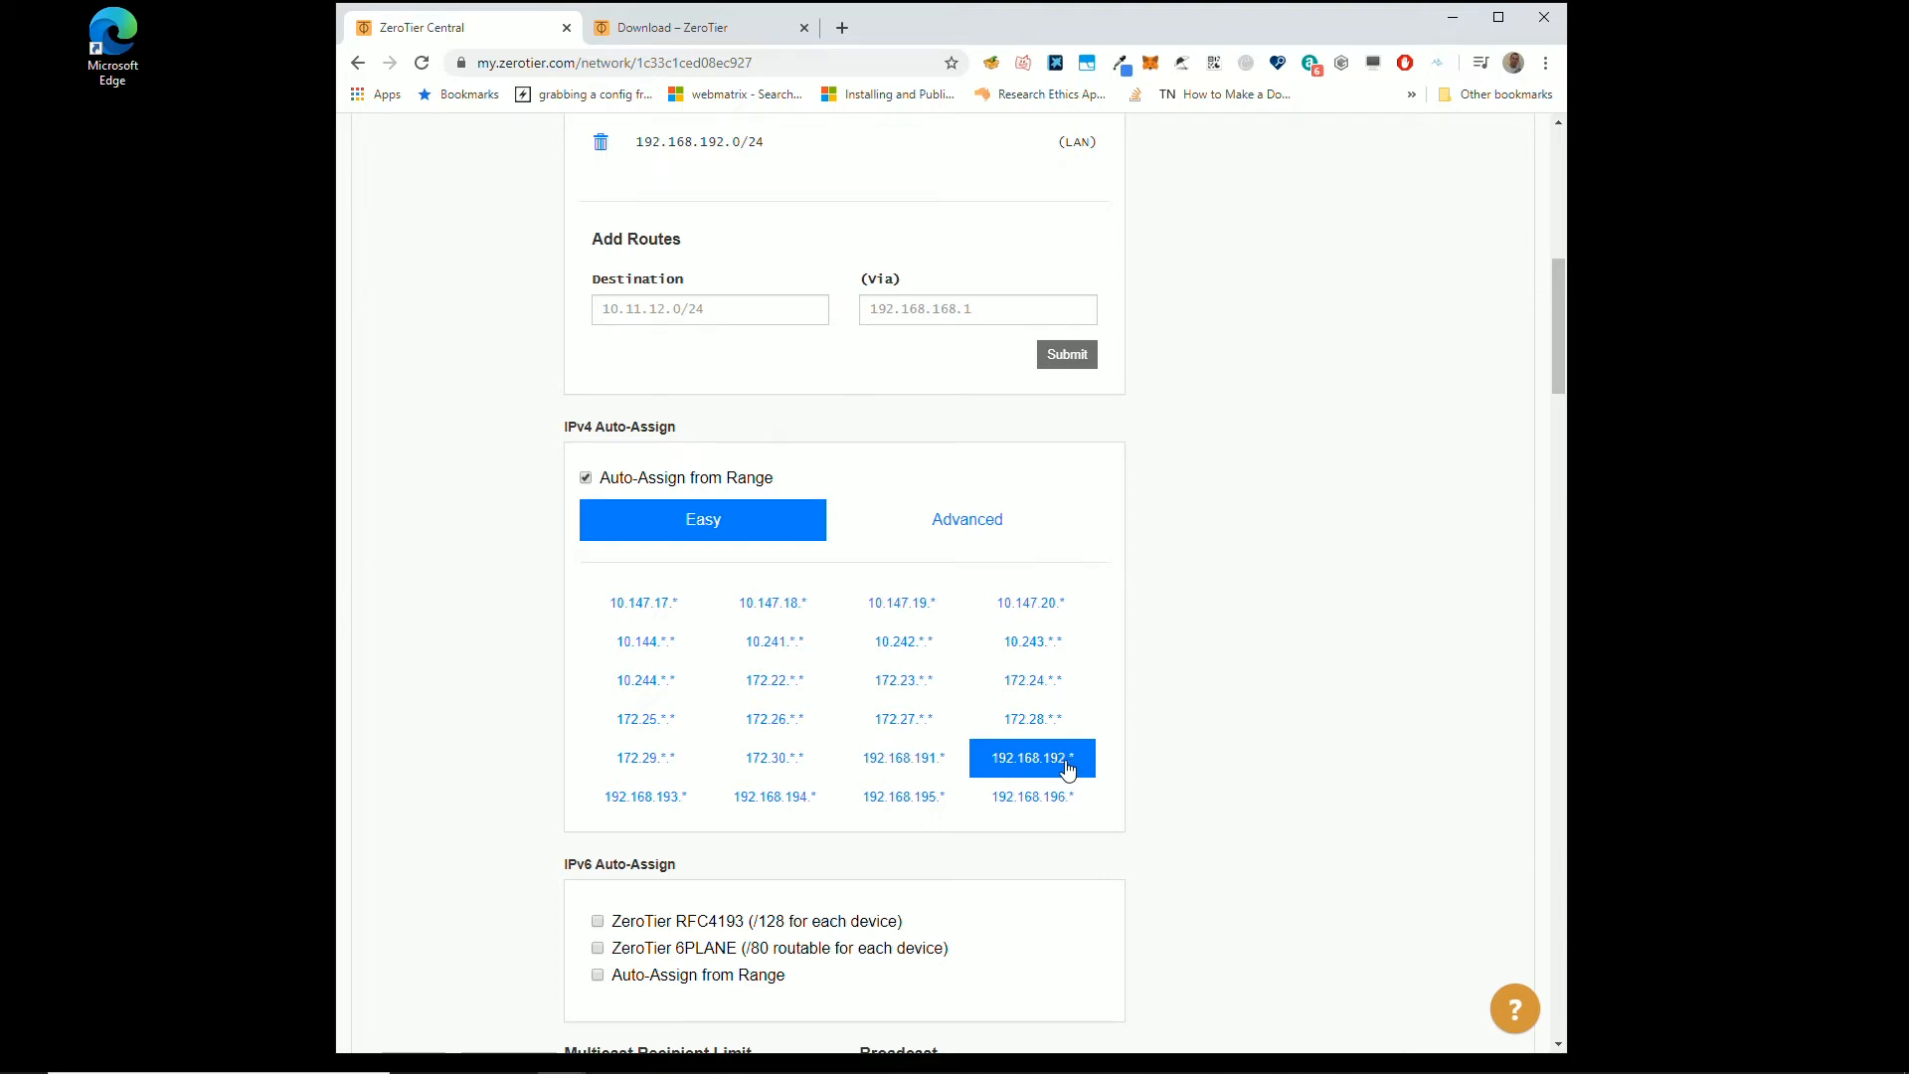
pyautogui.moveTo(231, 960)
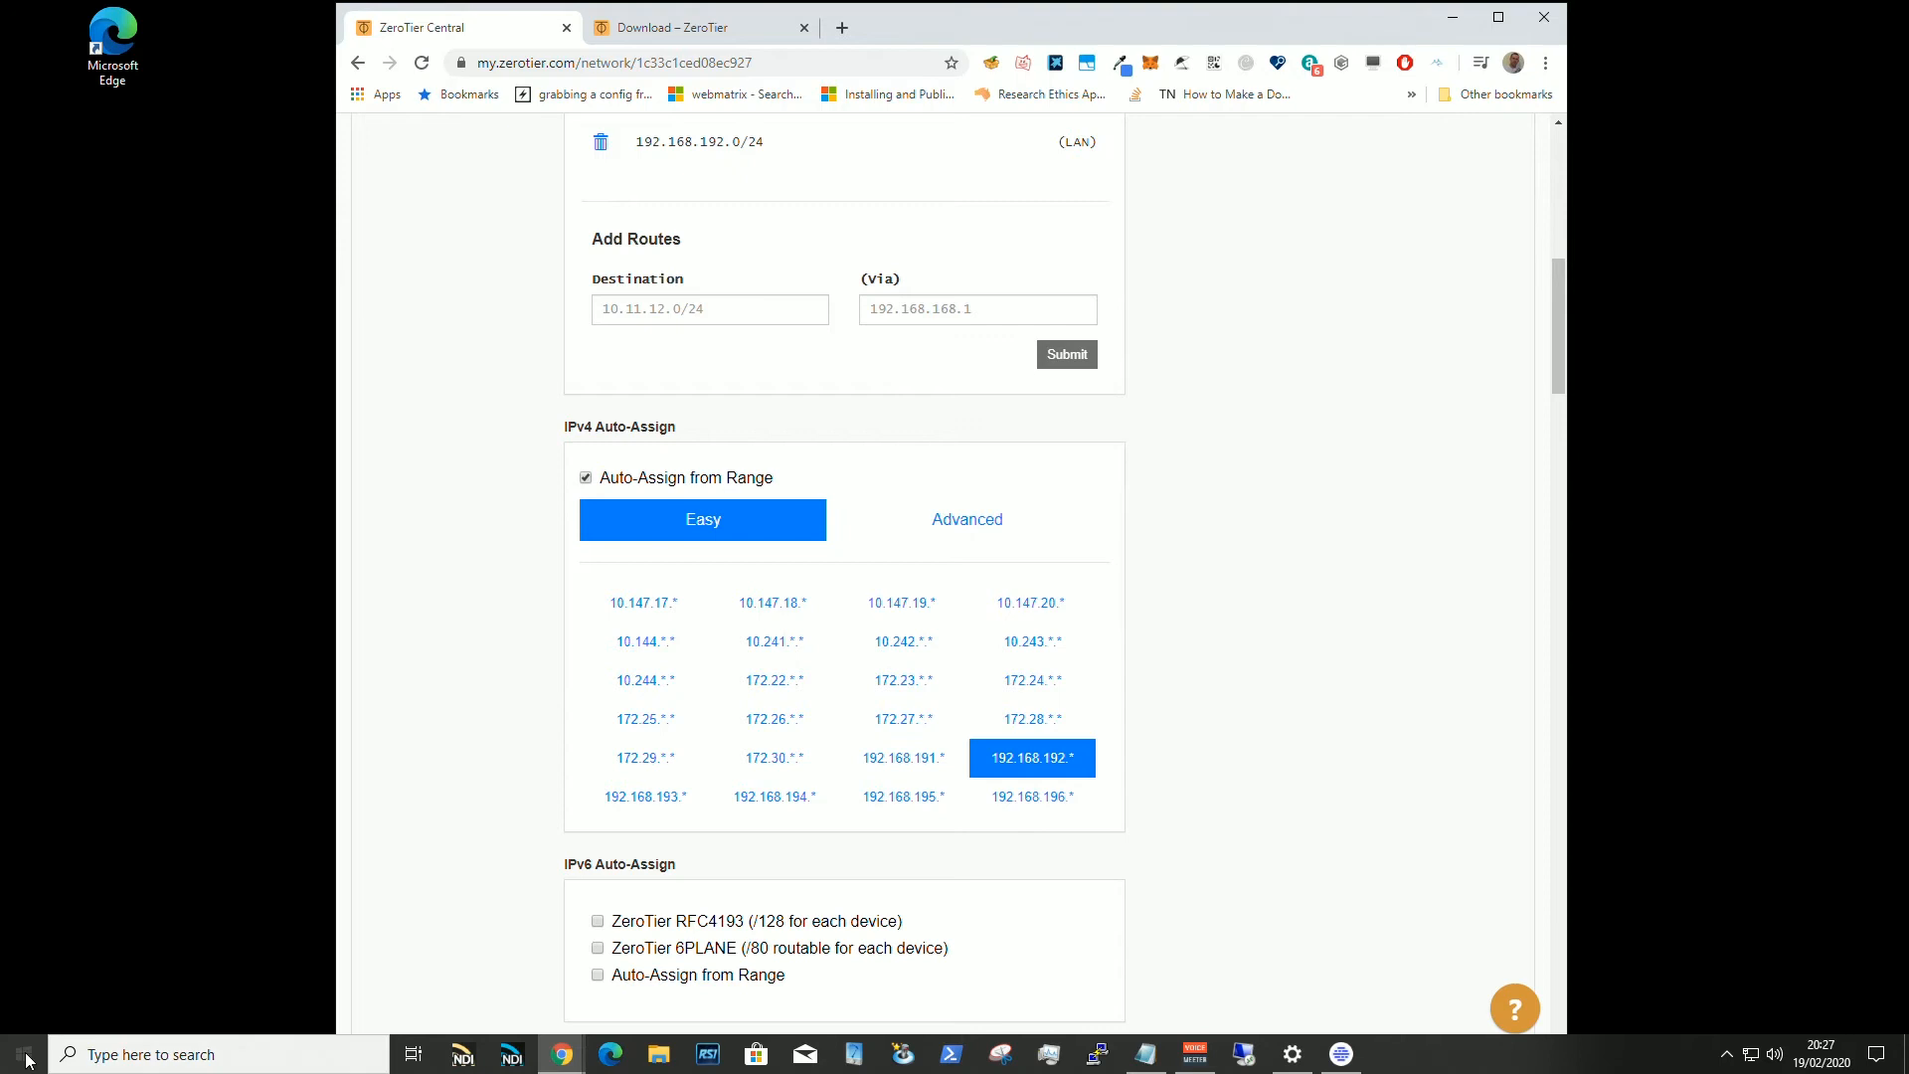
pyautogui.write('cmd')
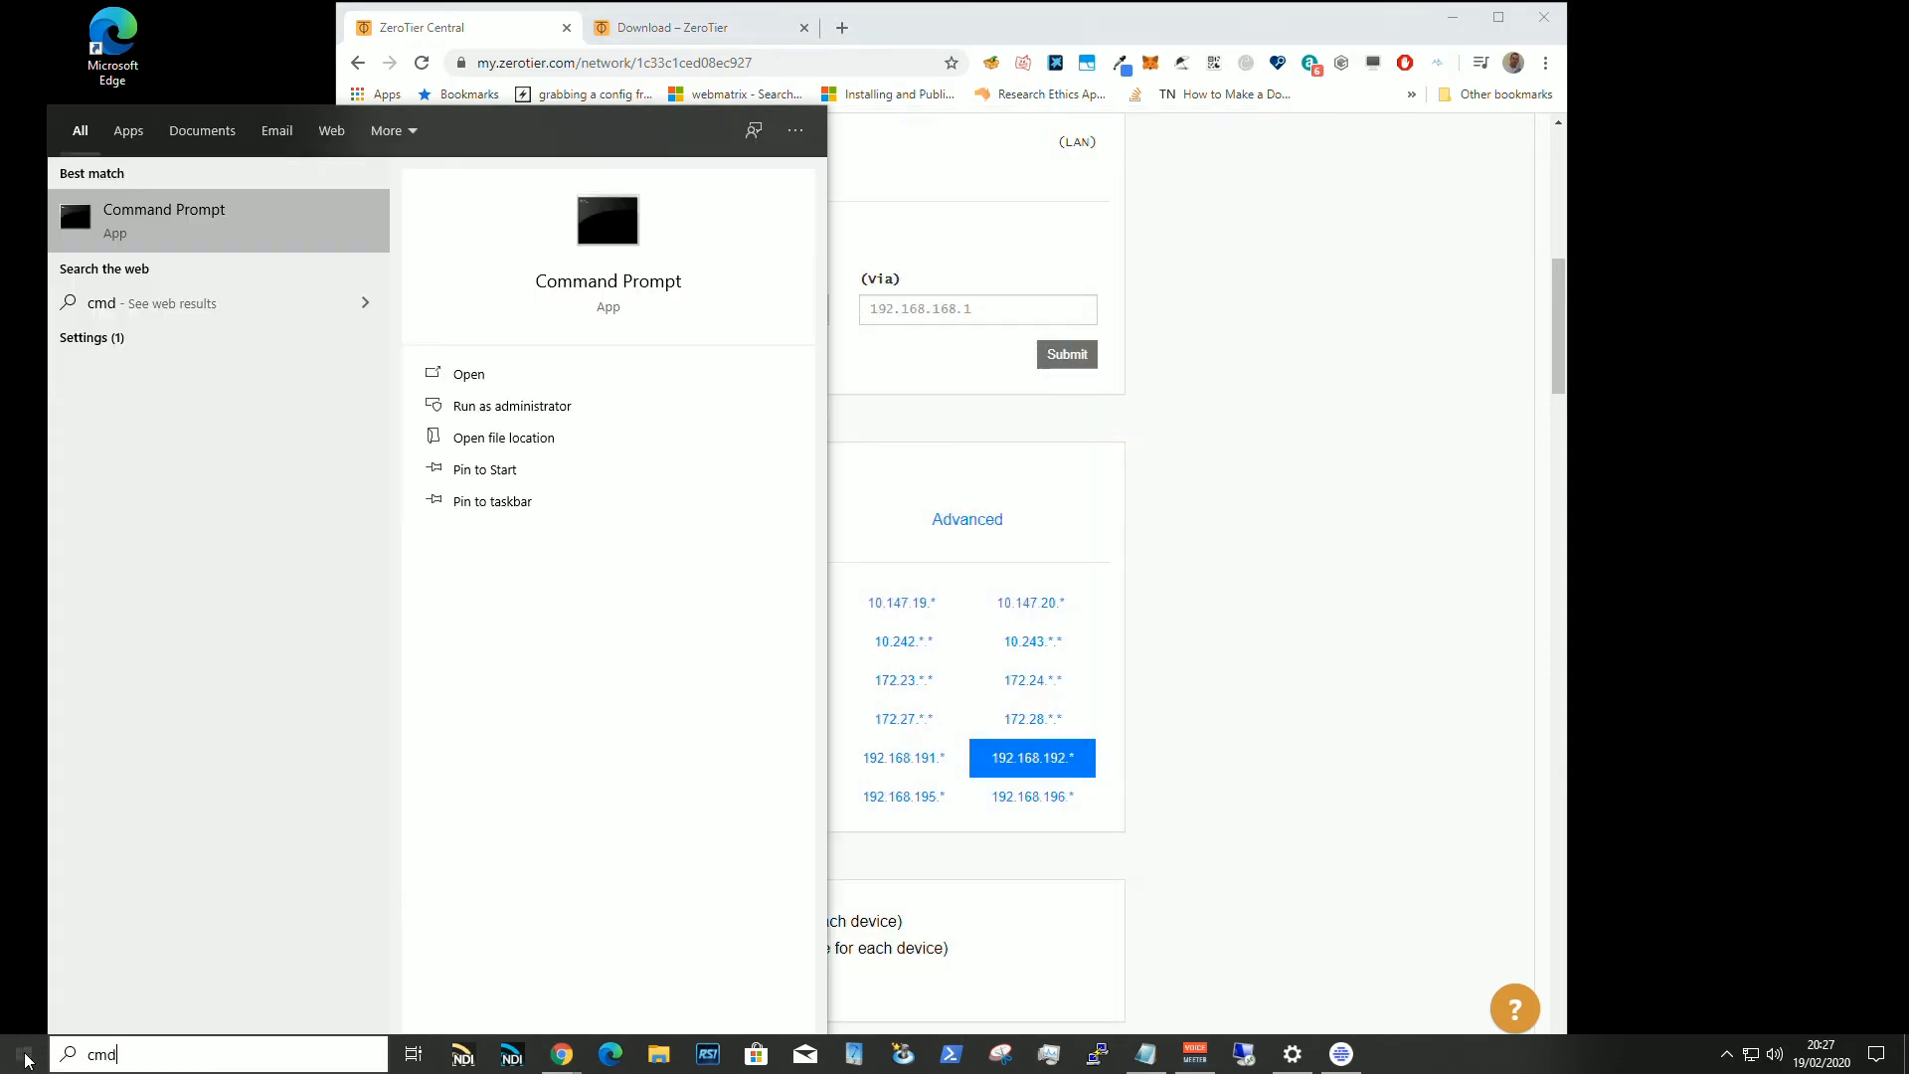
pyautogui.click(467, 374)
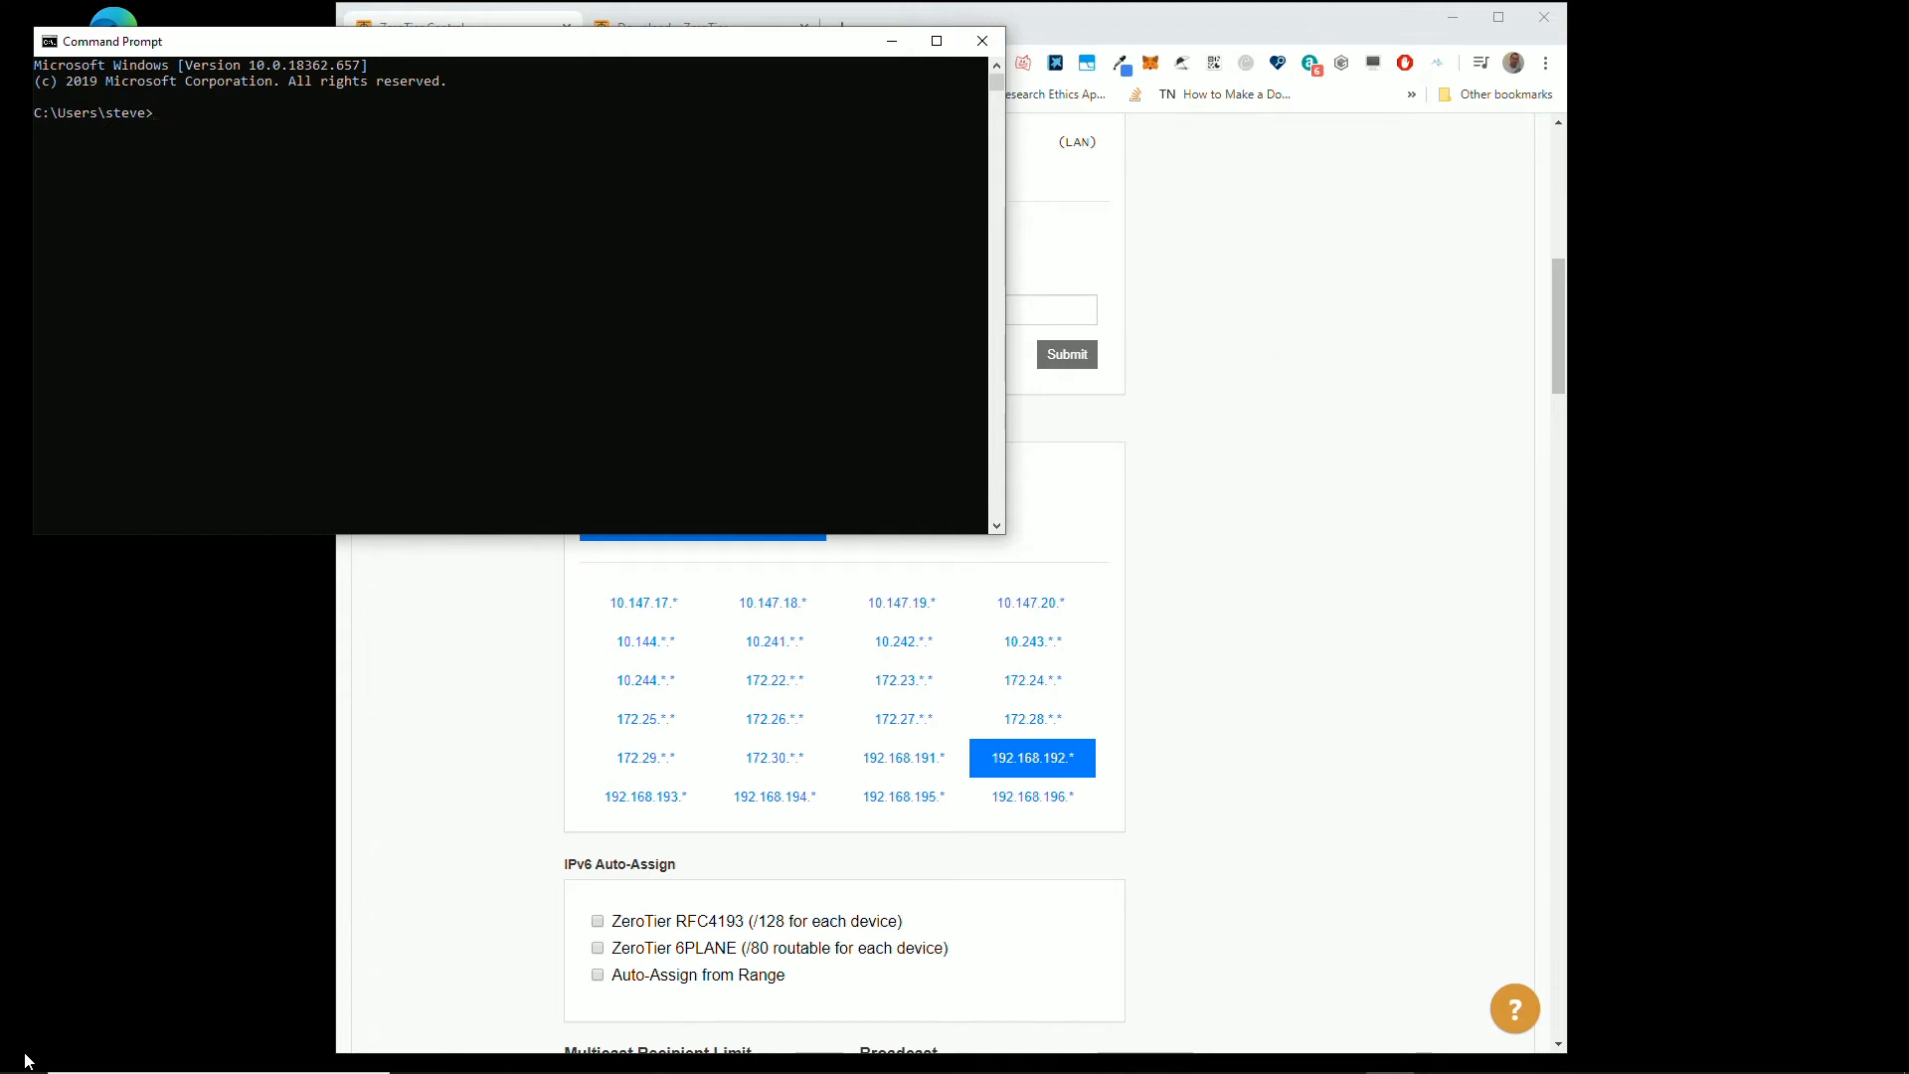
# Step: Run ipconfig to show the ZeroTier One adapter at 10.147.19.133
pyautogui.write('ipconfig')
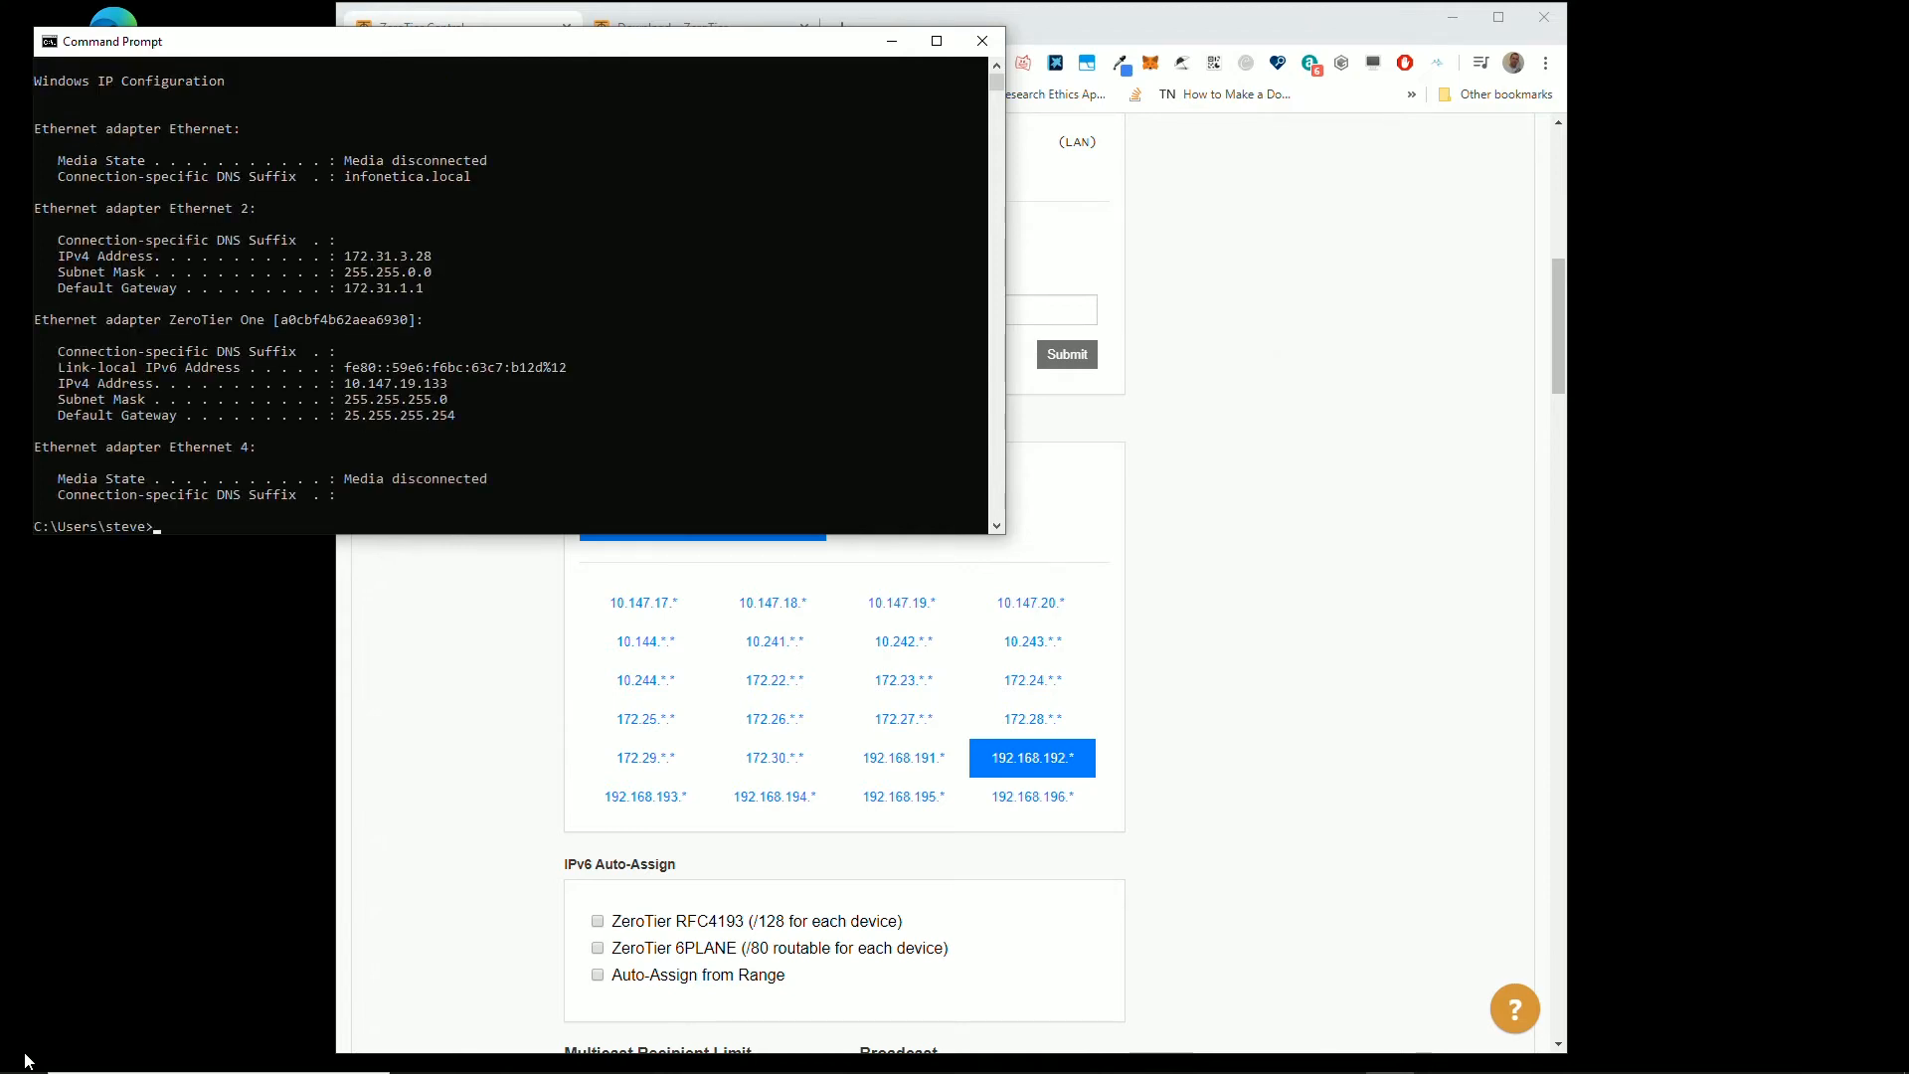
pyautogui.moveTo(374, 109)
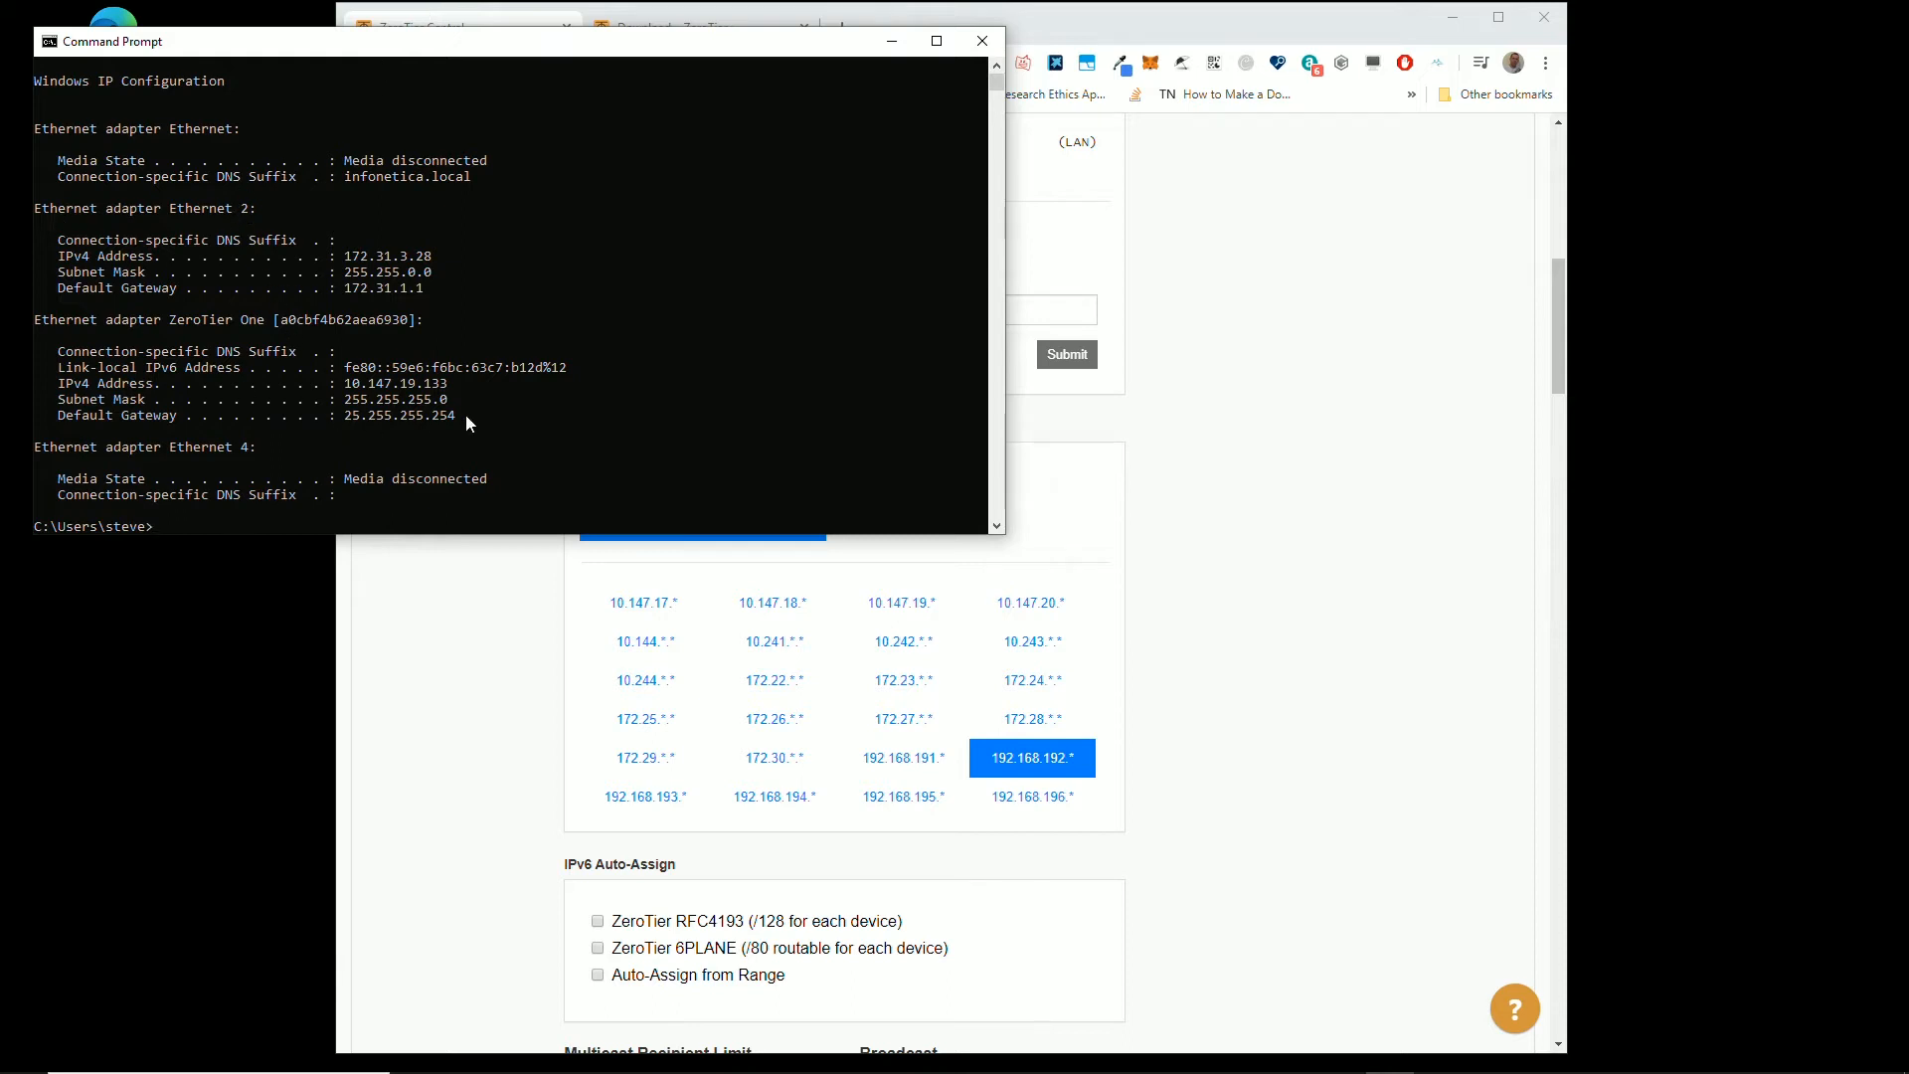
pyautogui.moveTo(274, 298)
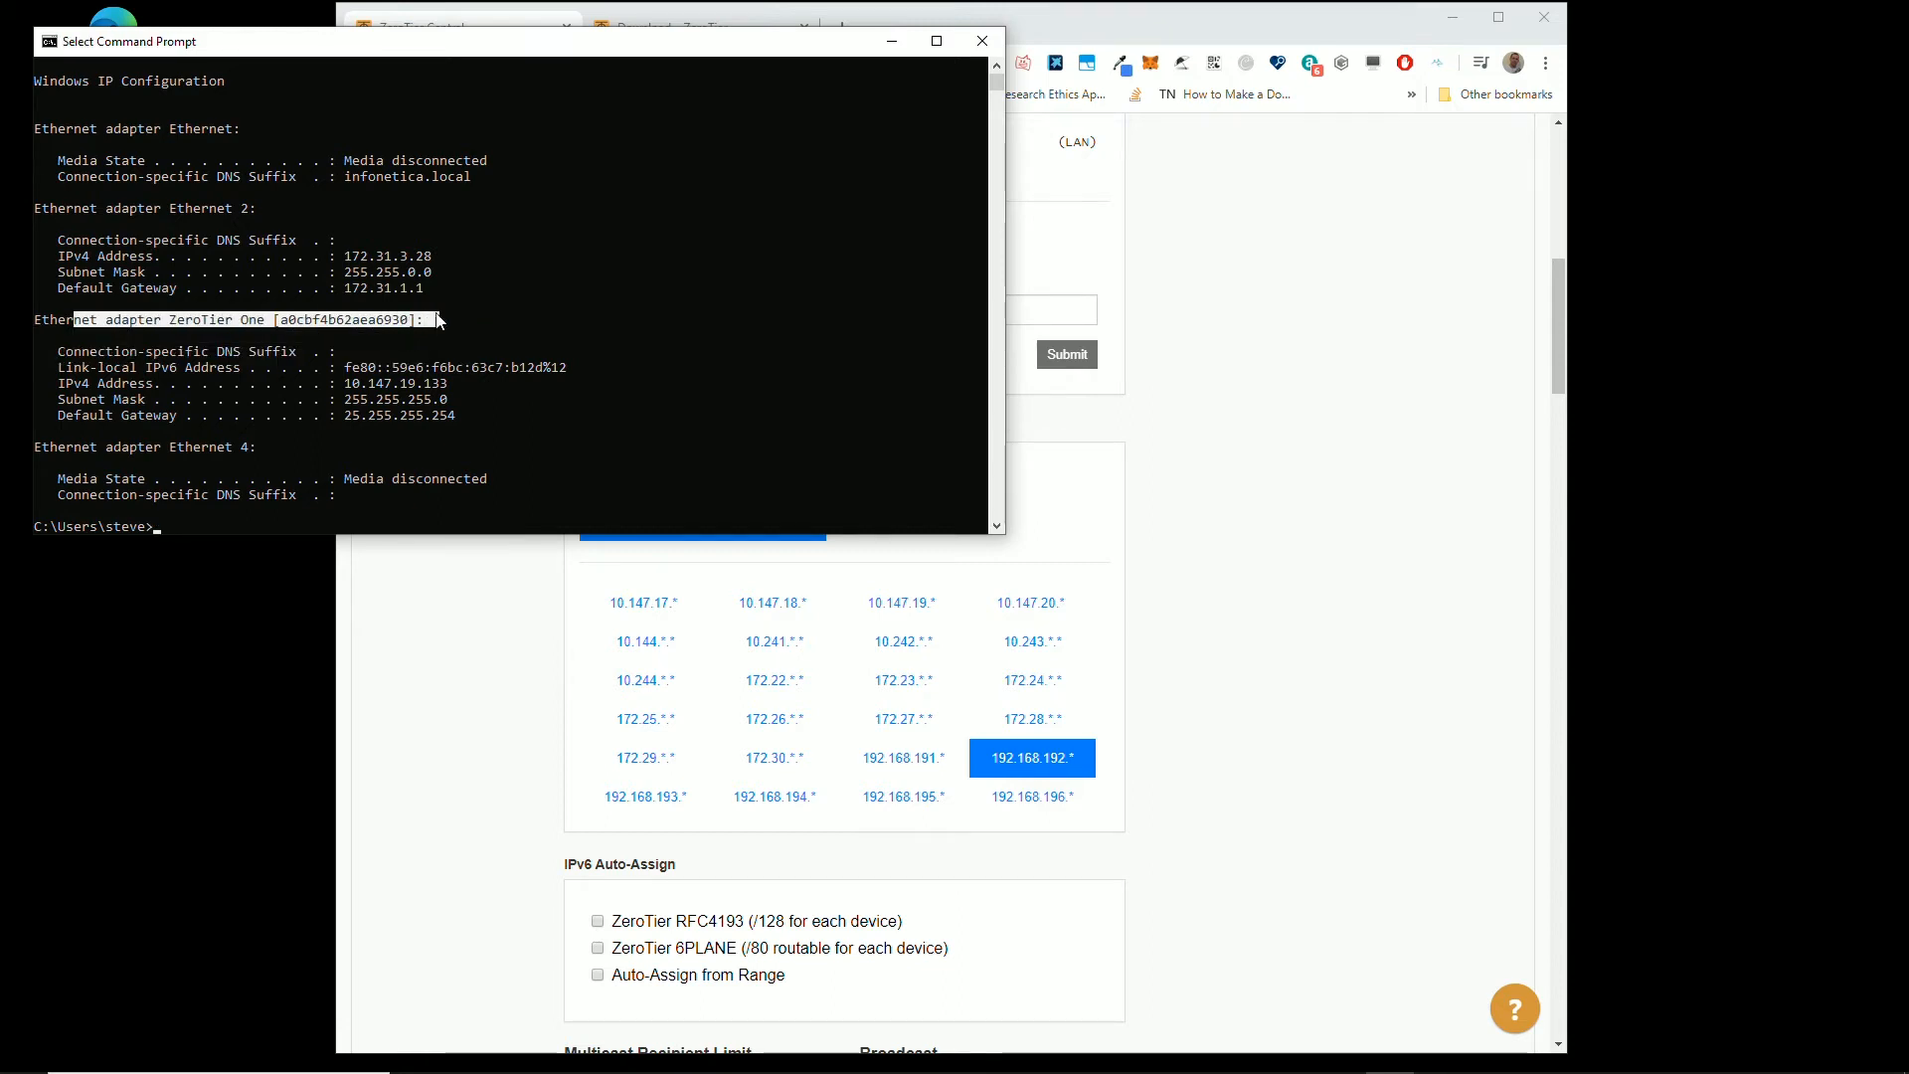
pyautogui.moveTo(302, 395)
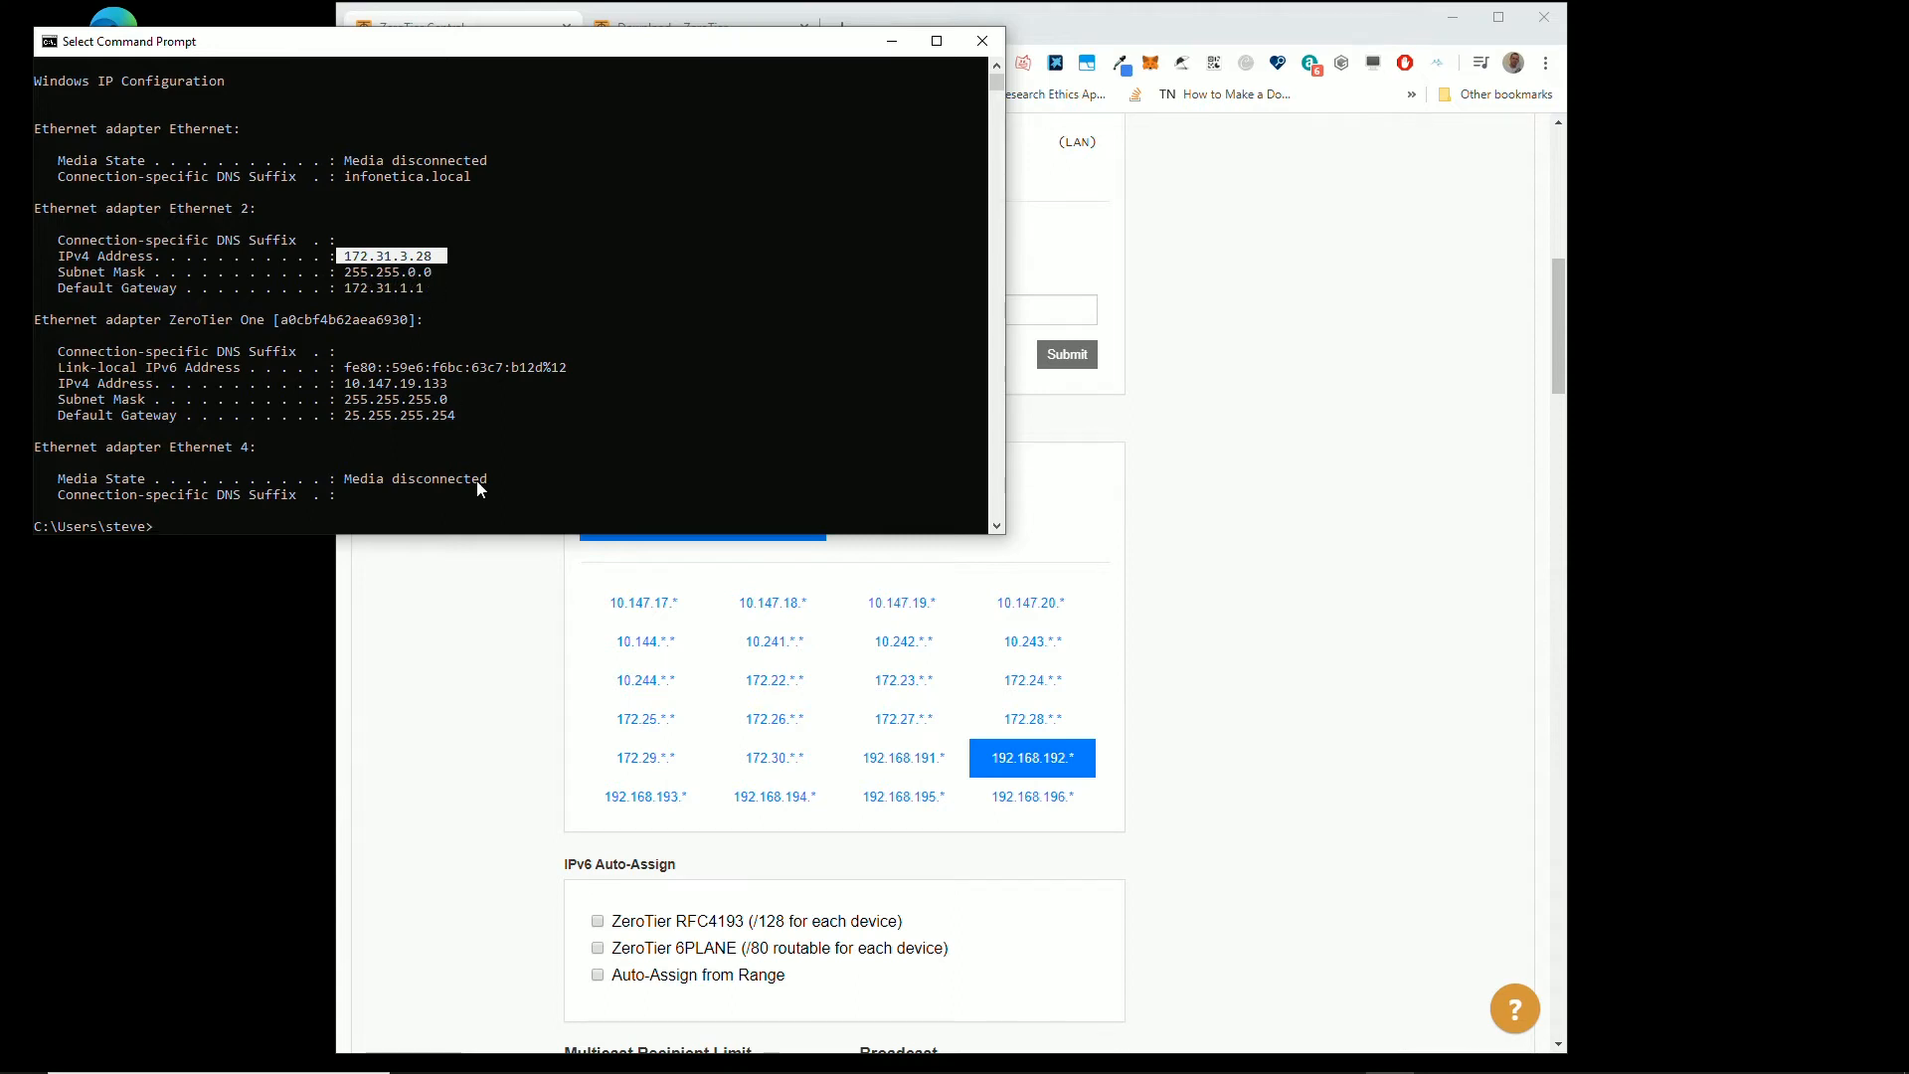
pyautogui.moveTo(1029, 602)
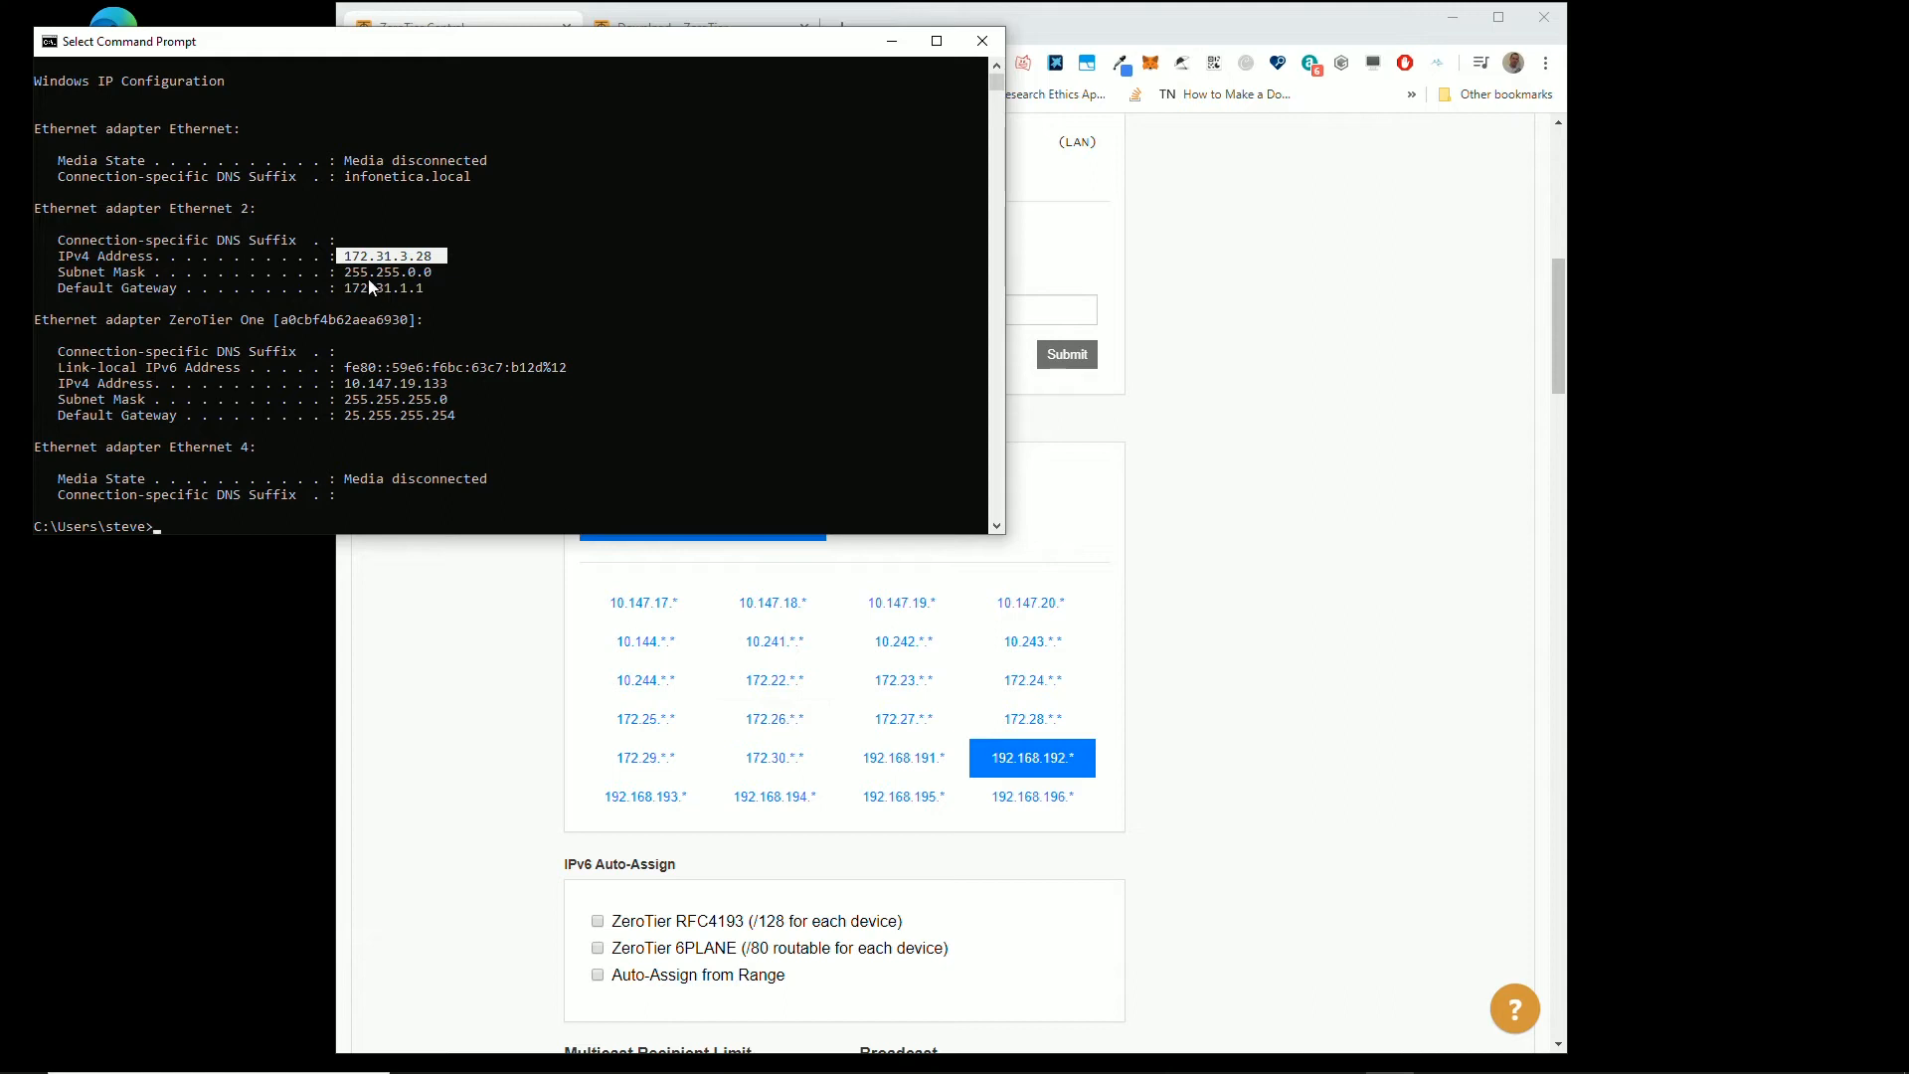
pyautogui.moveTo(414, 278)
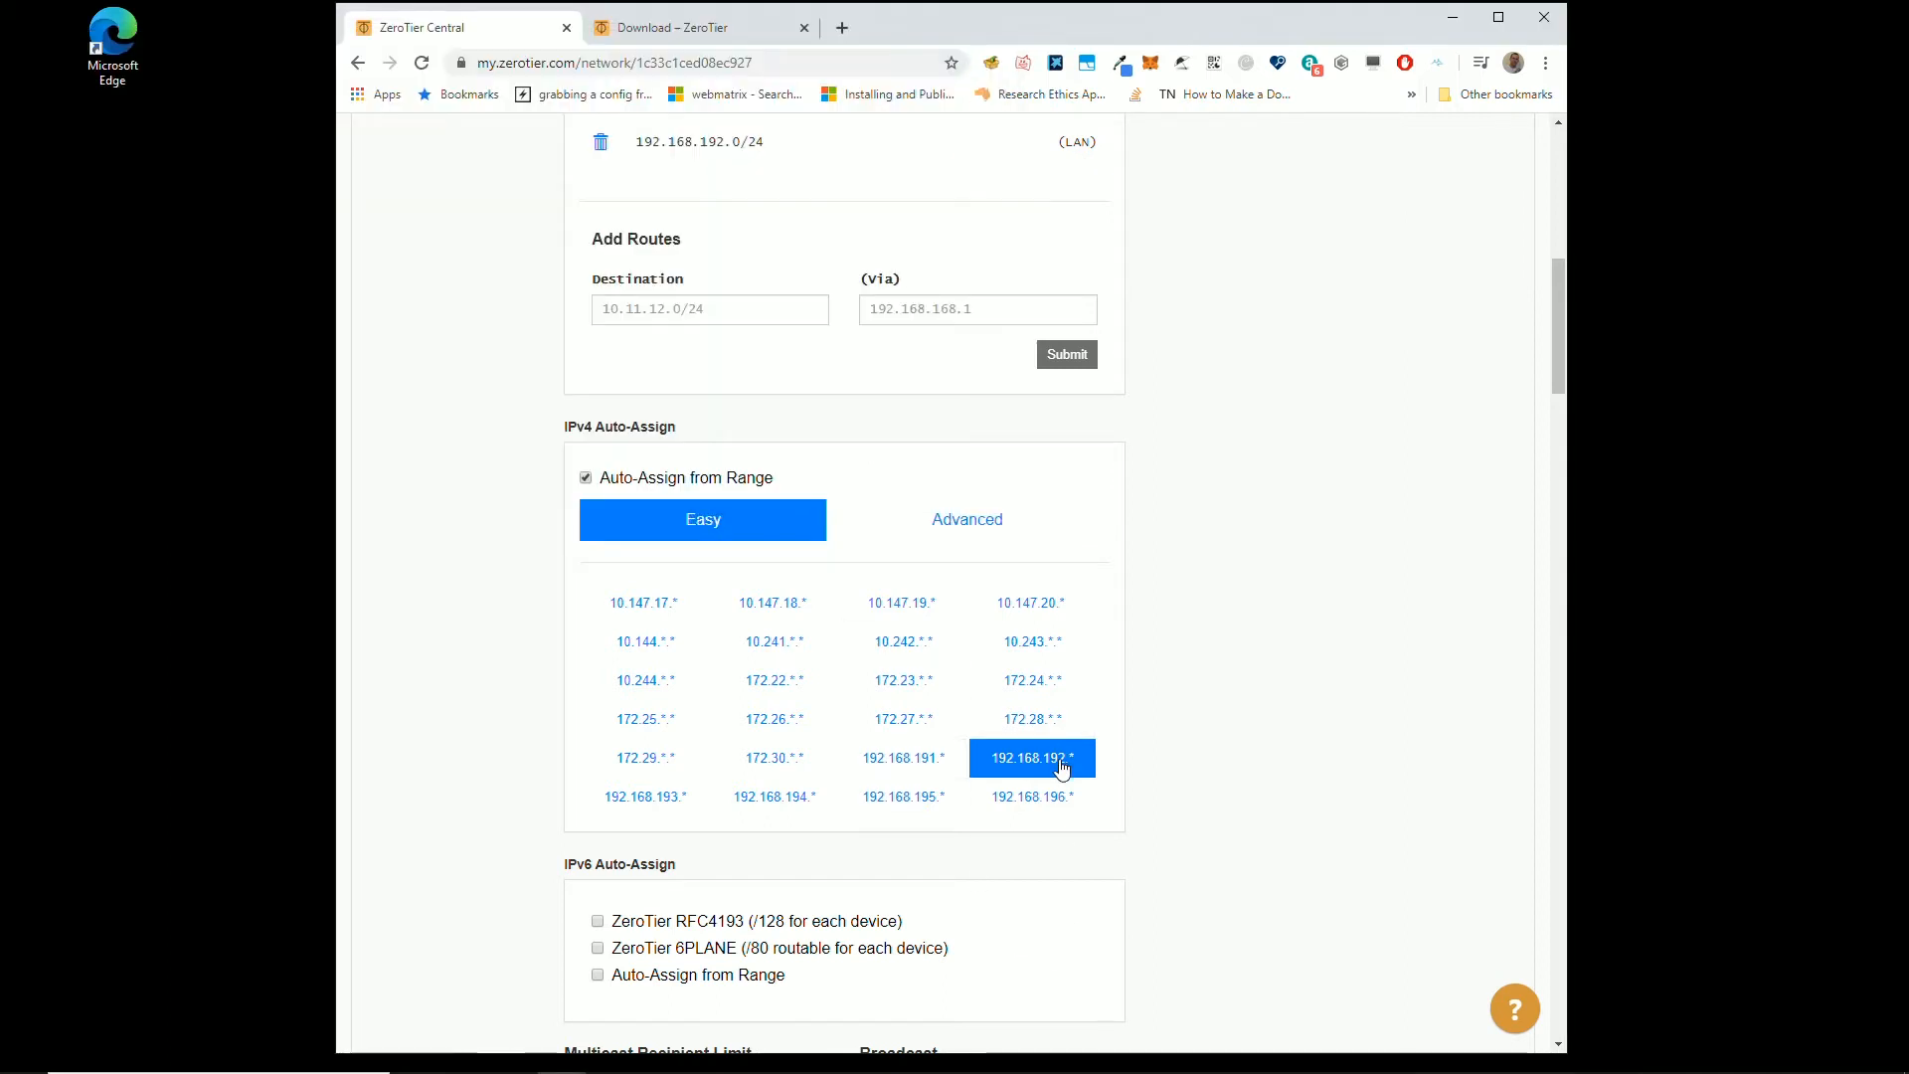
pyautogui.moveTo(1025, 761)
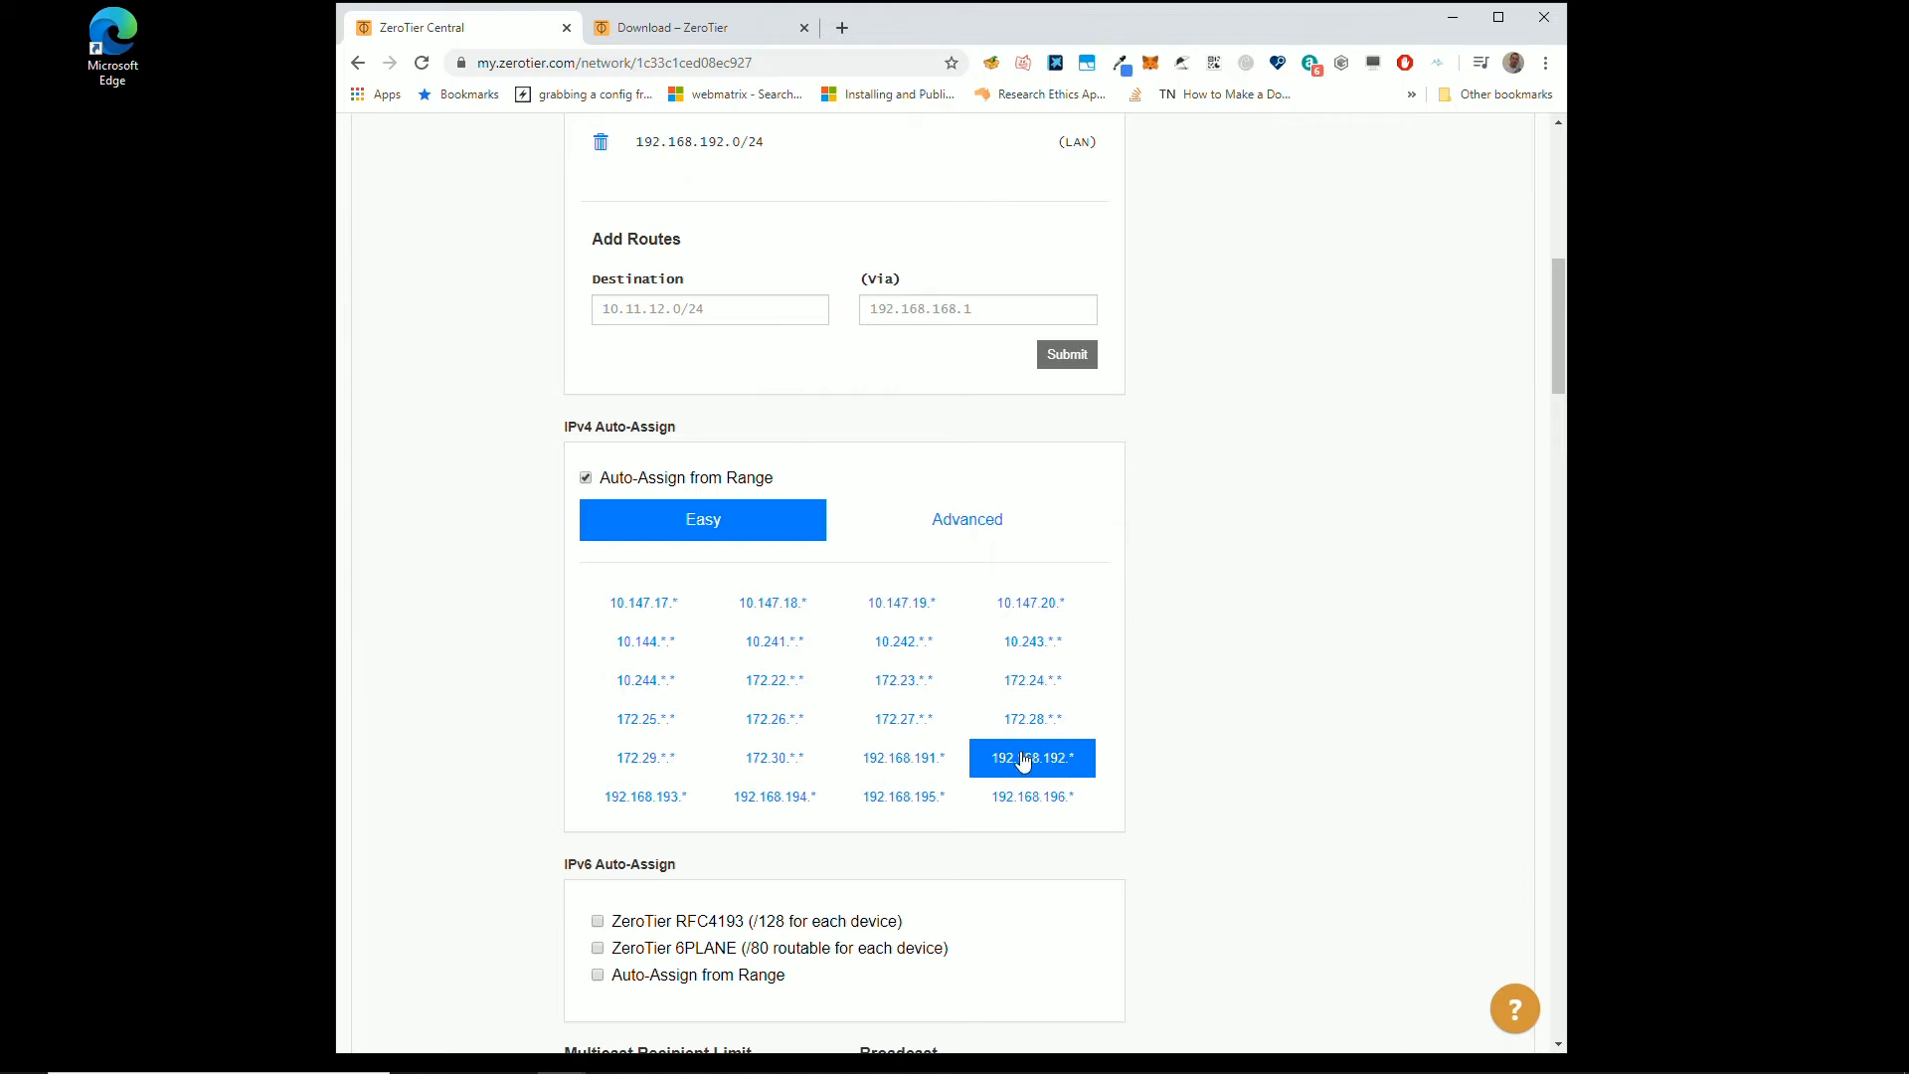
pyautogui.moveTo(1050, 764)
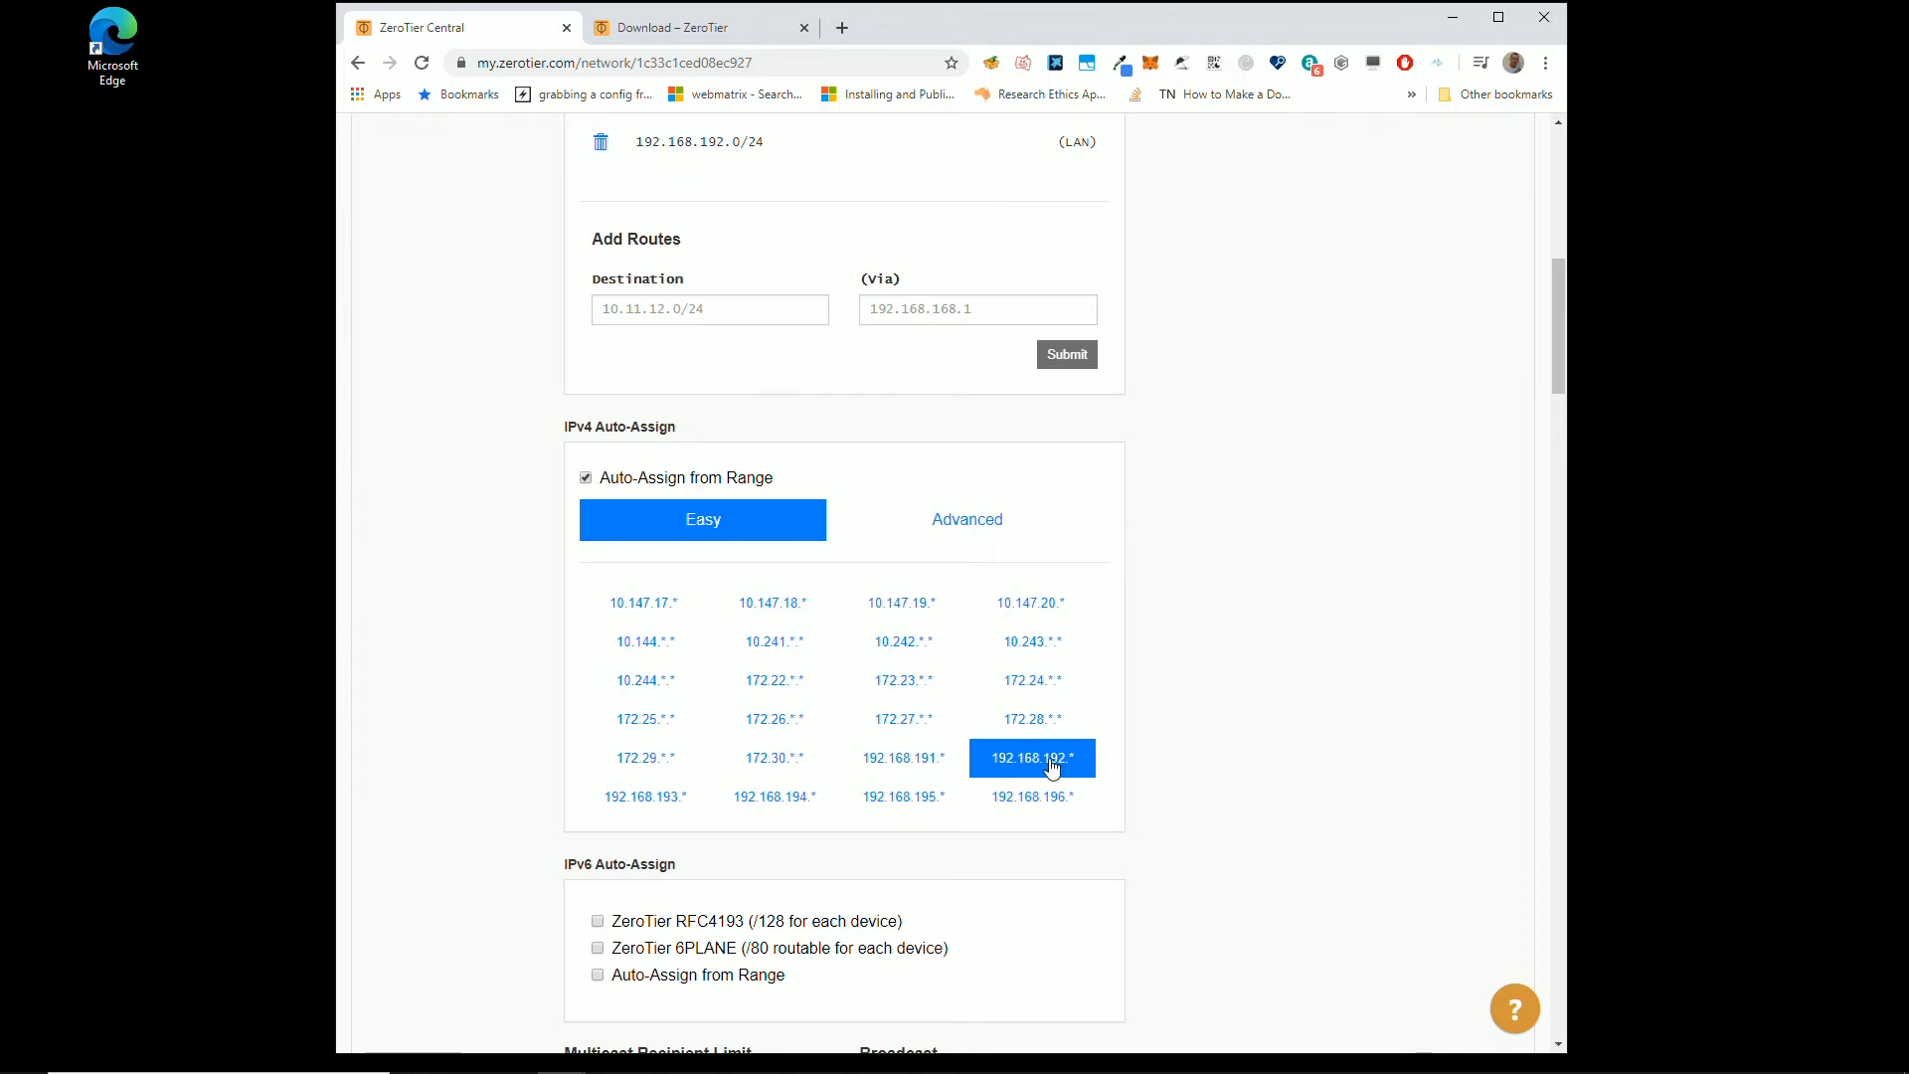
pyautogui.moveTo(774, 718)
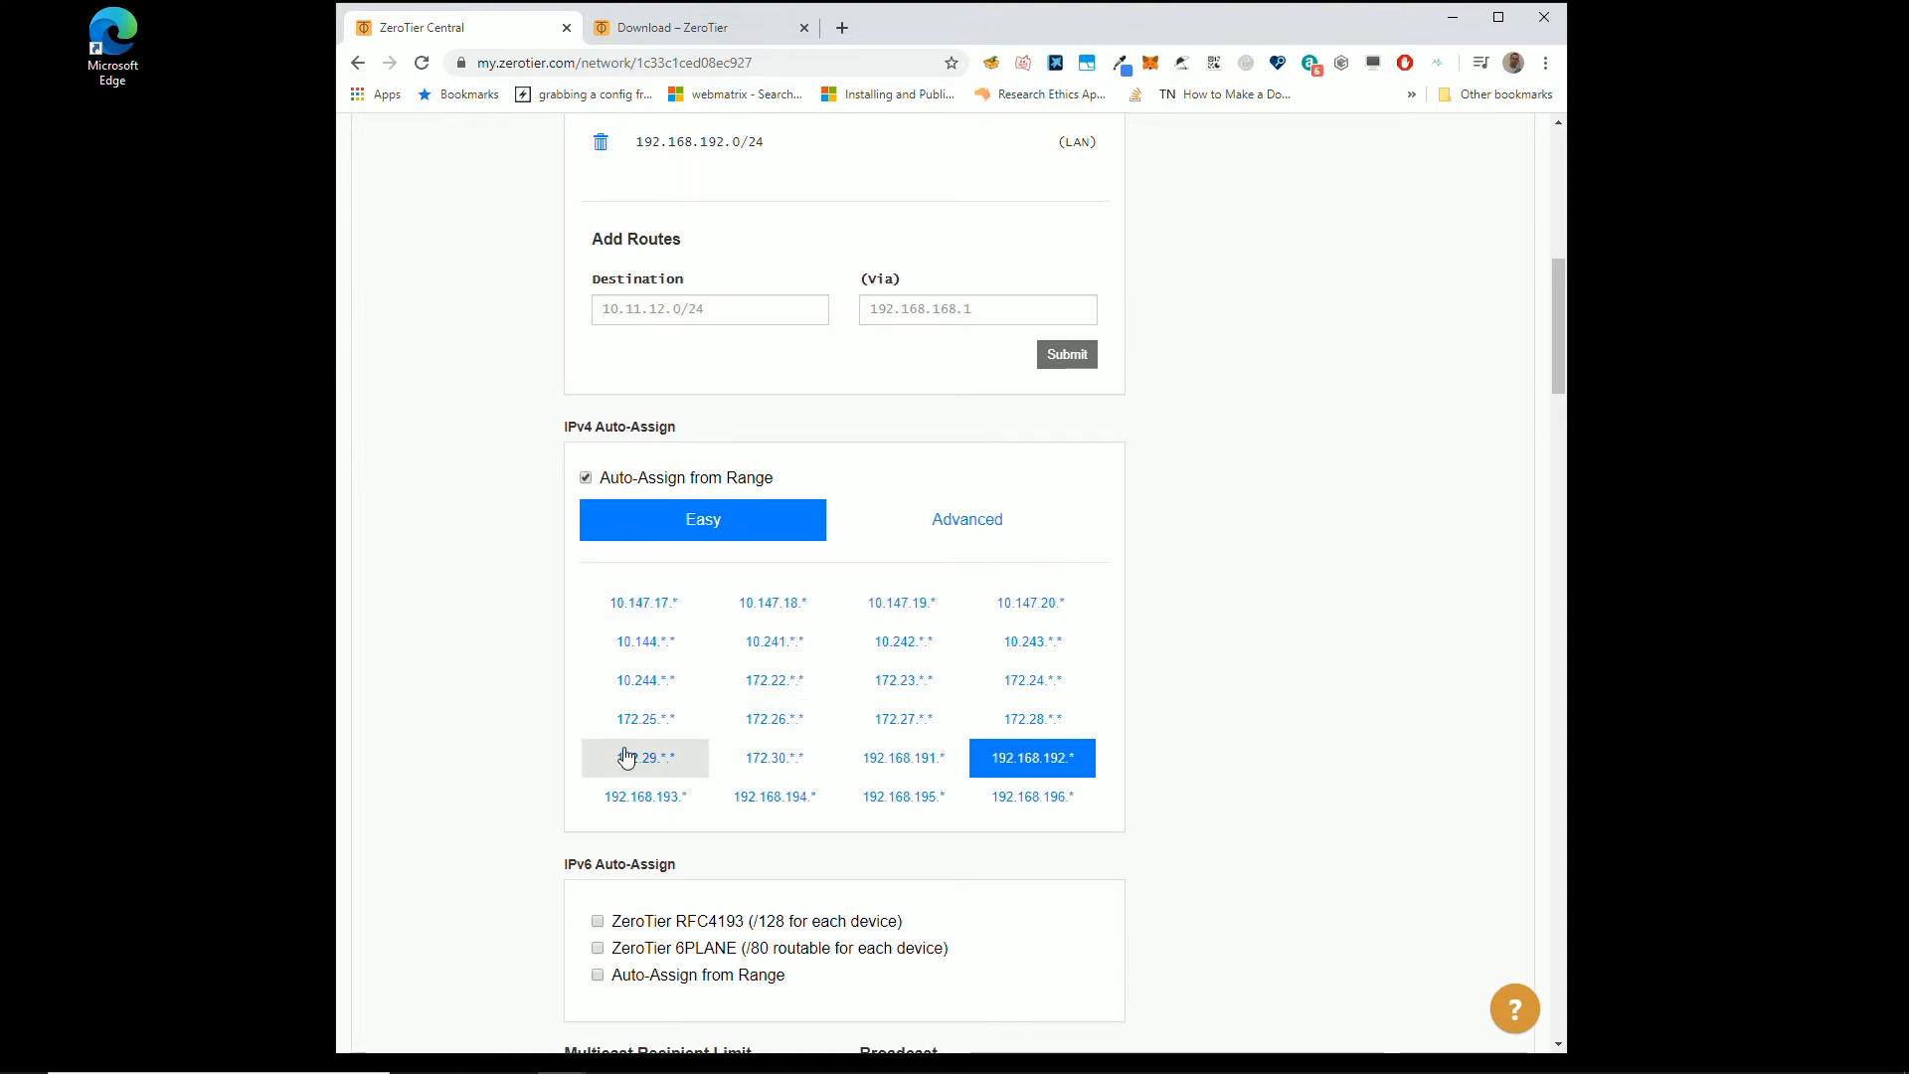
# Step: Try the 10.244.* and 10.147.20.* ranges, settling on 192.168.193.* auto-assign
pyautogui.click(644, 679)
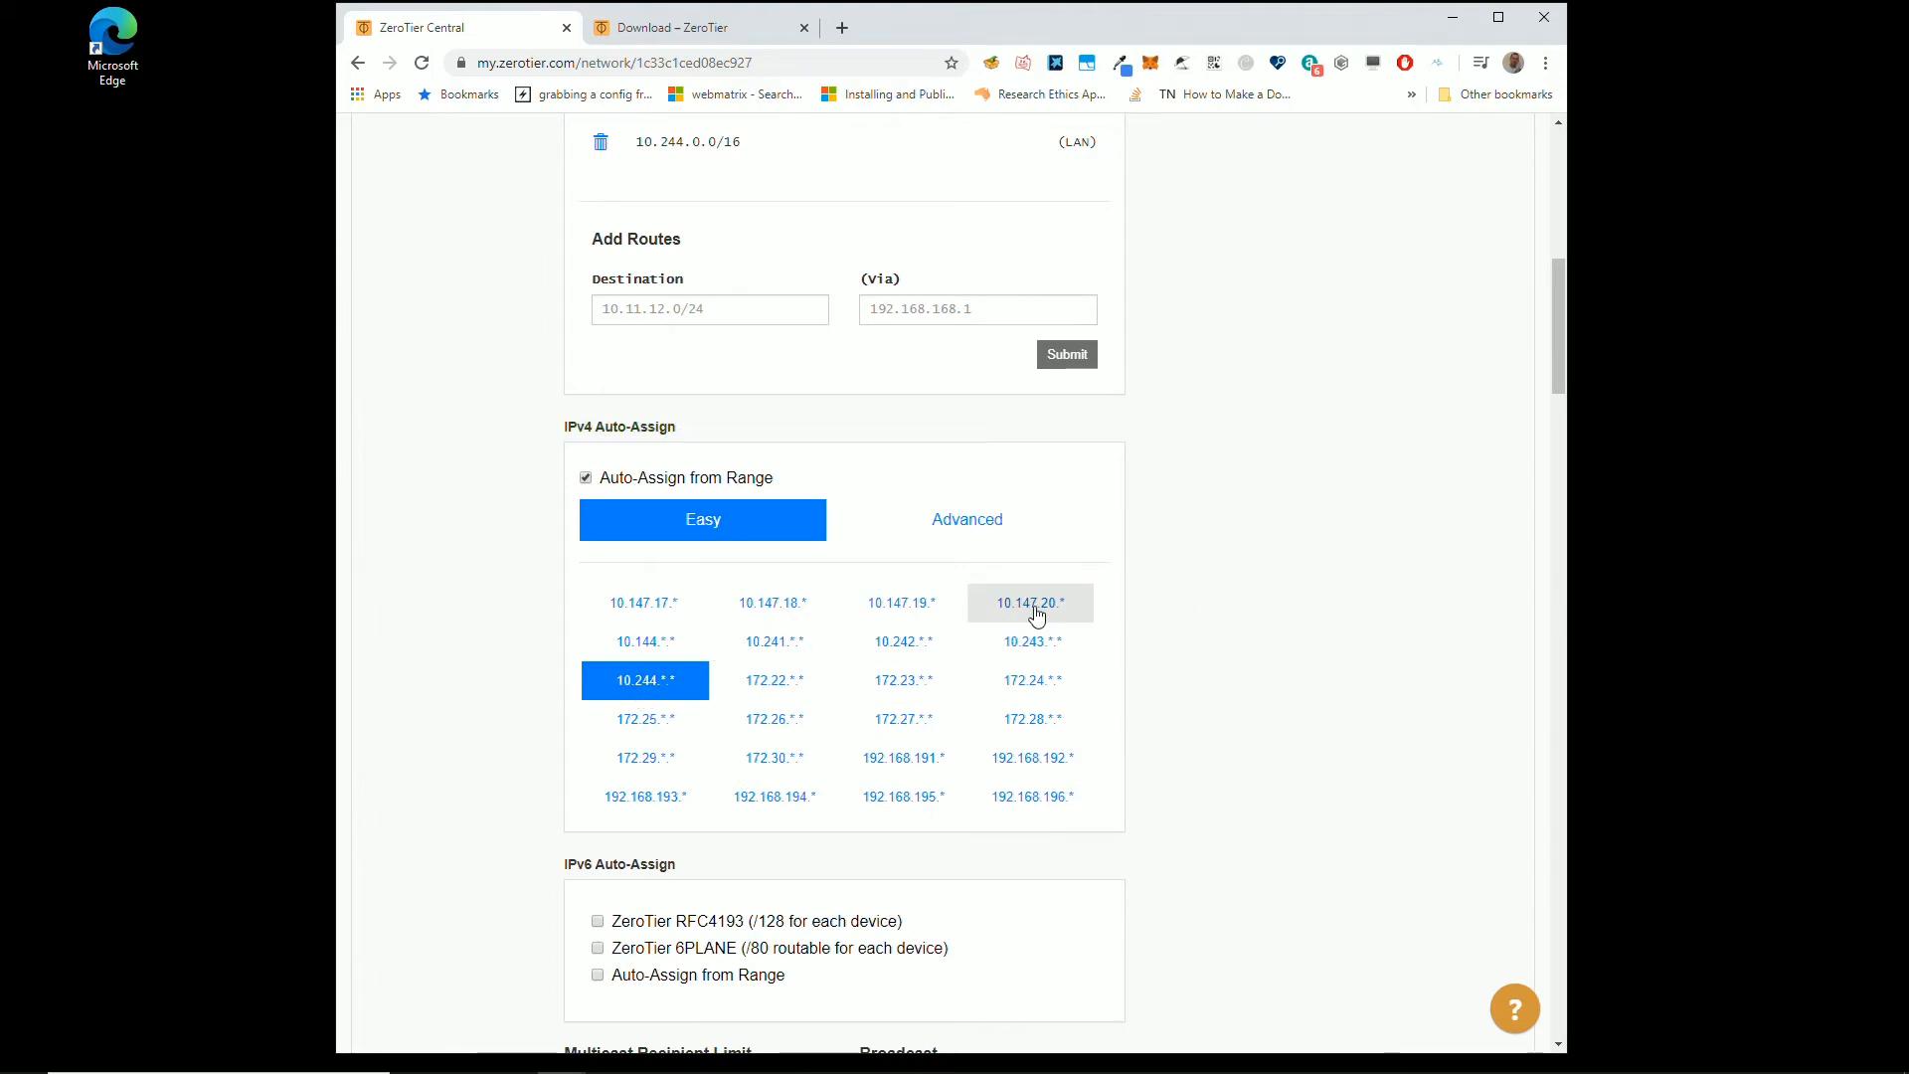
pyautogui.moveTo(1004, 608)
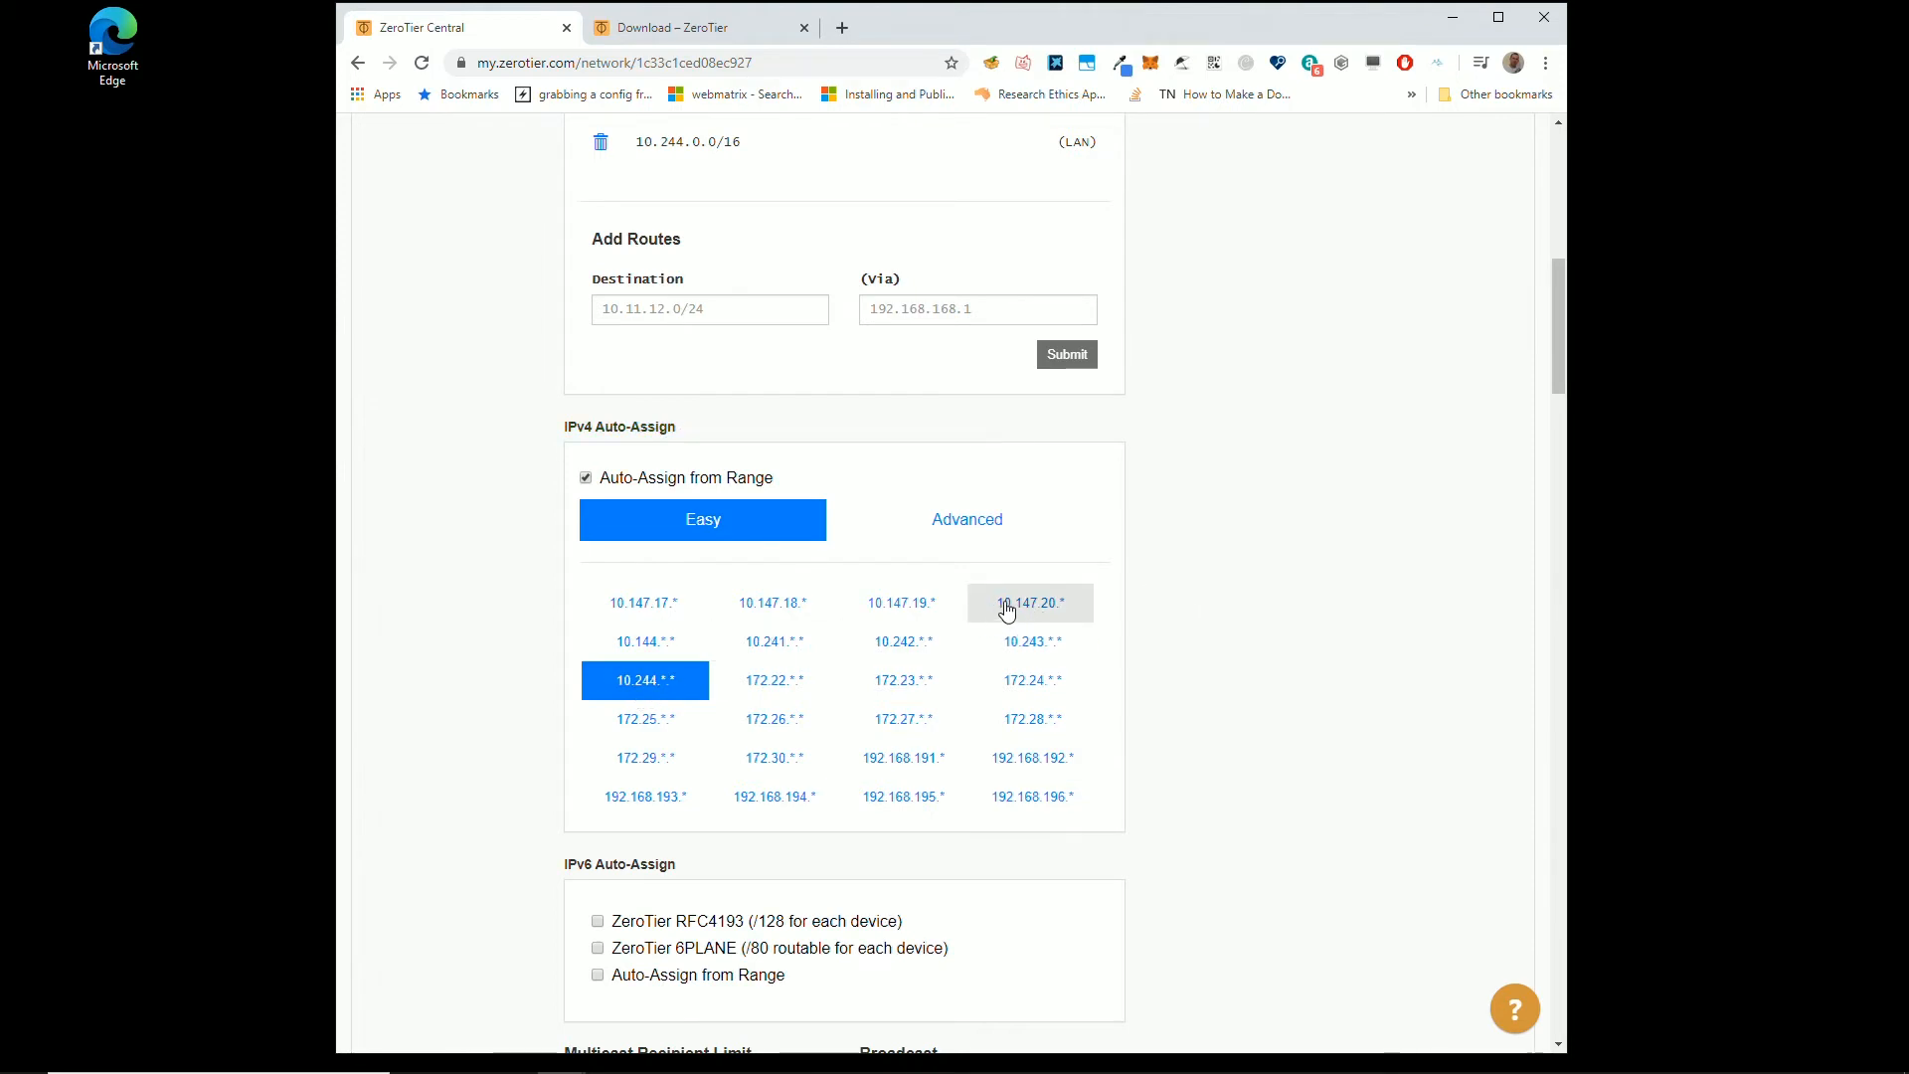
pyautogui.moveTo(1029, 608)
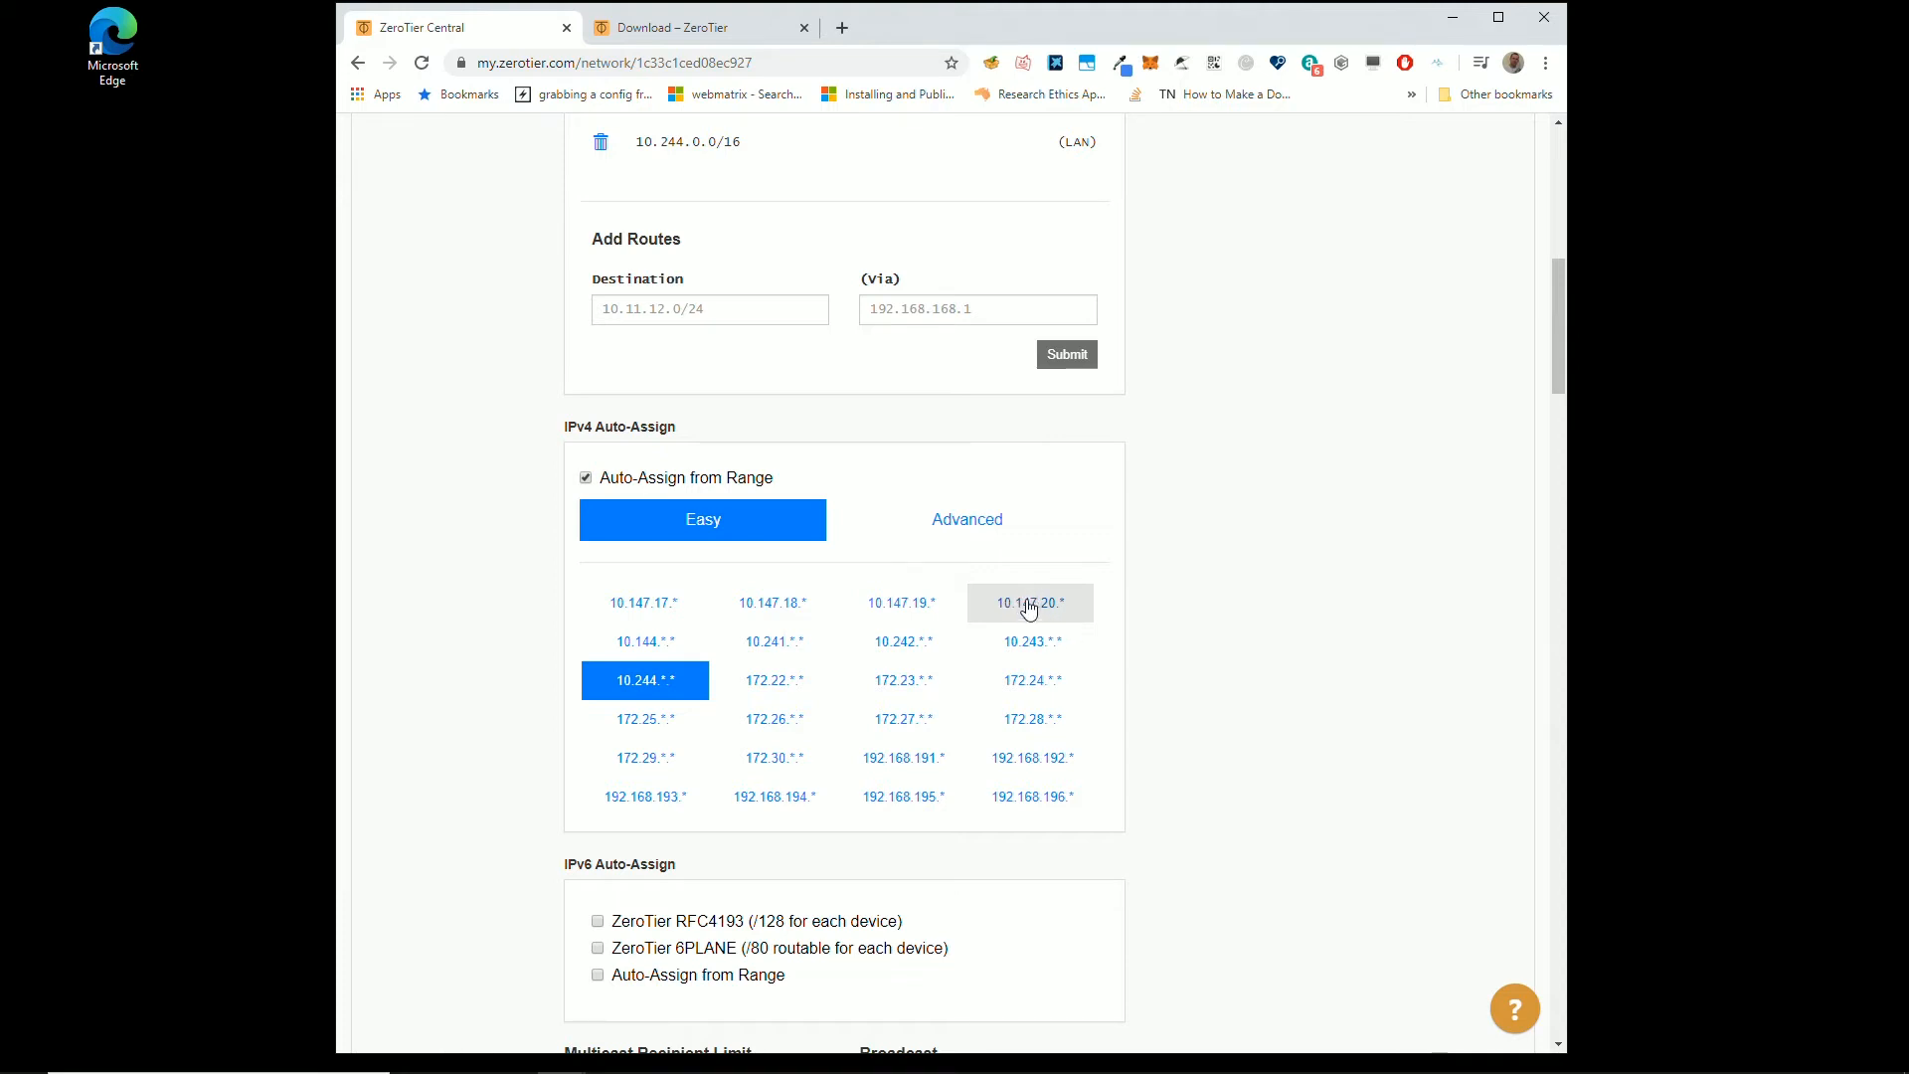
pyautogui.click(1031, 603)
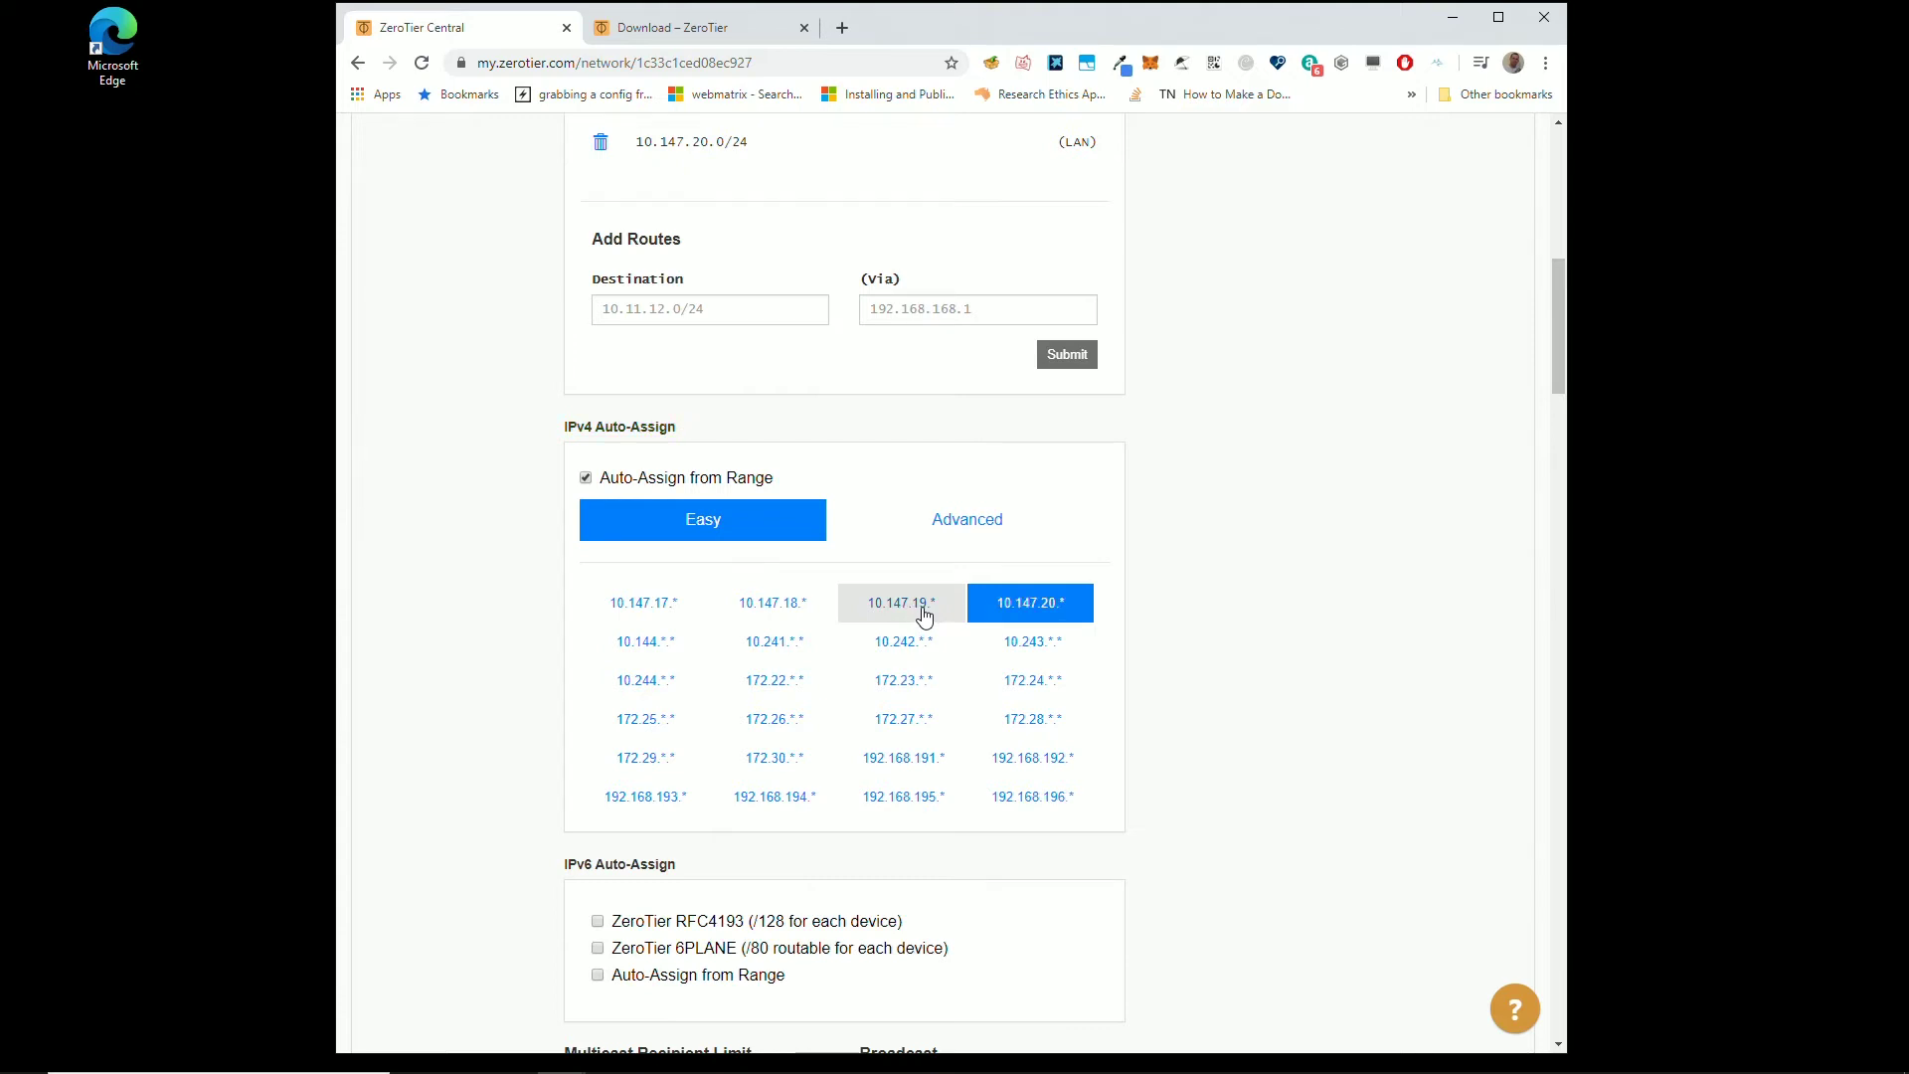
pyautogui.click(645, 796)
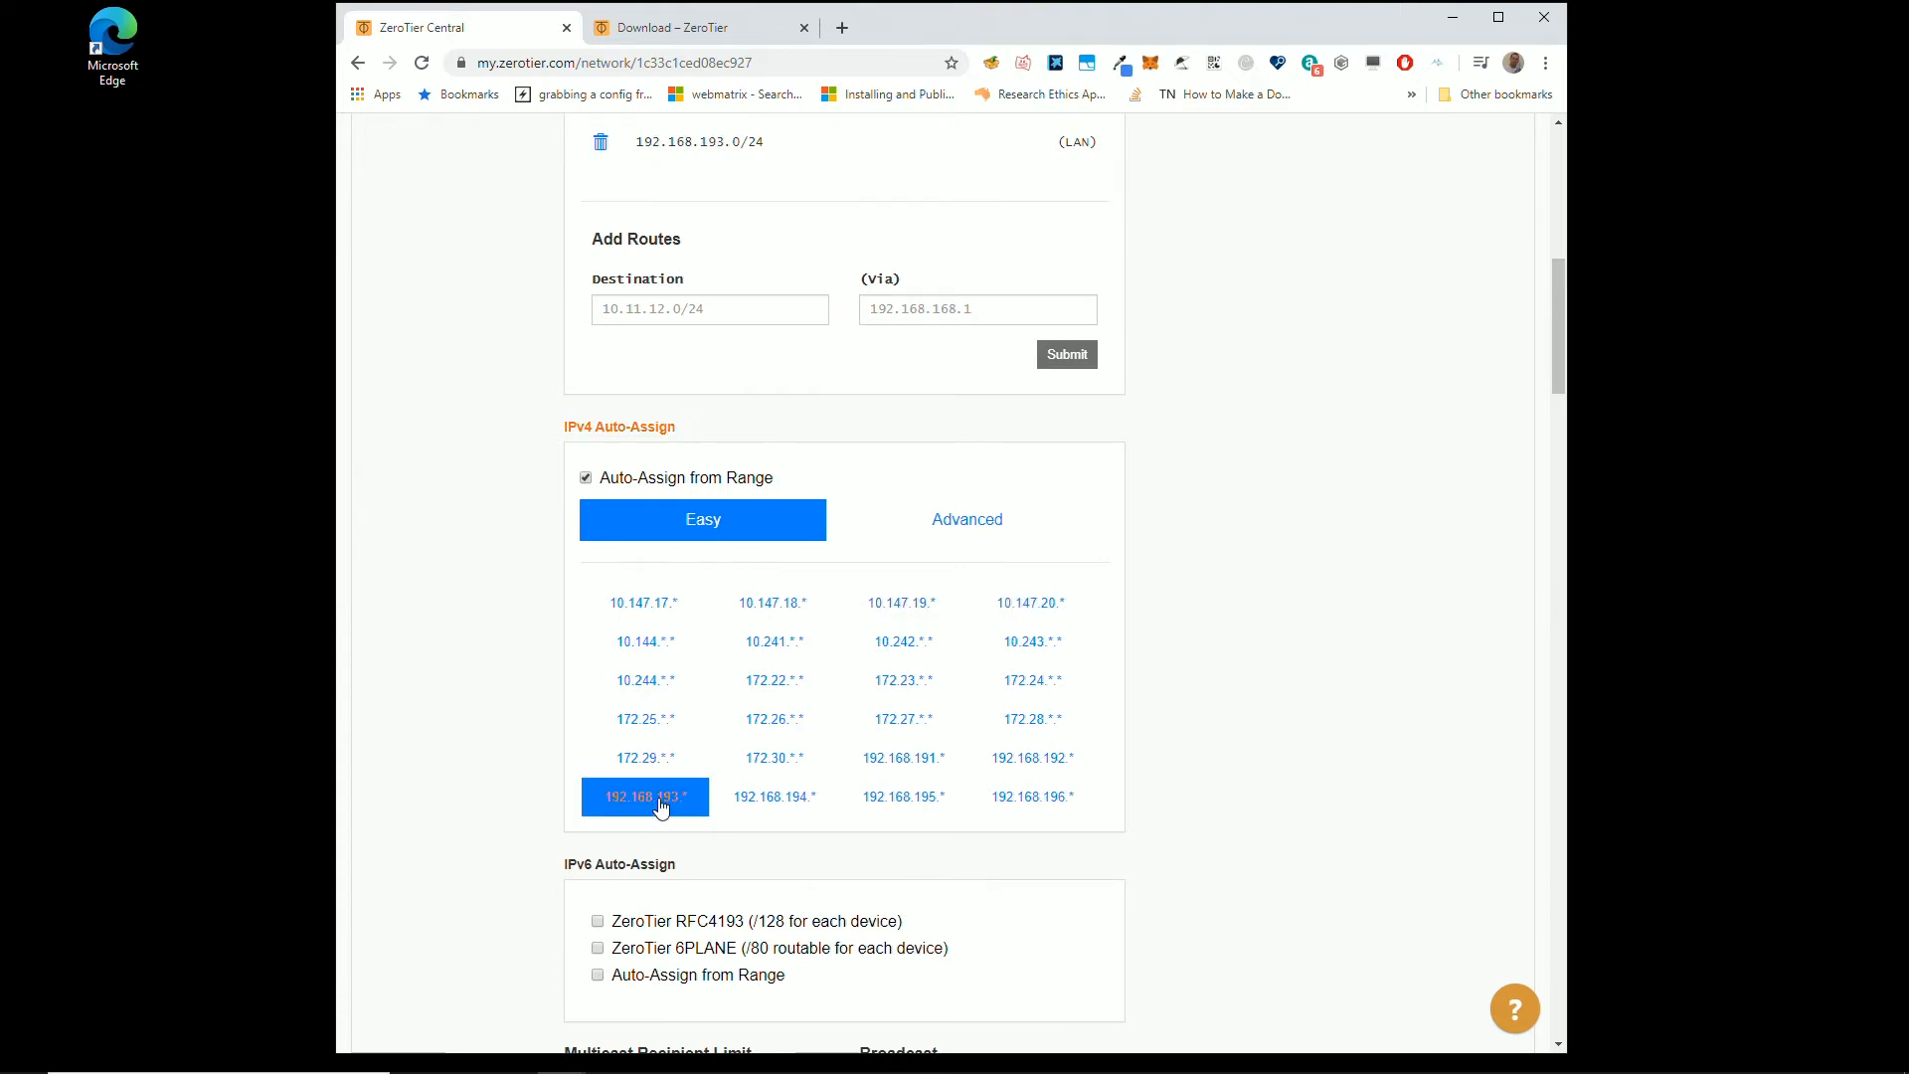
pyautogui.click(644, 796)
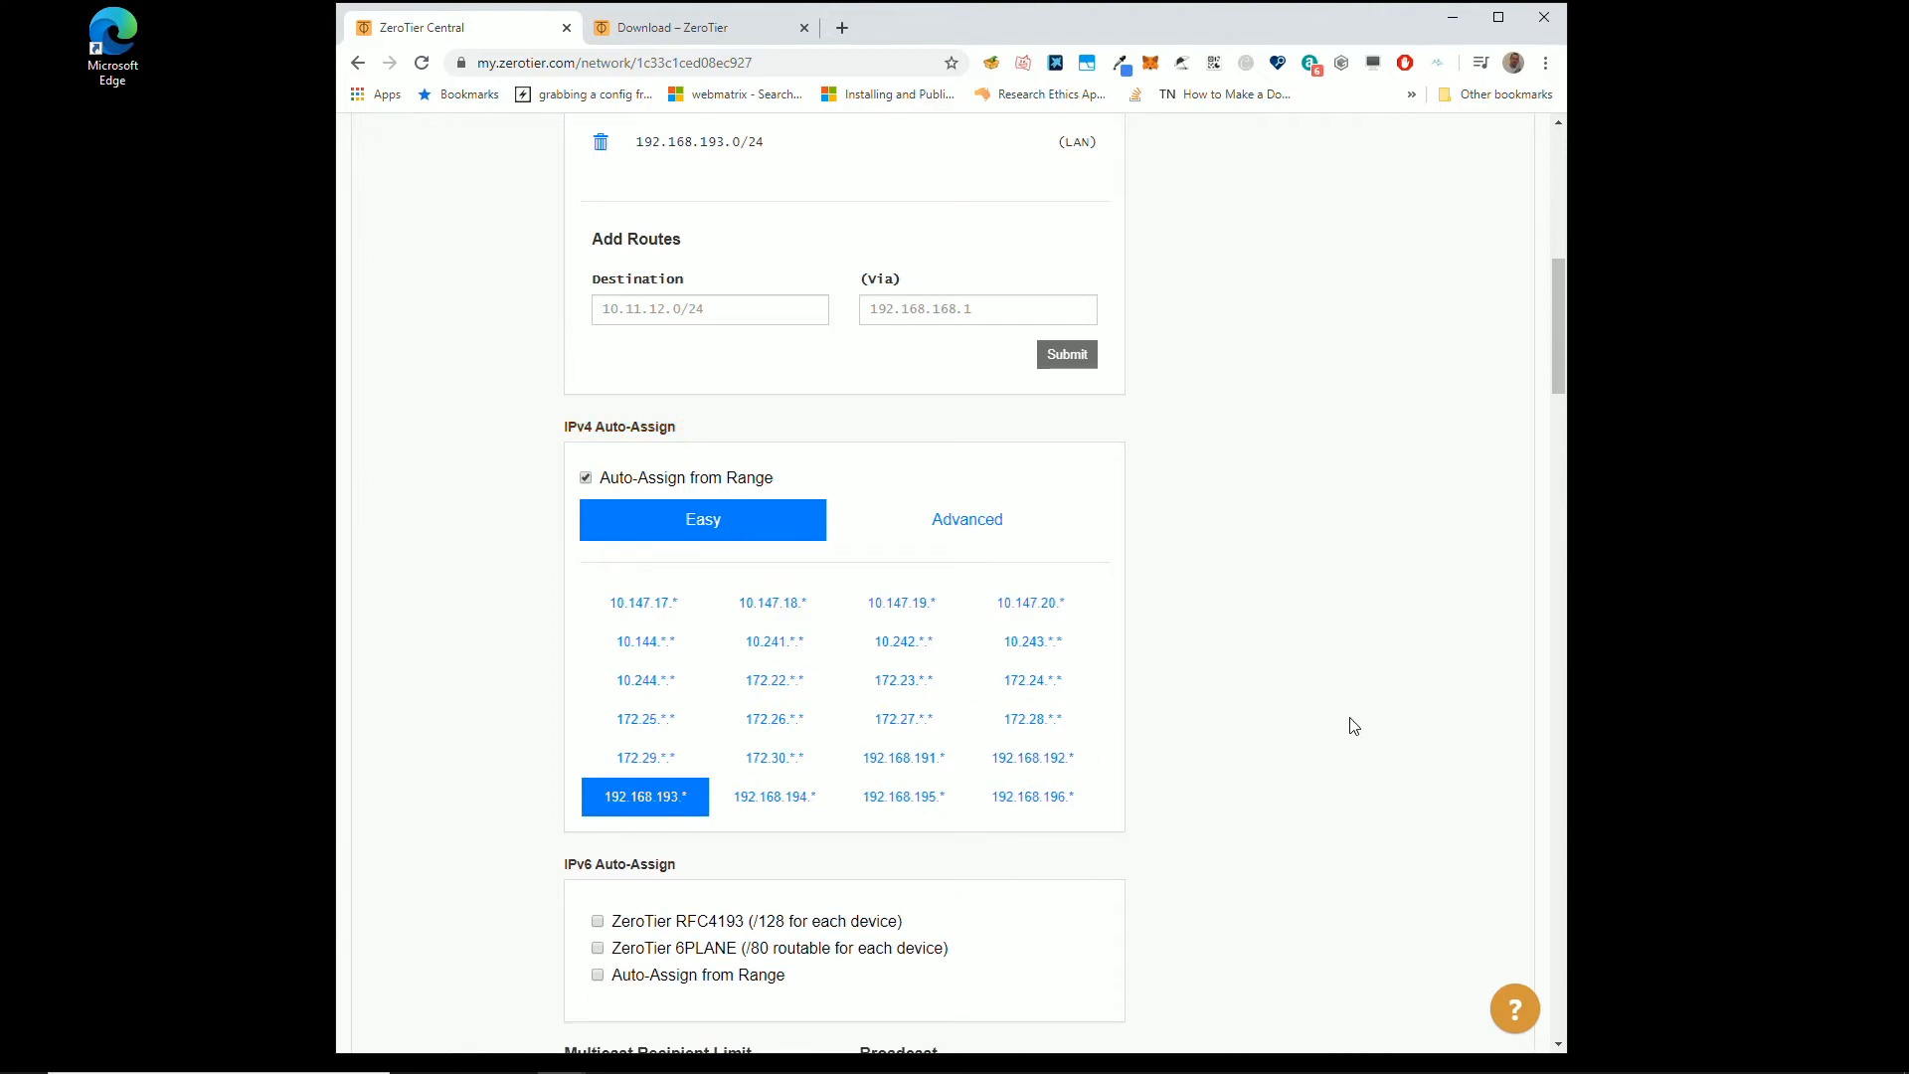
pyautogui.moveTo(1254, 770)
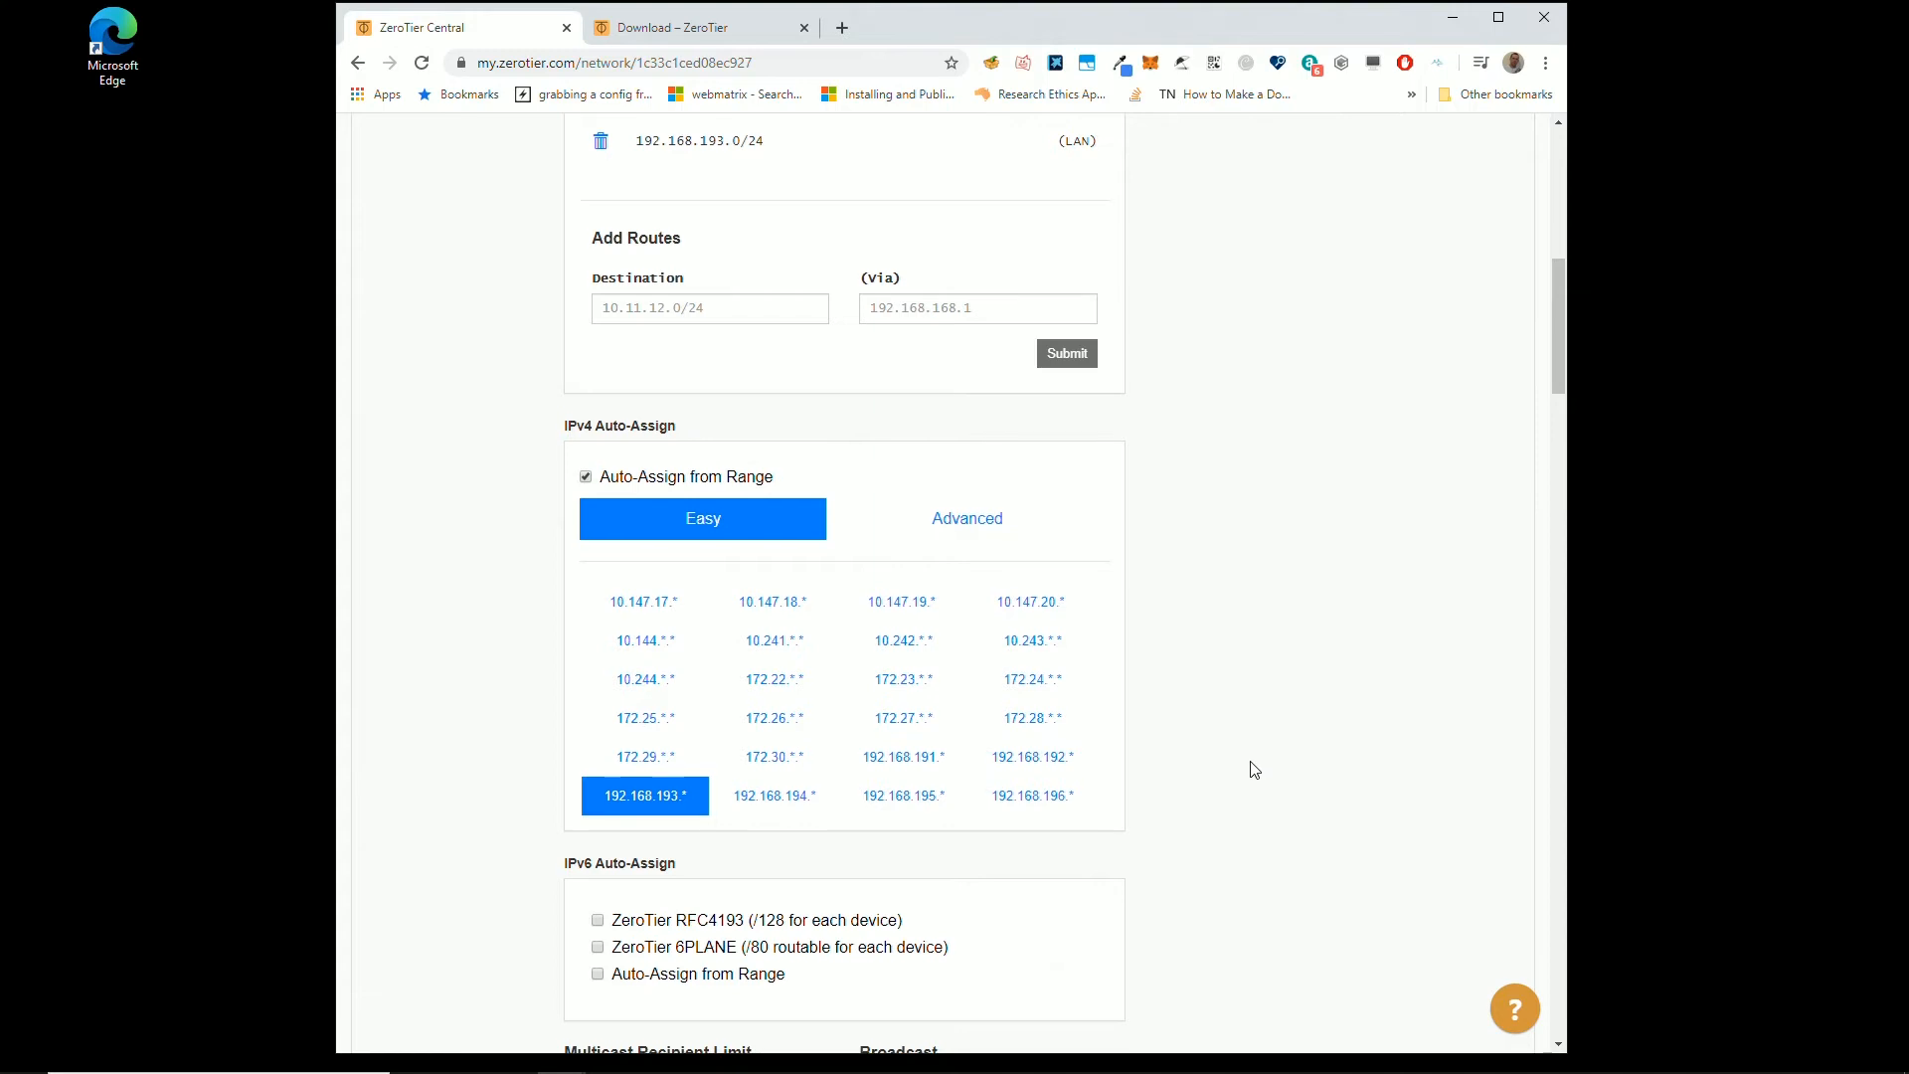
# Step: Return to the Networks list, where determined_reed shows zero members
pyautogui.scroll(-3)
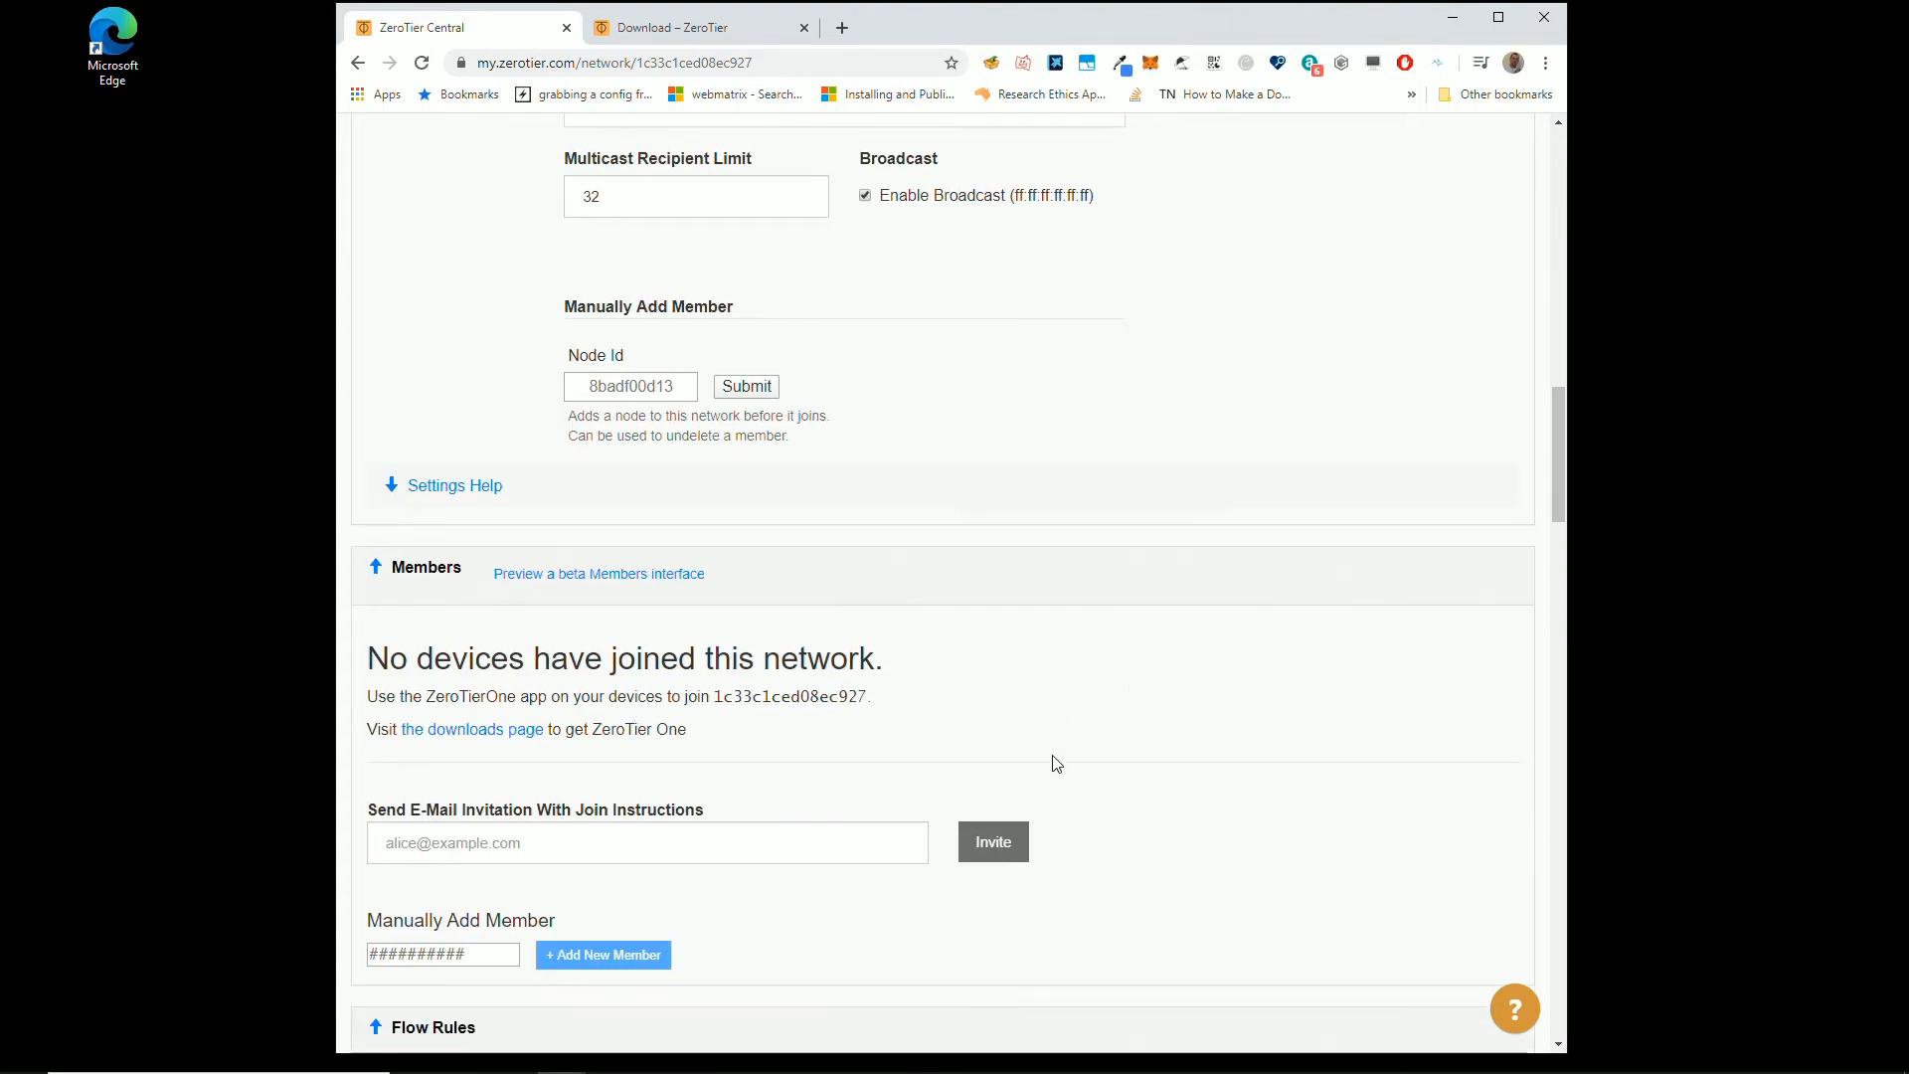
pyautogui.scroll(-3)
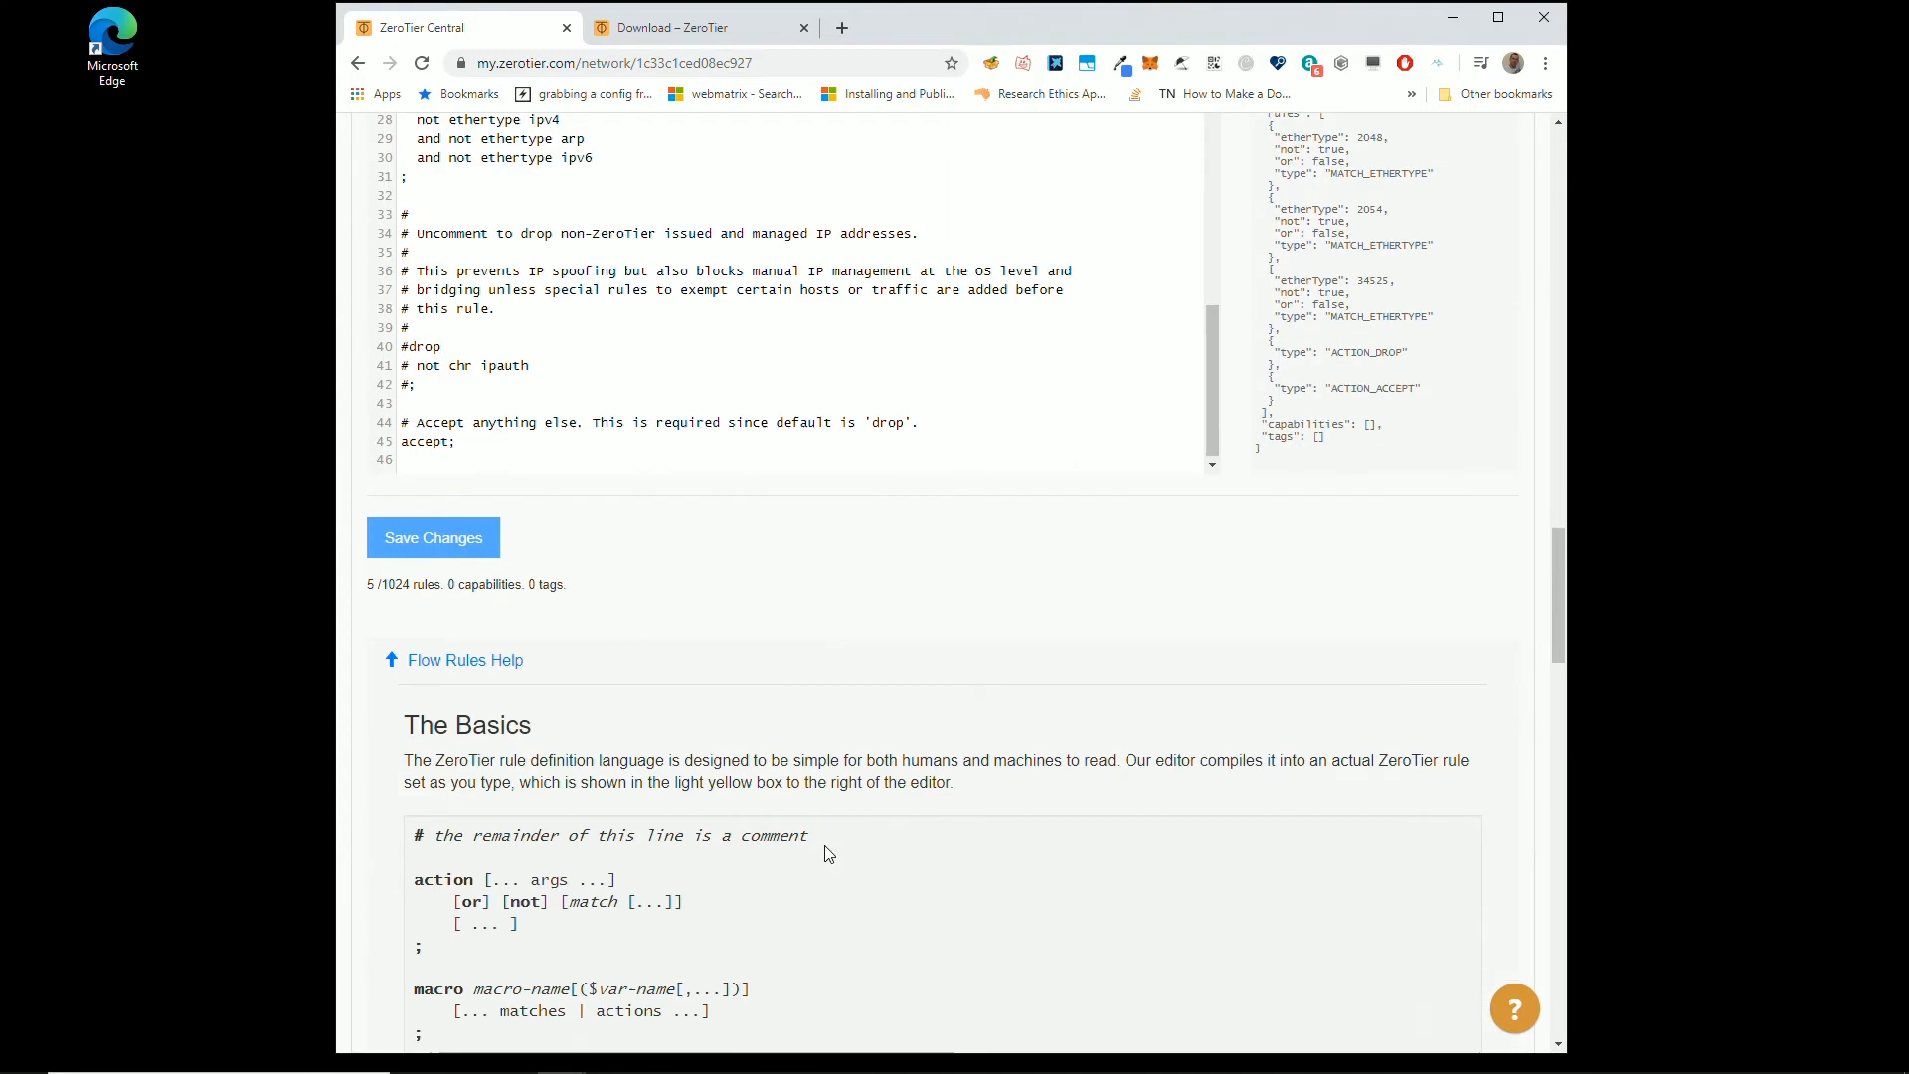
pyautogui.scroll(-3)
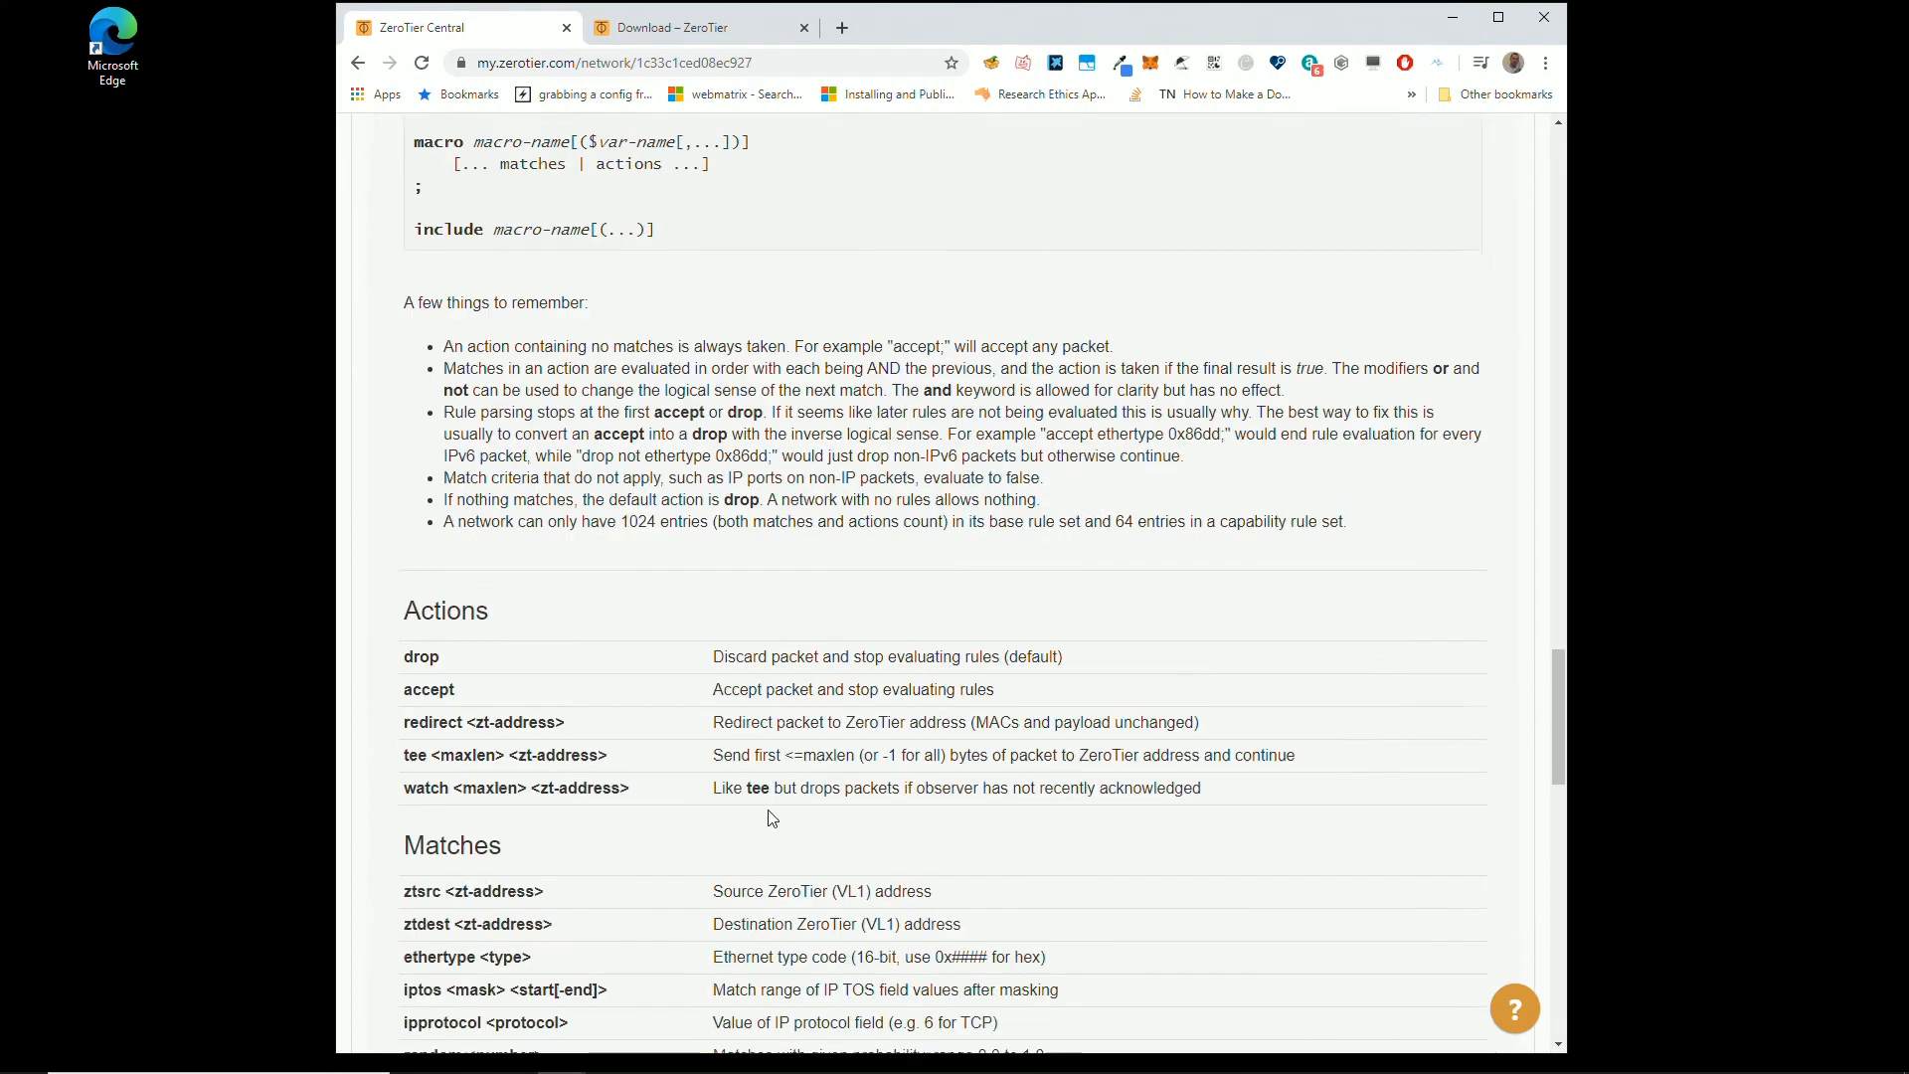
pyautogui.scroll(-3)
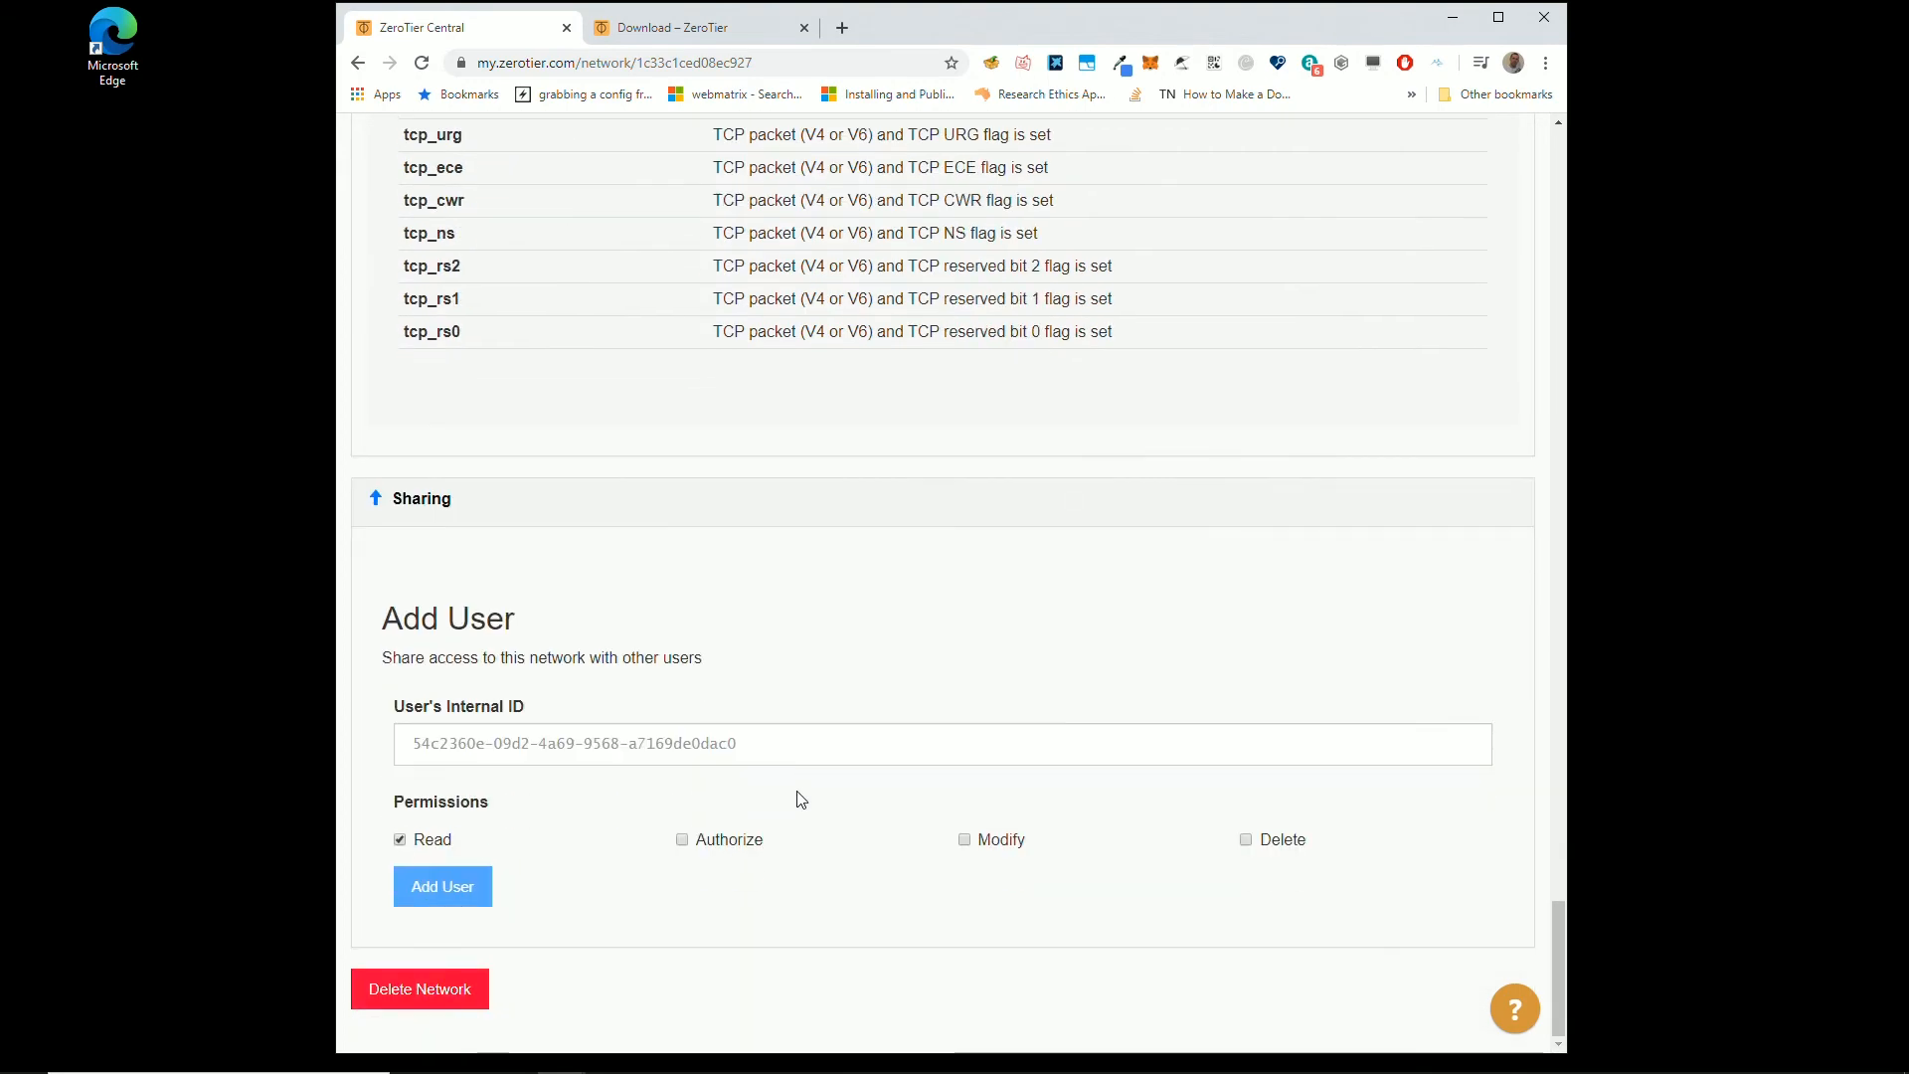
pyautogui.scroll(3)
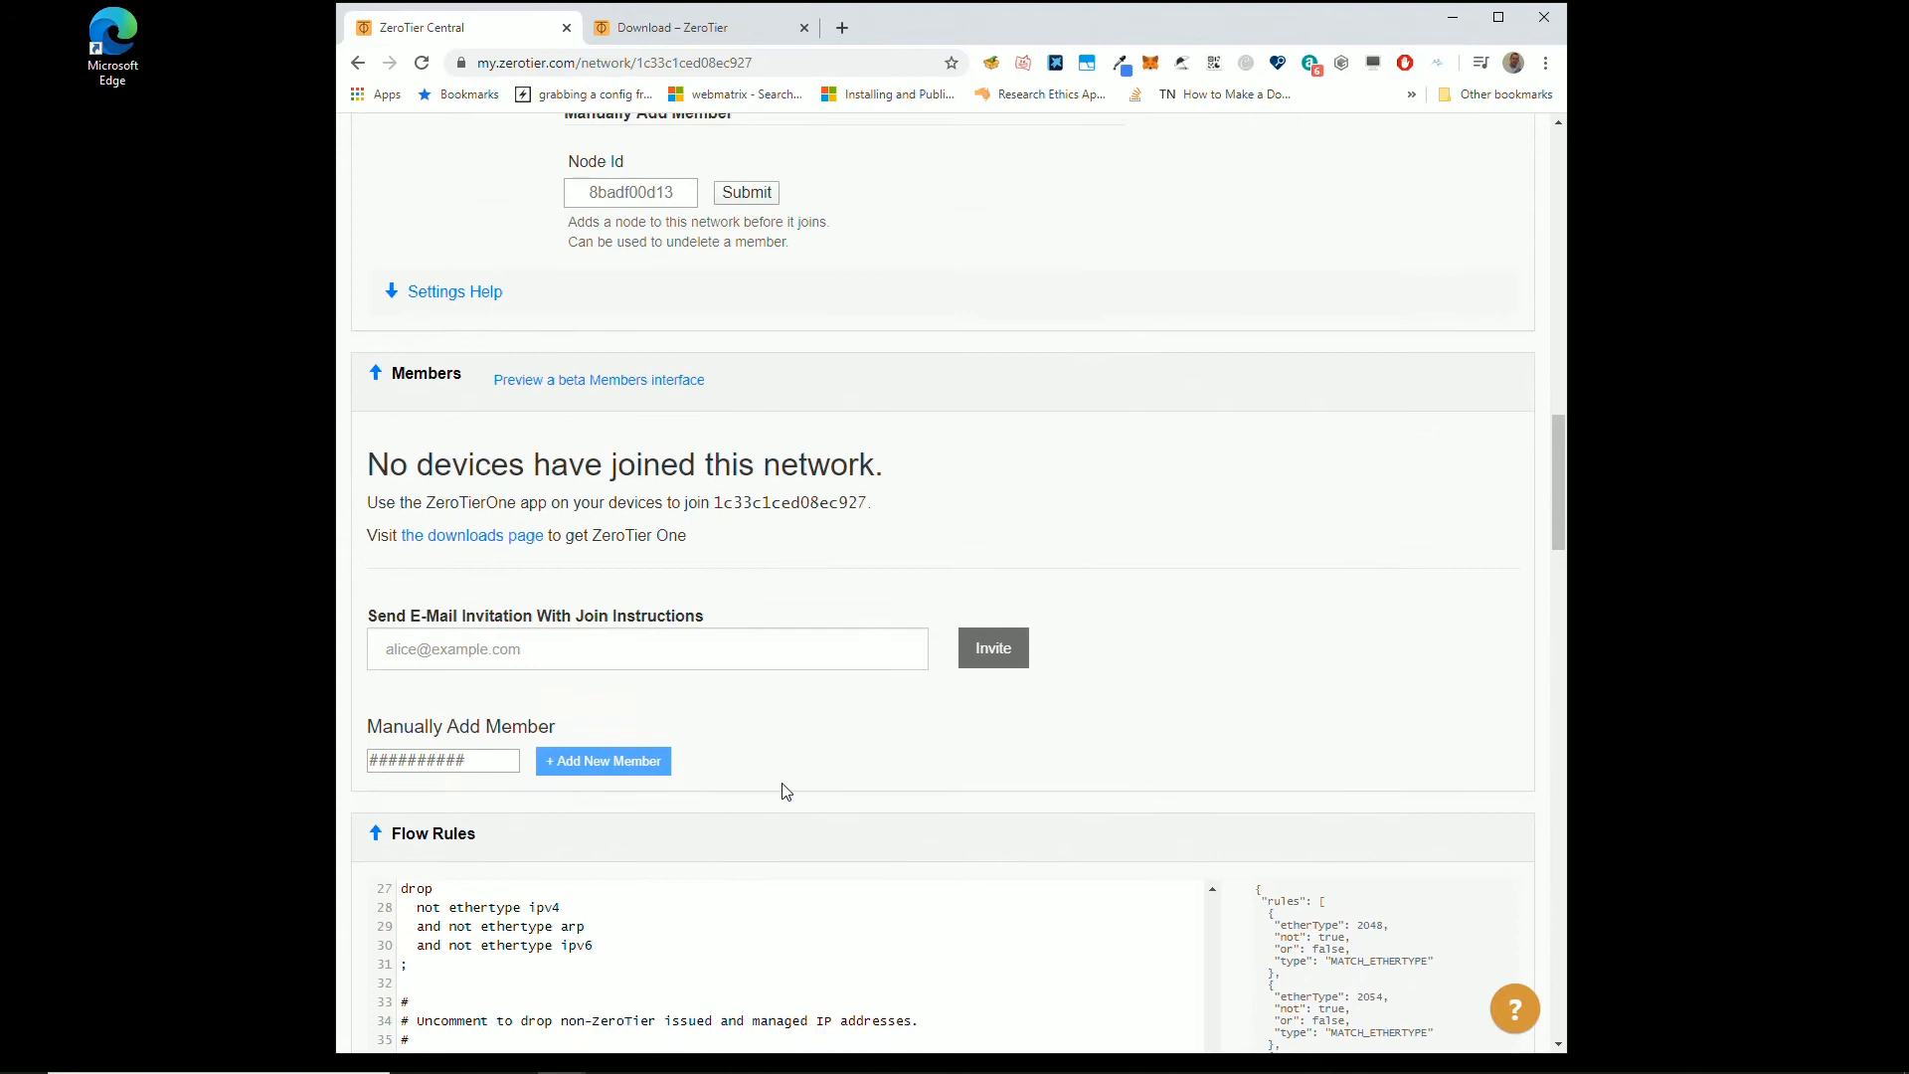
pyautogui.scroll(3)
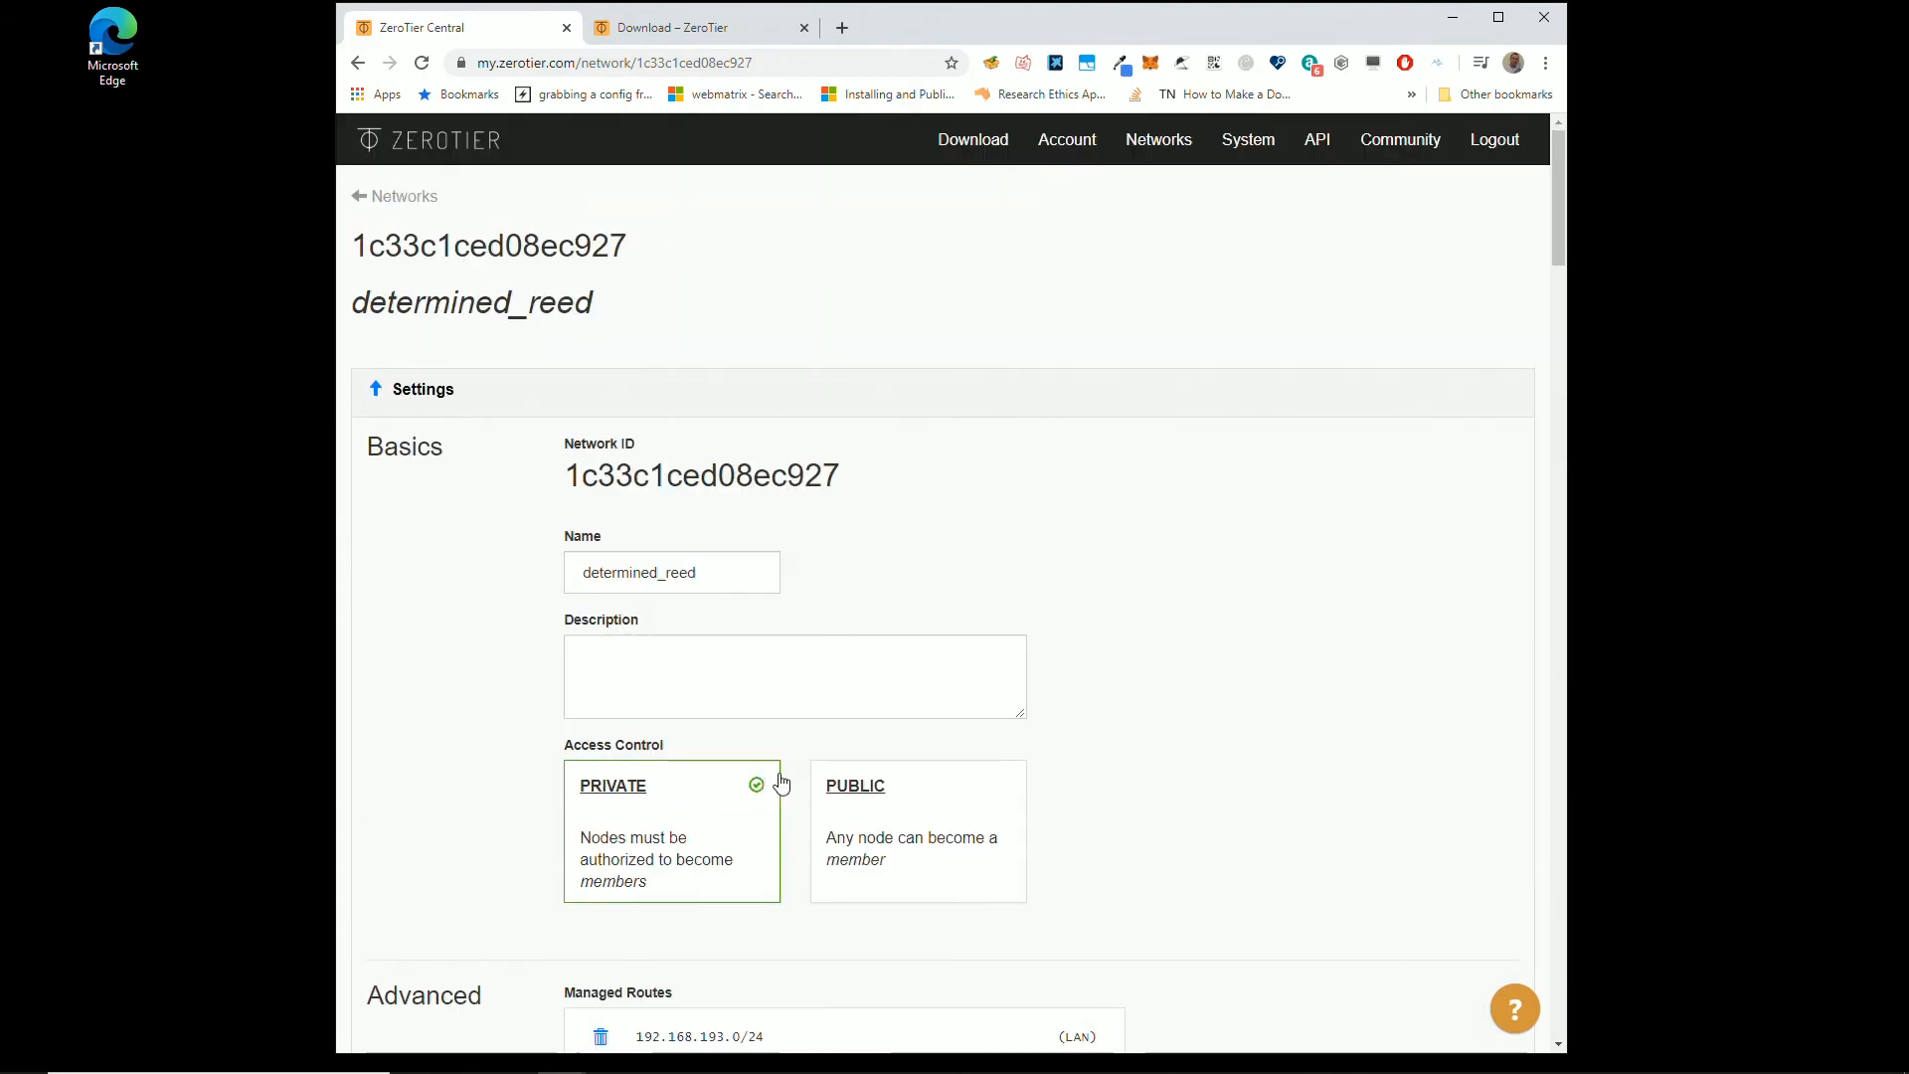
pyautogui.click(1157, 139)
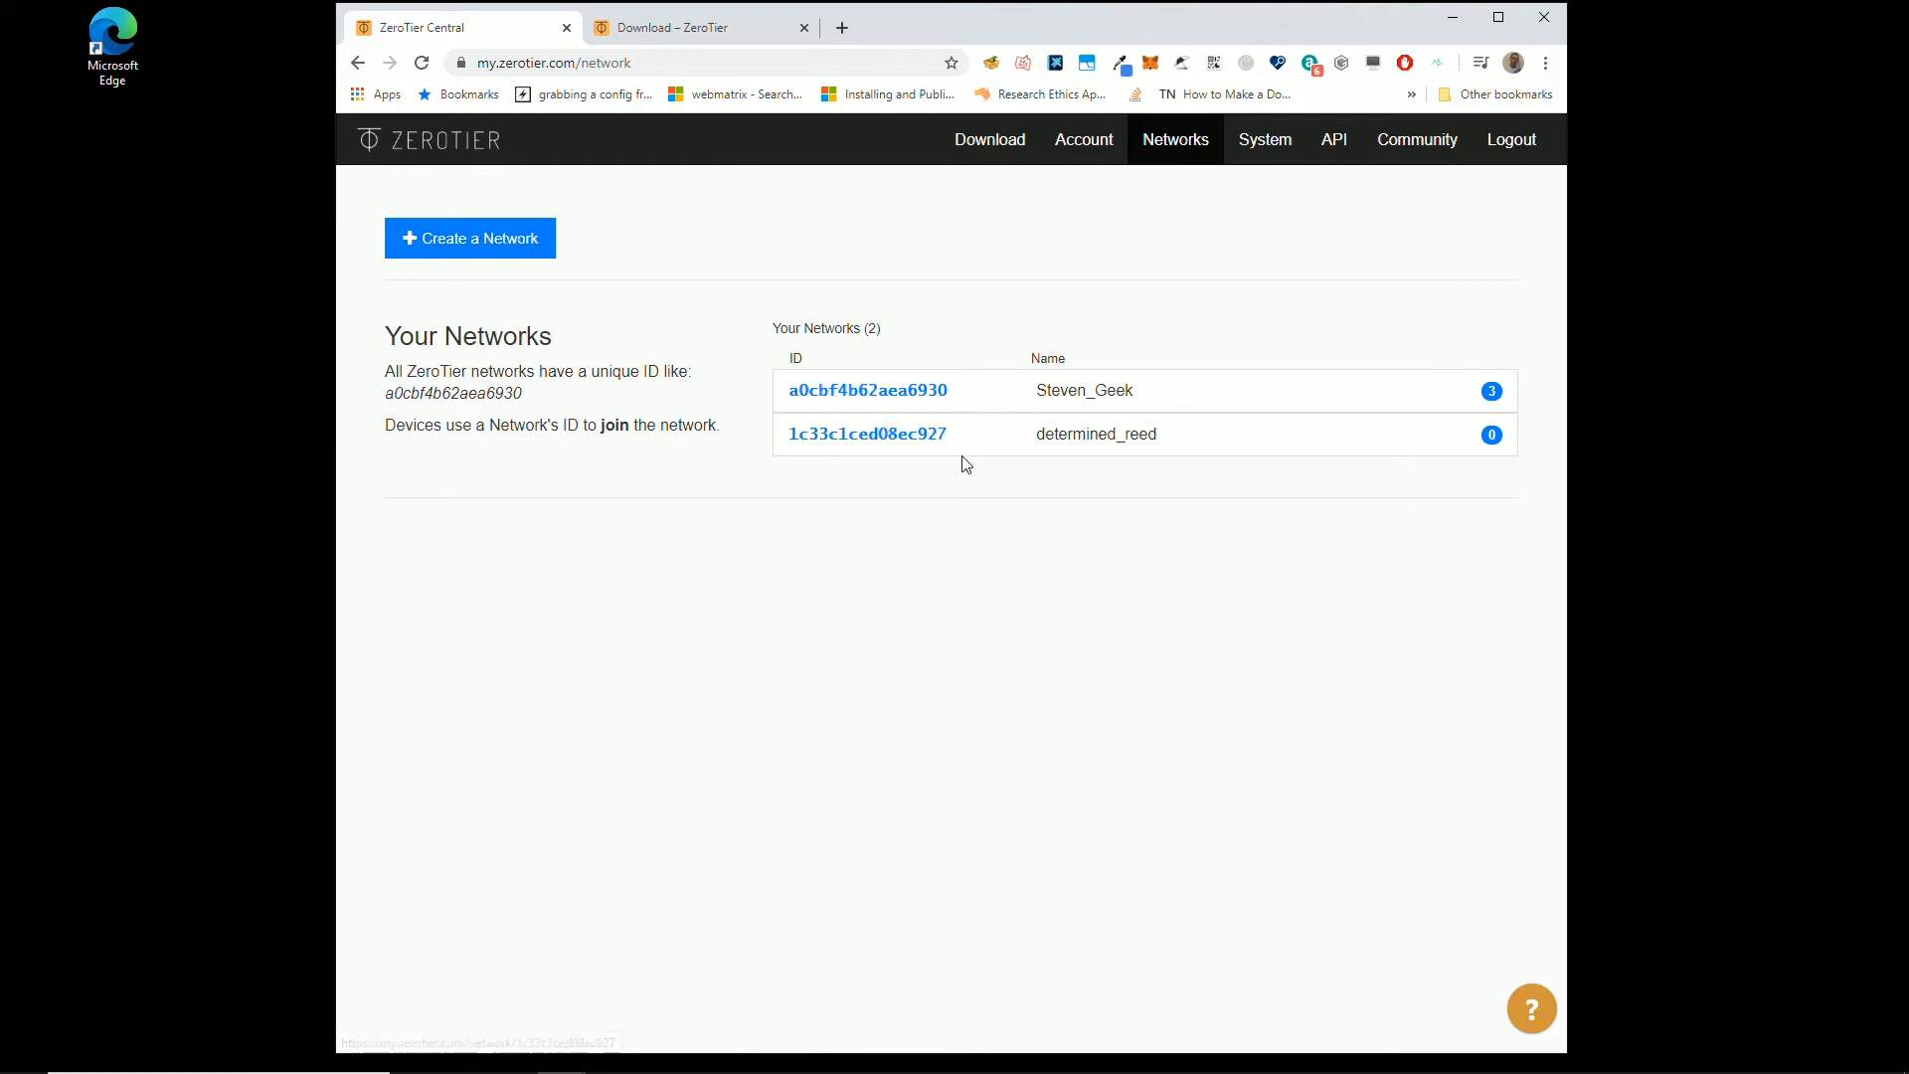
pyautogui.moveTo(867, 433)
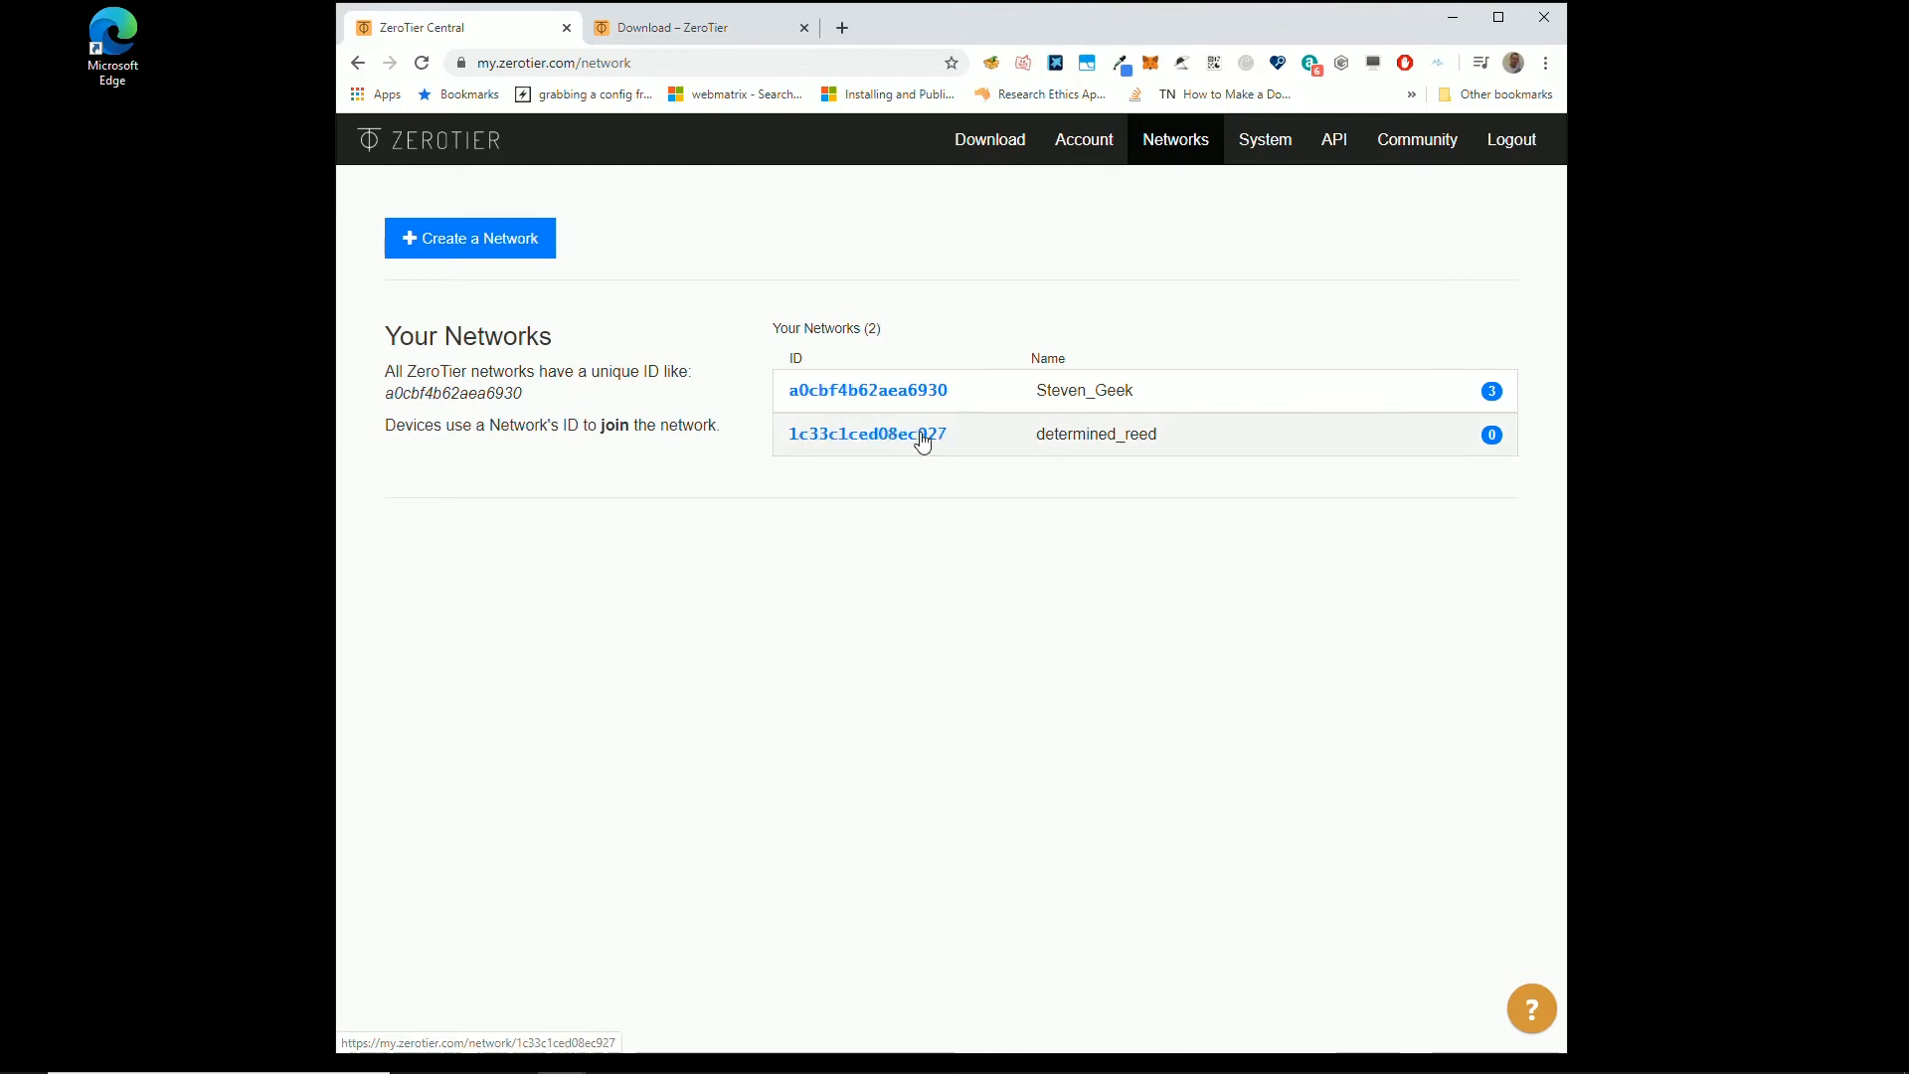
# Step: Open the determined_reed network and copy its network ID 1c33c1ced08ec927
pyautogui.click(864, 433)
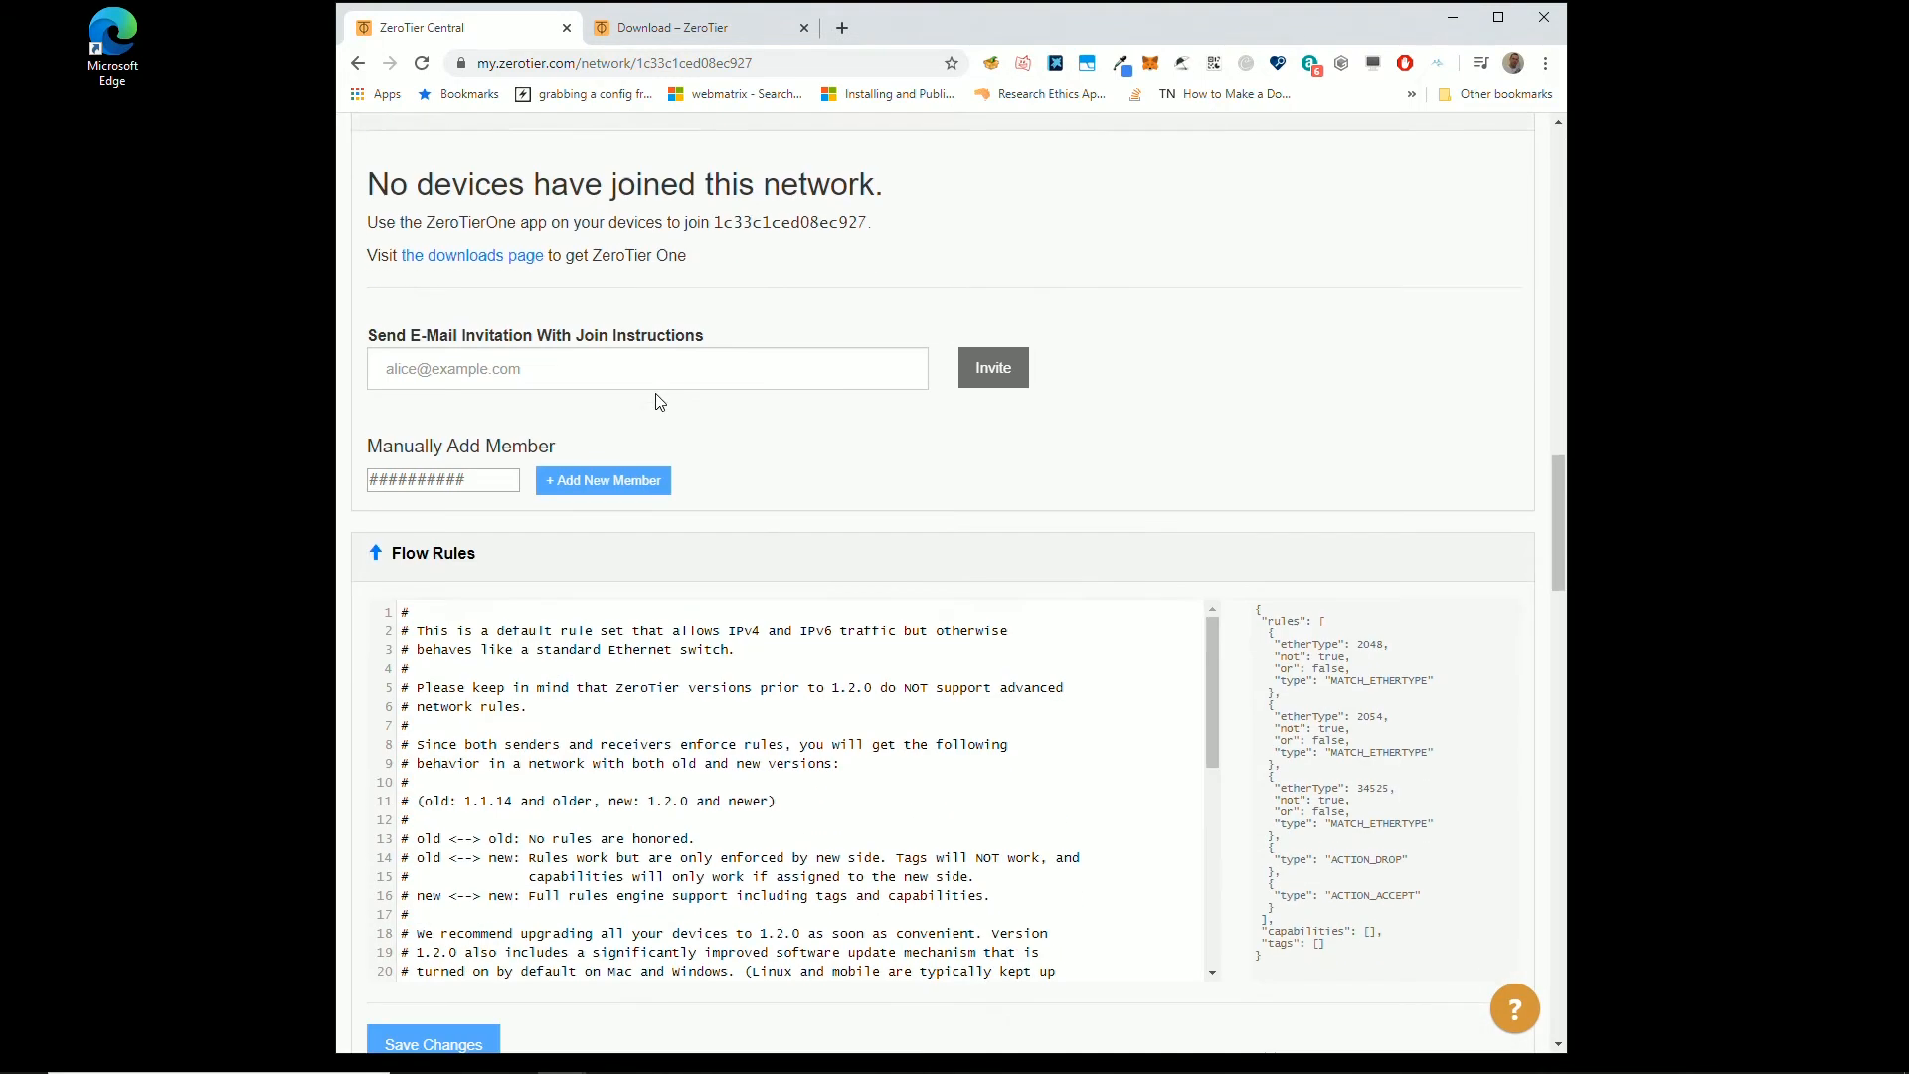
pyautogui.scroll(3)
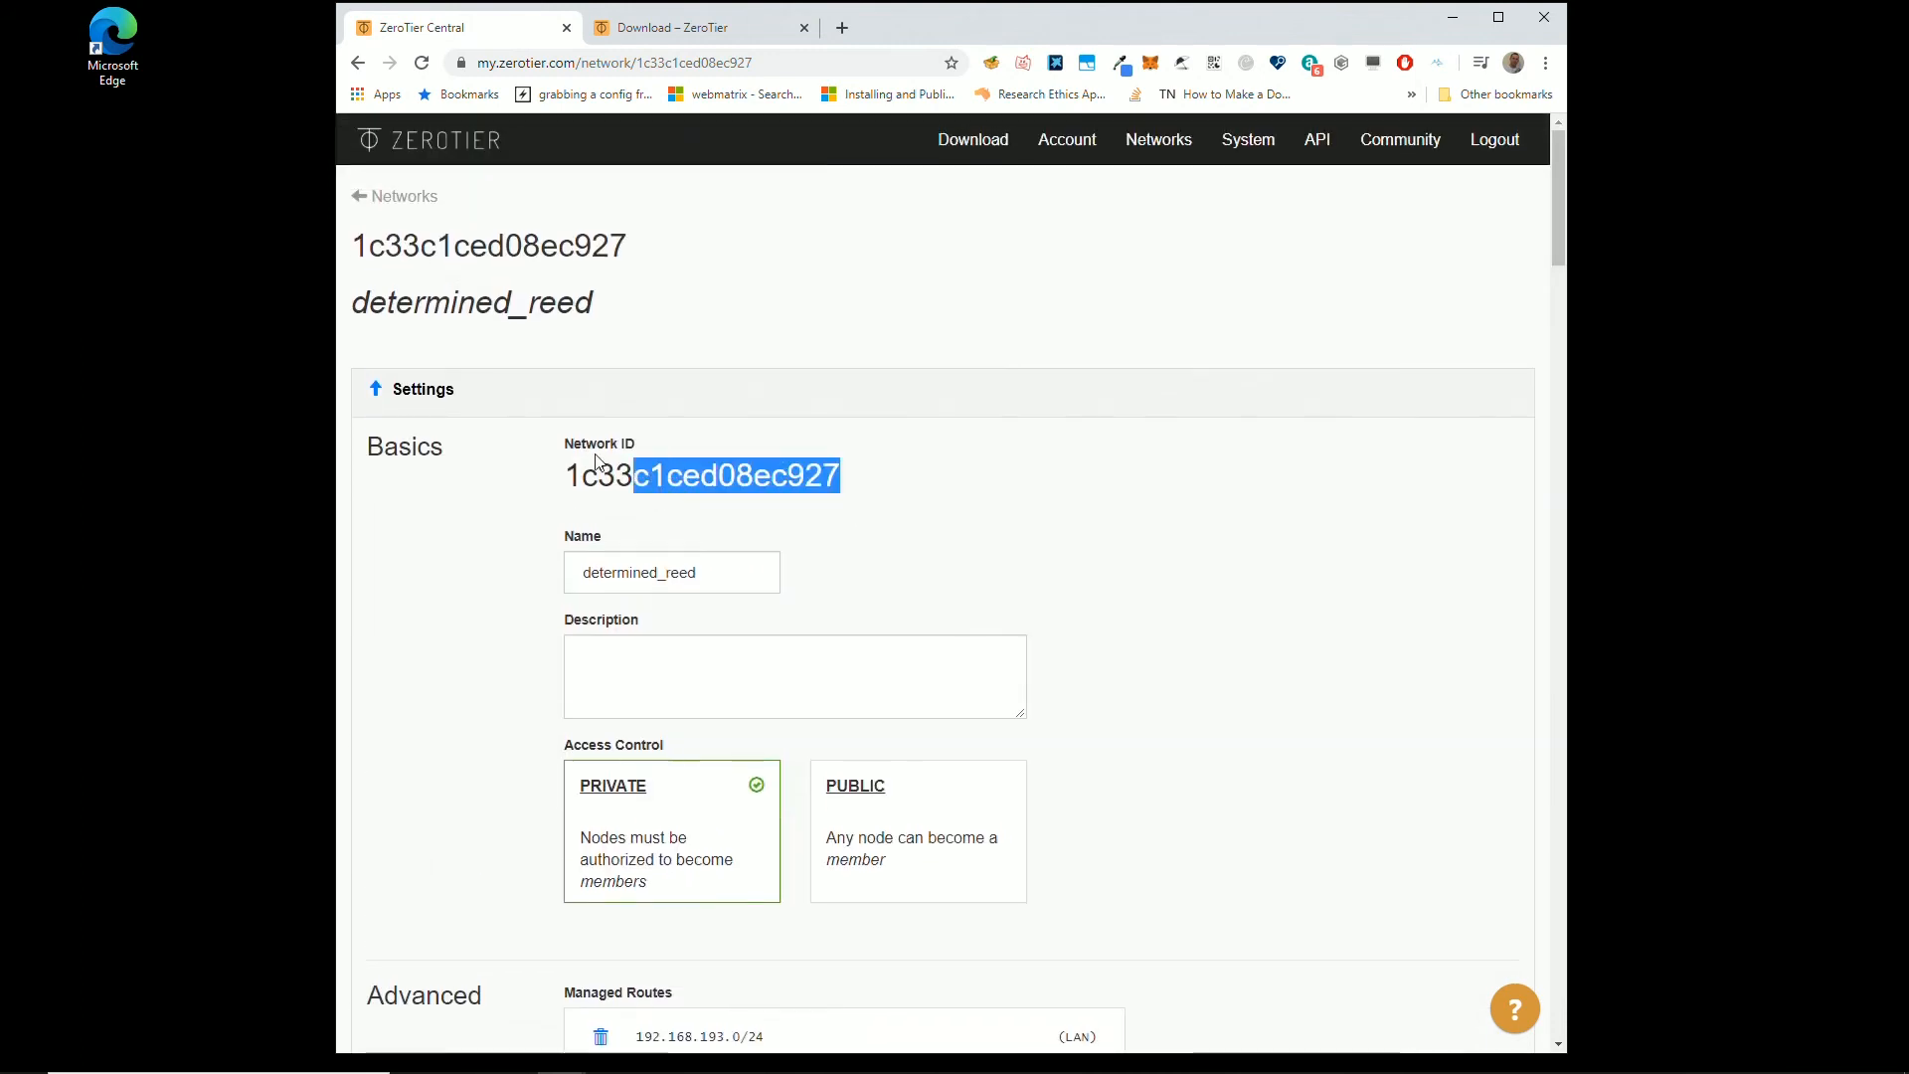
pyautogui.rightClick(703, 475)
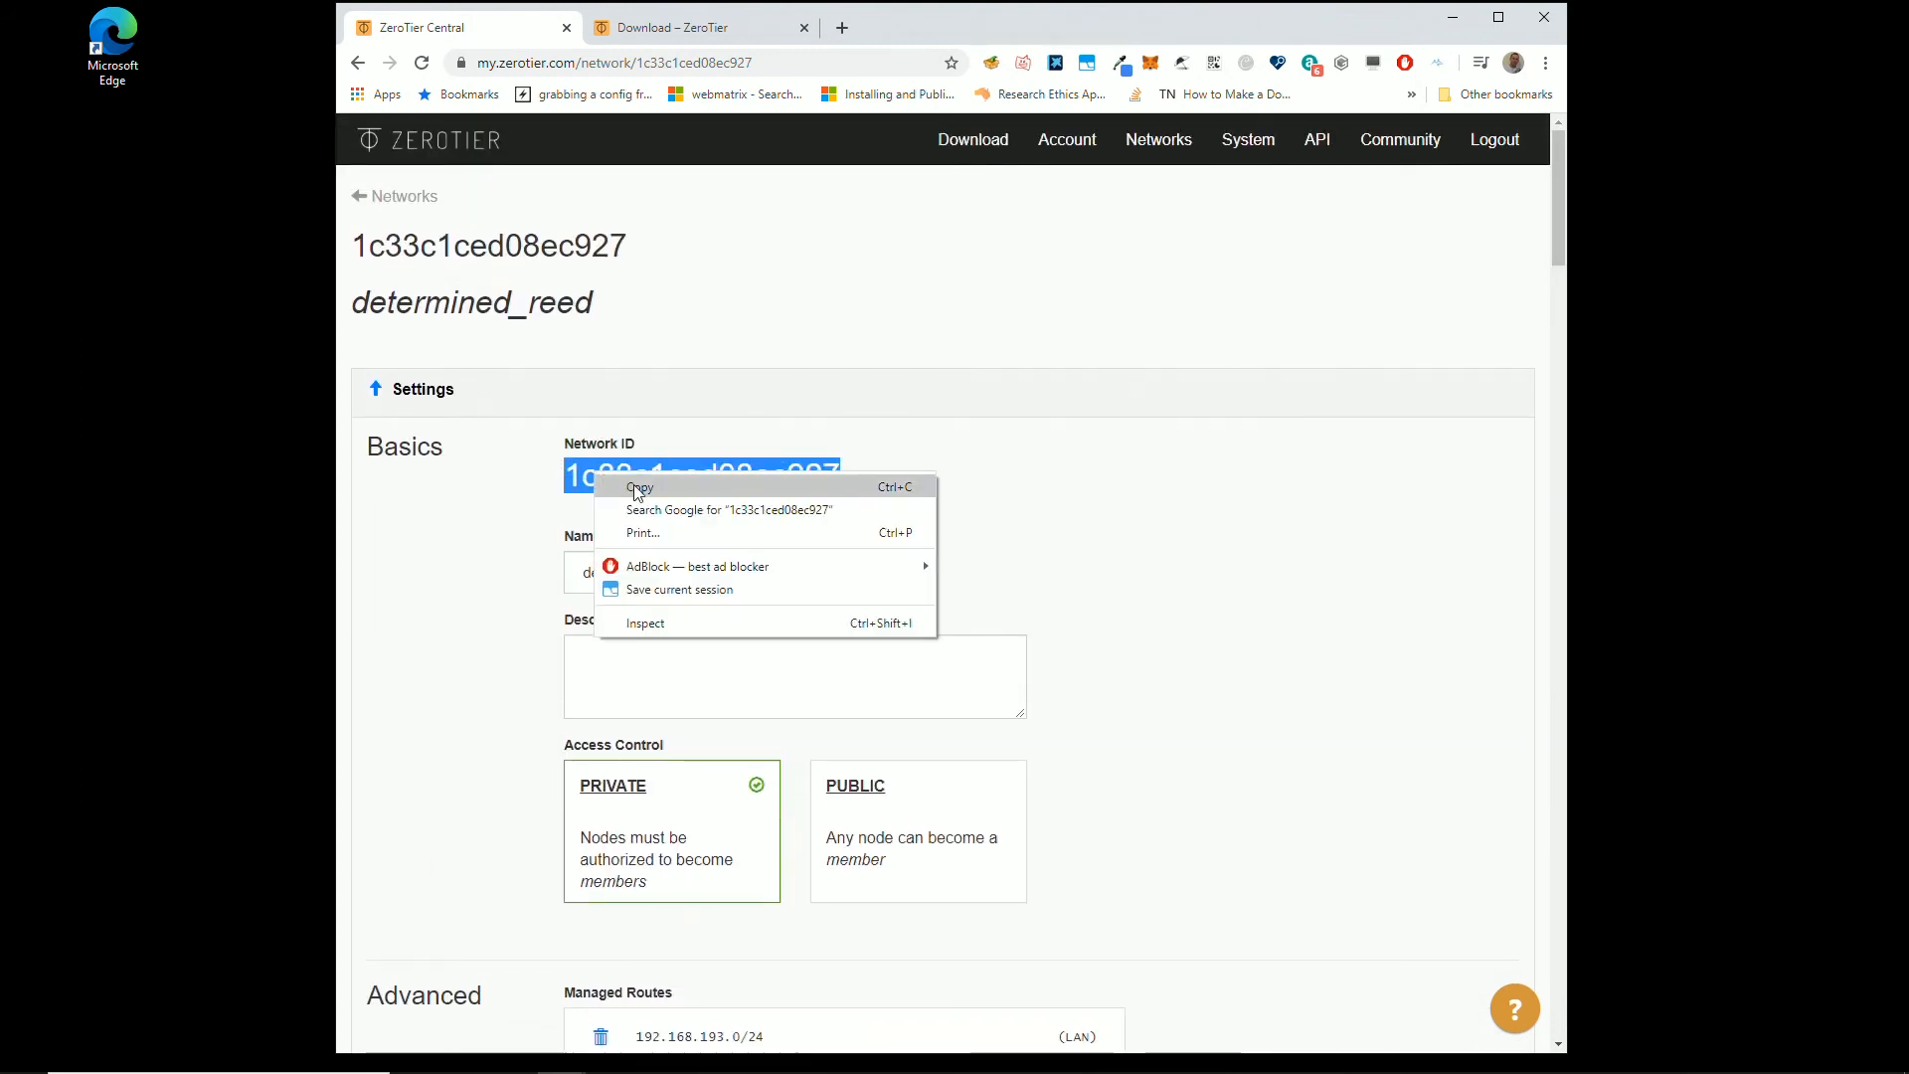
pyautogui.click(639, 486)
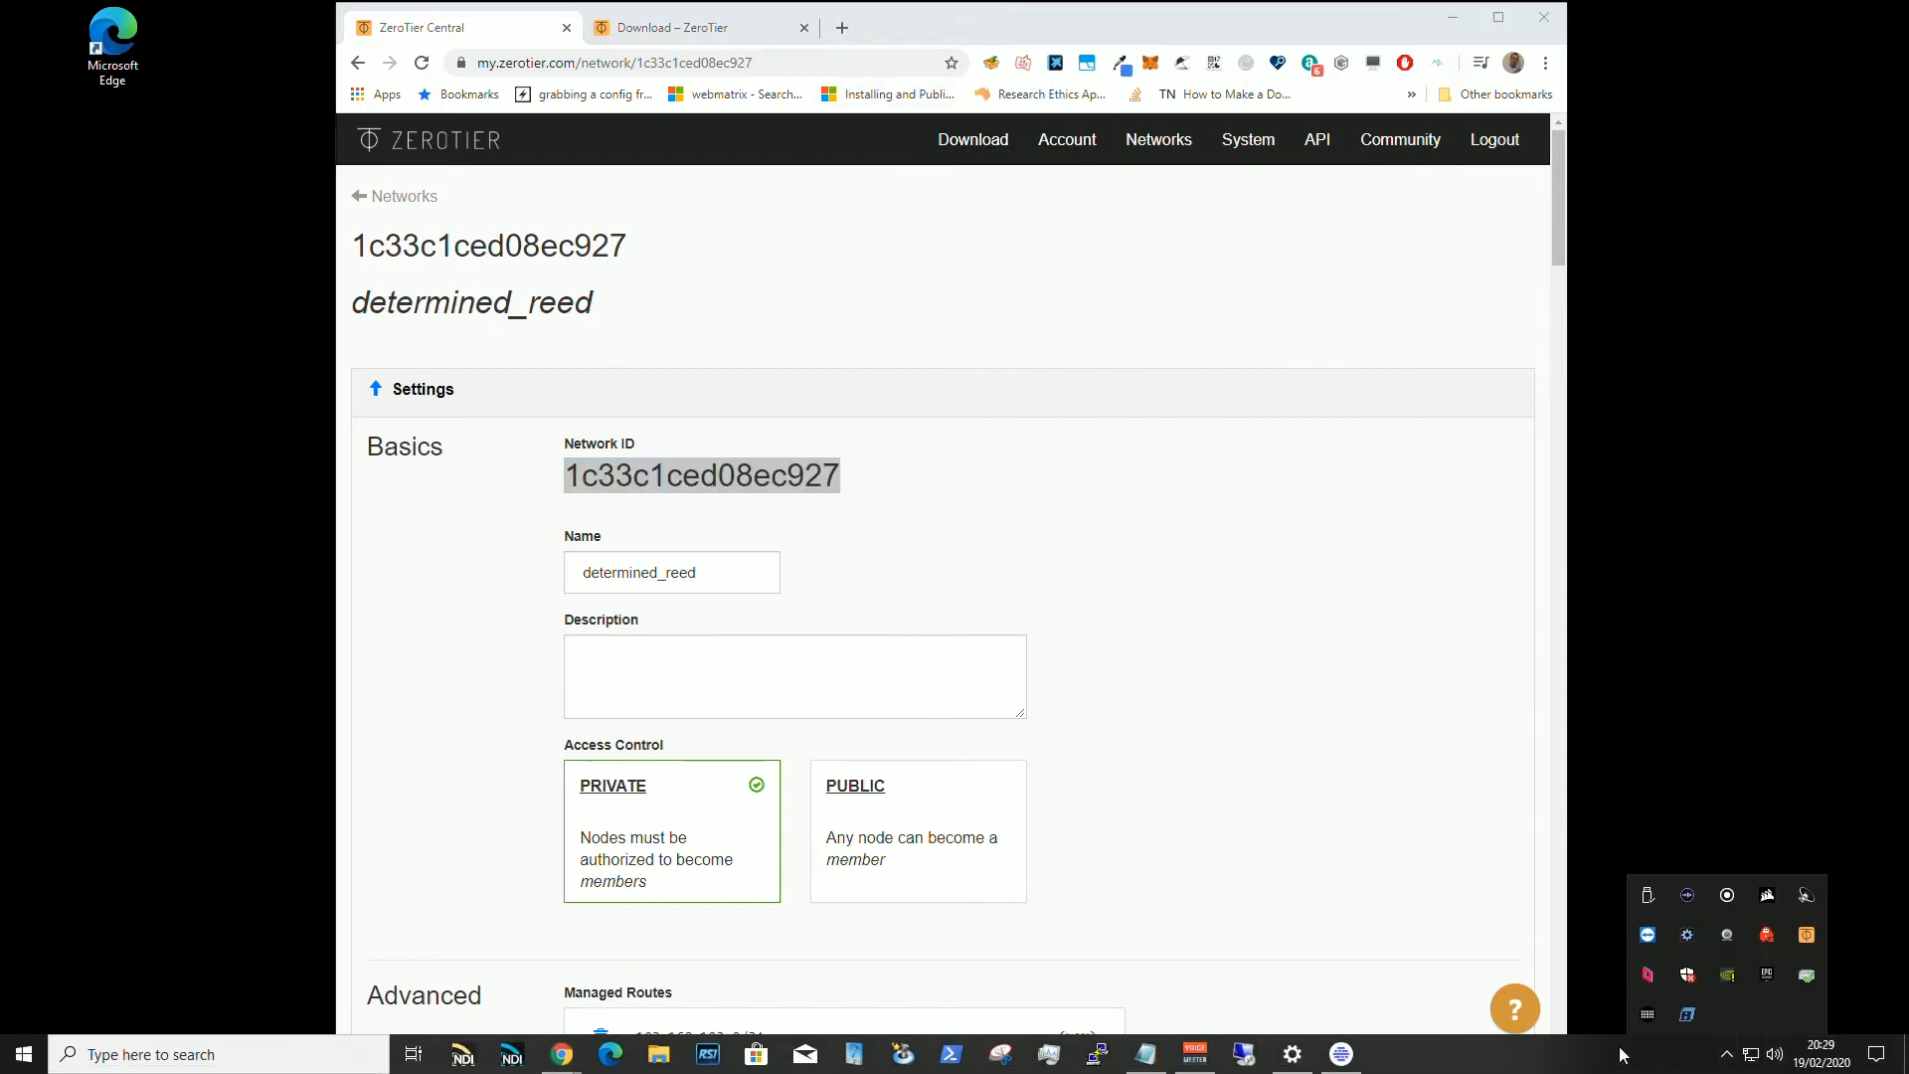
pyautogui.moveTo(1807, 934)
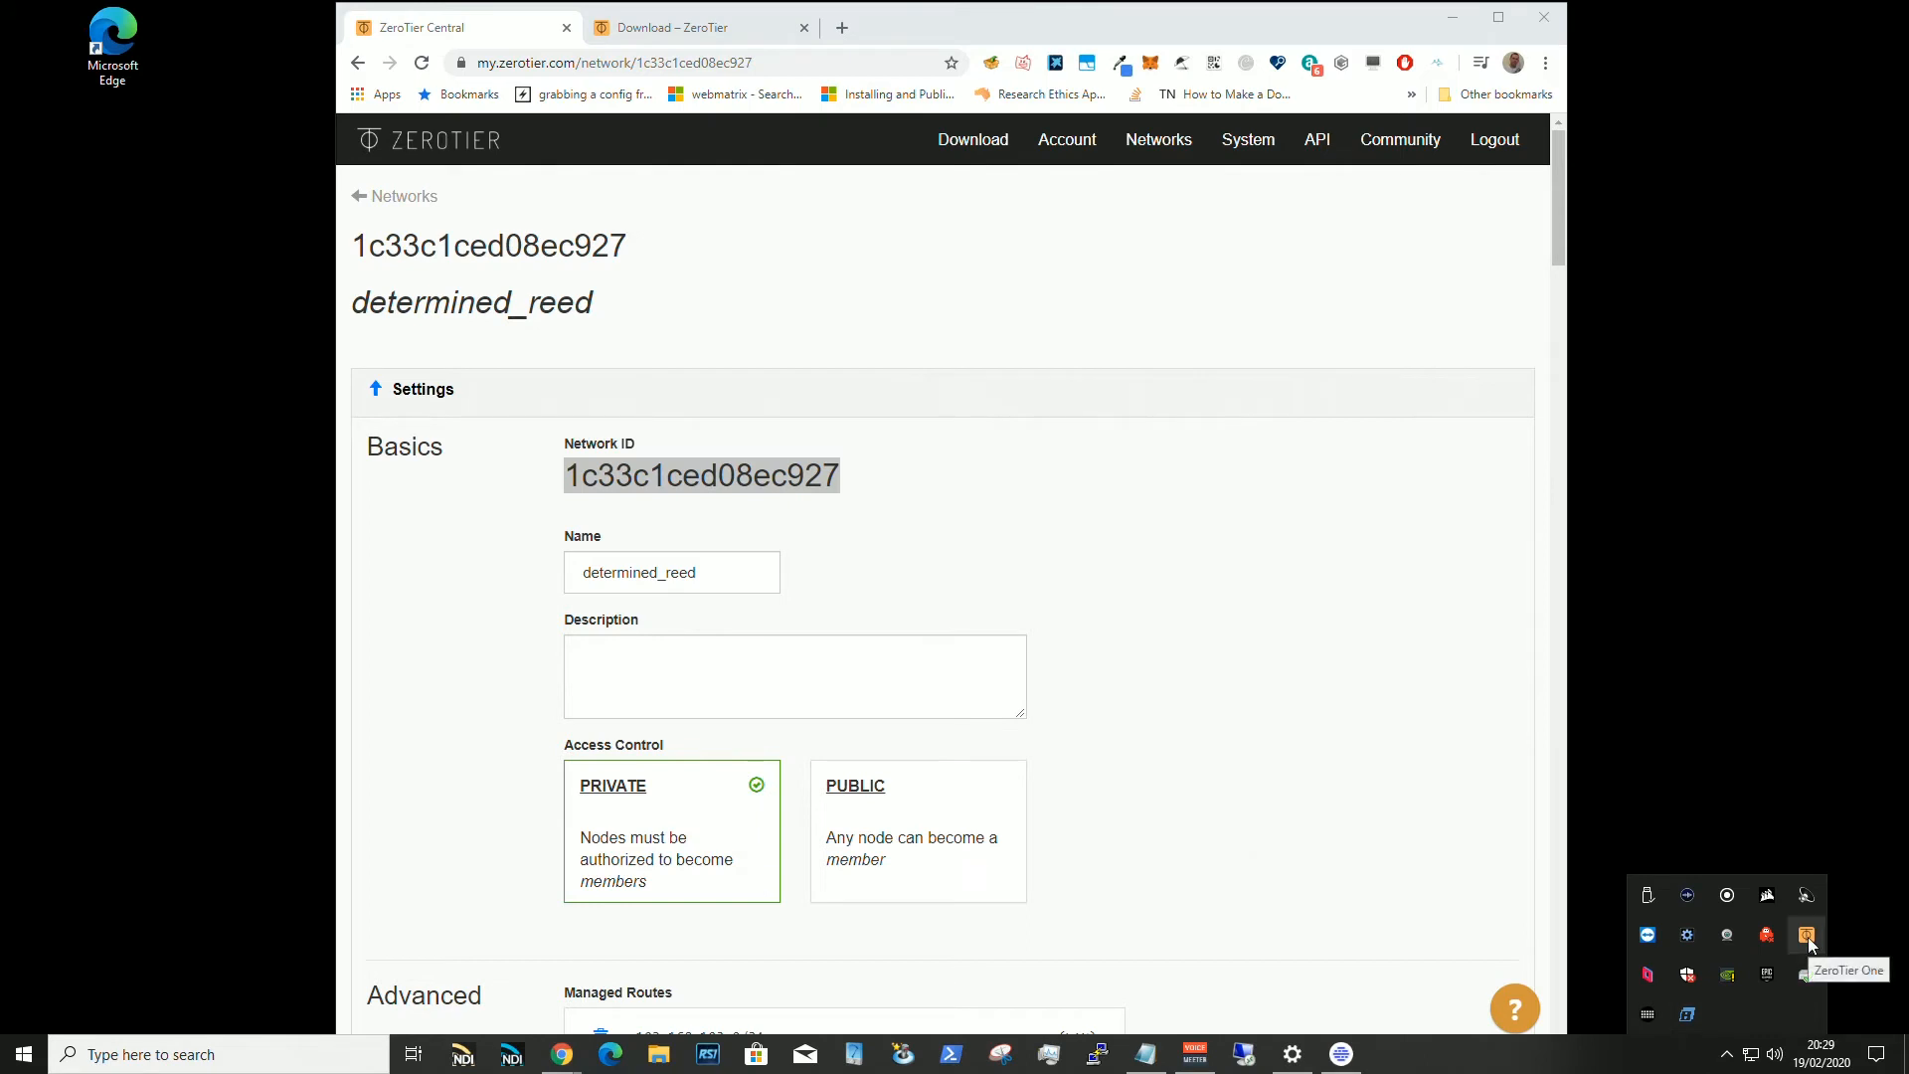
# Step: Join network 1c33c1ced08ec927 from the ZeroTier One tray menu
pyautogui.click(1806, 935)
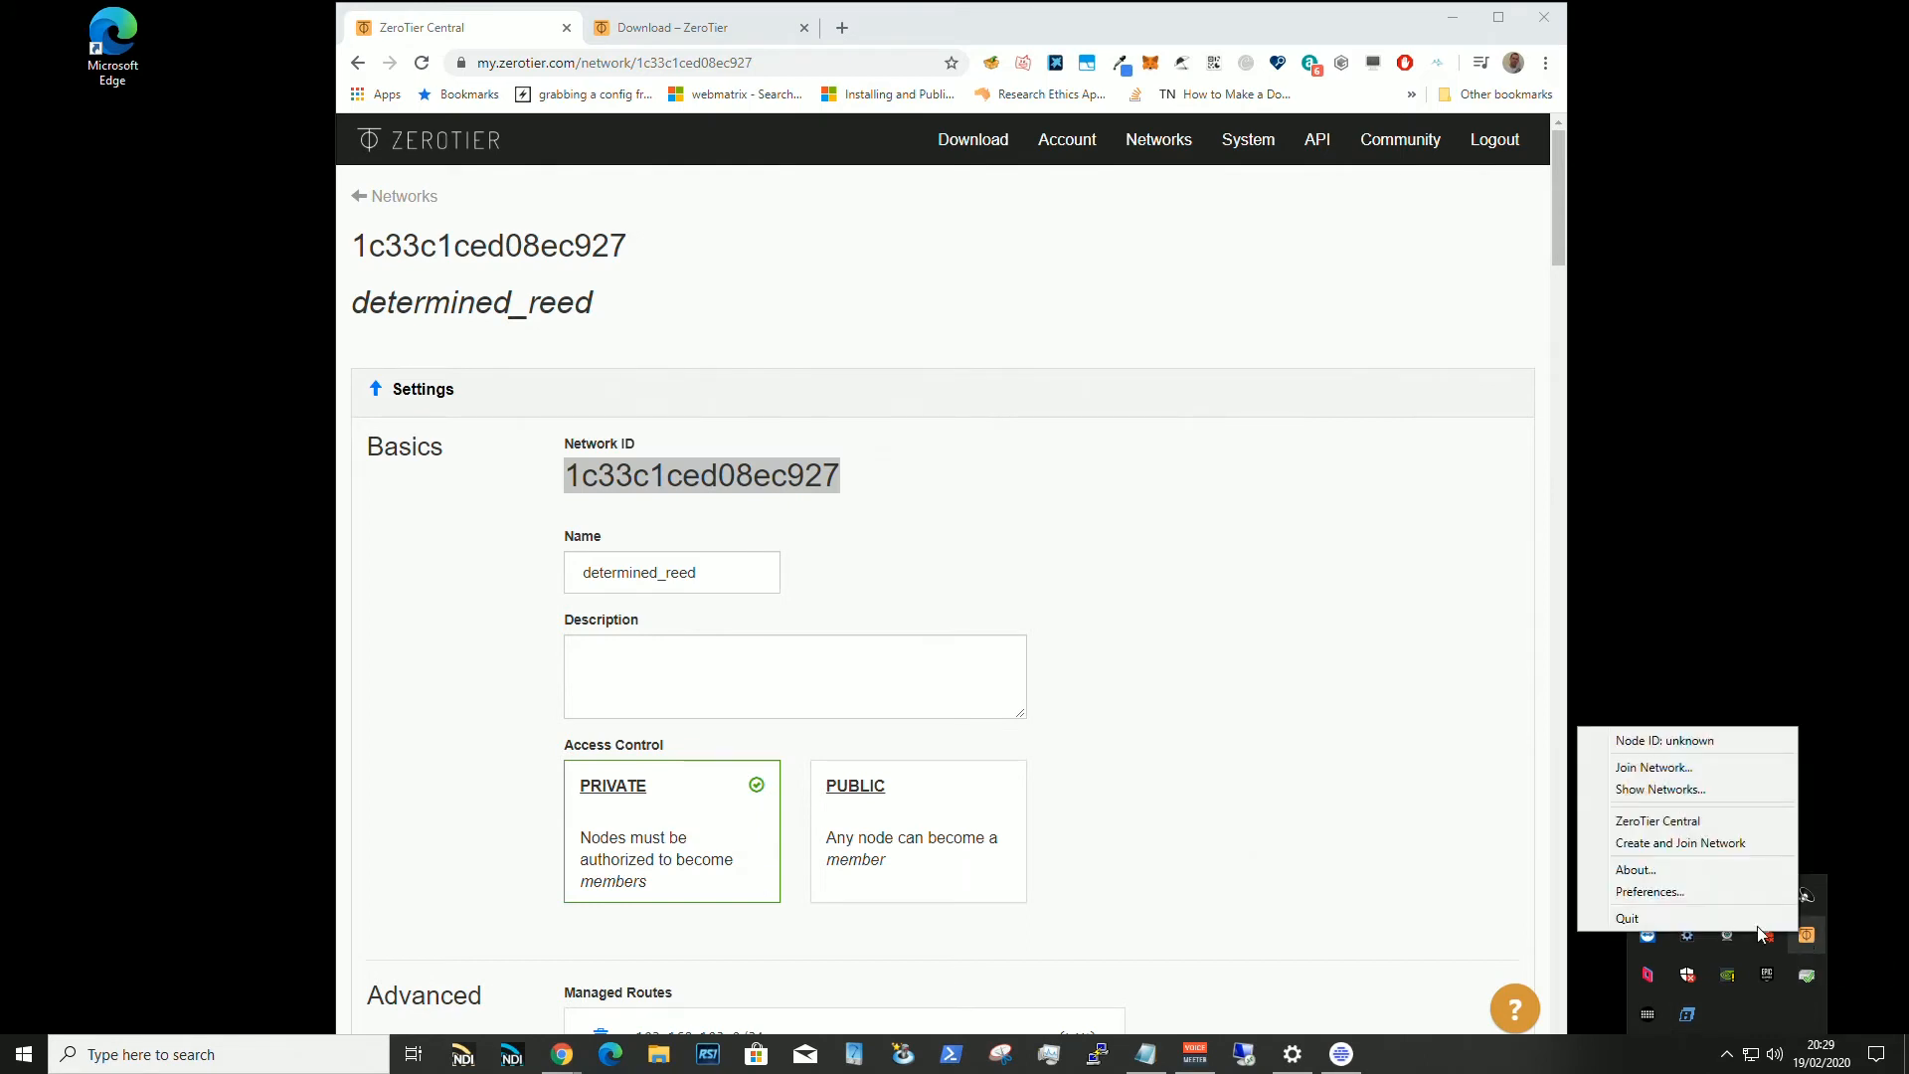
pyautogui.click(1652, 767)
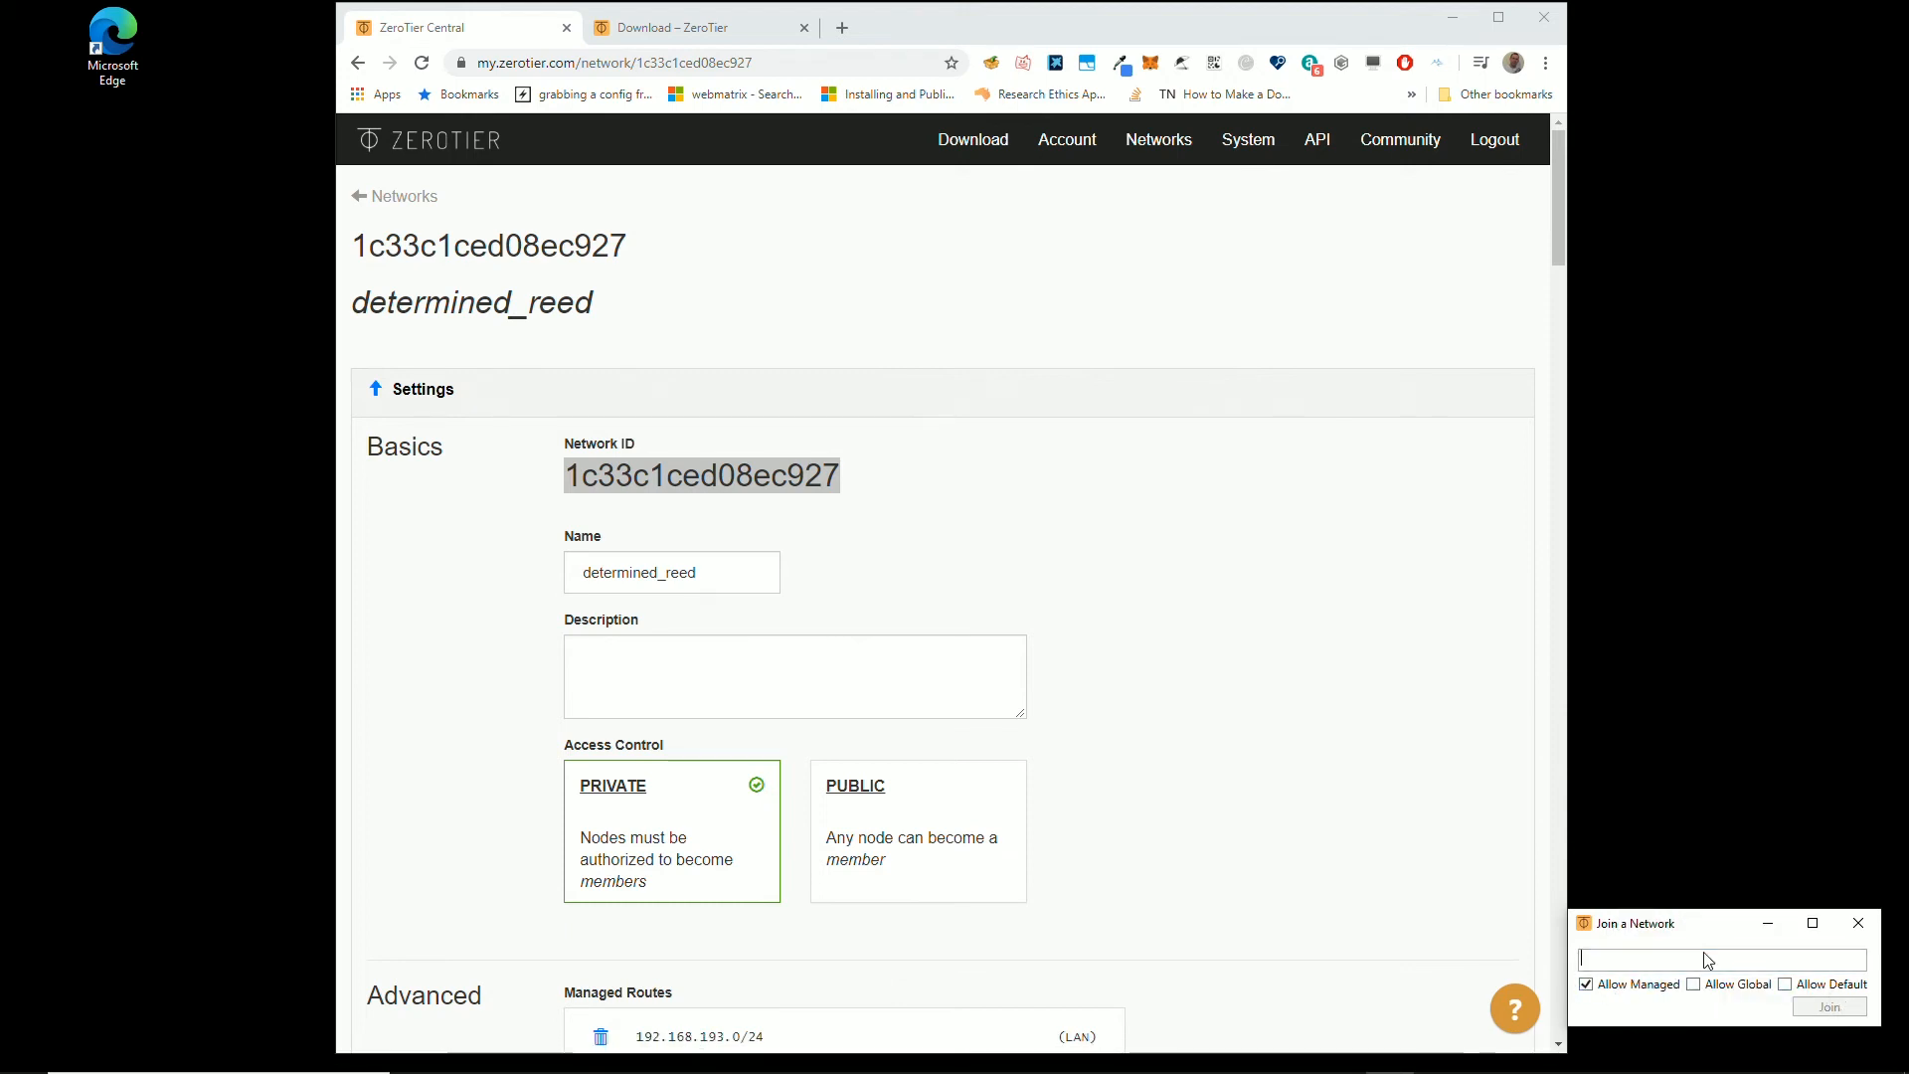
pyautogui.write('1c33c1ced08ec927')
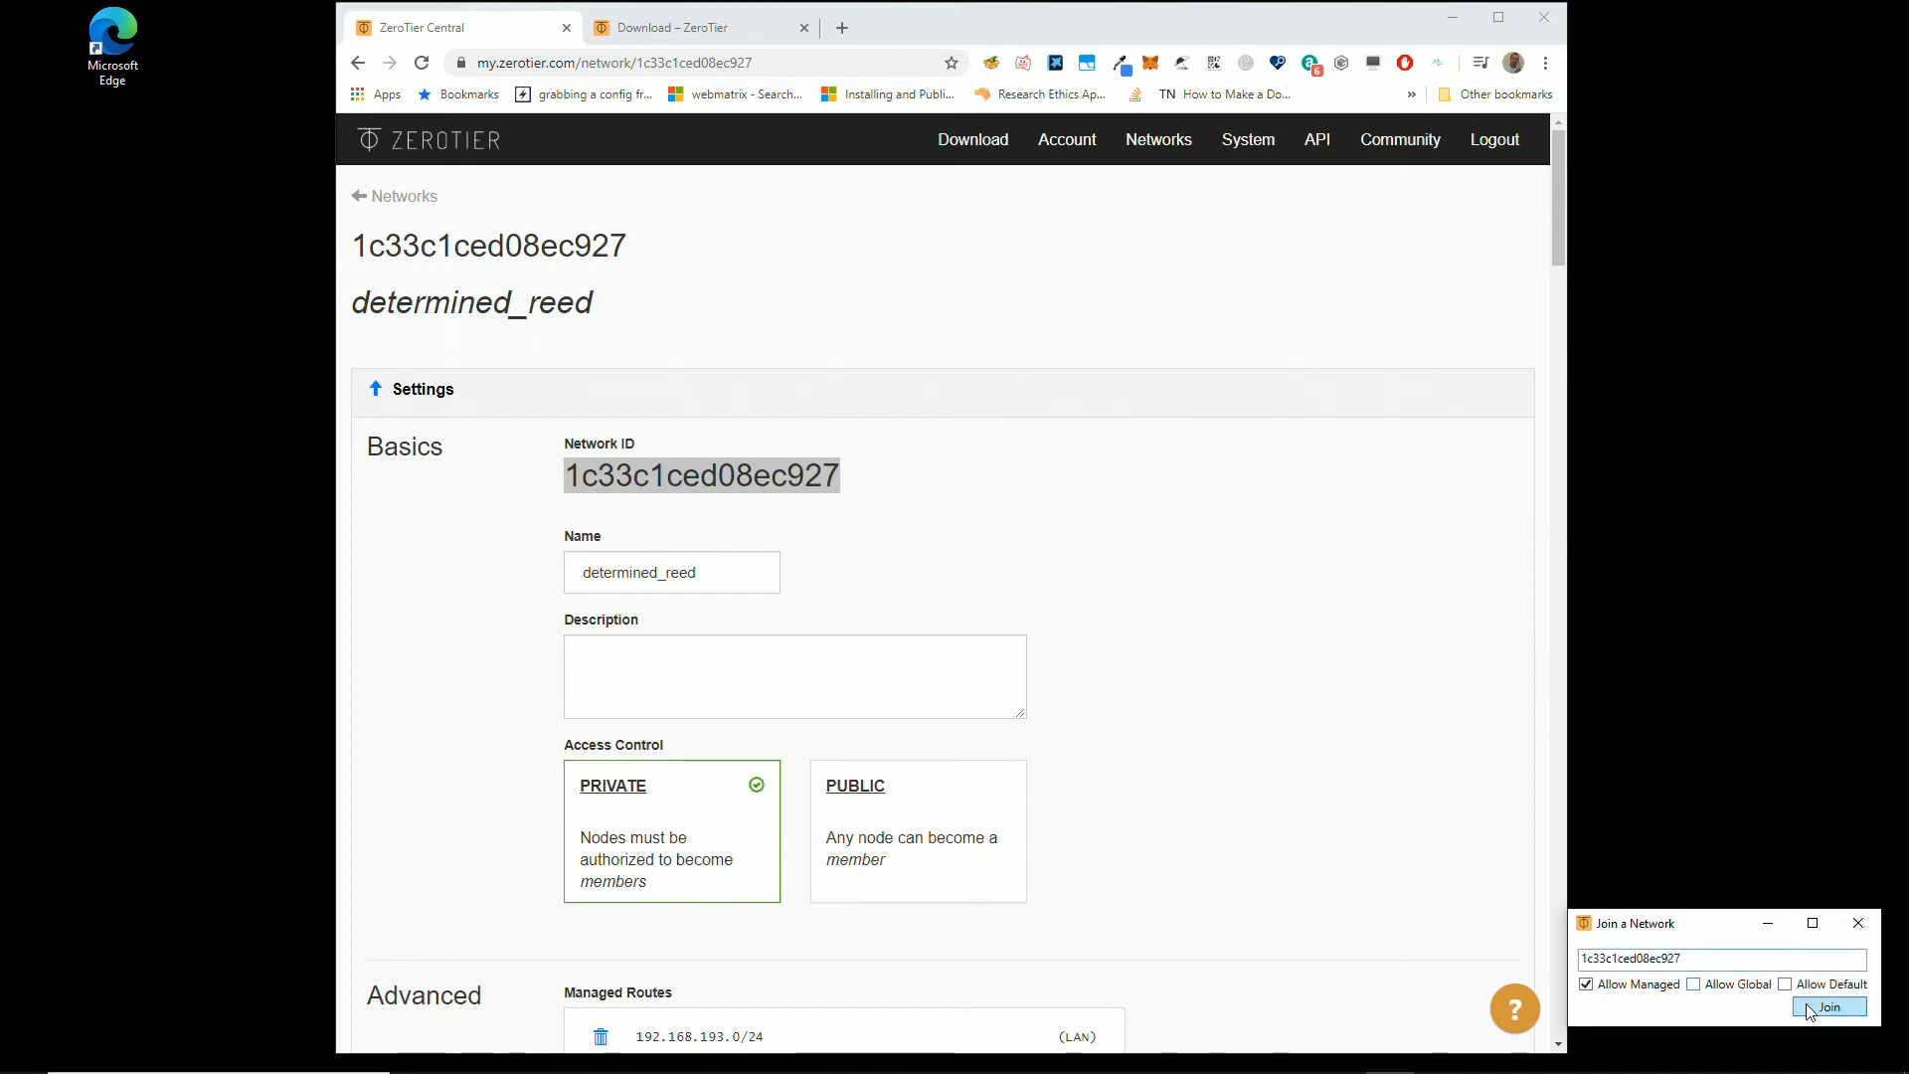
pyautogui.click(1828, 1007)
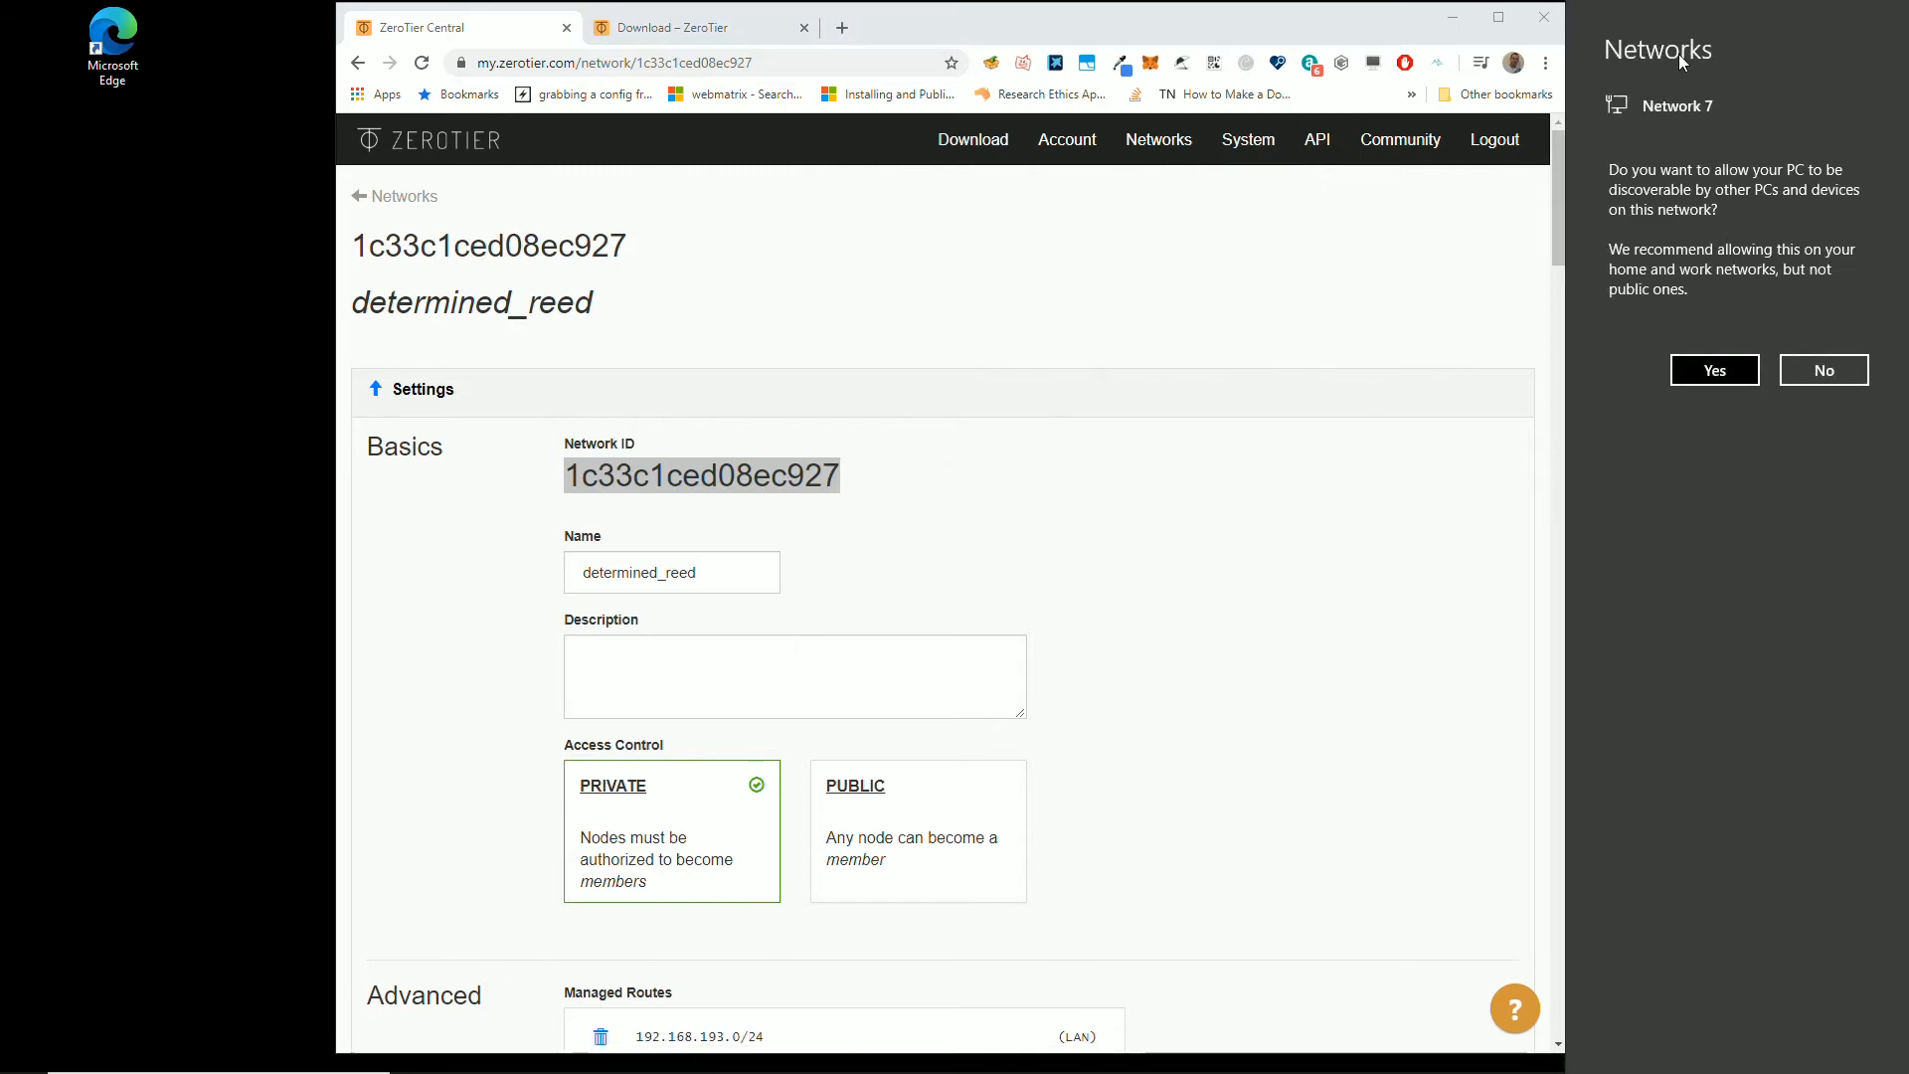
pyautogui.moveTo(1695, 227)
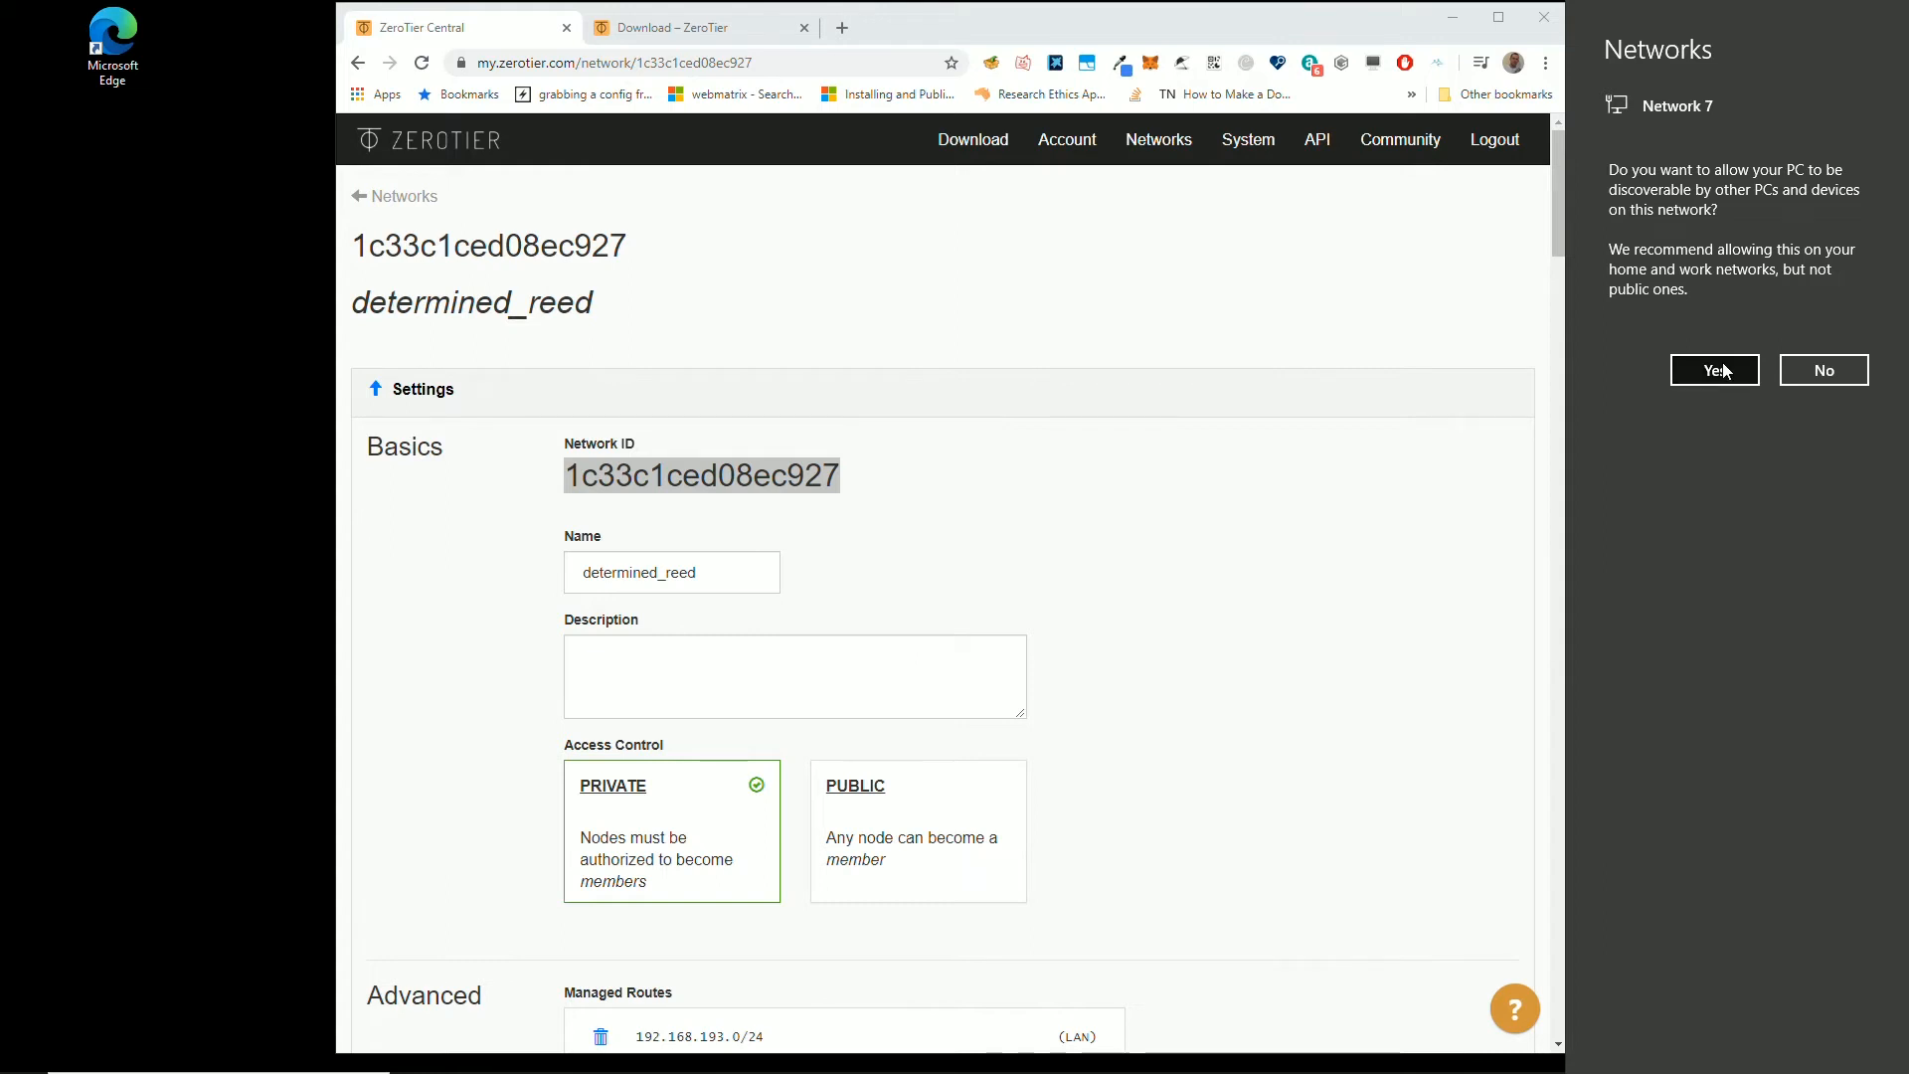
pyautogui.moveTo(1734, 374)
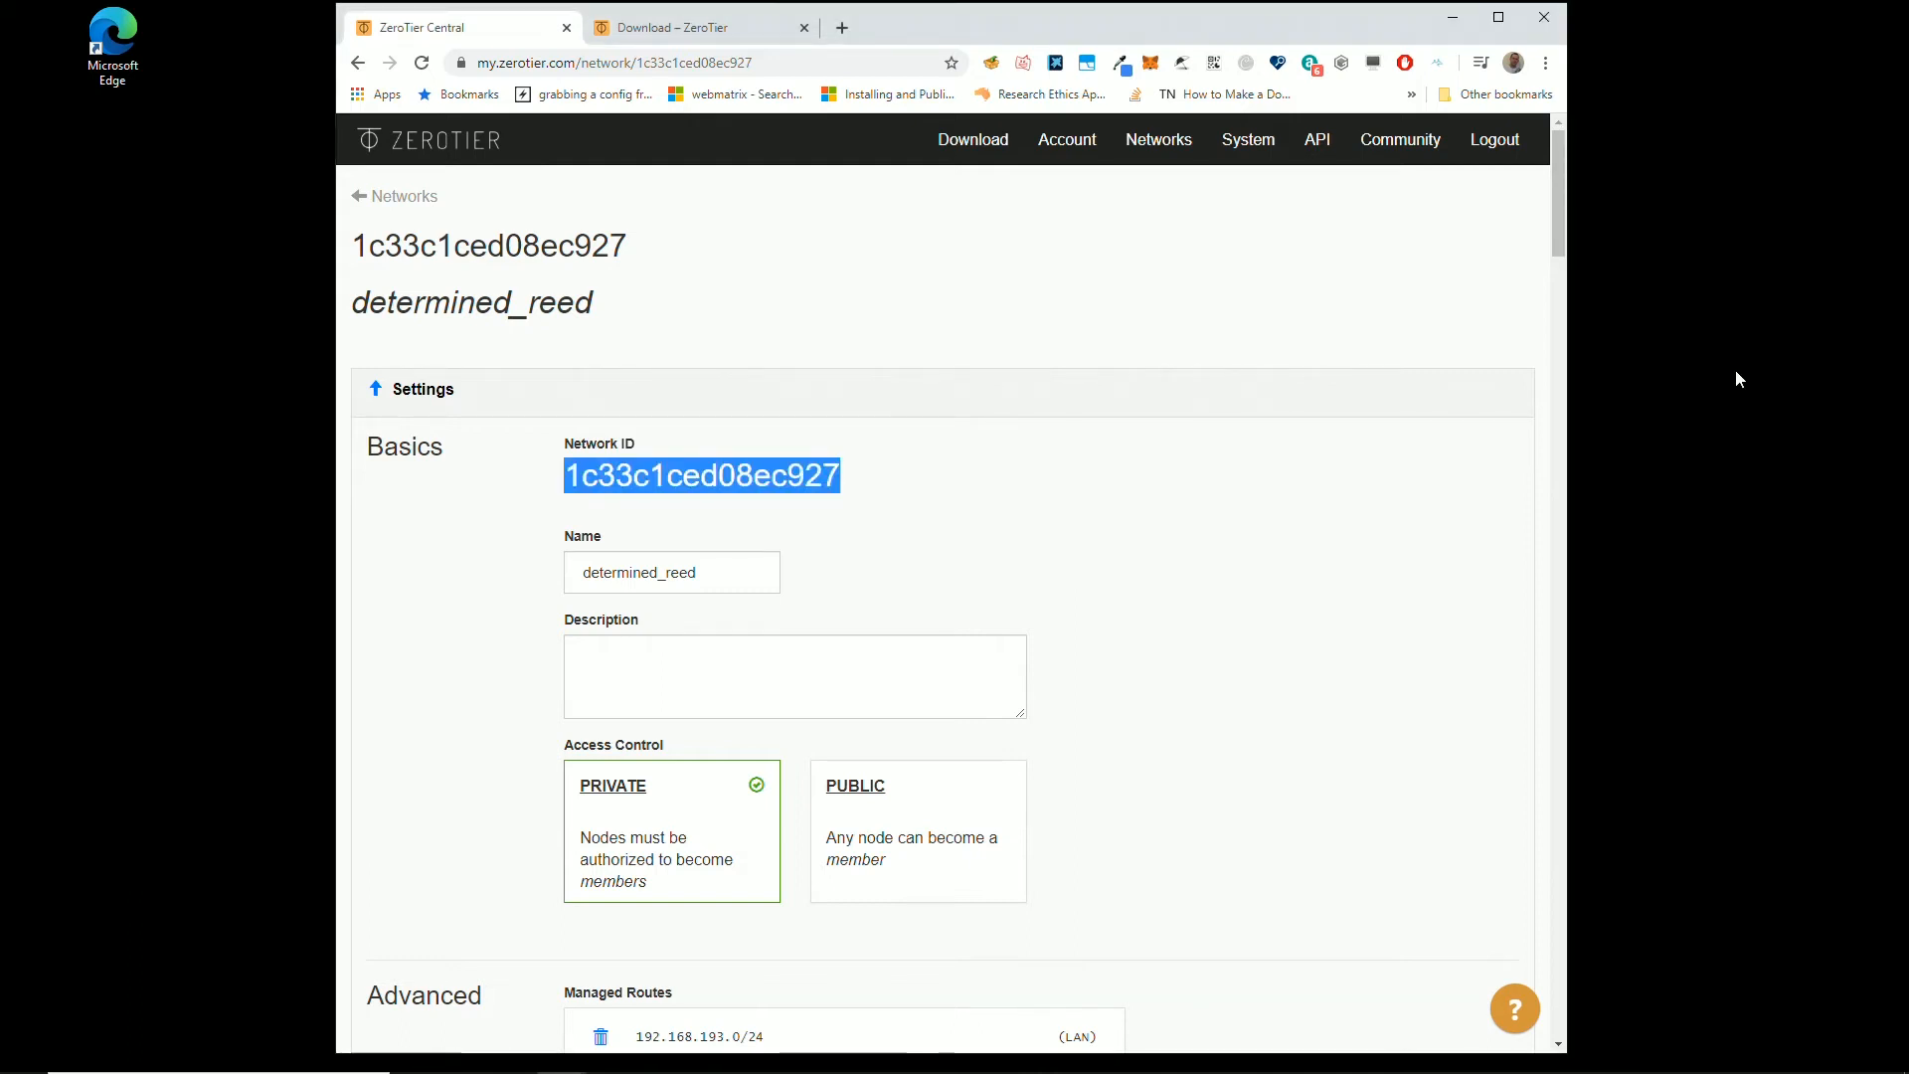
pyautogui.moveTo(954, 1052)
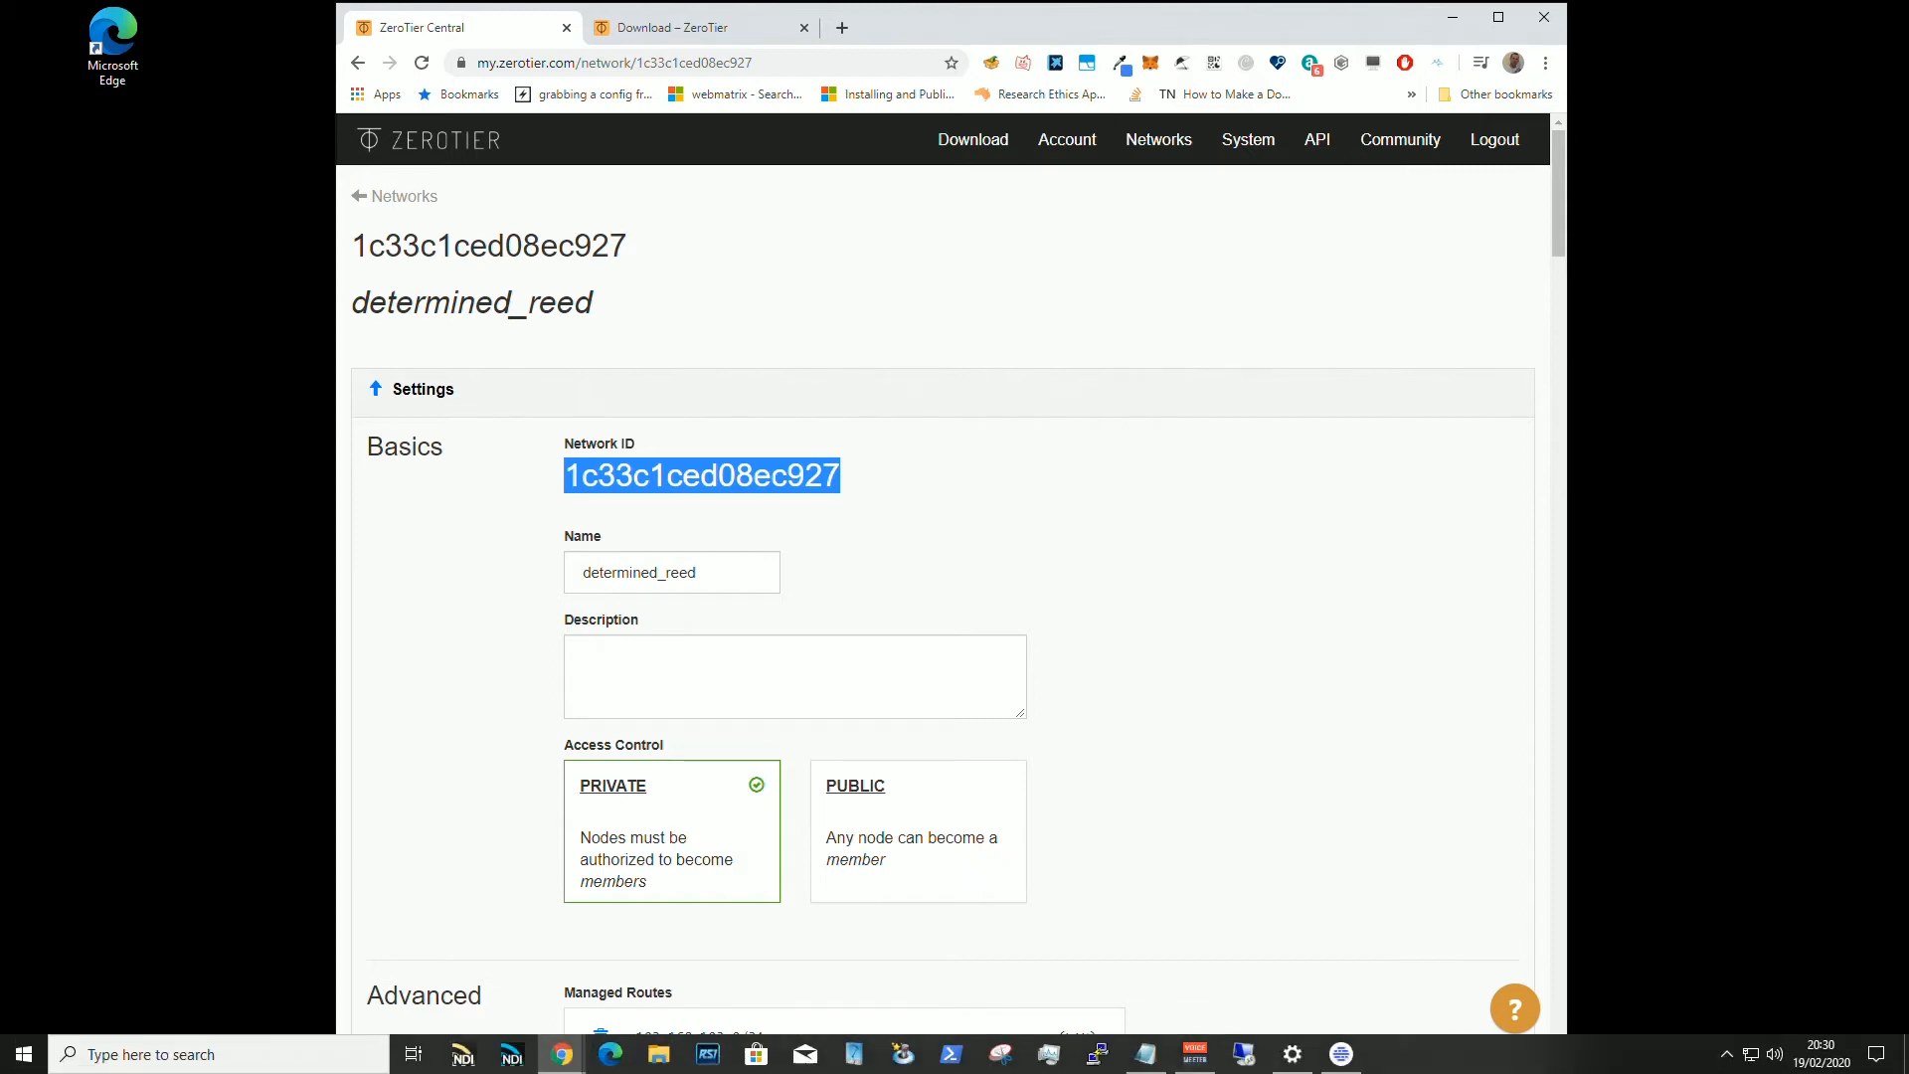
pyautogui.moveTo(1599, 1048)
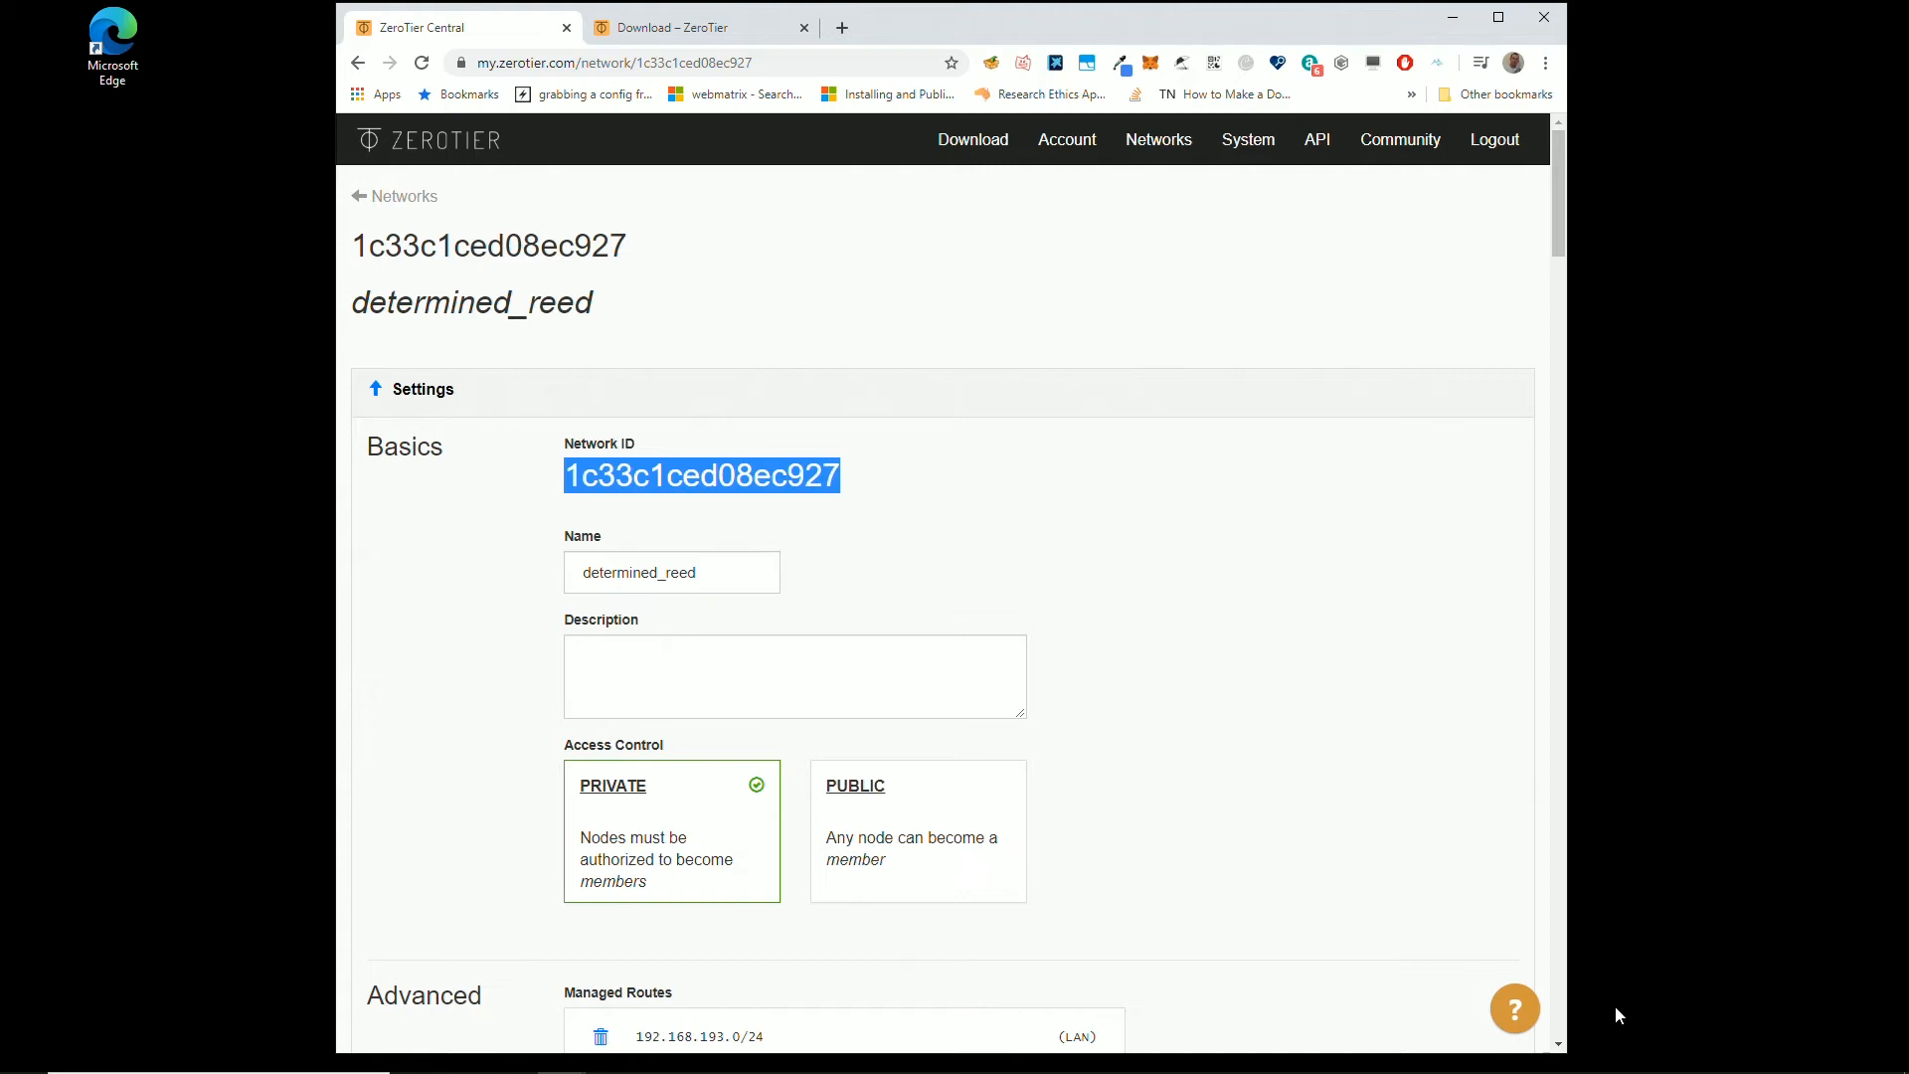
pyautogui.moveTo(1600, 964)
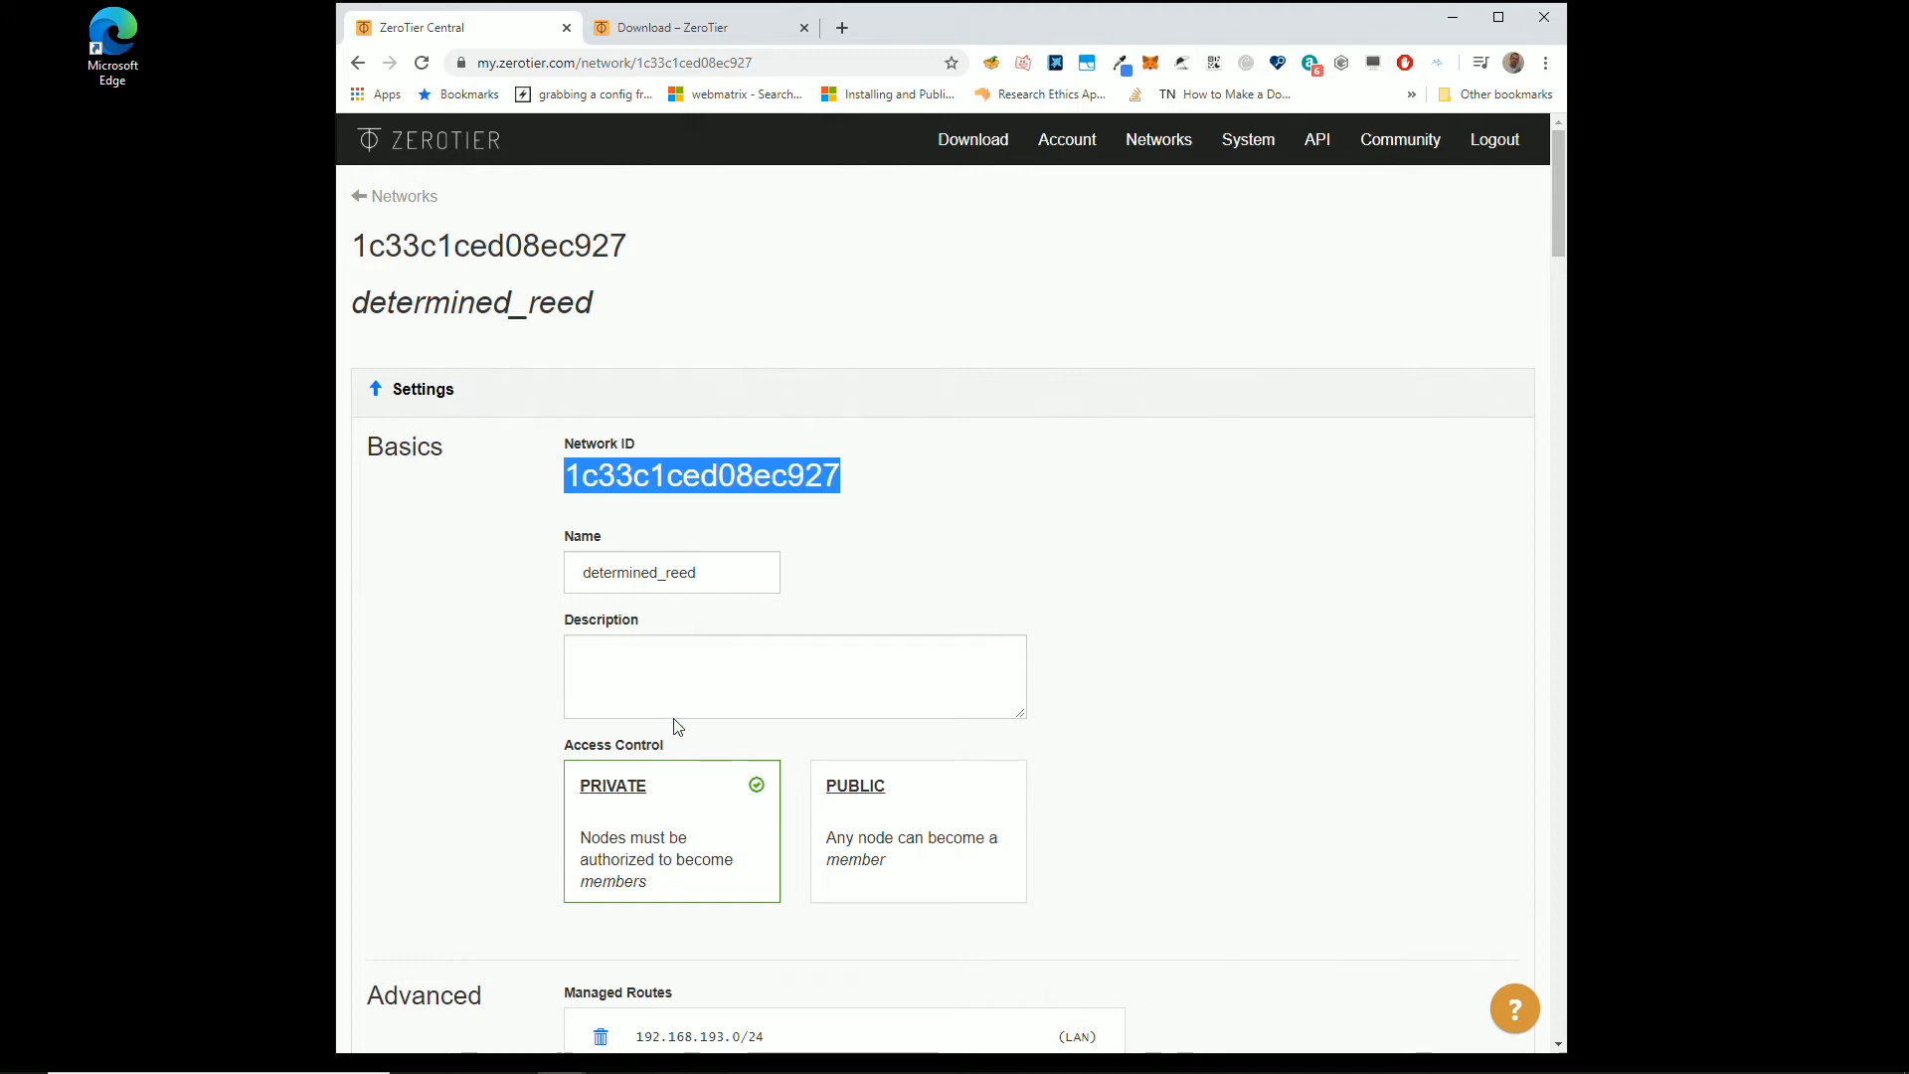
pyautogui.moveTo(1644, 257)
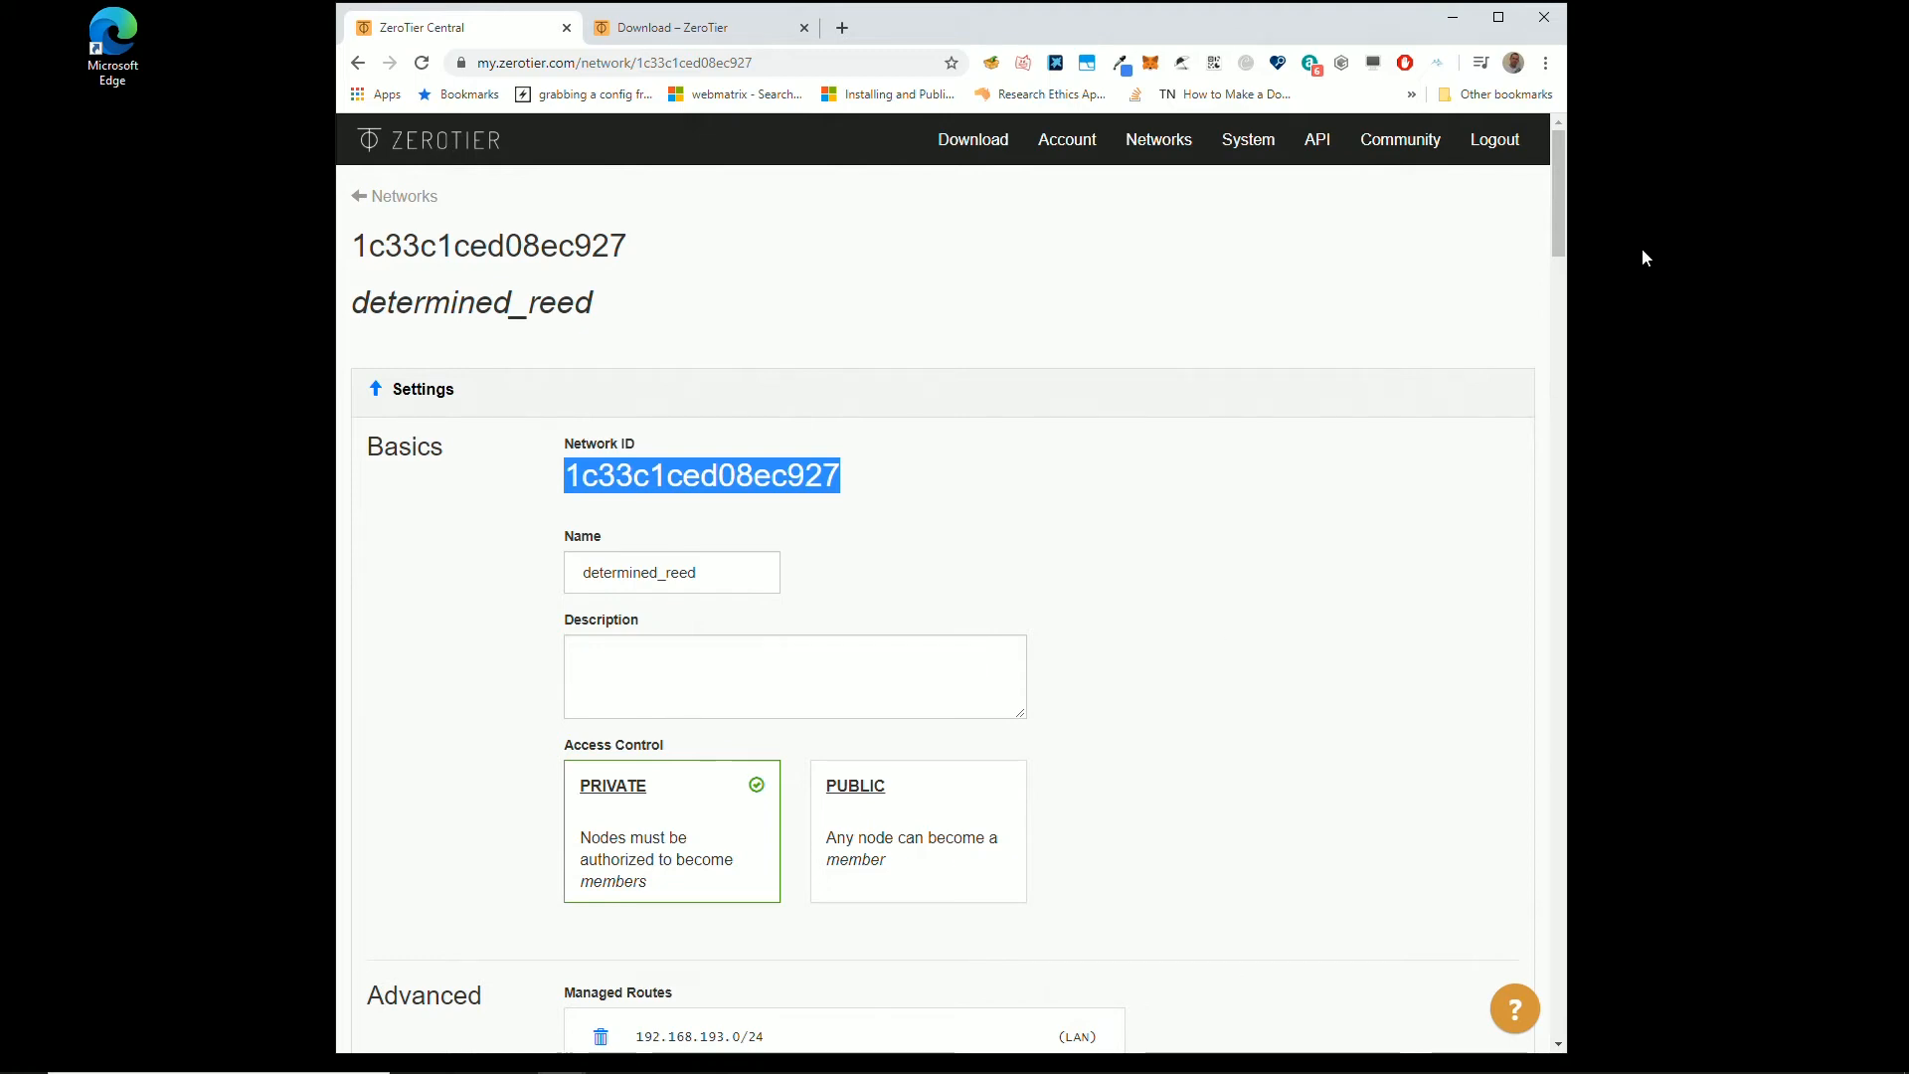
pyautogui.moveTo(1134, 585)
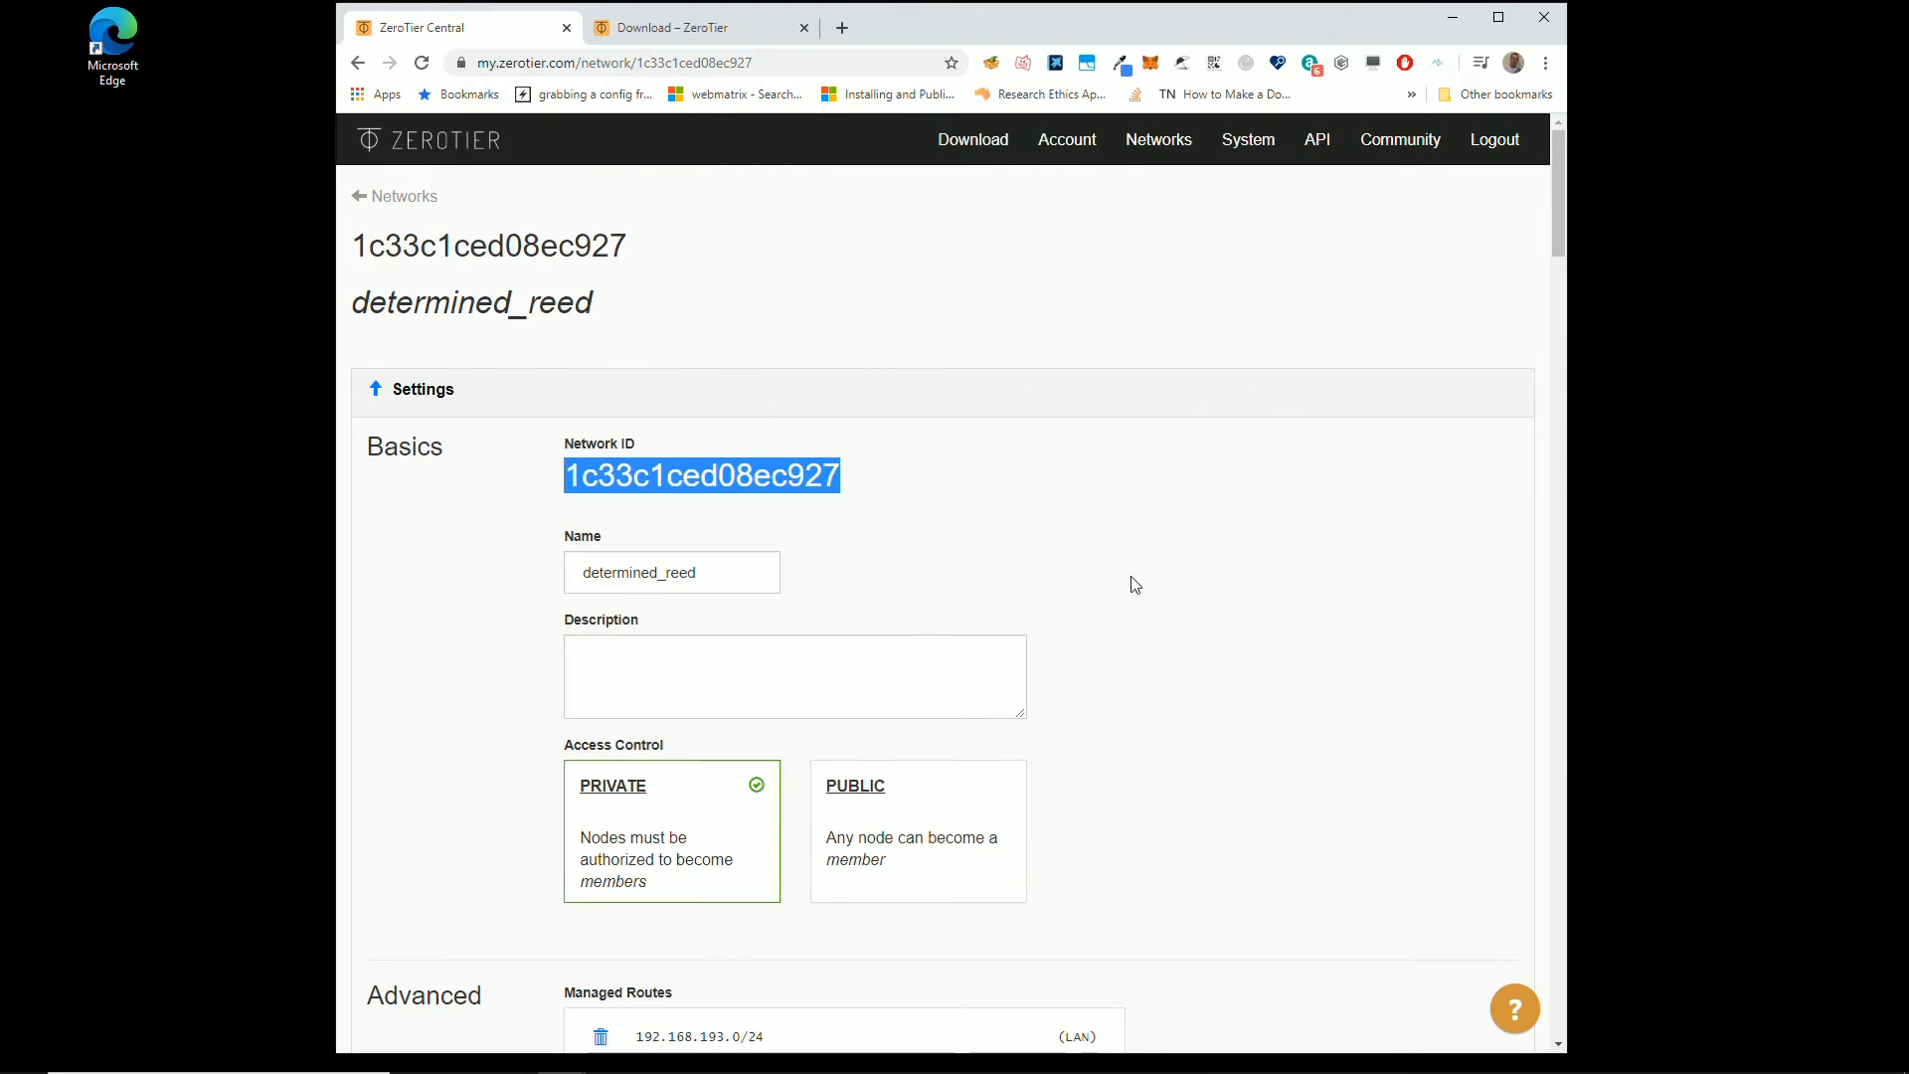
pyautogui.scroll(-3)
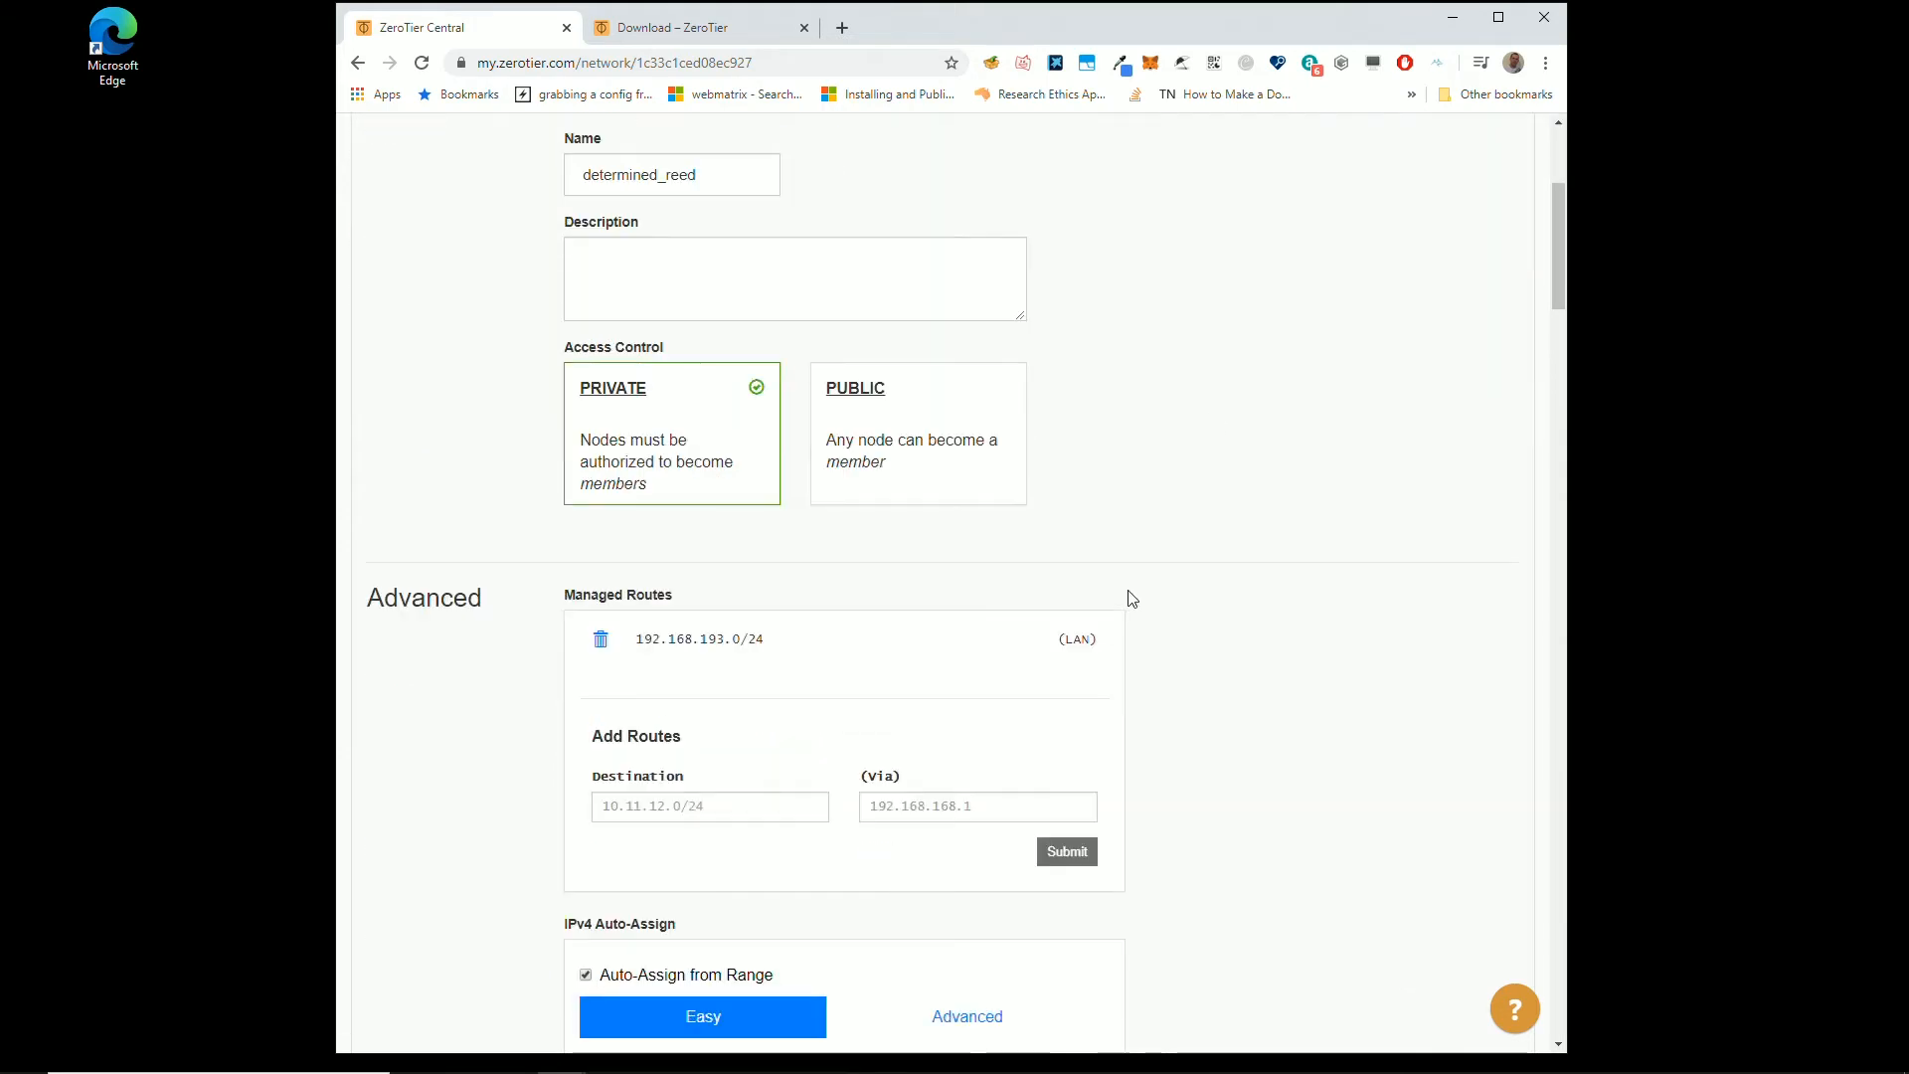
pyautogui.moveTo(1106, 597)
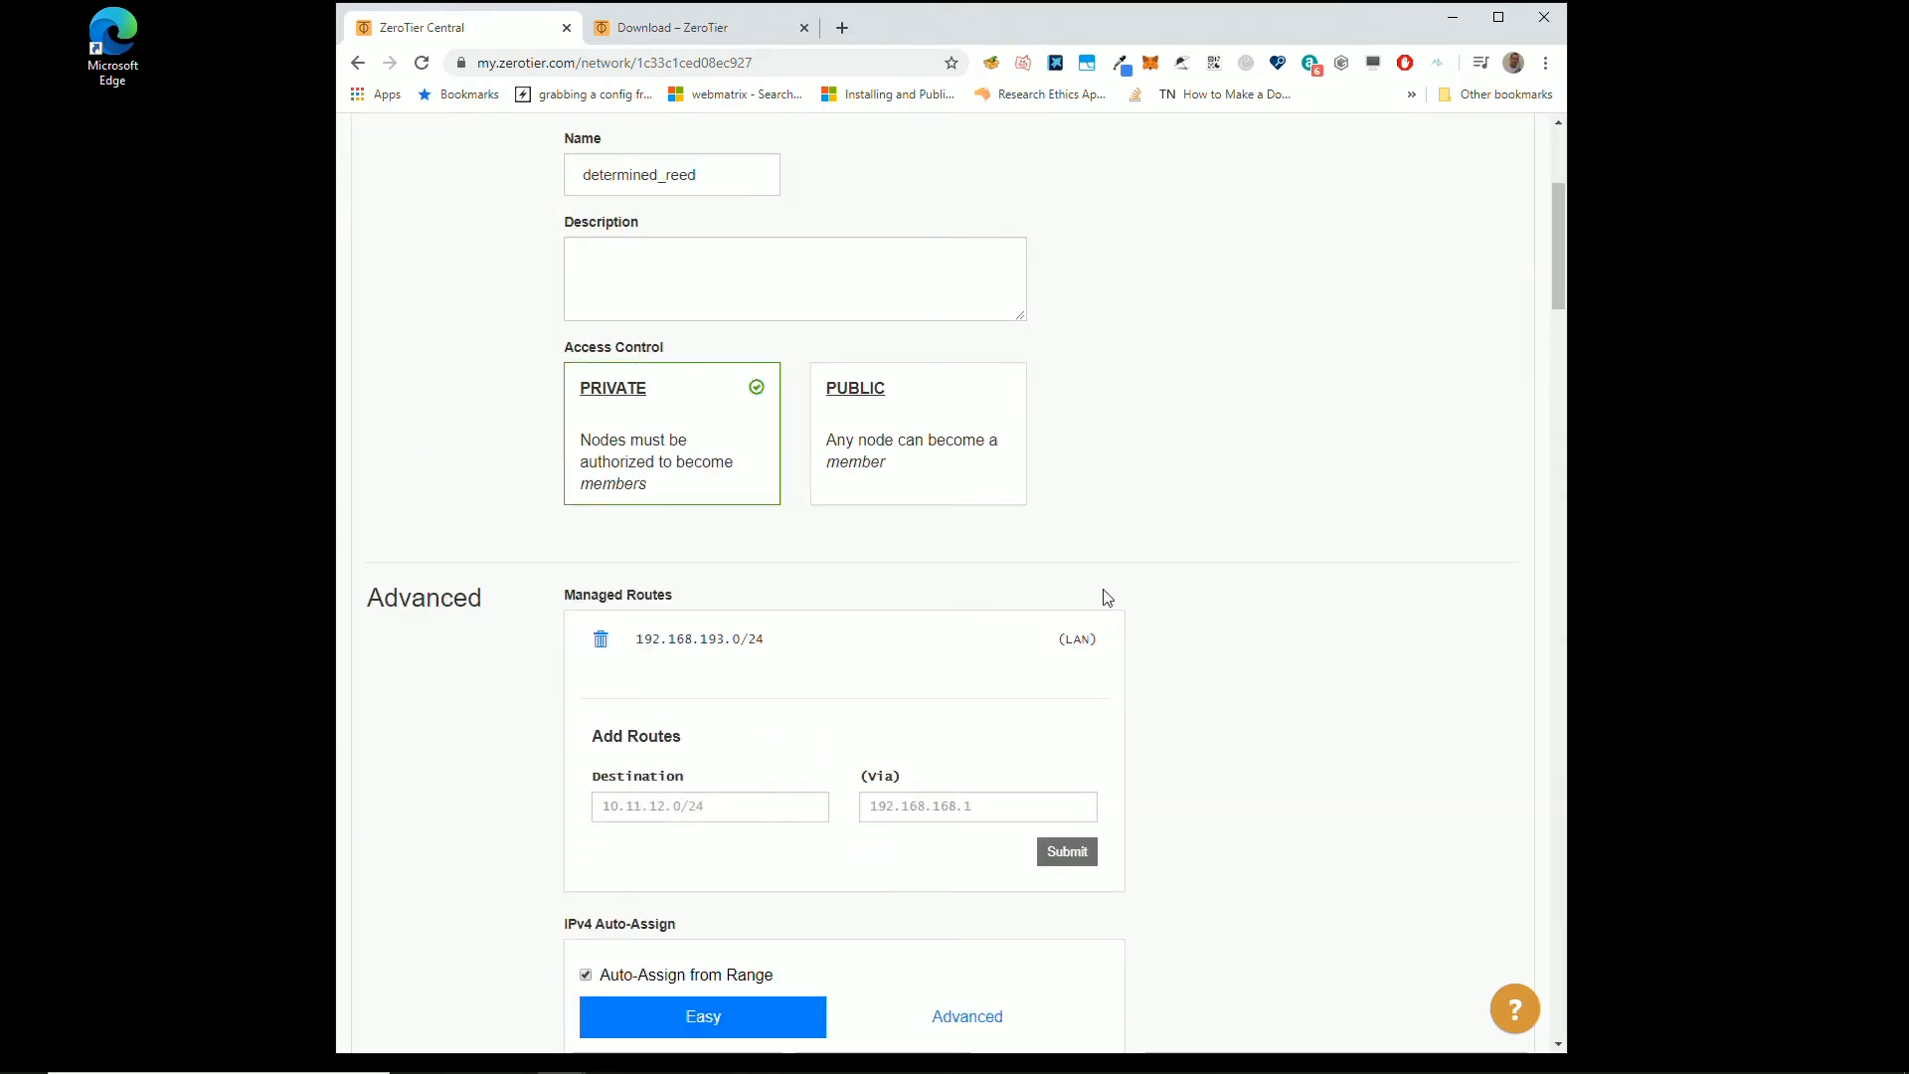
pyautogui.moveTo(835, 554)
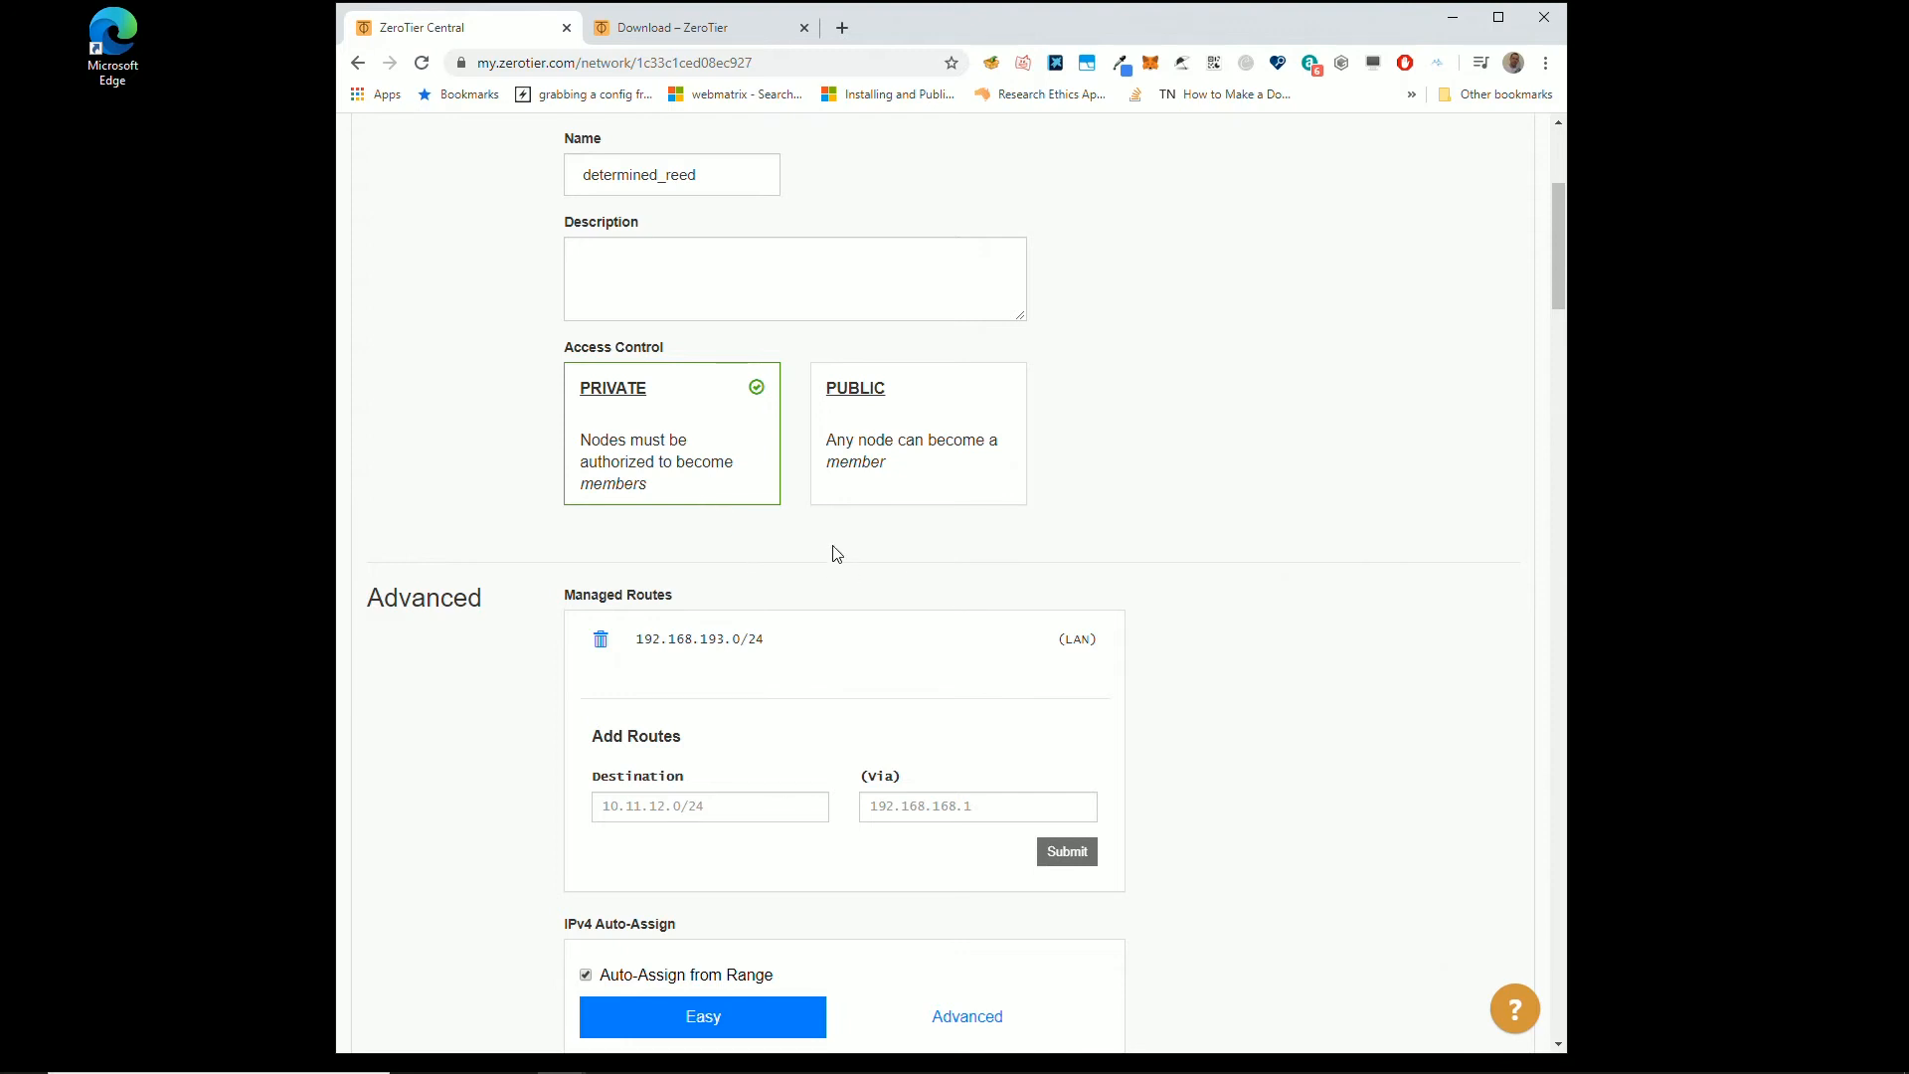
pyautogui.scroll(3)
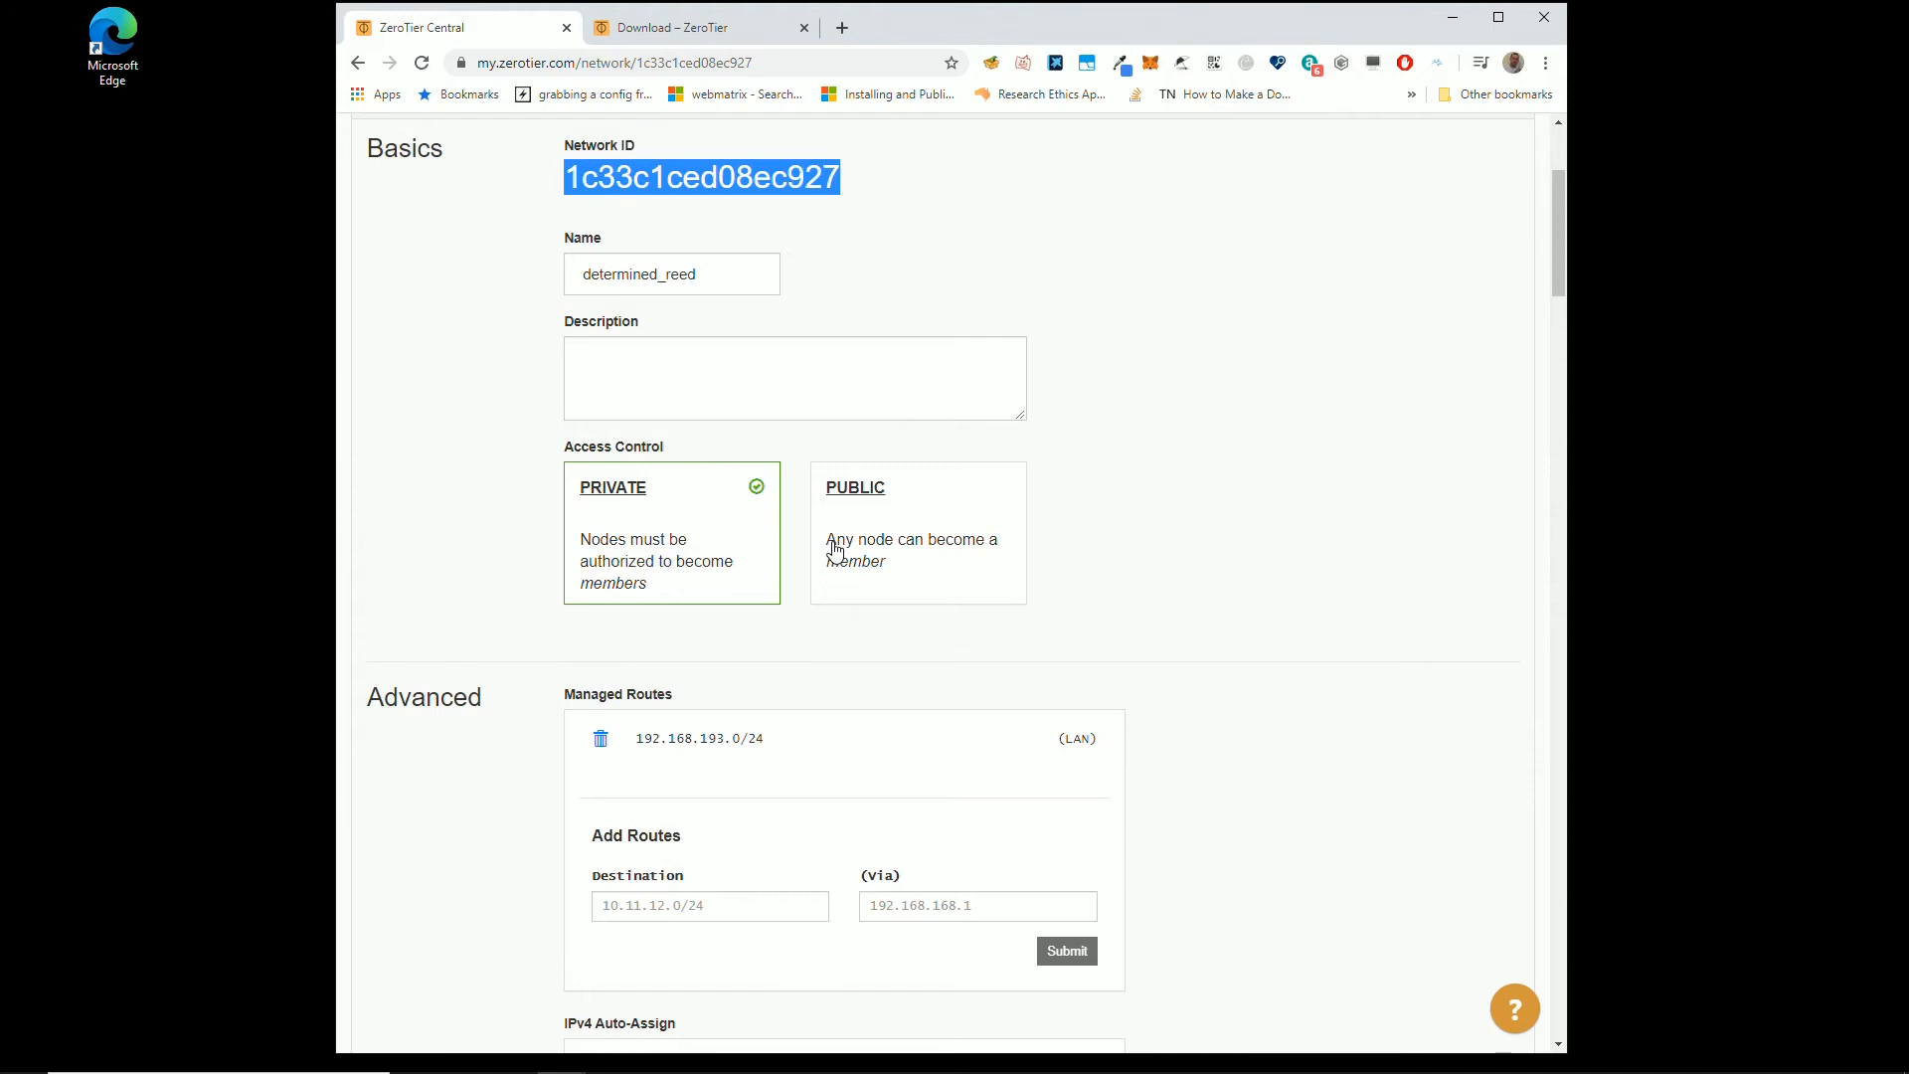
pyautogui.scroll(-3)
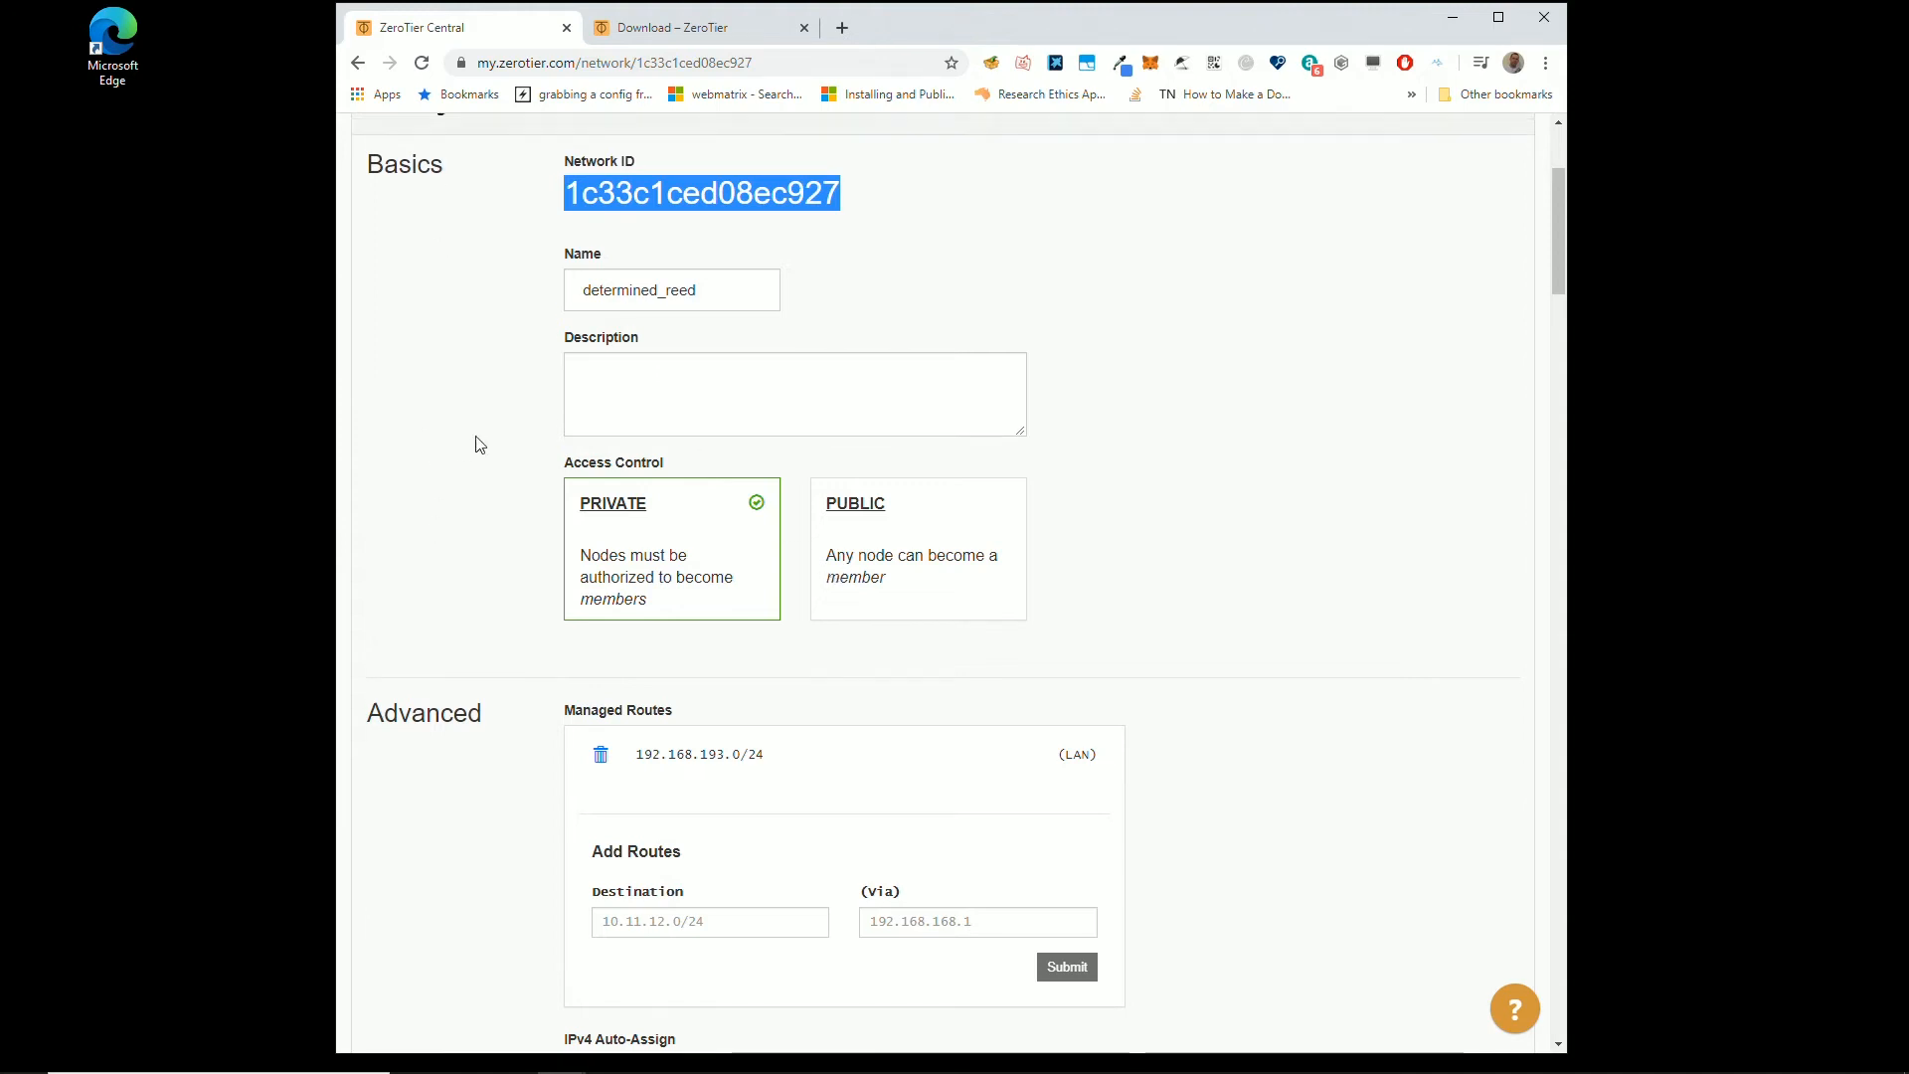
# Step: Reopen determined_reed and scroll to Members, showing unauthorized device 9196dd2536
pyautogui.click(1173, 139)
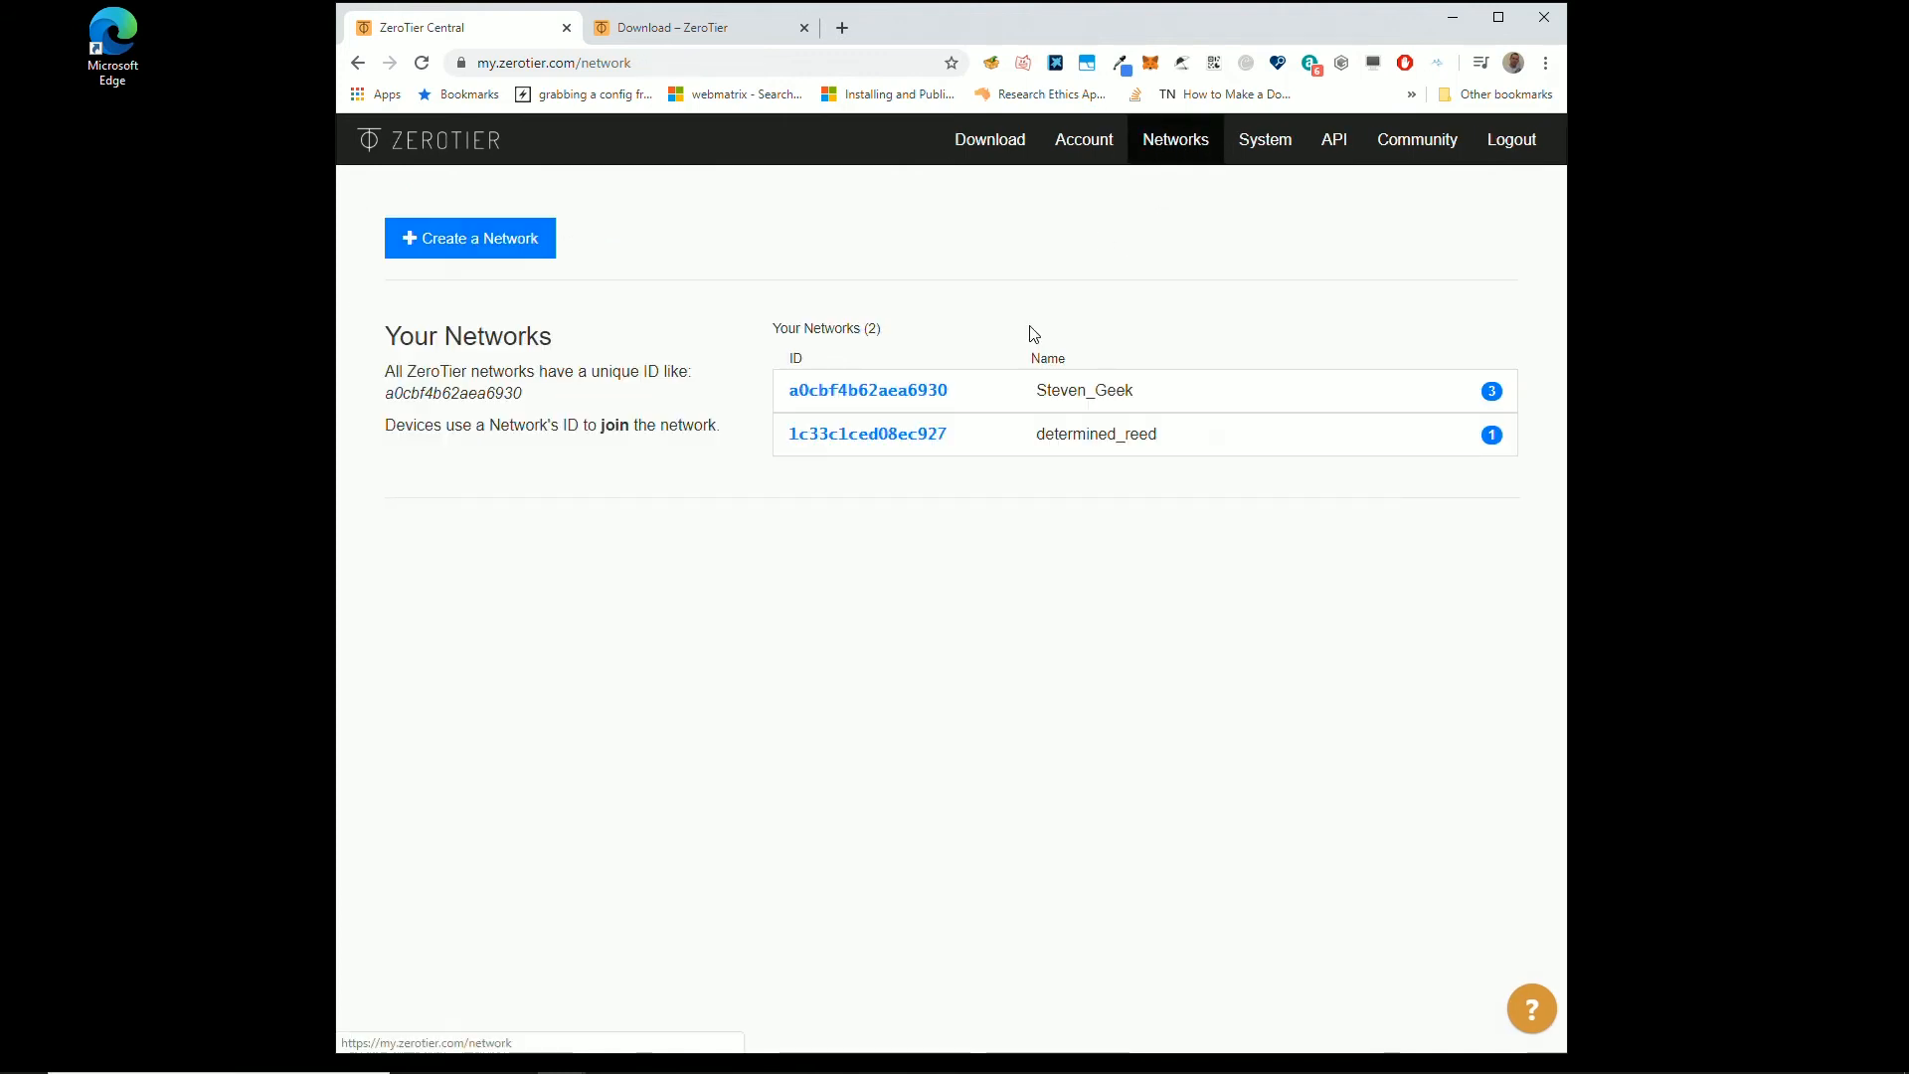
pyautogui.click(866, 433)
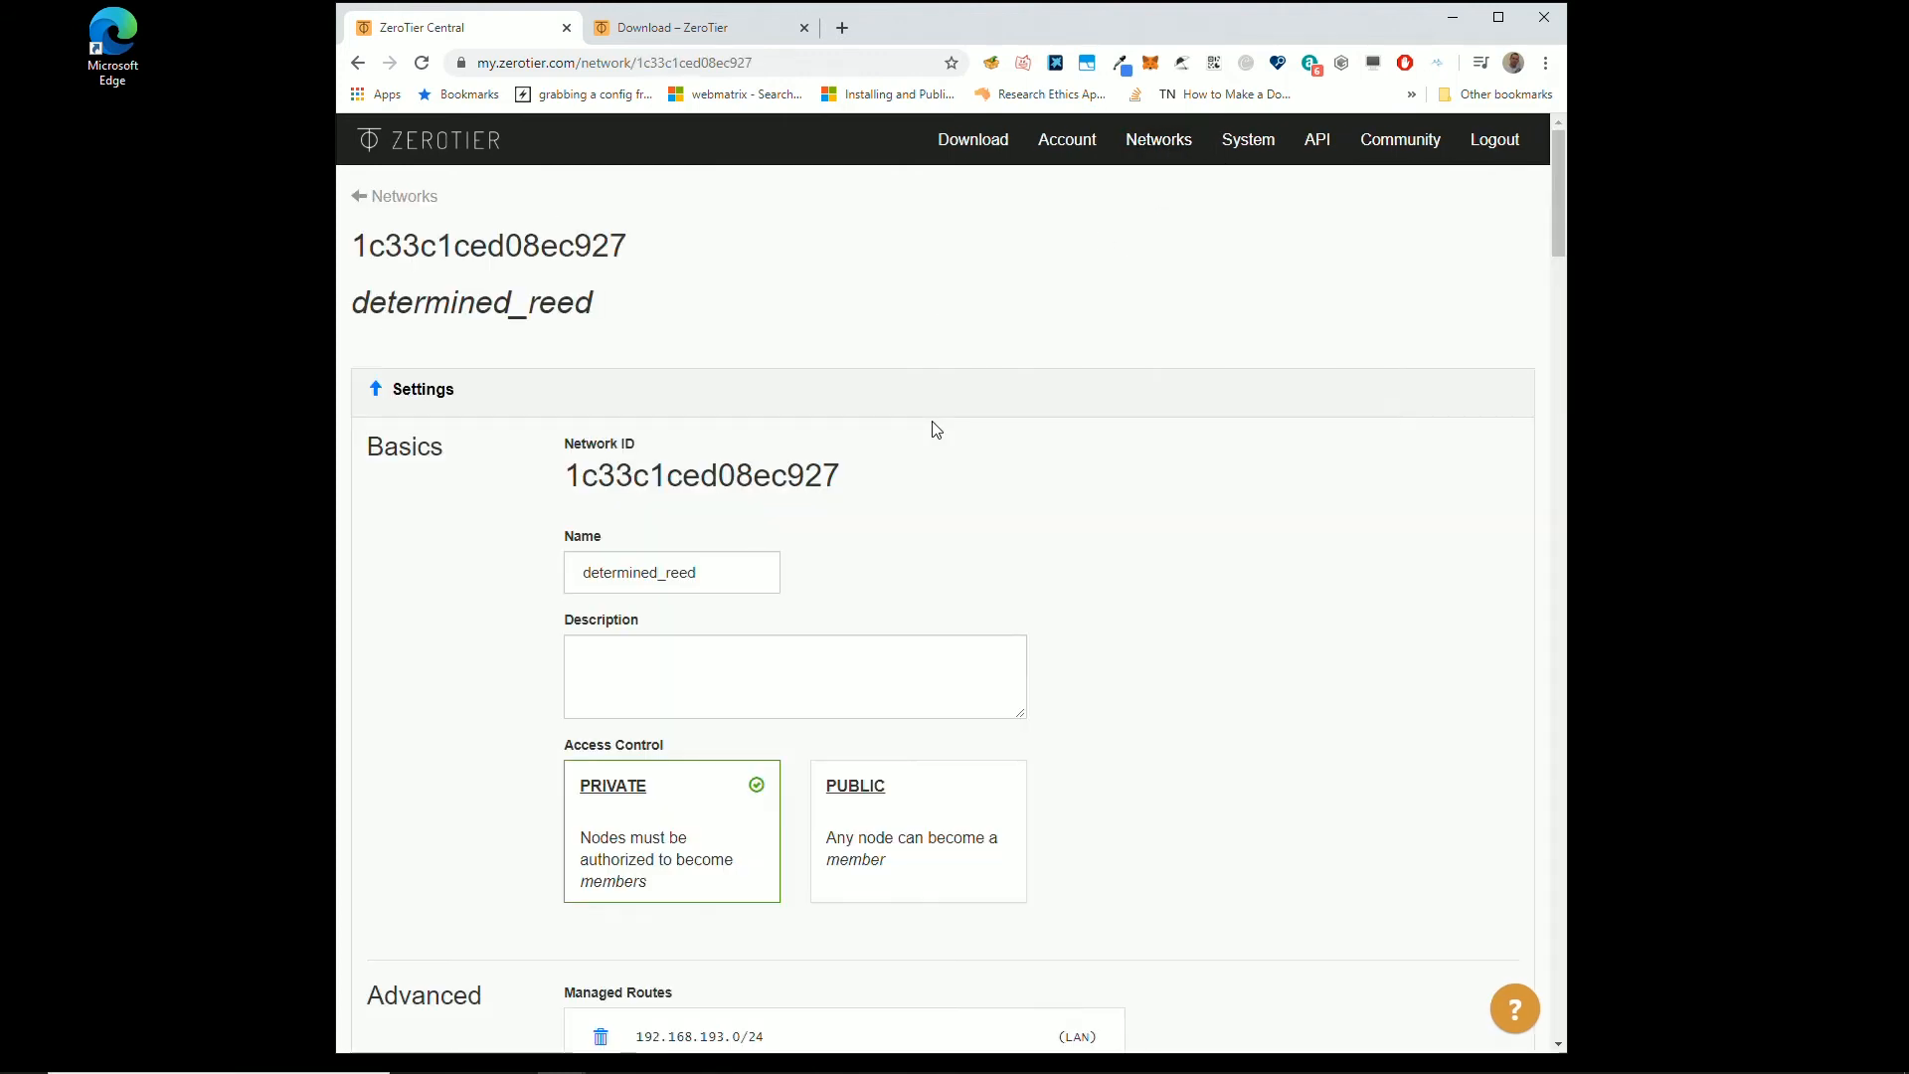
pyautogui.scroll(-3)
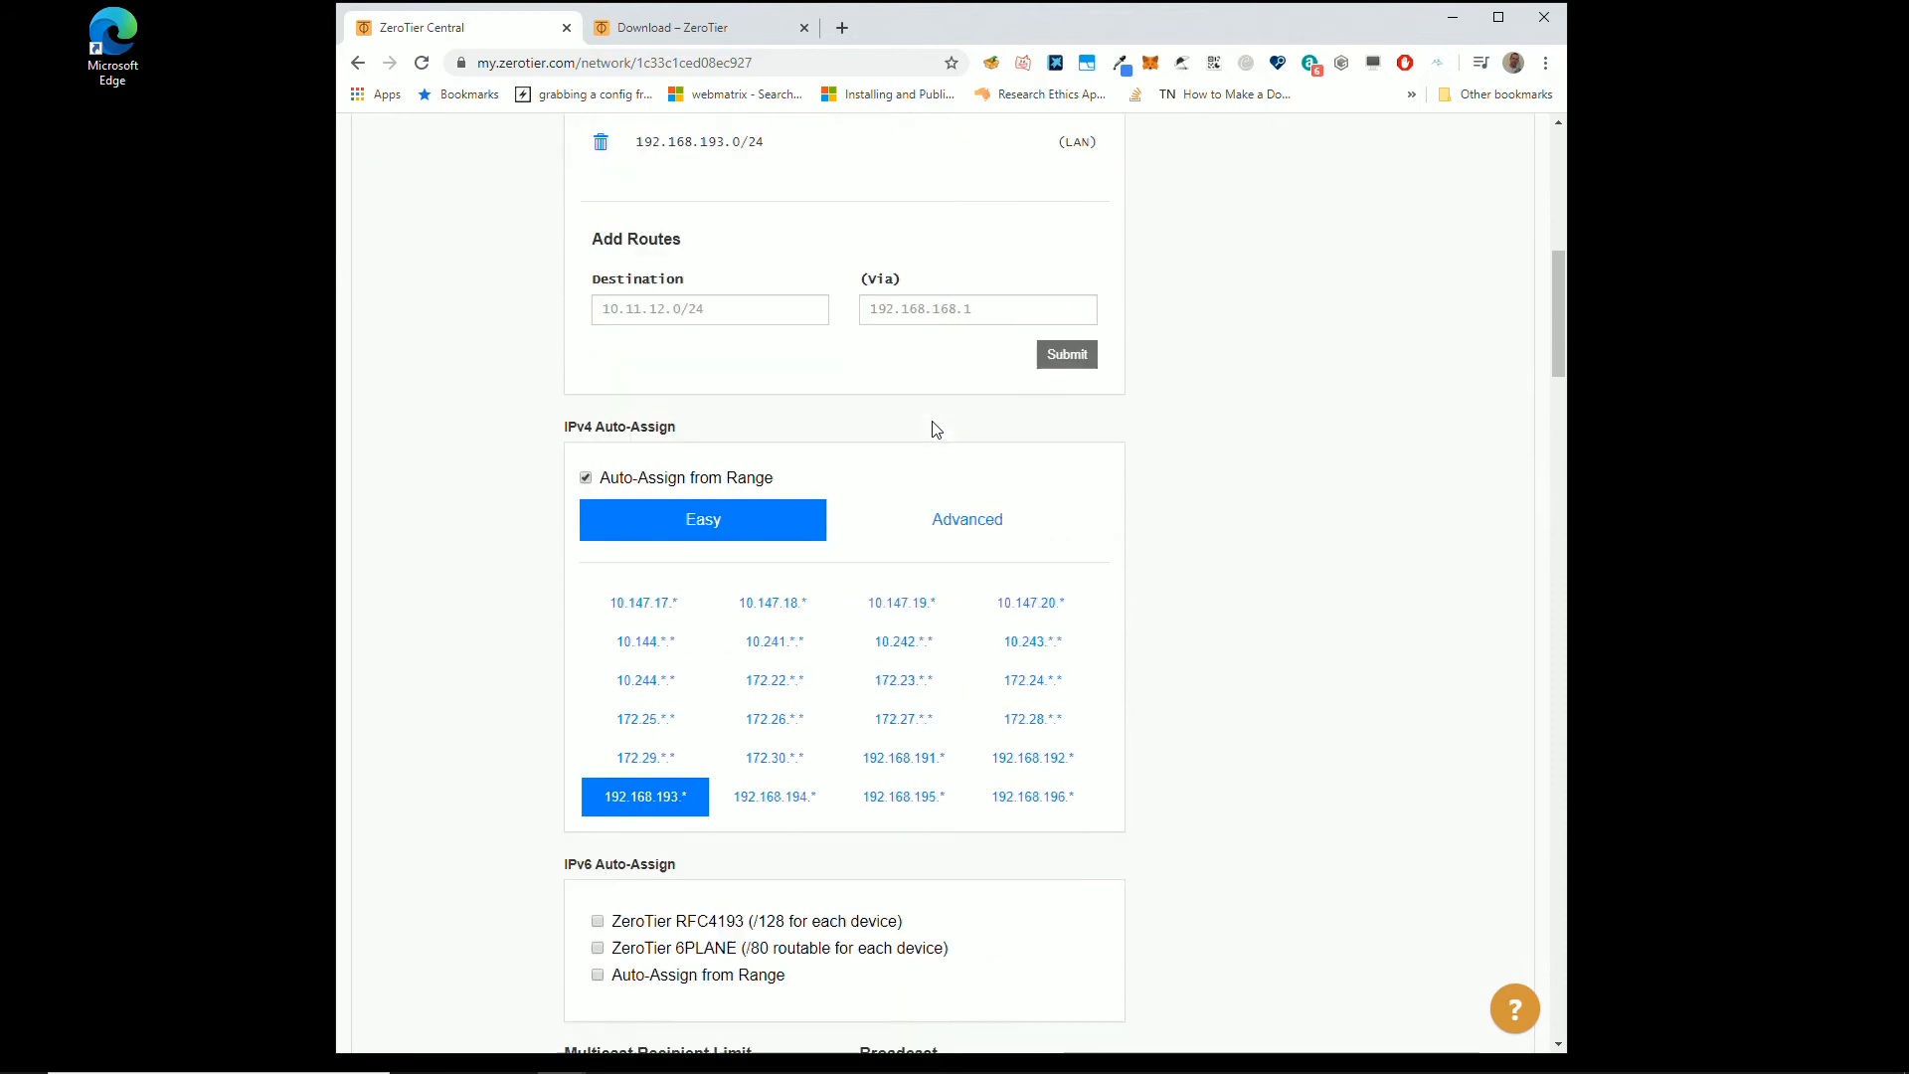
pyautogui.scroll(-3)
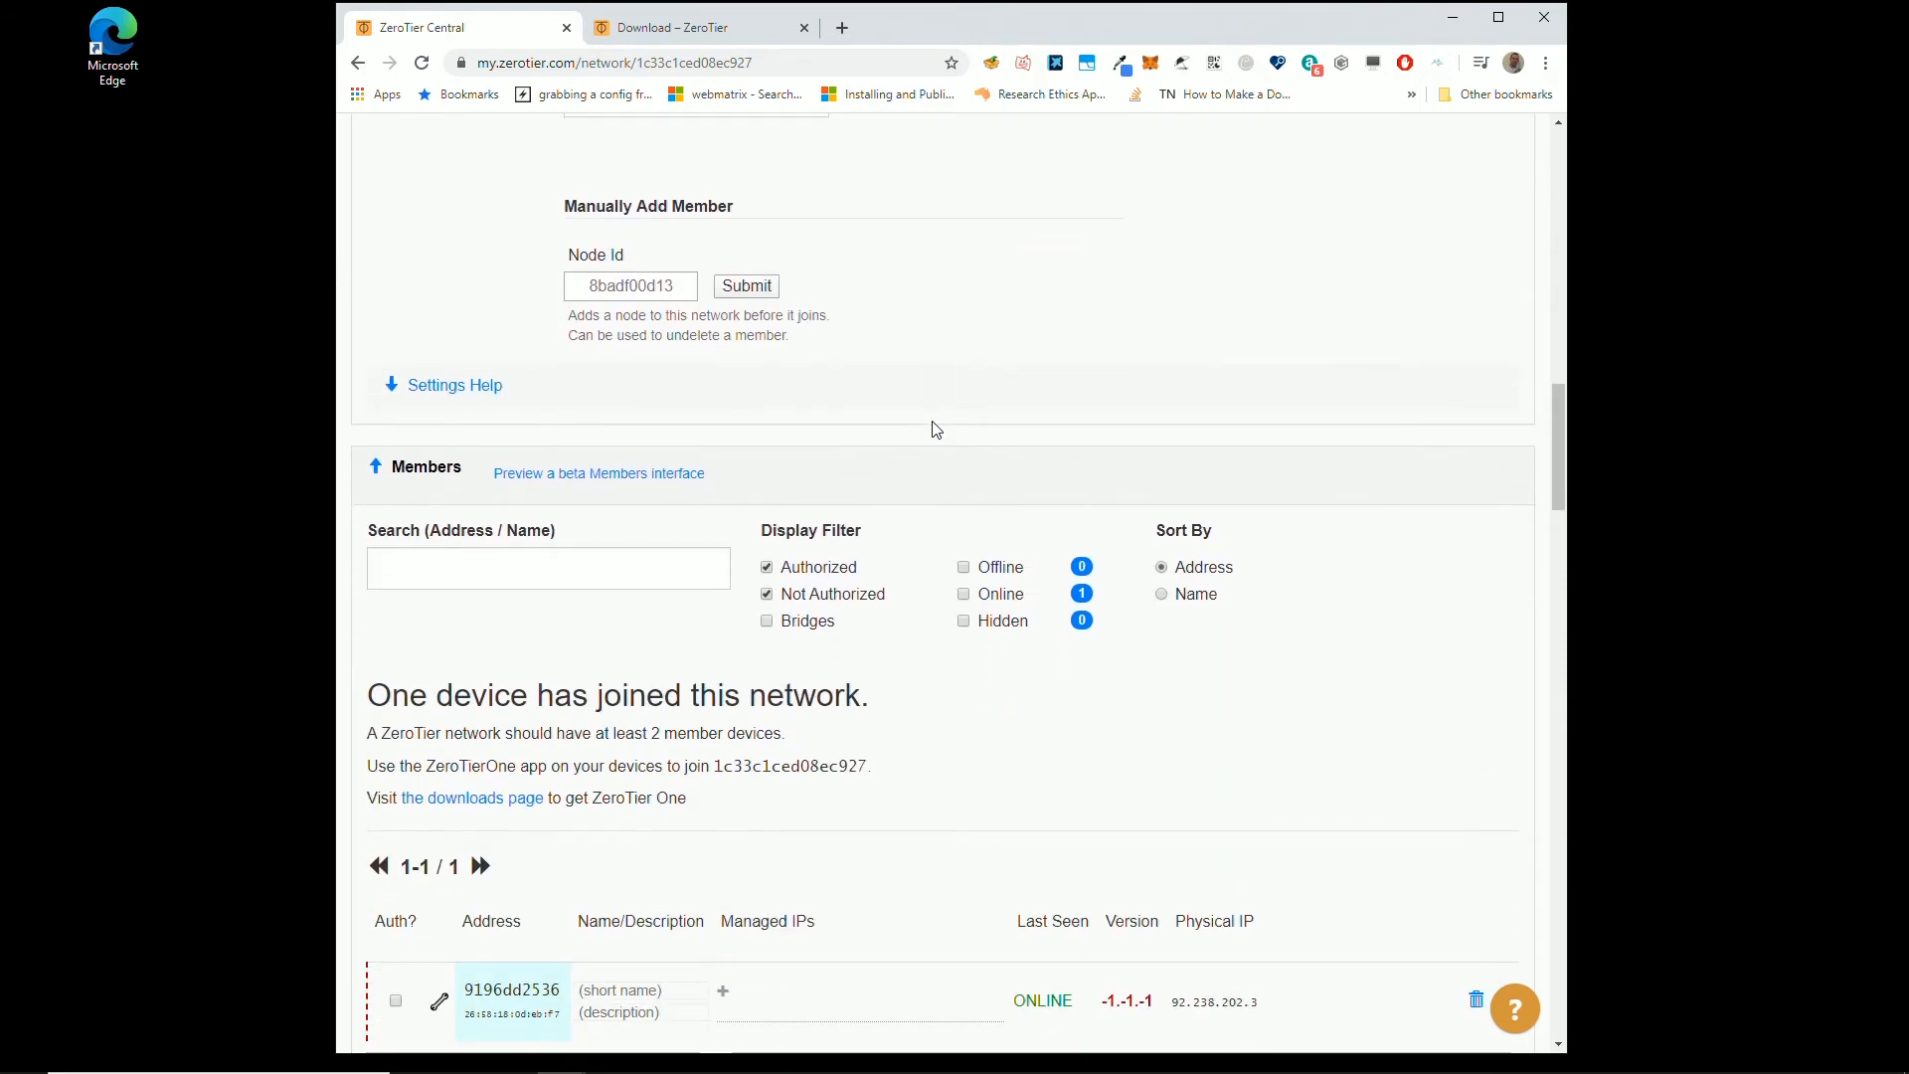
pyautogui.scroll(-3)
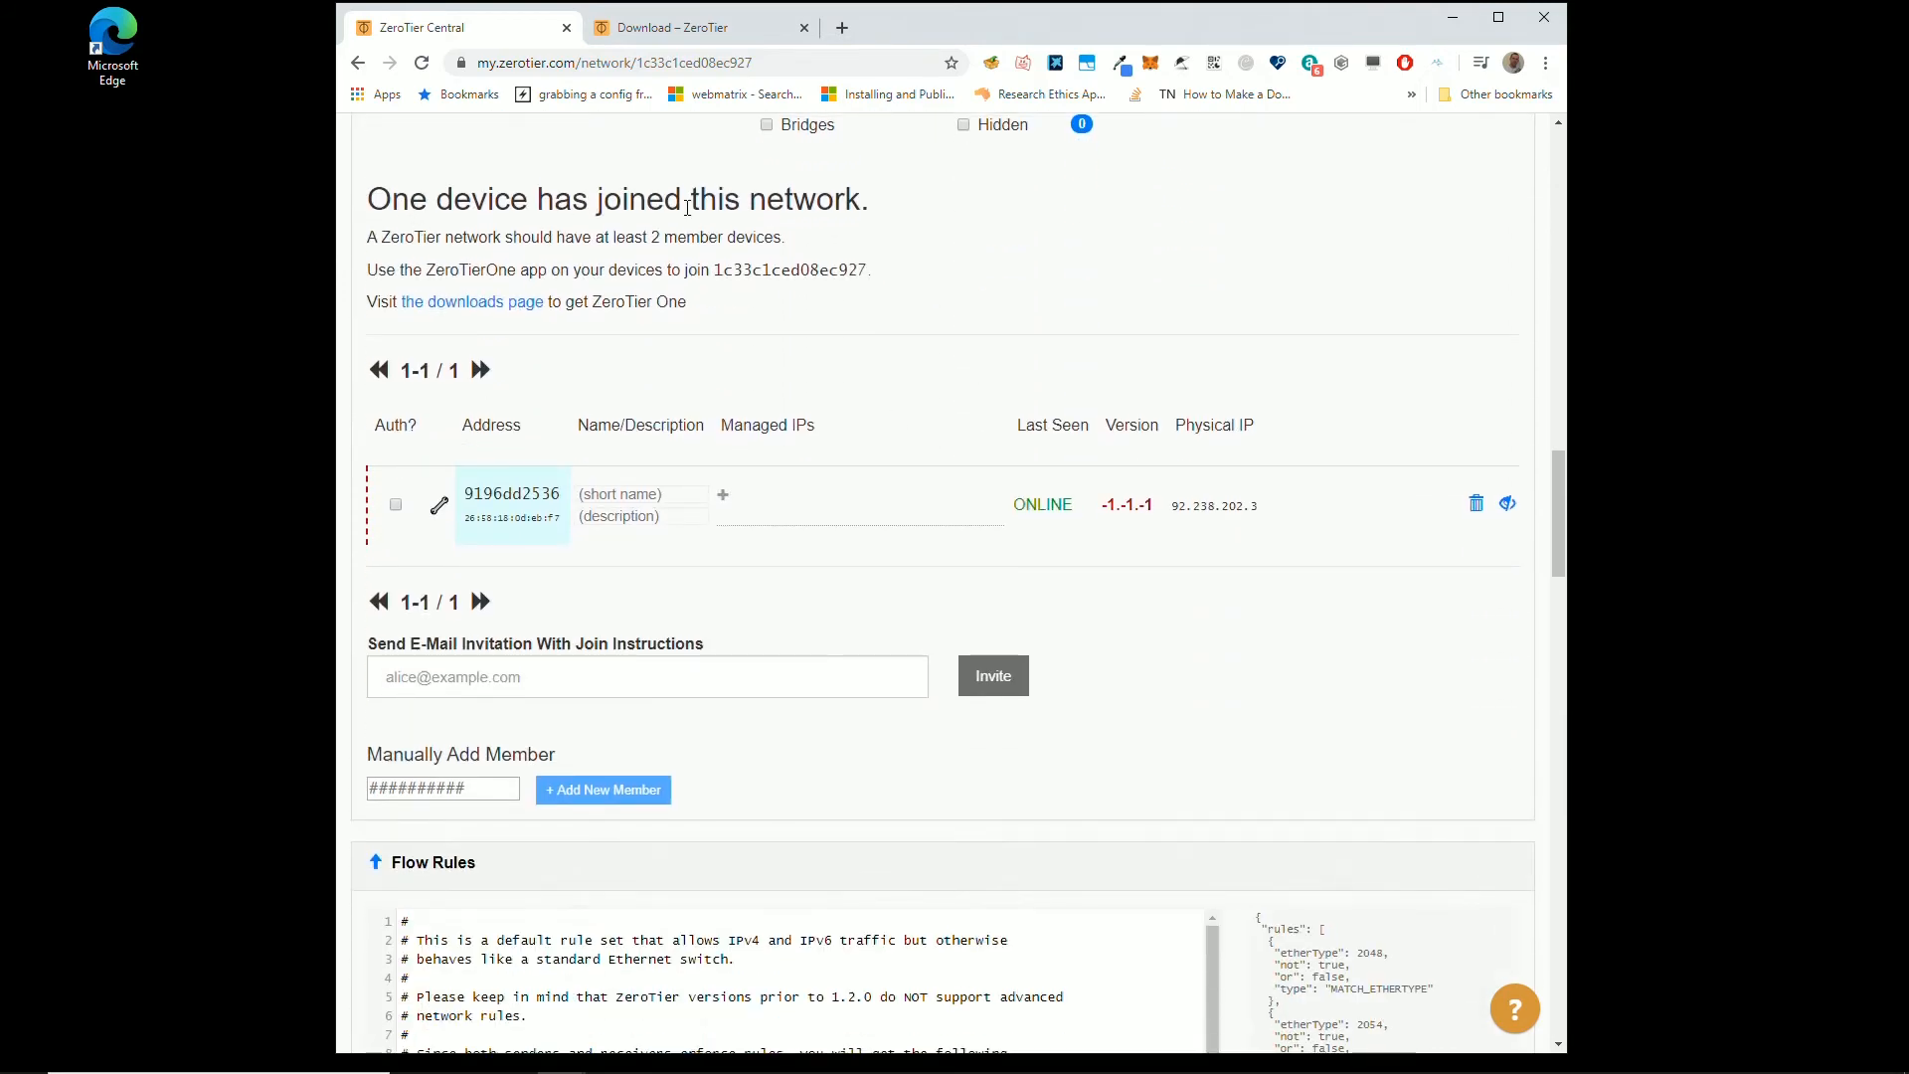
pyautogui.moveTo(407, 262)
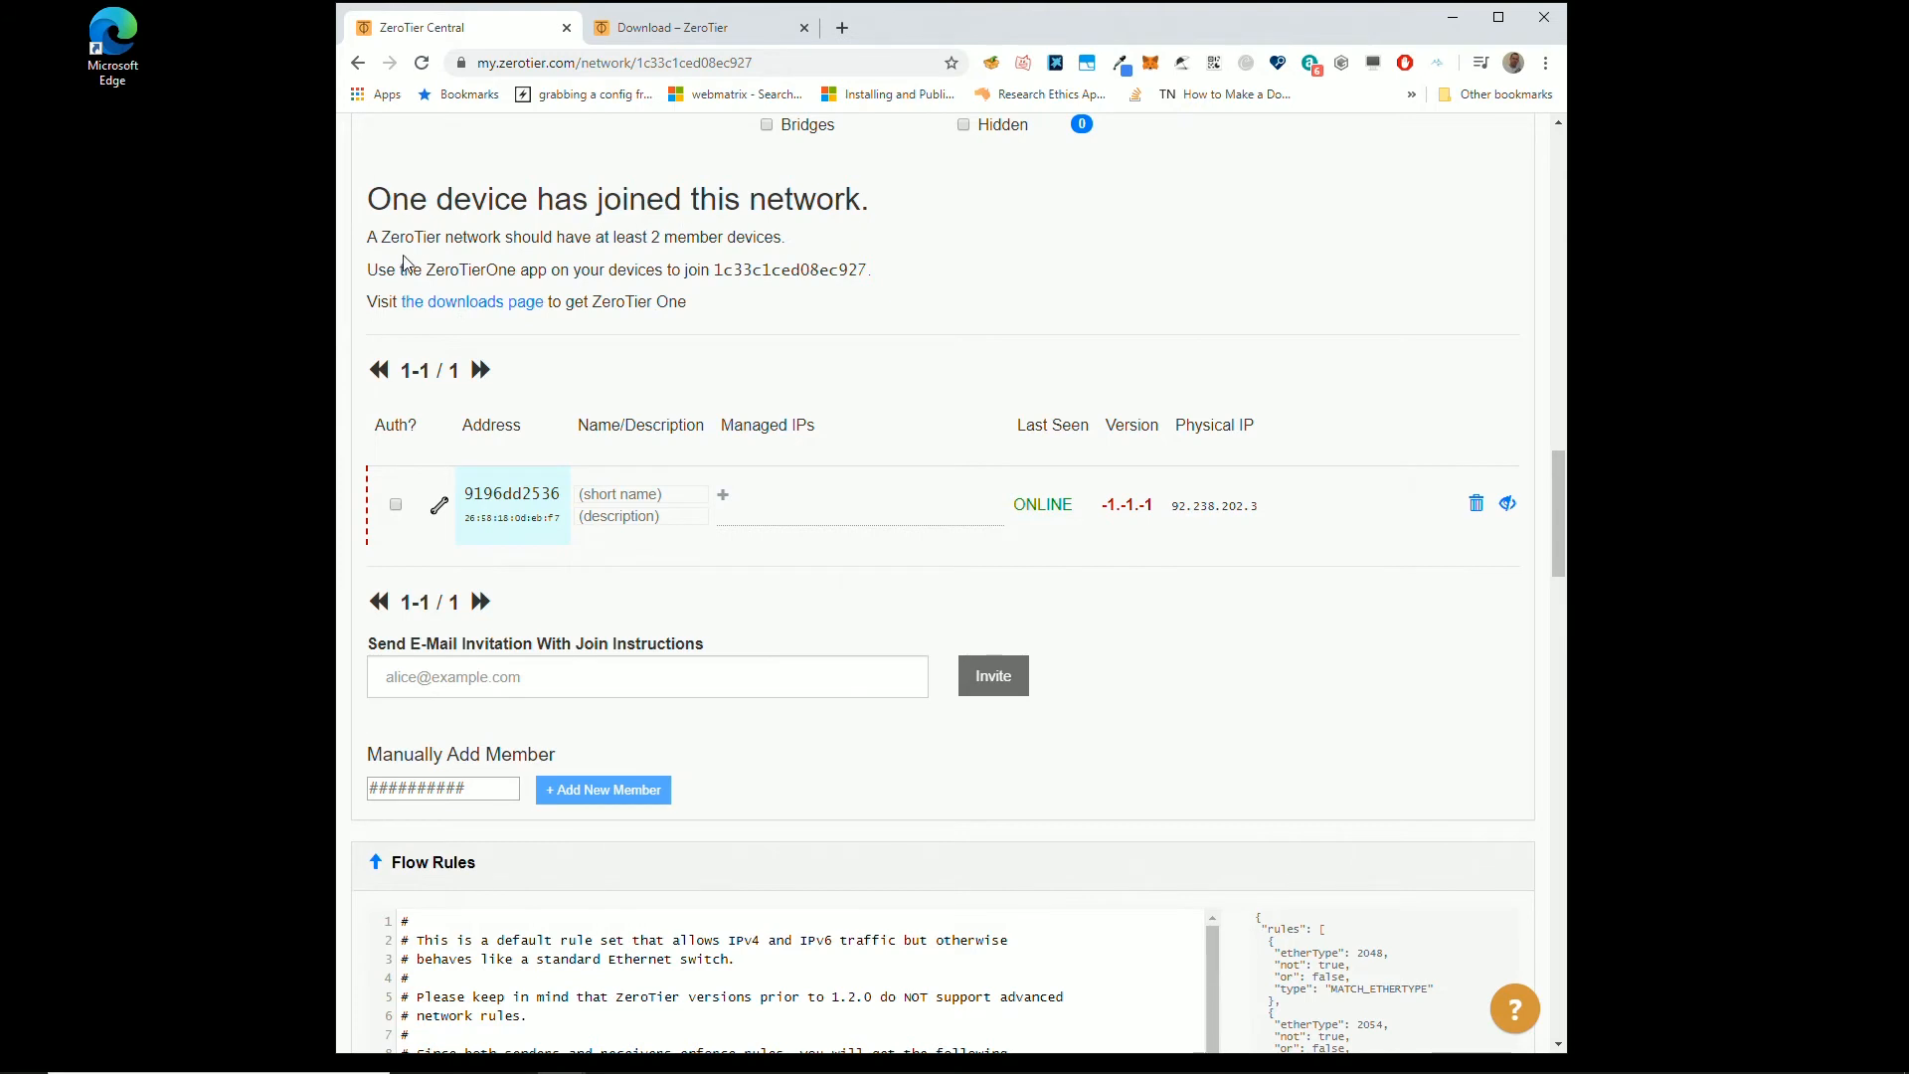
pyautogui.moveTo(629, 485)
pyautogui.write('St')
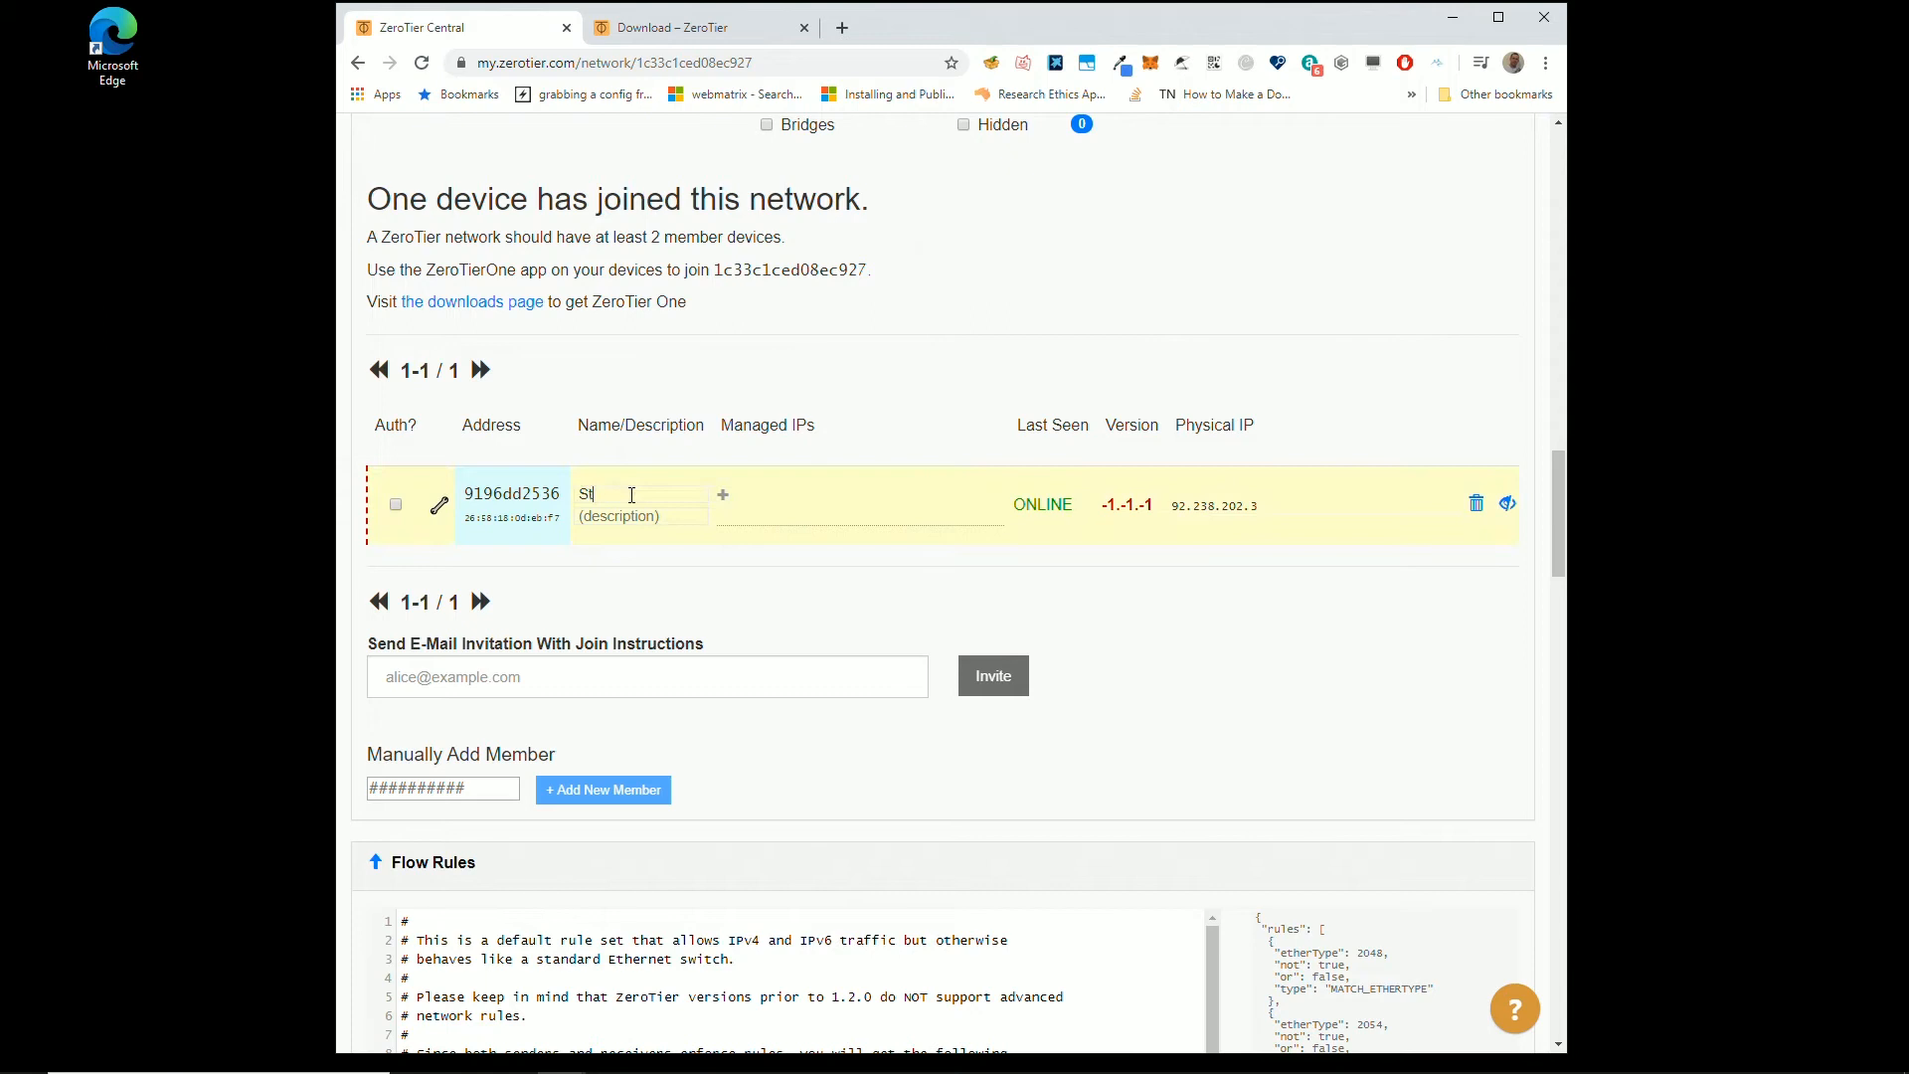
# Step: Name device 9196dd2536 SteenTheGekHome and authorize it, giving IP 192.168.193.133
pyautogui.write('eenTe')
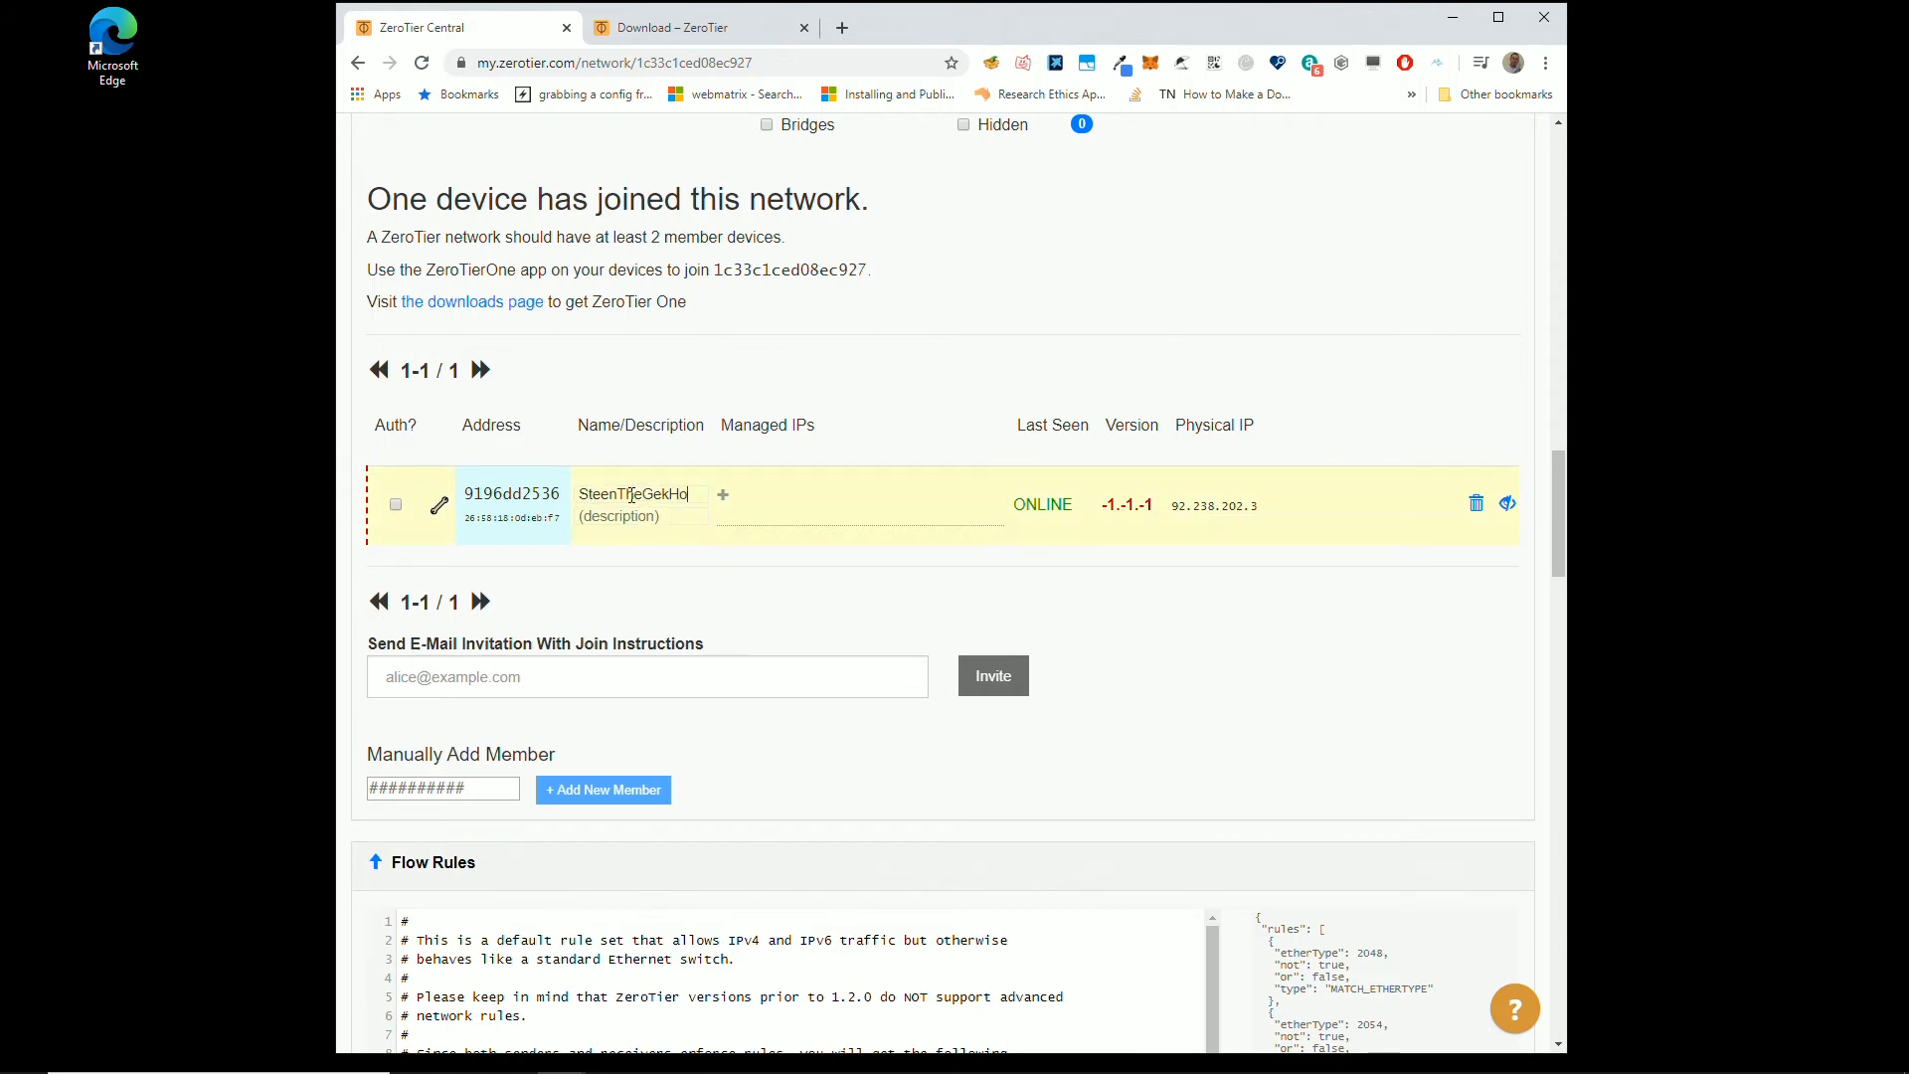
pyautogui.write('me')
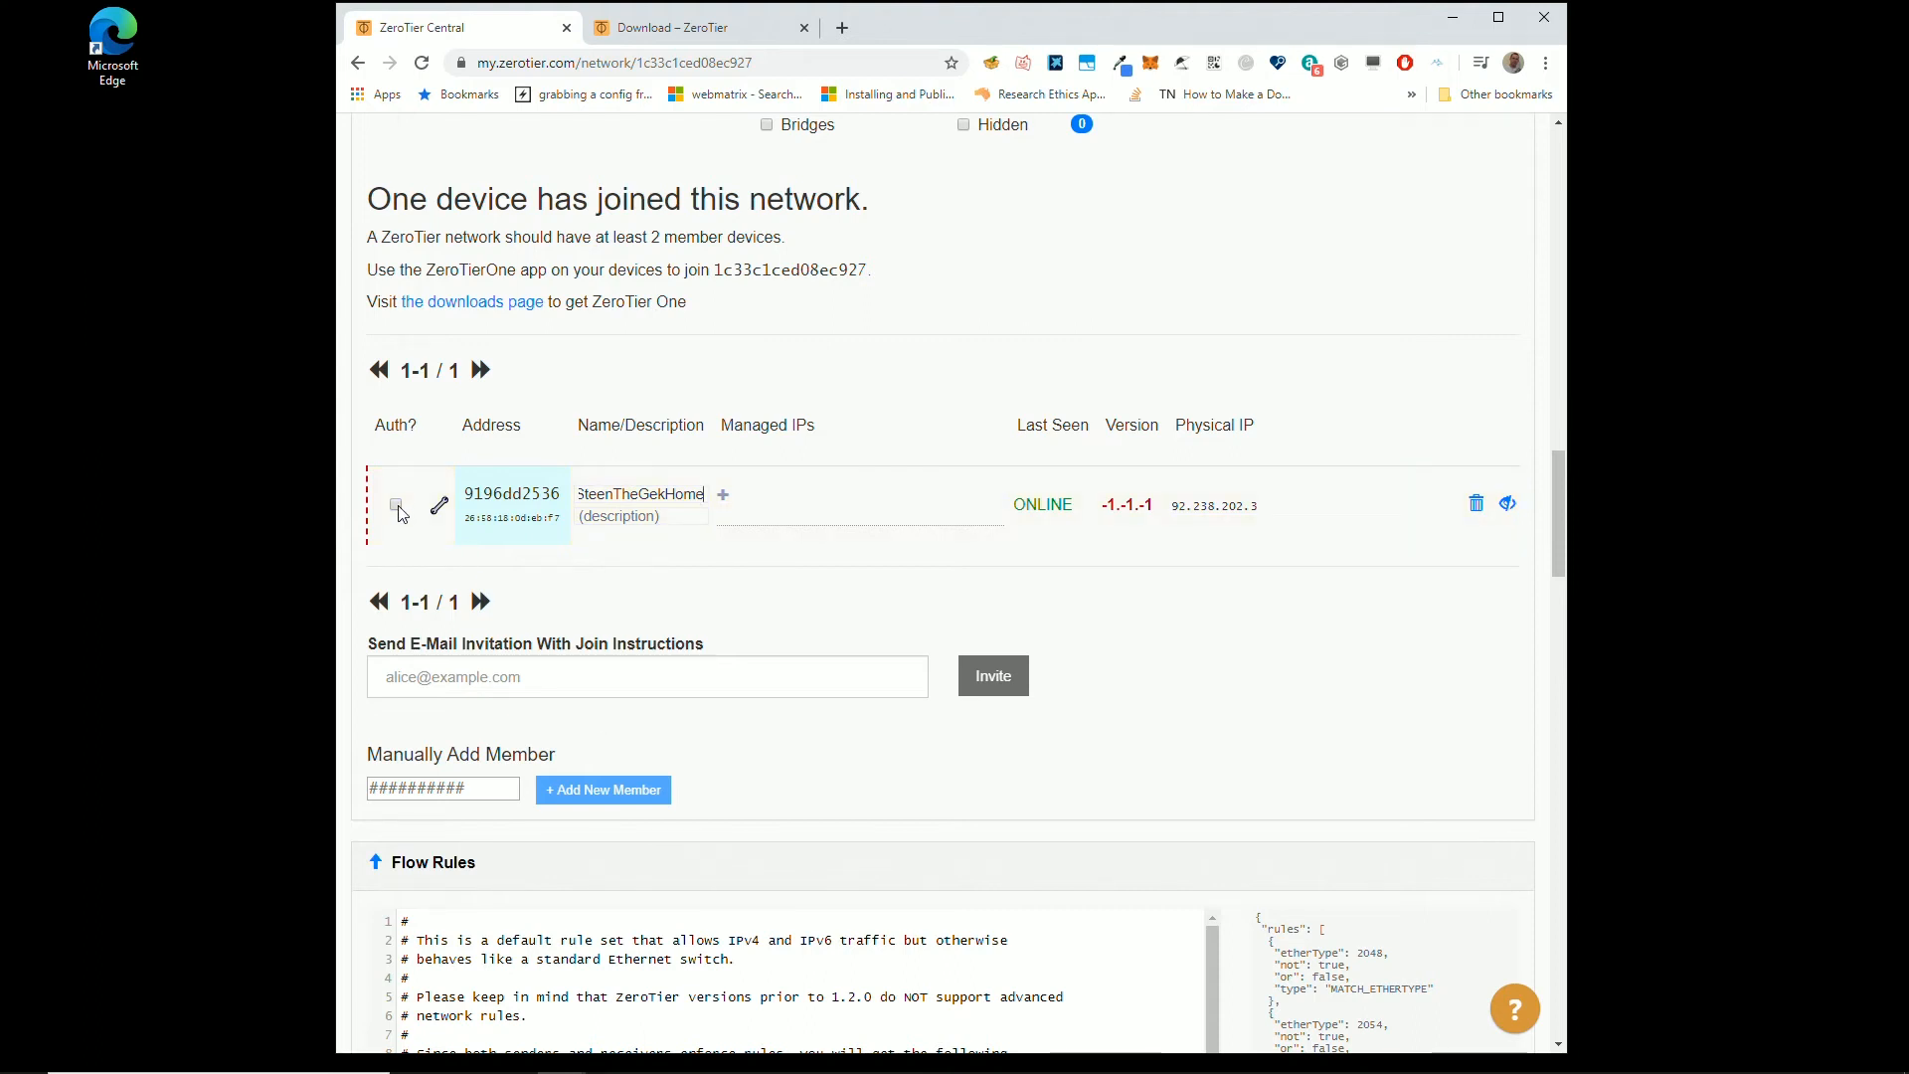
pyautogui.click(395, 504)
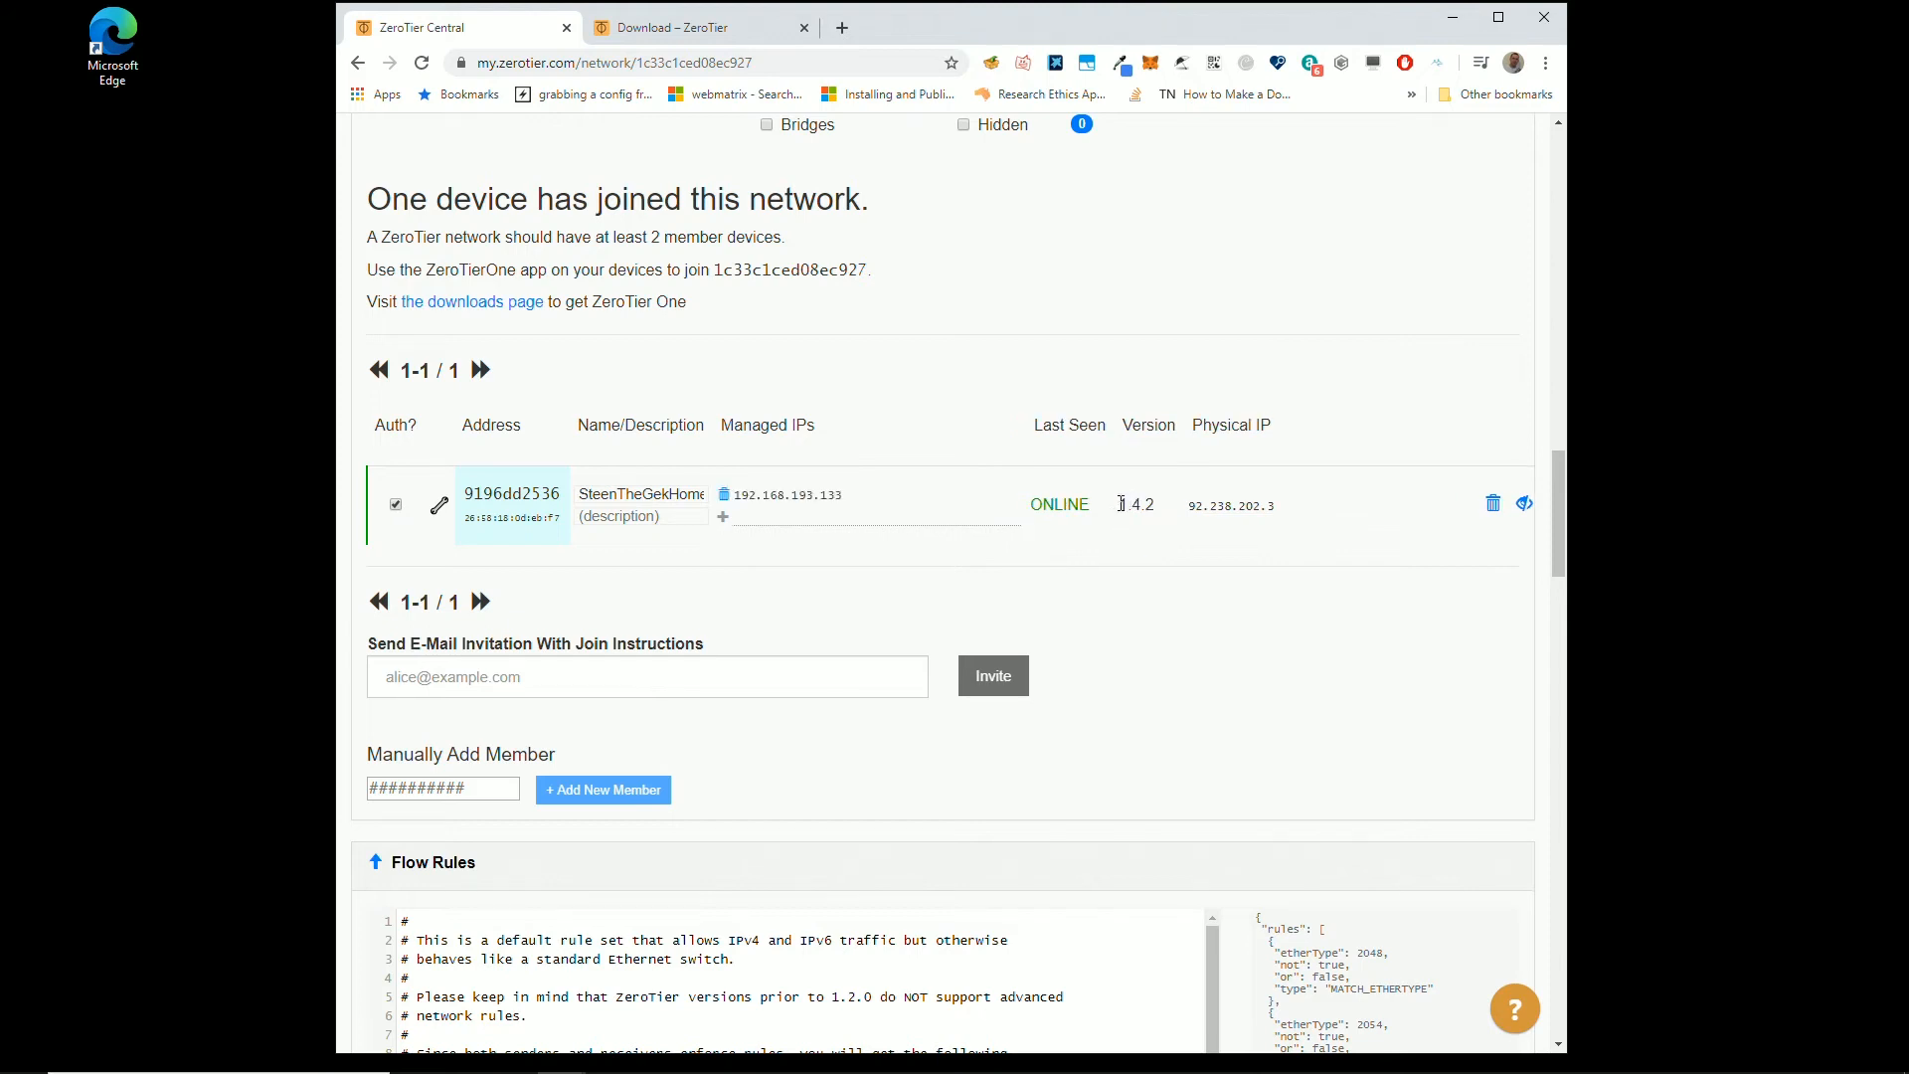
pyautogui.moveTo(985, 580)
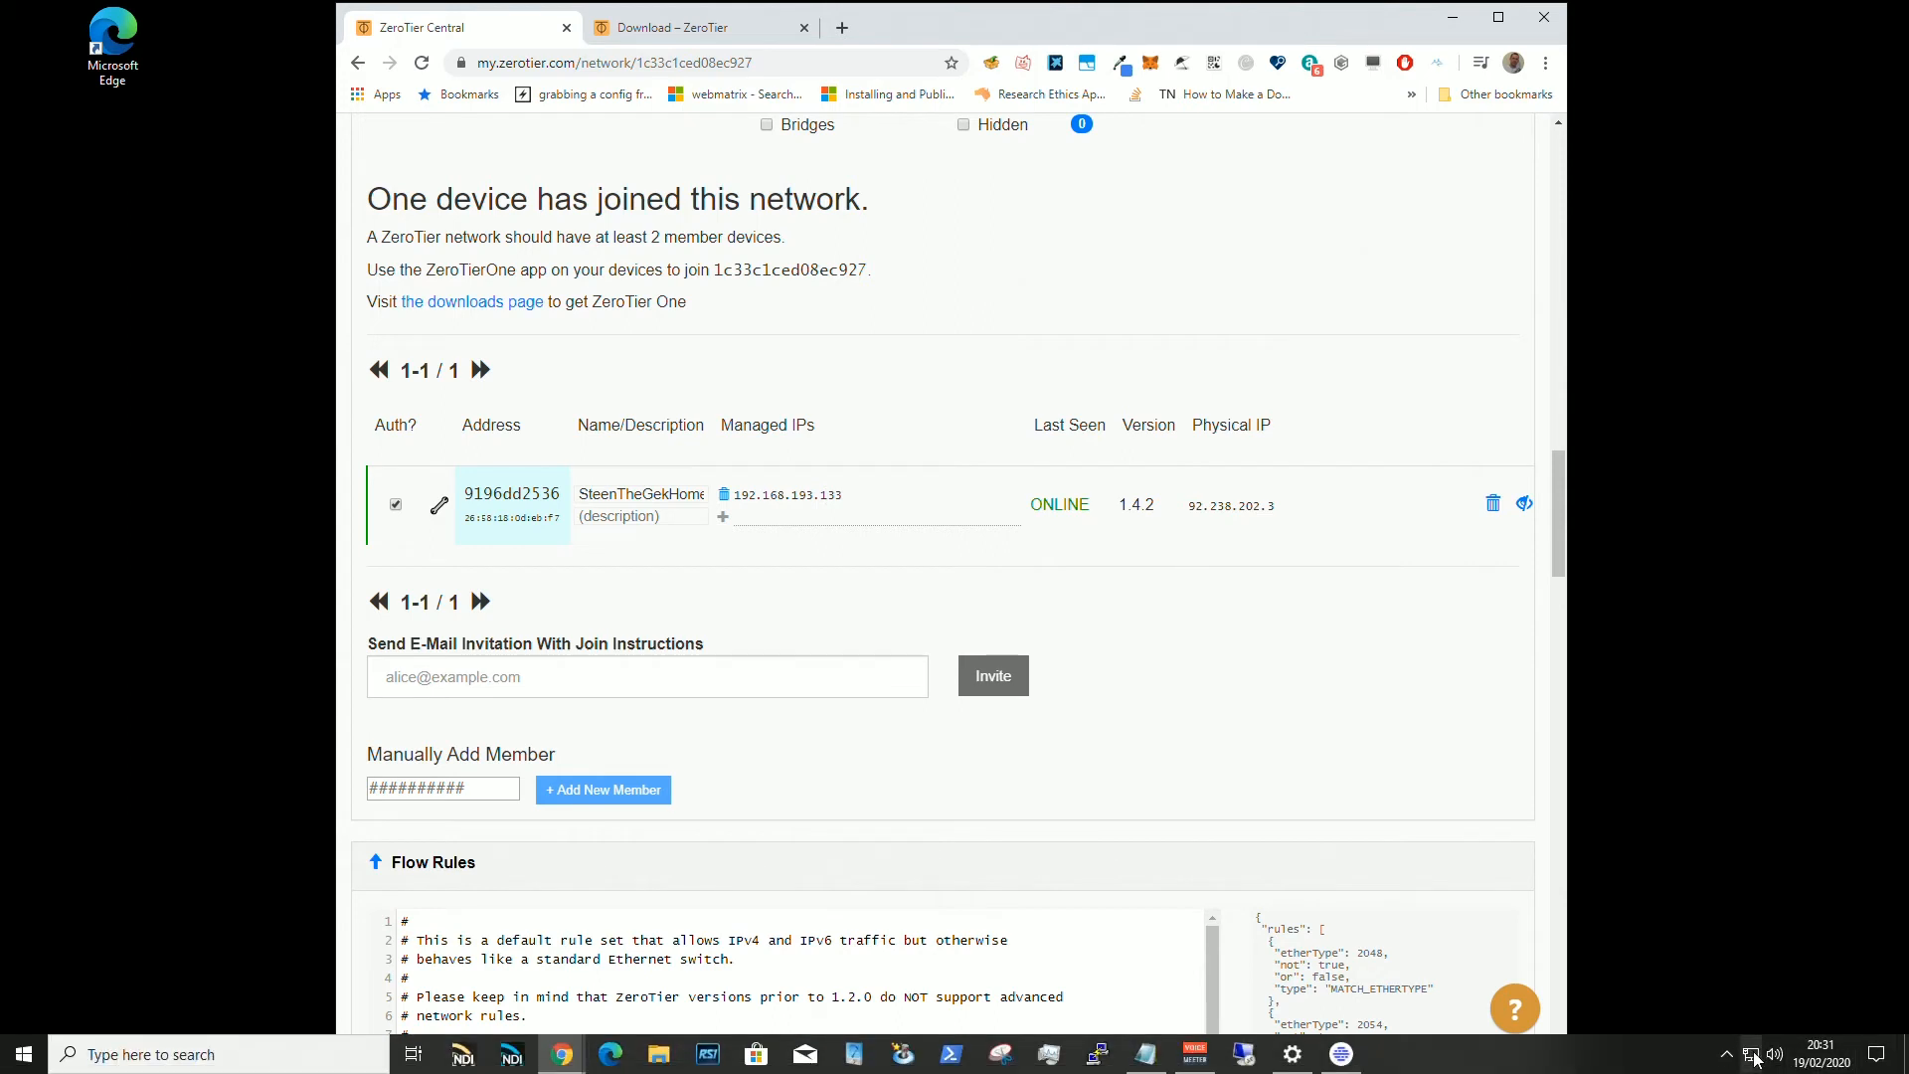
pyautogui.click(1724, 1053)
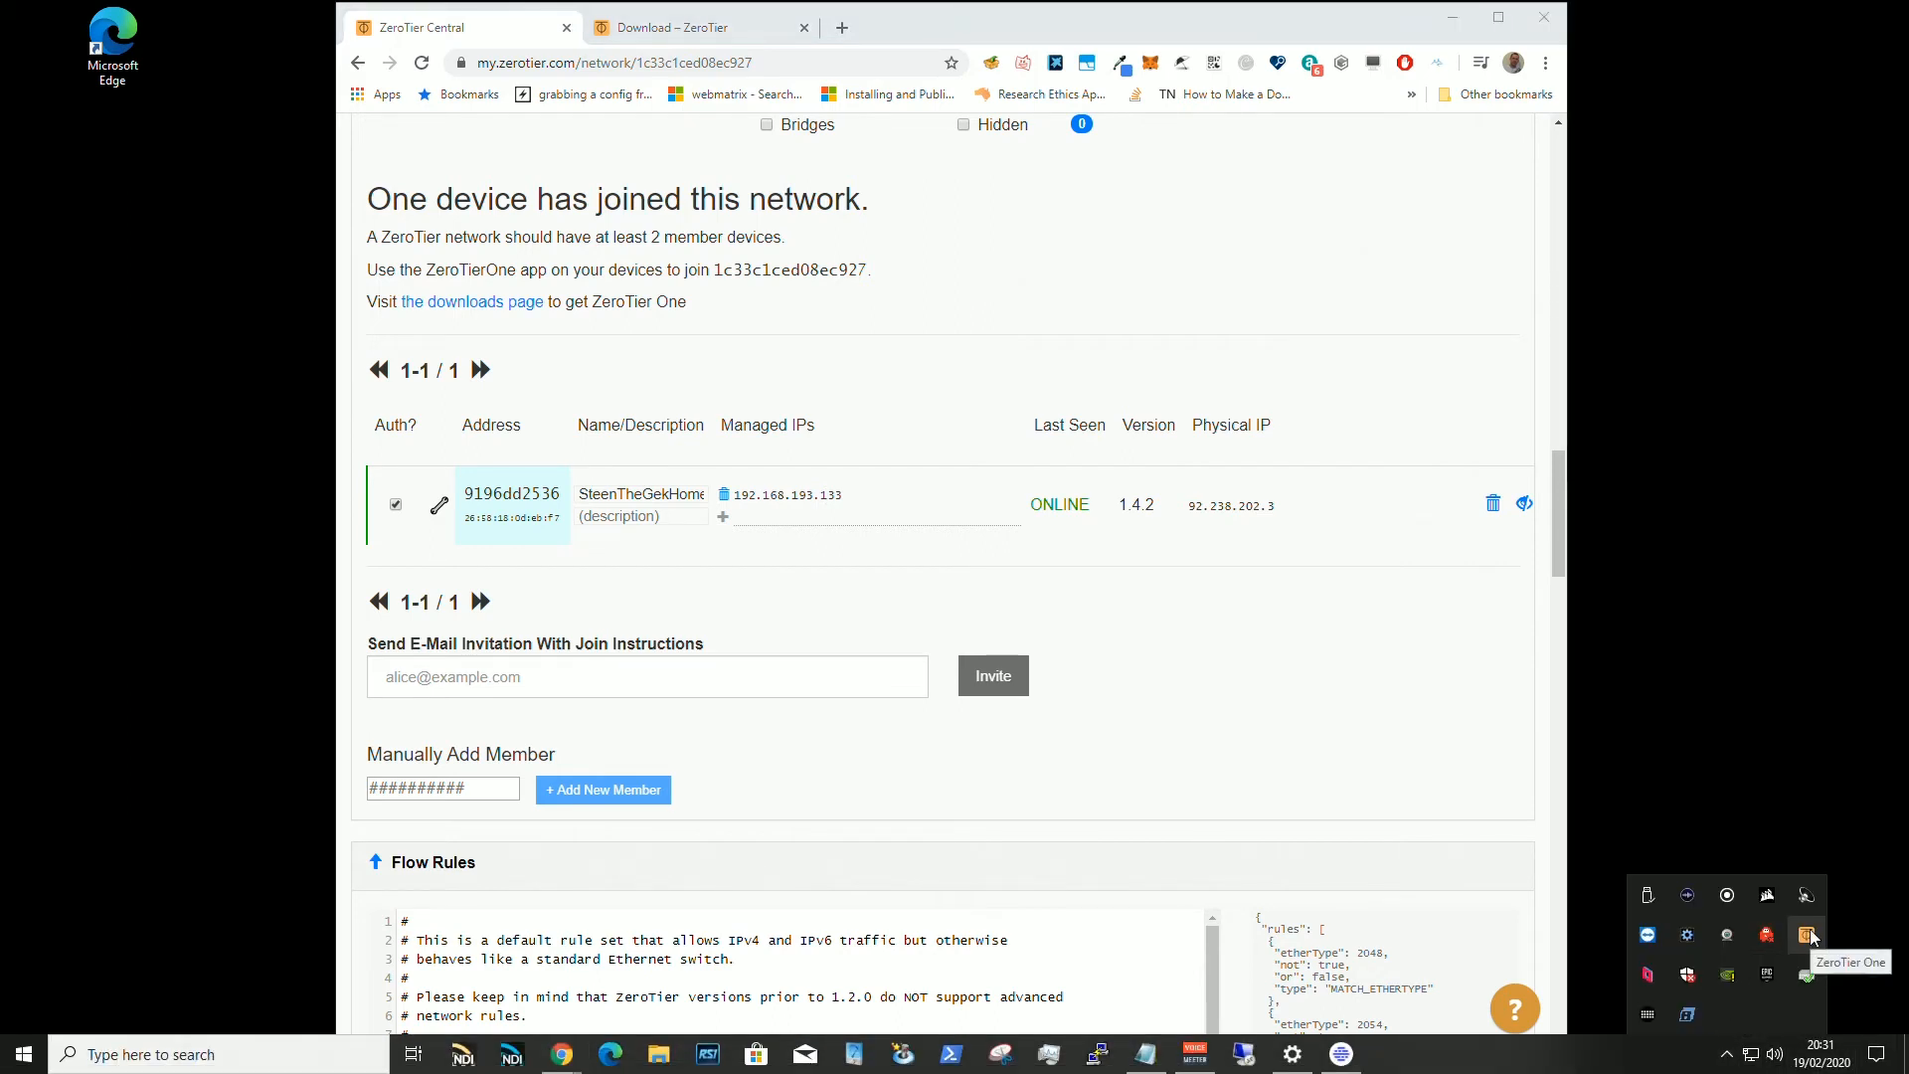
pyautogui.click(1806, 934)
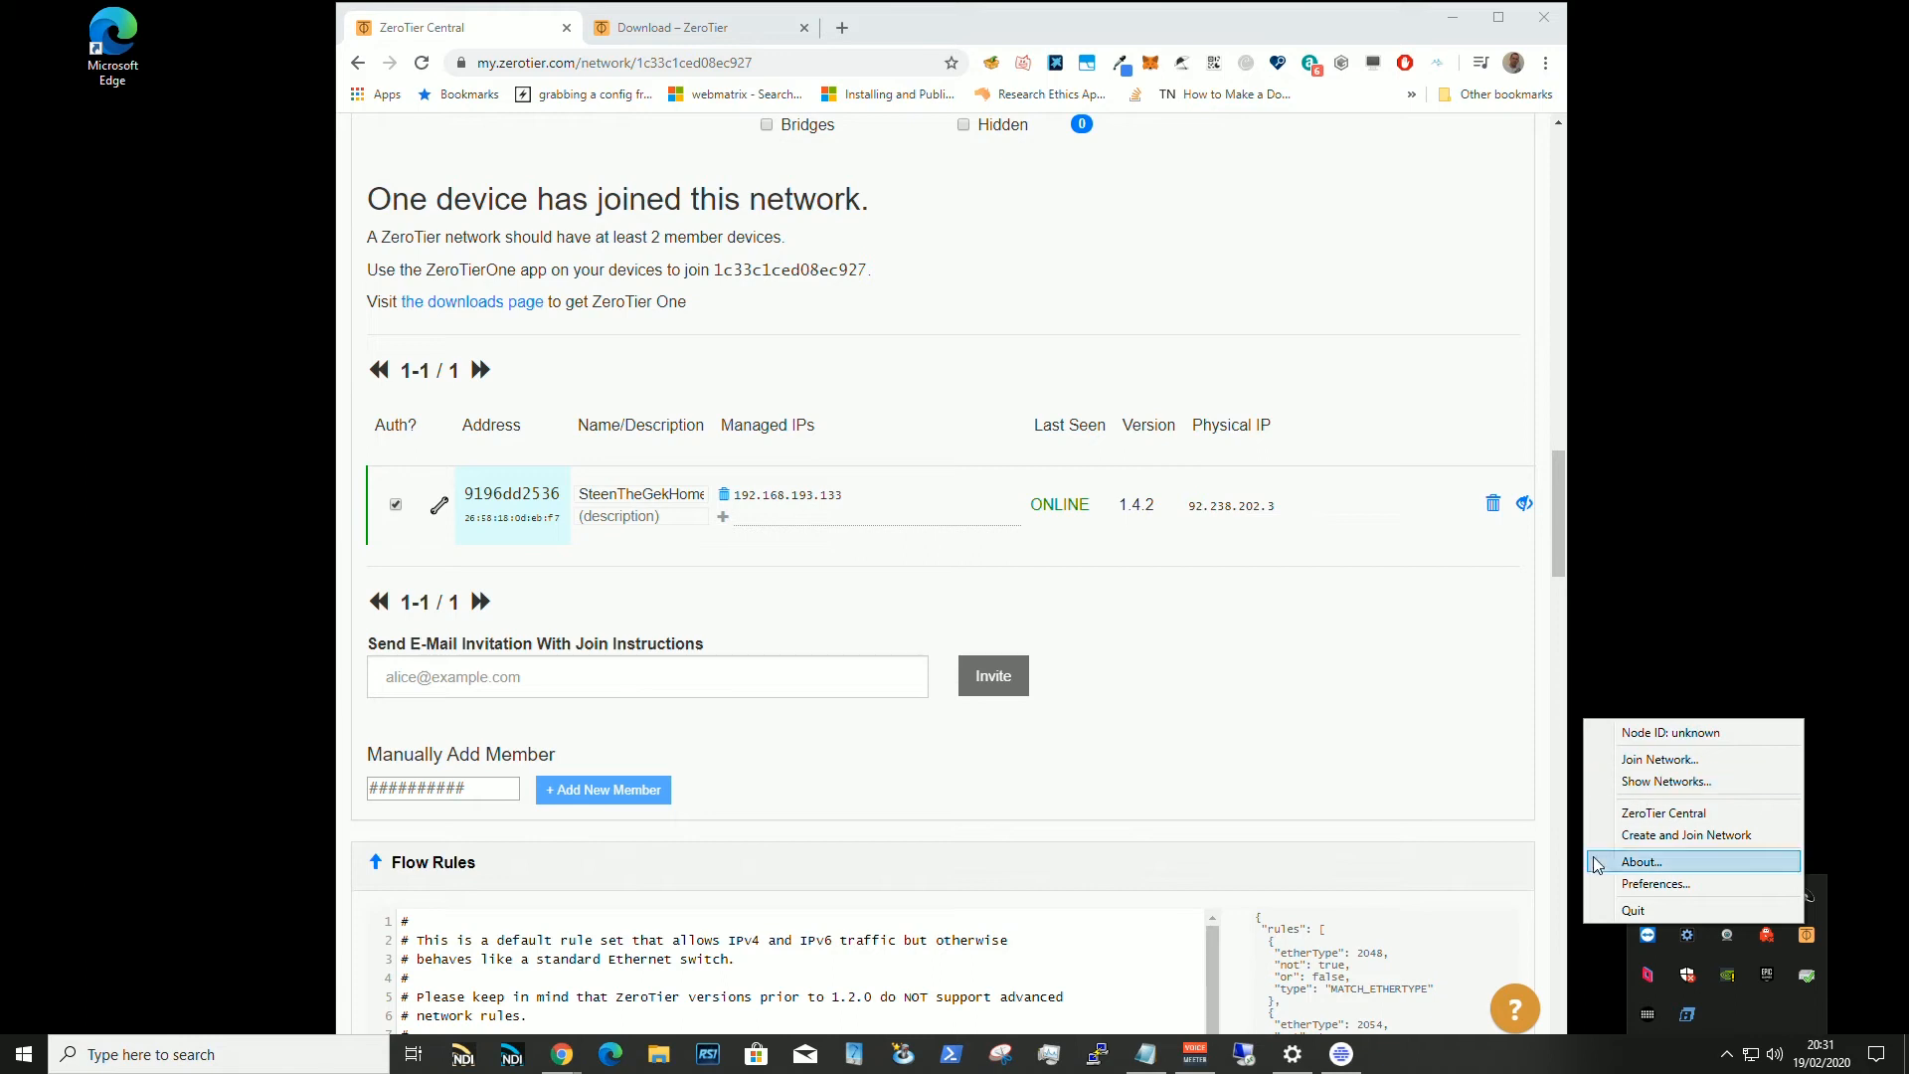
pyautogui.moveTo(1686, 834)
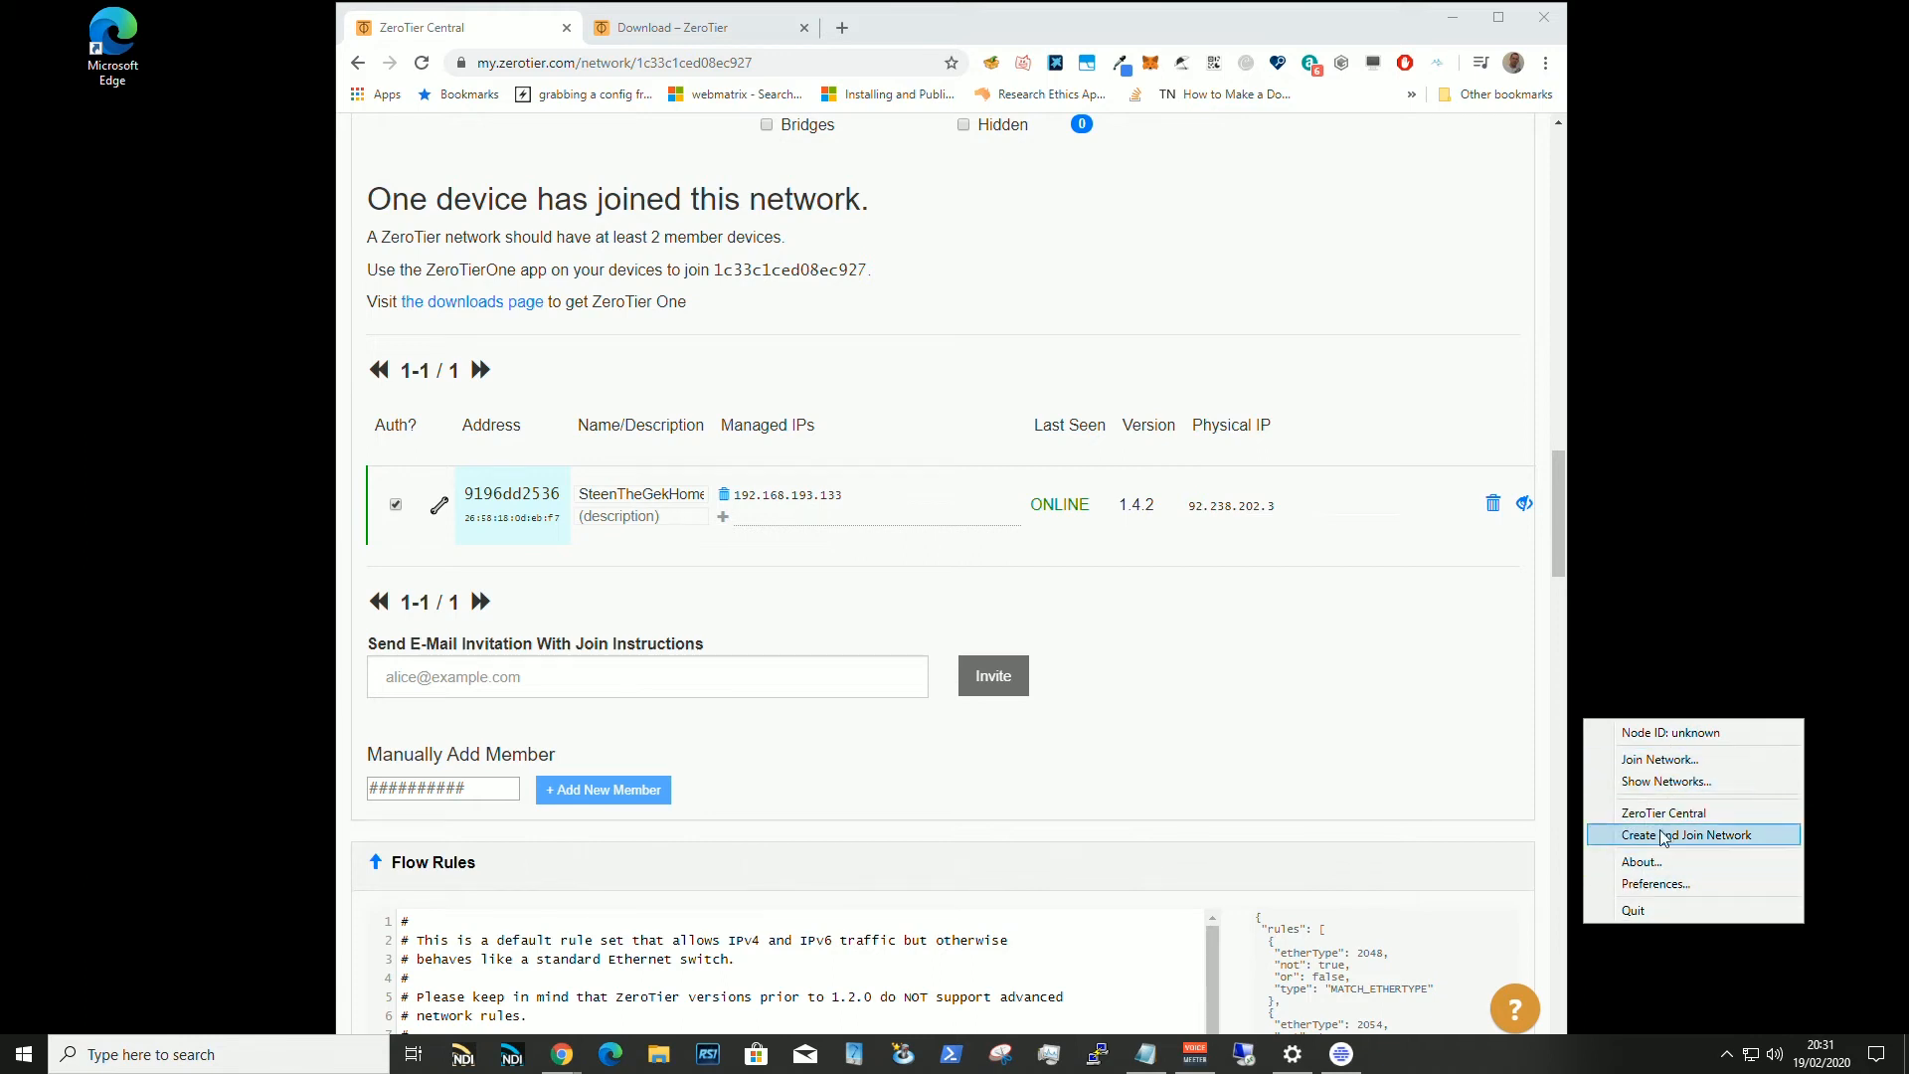
pyautogui.moveTo(1691, 758)
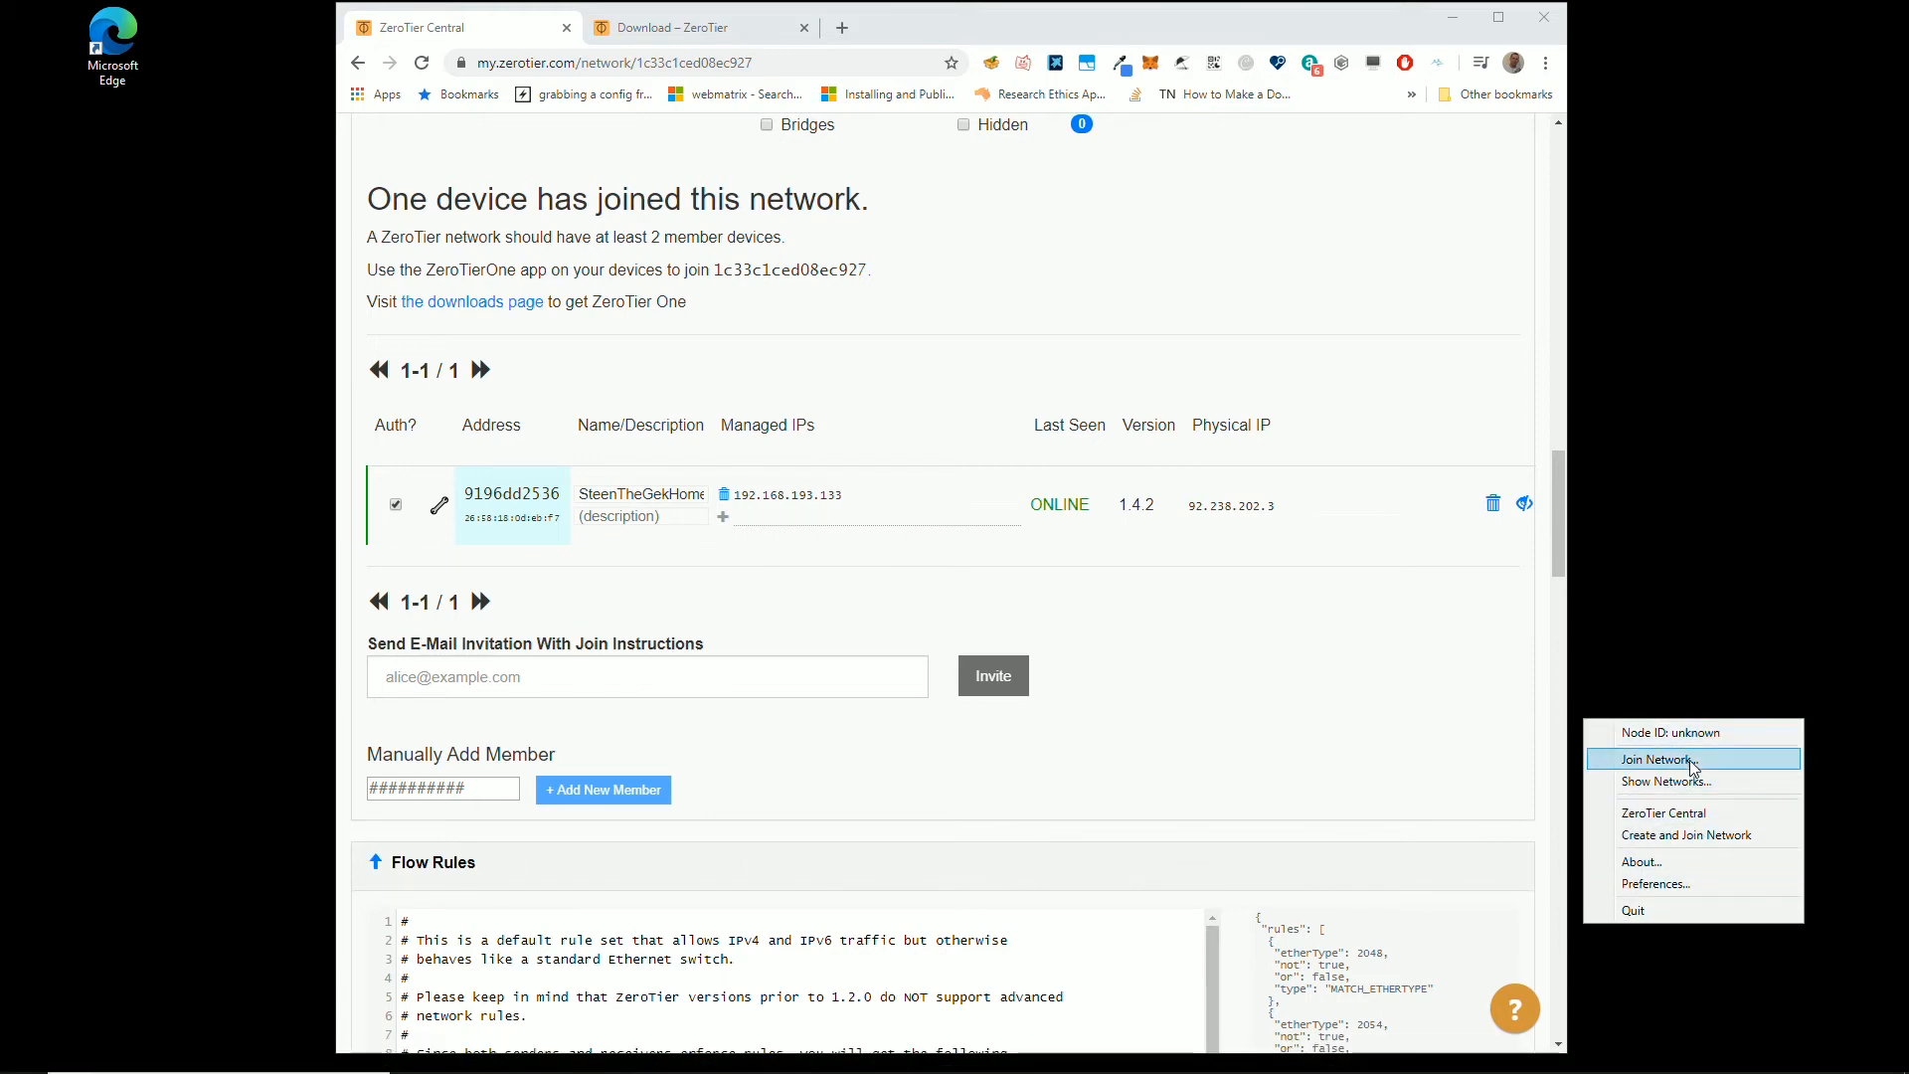
pyautogui.moveTo(1686, 834)
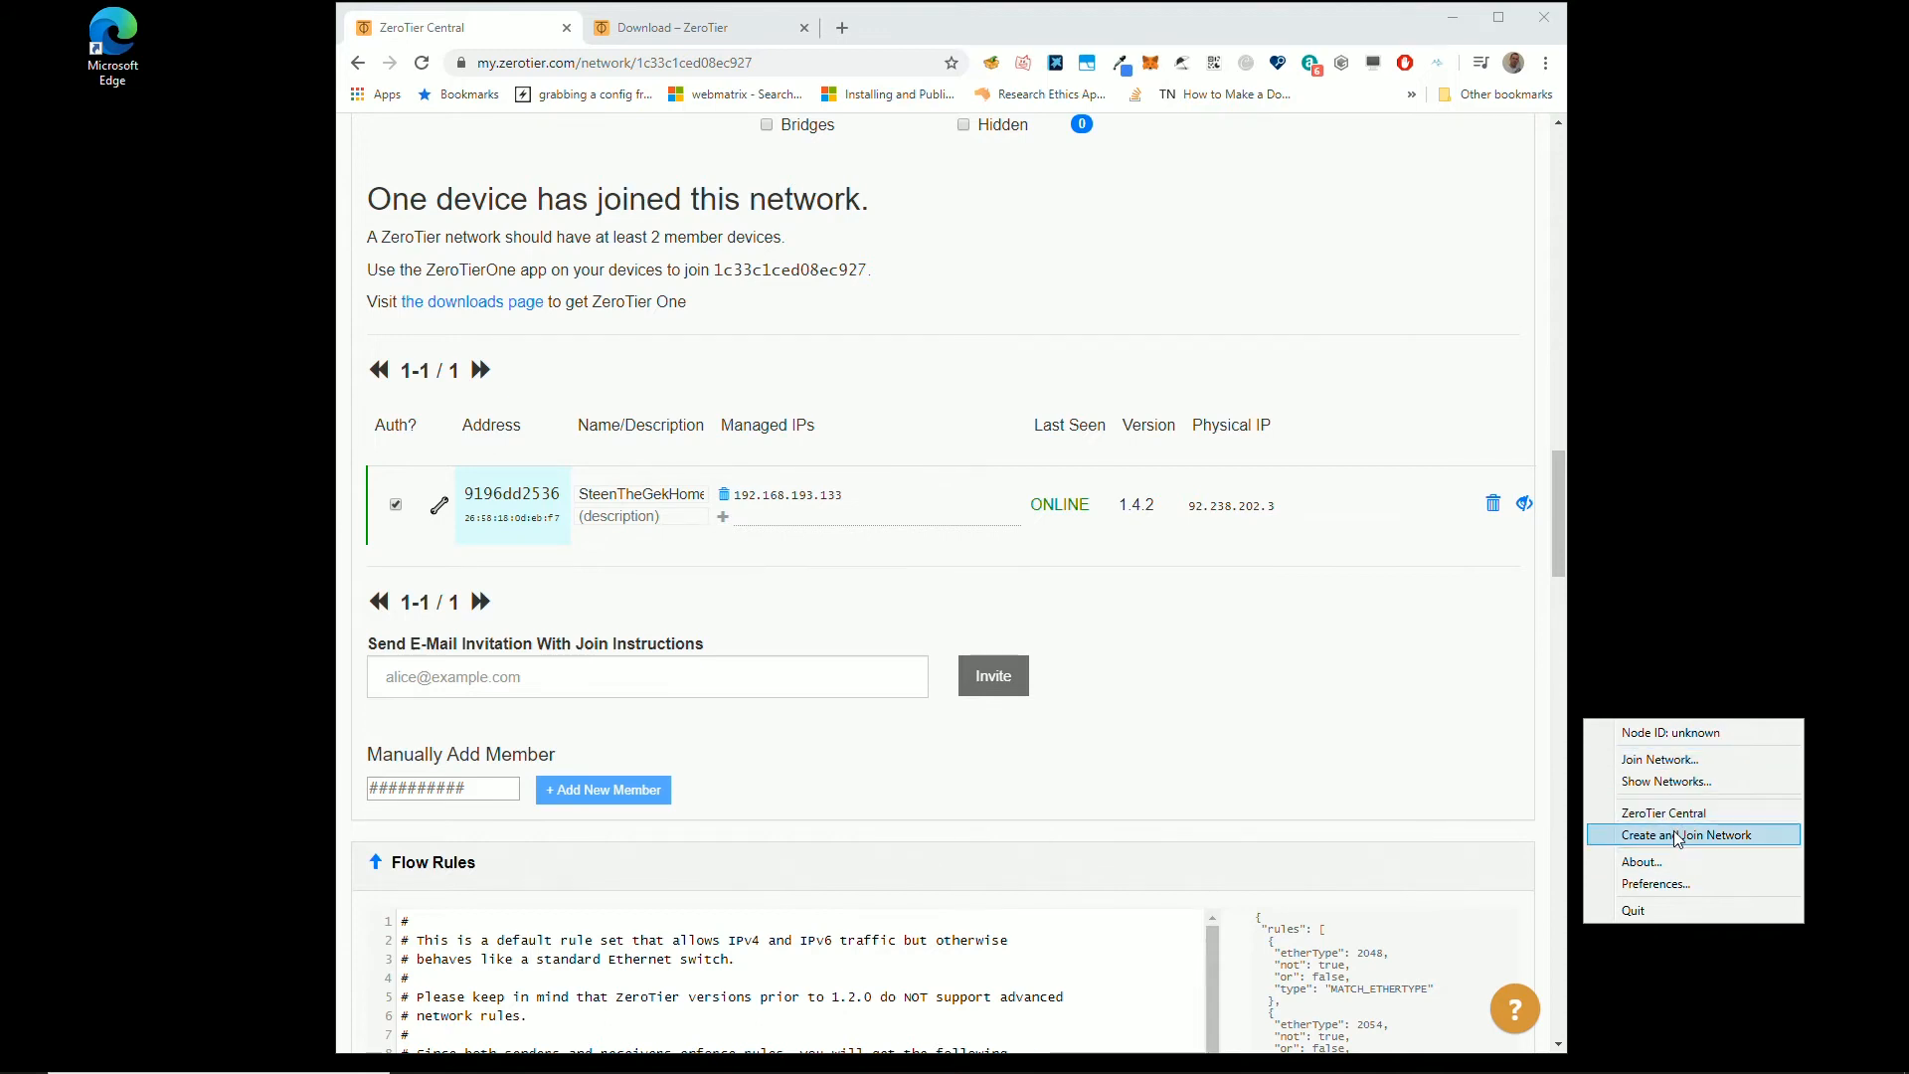
pyautogui.moveTo(1356, 781)
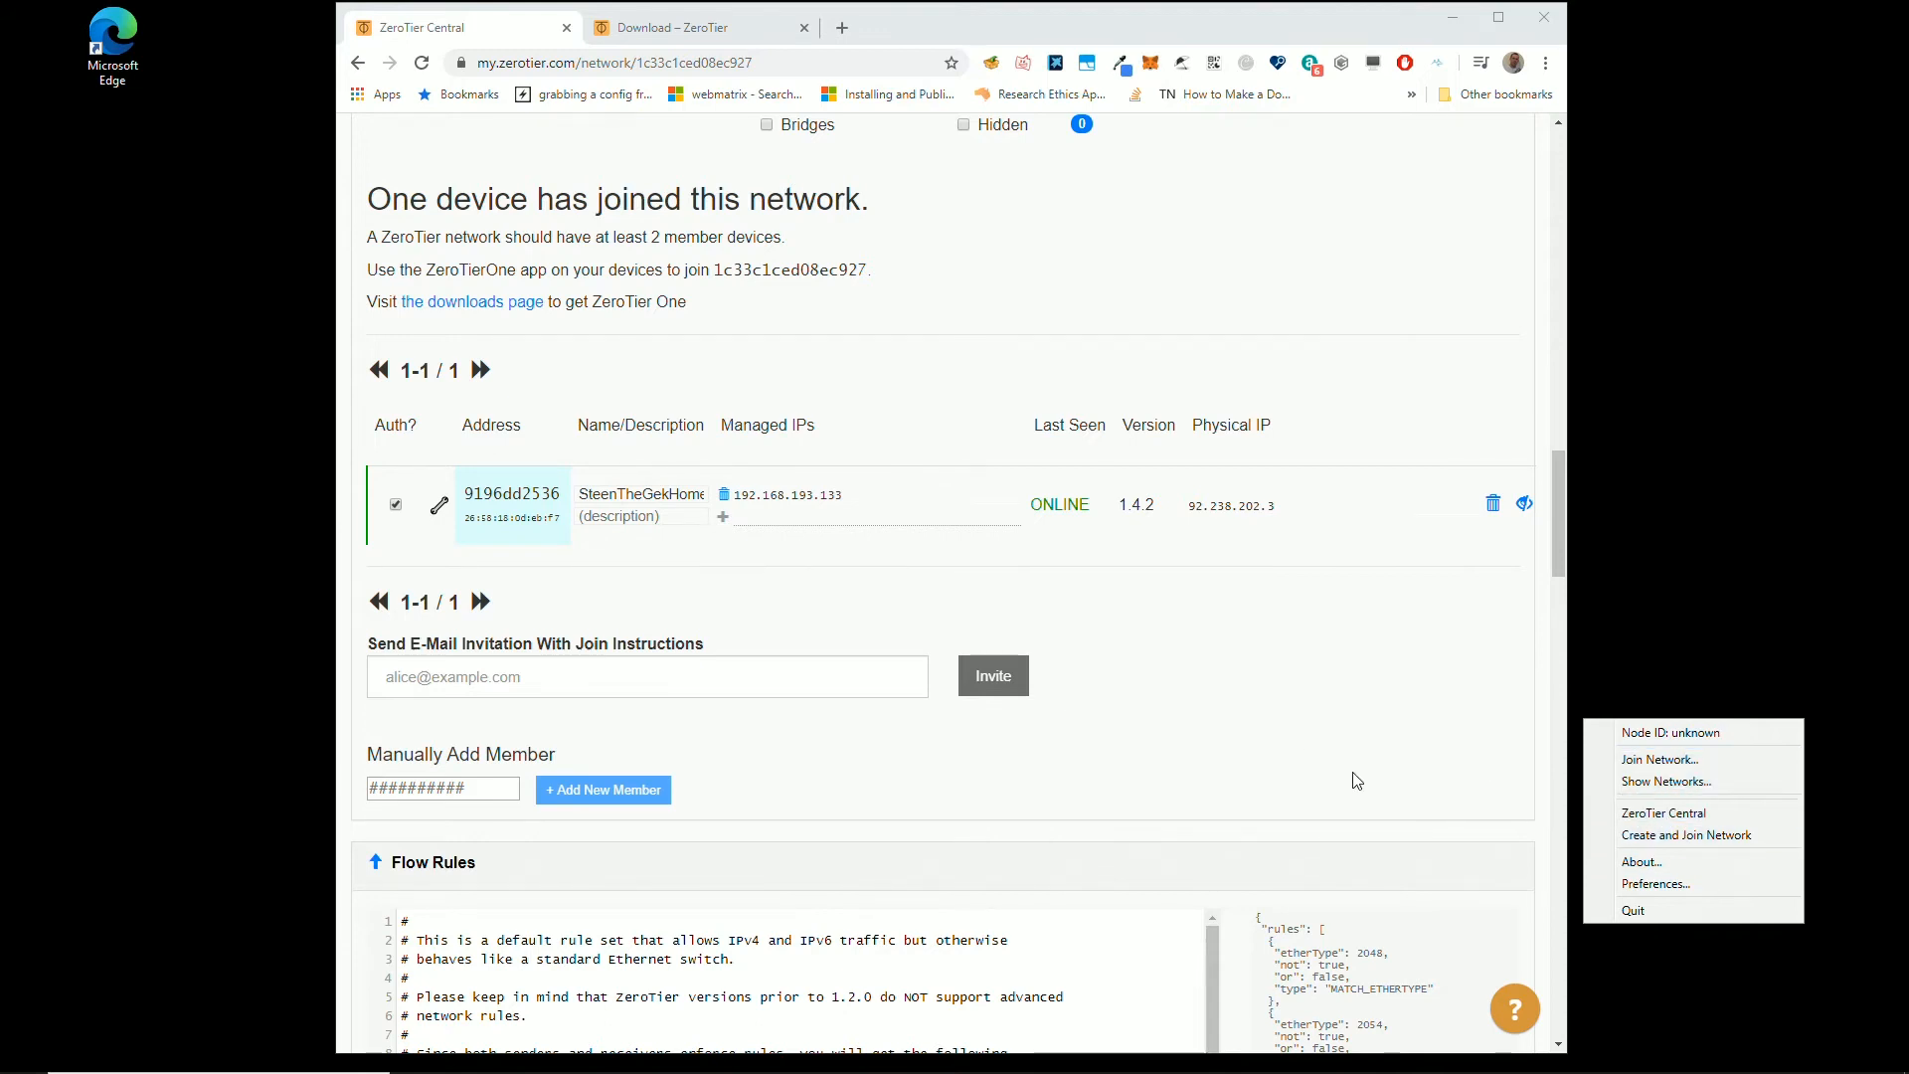
pyautogui.click(1219, 462)
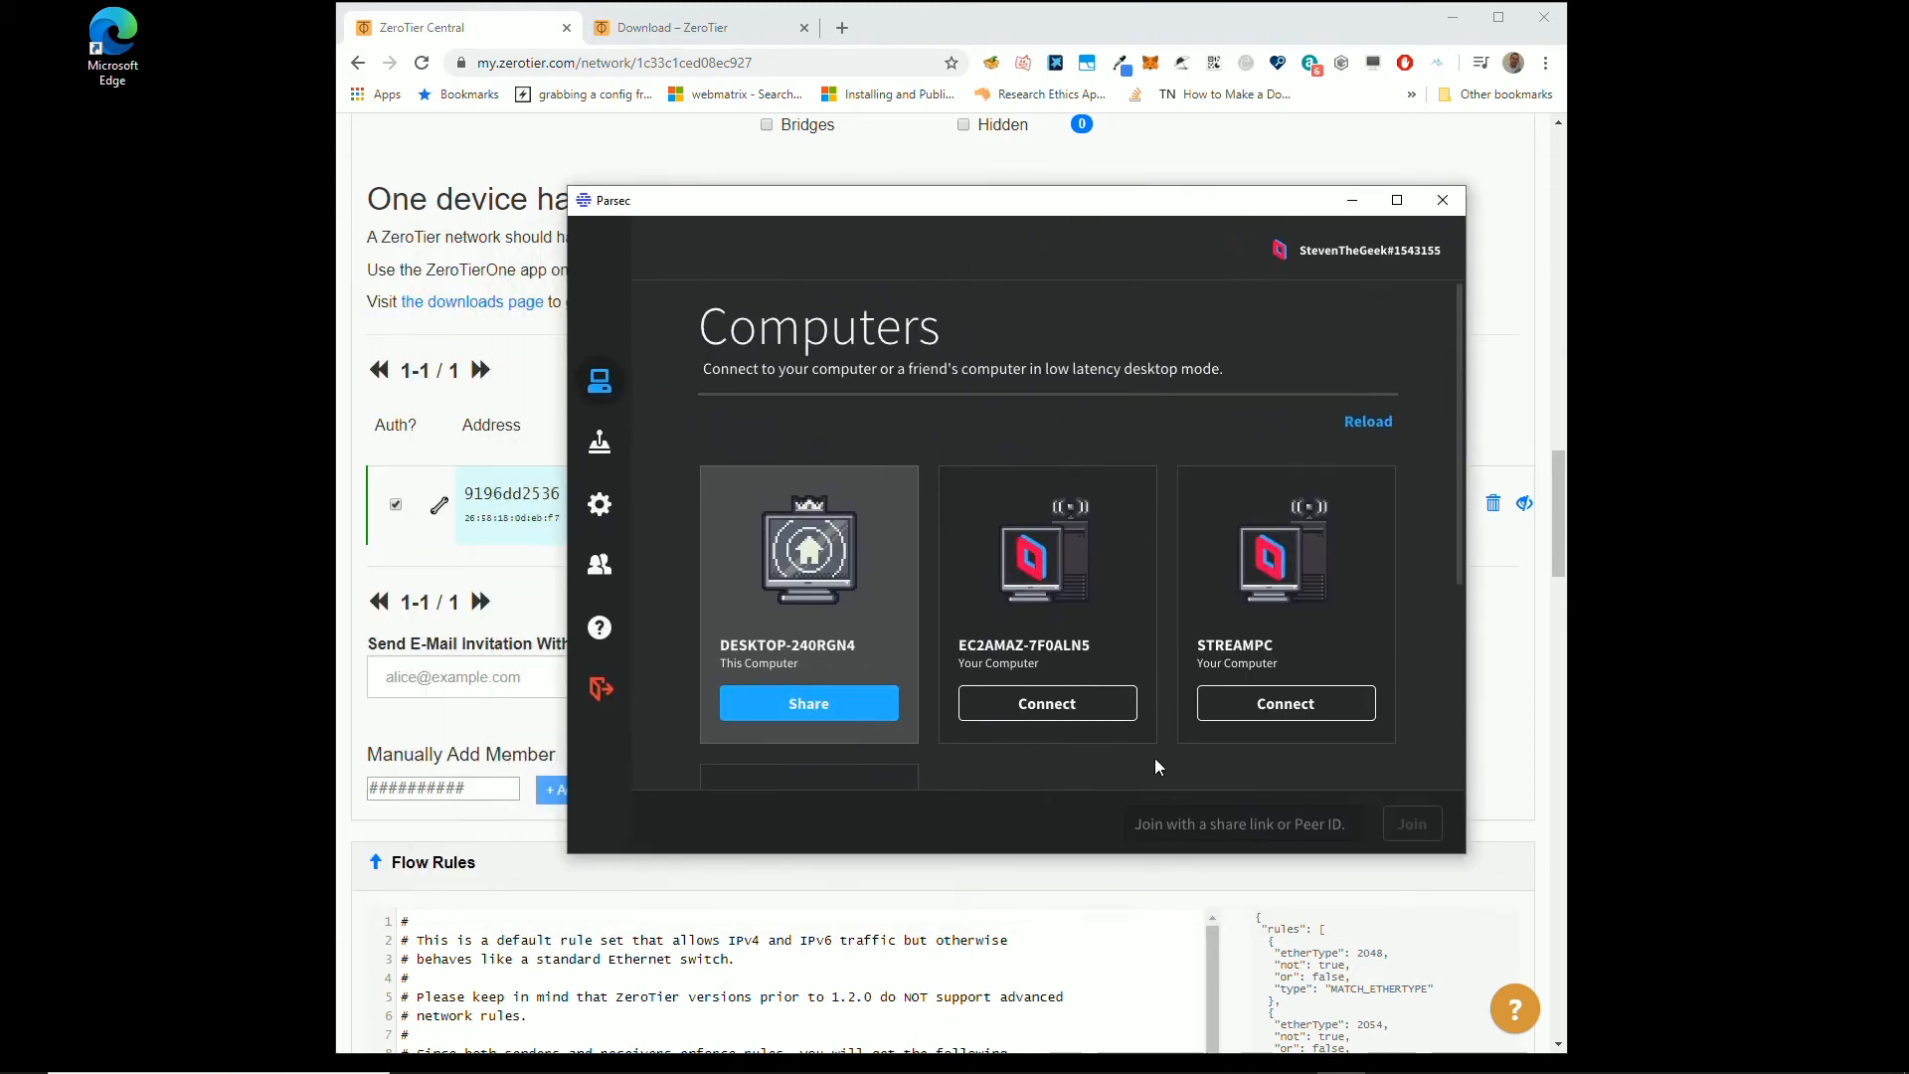
# Step: Connect Parsec to the cloud computer EC2AMAZ-7F0ALN5
pyautogui.click(1045, 703)
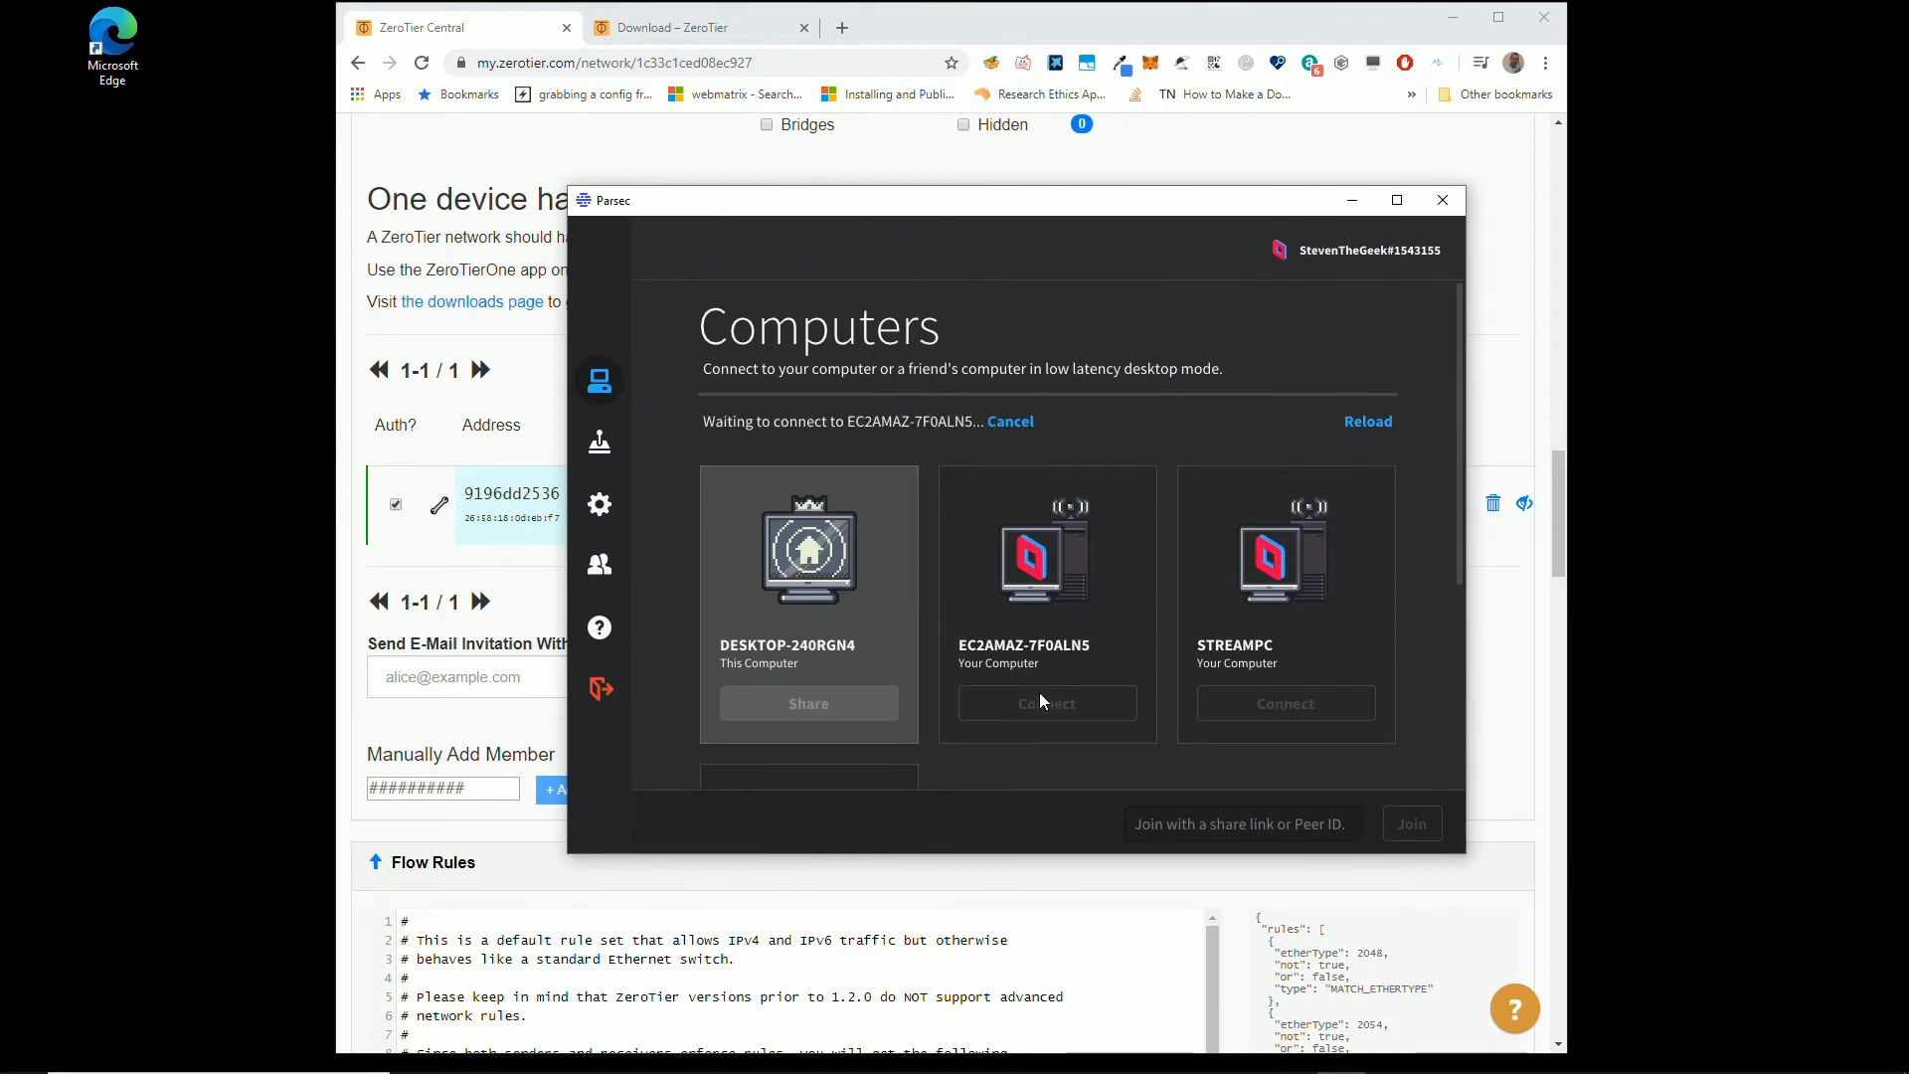
pyautogui.click(1045, 703)
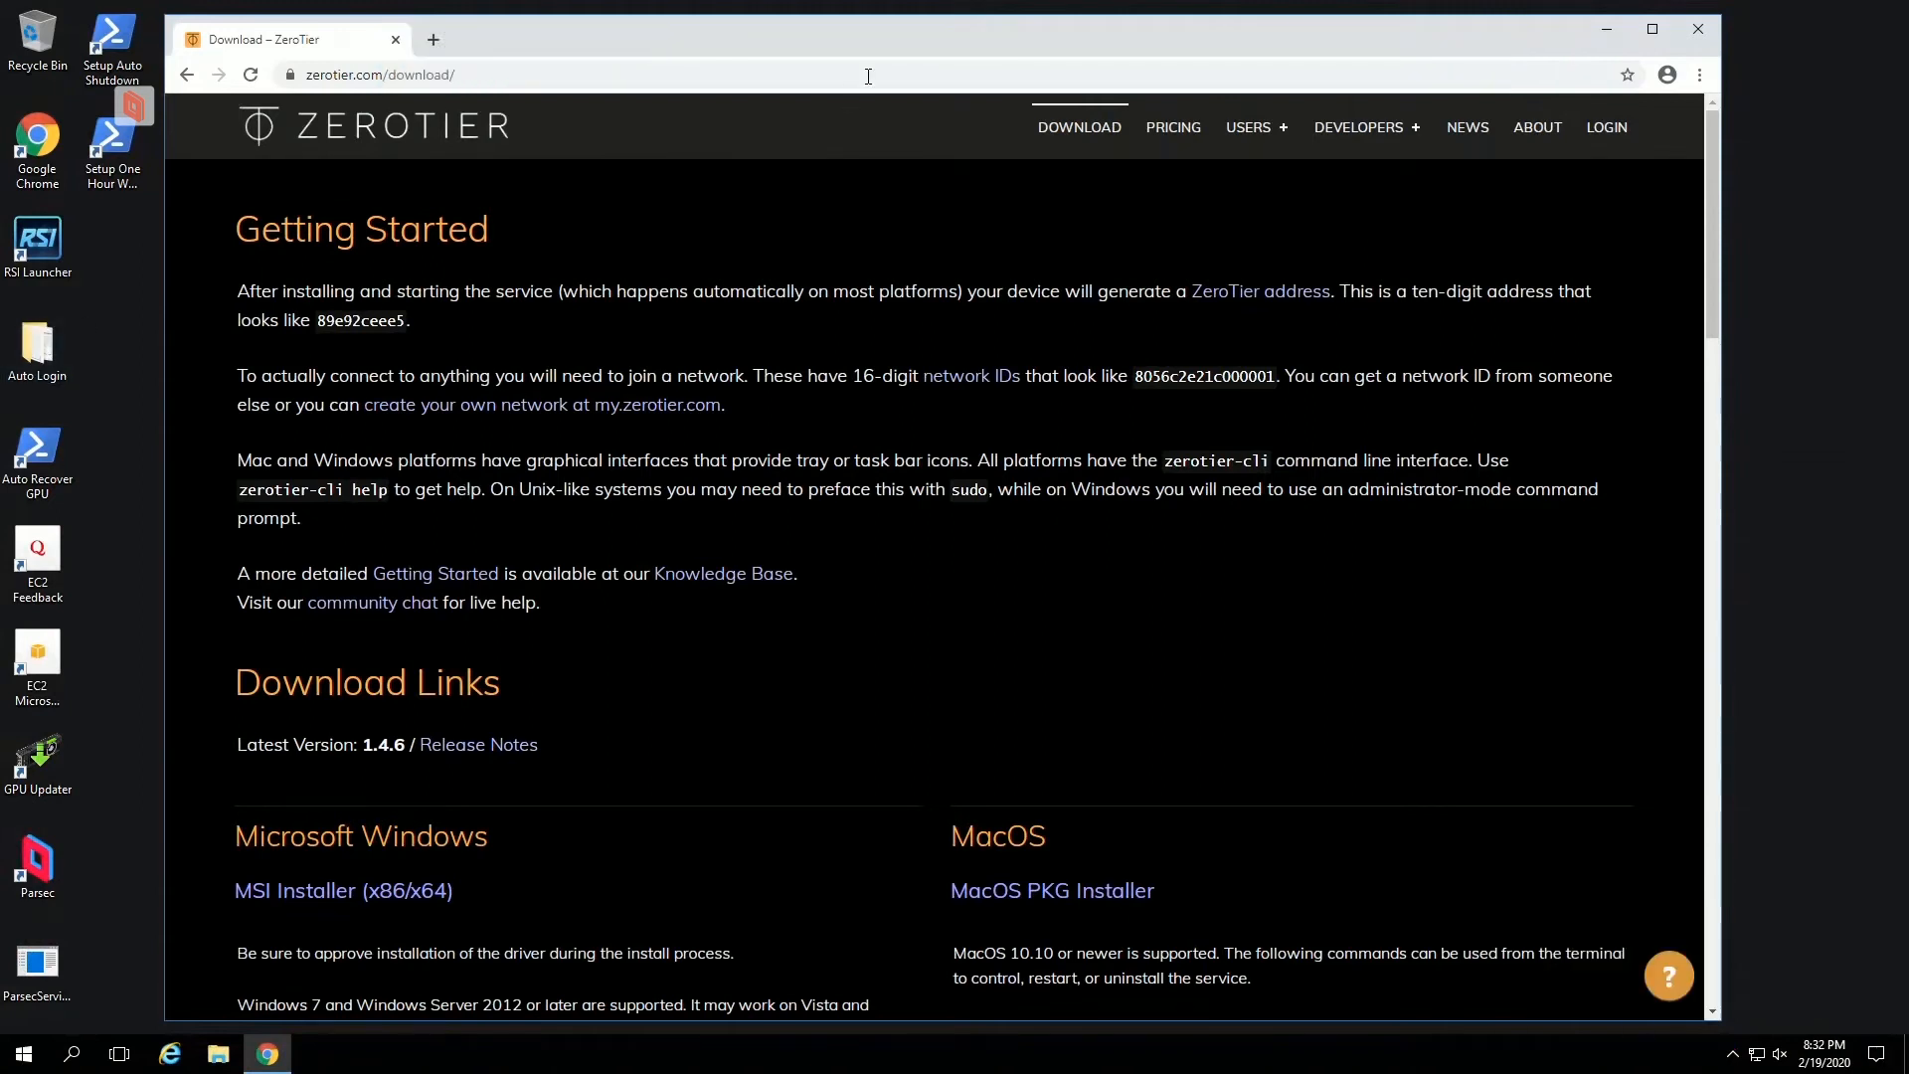
pyautogui.moveTo(1200, 191)
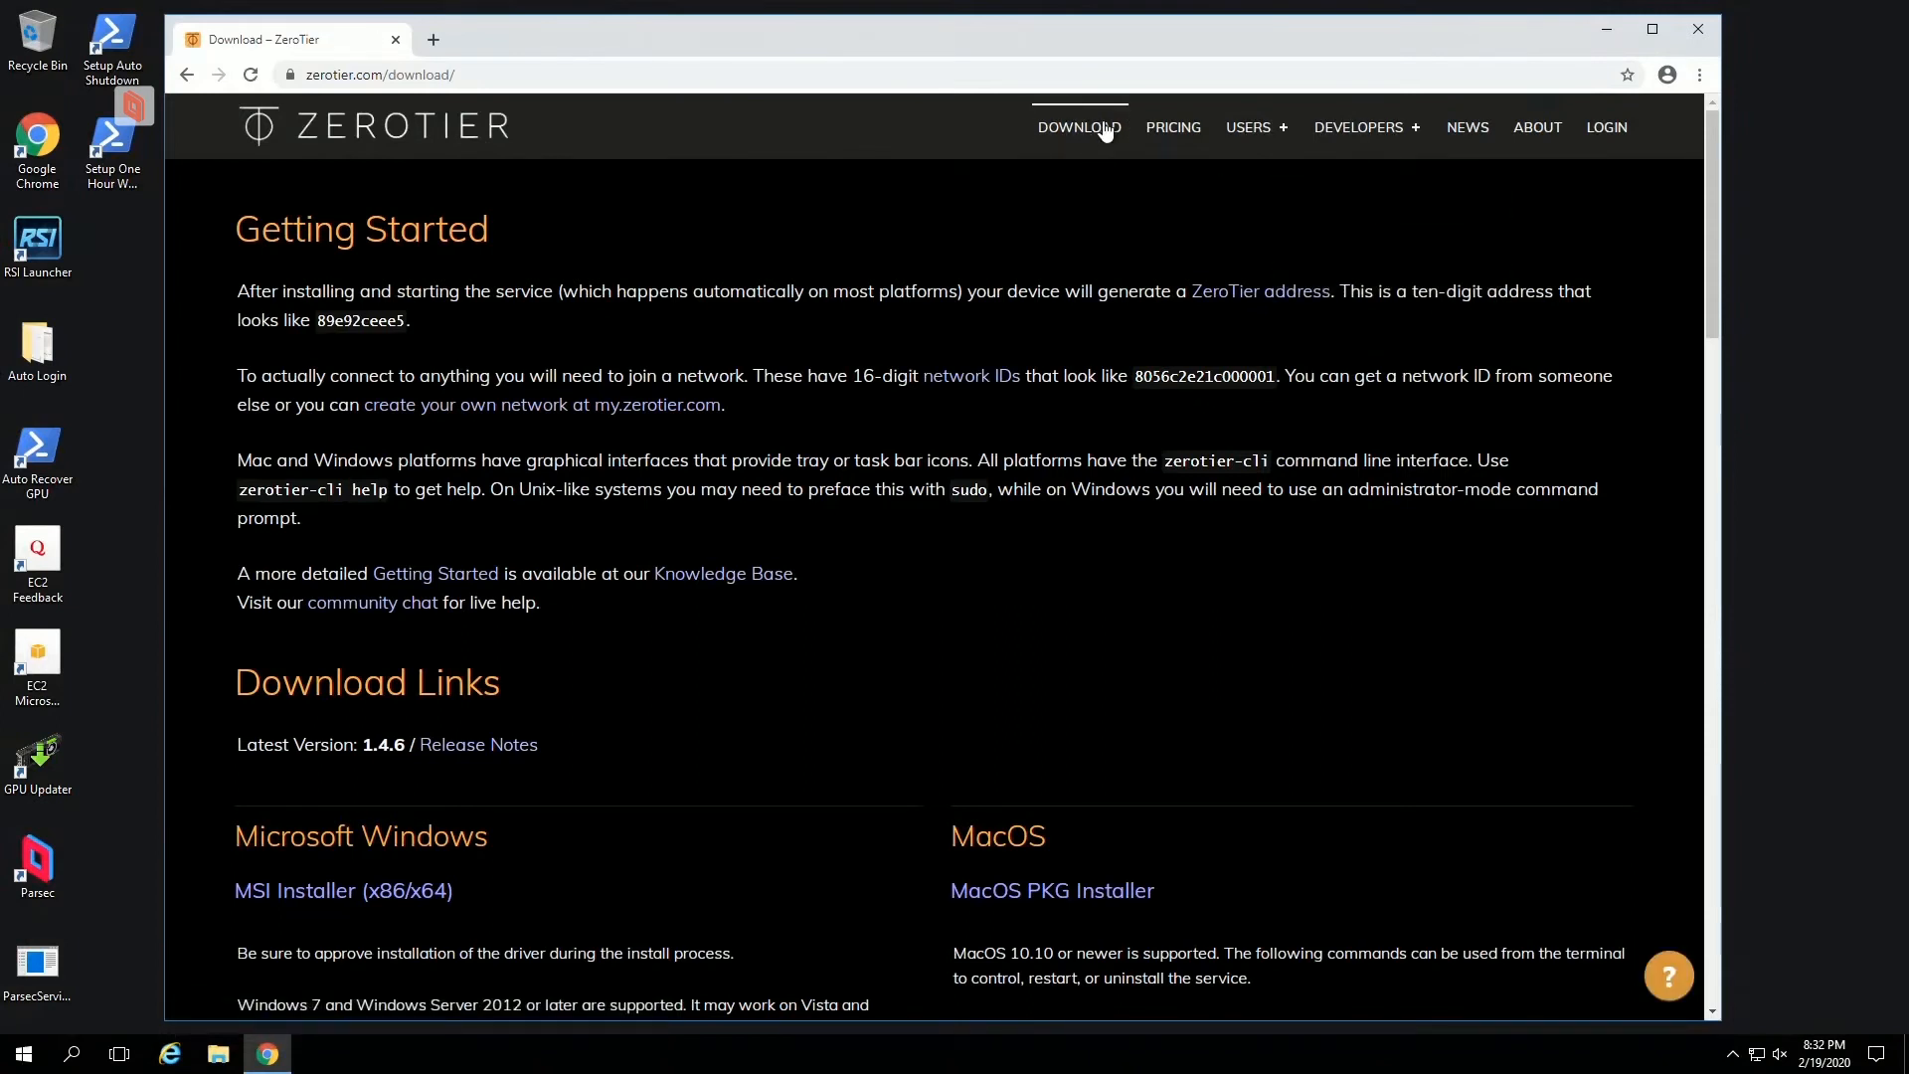
pyautogui.moveTo(1709, 87)
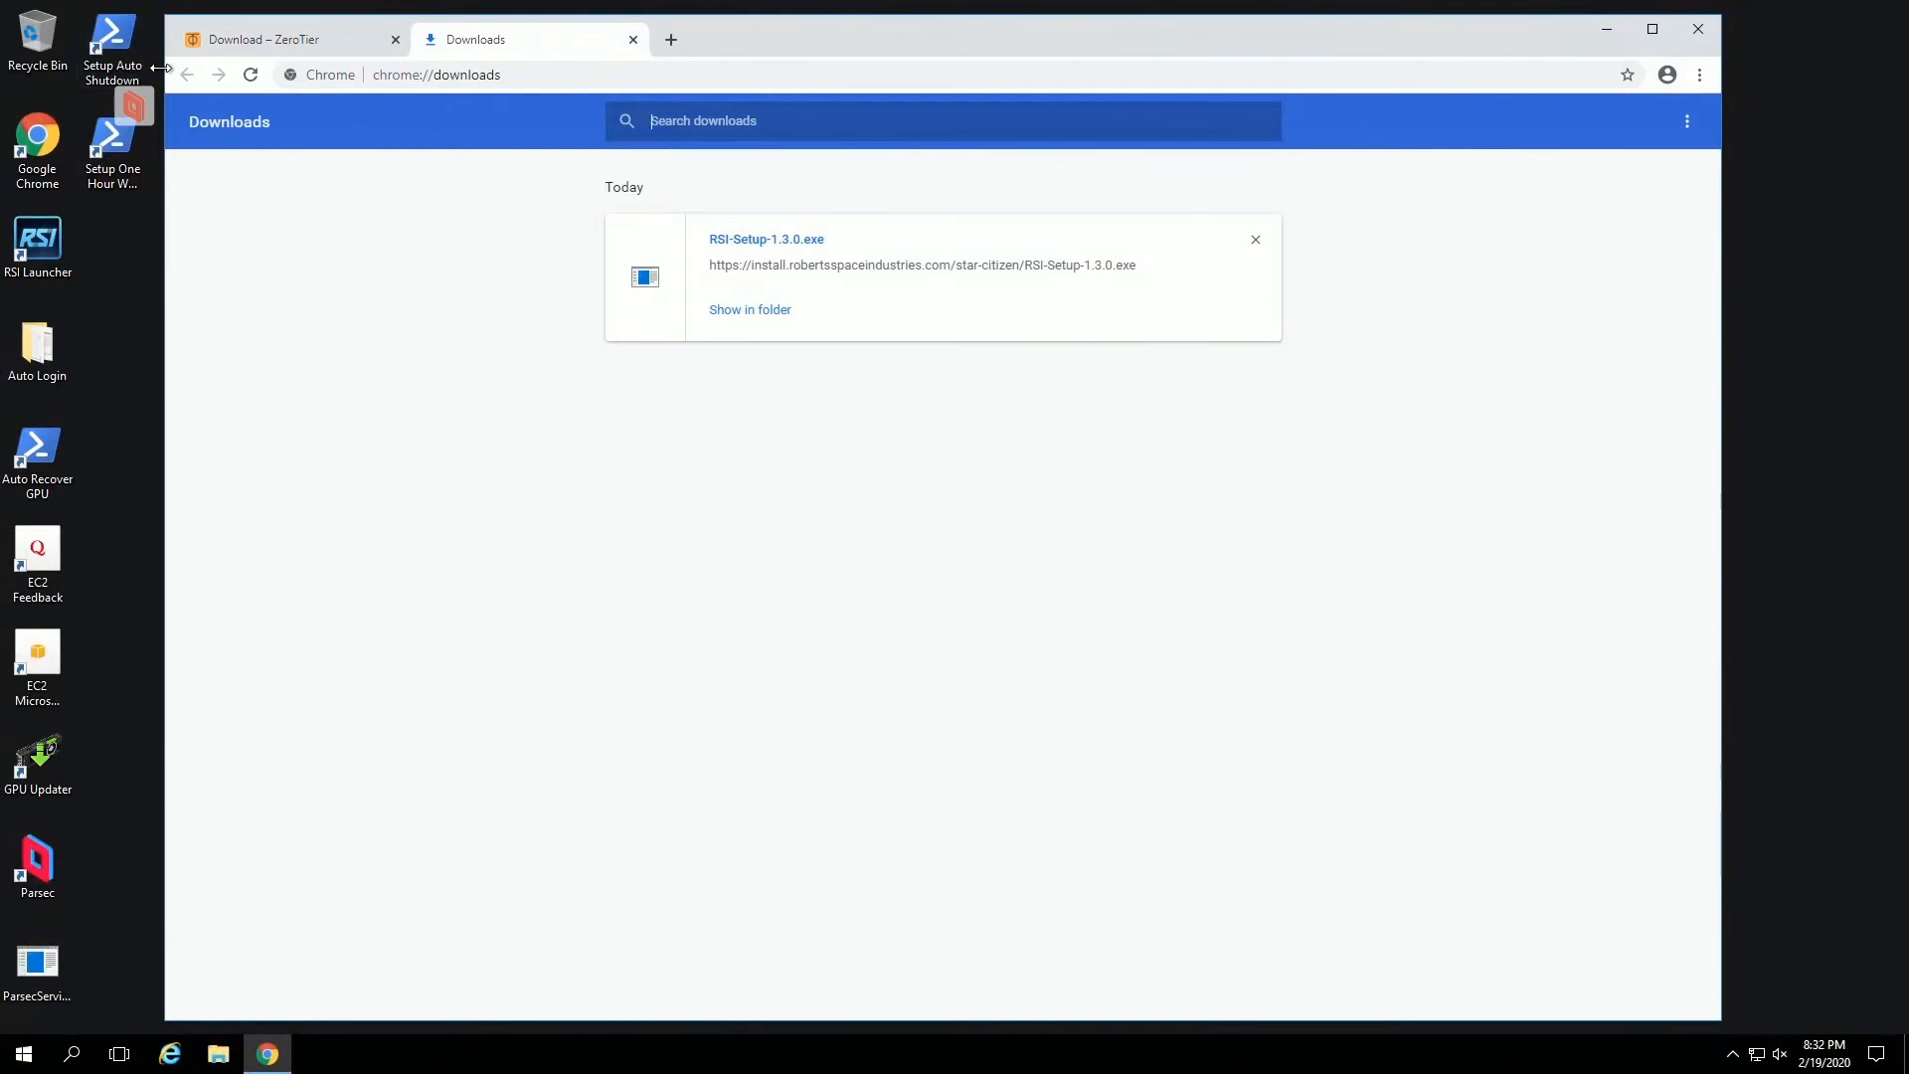
# Step: Download the ZeroTier One MSI Installer (x86/x64) on the cloud PC and launch it
pyautogui.click(286, 39)
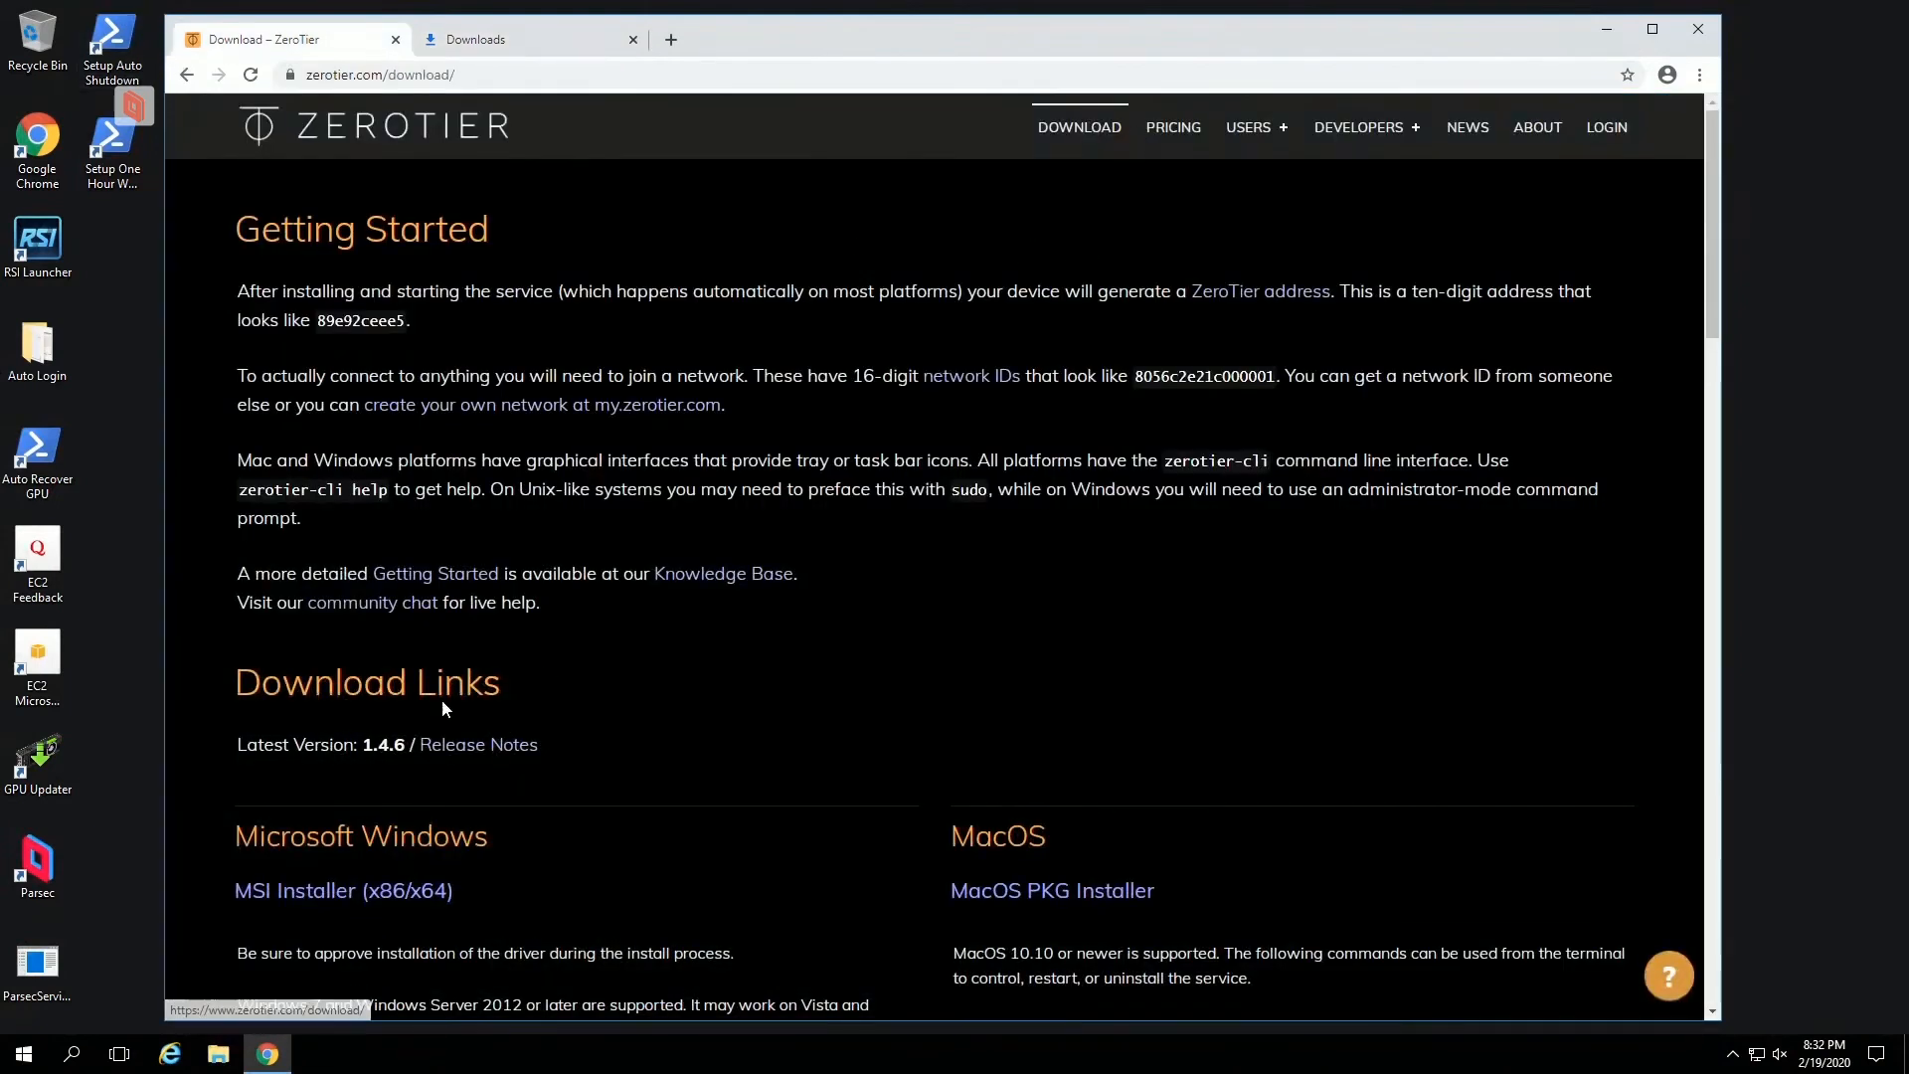
pyautogui.scroll(-3)
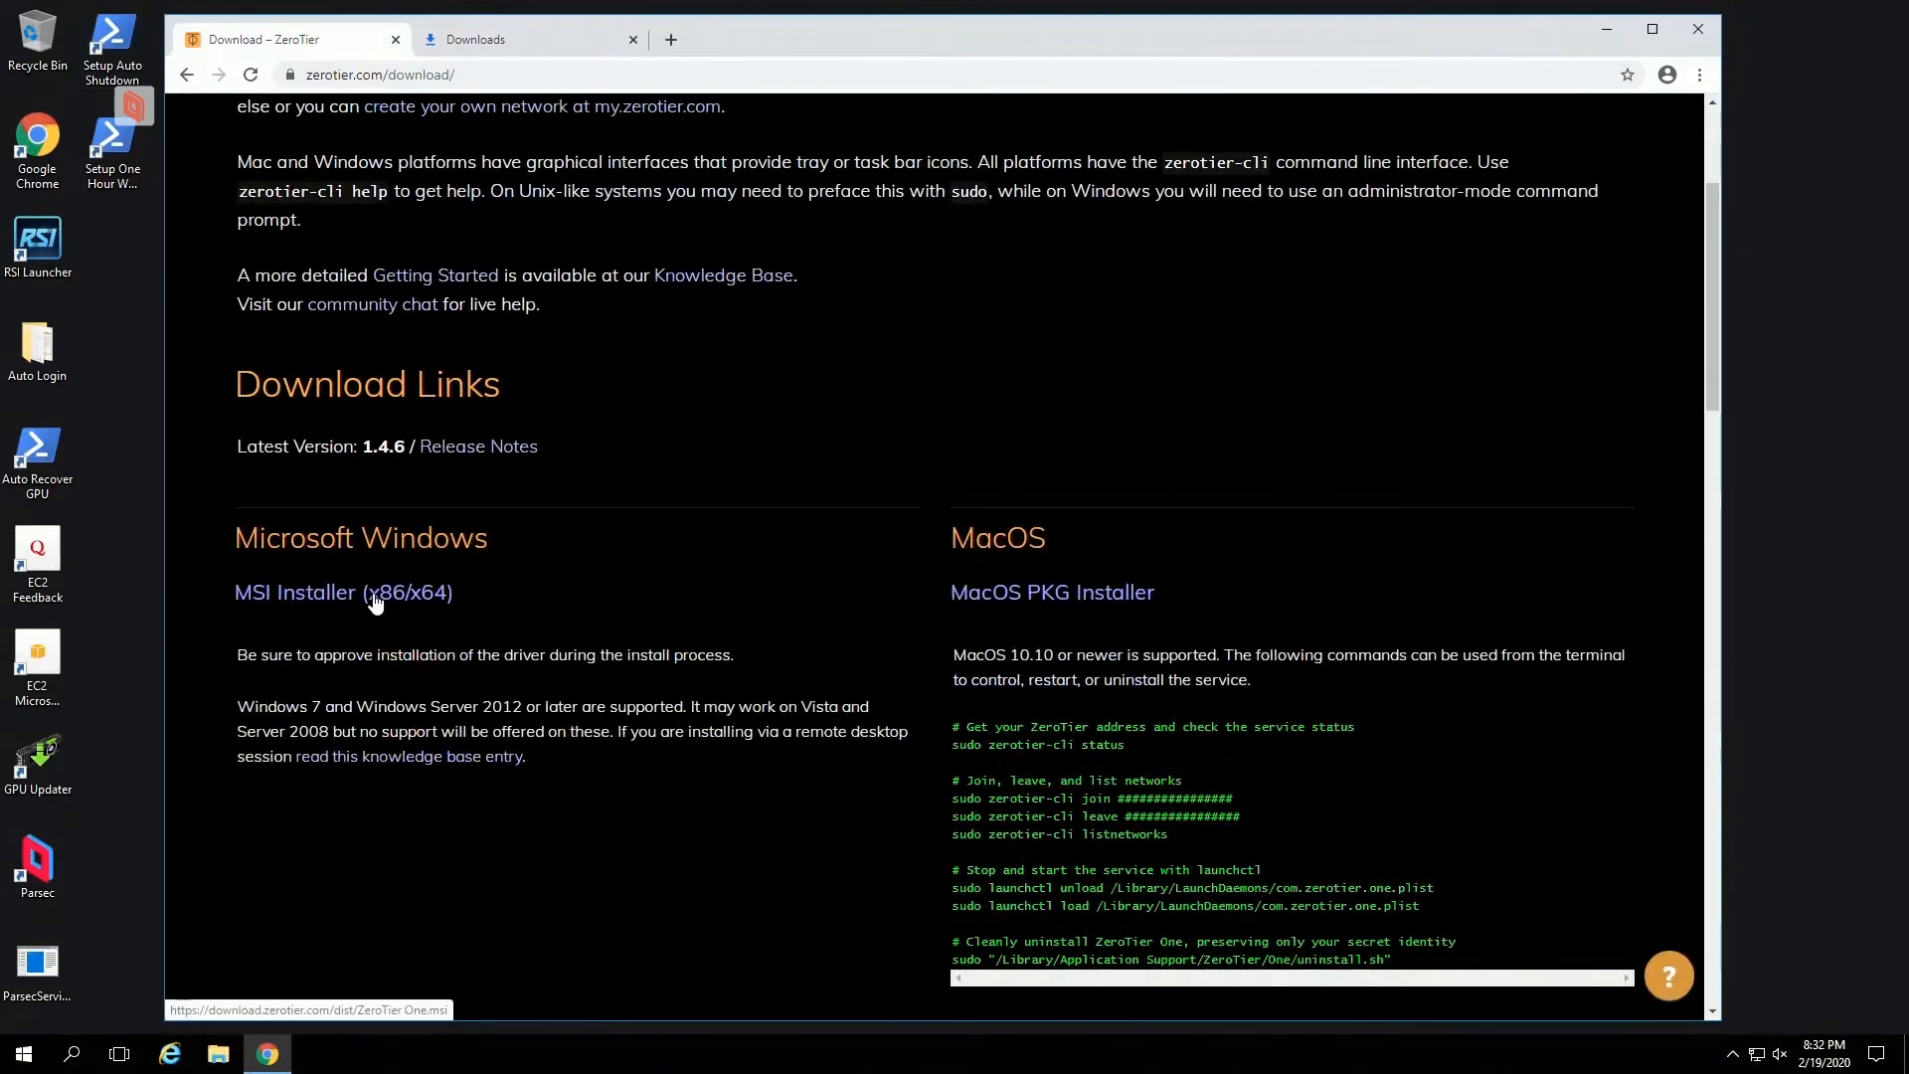
pyautogui.click(343, 592)
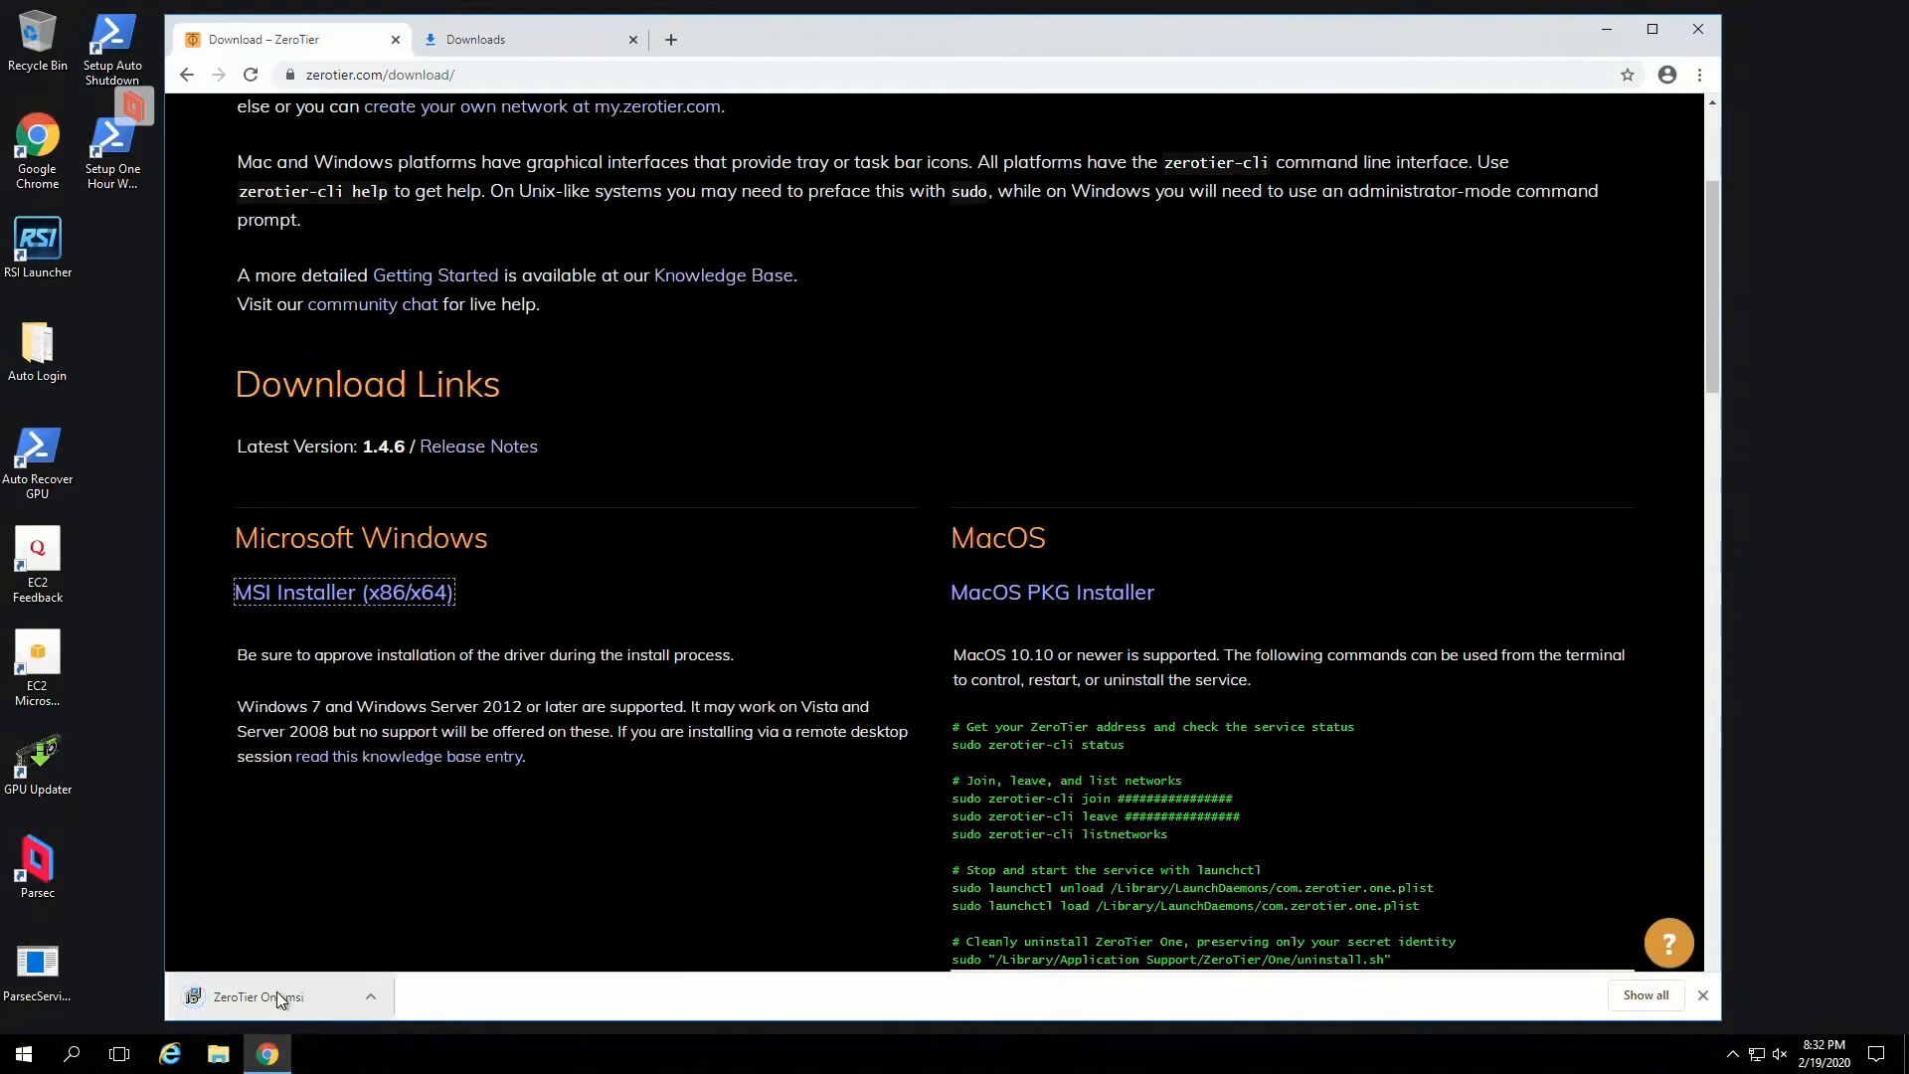
pyautogui.click(256, 996)
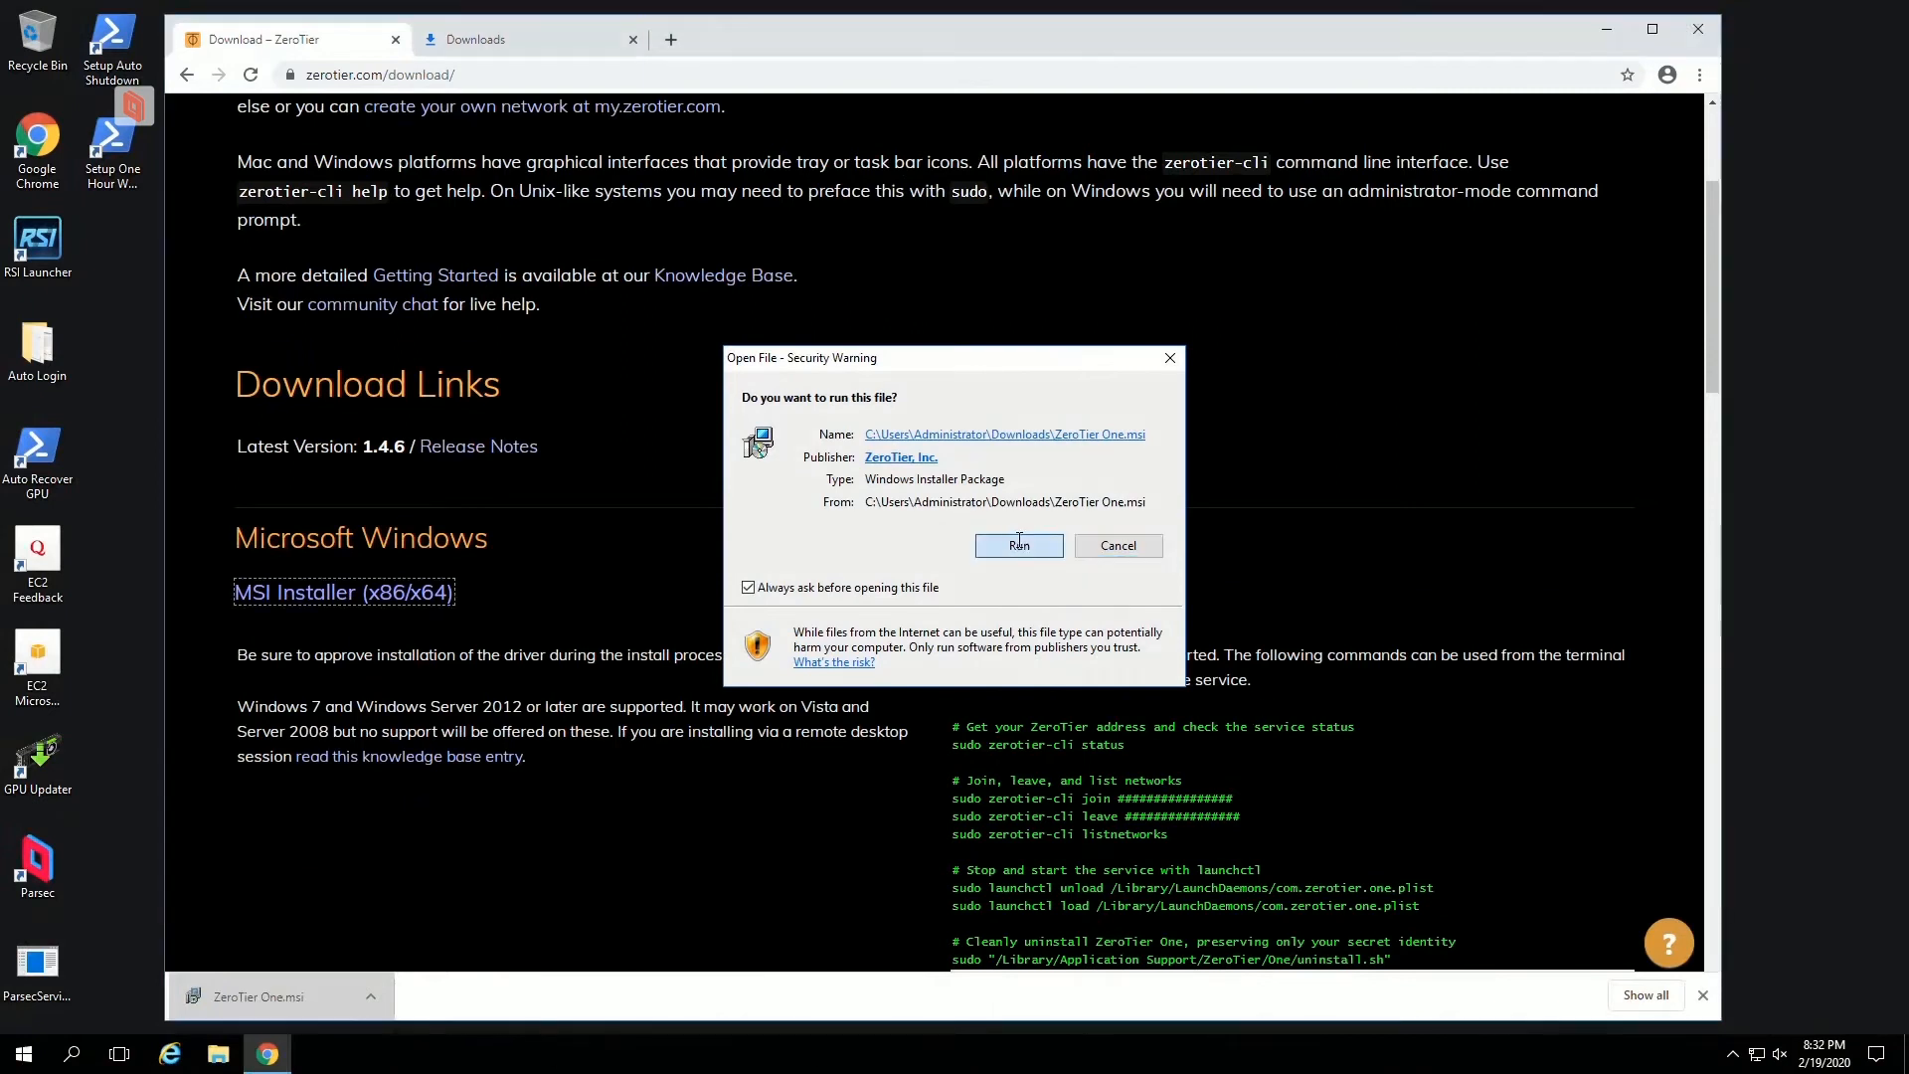
# Step: Allow the installer to run, install ZeroTier One, and finish the wizard
pyautogui.click(1018, 546)
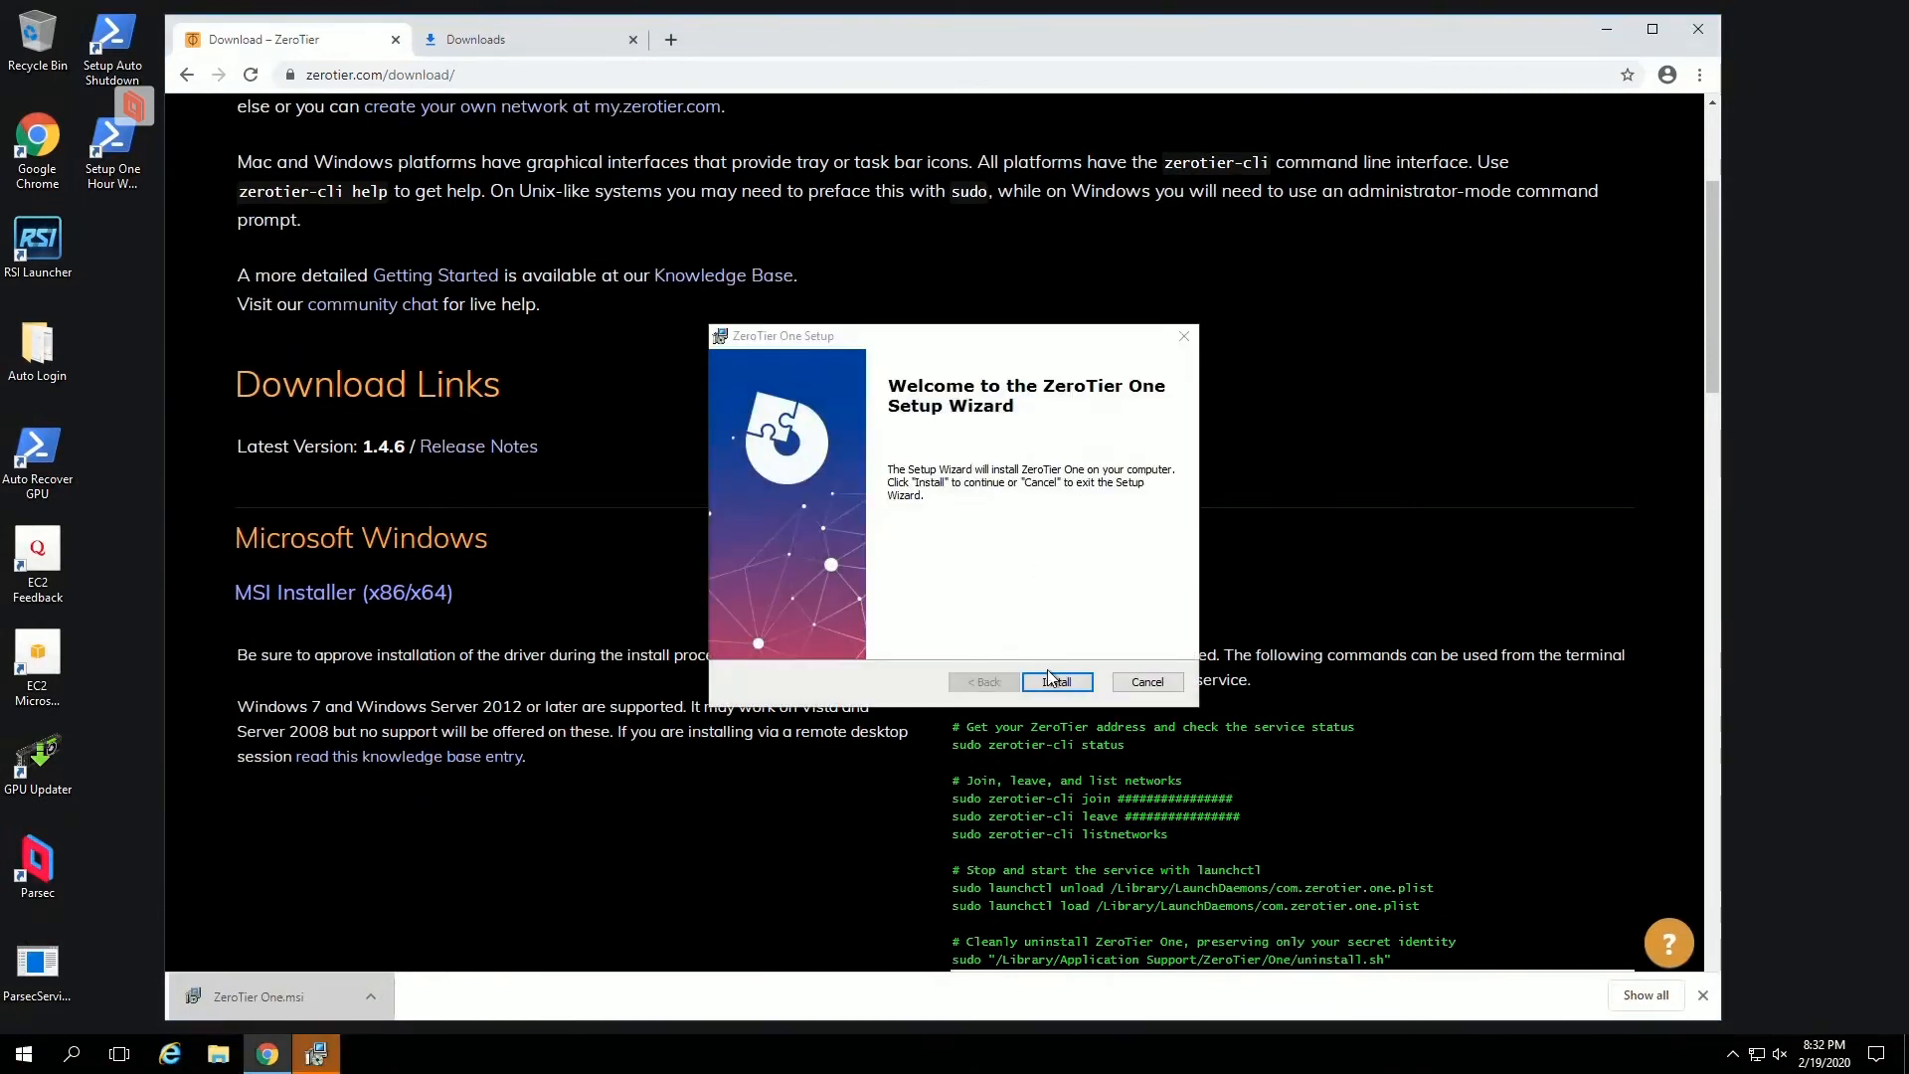
pyautogui.click(1054, 682)
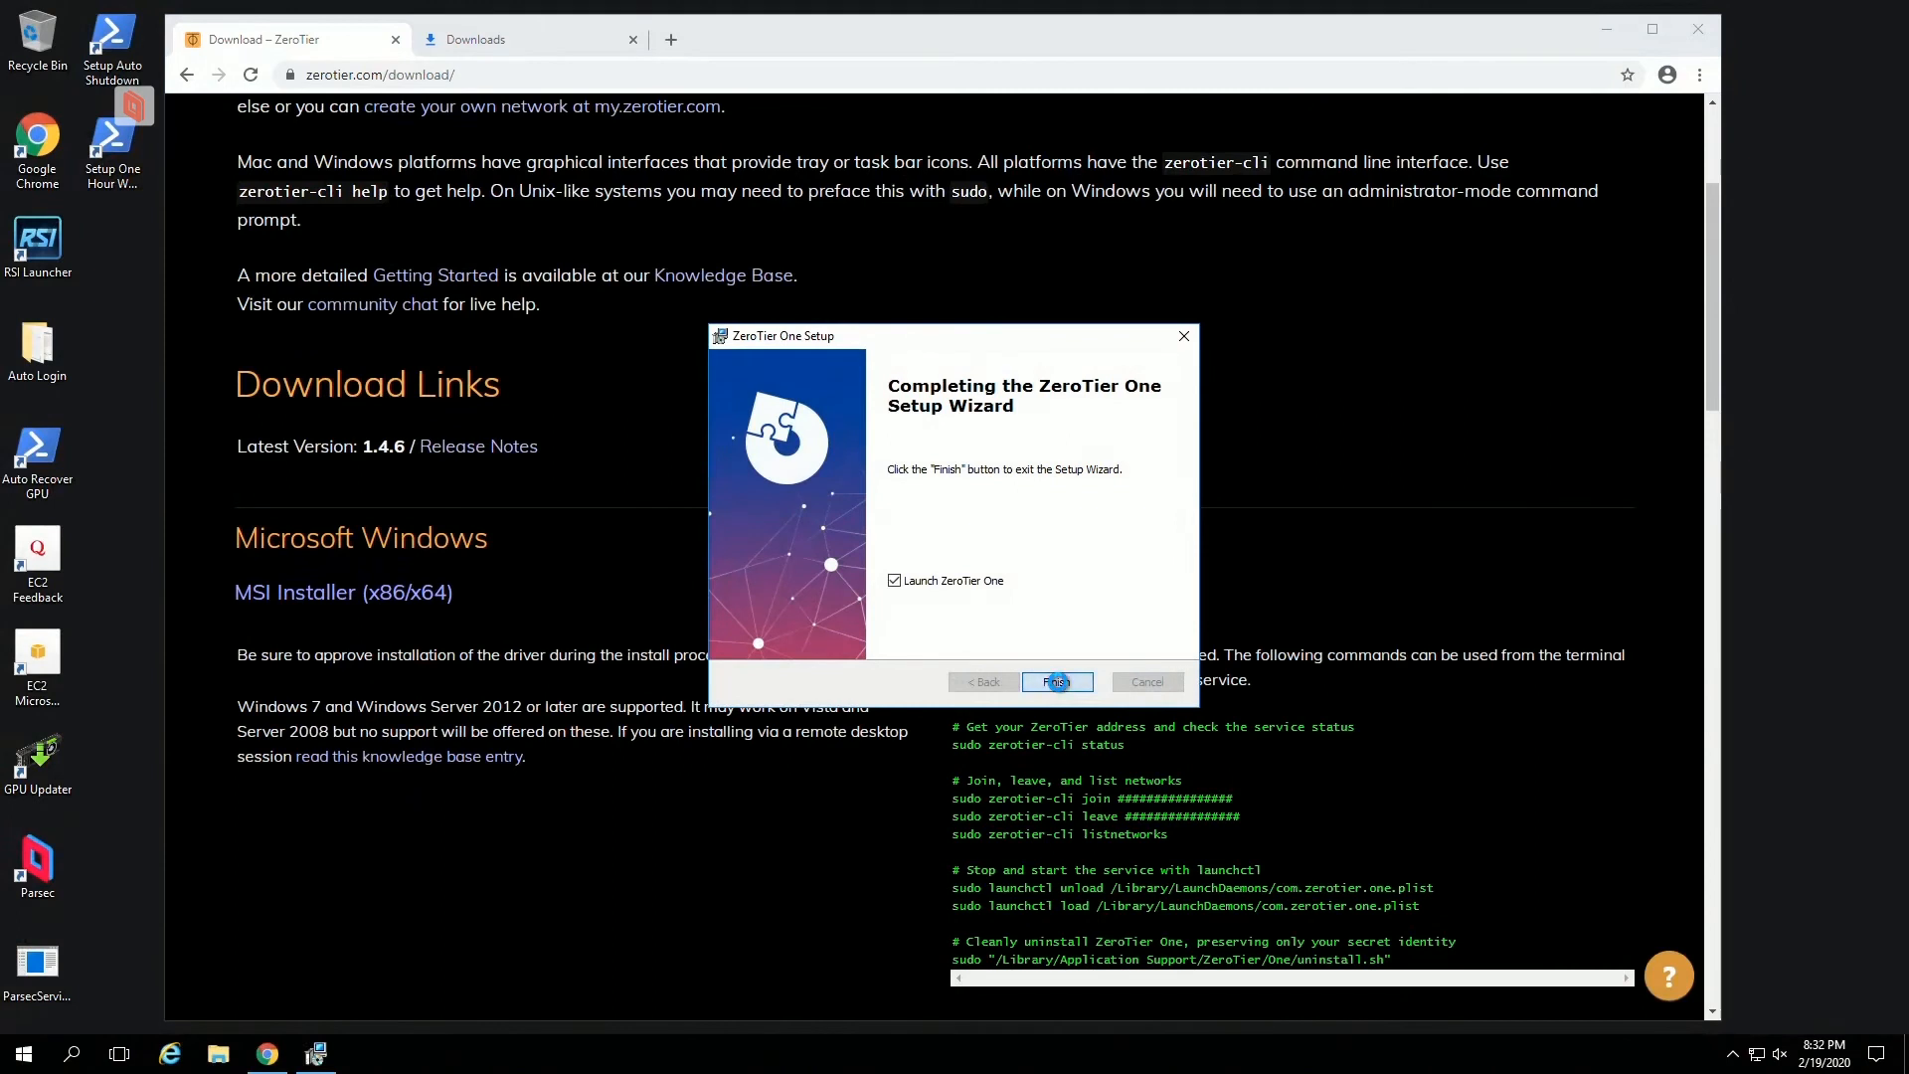
pyautogui.click(1056, 680)
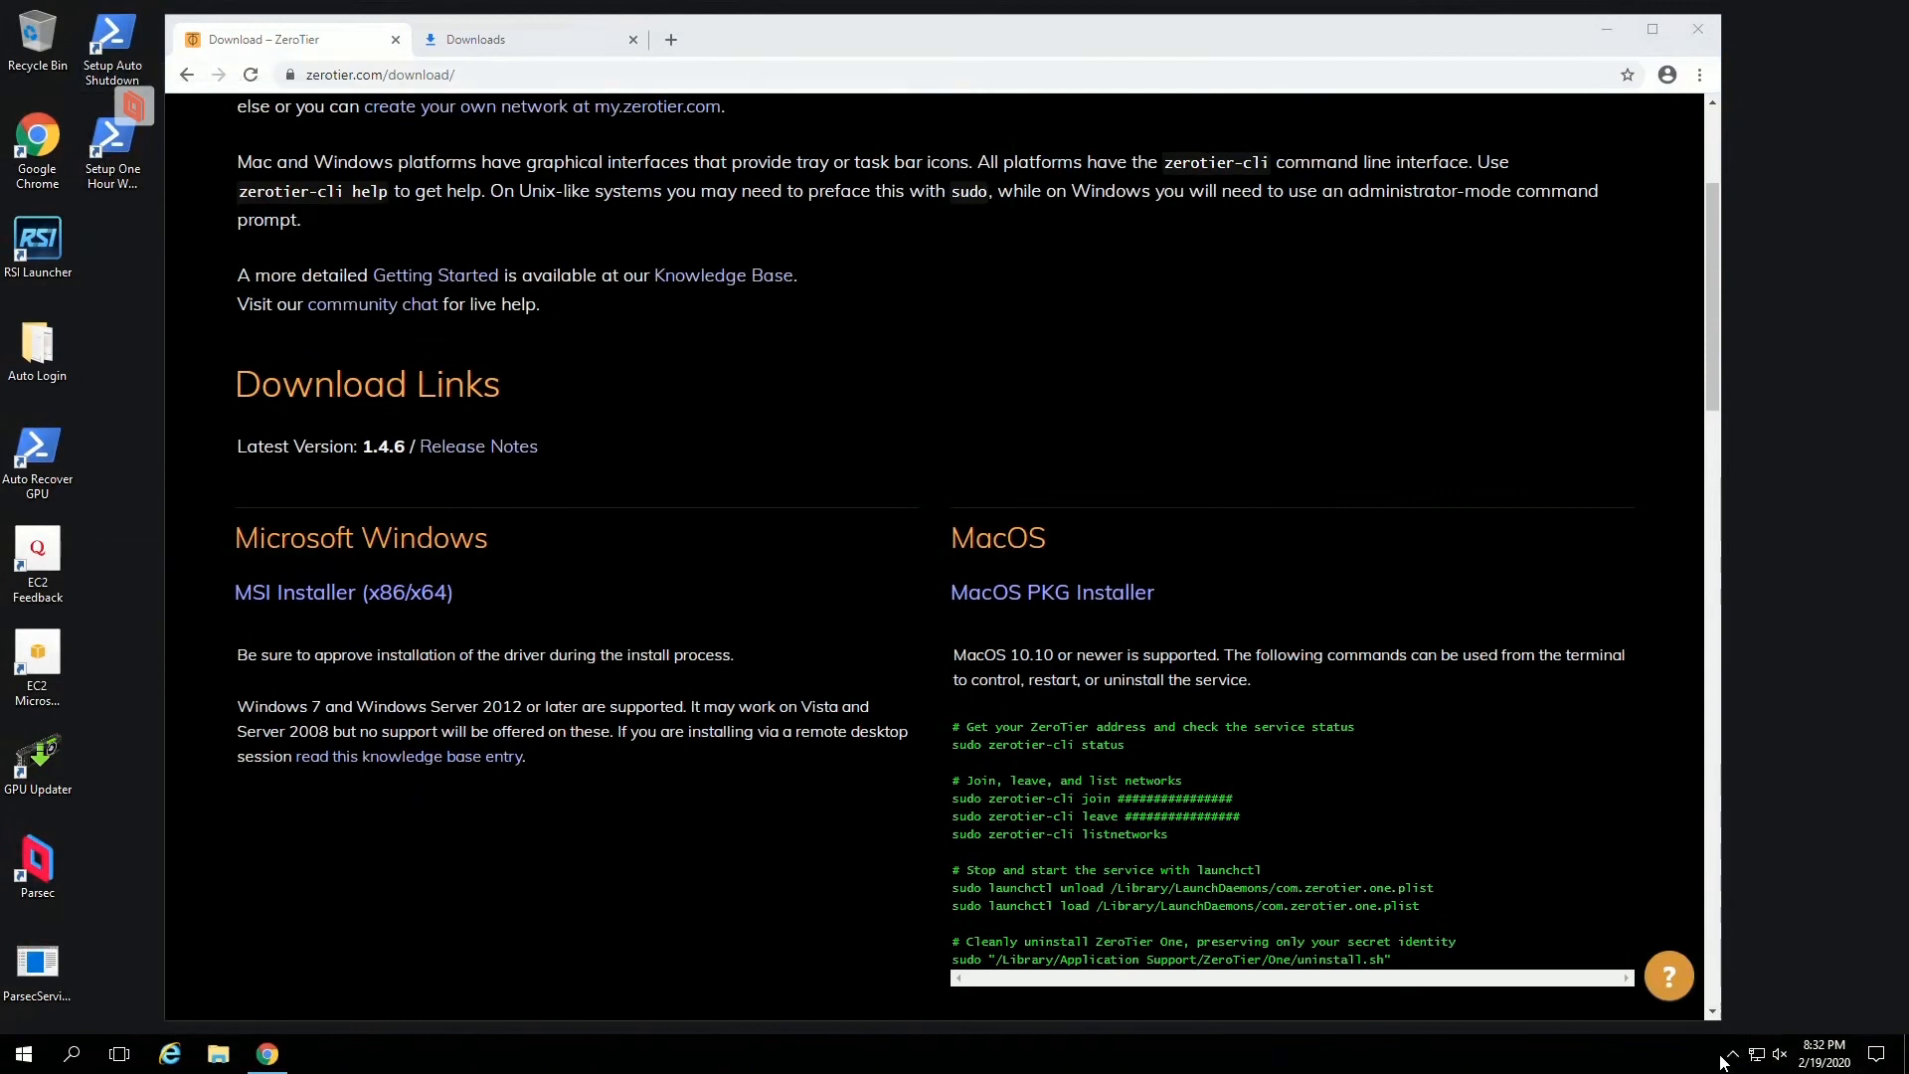
# Step: Dismiss the Ctrl+Alt+Del screen and paste the network ID into ZeroTier One's Join field
pyautogui.click(1731, 1054)
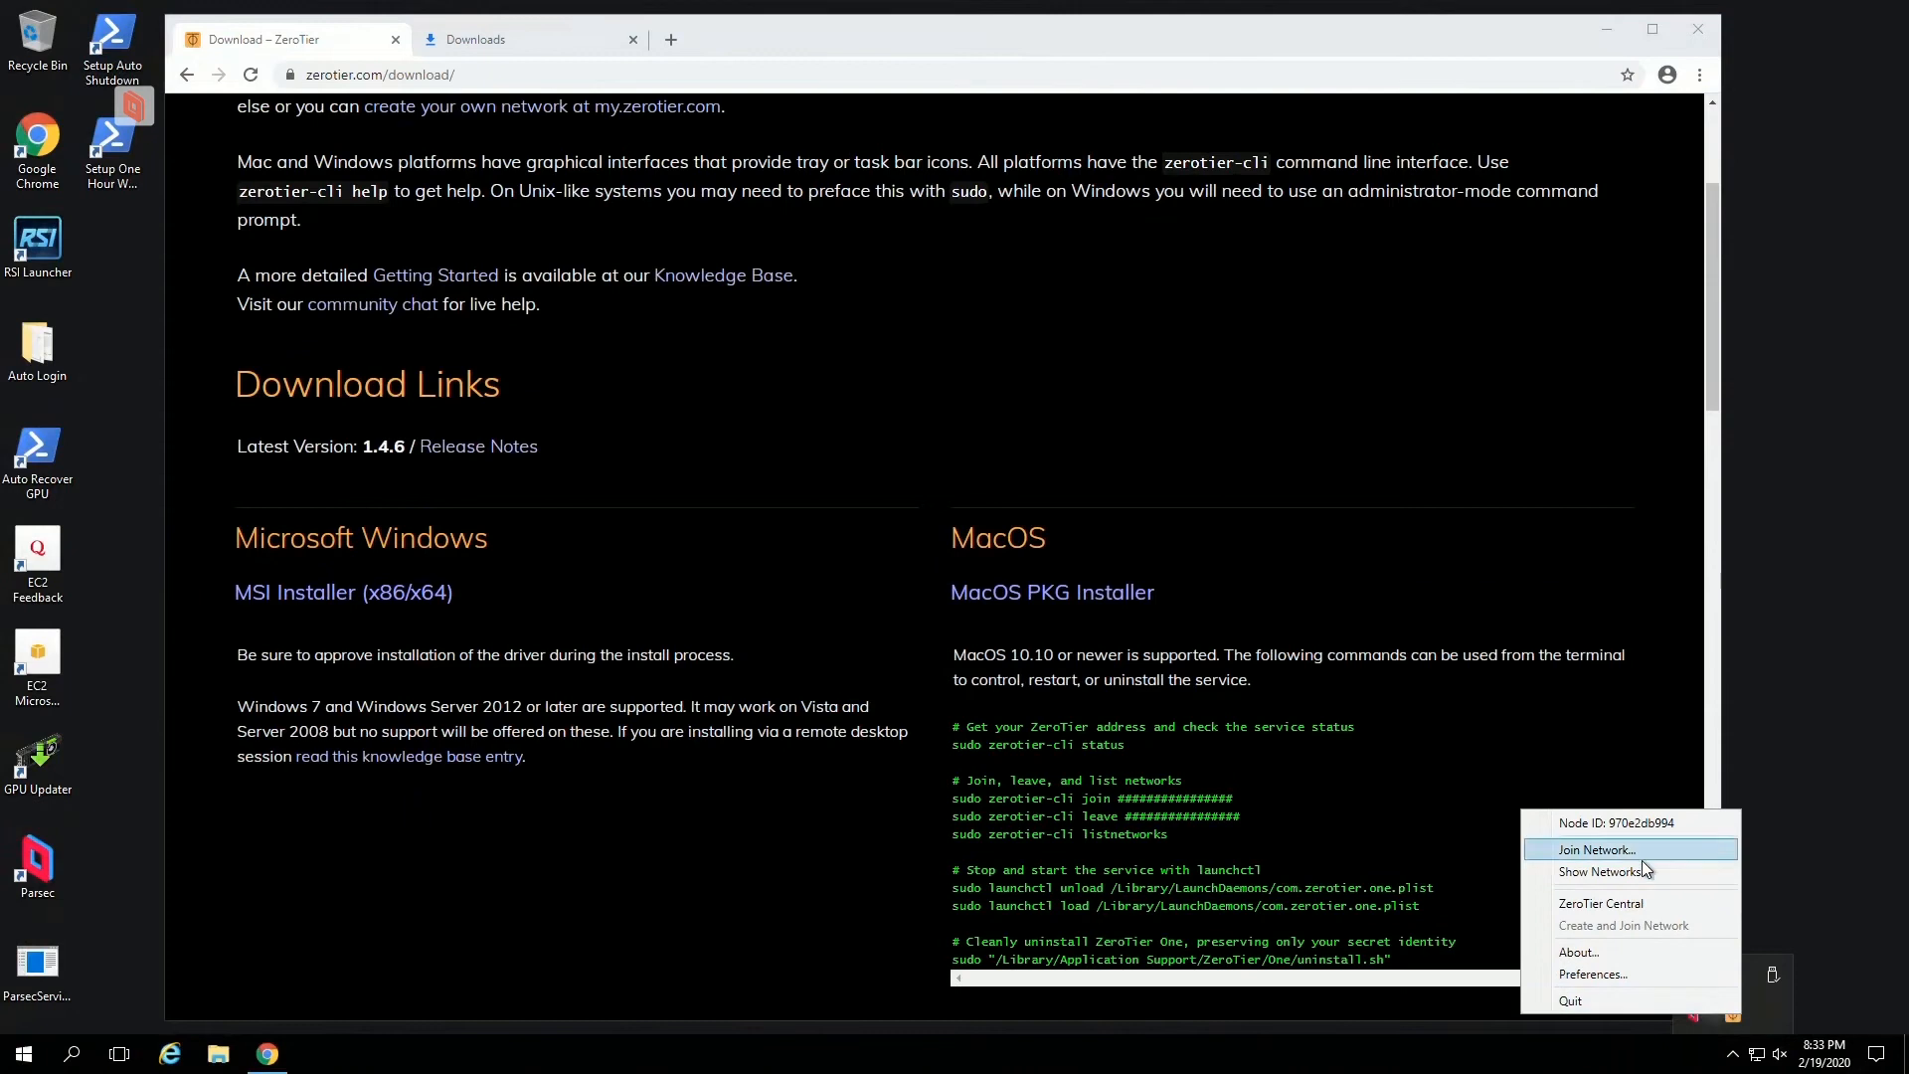
pyautogui.click(1594, 848)
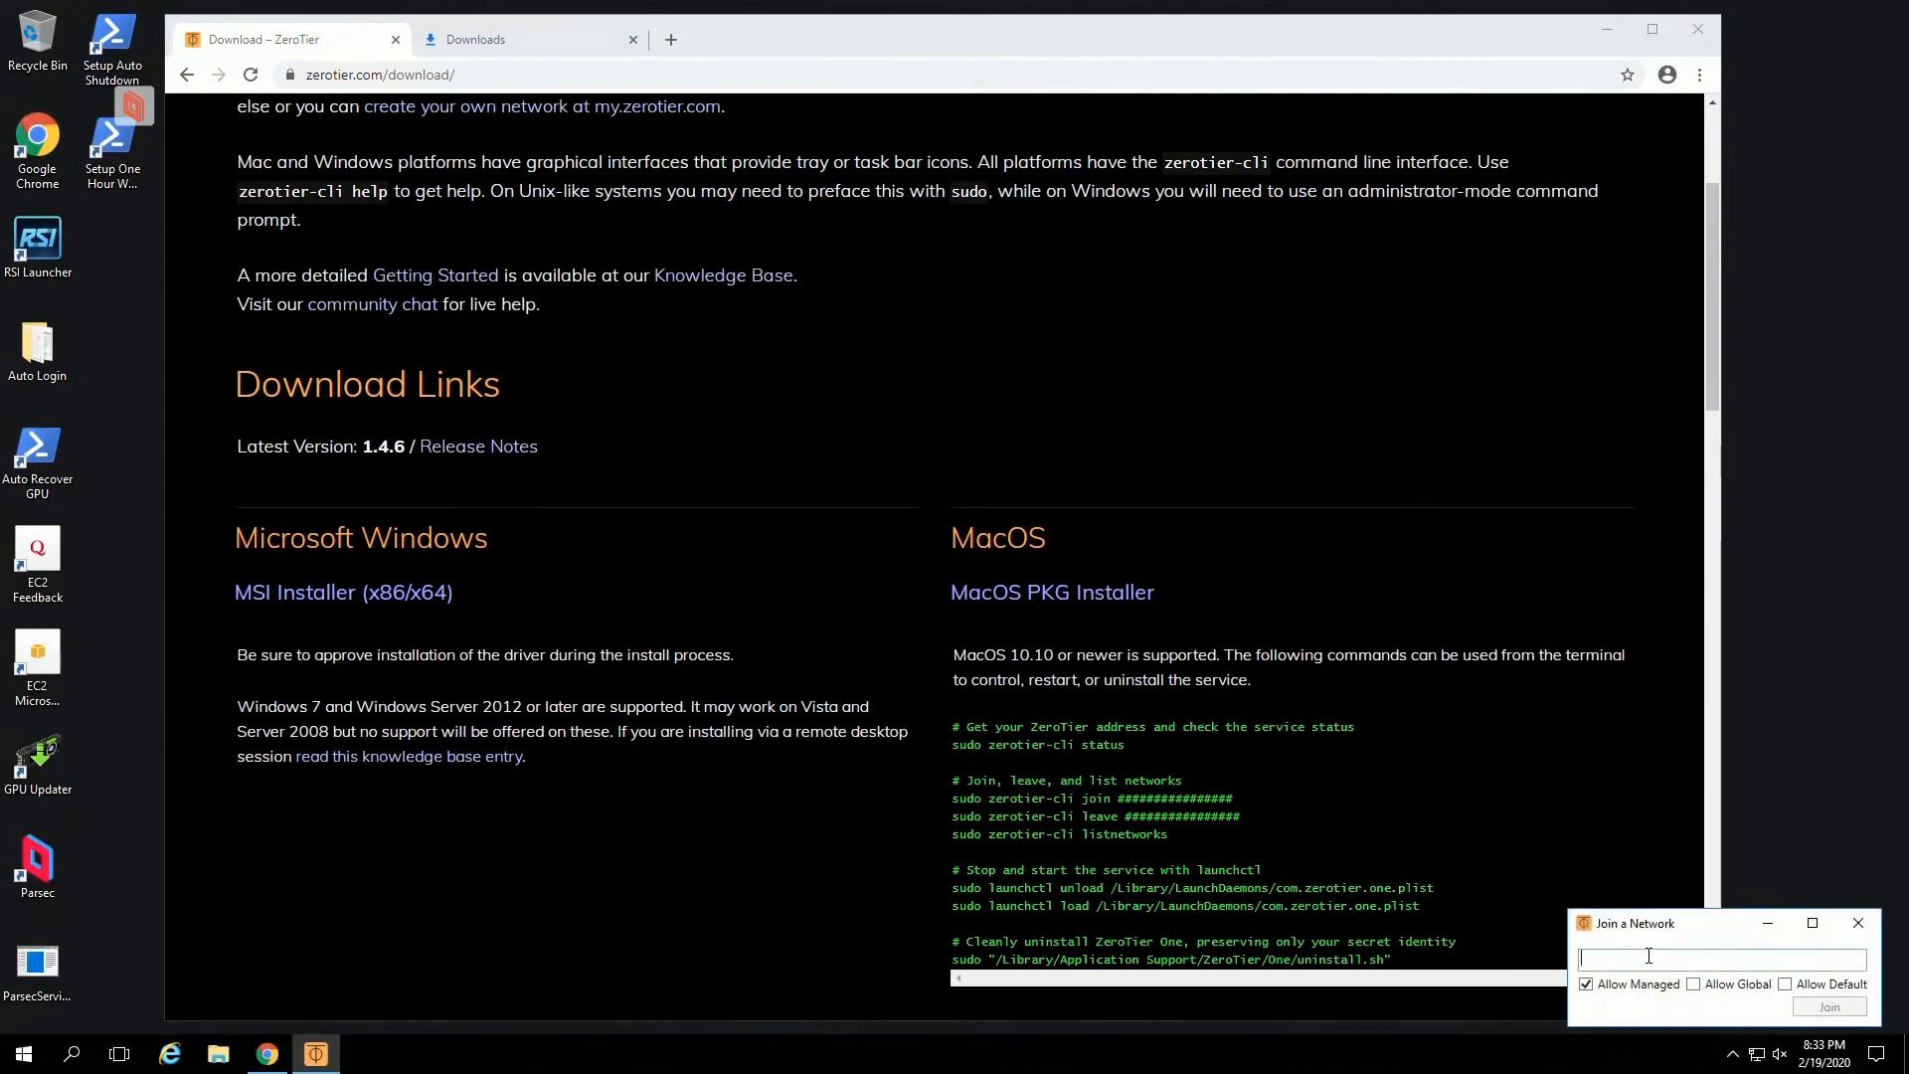
pyautogui.moveTo(1571, 933)
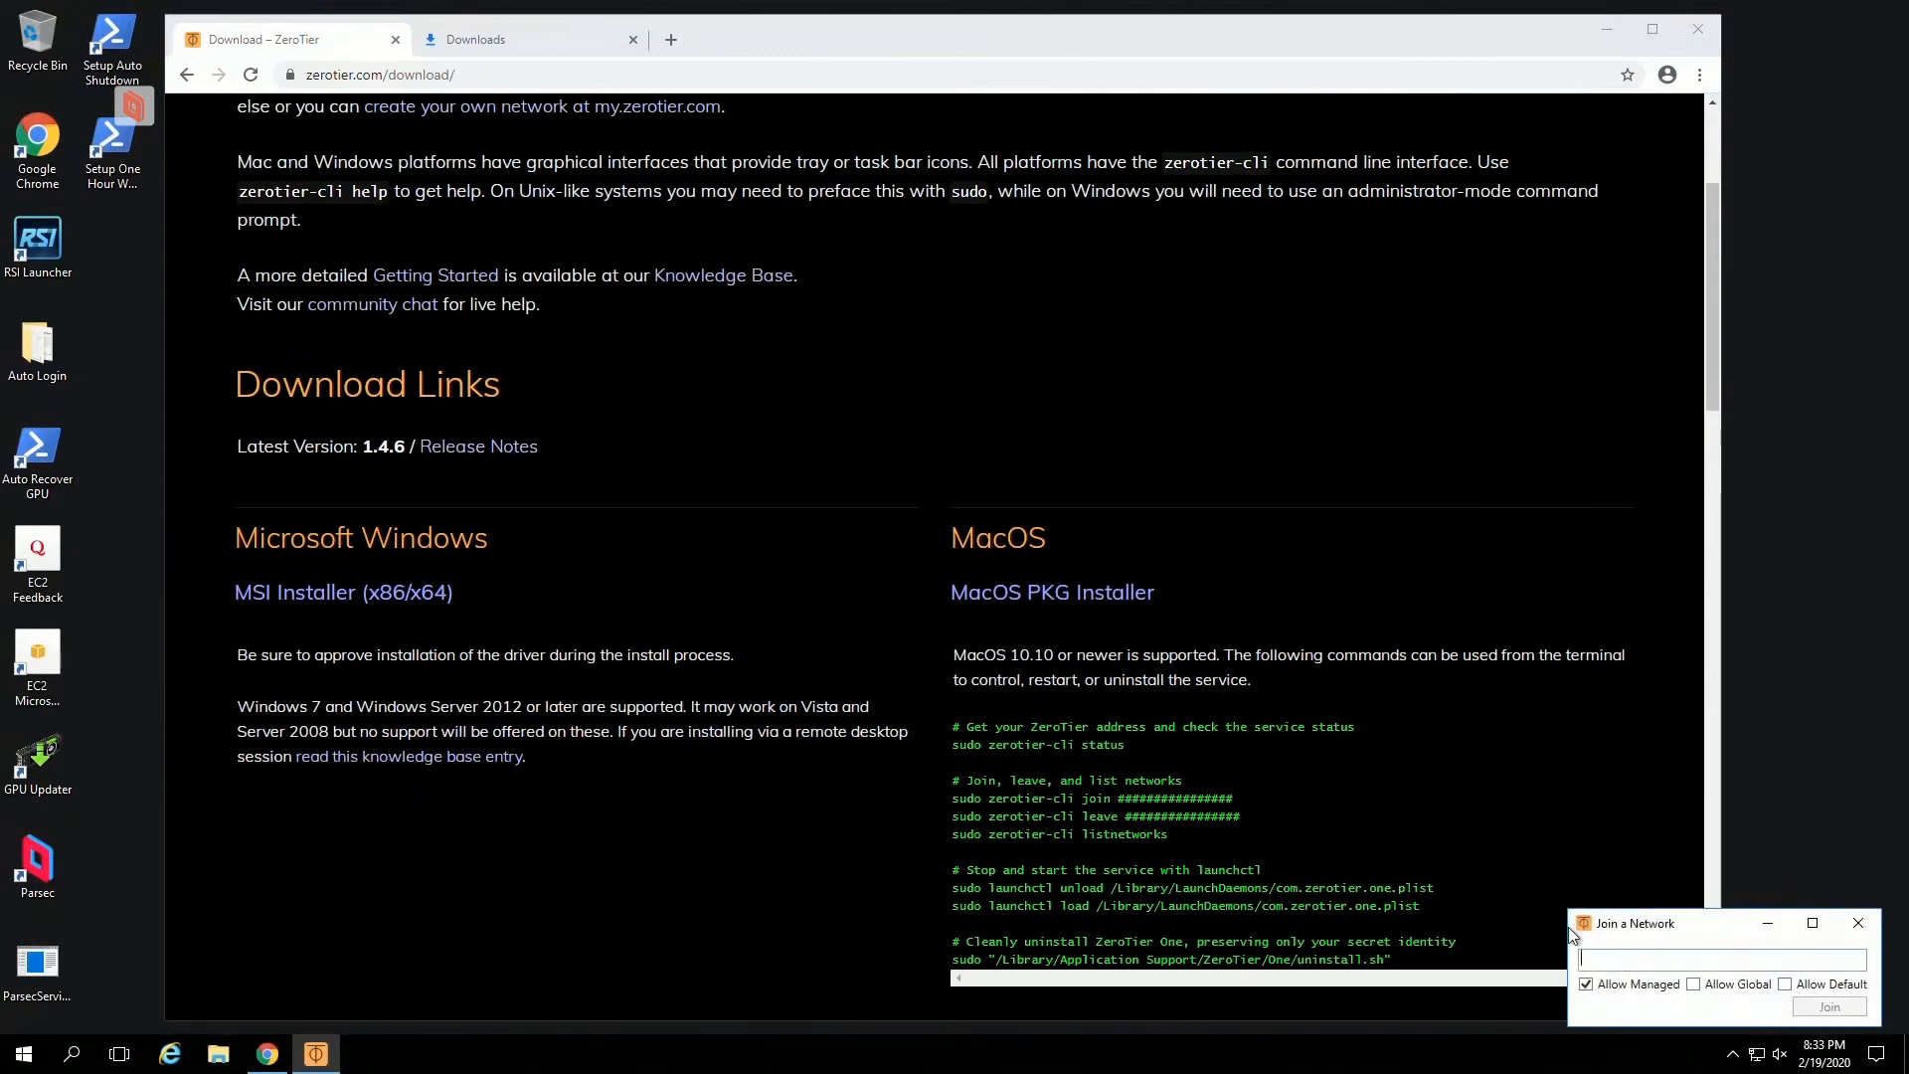
pyautogui.moveTo(1760, 953)
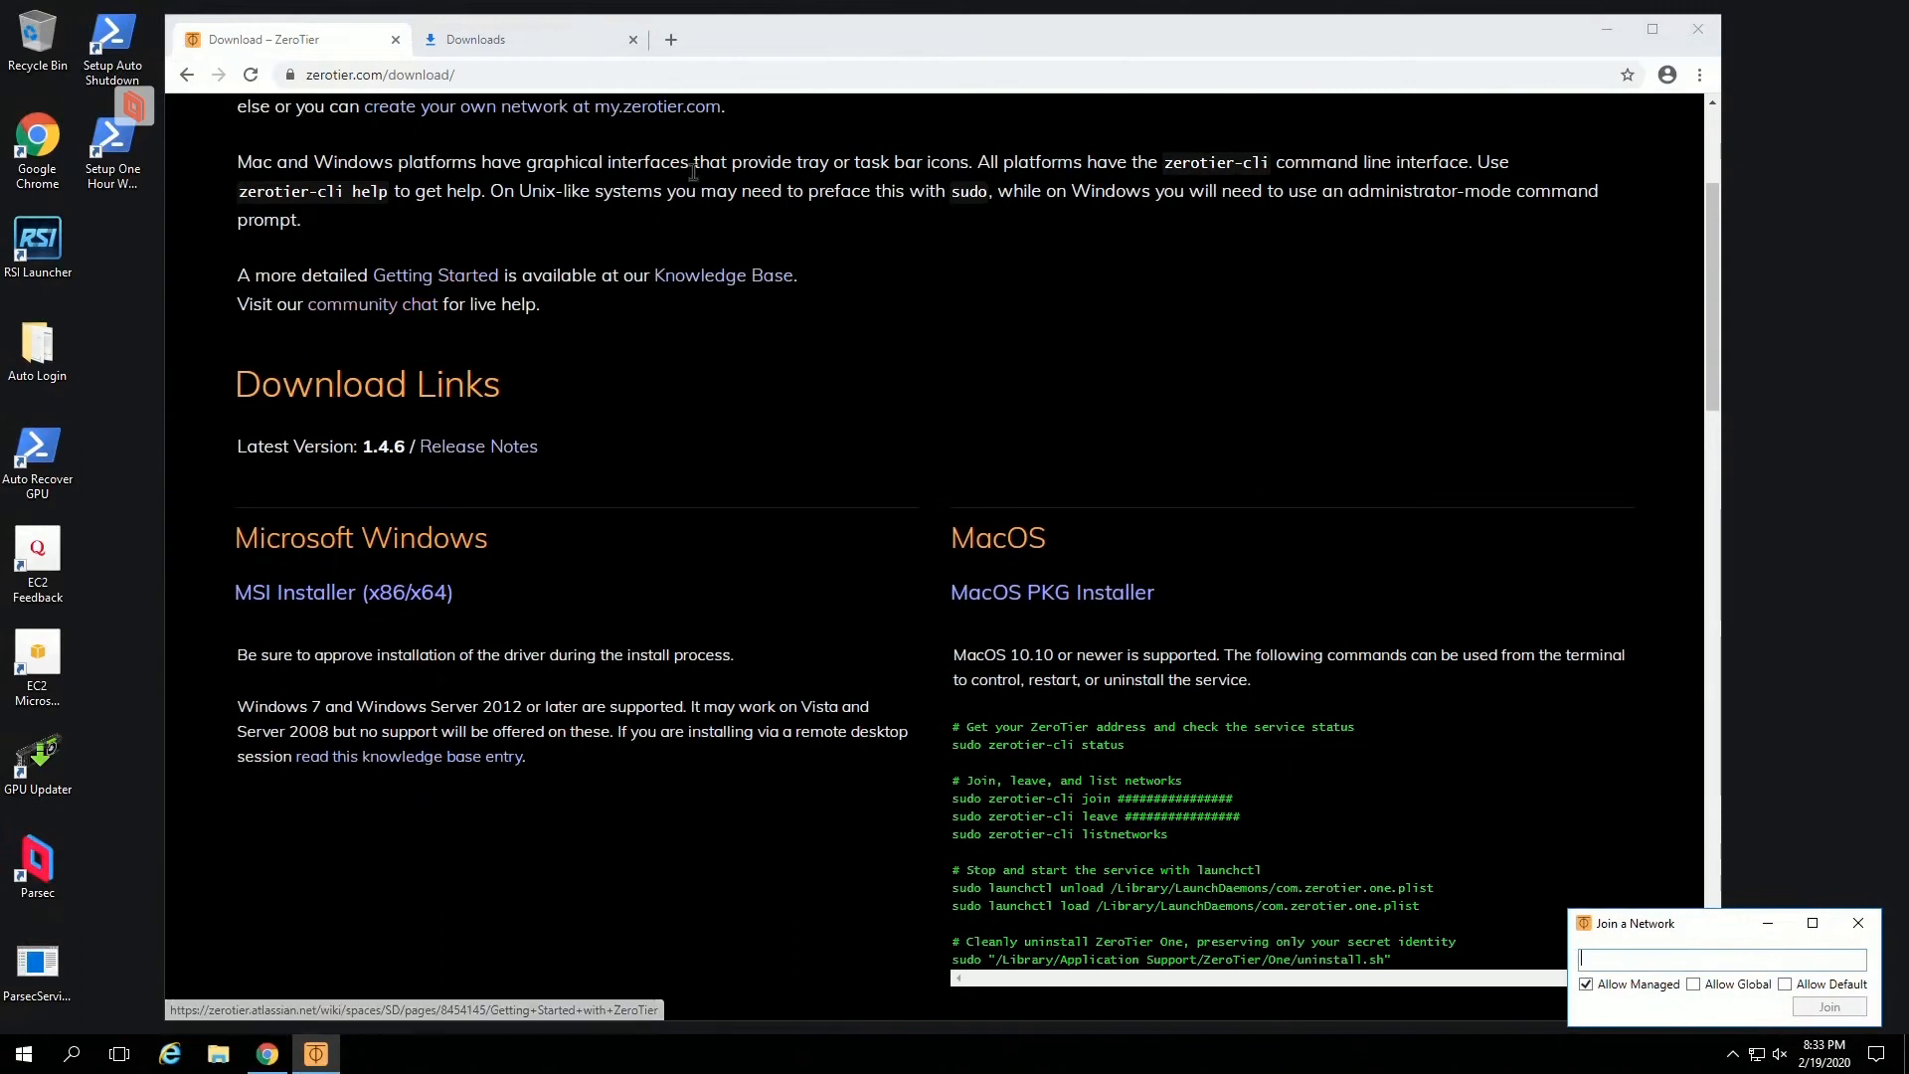
pyautogui.scroll(3)
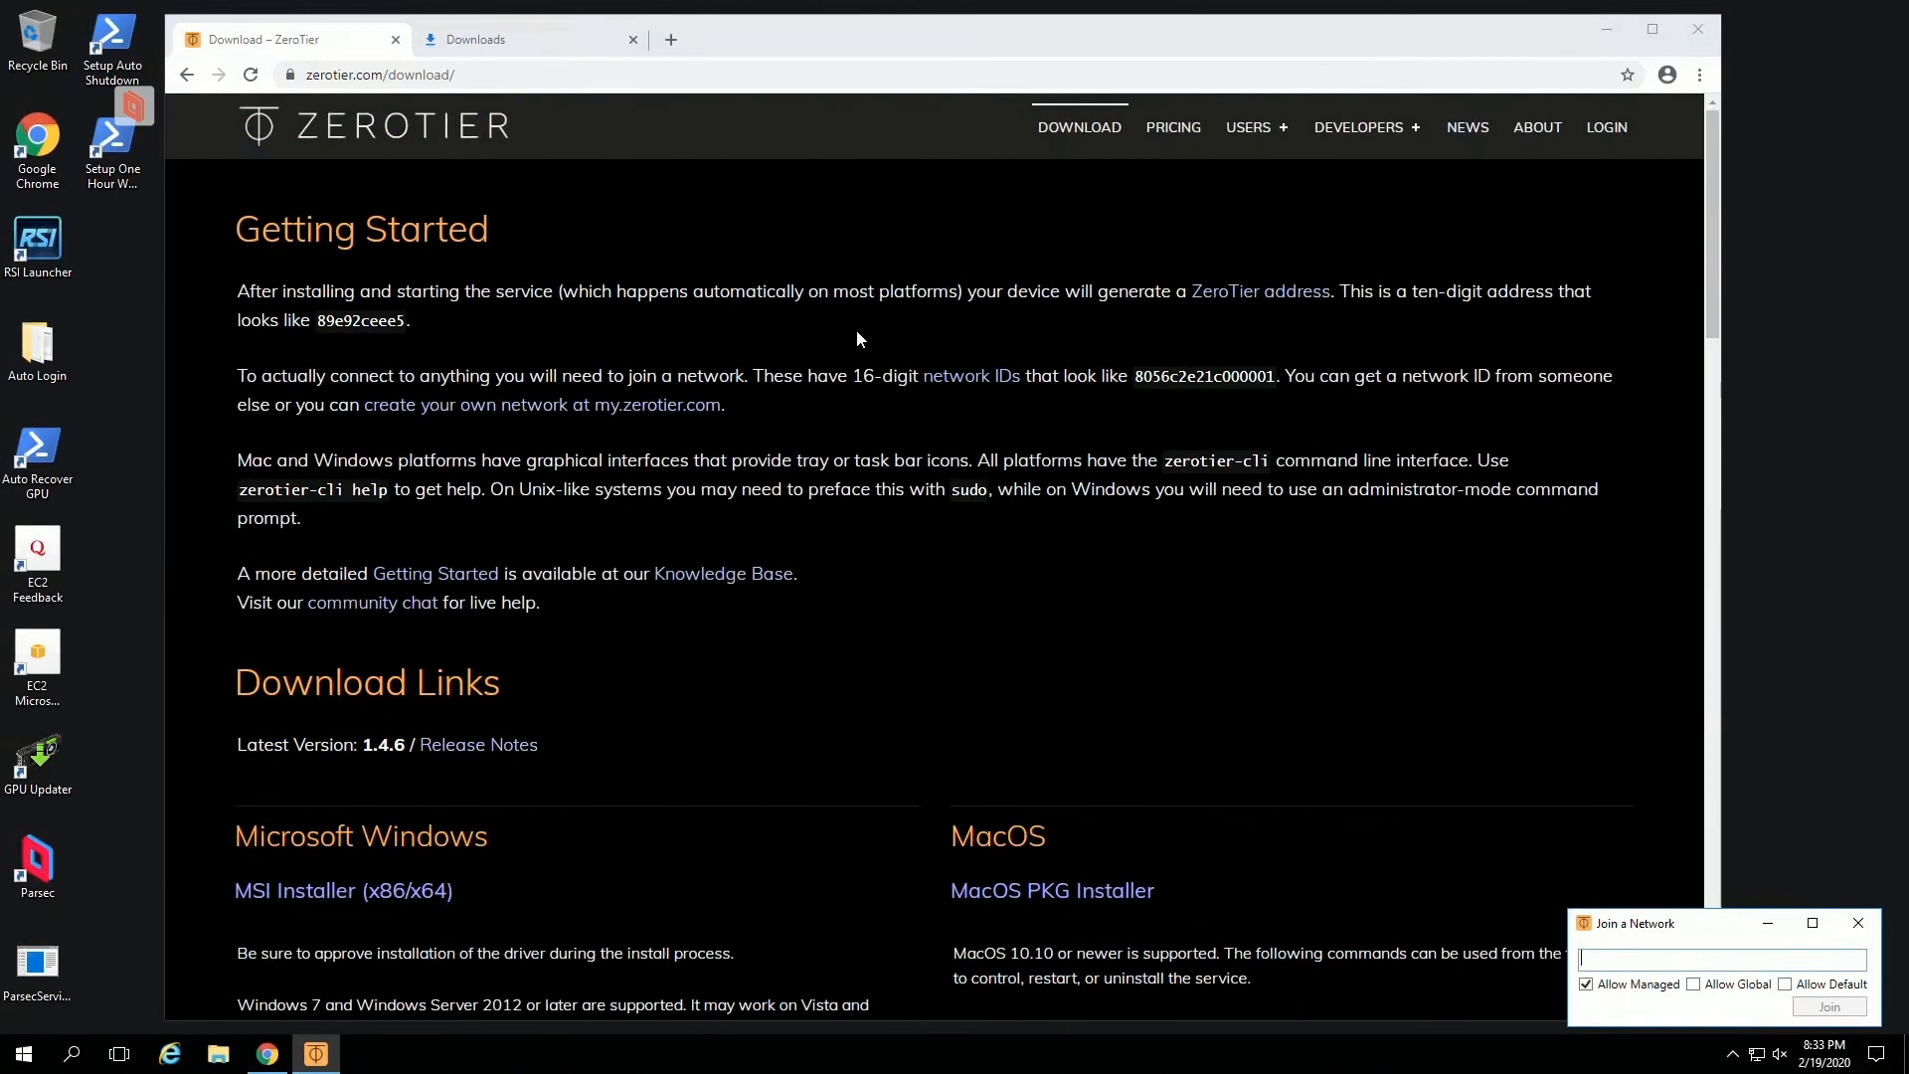
pyautogui.moveTo(99, 13)
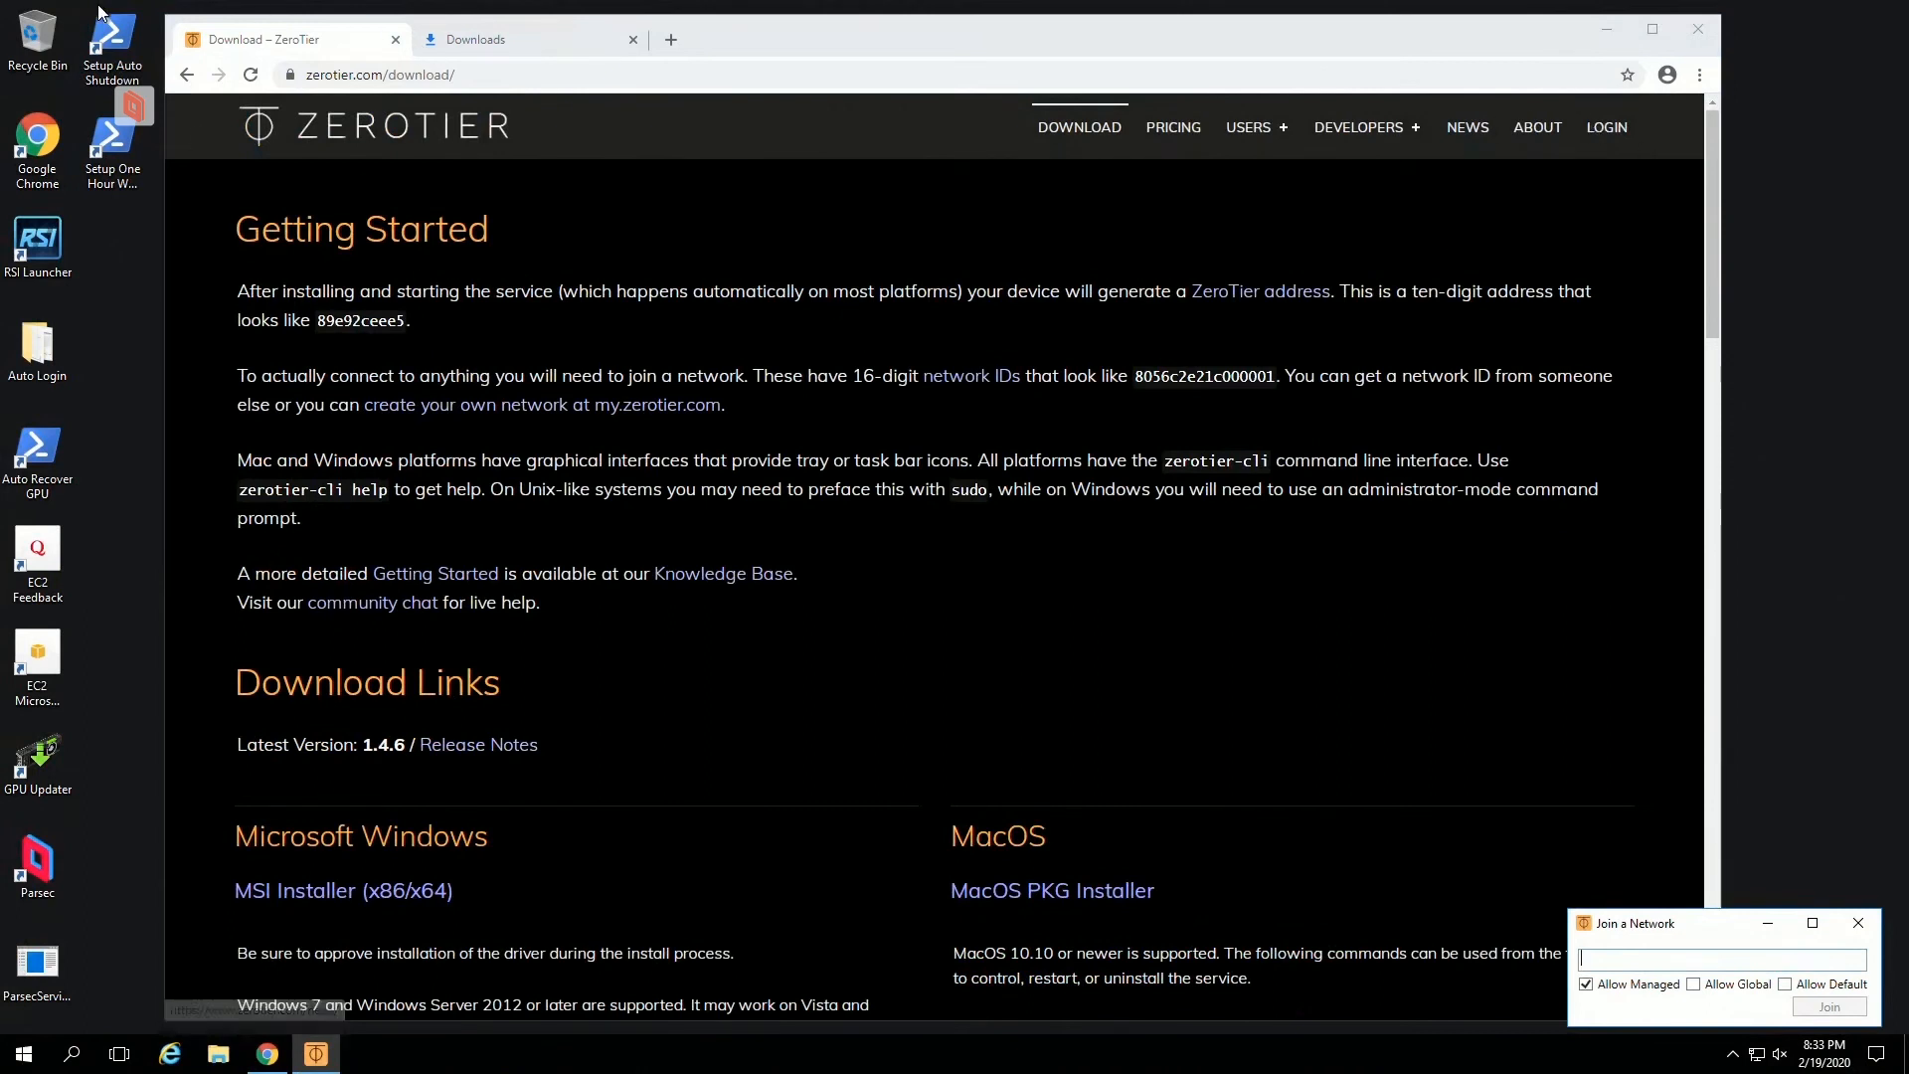
pyautogui.moveTo(318, 830)
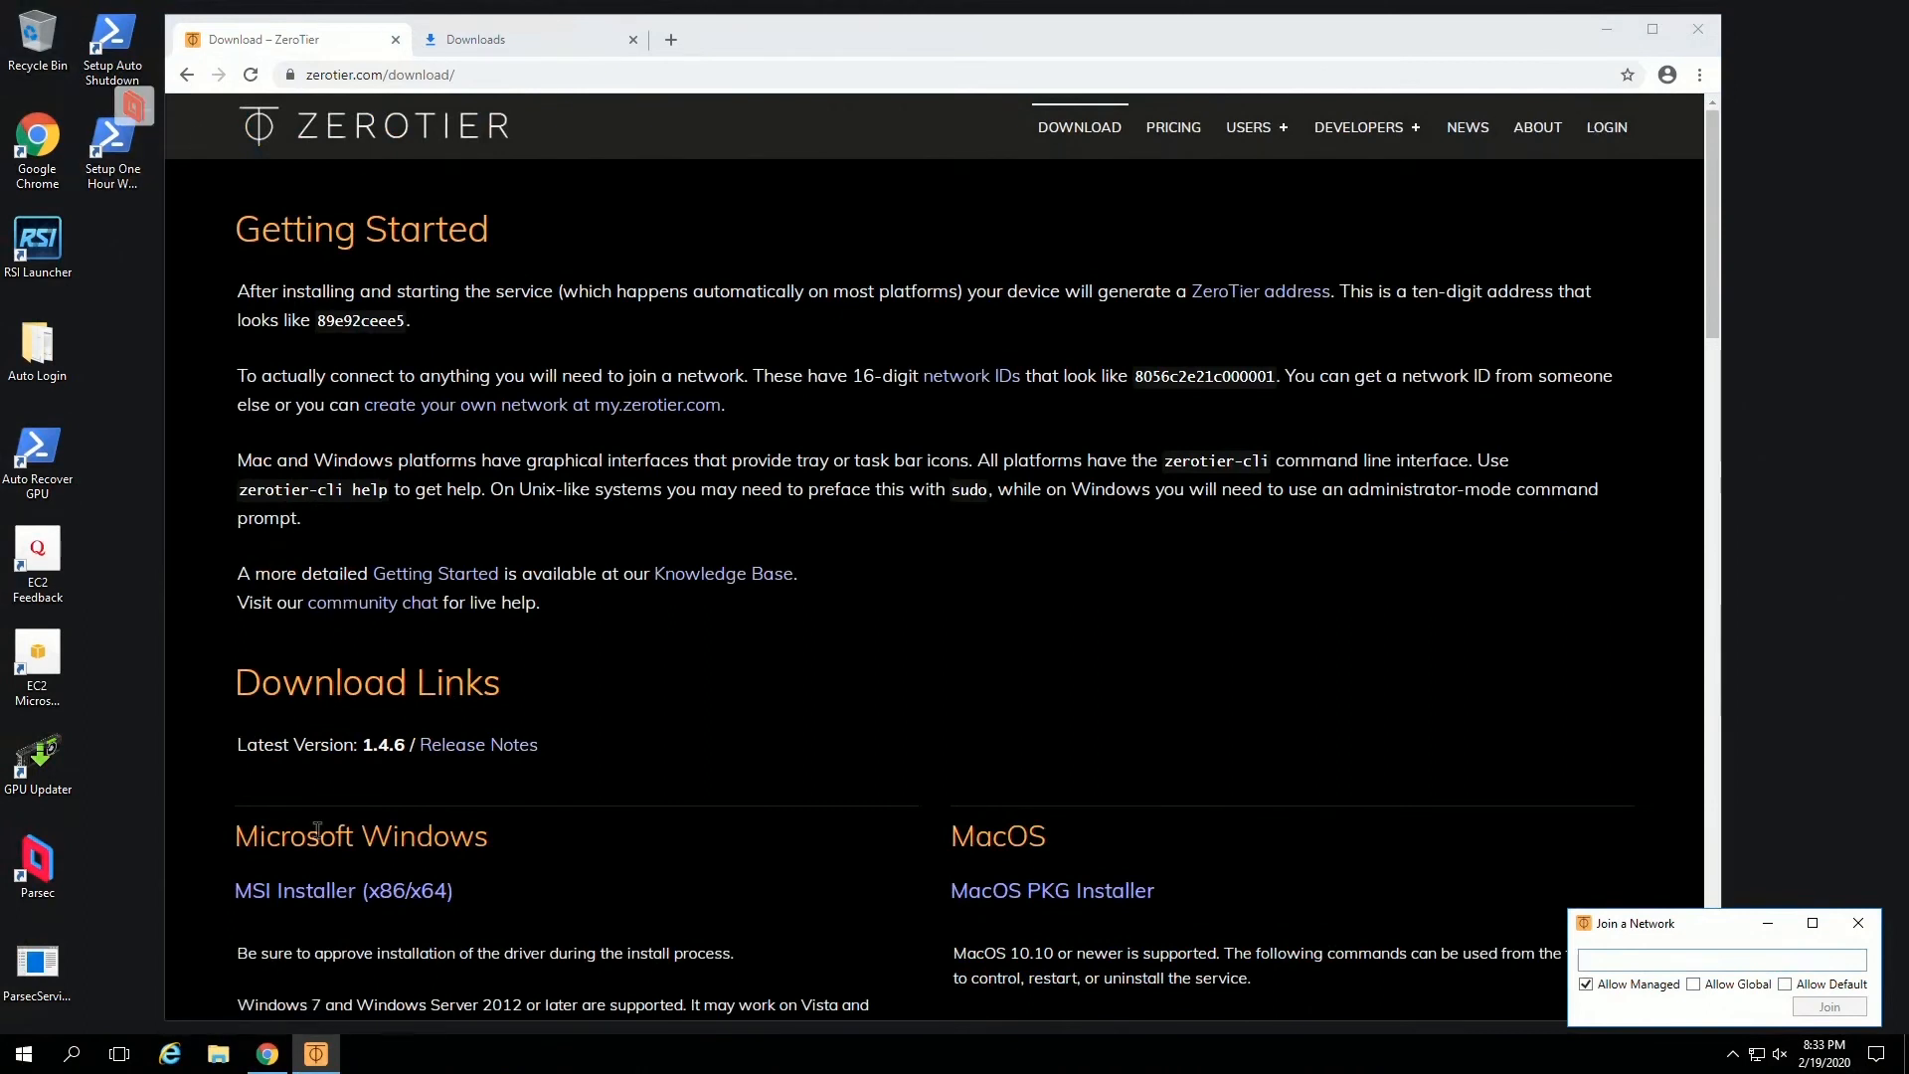
pyautogui.press('ctrl+alt+delete')
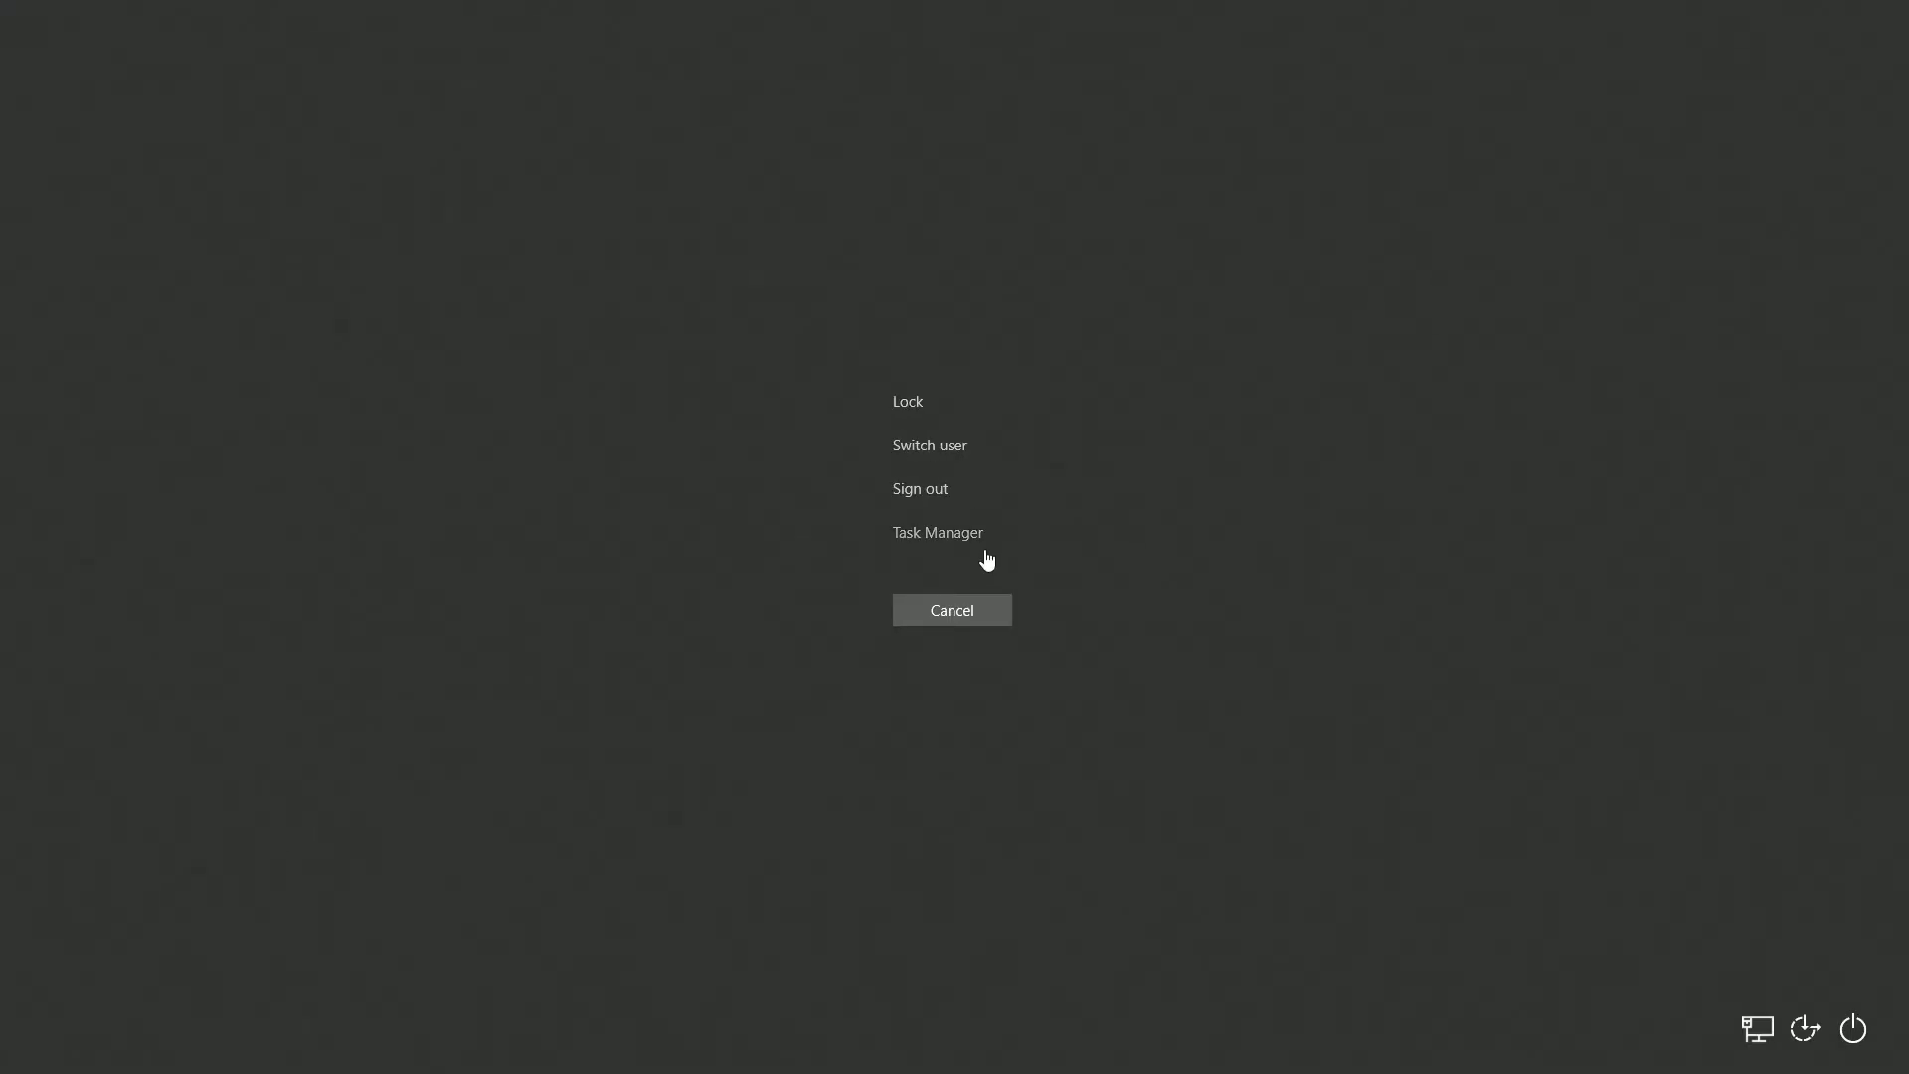
pyautogui.click(951, 608)
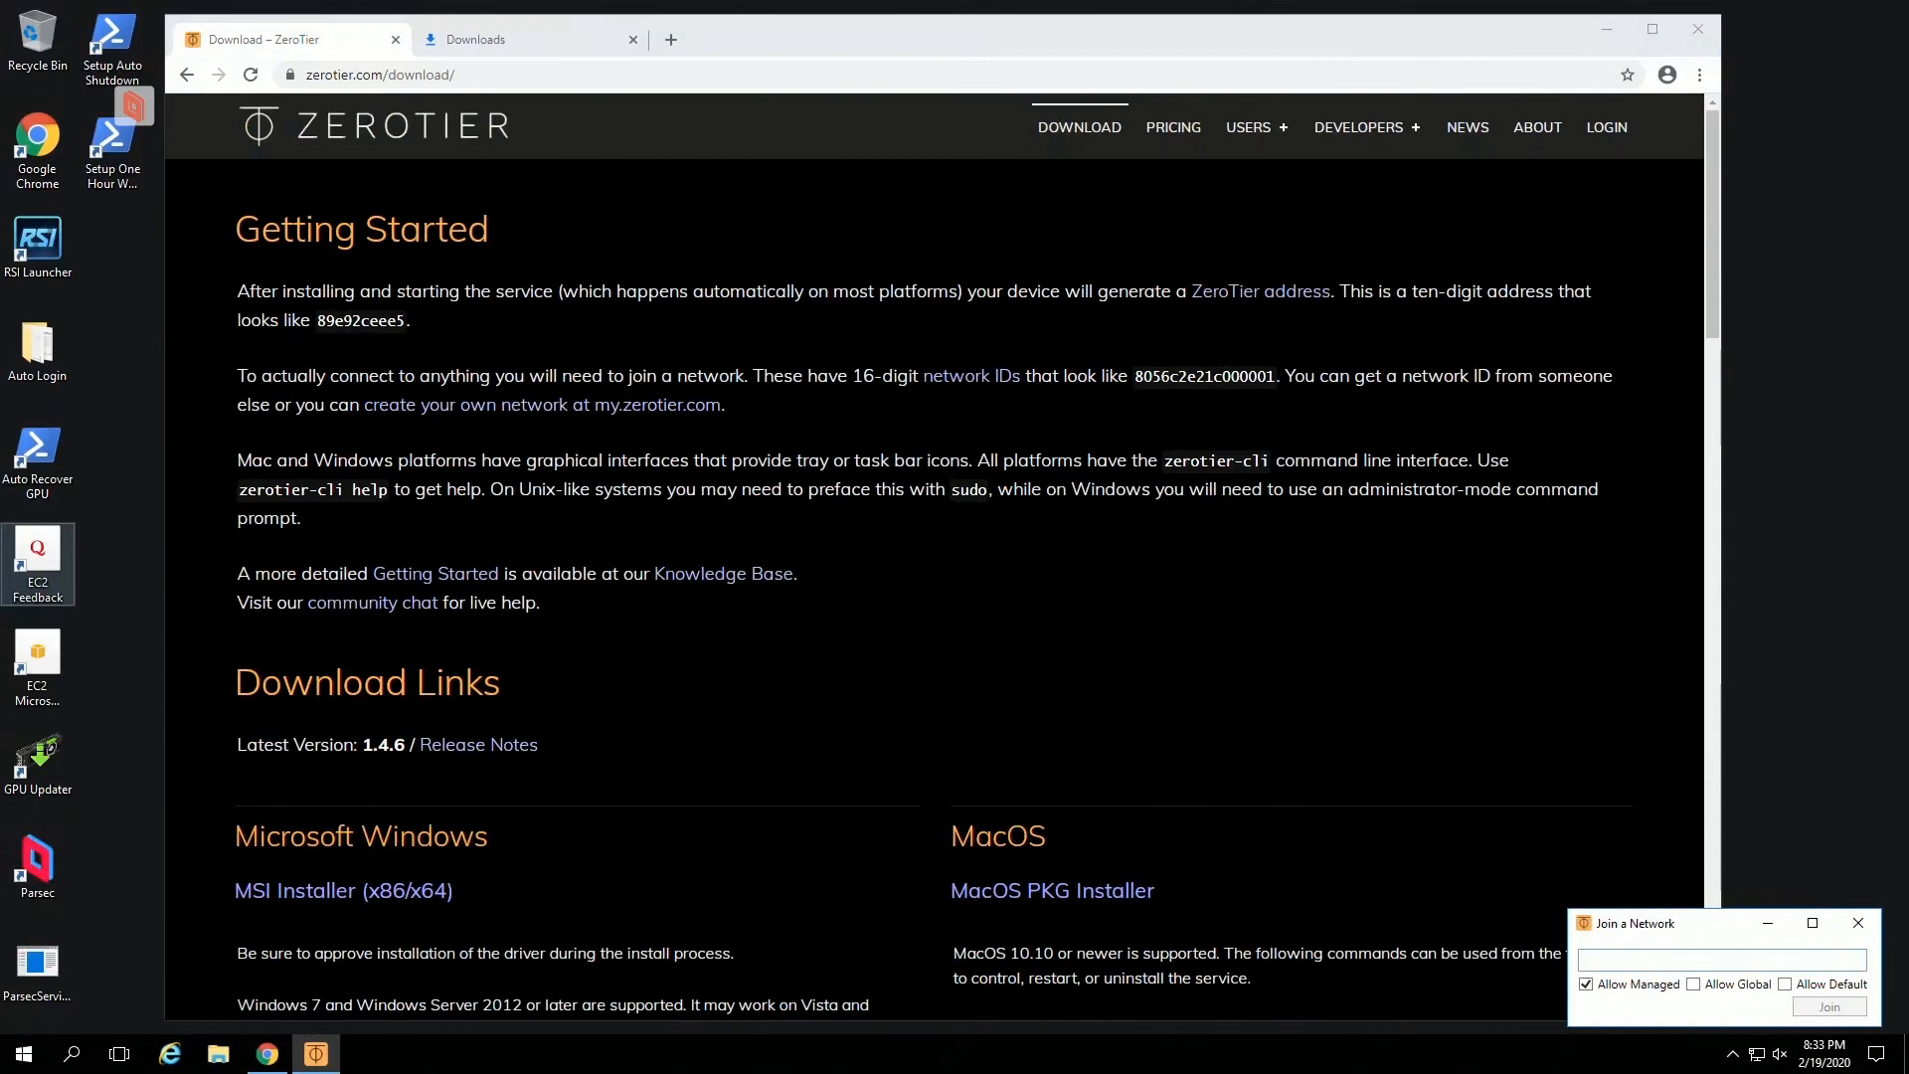
pyautogui.click(1719, 959)
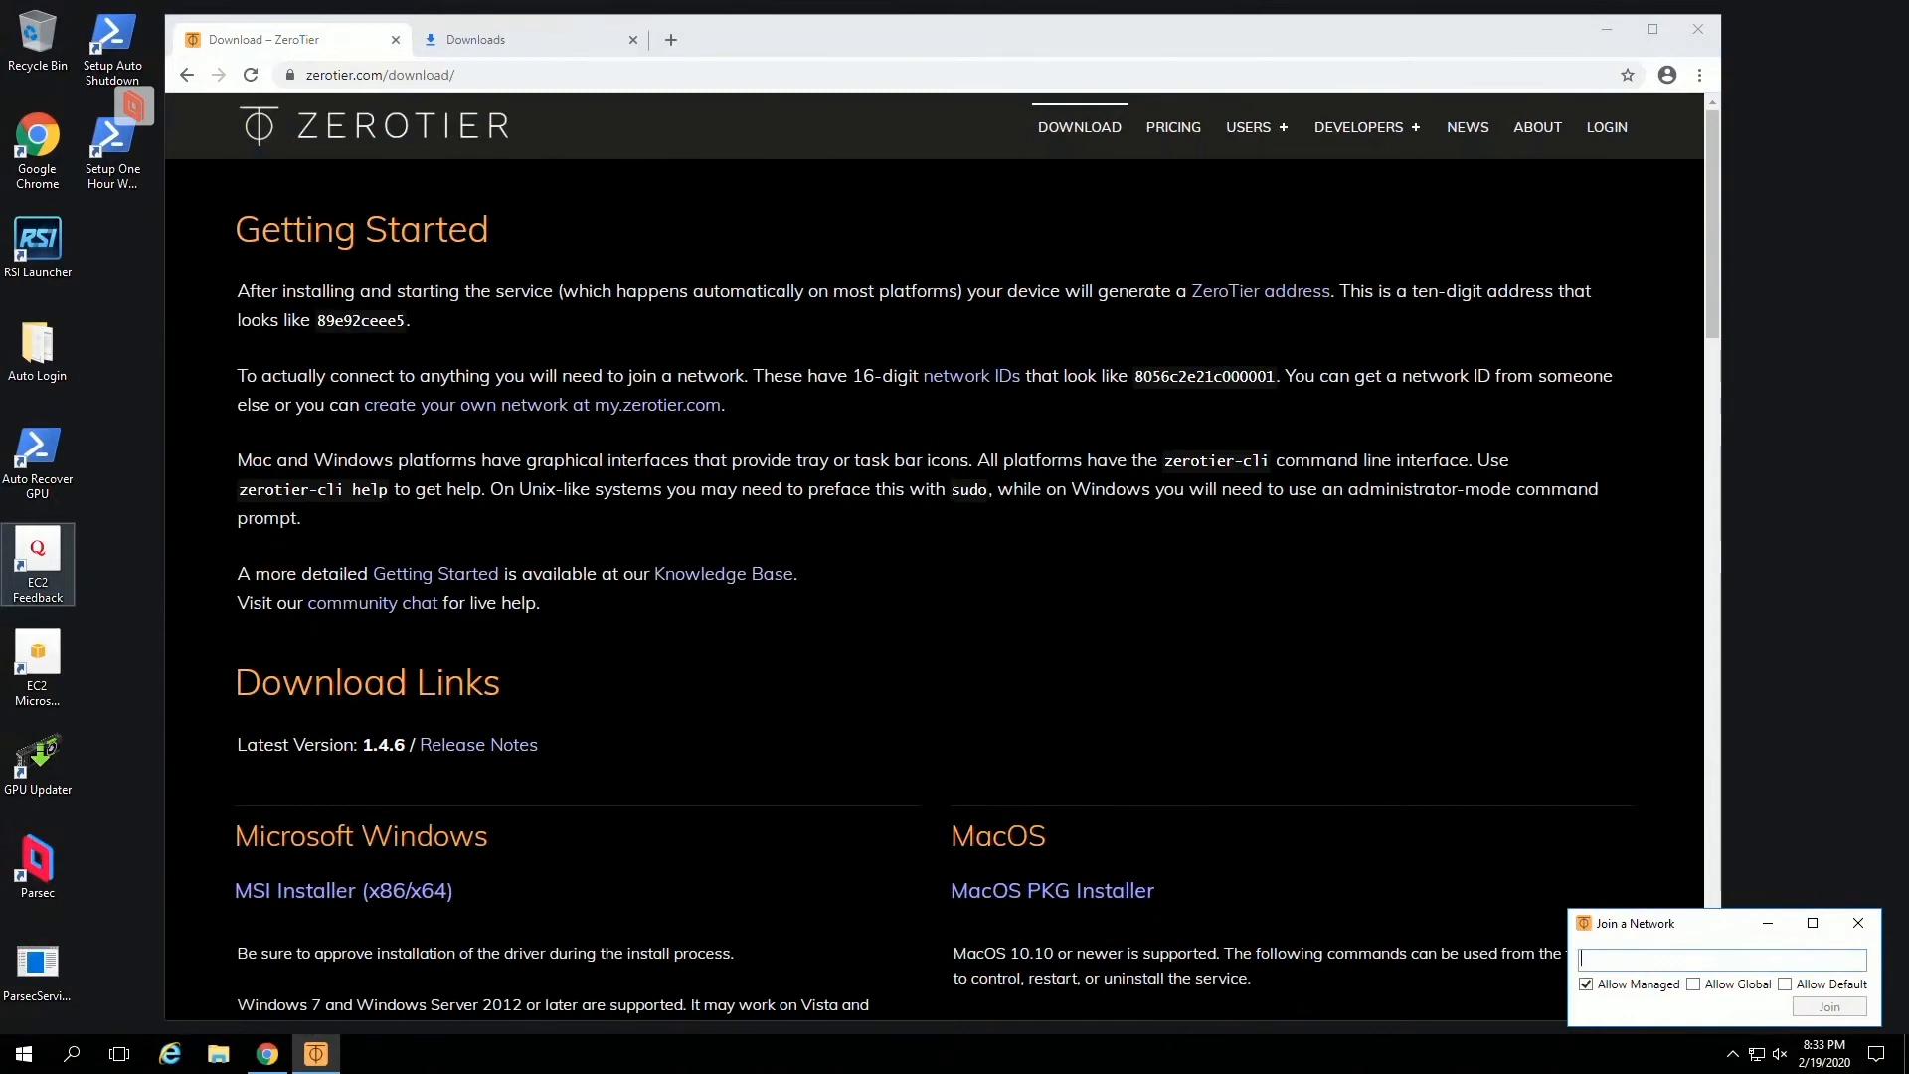
pyautogui.rightClick(1719, 959)
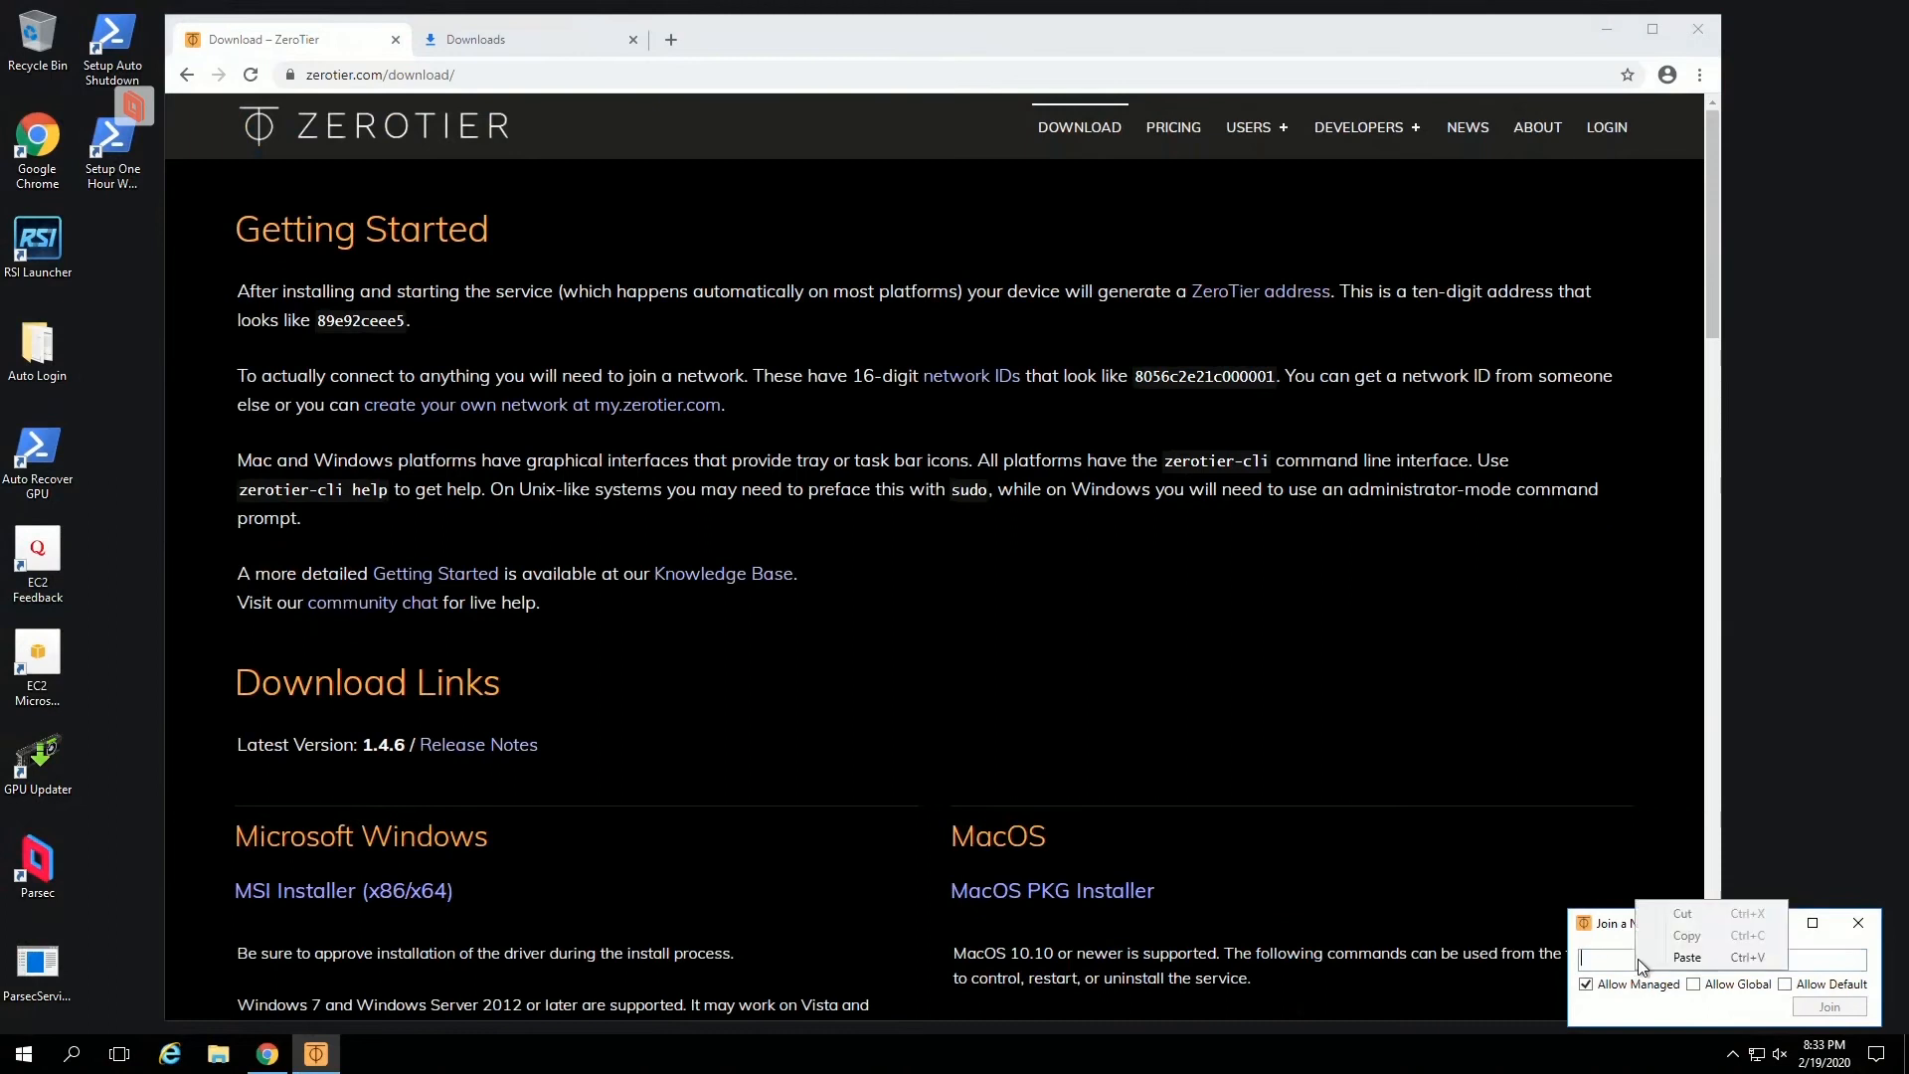
pyautogui.click(1686, 956)
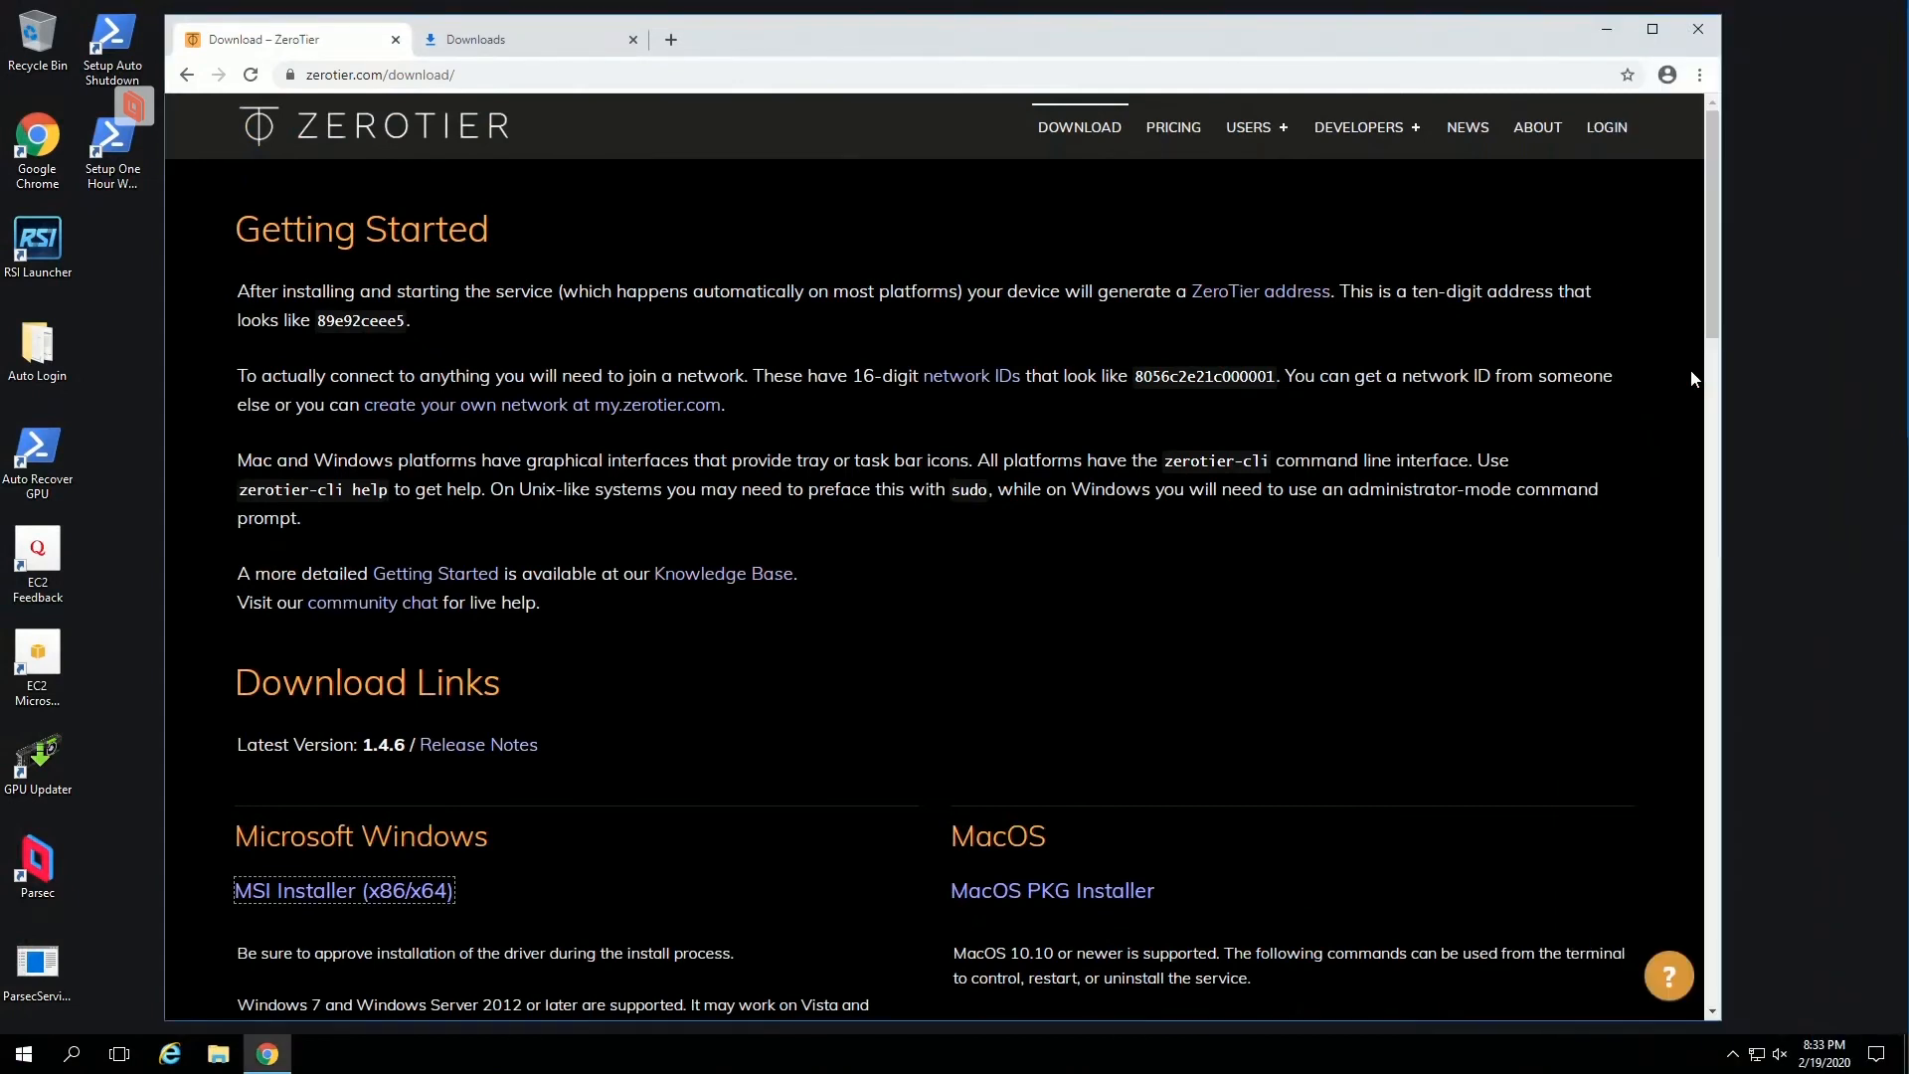
pyautogui.moveTo(1642, 441)
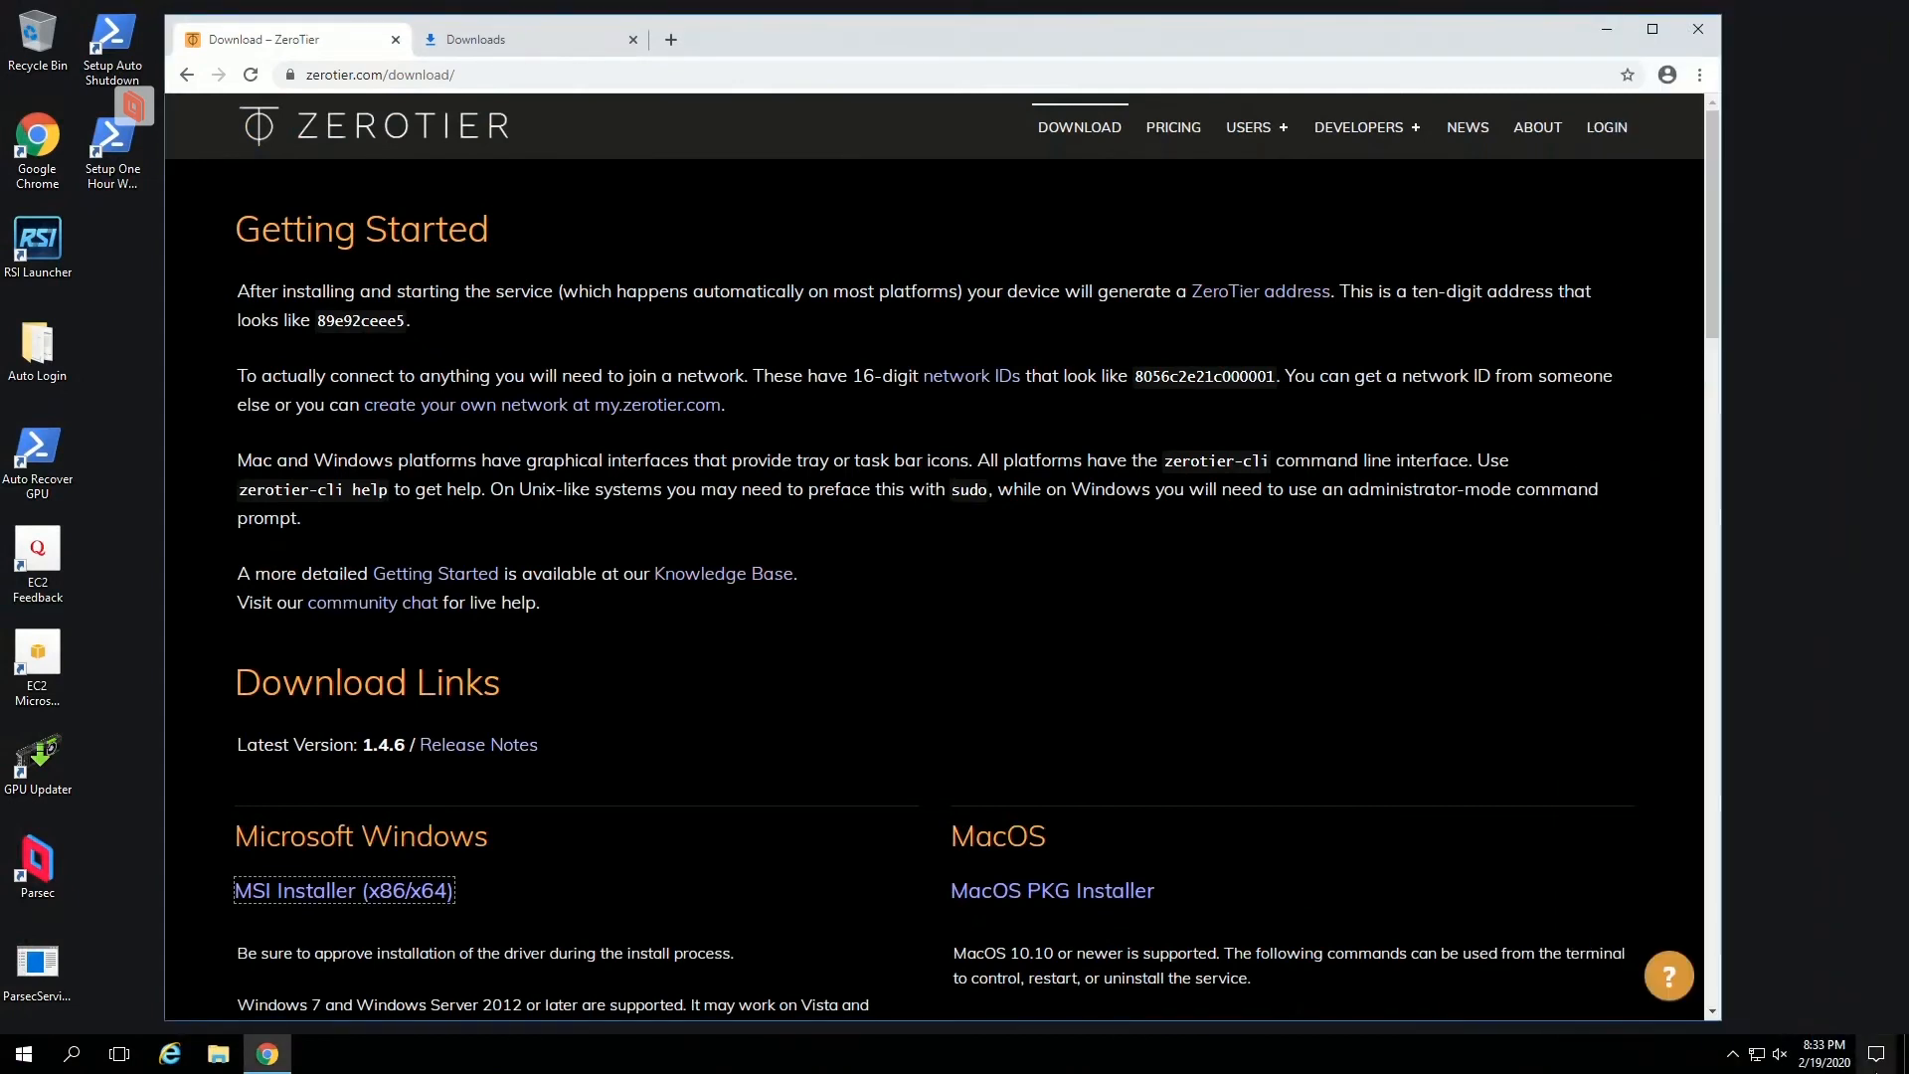
pyautogui.moveTo(1631, 987)
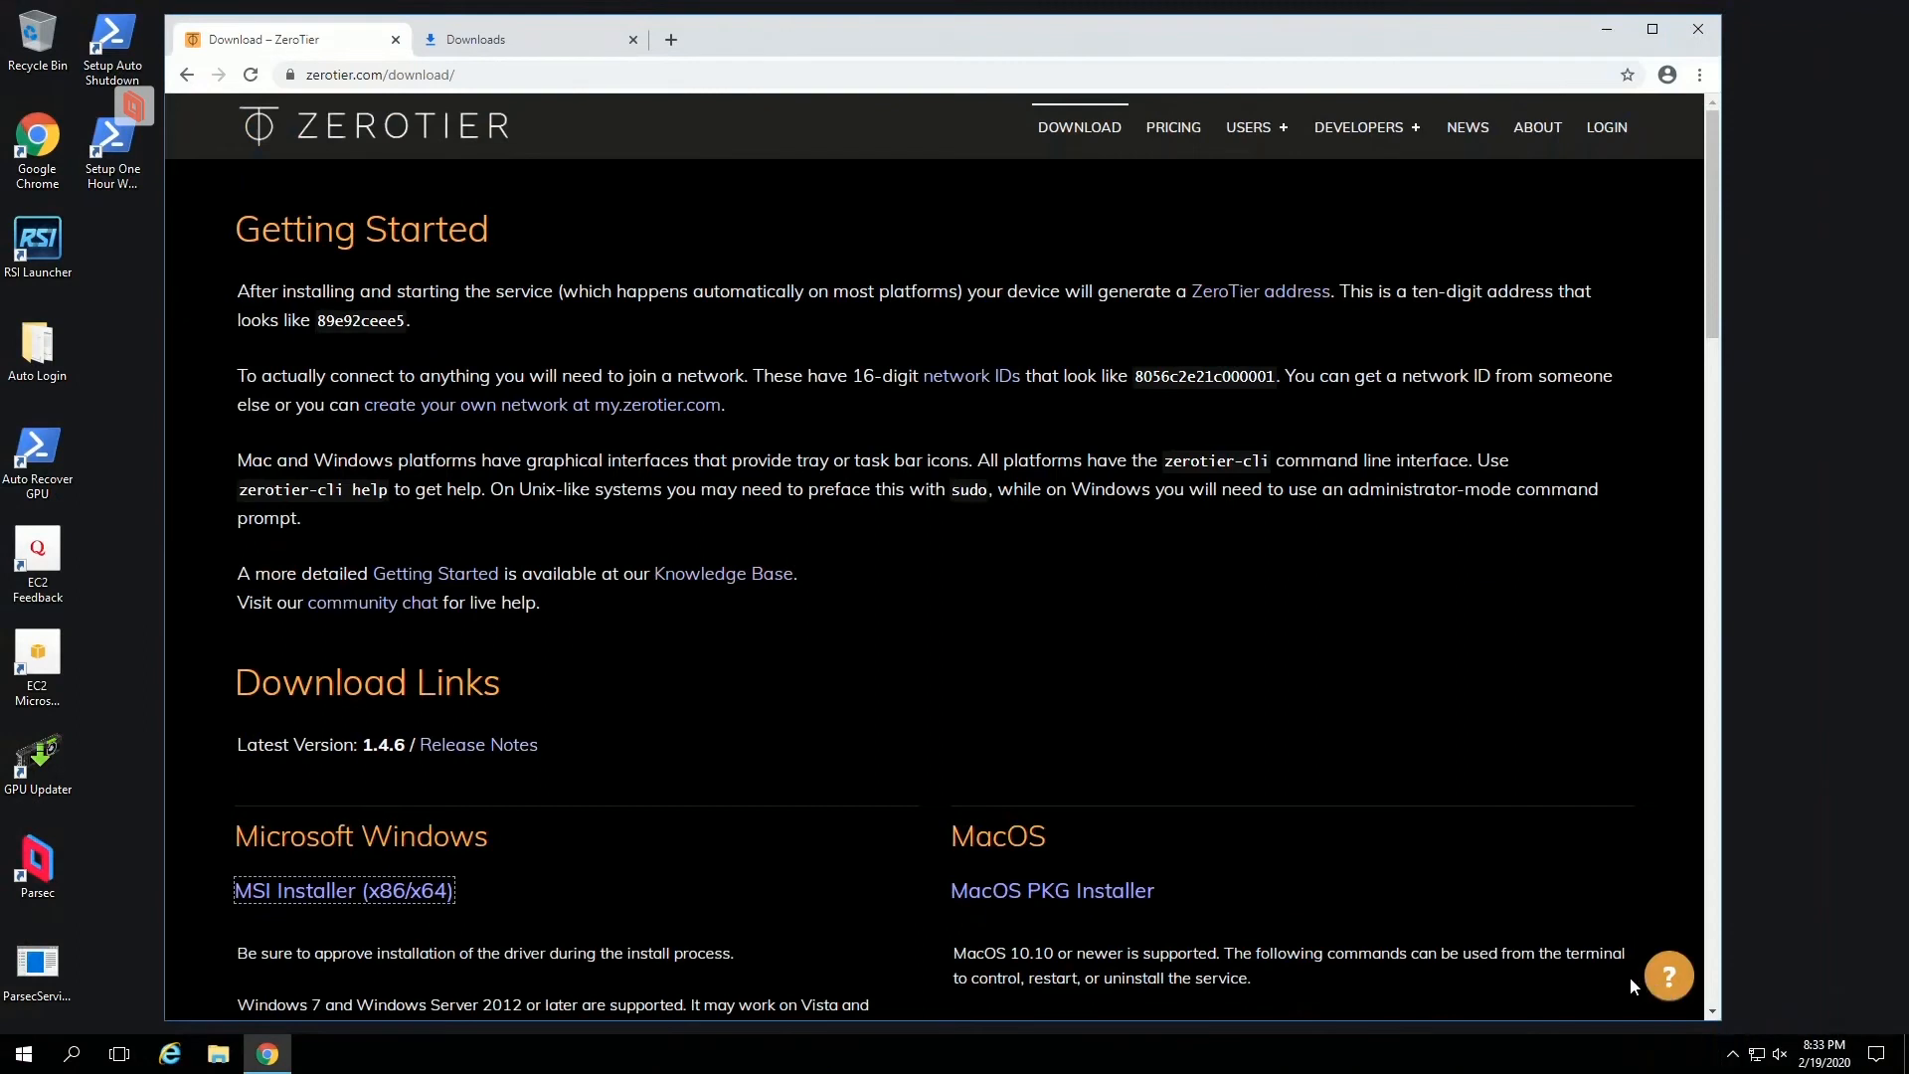
pyautogui.moveTo(1746, 18)
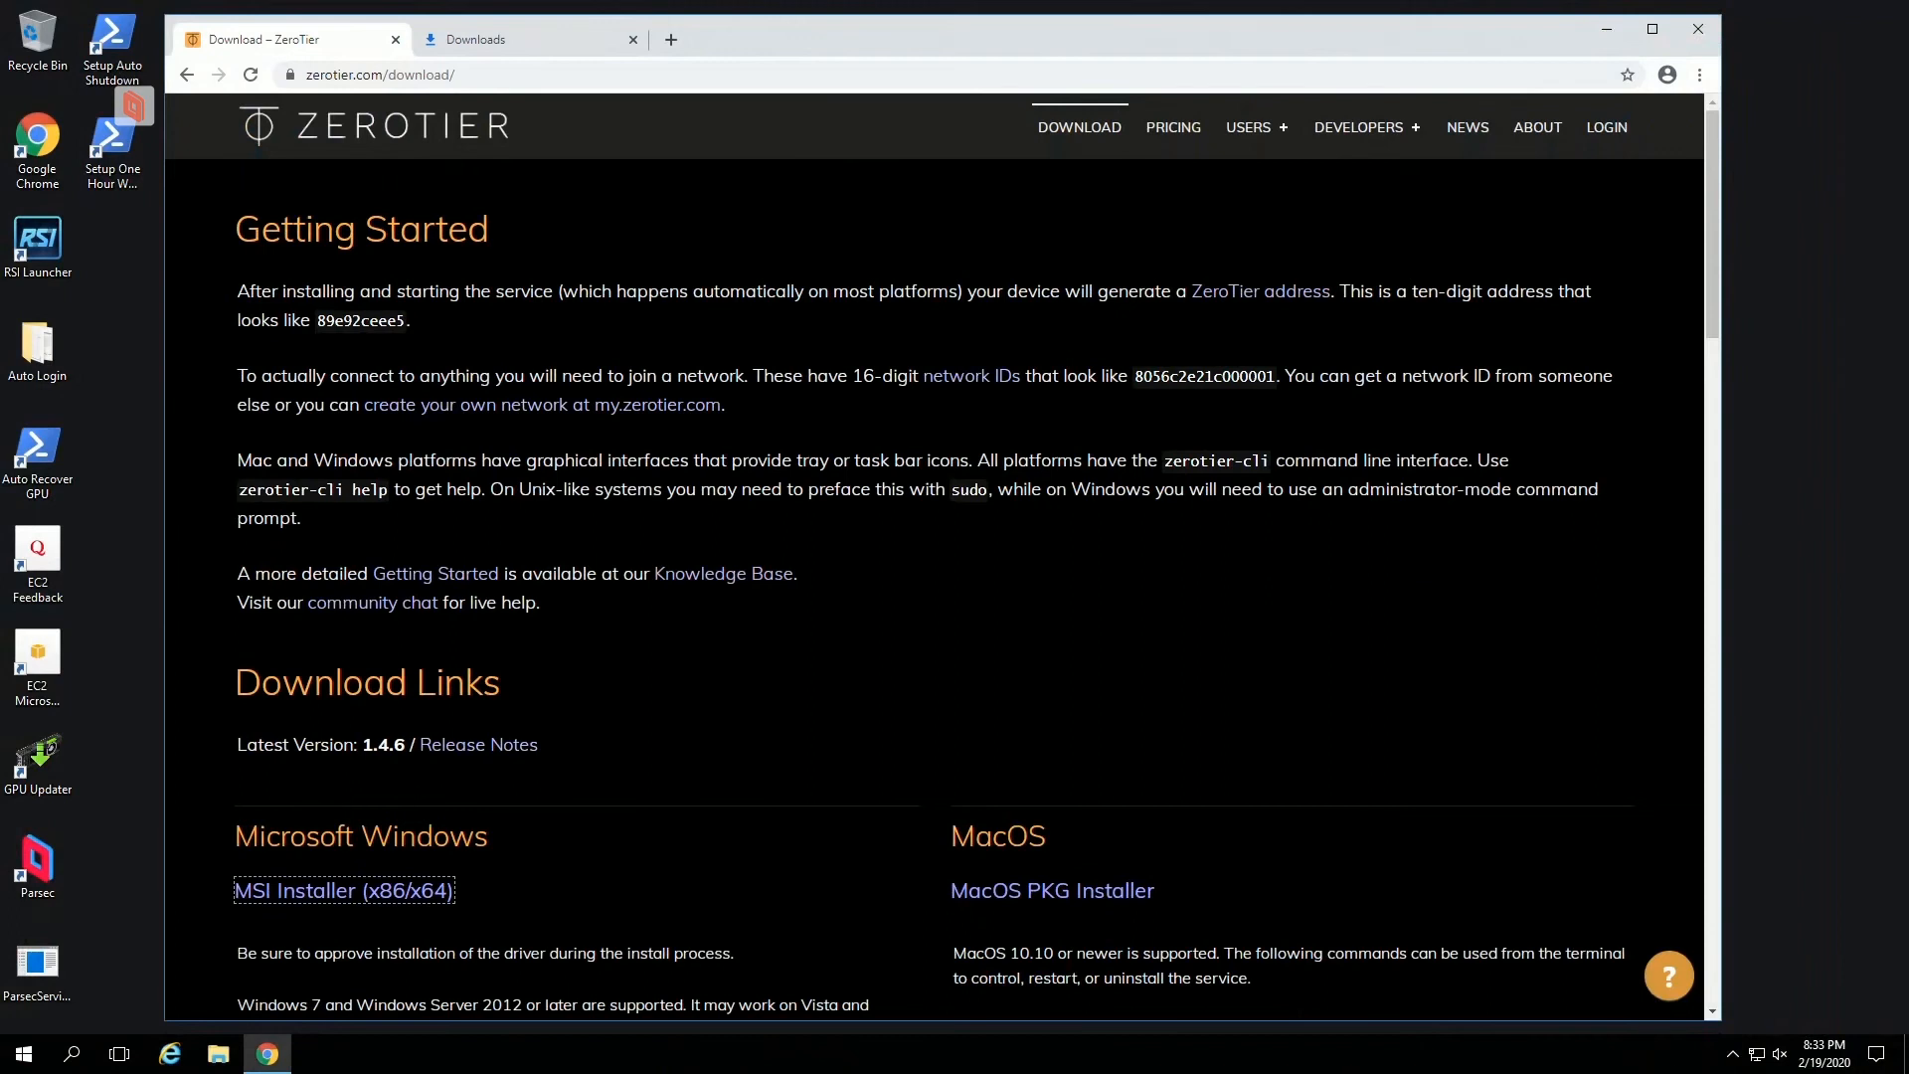
pyautogui.moveTo(112, 108)
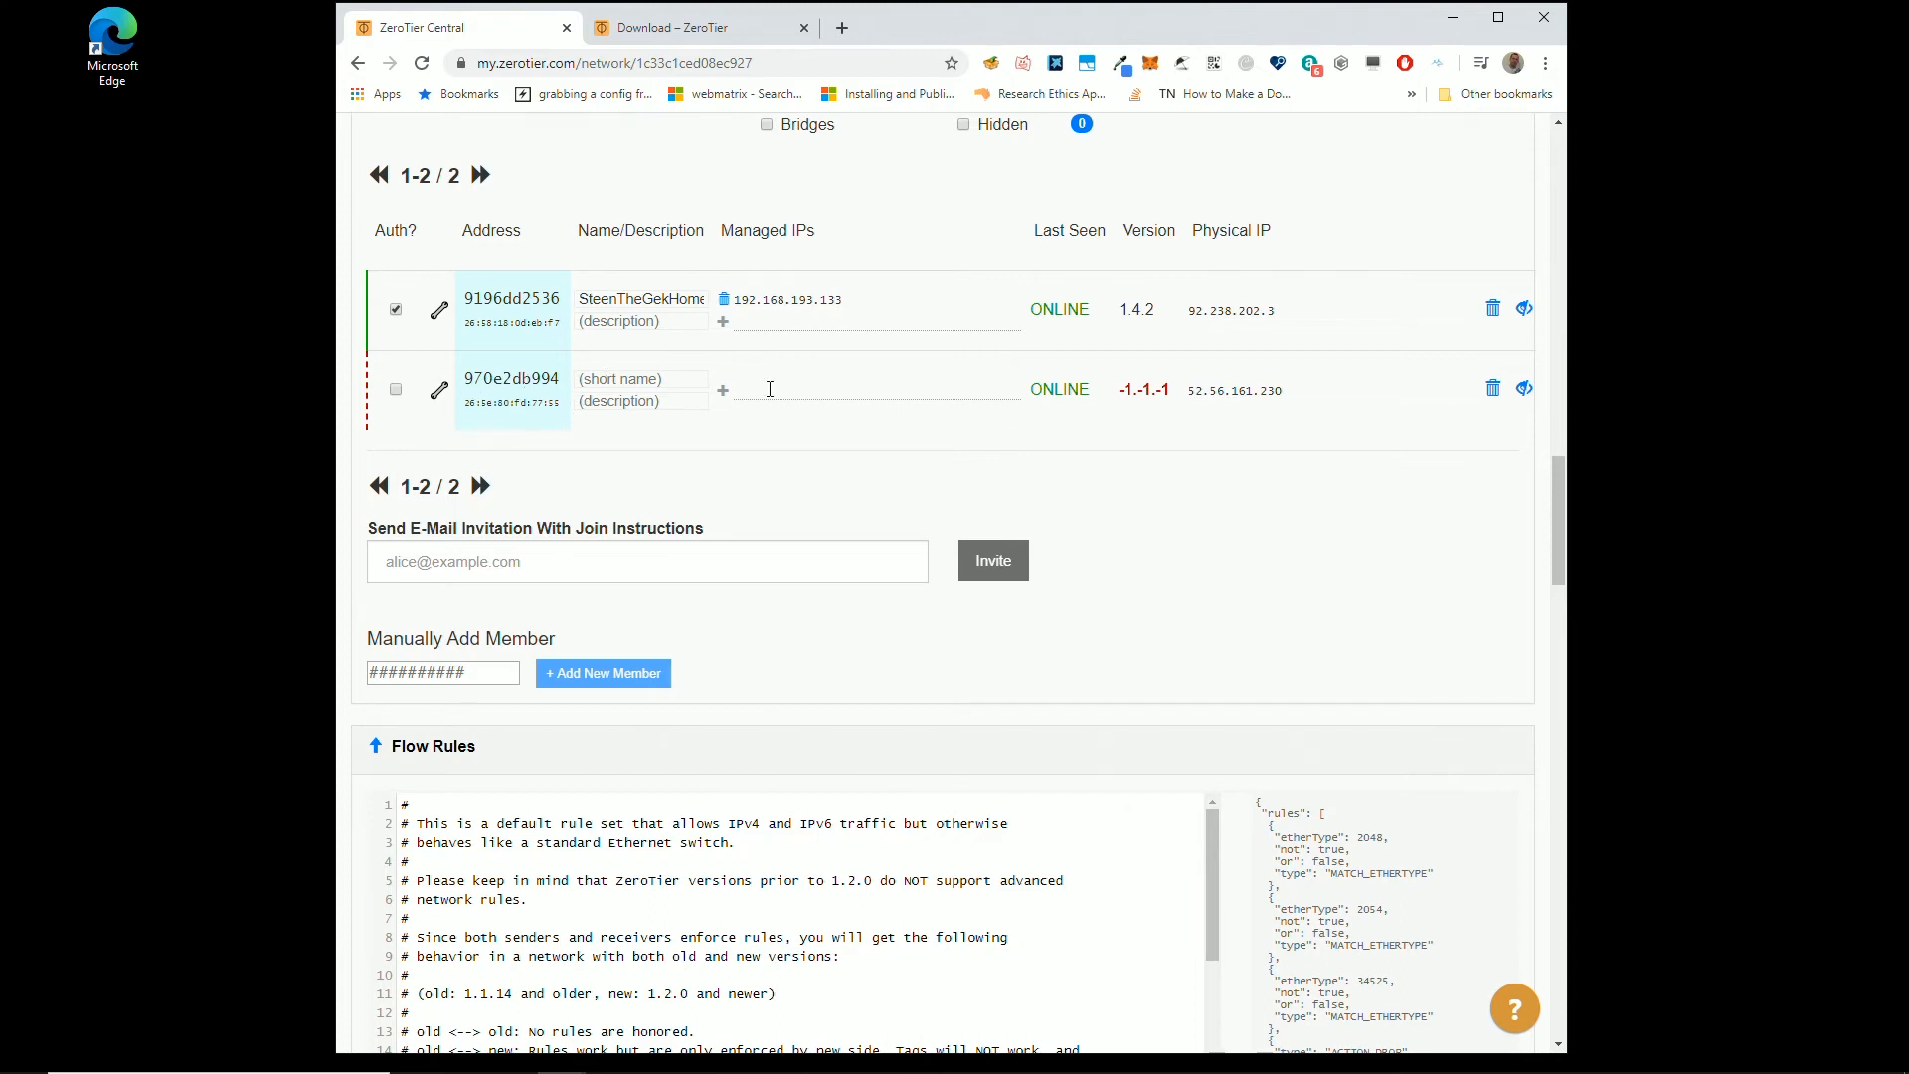
pyautogui.moveTo(613, 378)
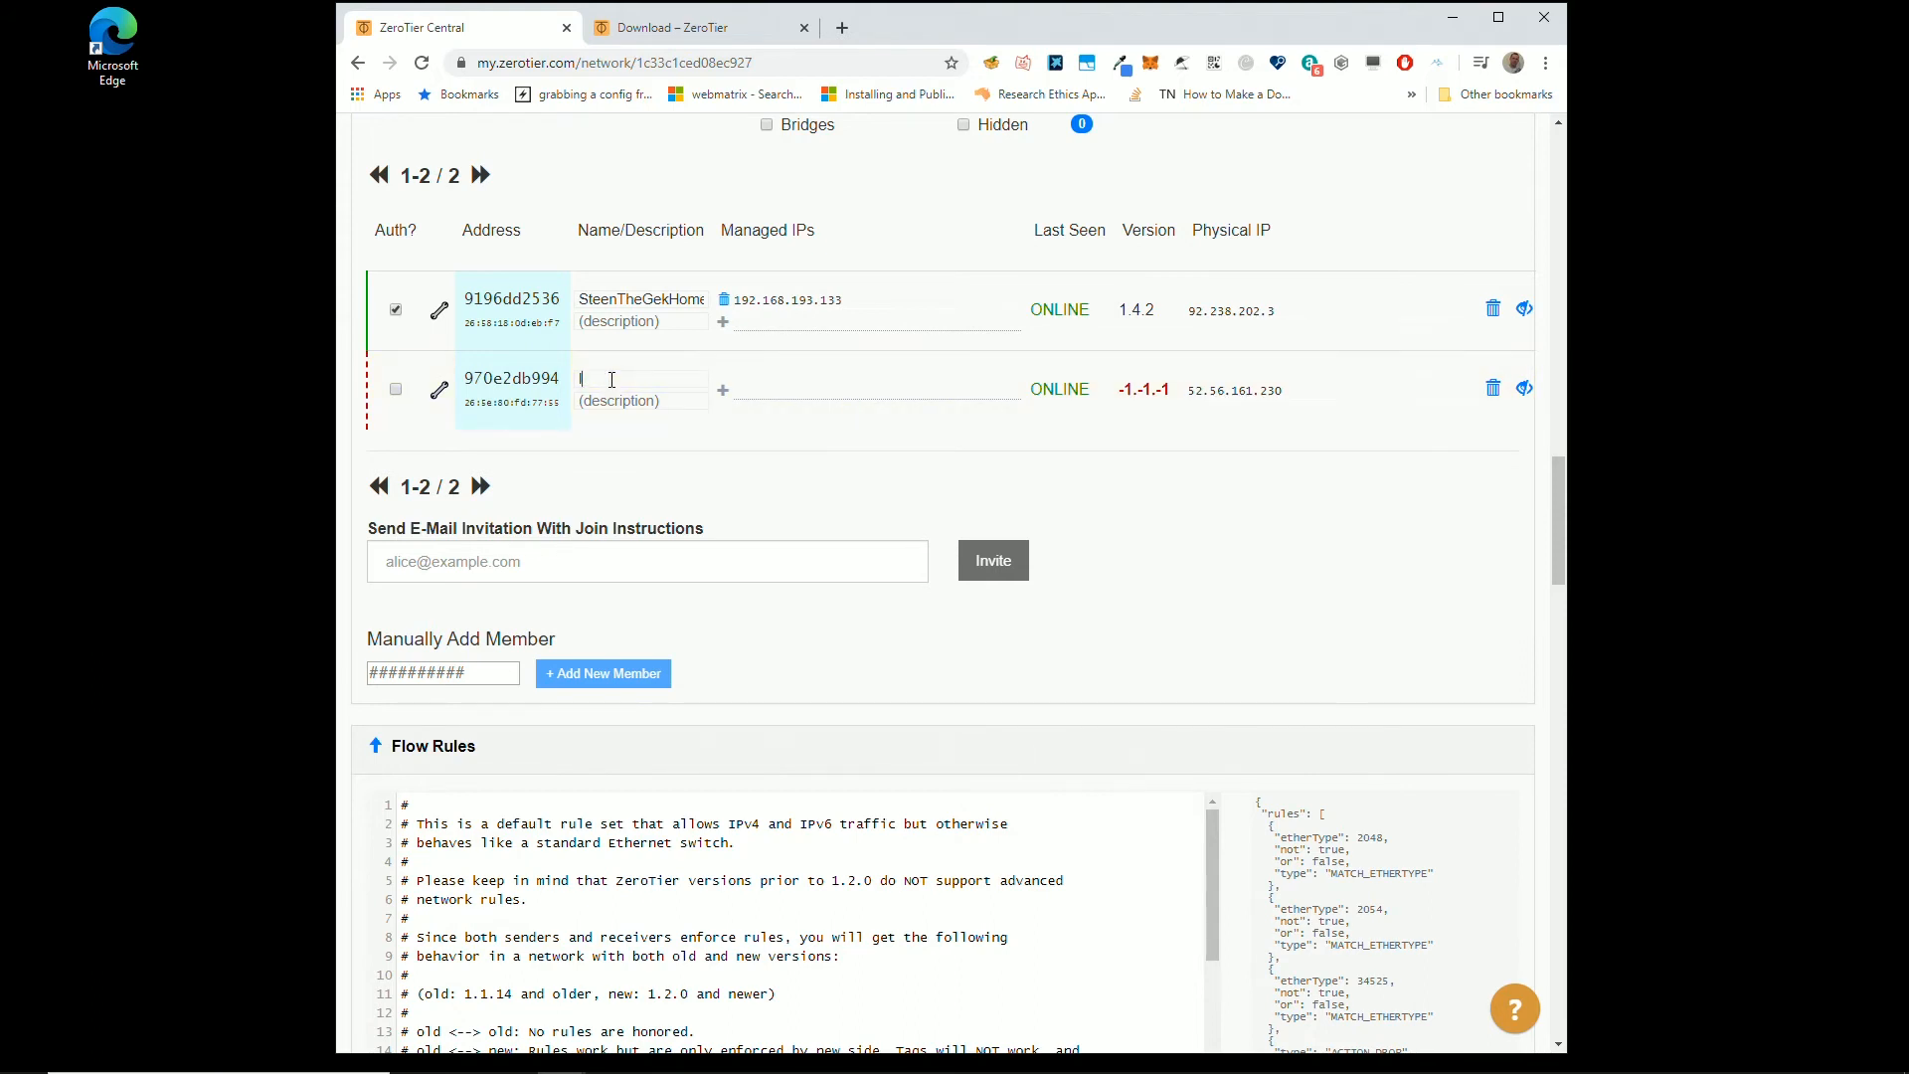
# Step: Name device 970e2db994 CloudPC, authorize it, and select its IP 192.168.193.222
pyautogui.write('Clo')
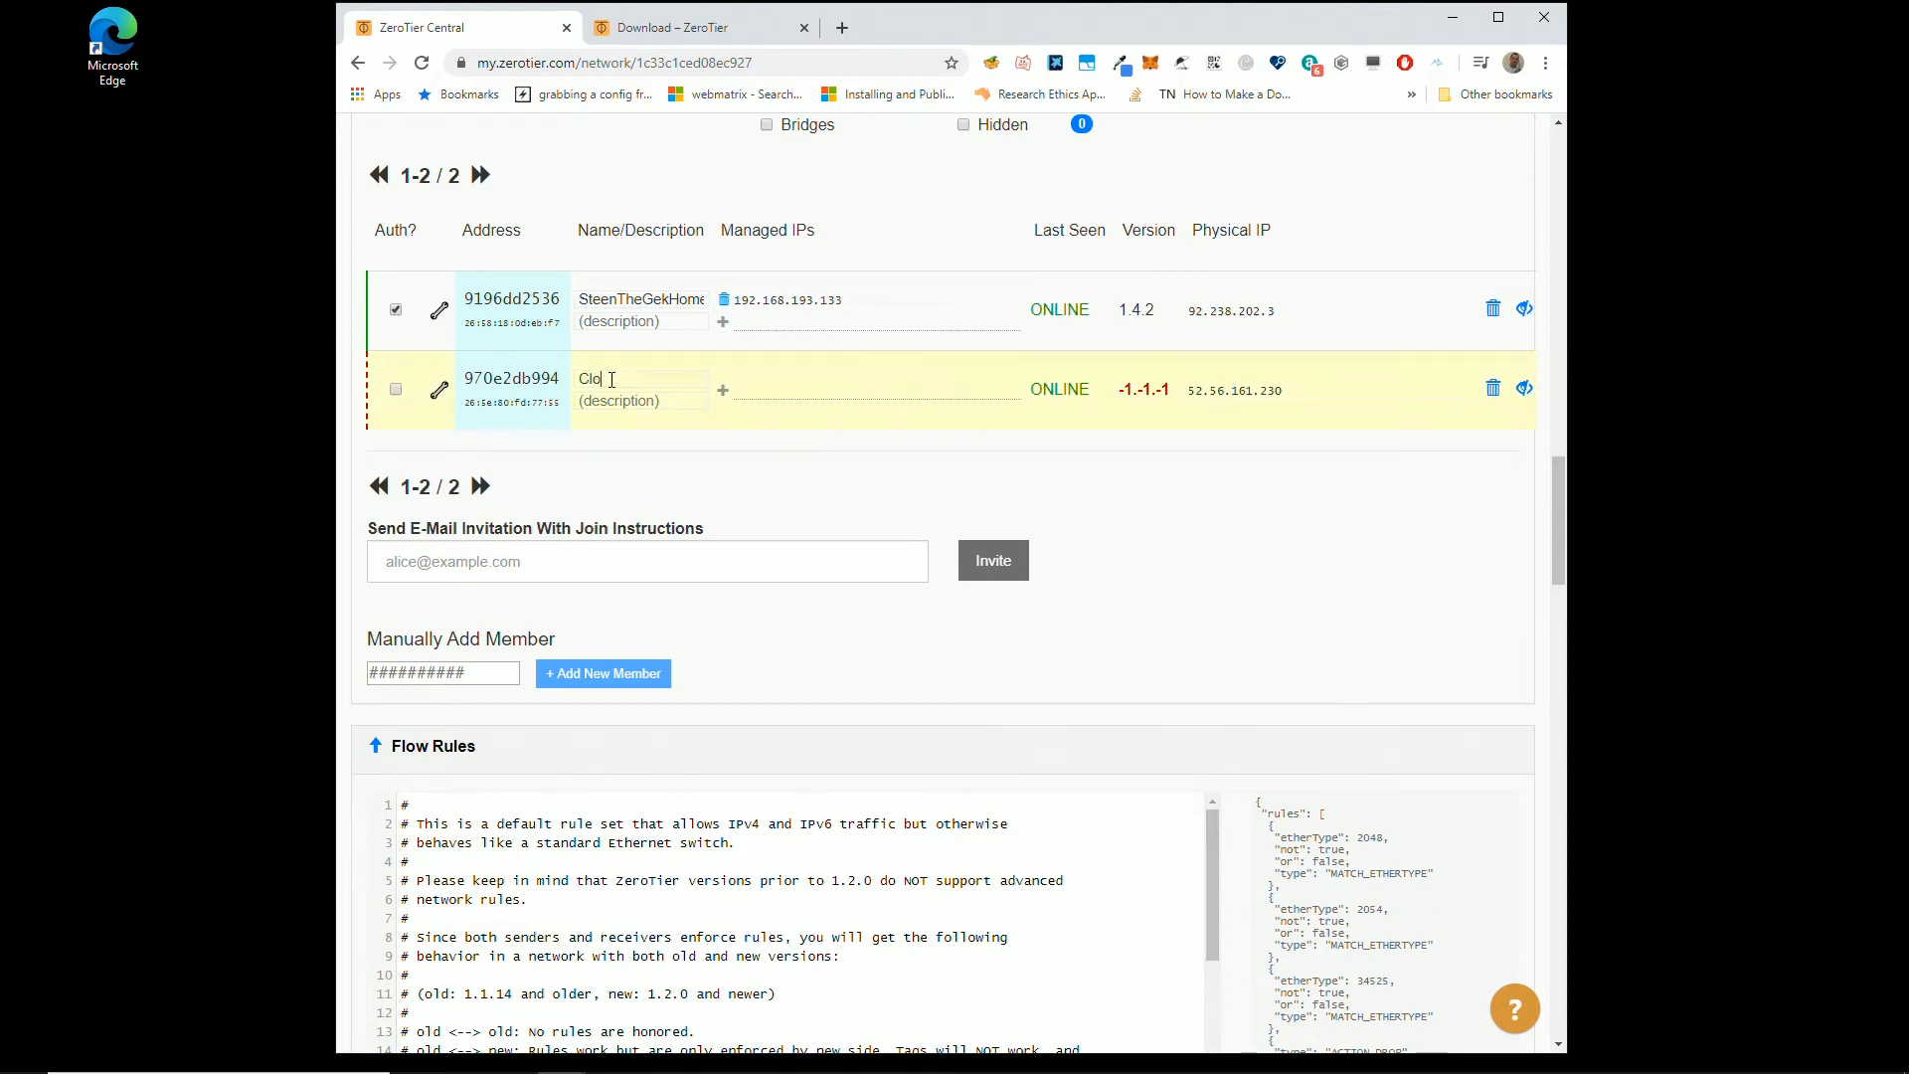
pyautogui.write('udPC')
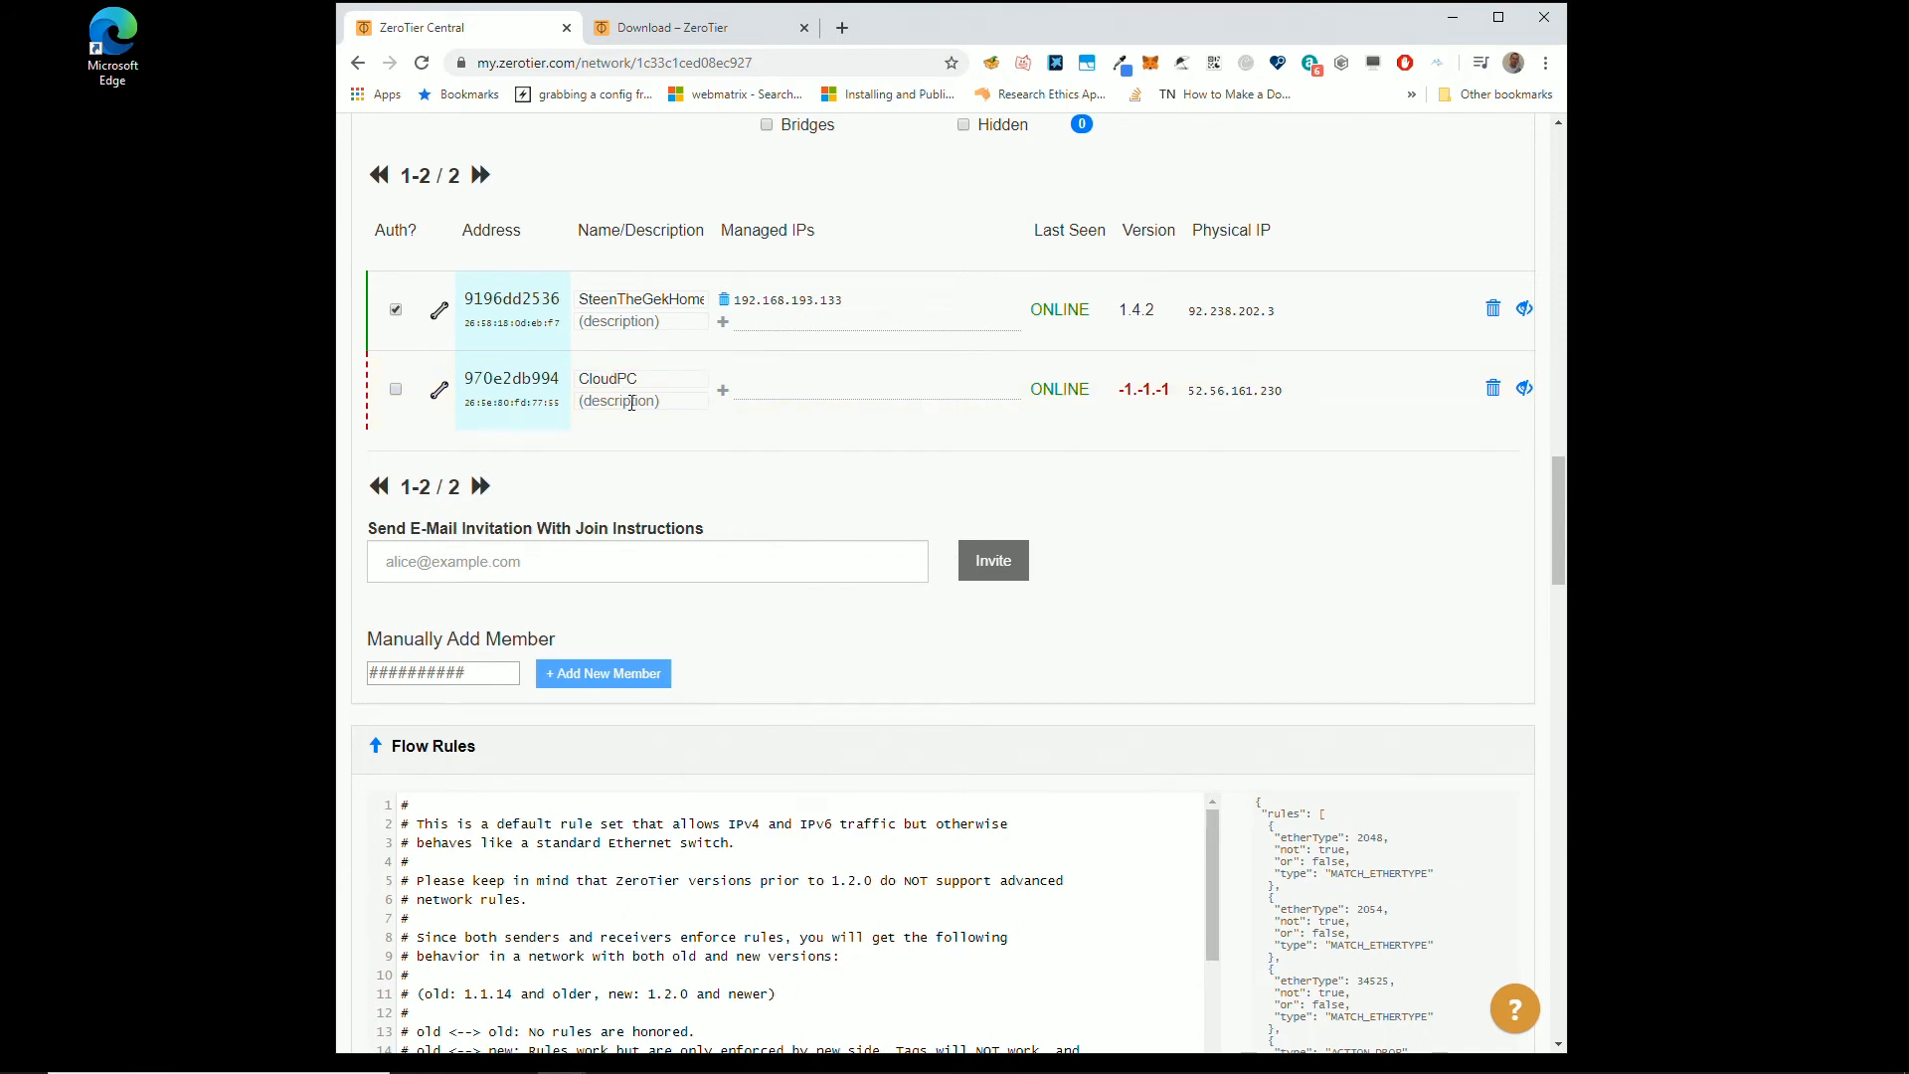
pyautogui.click(395, 388)
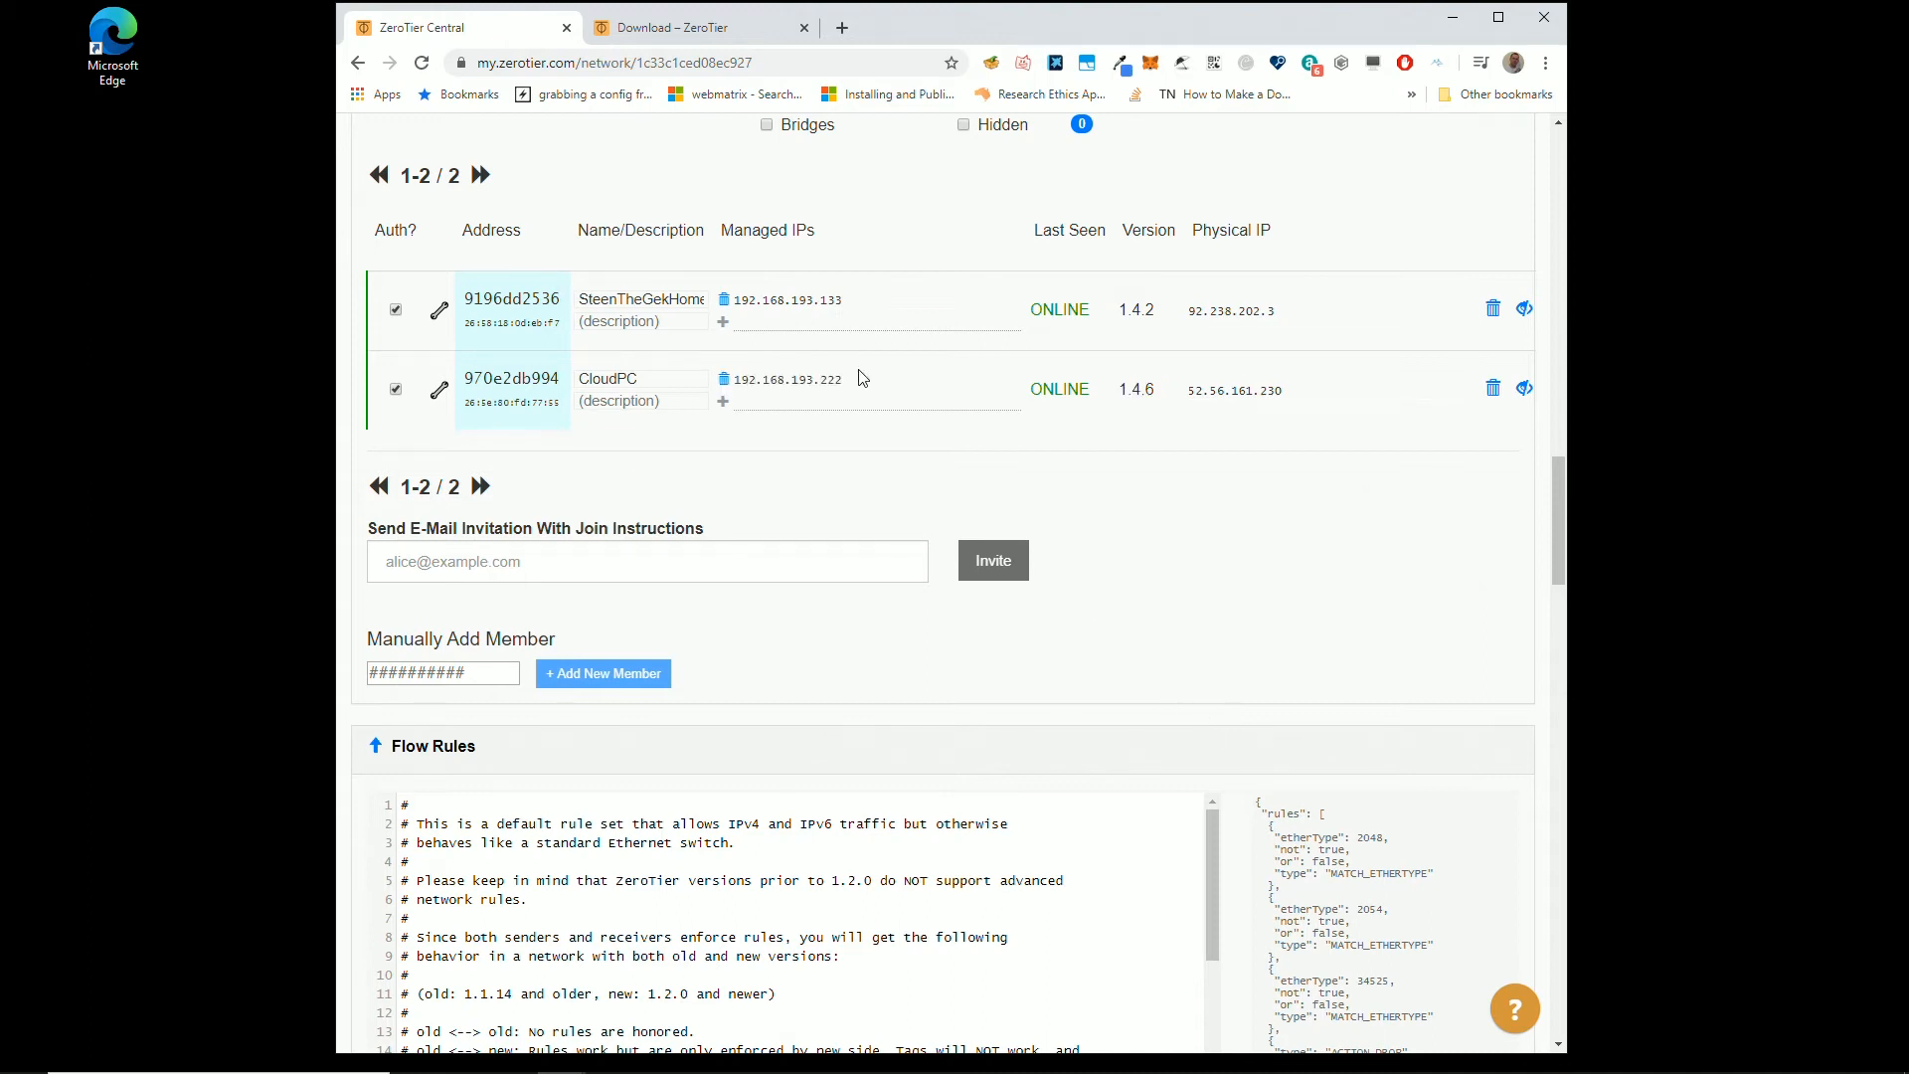
pyautogui.moveTo(847, 380)
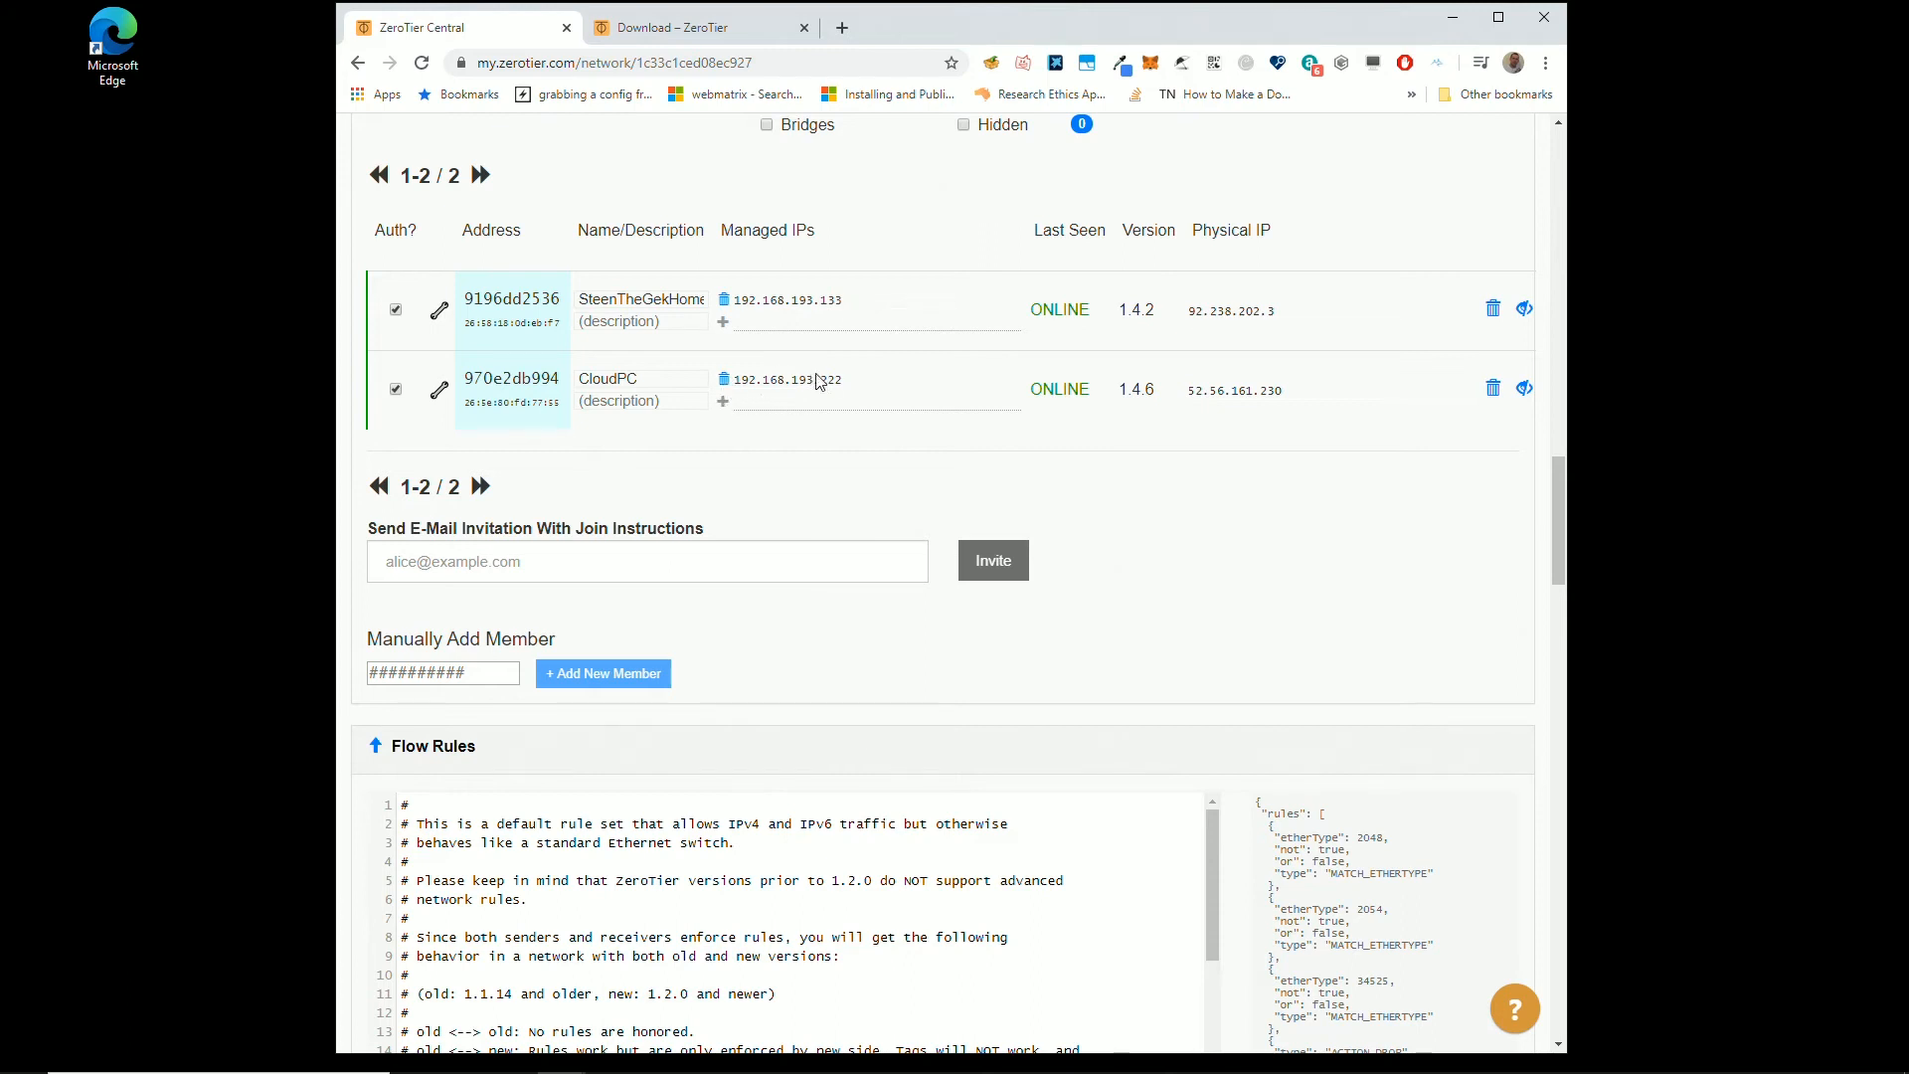
pyautogui.doubleClick(785, 378)
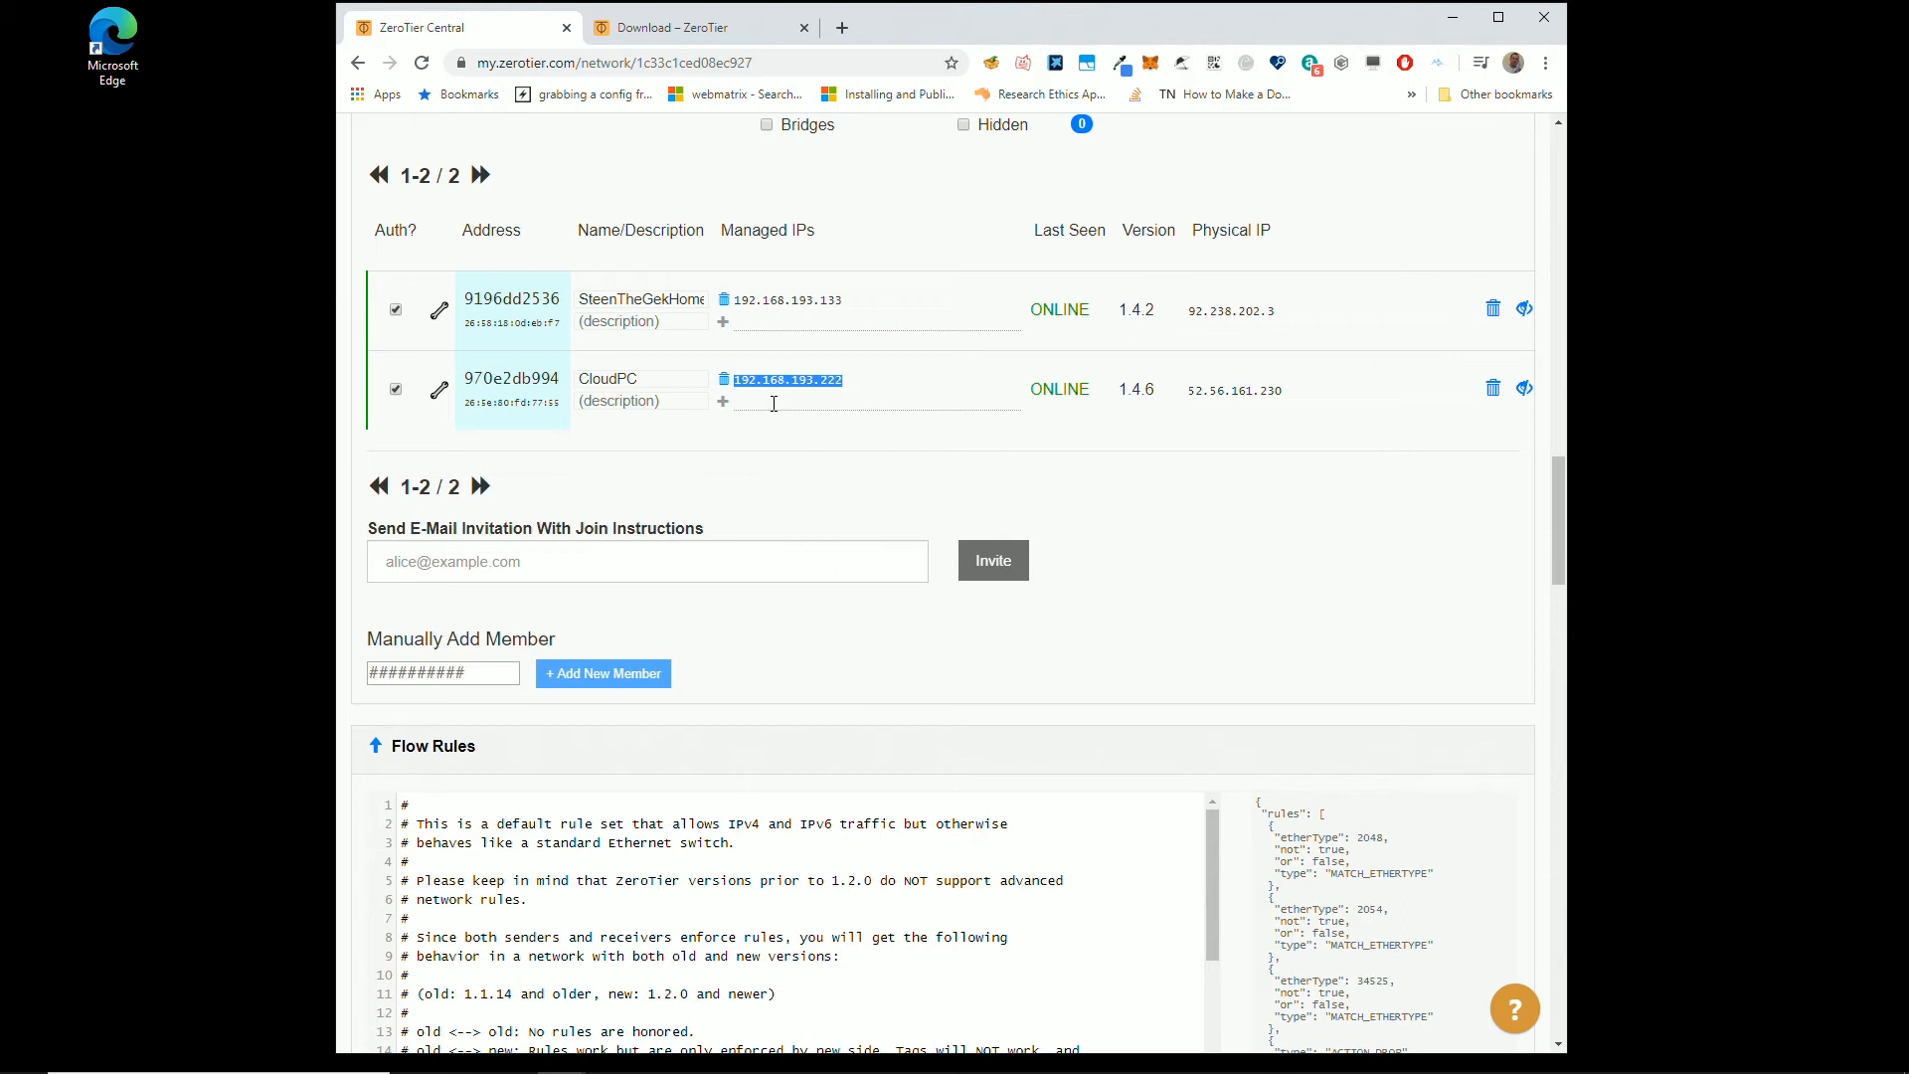
pyautogui.moveTo(288, 200)
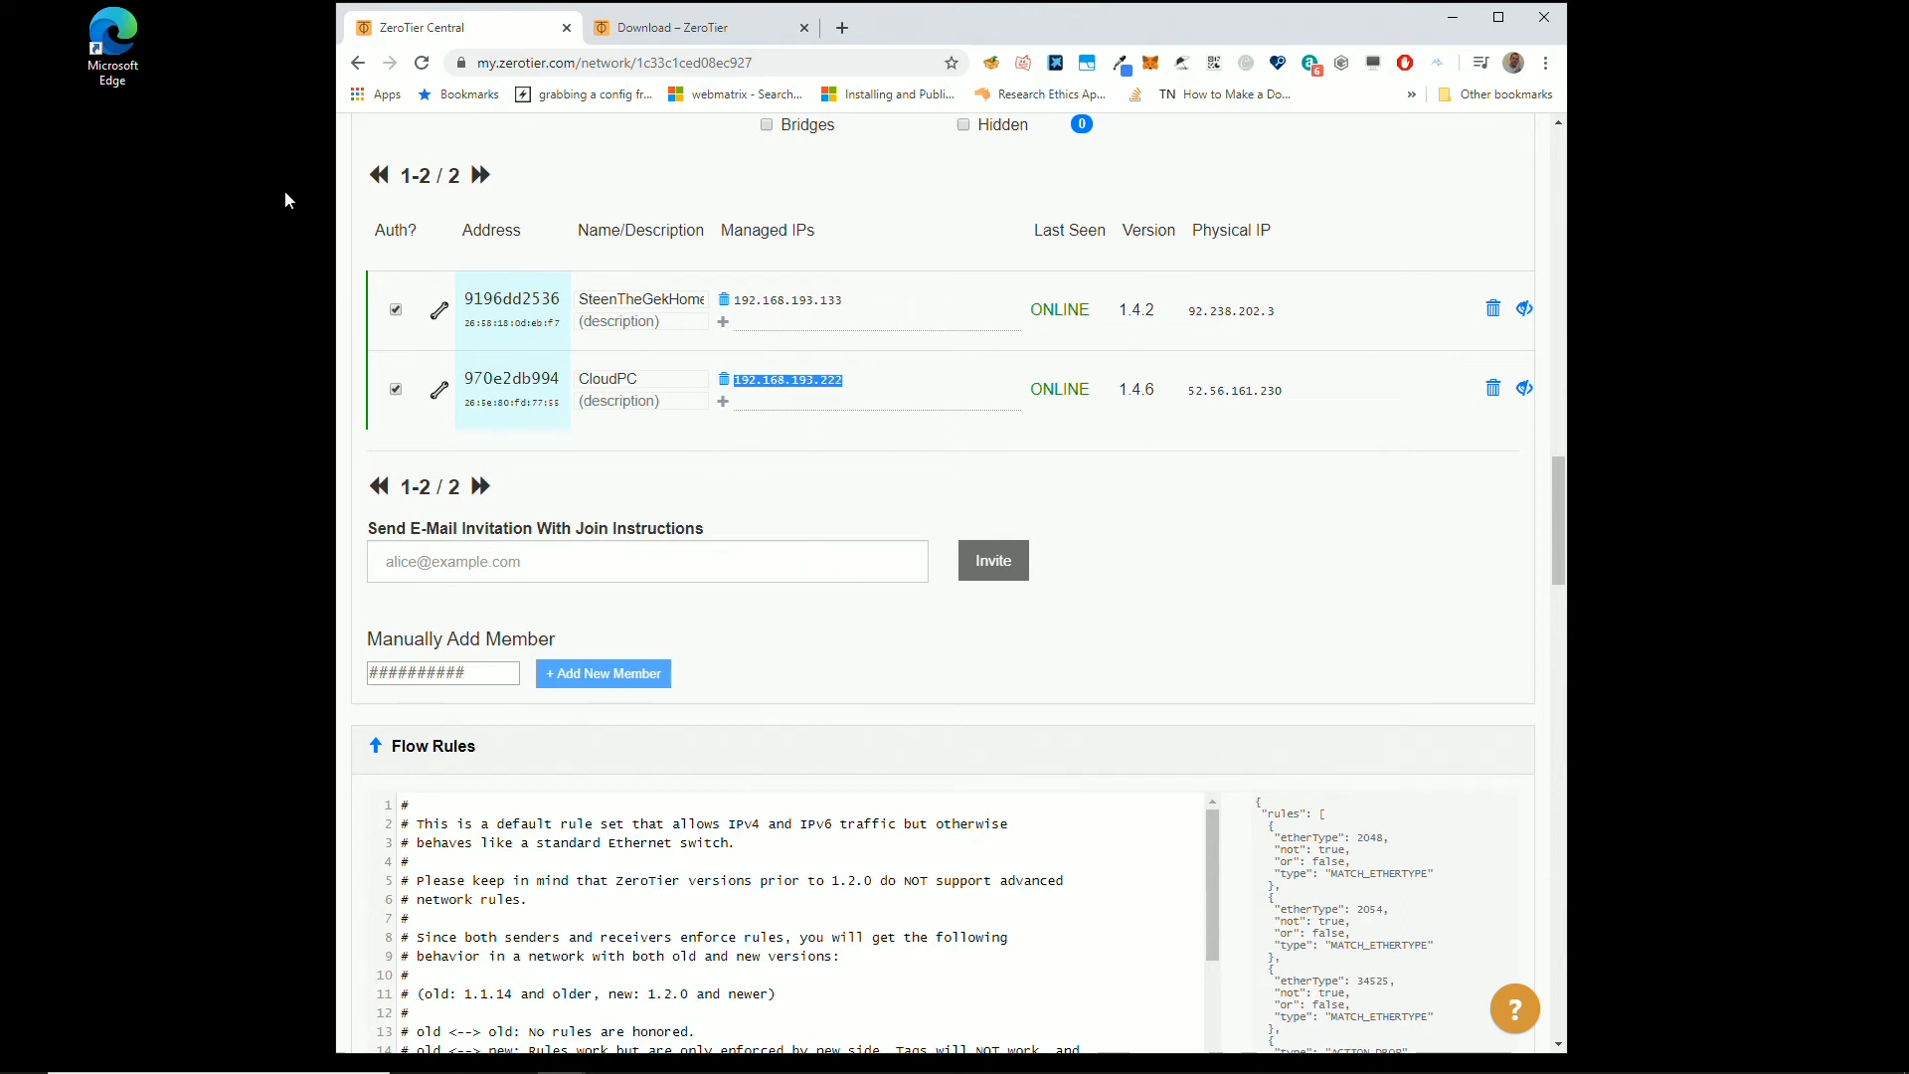
pyautogui.moveTo(109, 1050)
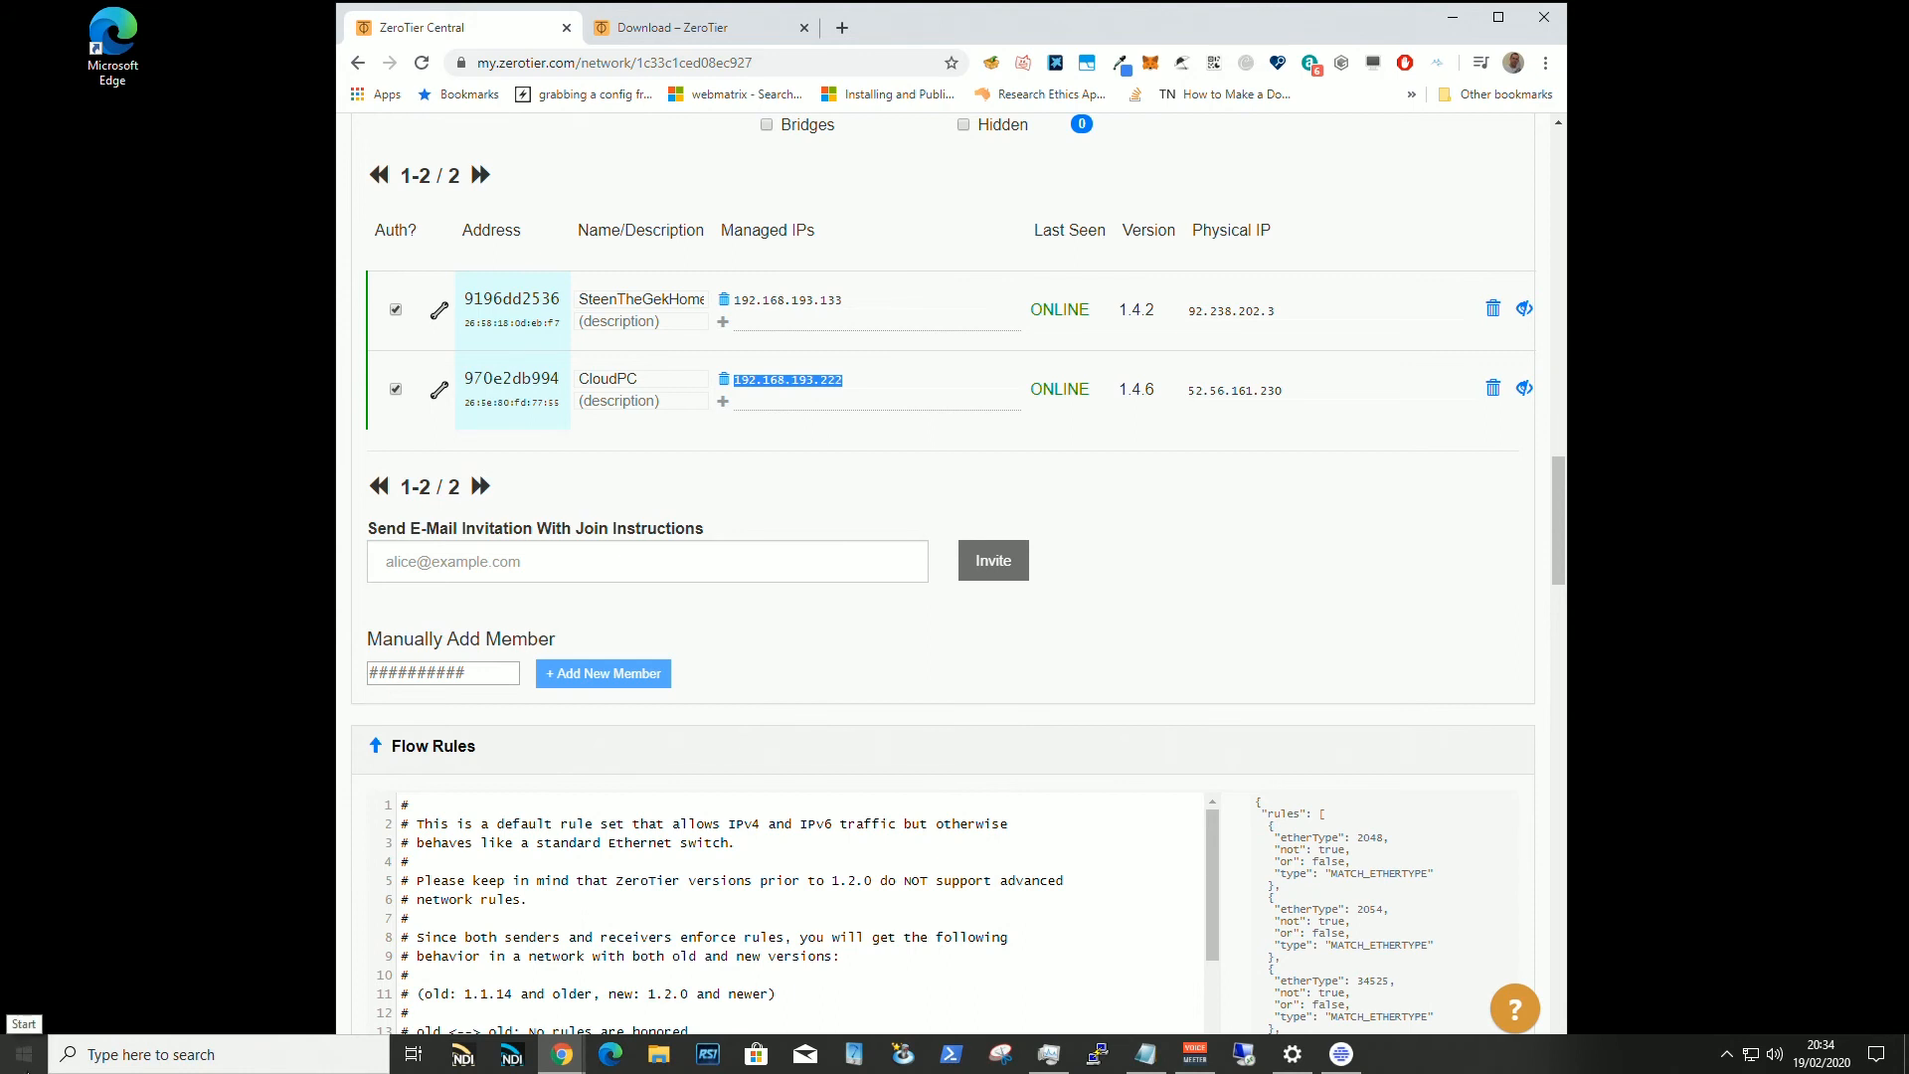
# Step: Search the Start menu for mstsc and launch Remote Desktop Connection
pyautogui.click(16, 1053)
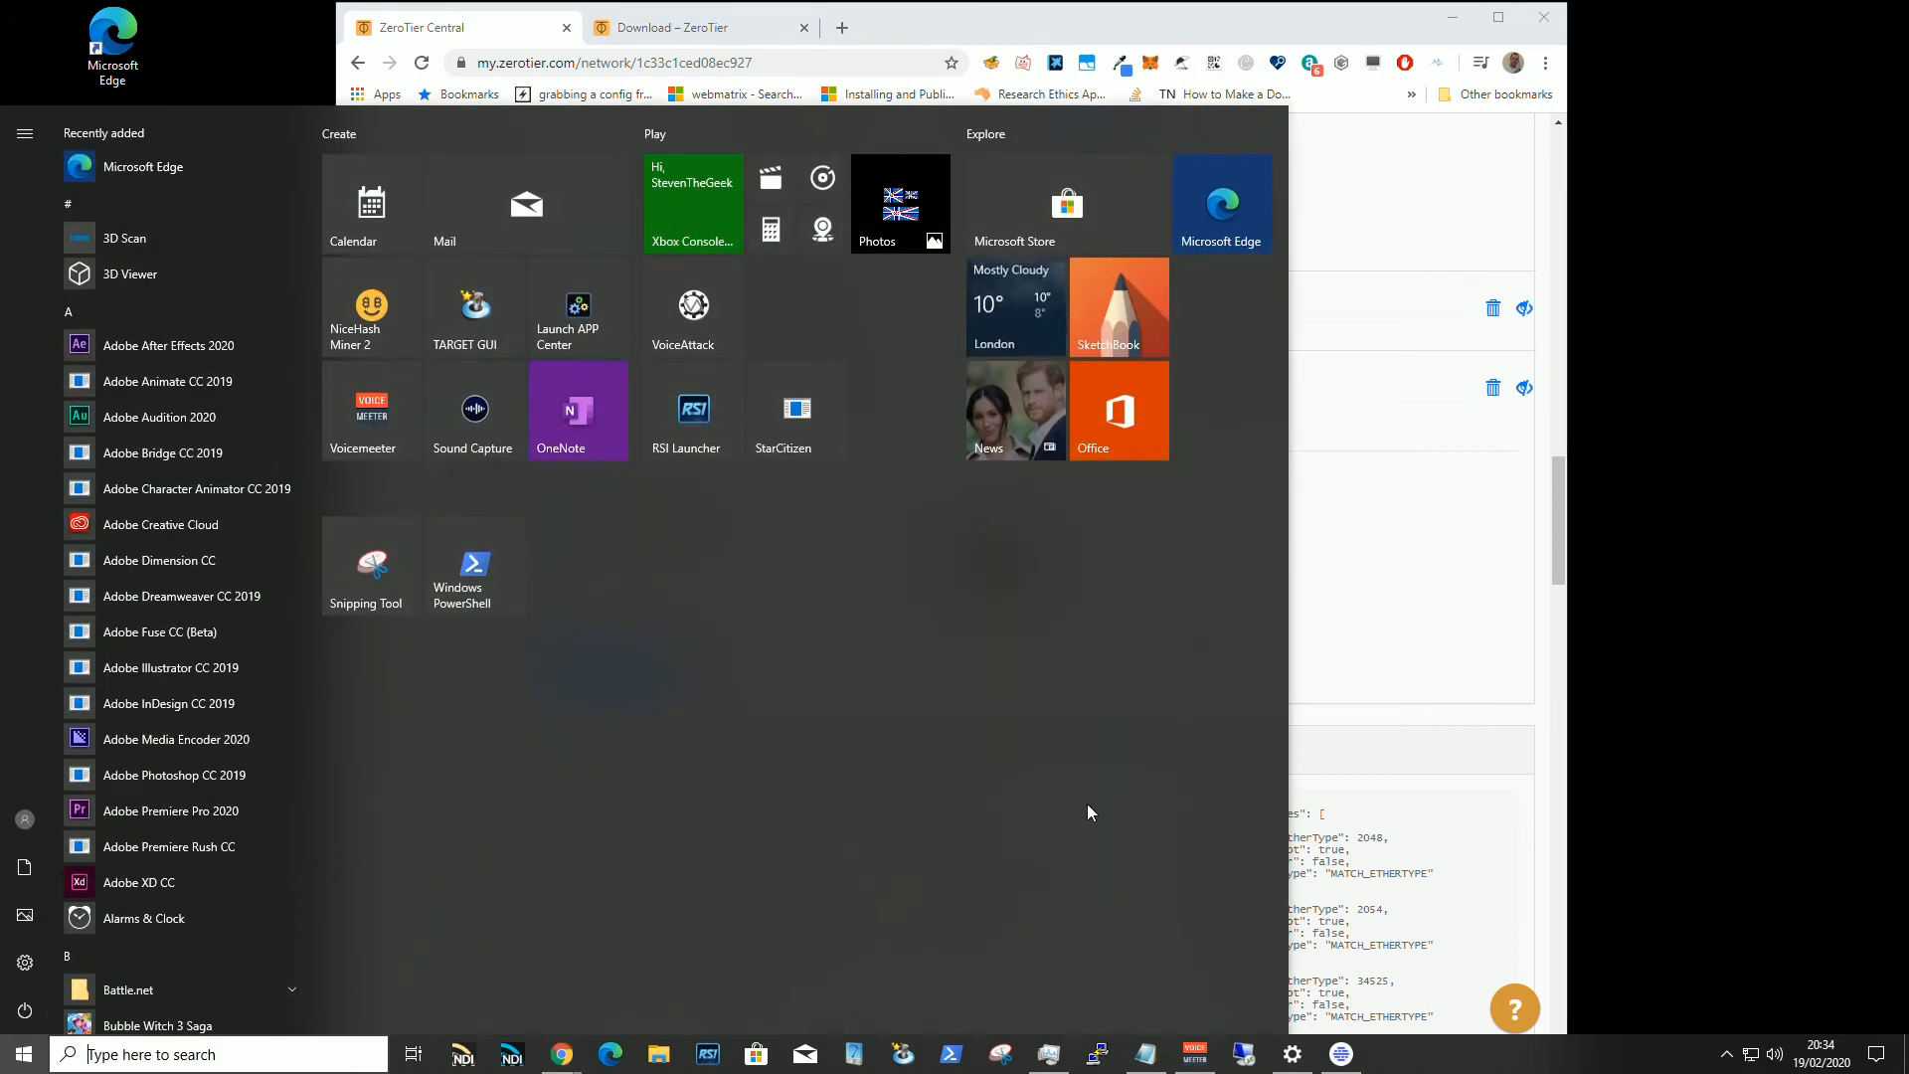
pyautogui.moveTo(1114, 791)
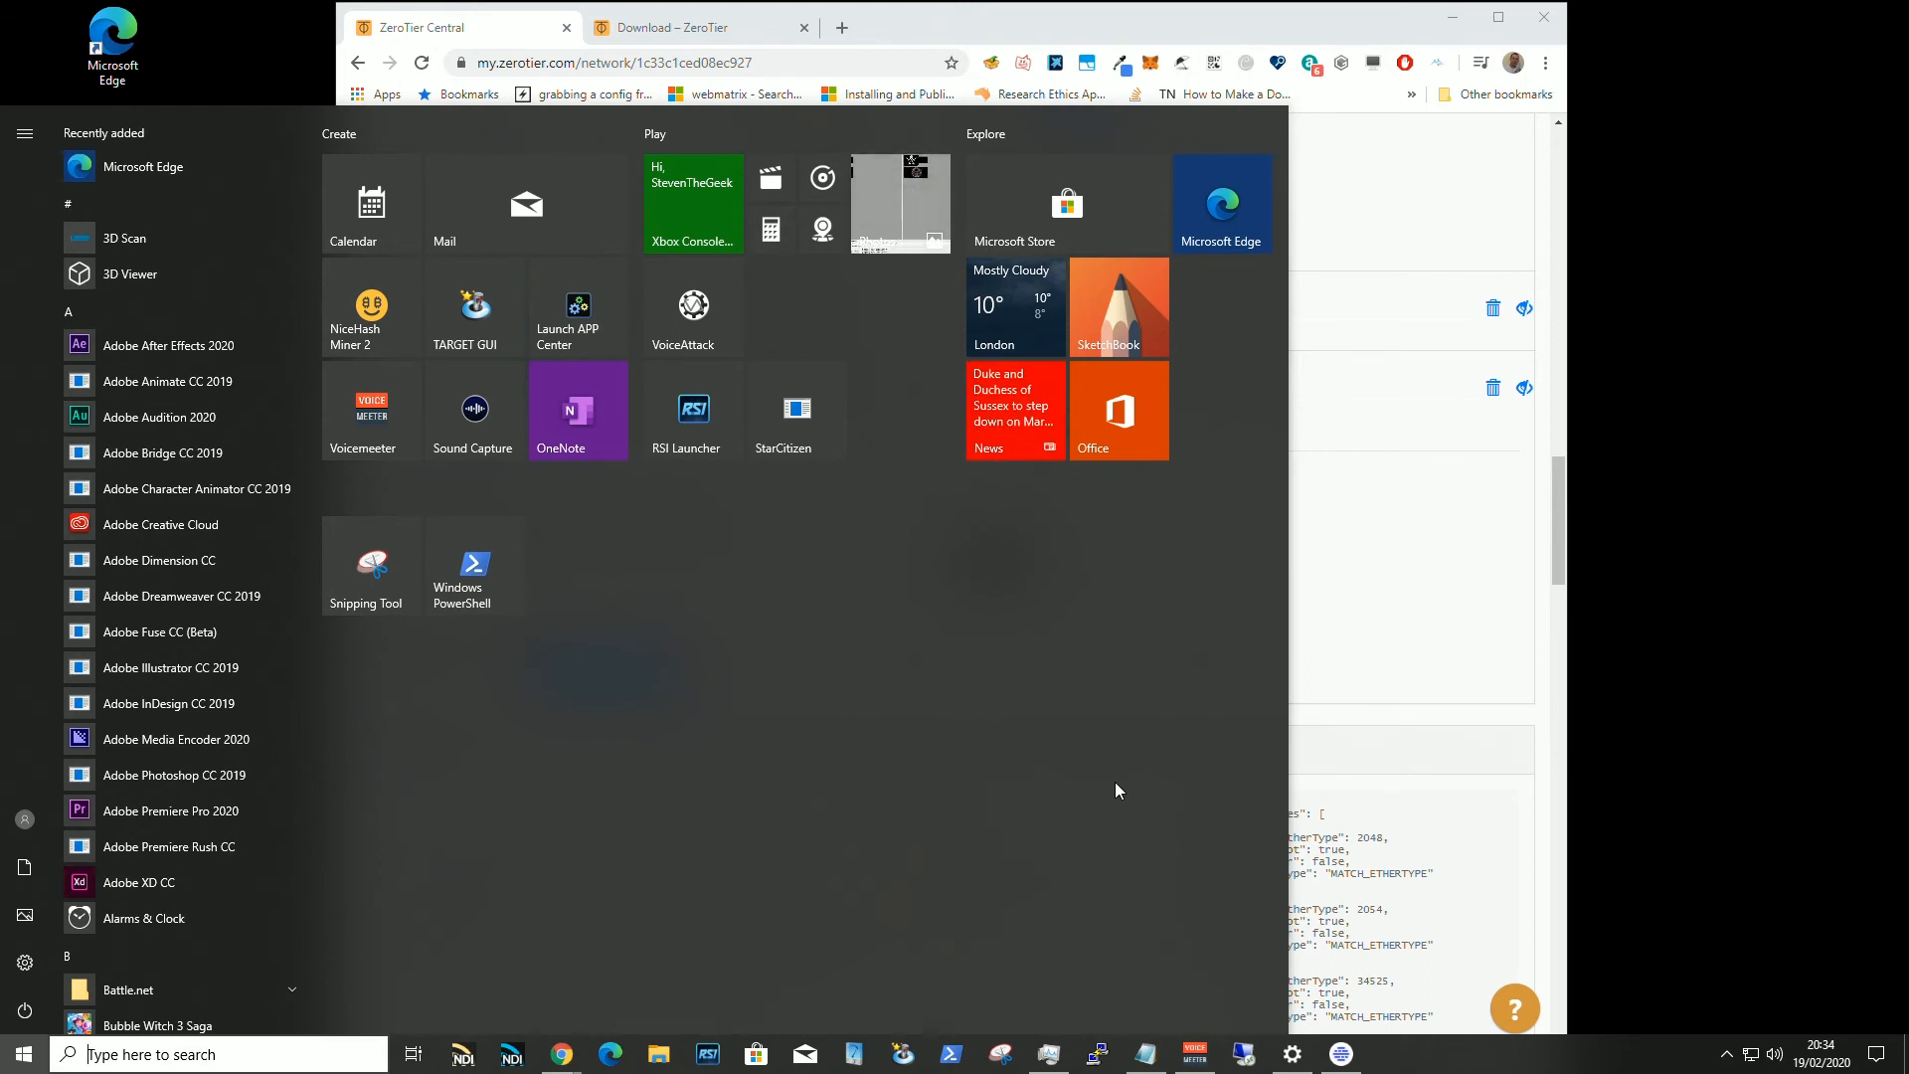
pyautogui.write('ms')
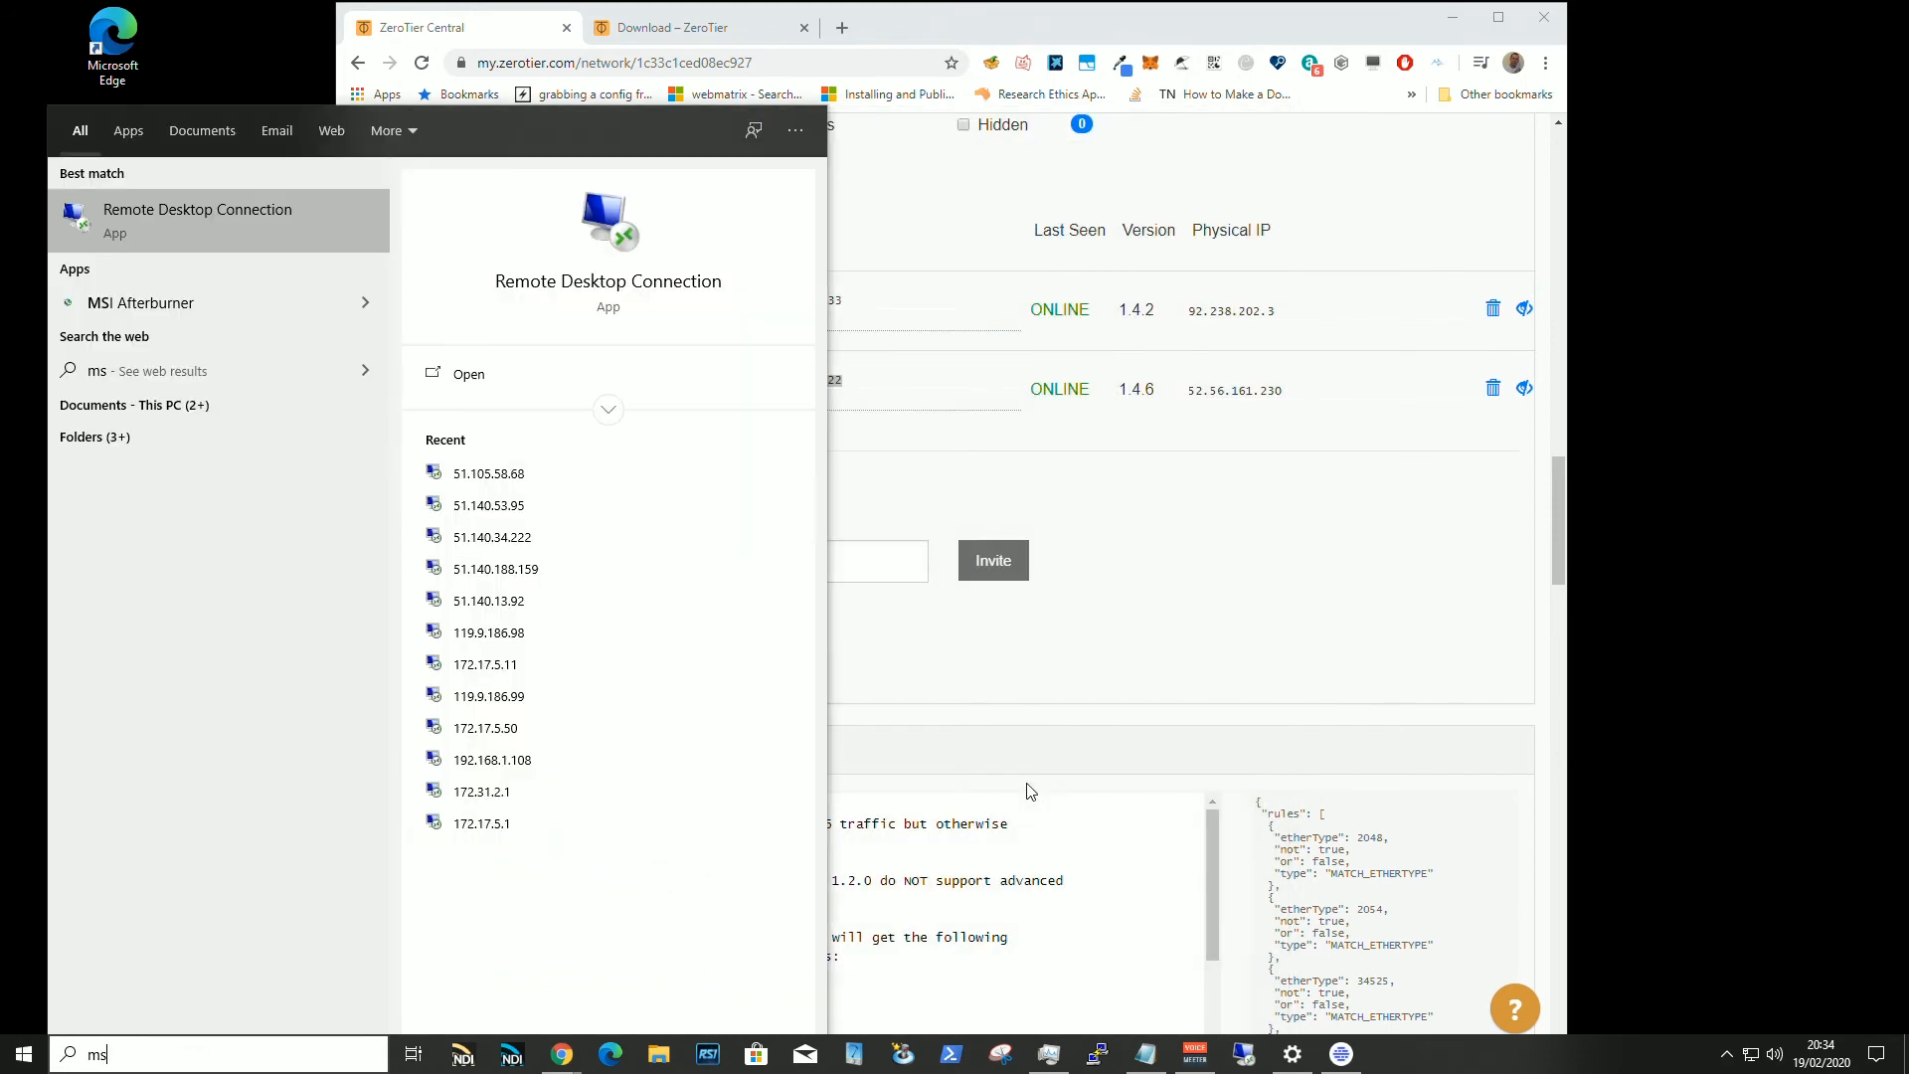
pyautogui.write('ts')
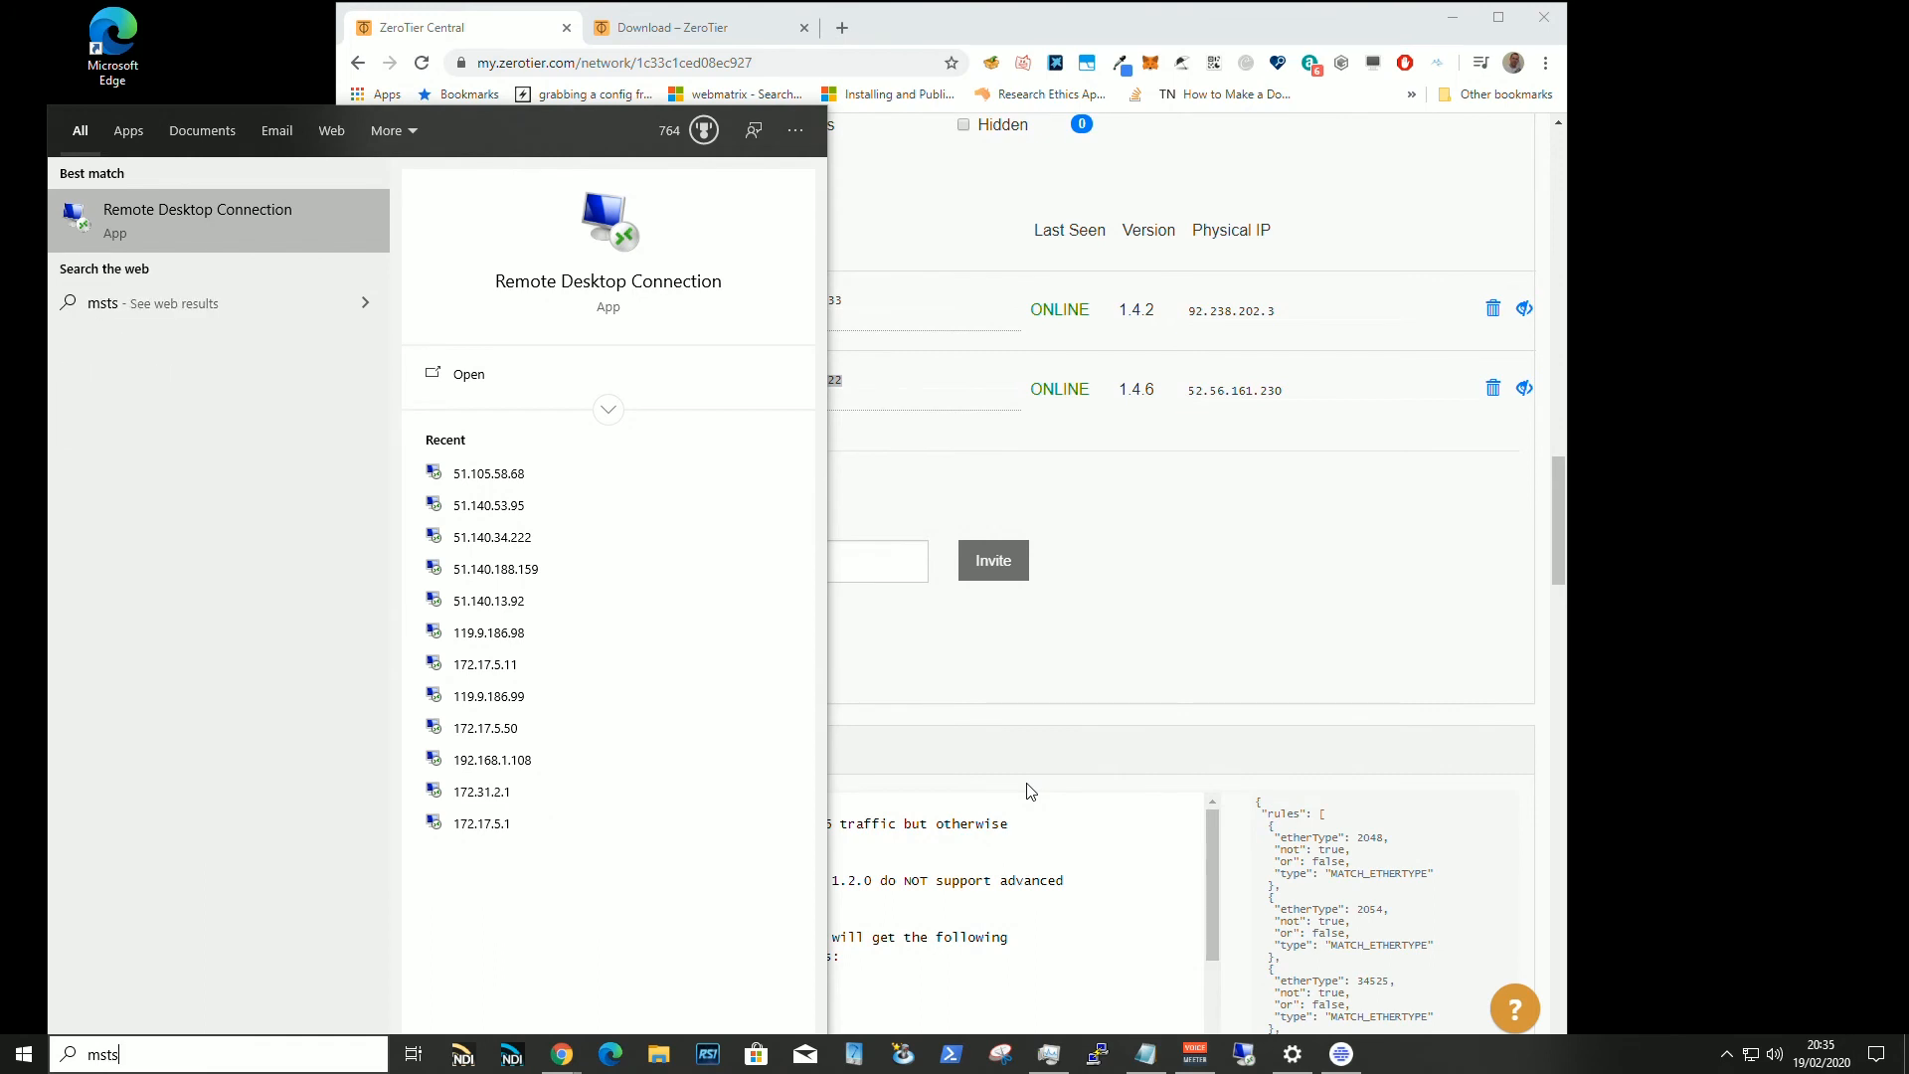
pyautogui.write('c')
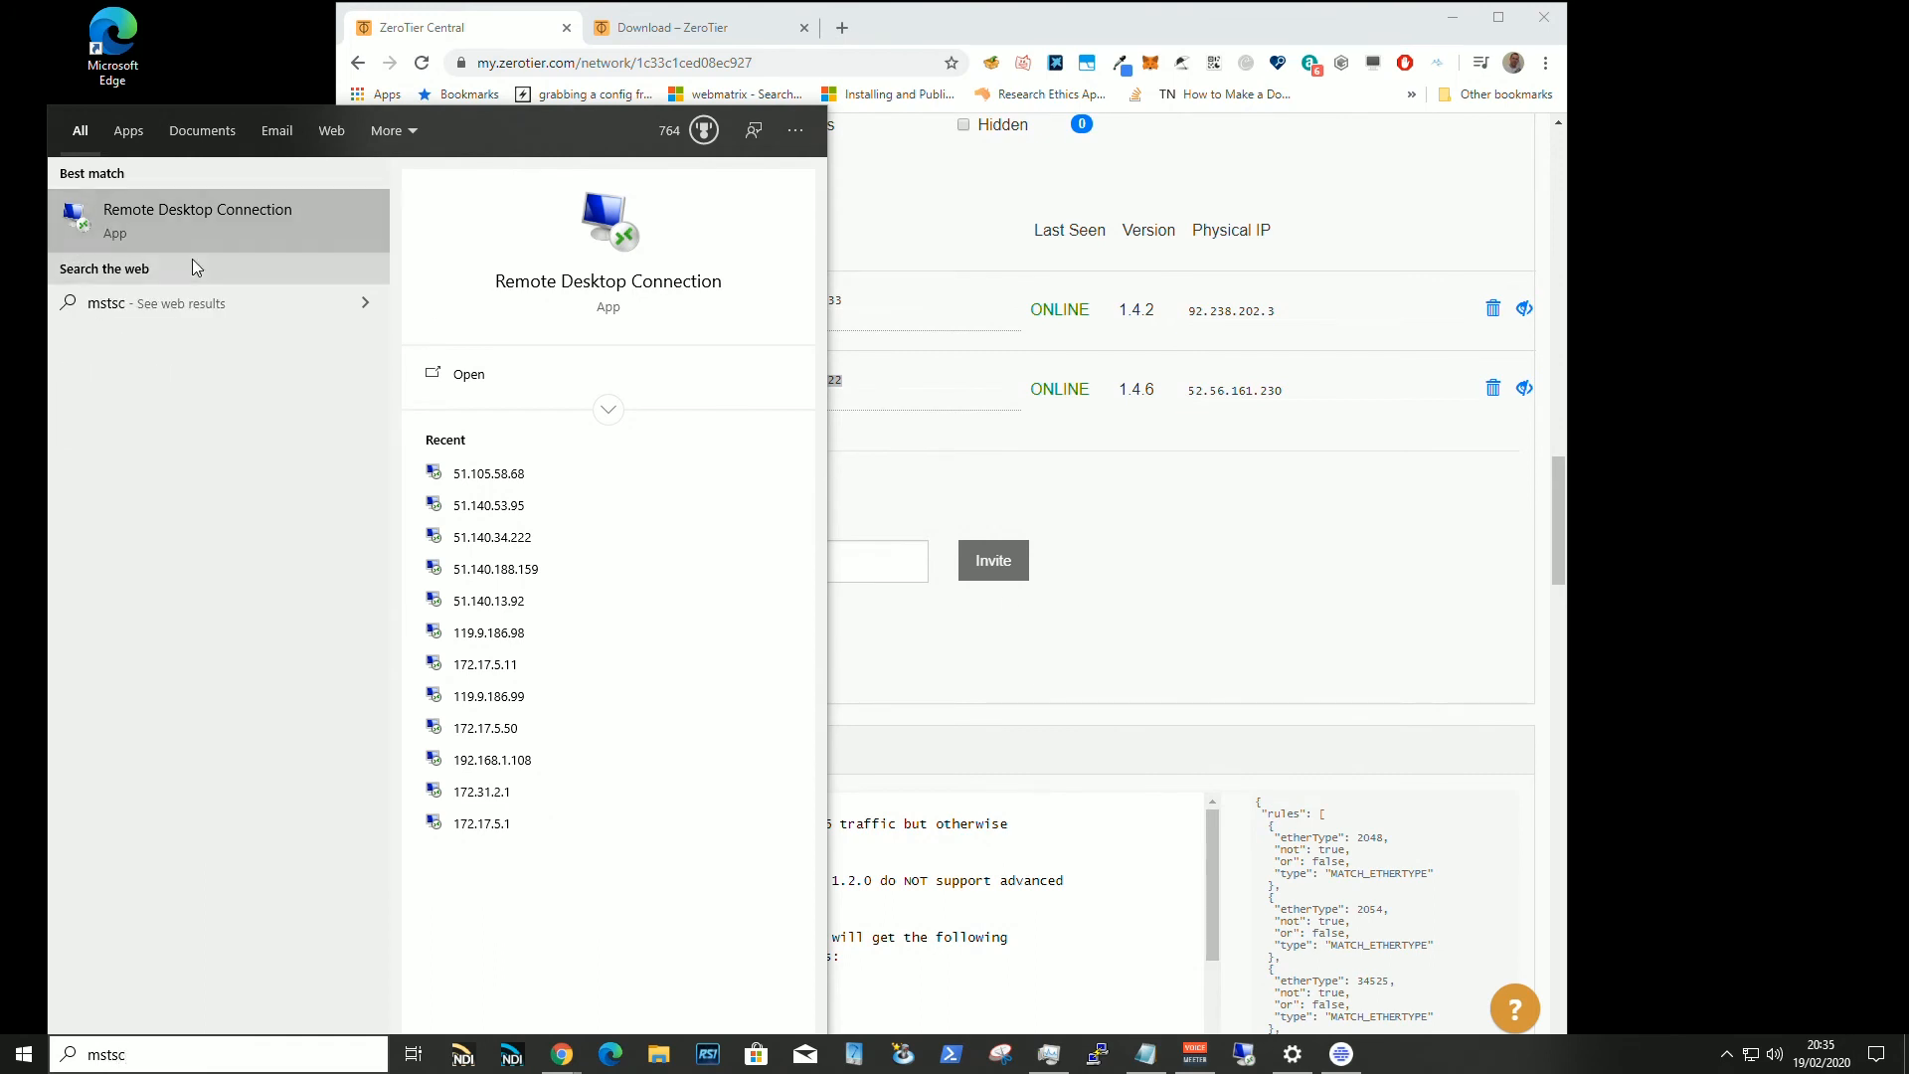
pyautogui.click(467, 374)
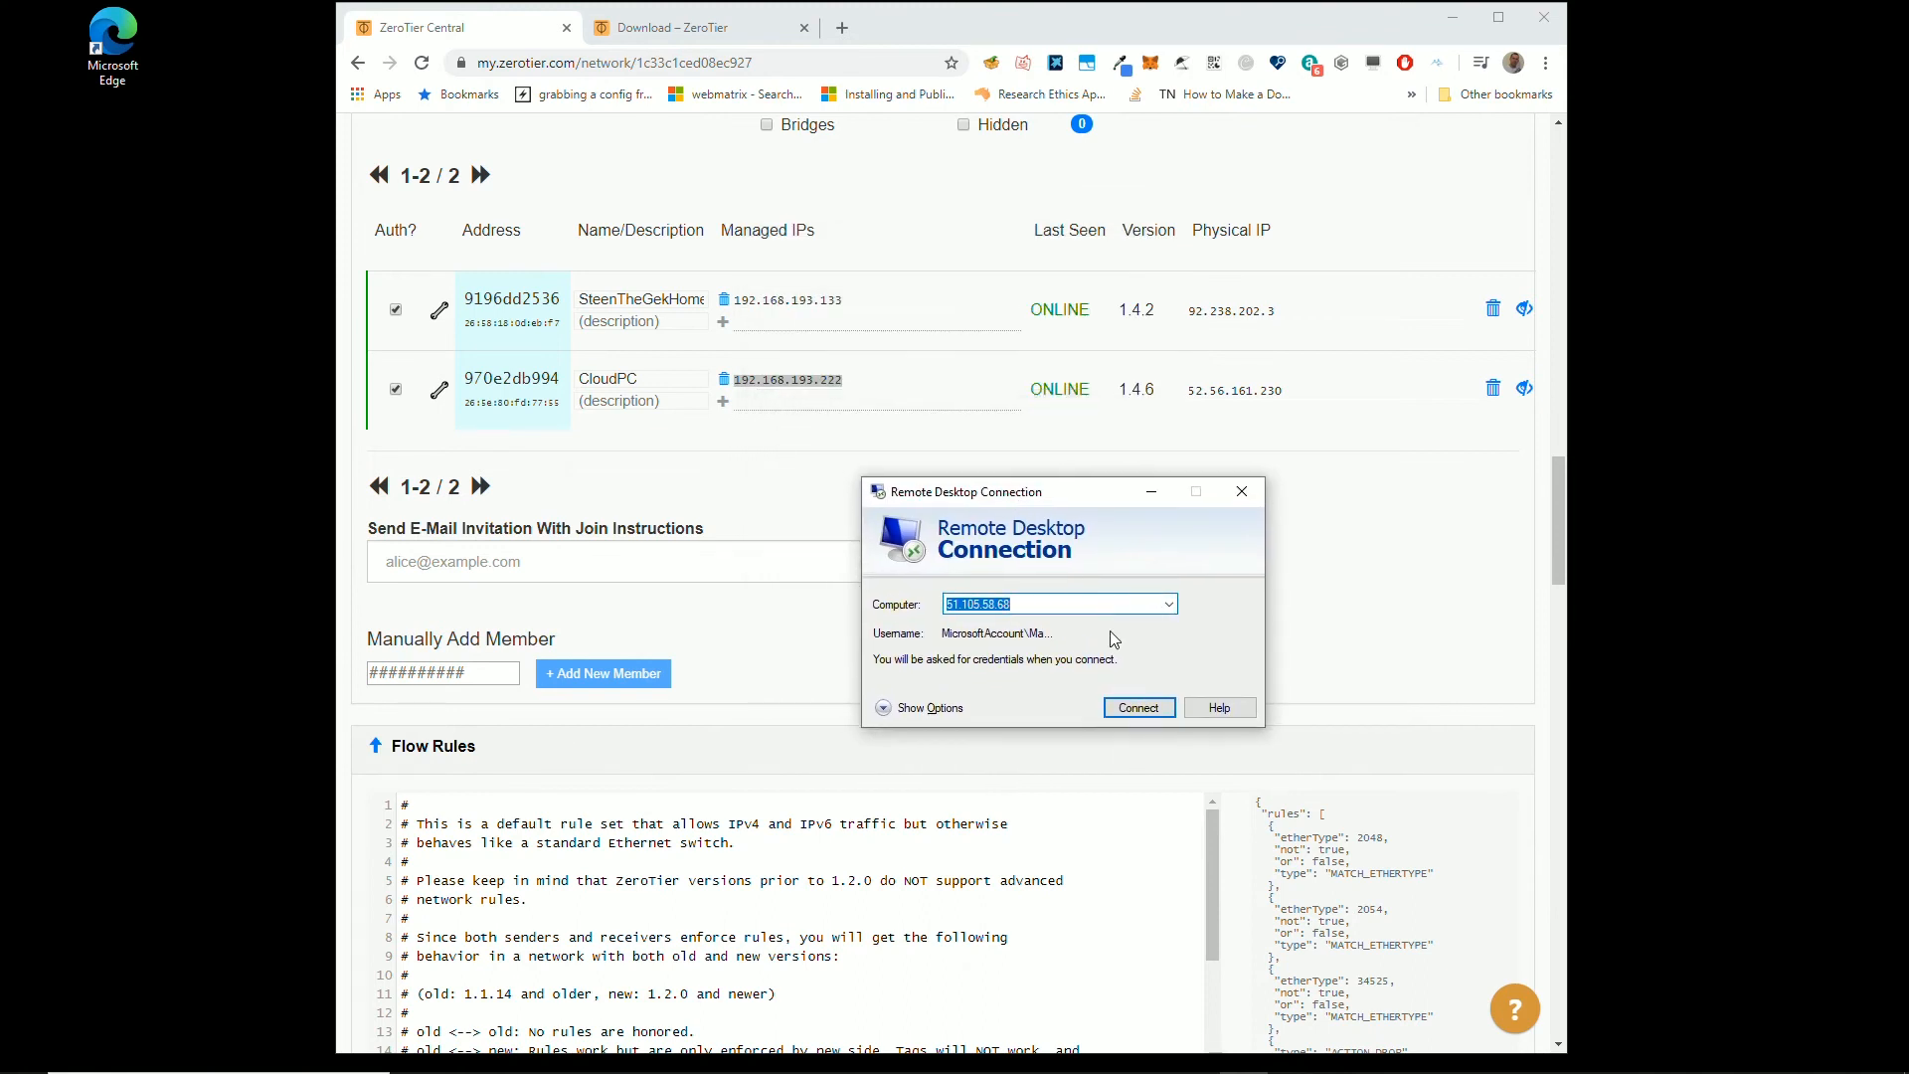
# Step: Replace the typed 192.168.1.108 with the cloud PC address 192.168.193.222
pyautogui.write('192.168.1.108')
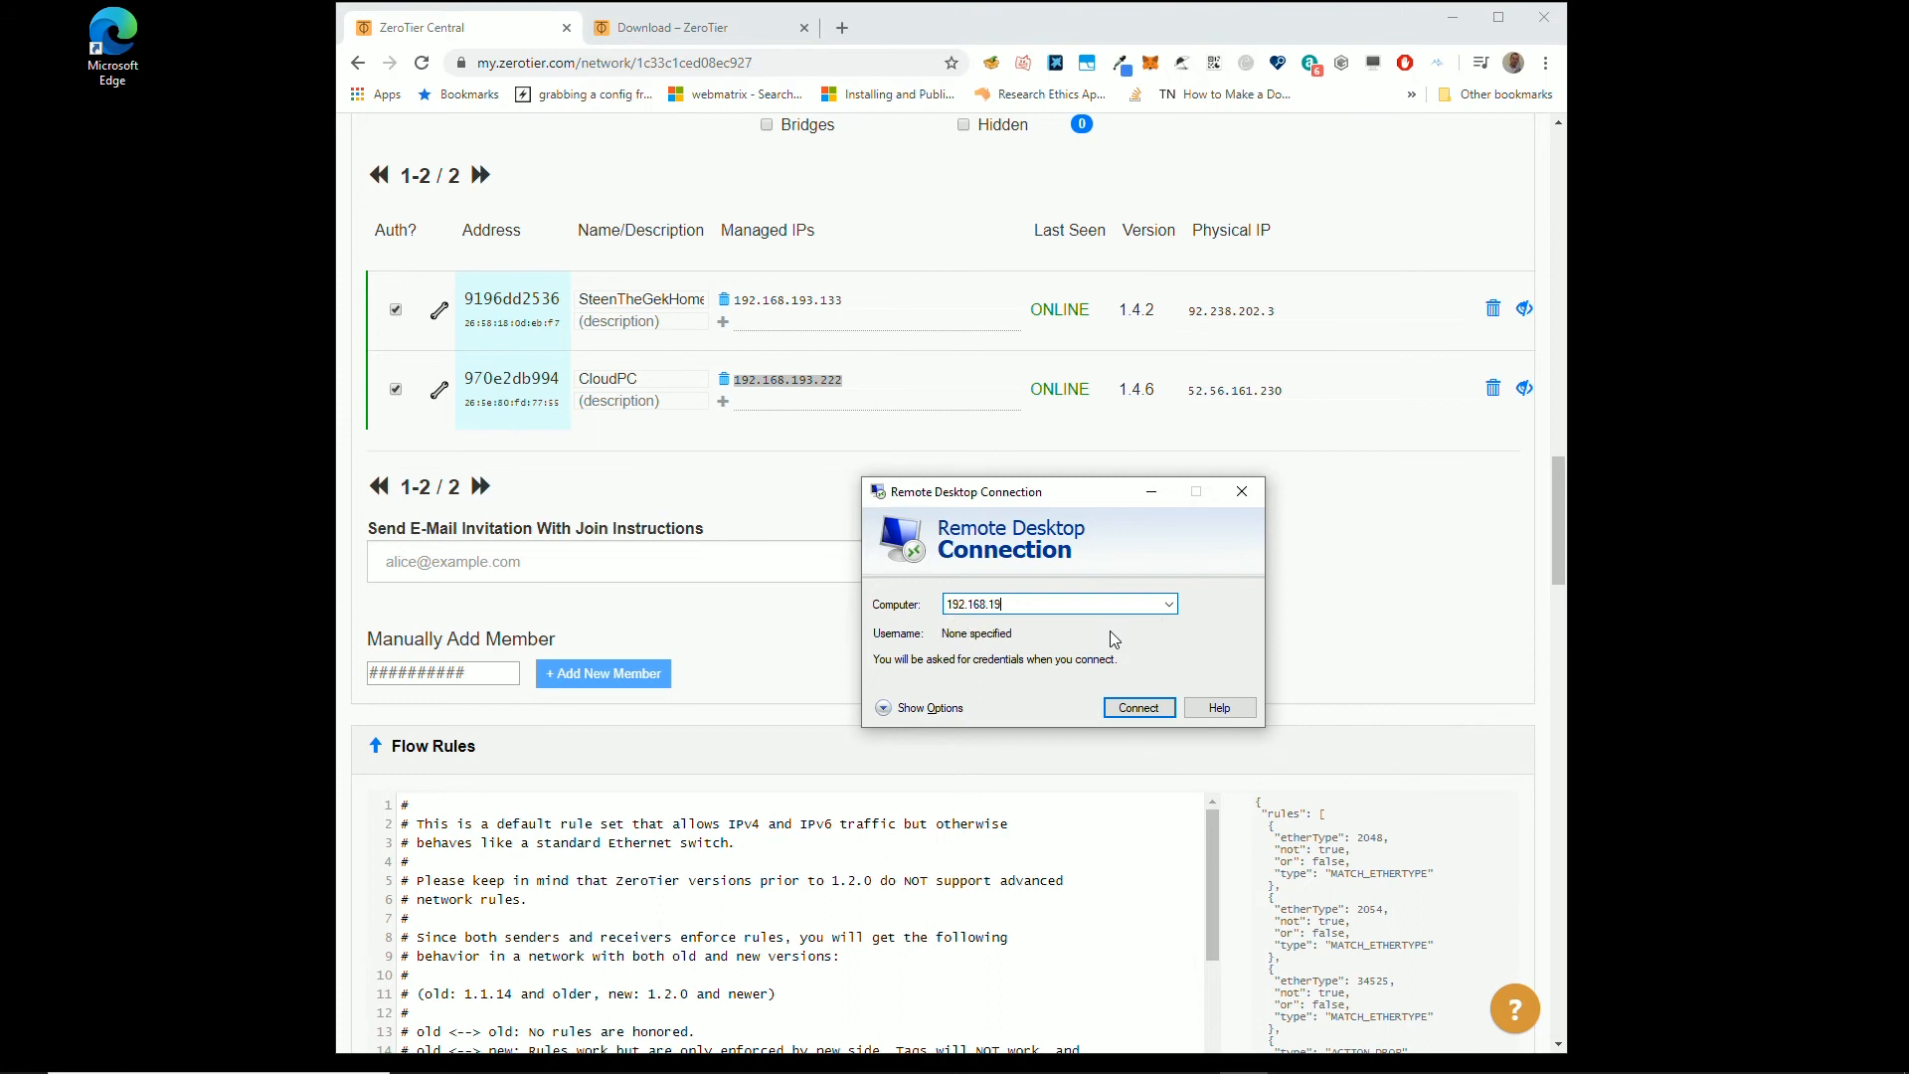
pyautogui.write('3.222')
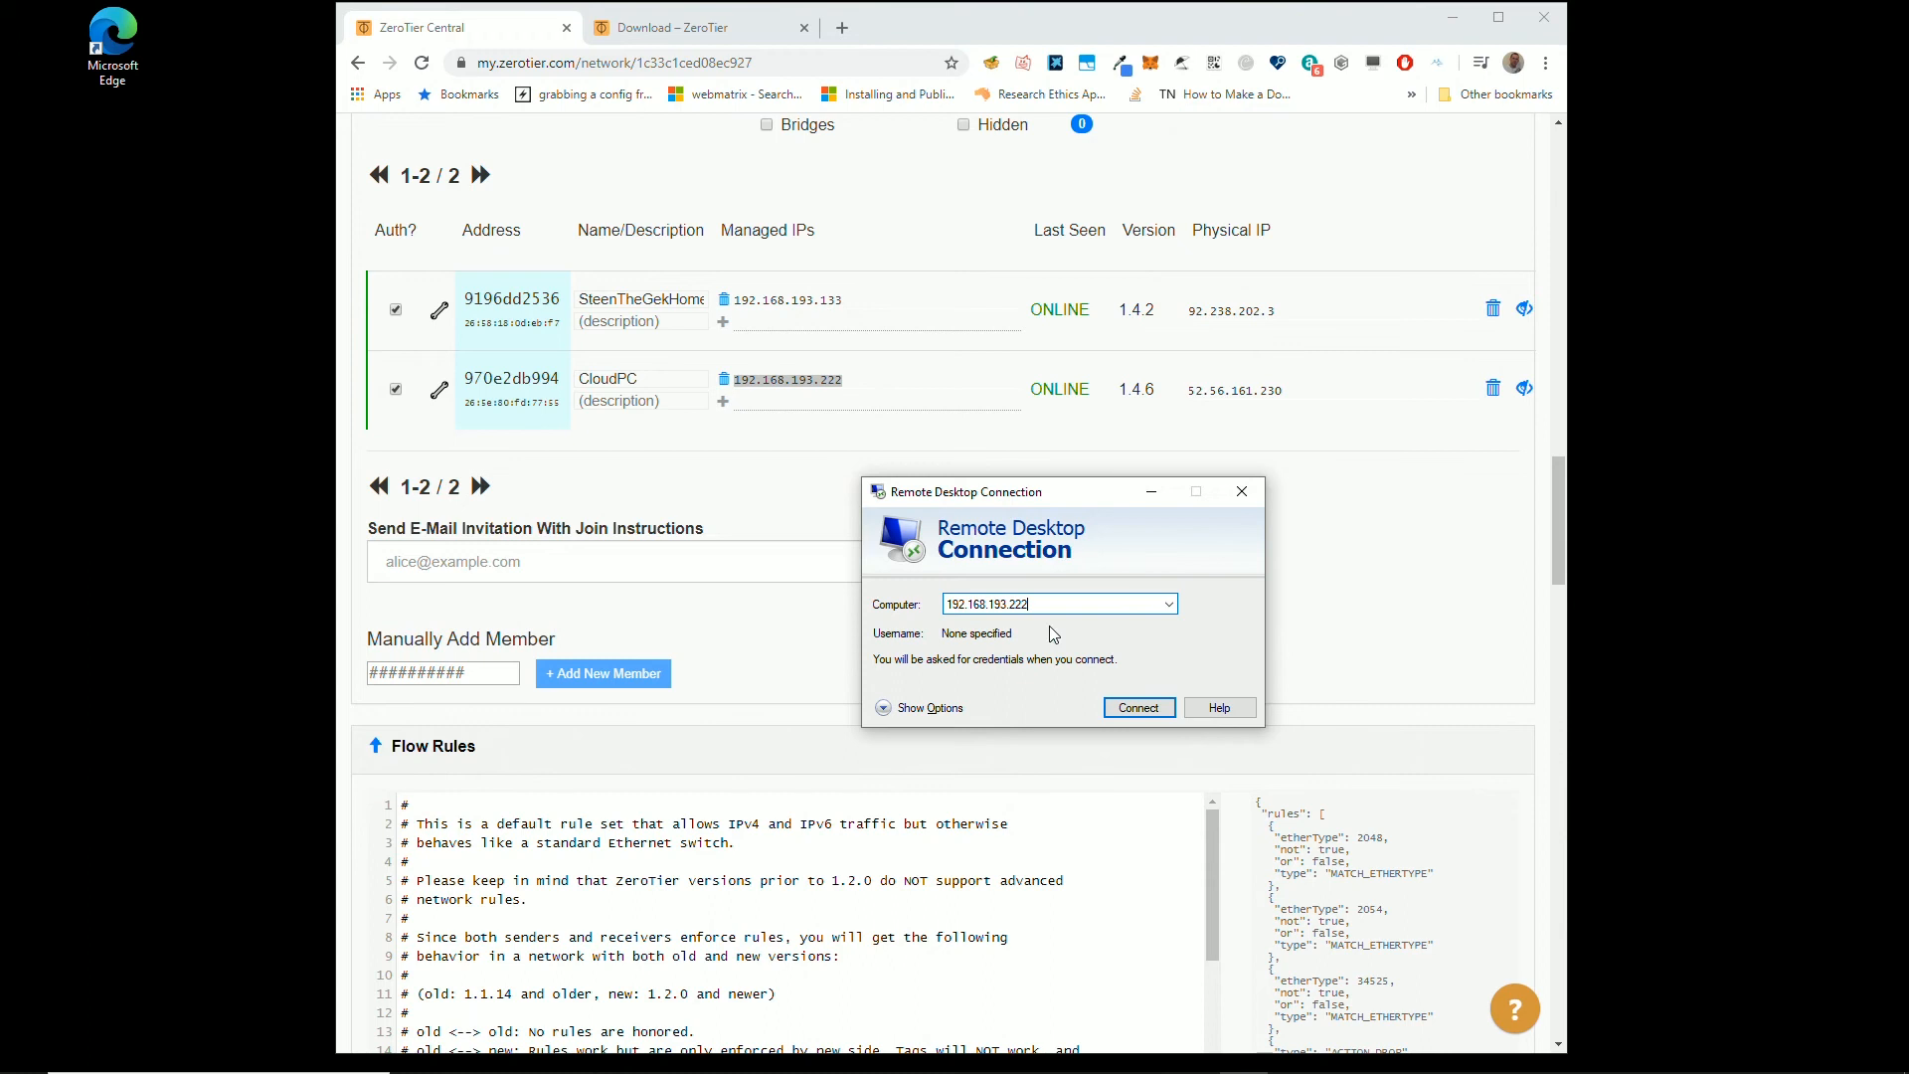
pyautogui.moveTo(575, 369)
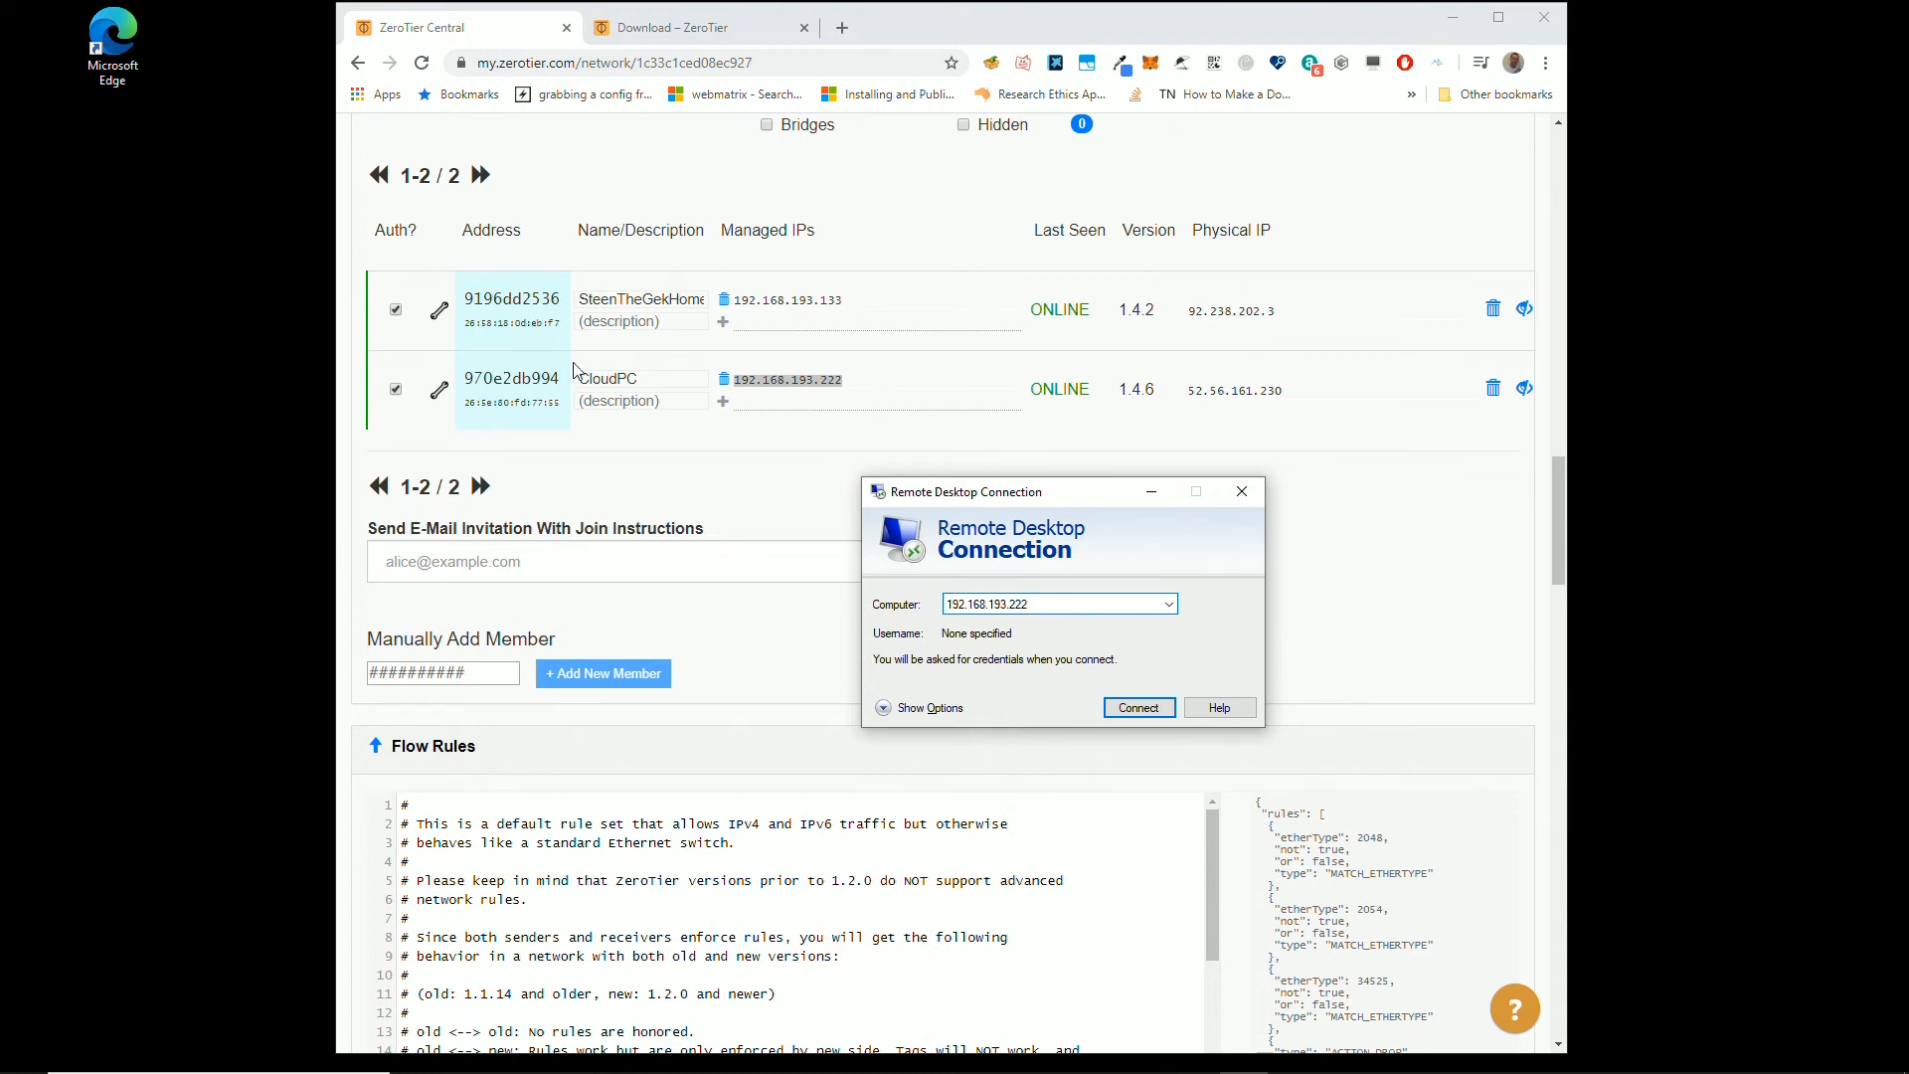
pyautogui.moveTo(963, 397)
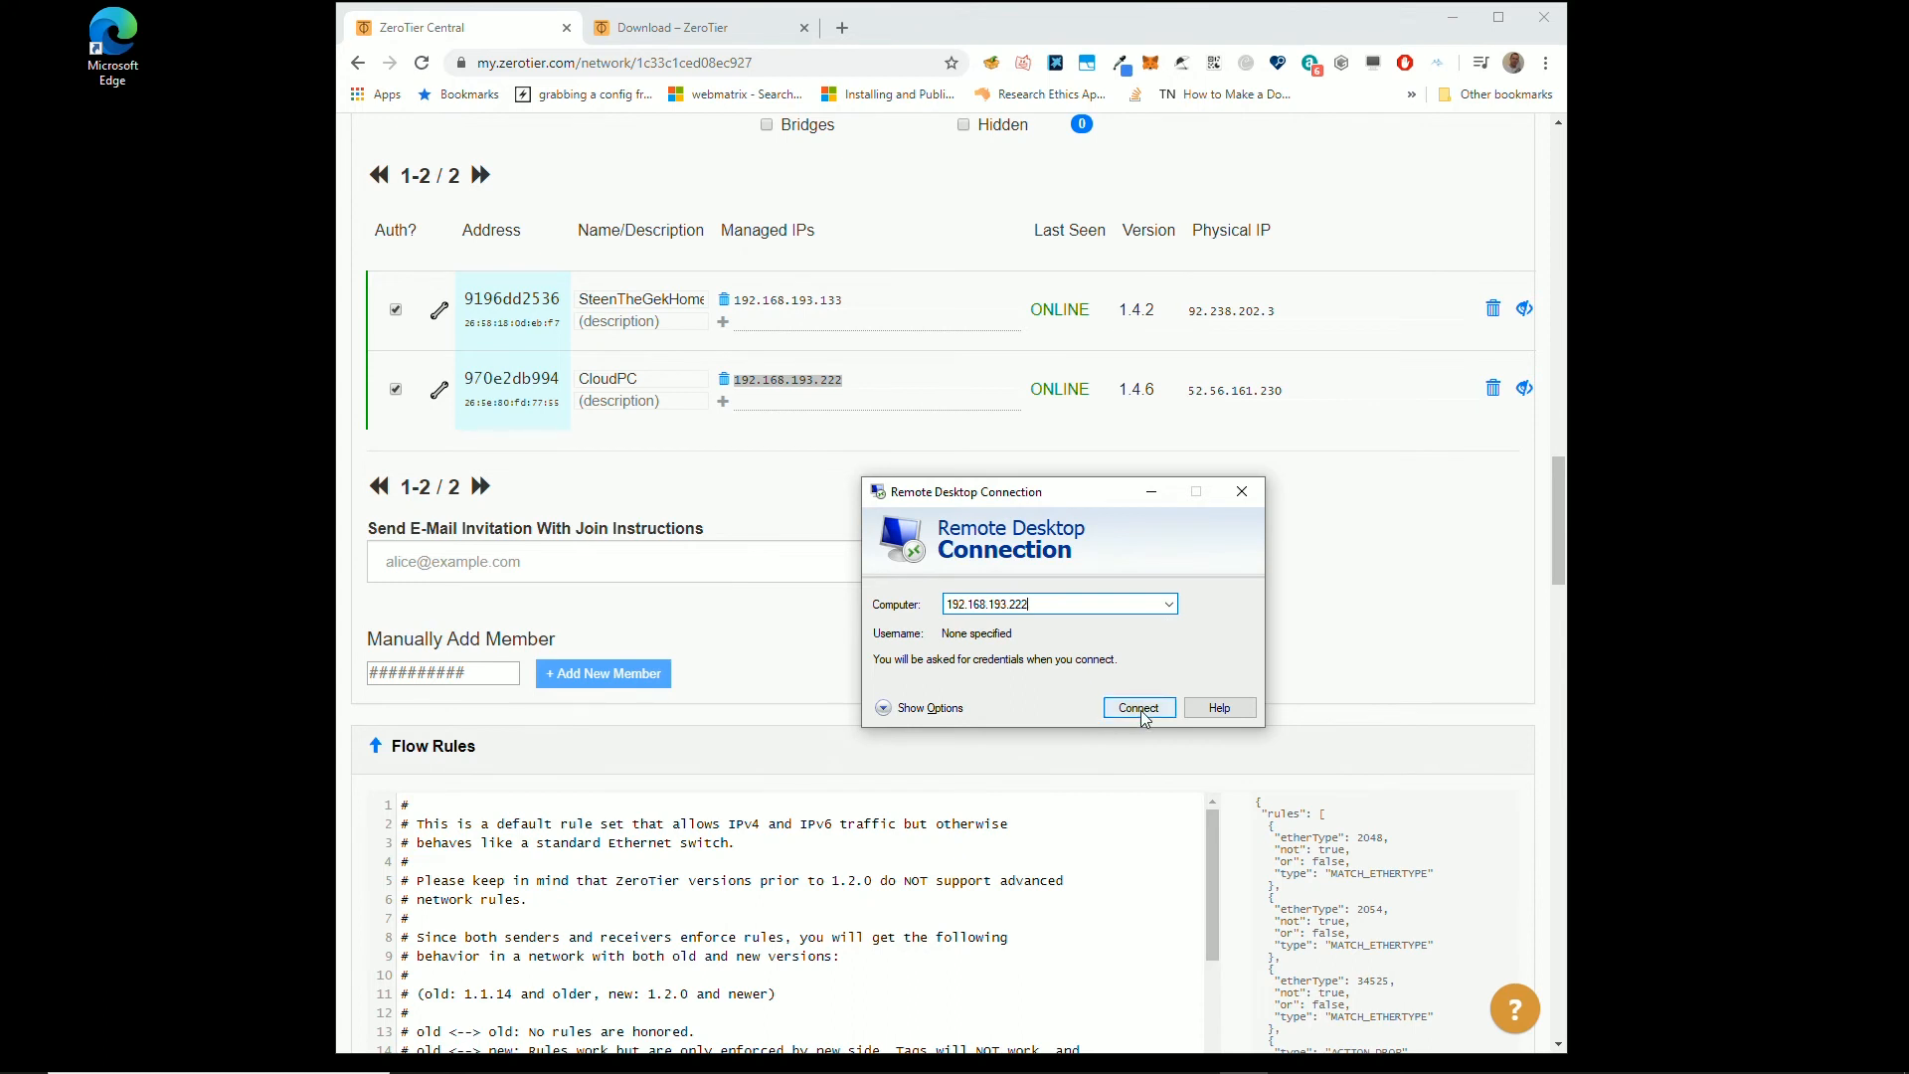
# Step: Start connecting, view other sign-in accounts, then cancel the credentials prompt
pyautogui.click(1138, 706)
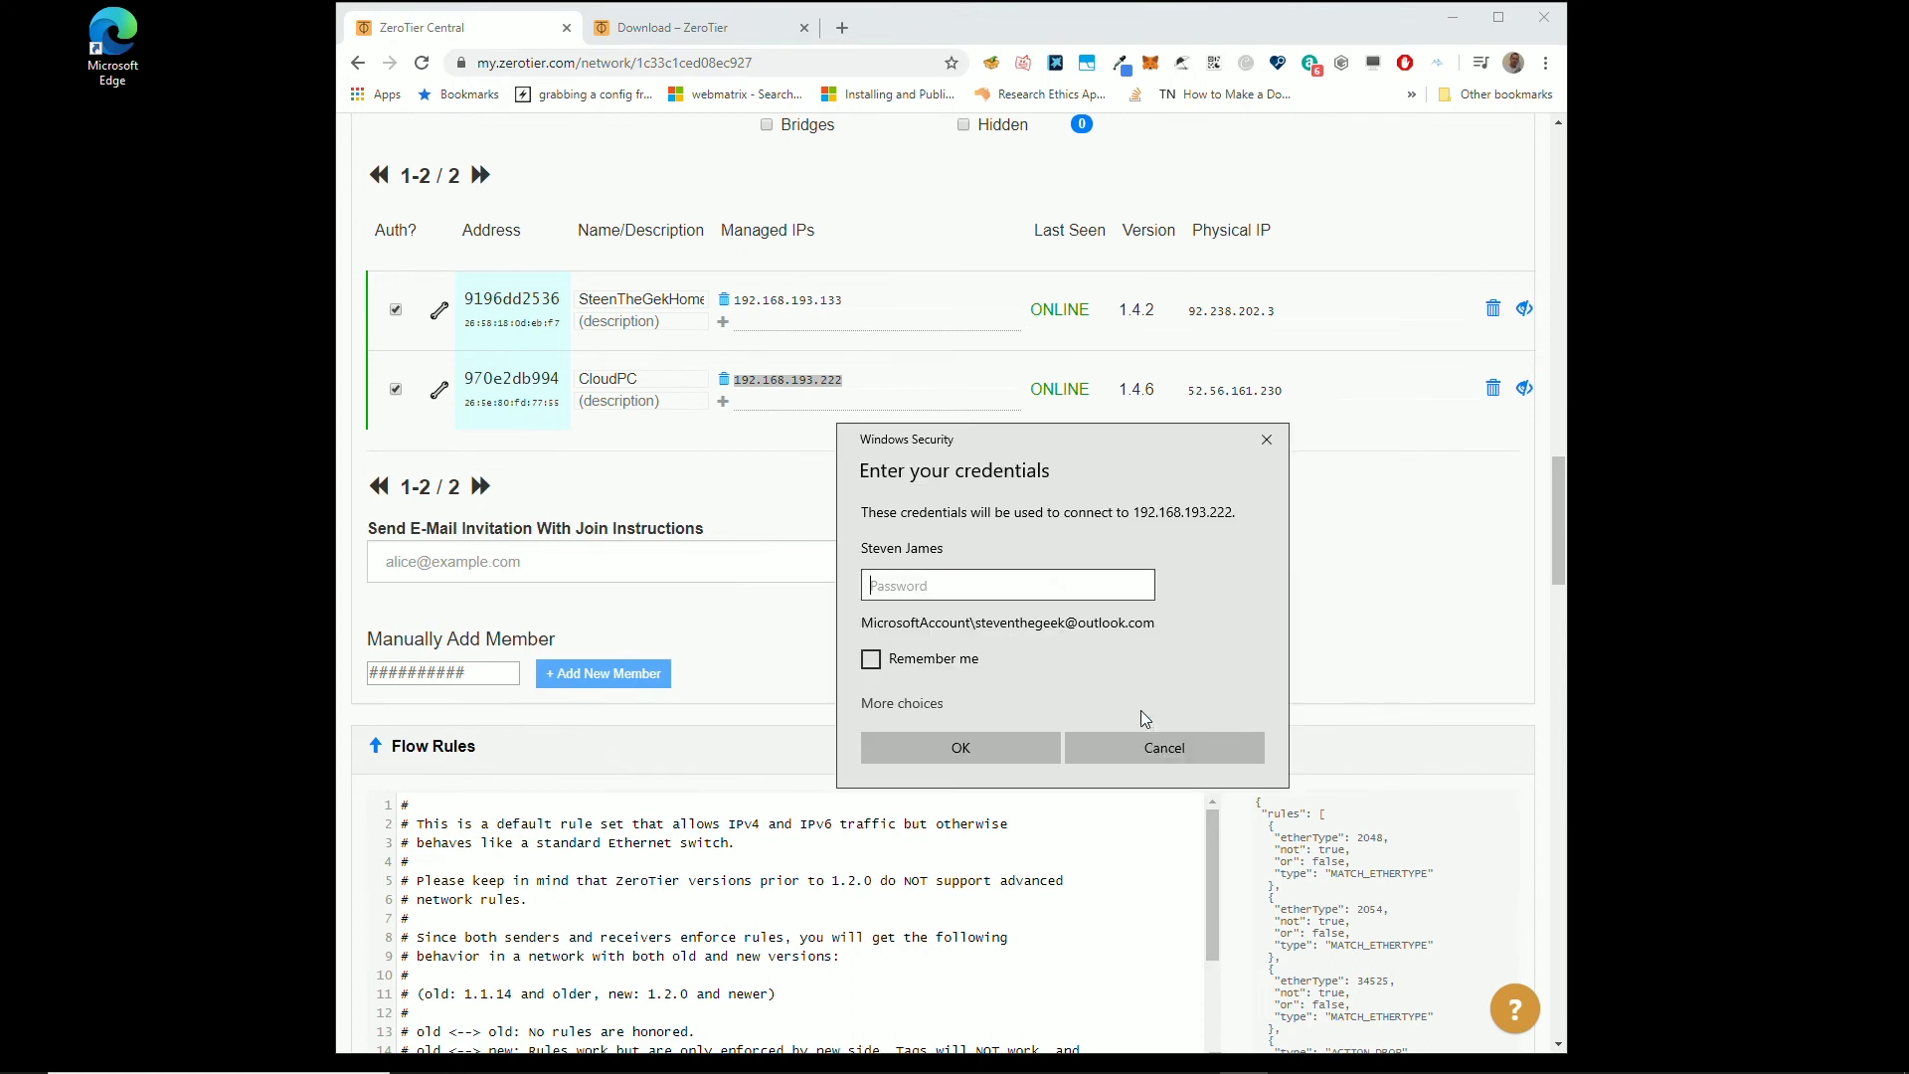
pyautogui.moveTo(914, 714)
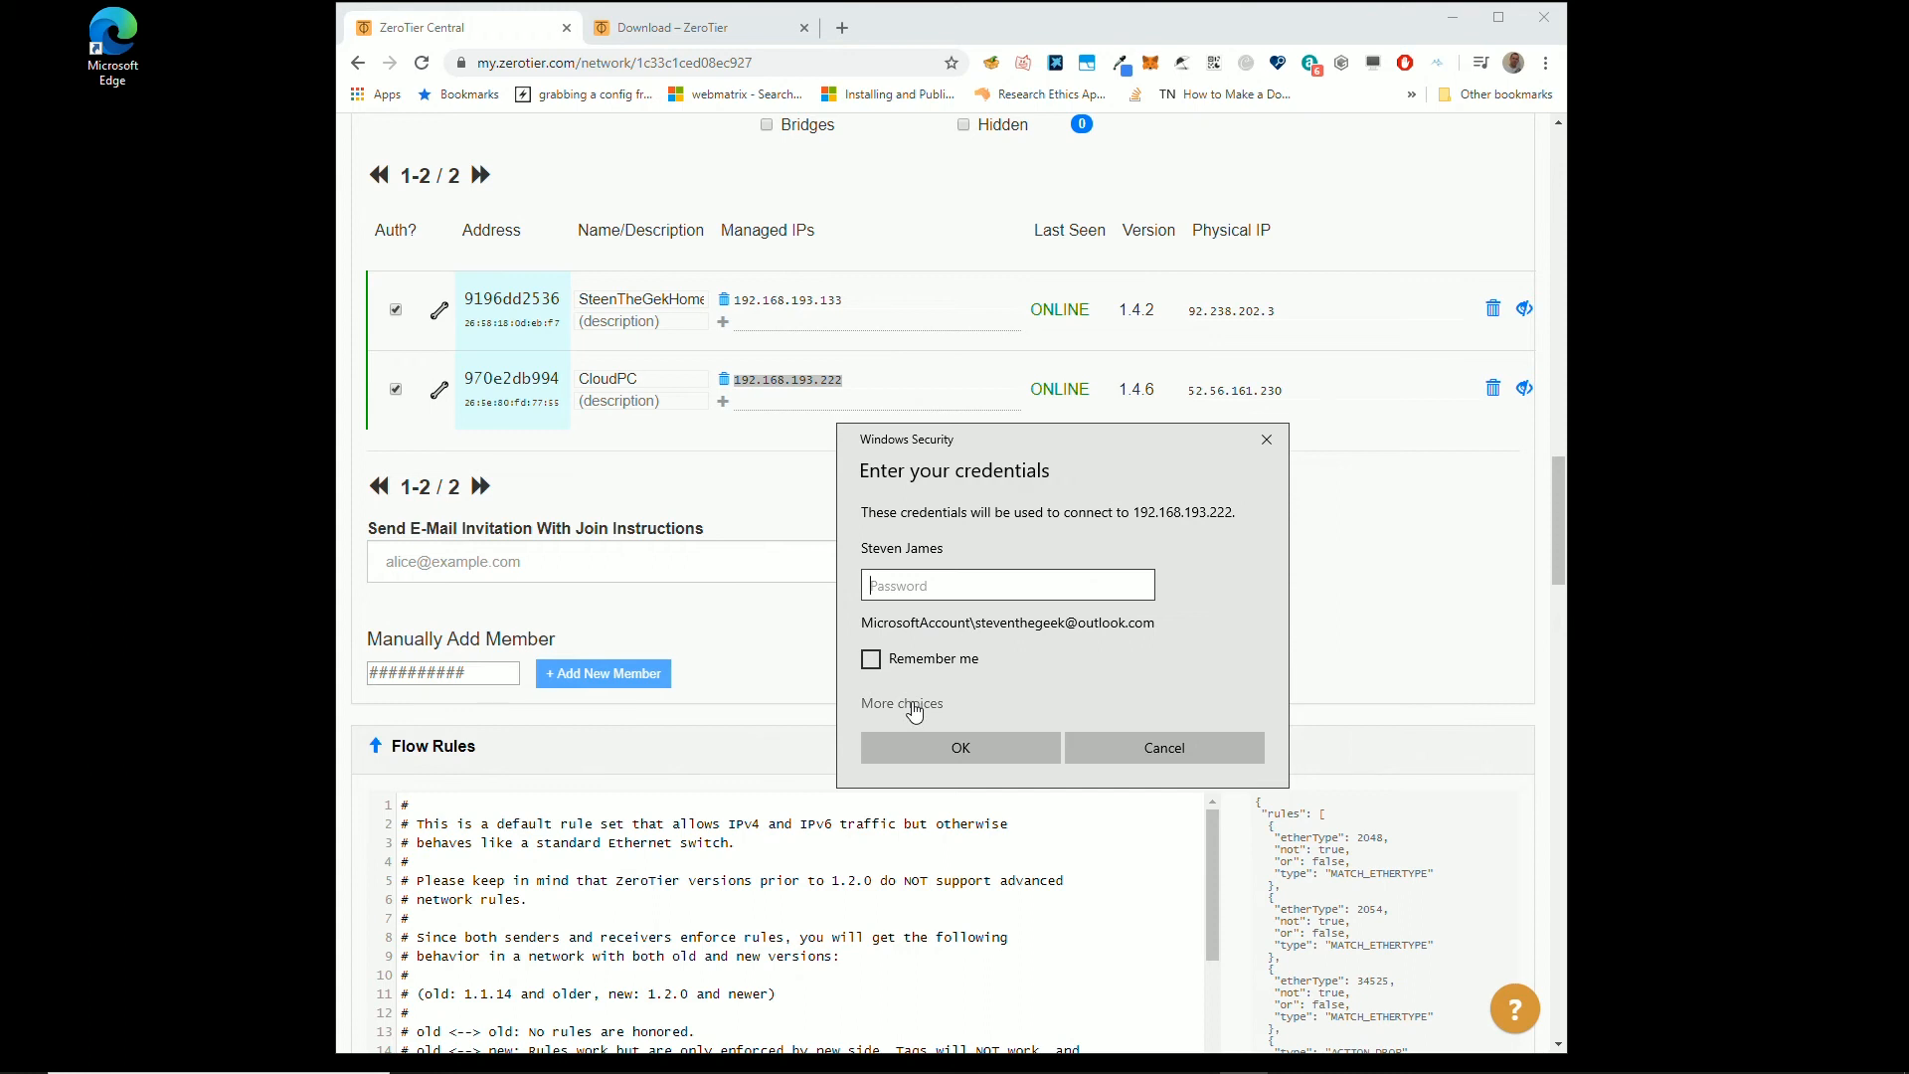
pyautogui.click(901, 703)
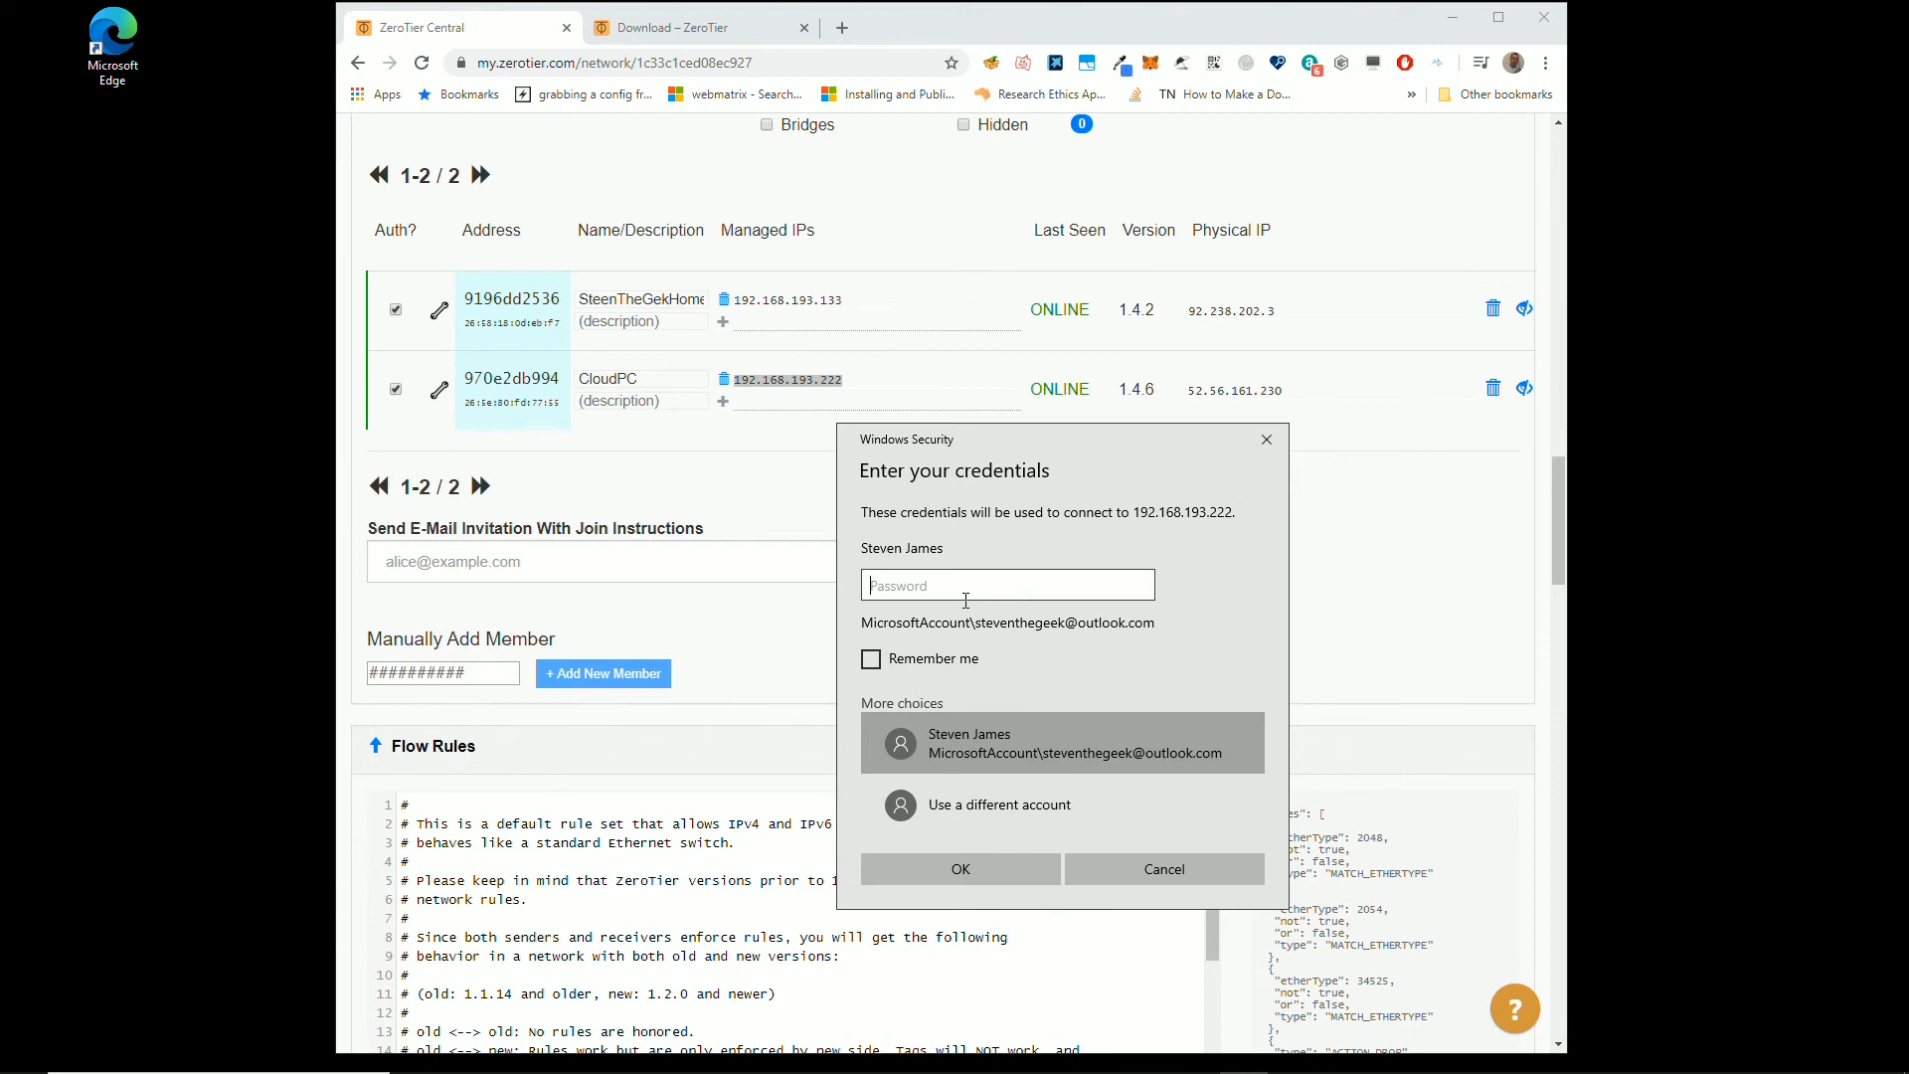
pyautogui.moveTo(858, 564)
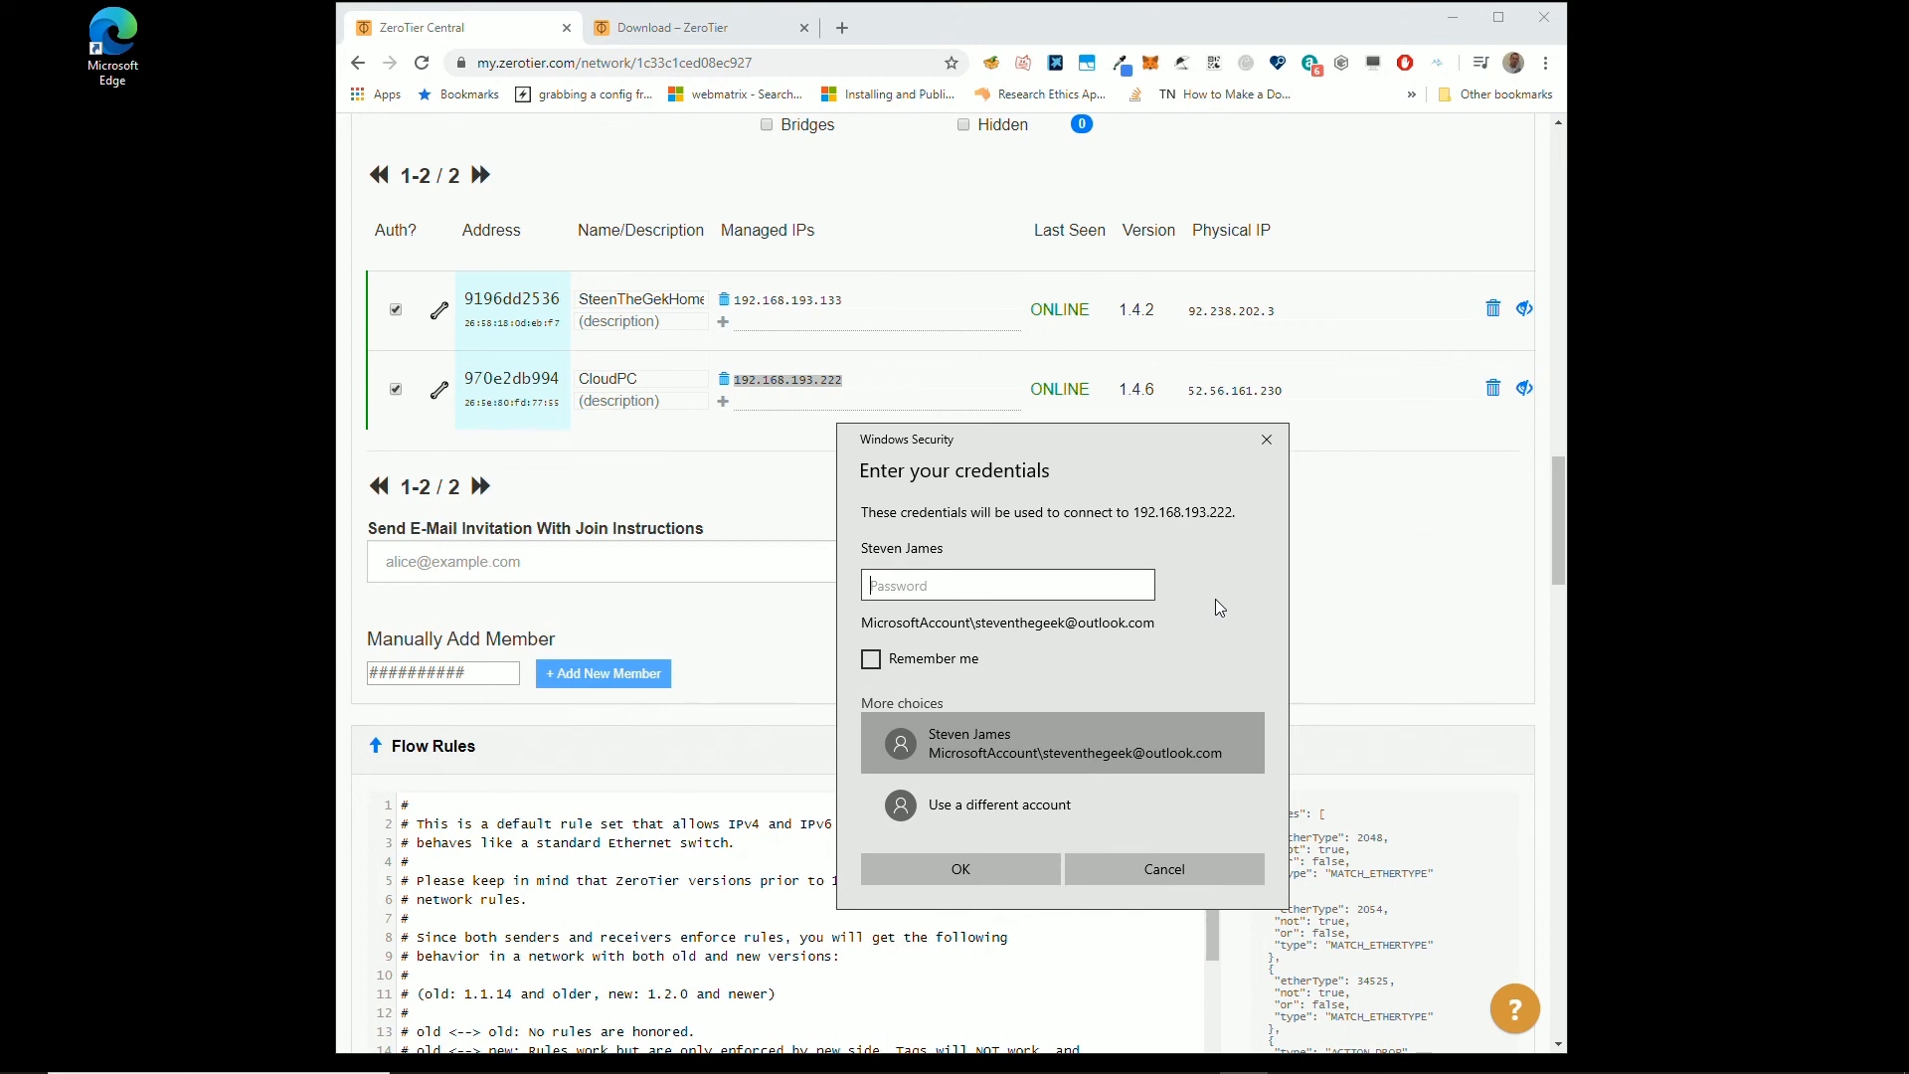
pyautogui.click(1161, 868)
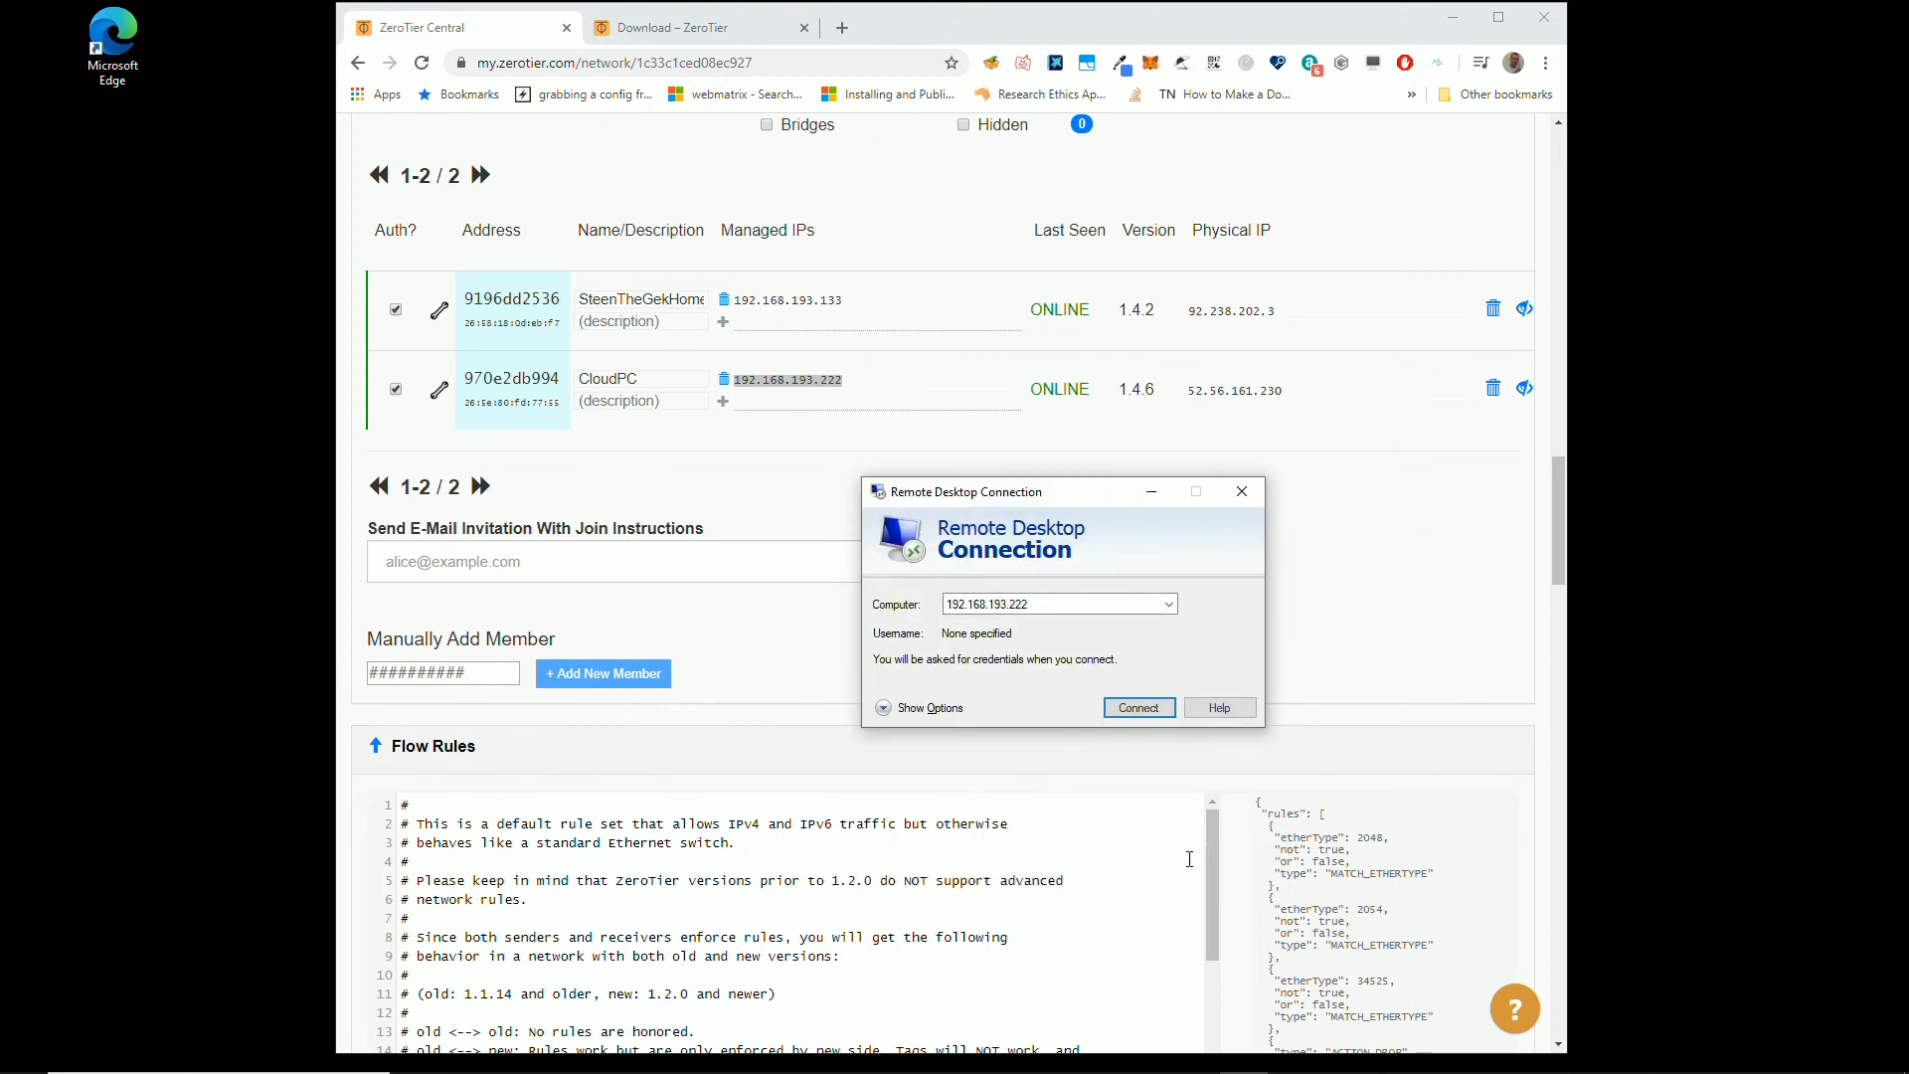
# Step: Close the Remote Desktop Connection window to reveal the ZeroTier members table
pyautogui.click(1240, 490)
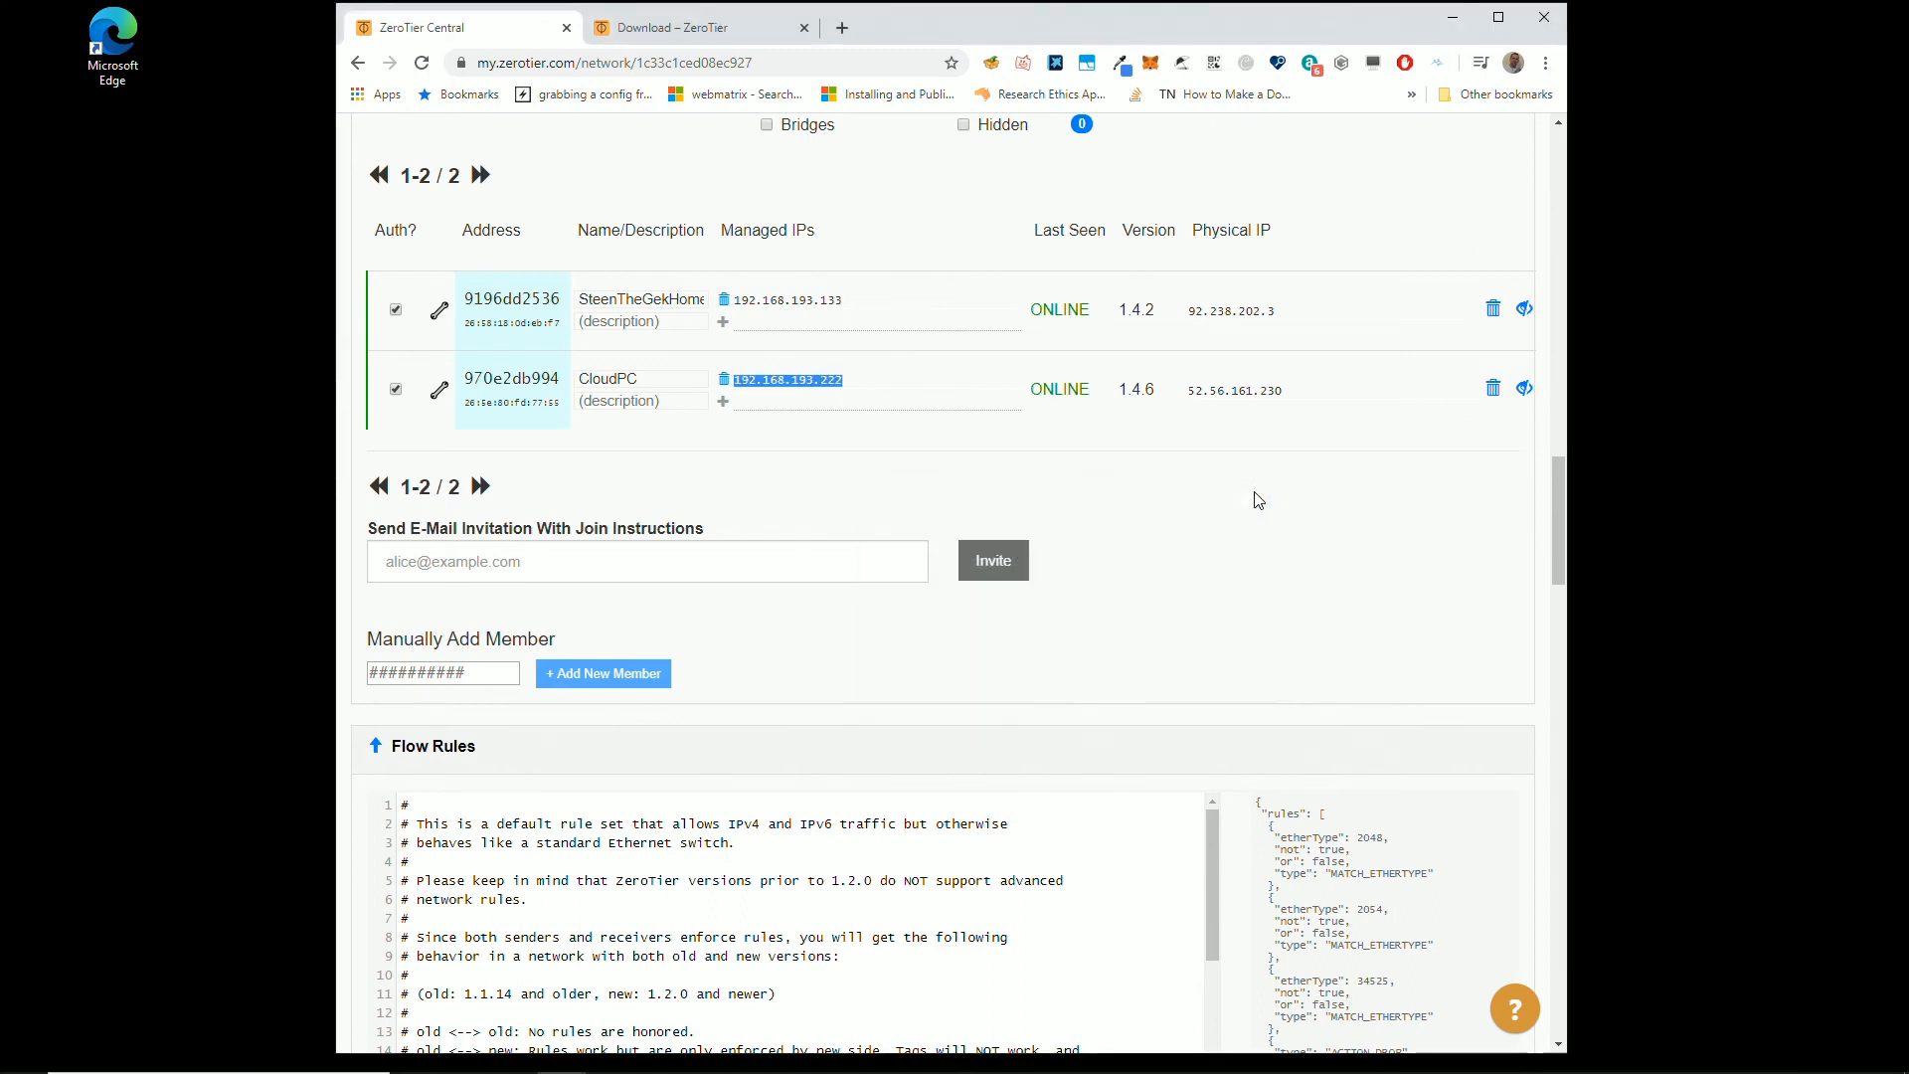
pyautogui.moveTo(861, 376)
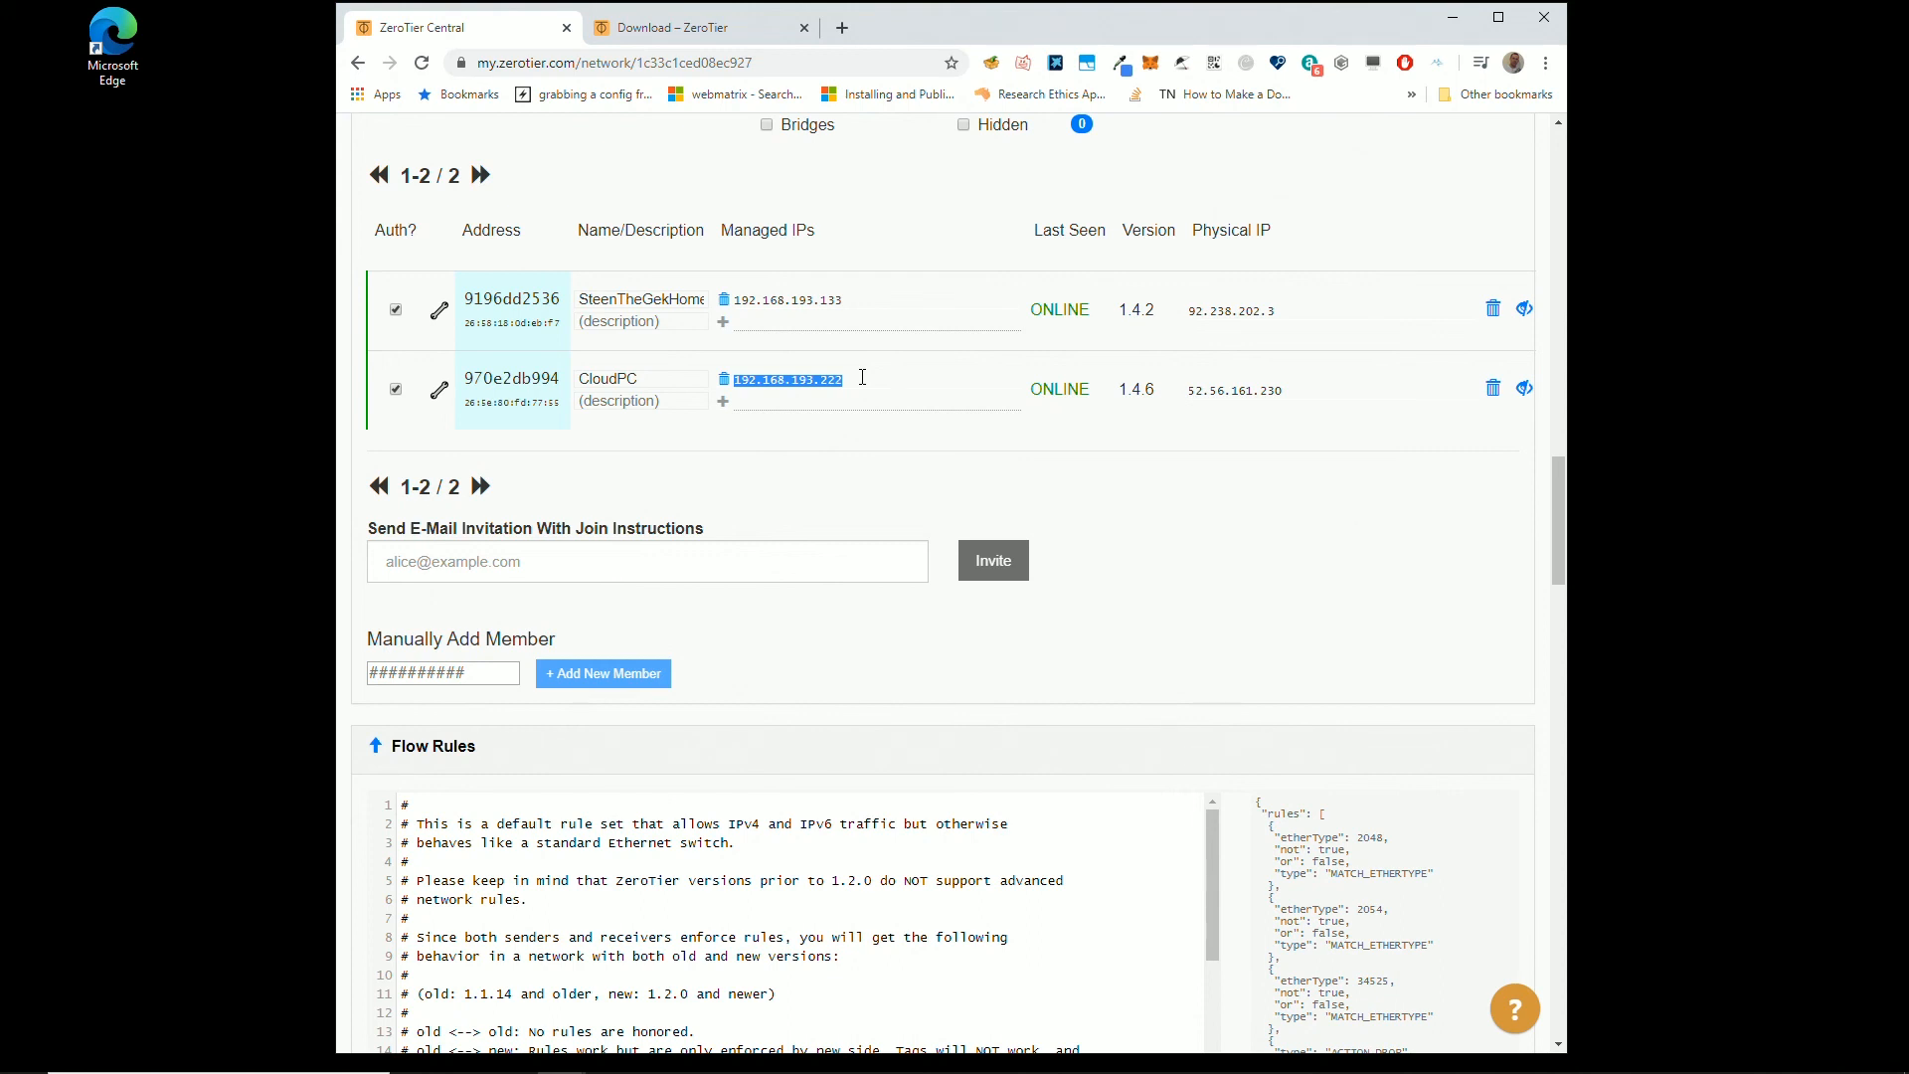
pyautogui.moveTo(1044, 494)
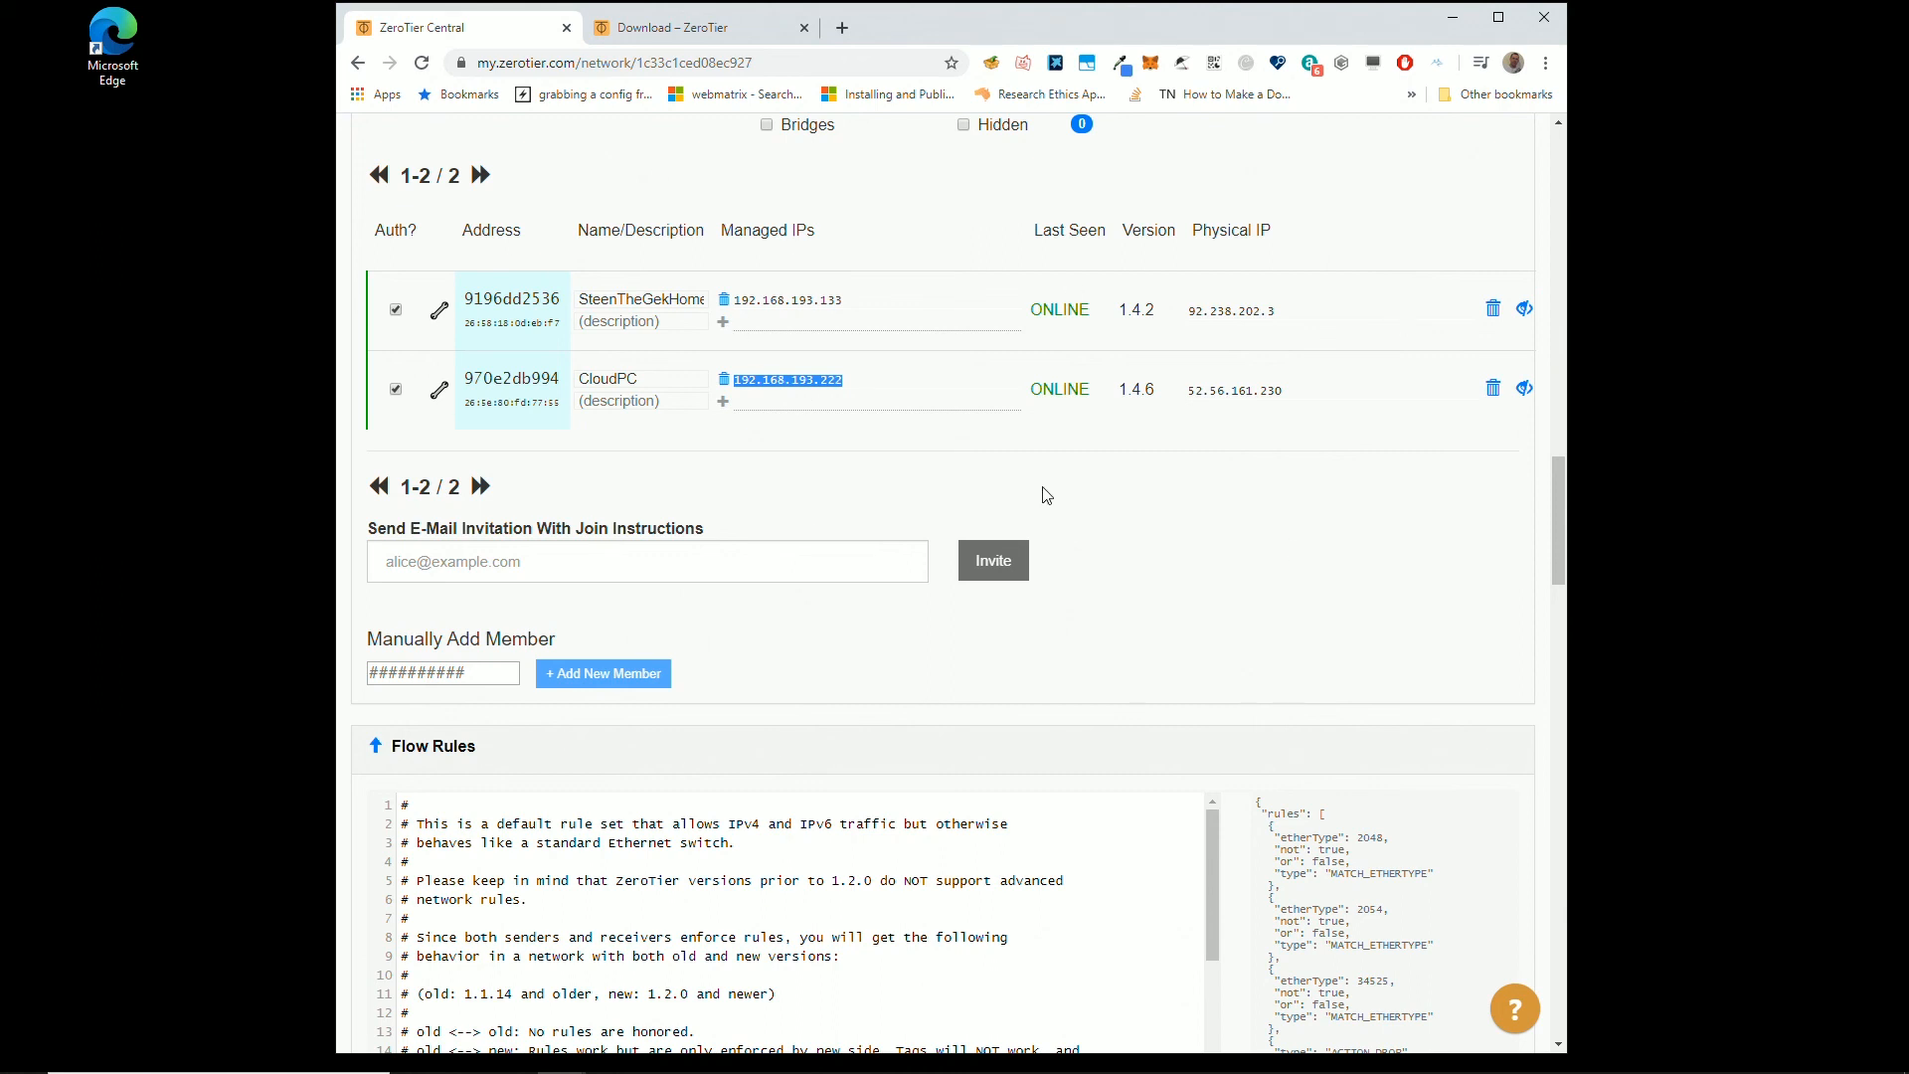
pyautogui.moveTo(1138, 484)
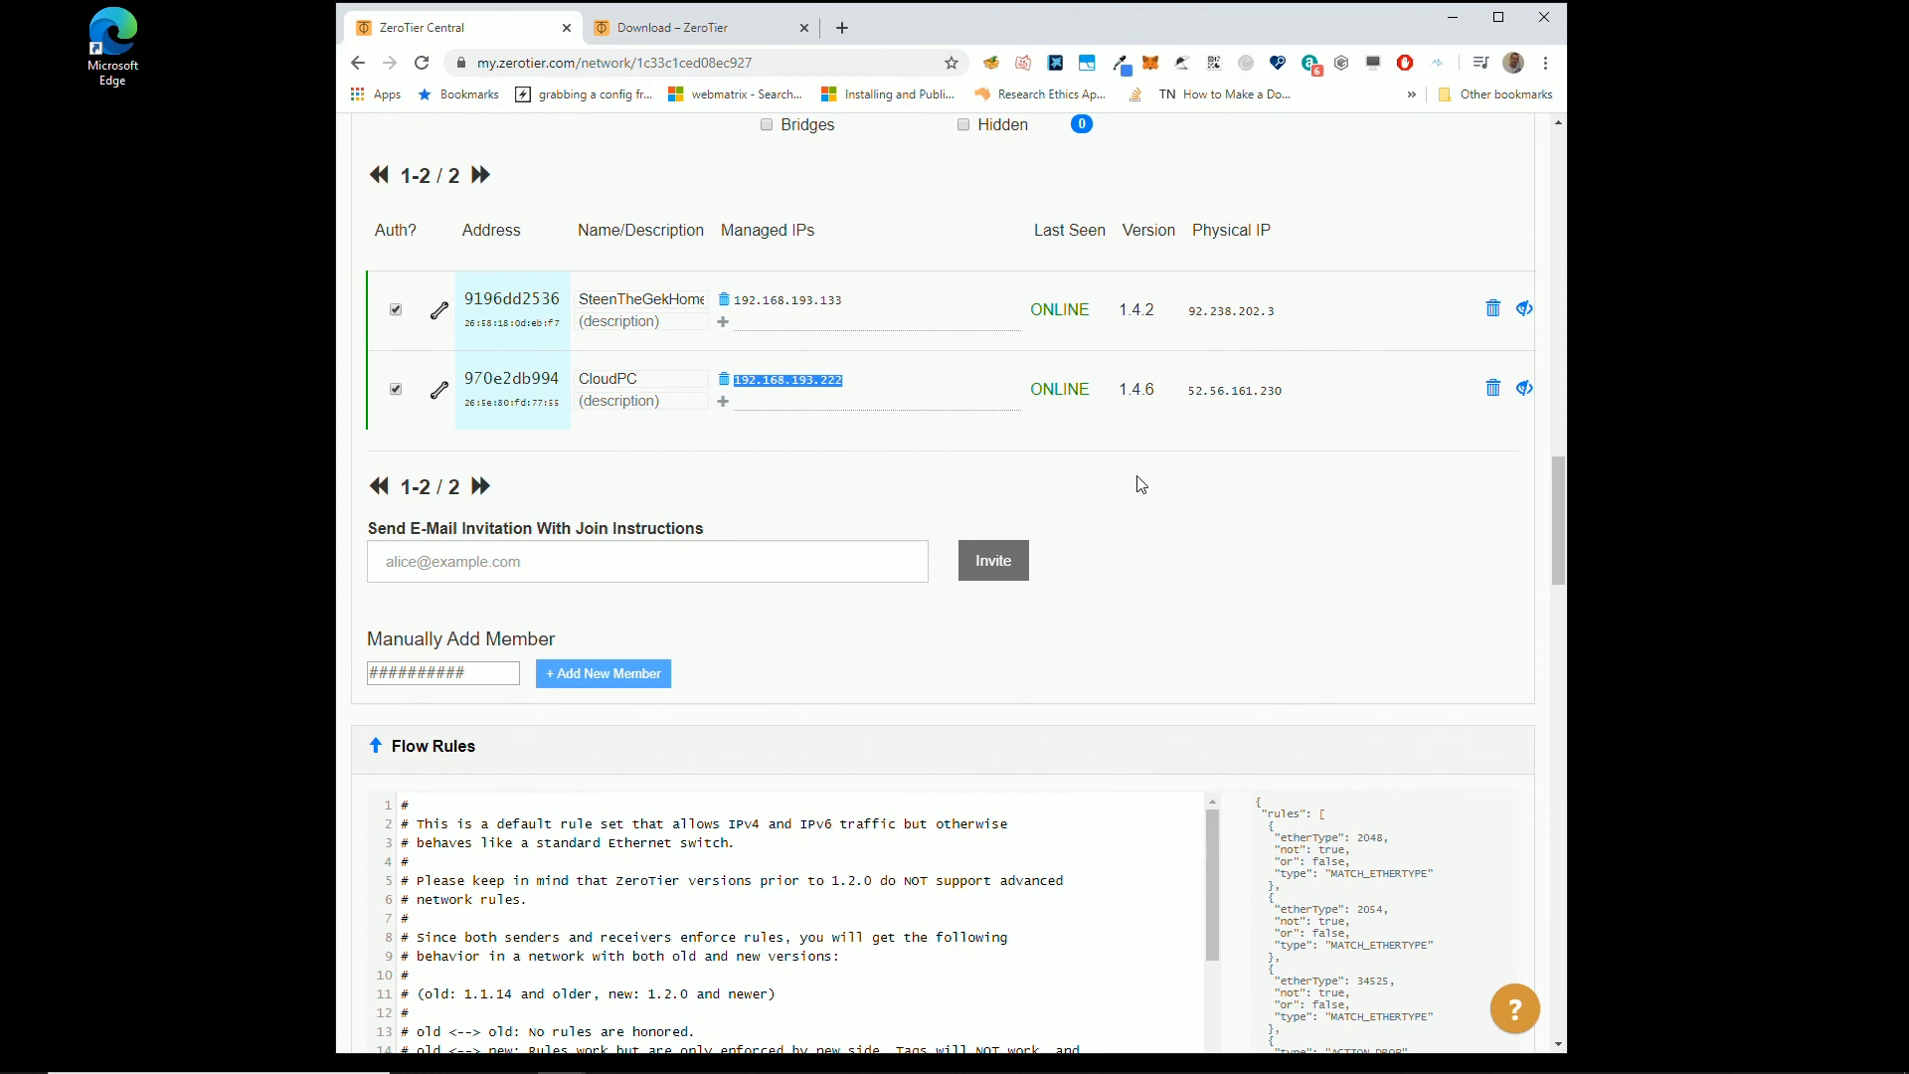
pyautogui.moveTo(877, 390)
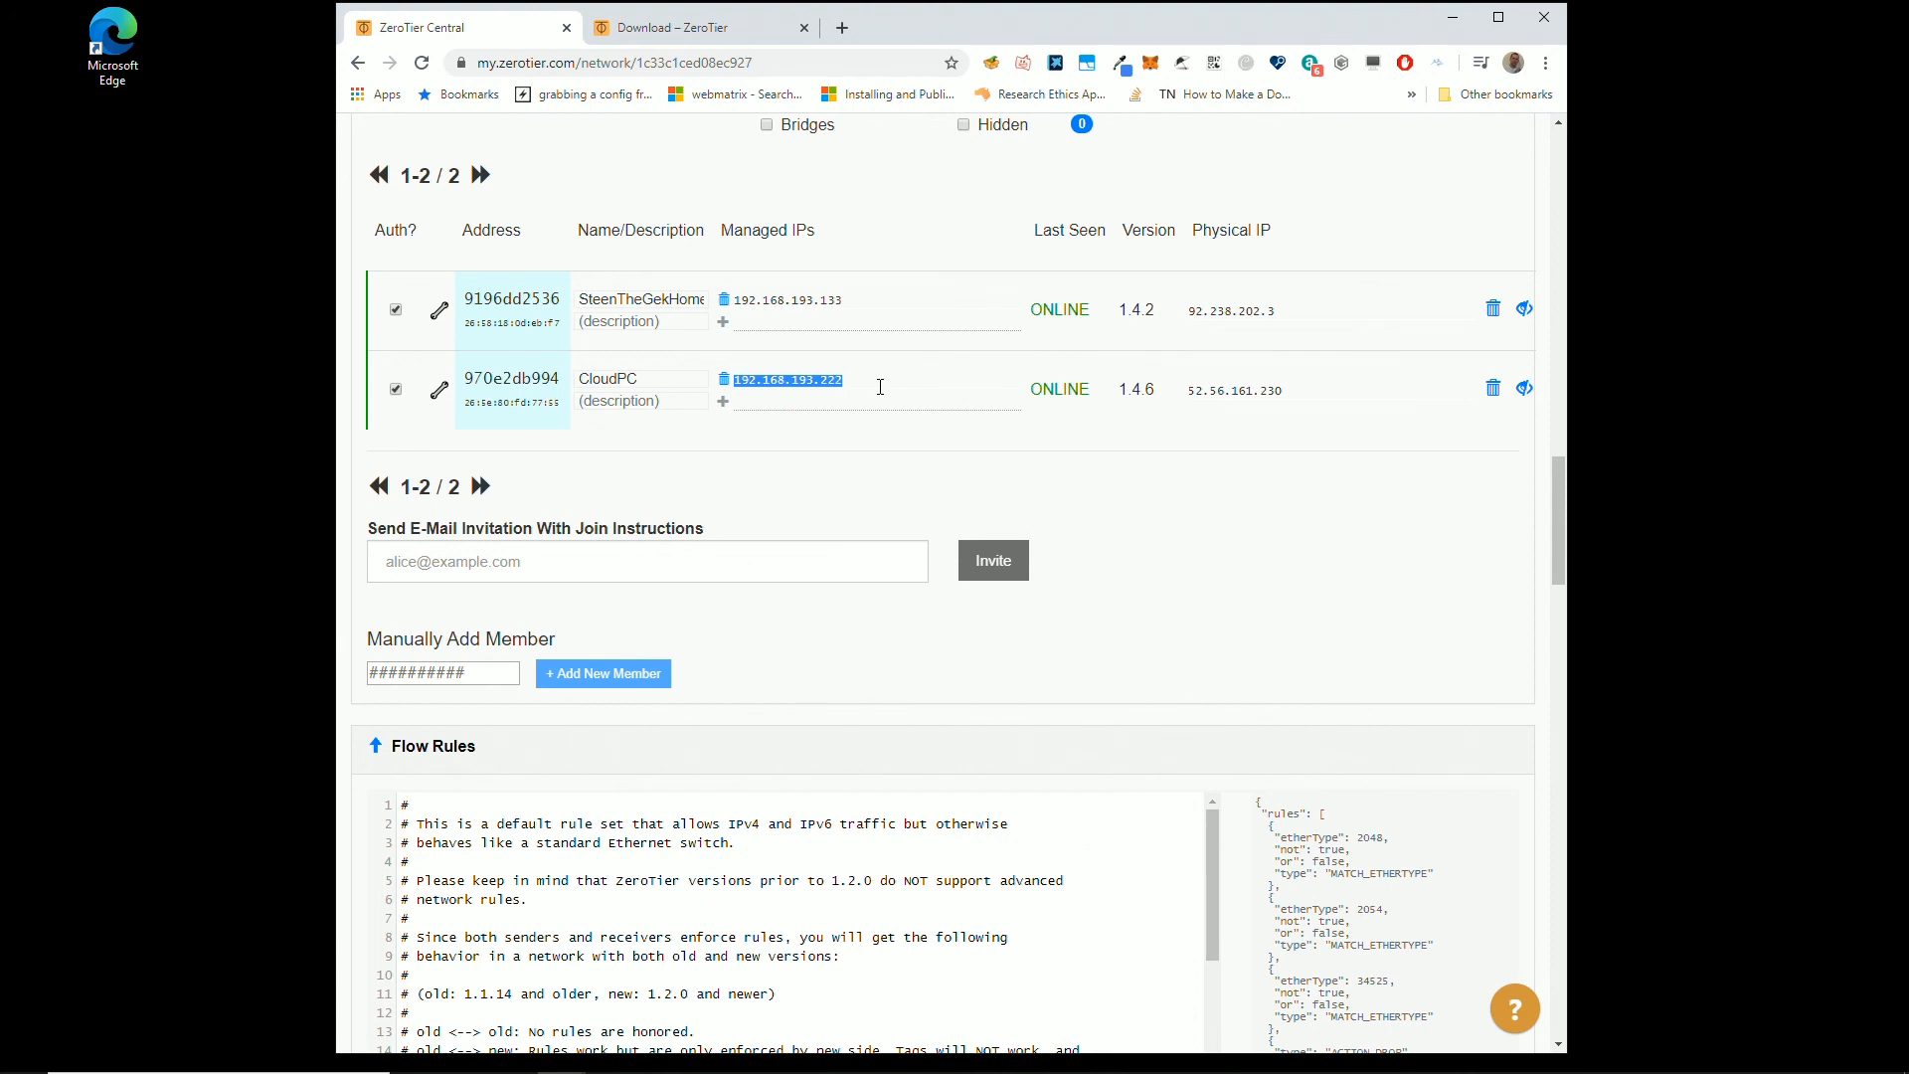
pyautogui.moveTo(1242, 304)
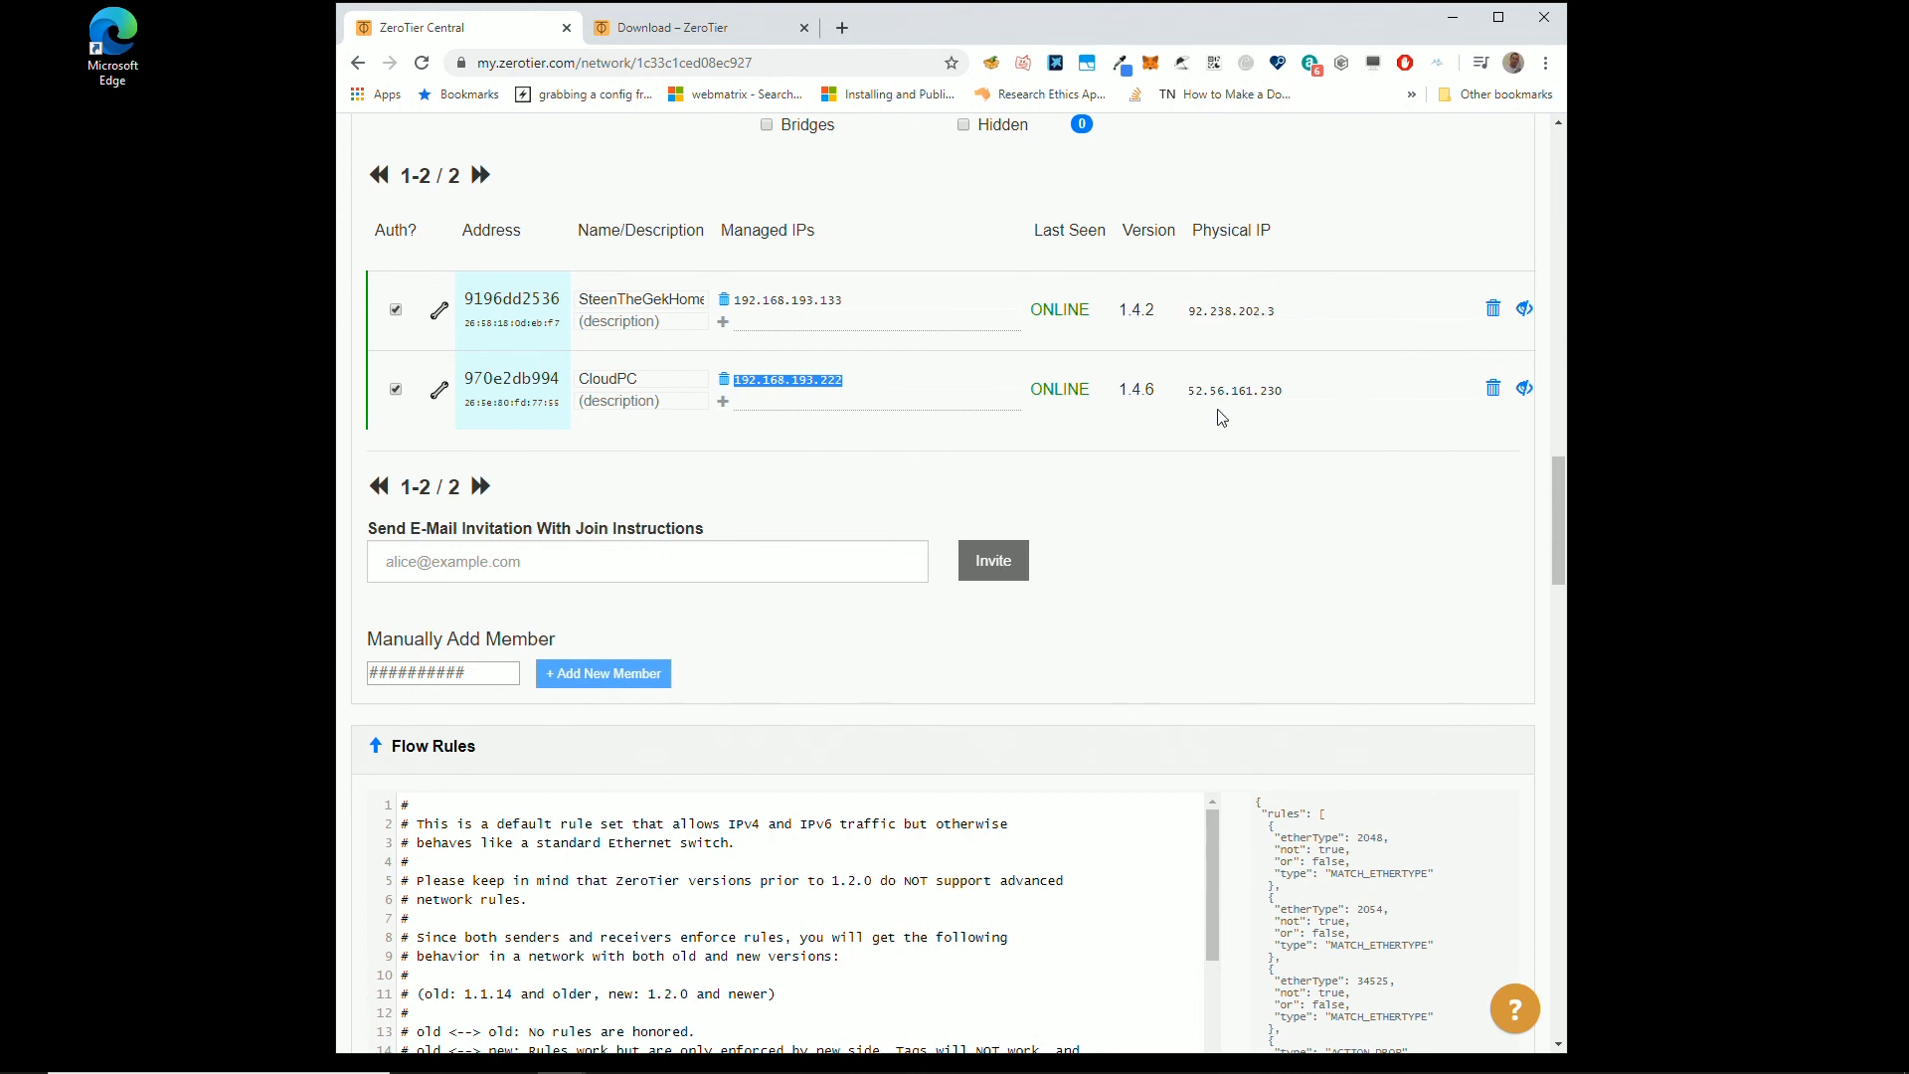
pyautogui.moveTo(1165, 410)
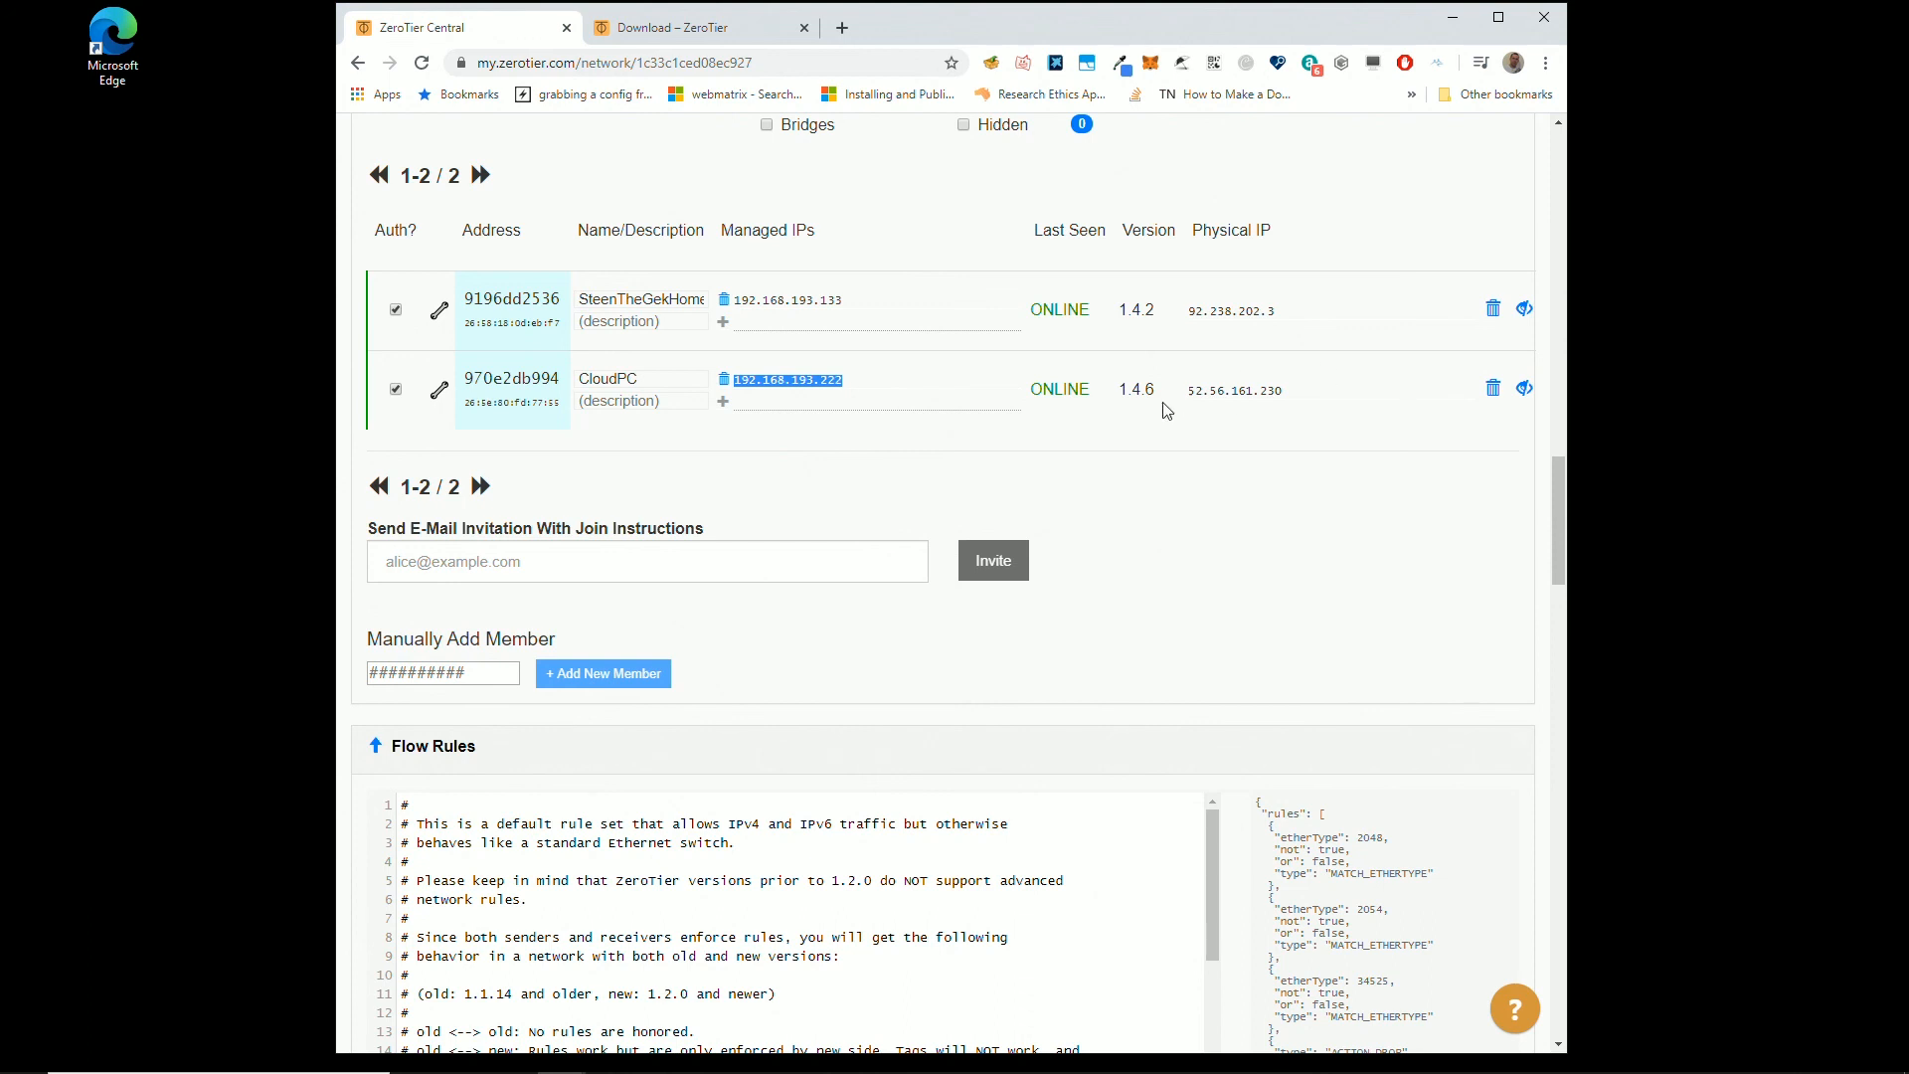
pyautogui.moveTo(803, 357)
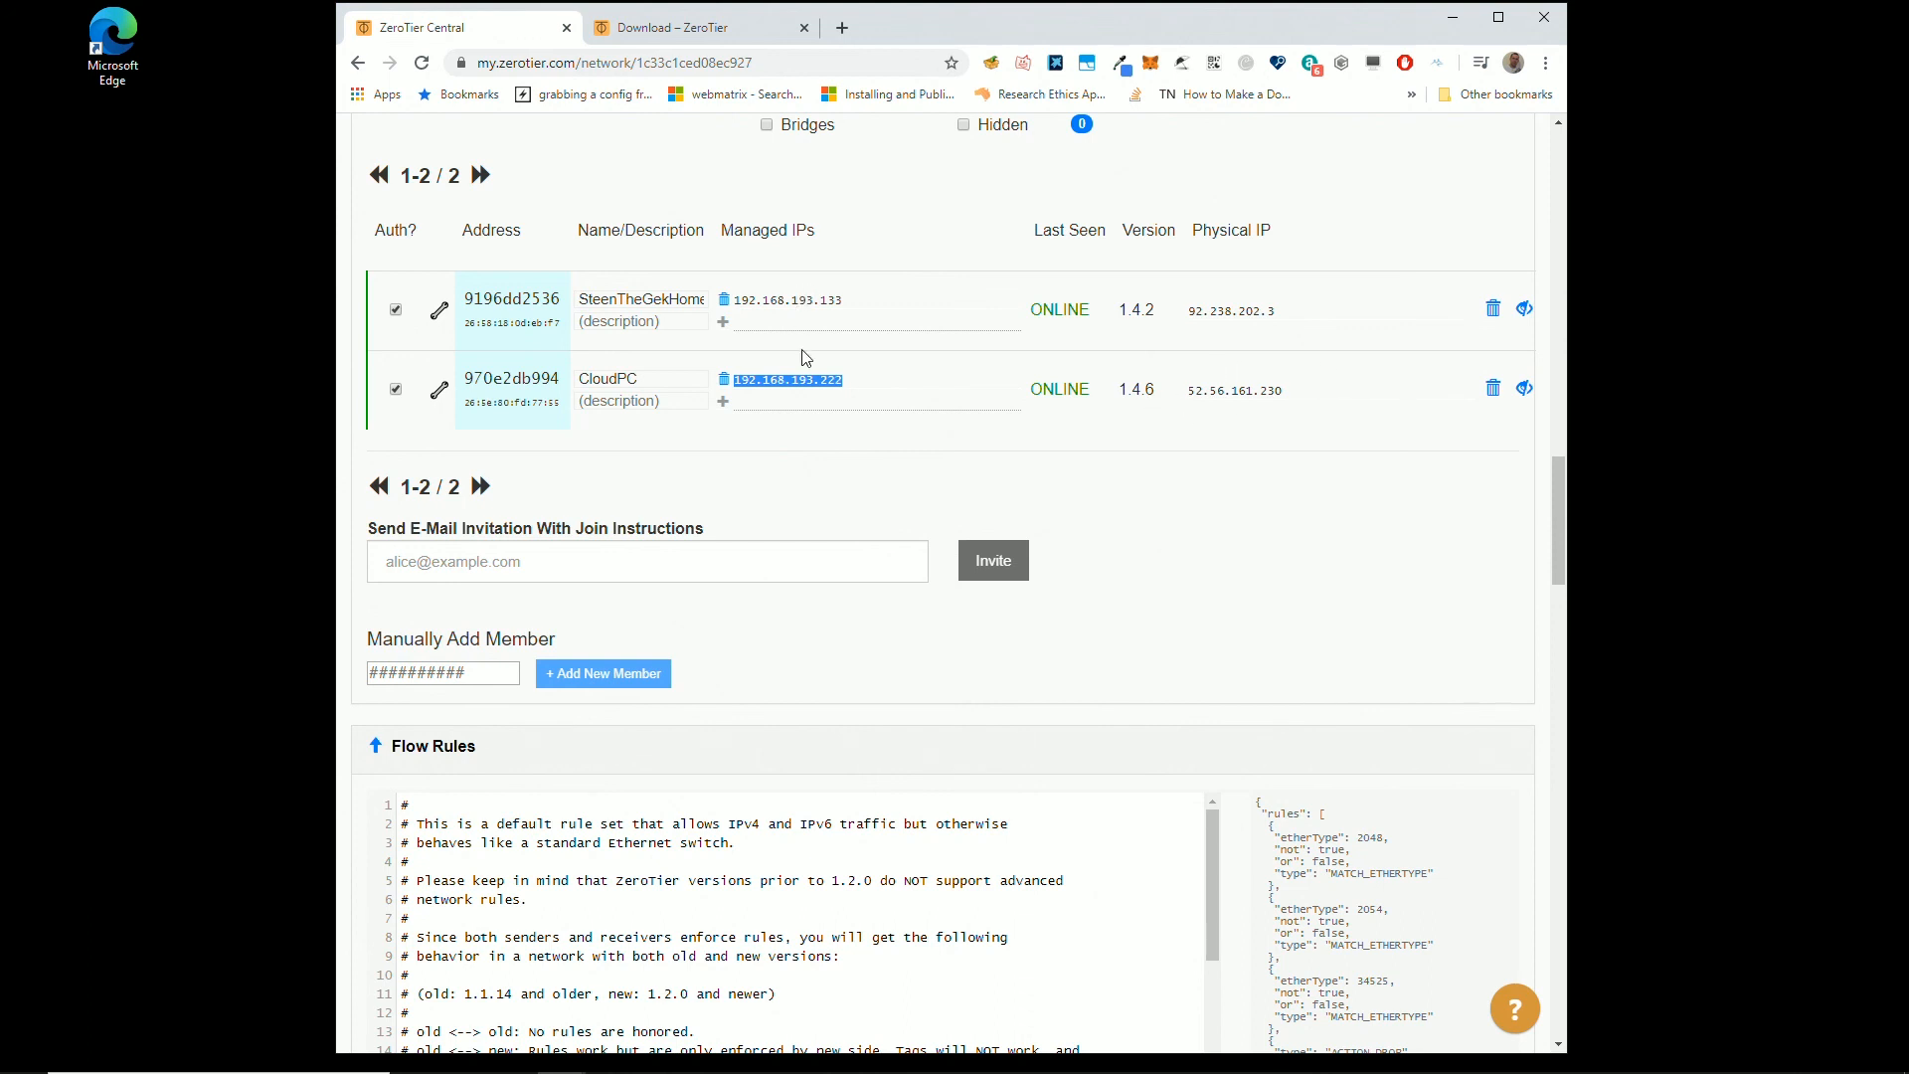
pyautogui.moveTo(929, 223)
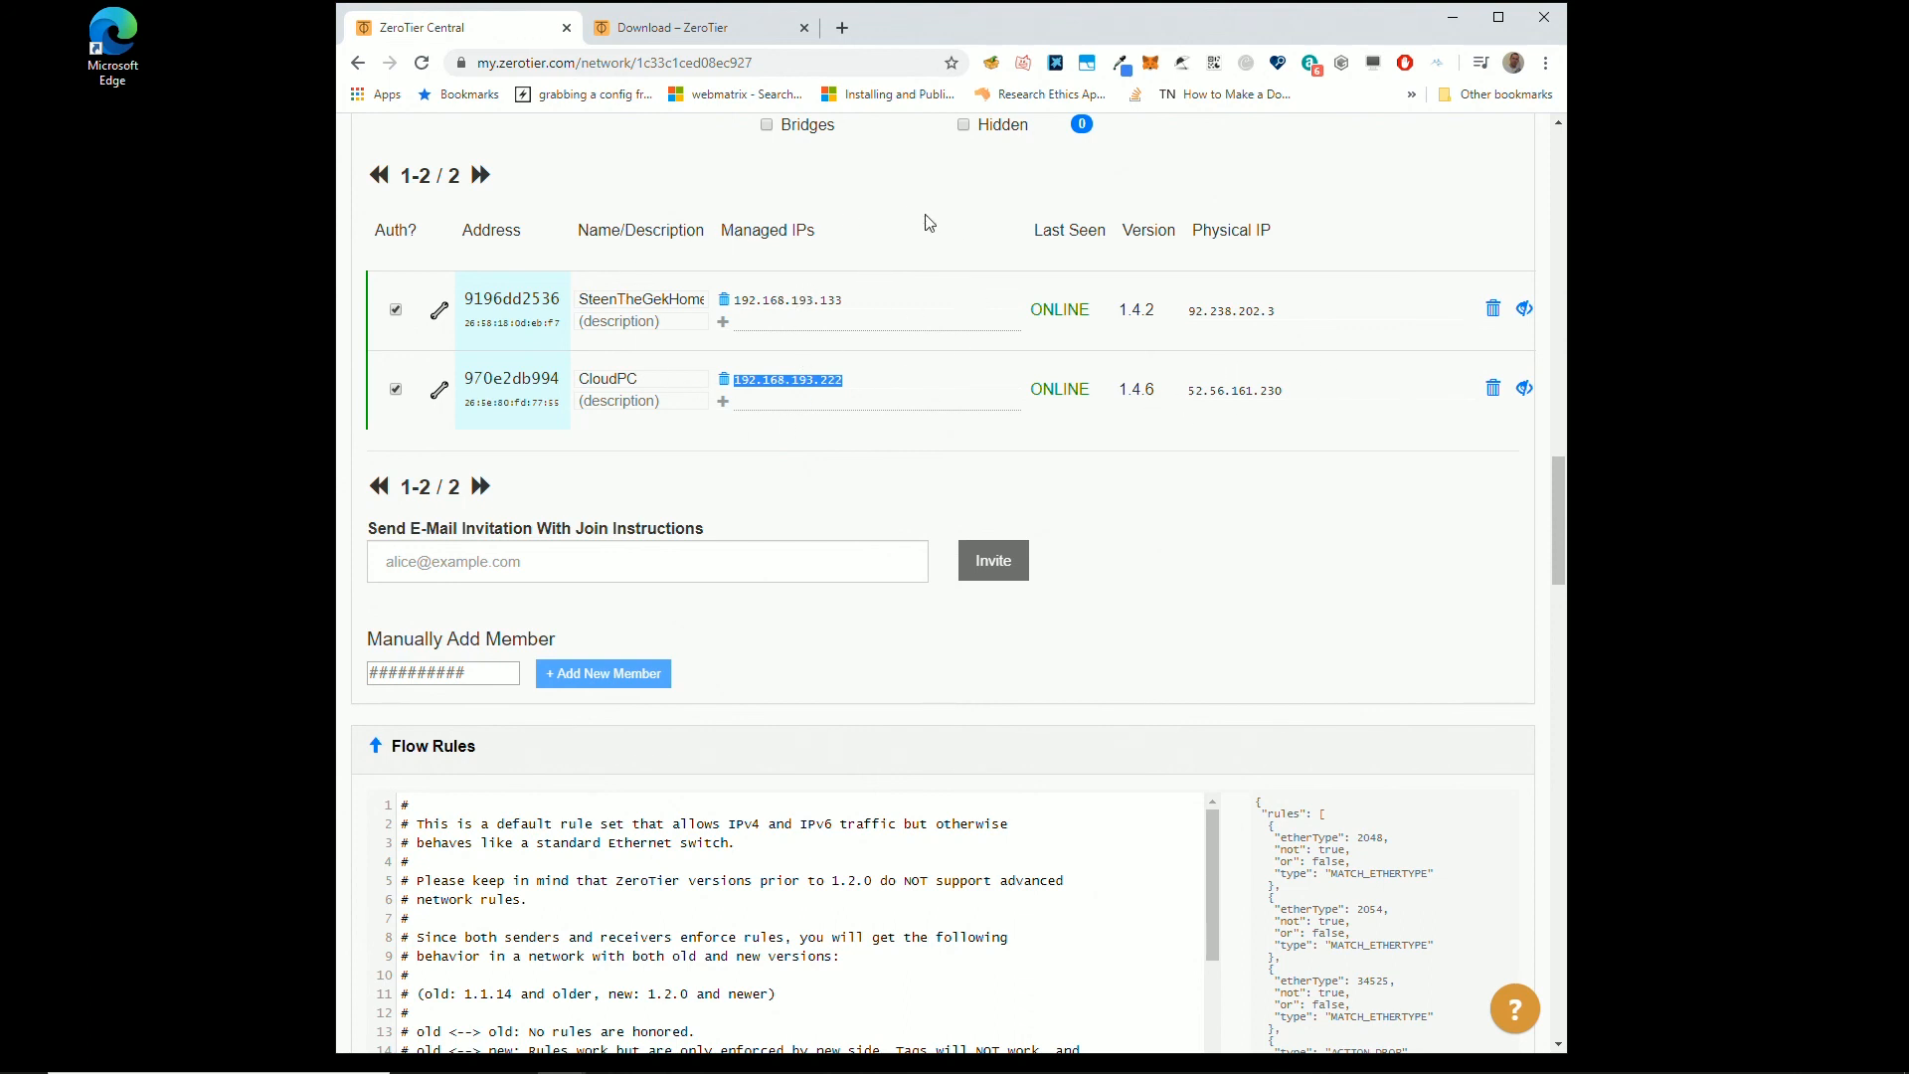
pyautogui.moveTo(846, 411)
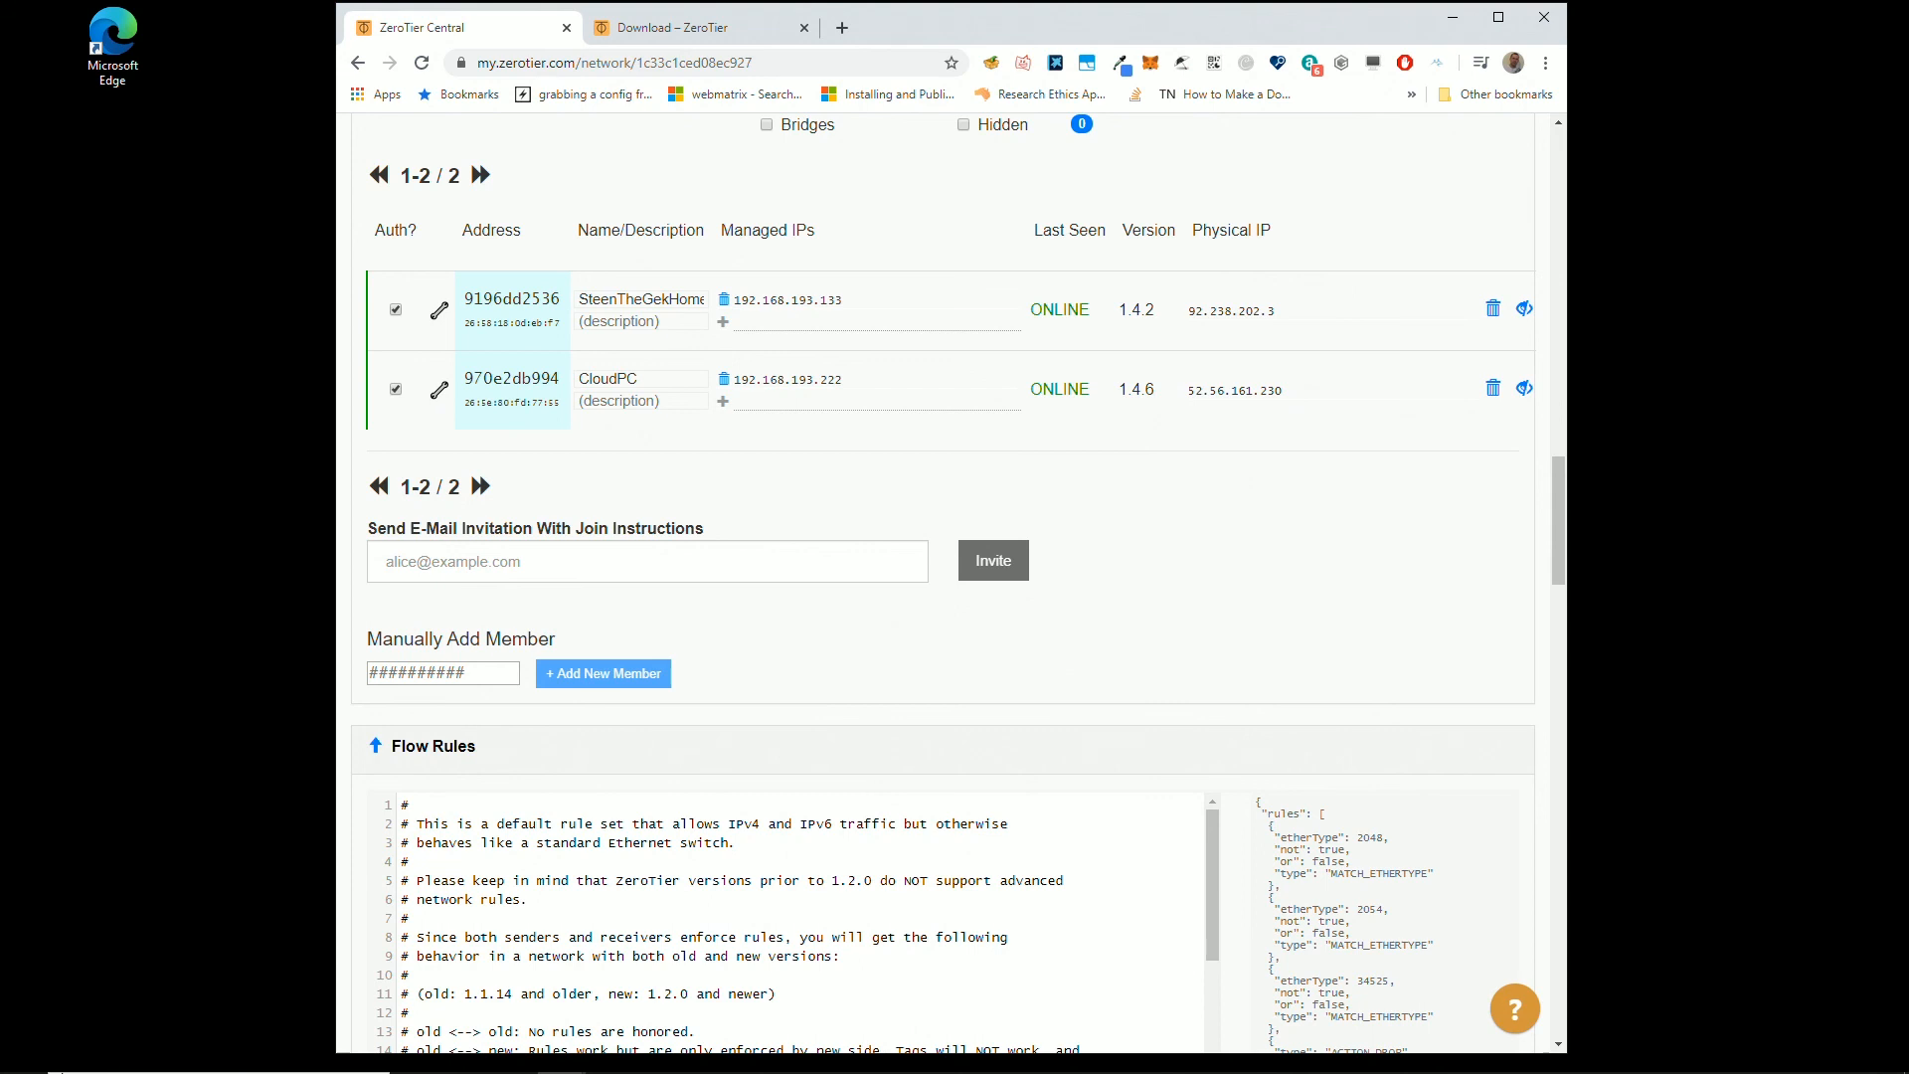
pyautogui.click(16, 1053)
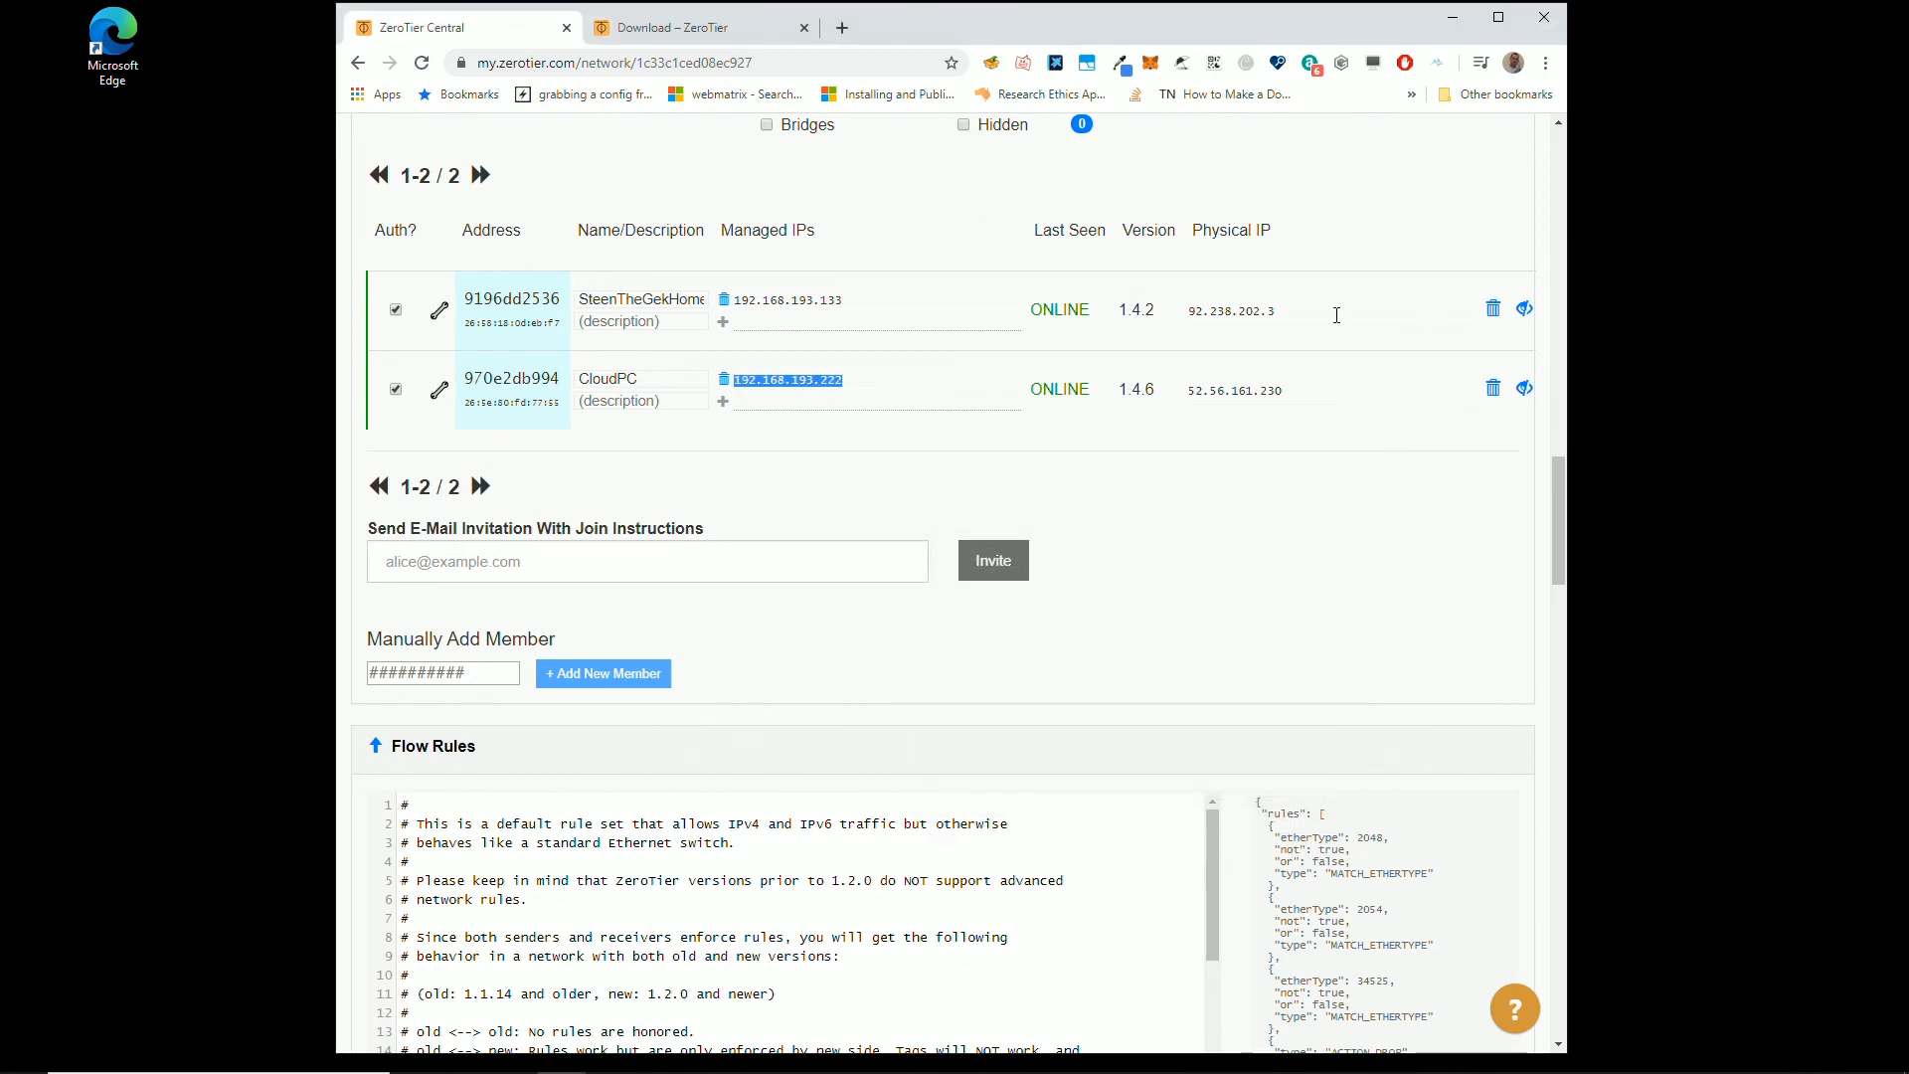
pyautogui.moveTo(1270, 346)
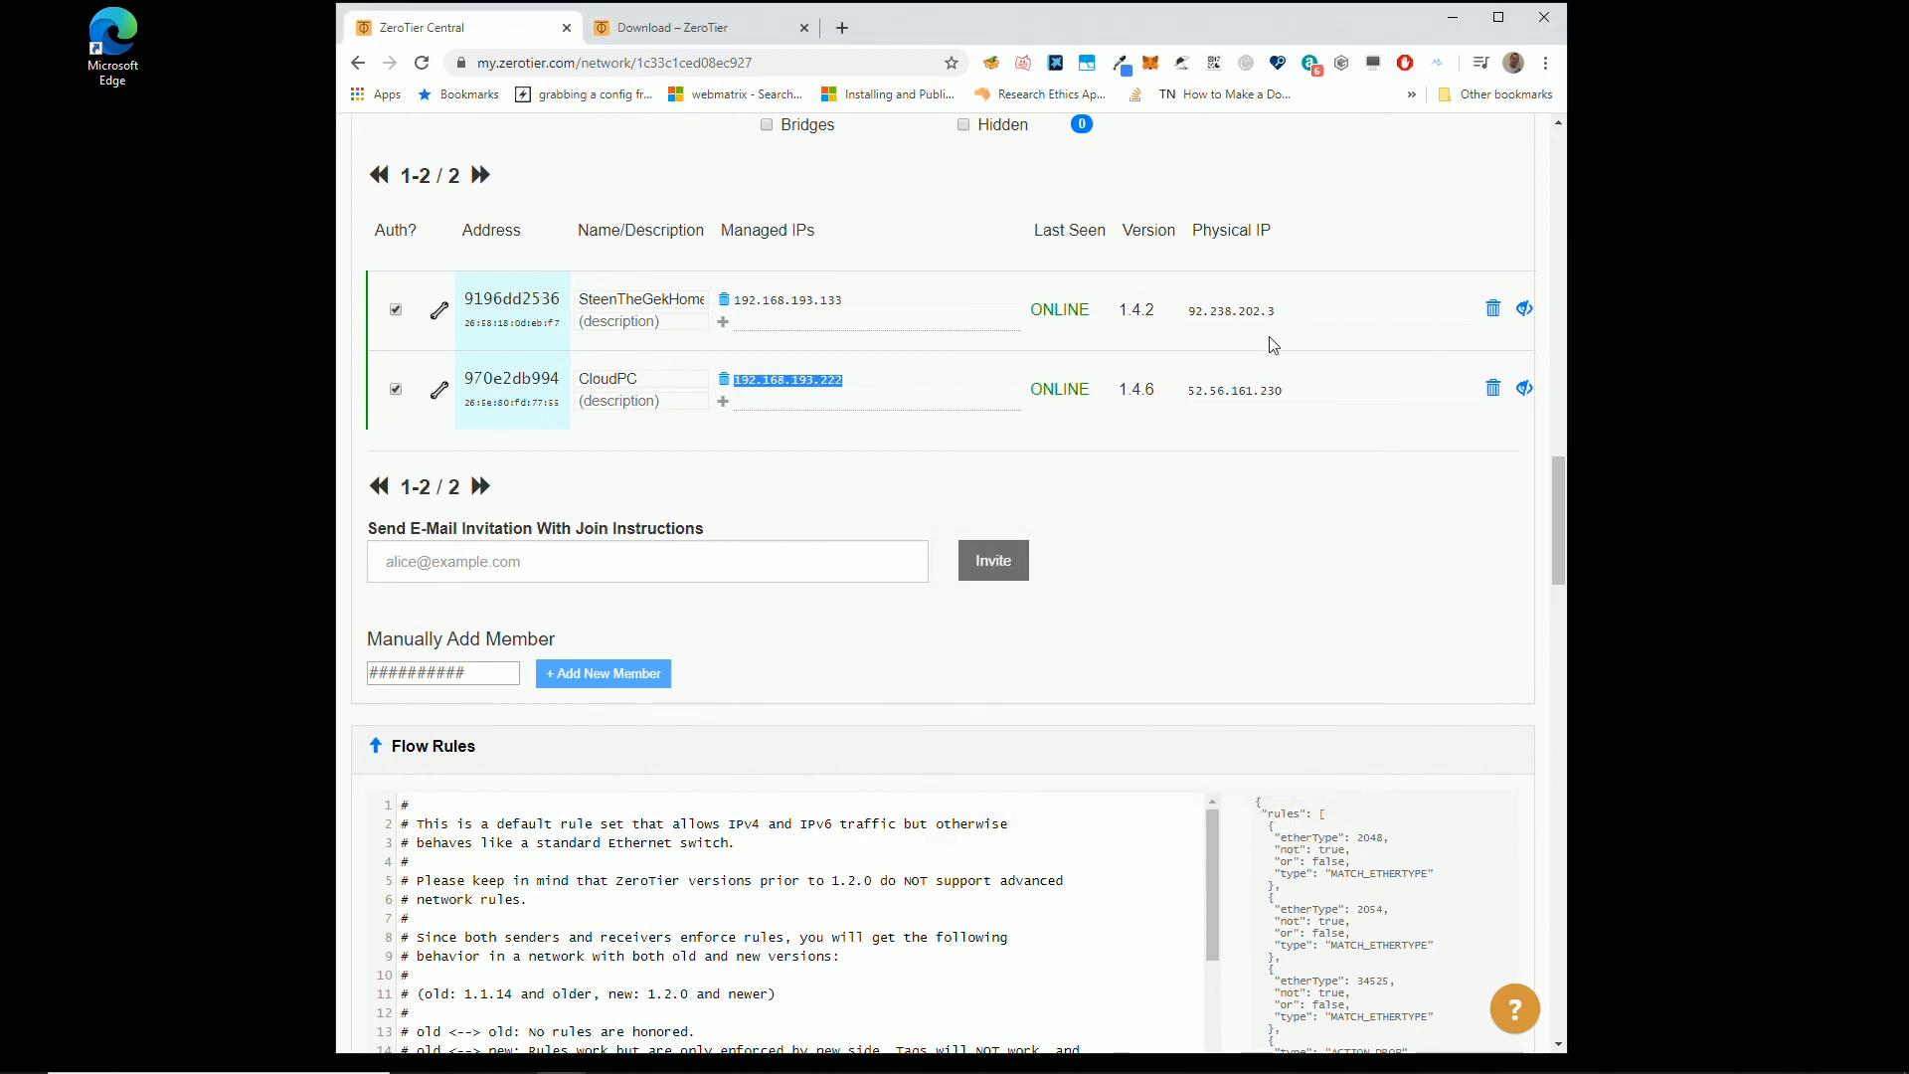
pyautogui.moveTo(725, 283)
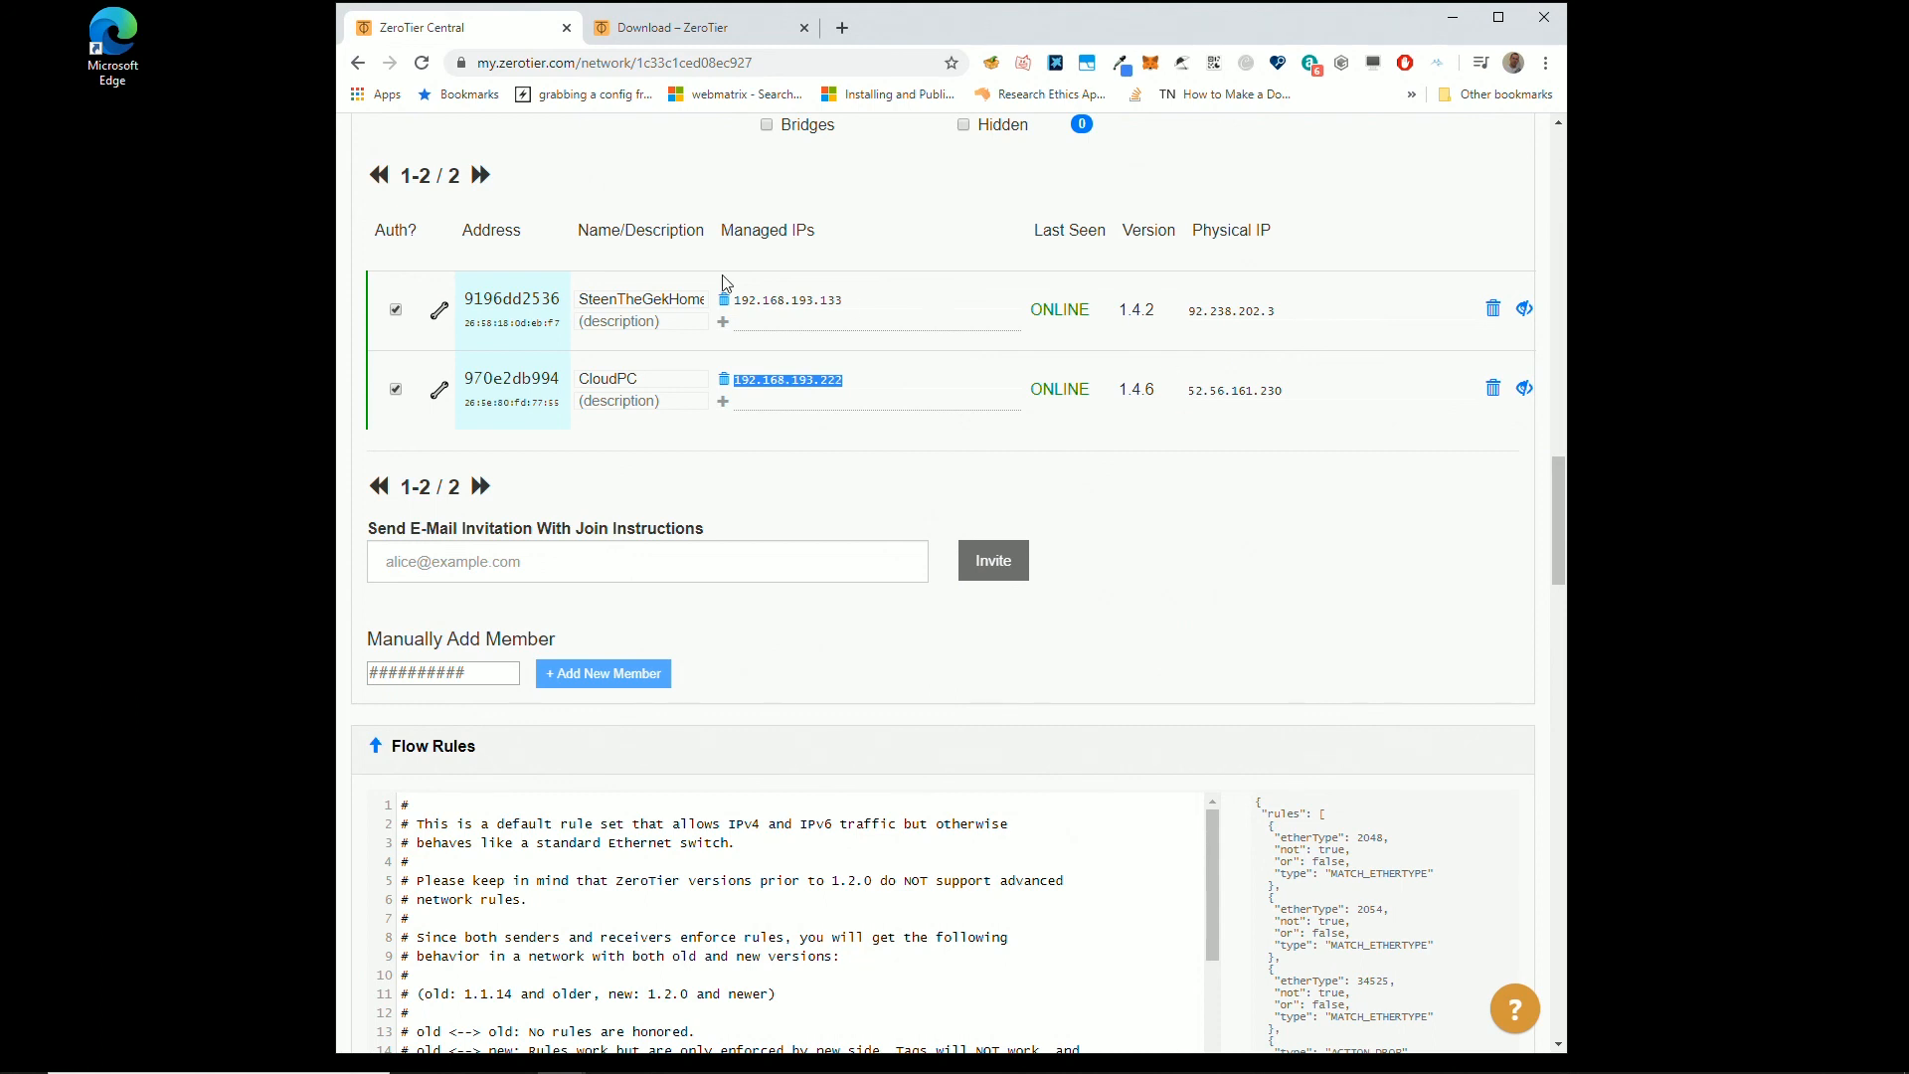
pyautogui.moveTo(580, 9)
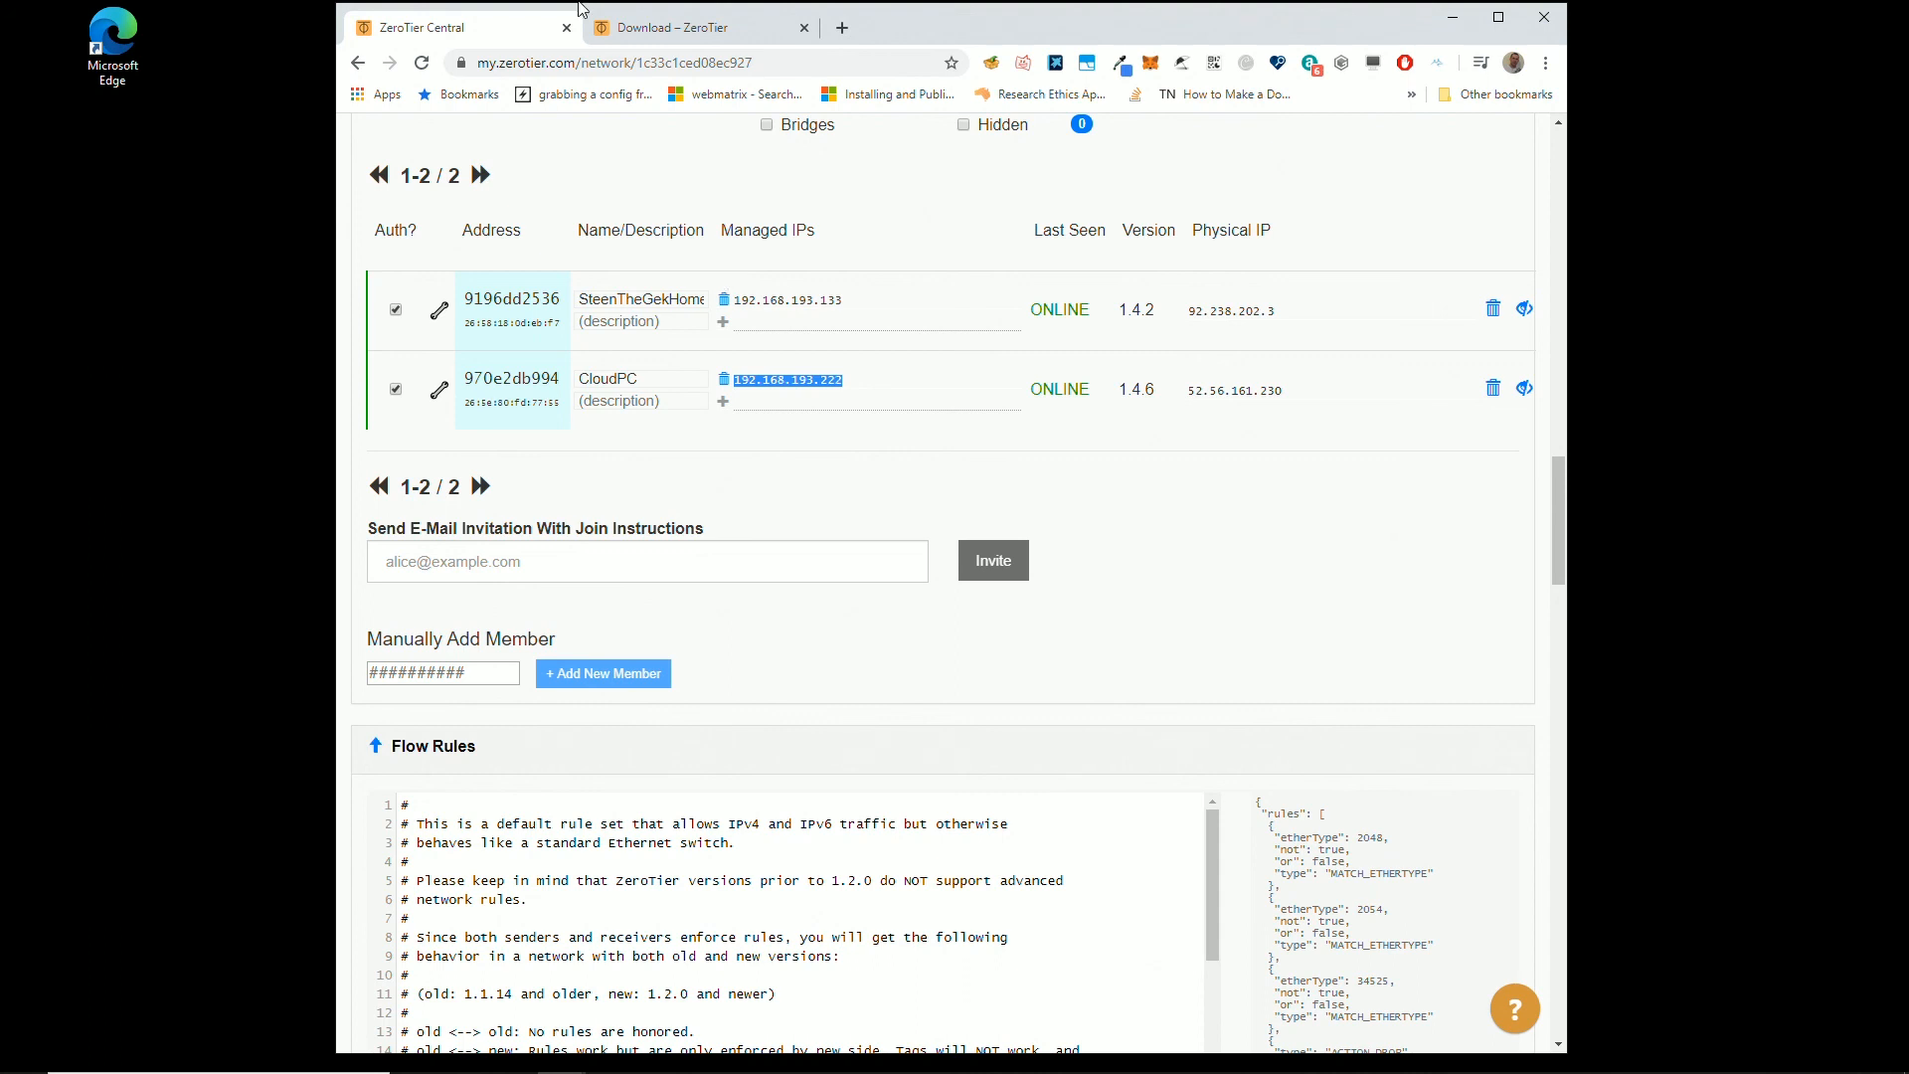
pyautogui.moveTo(1491, 308)
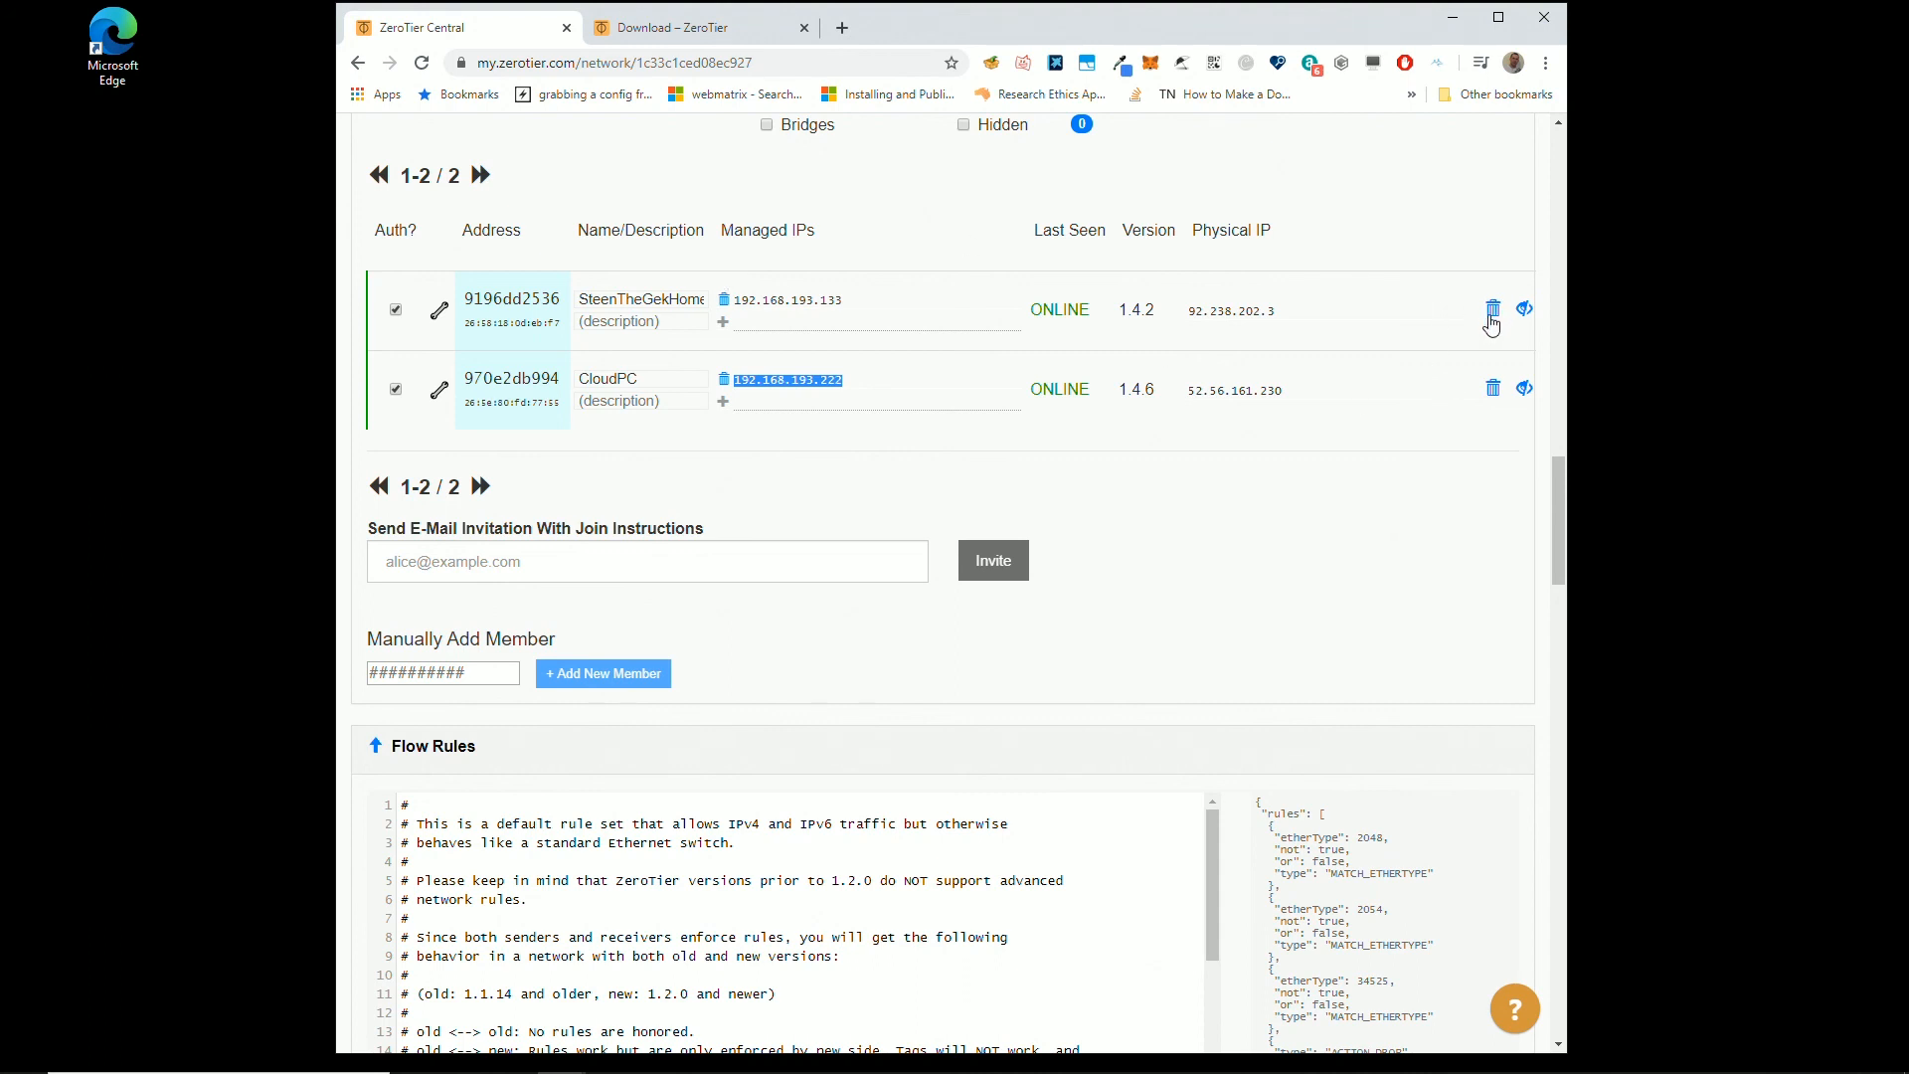
pyautogui.moveTo(1493, 403)
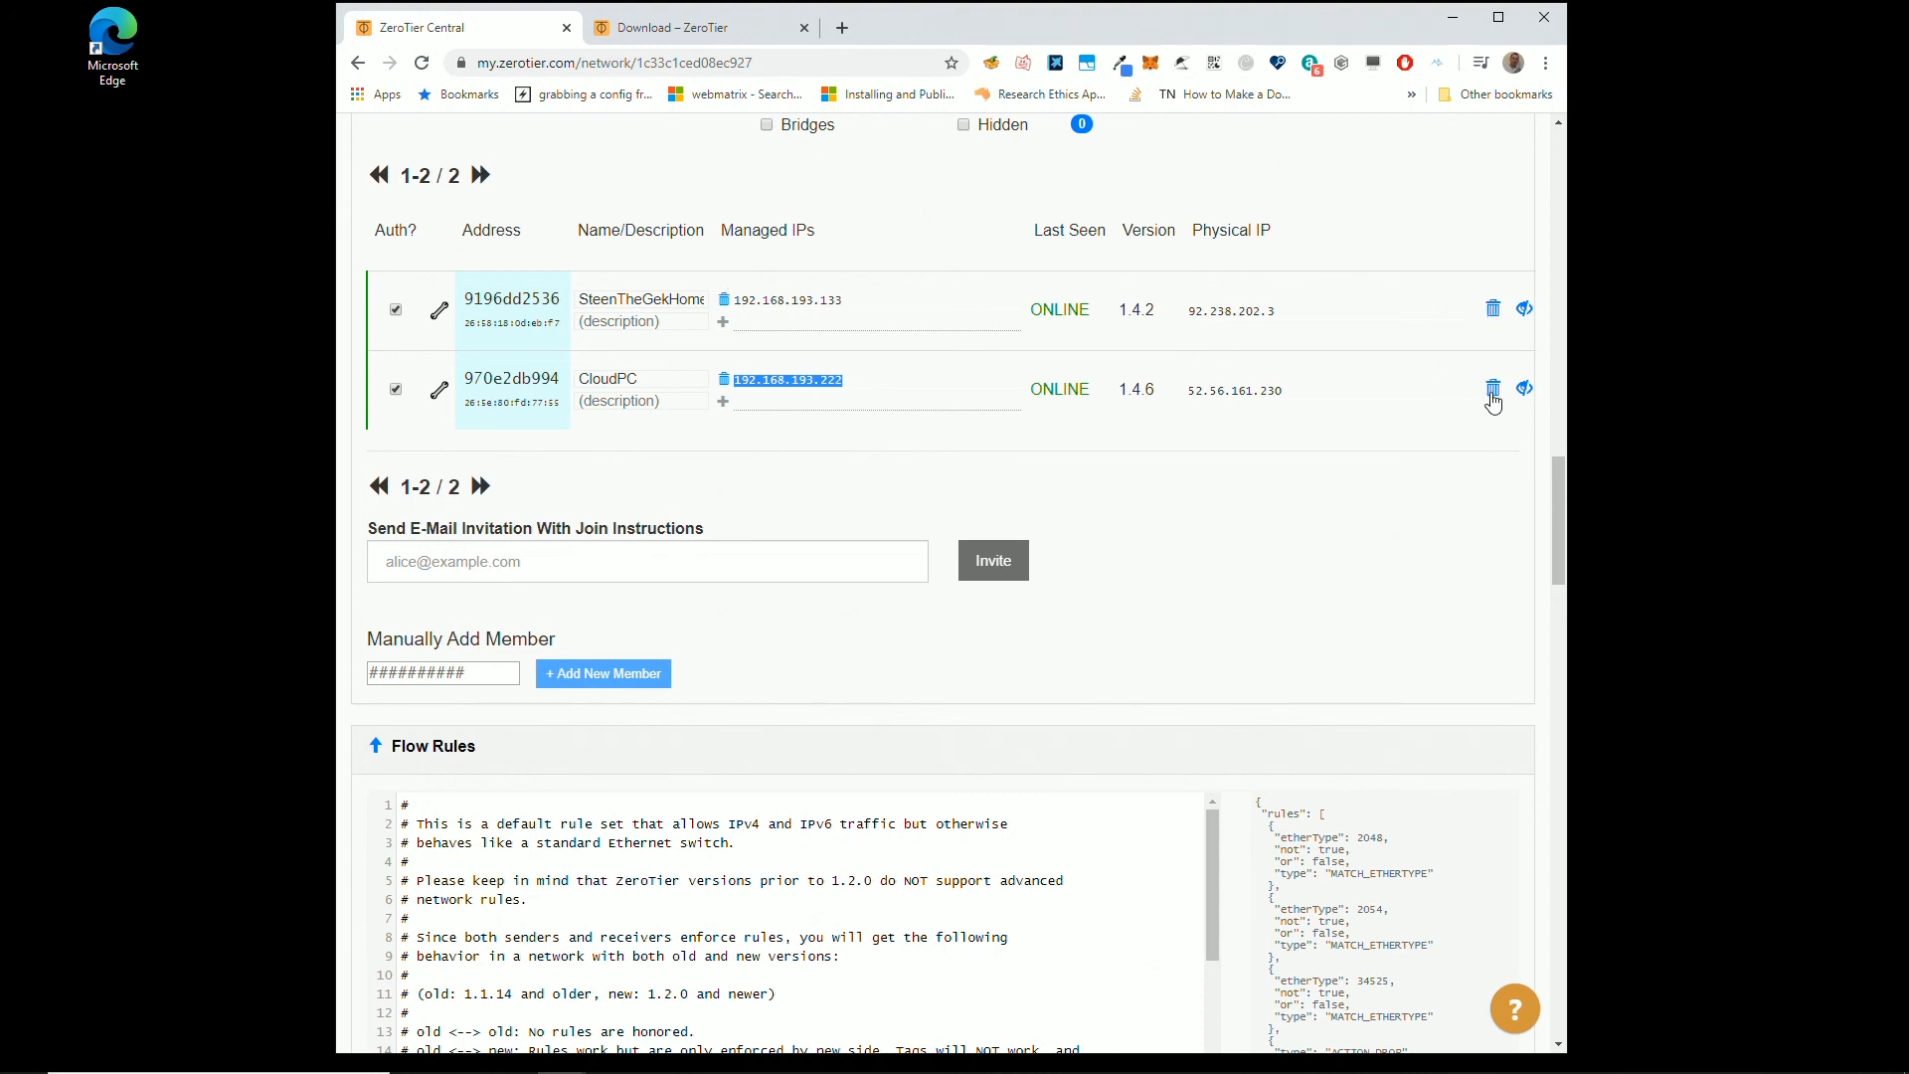
pyautogui.moveTo(684, 465)
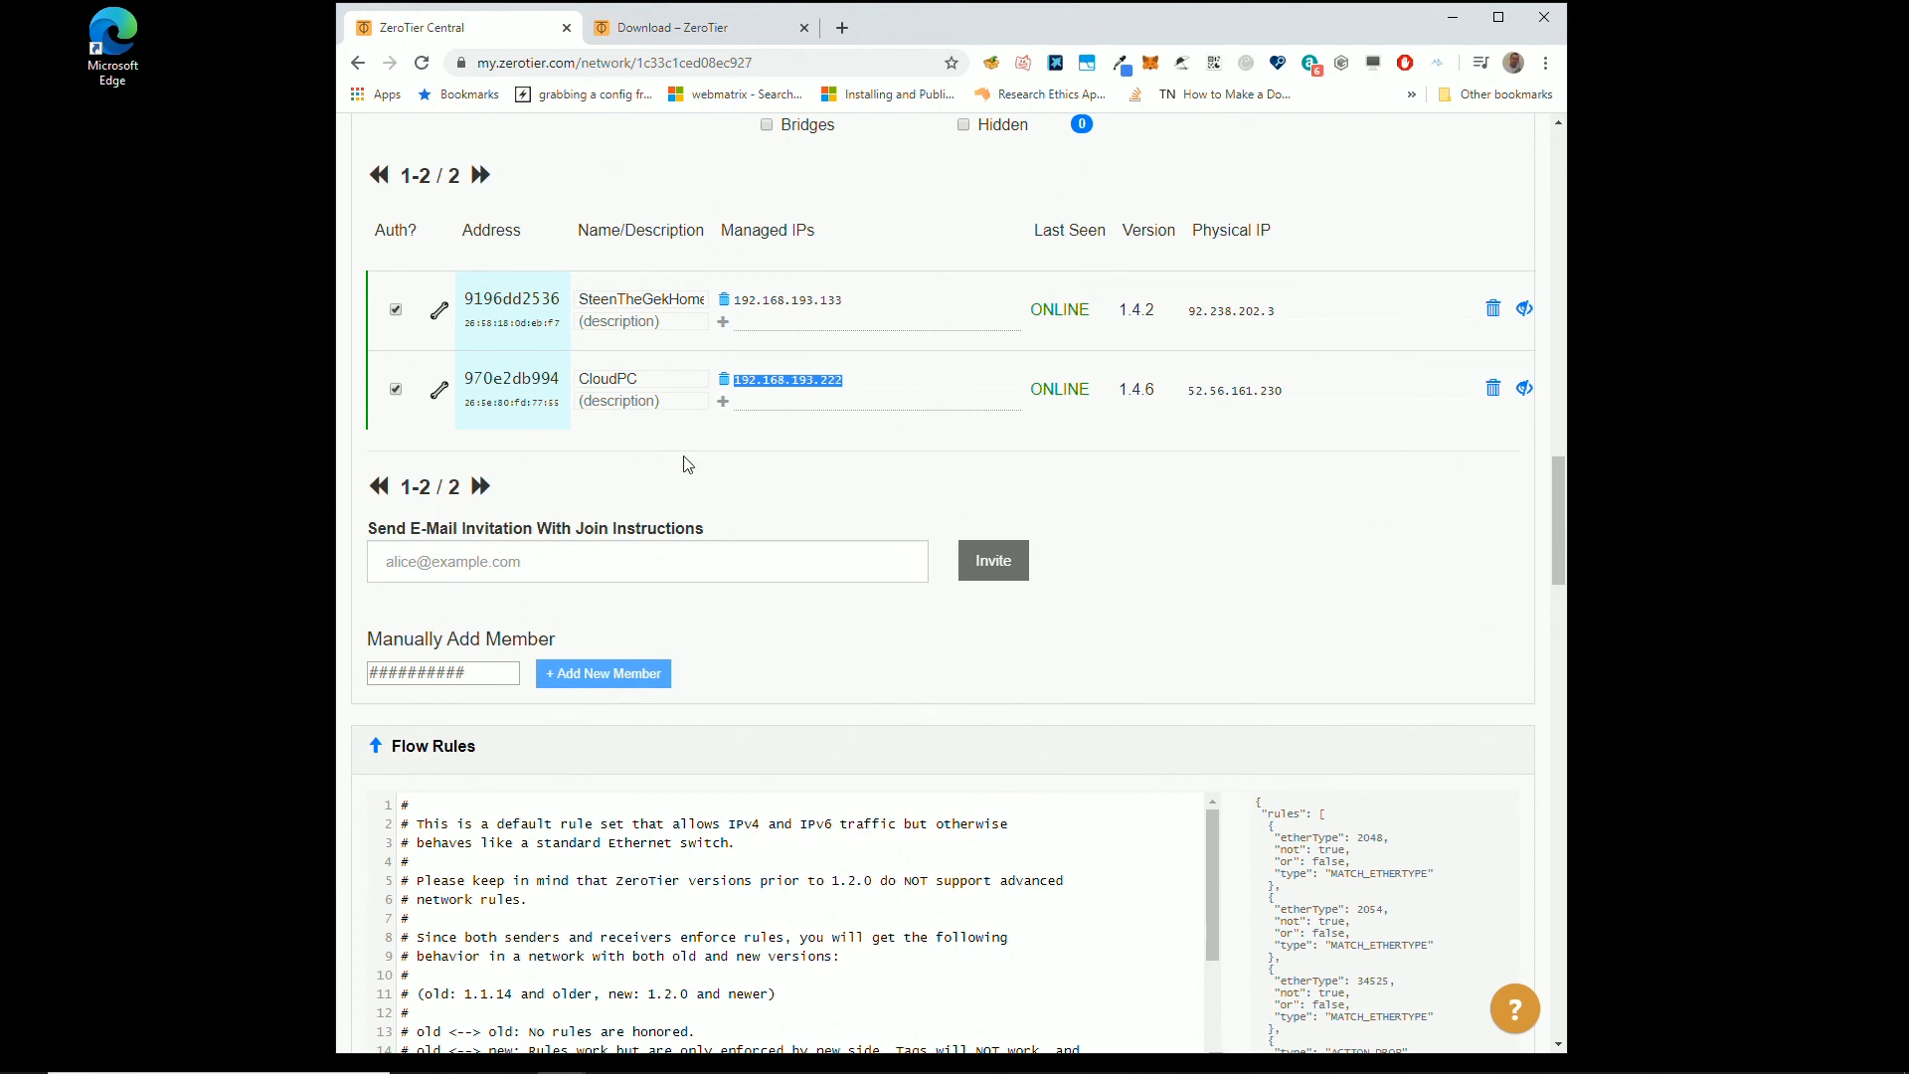
pyautogui.moveTo(1453, 395)
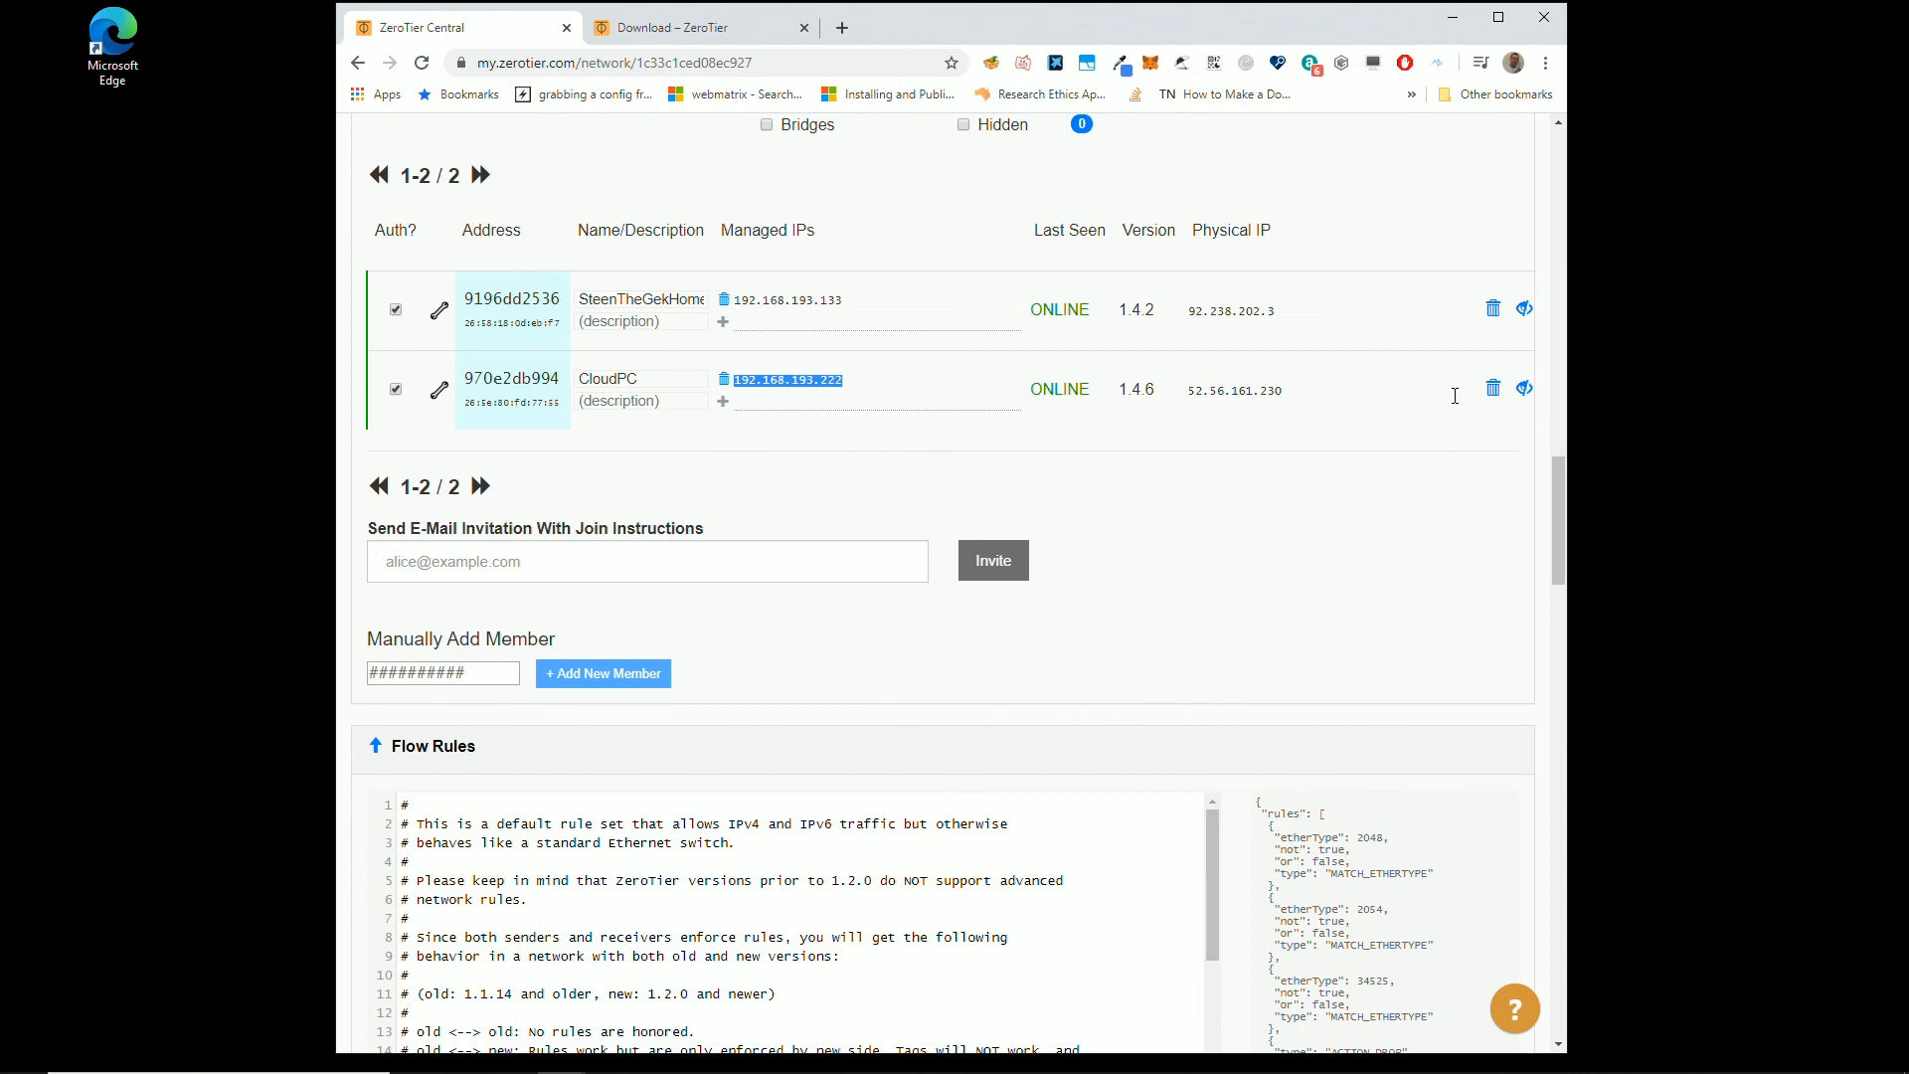
pyautogui.moveTo(1176, 715)
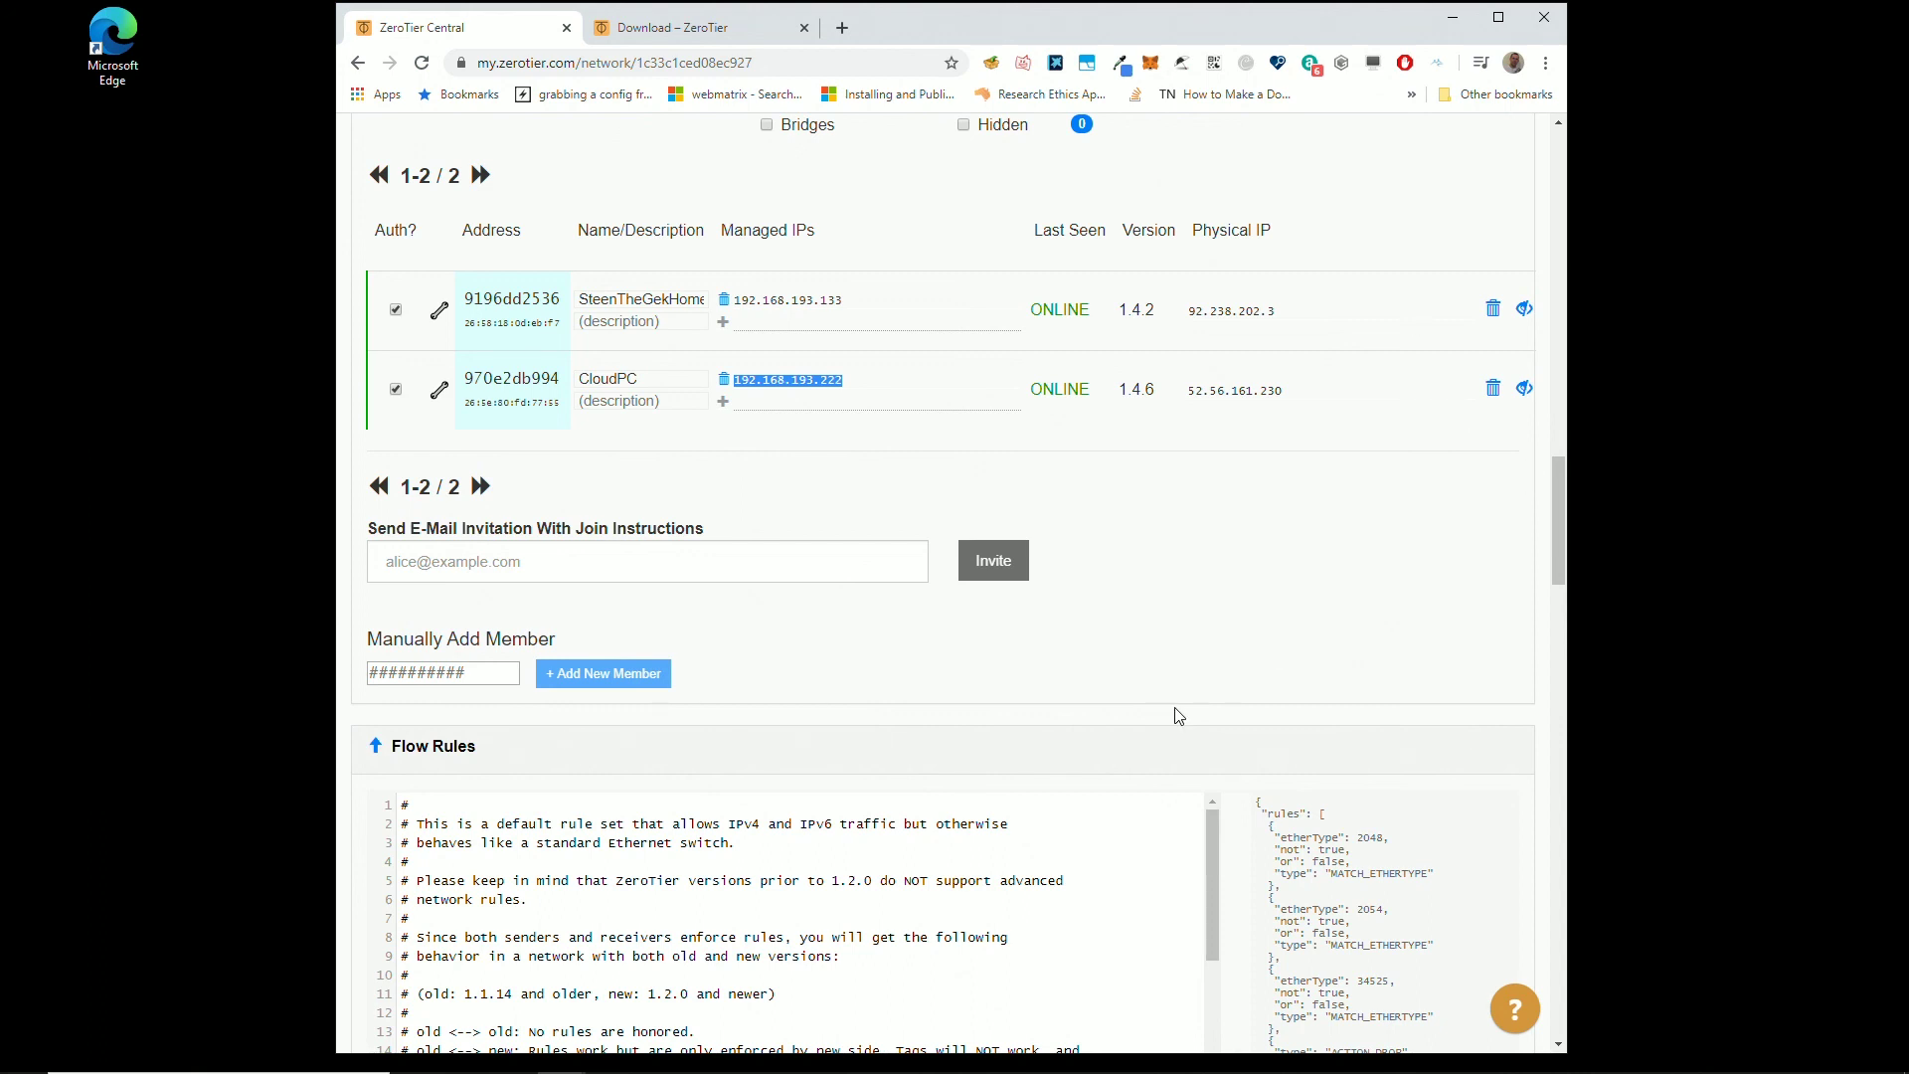
# Step: Scroll to the determined_reed Settings section showing network ID 1c33c1ced08ec927
pyautogui.scroll(-3)
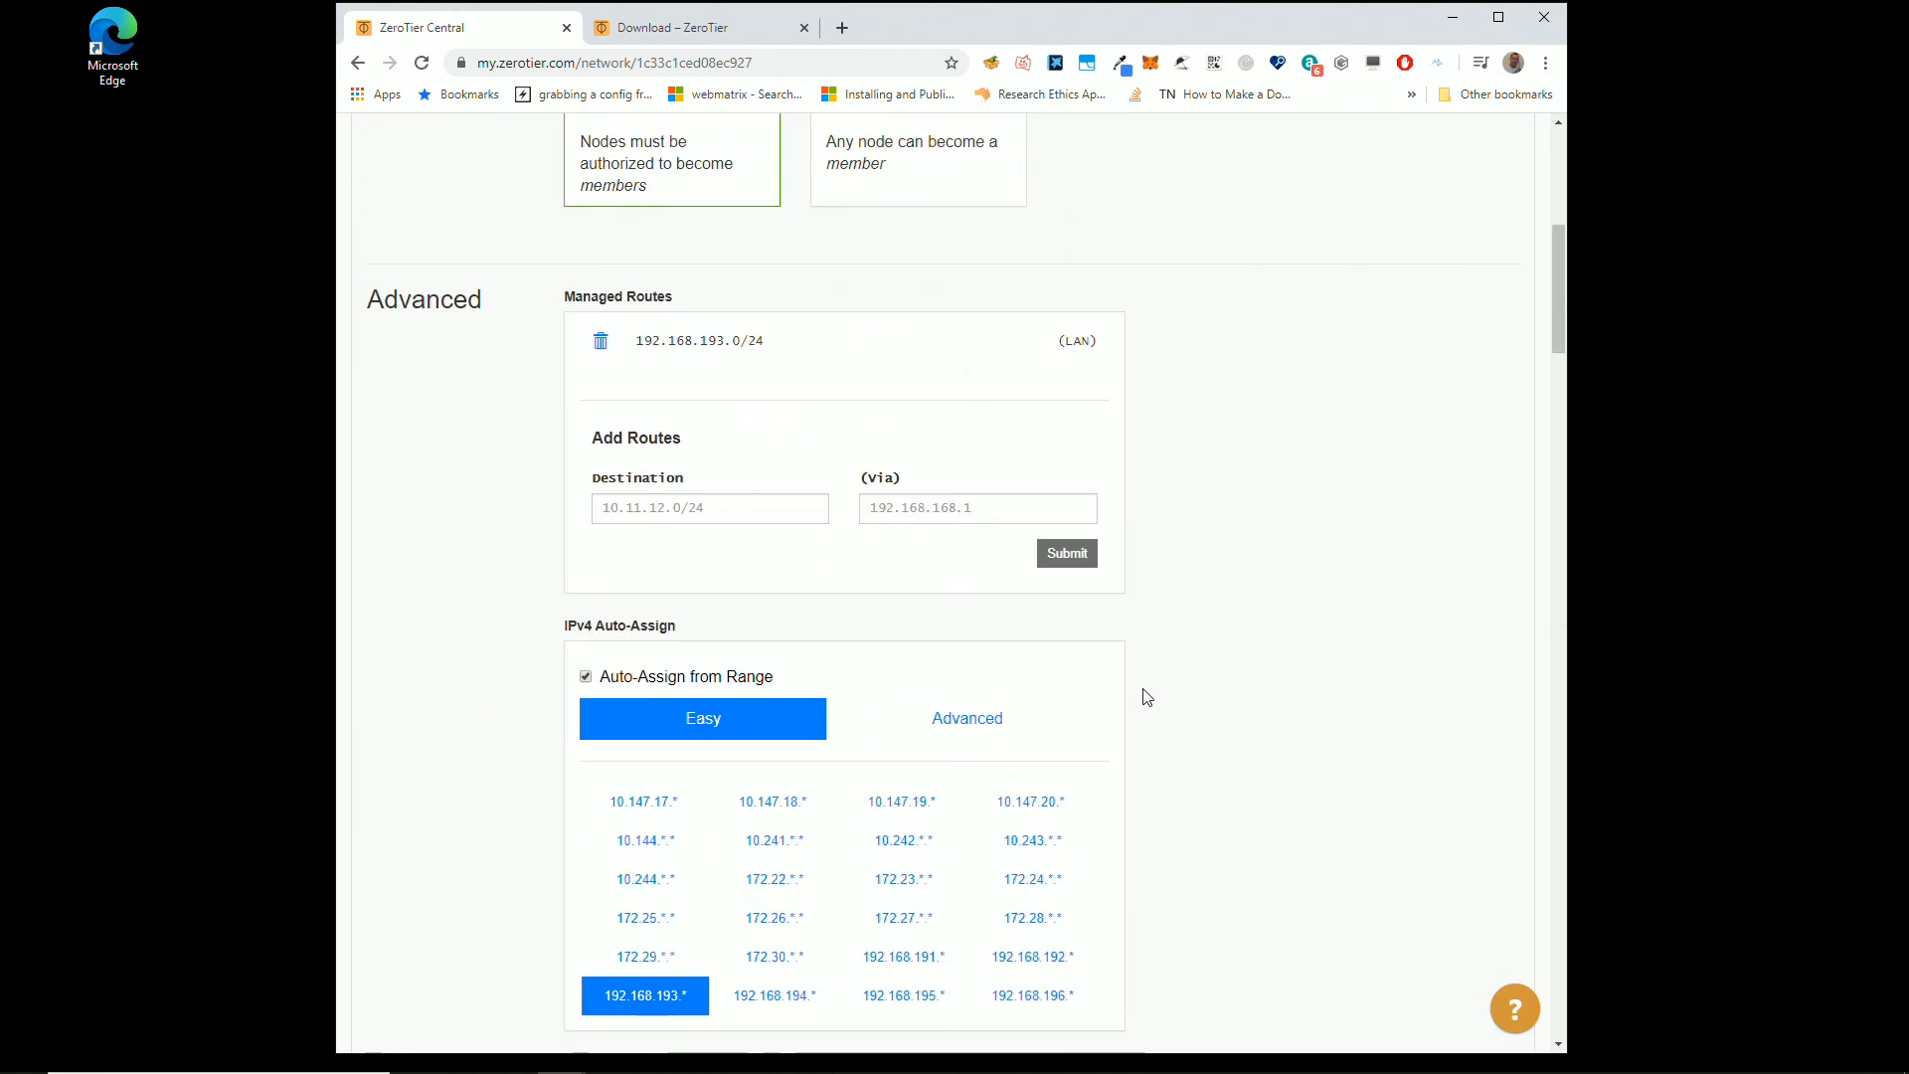
pyautogui.scroll(3)
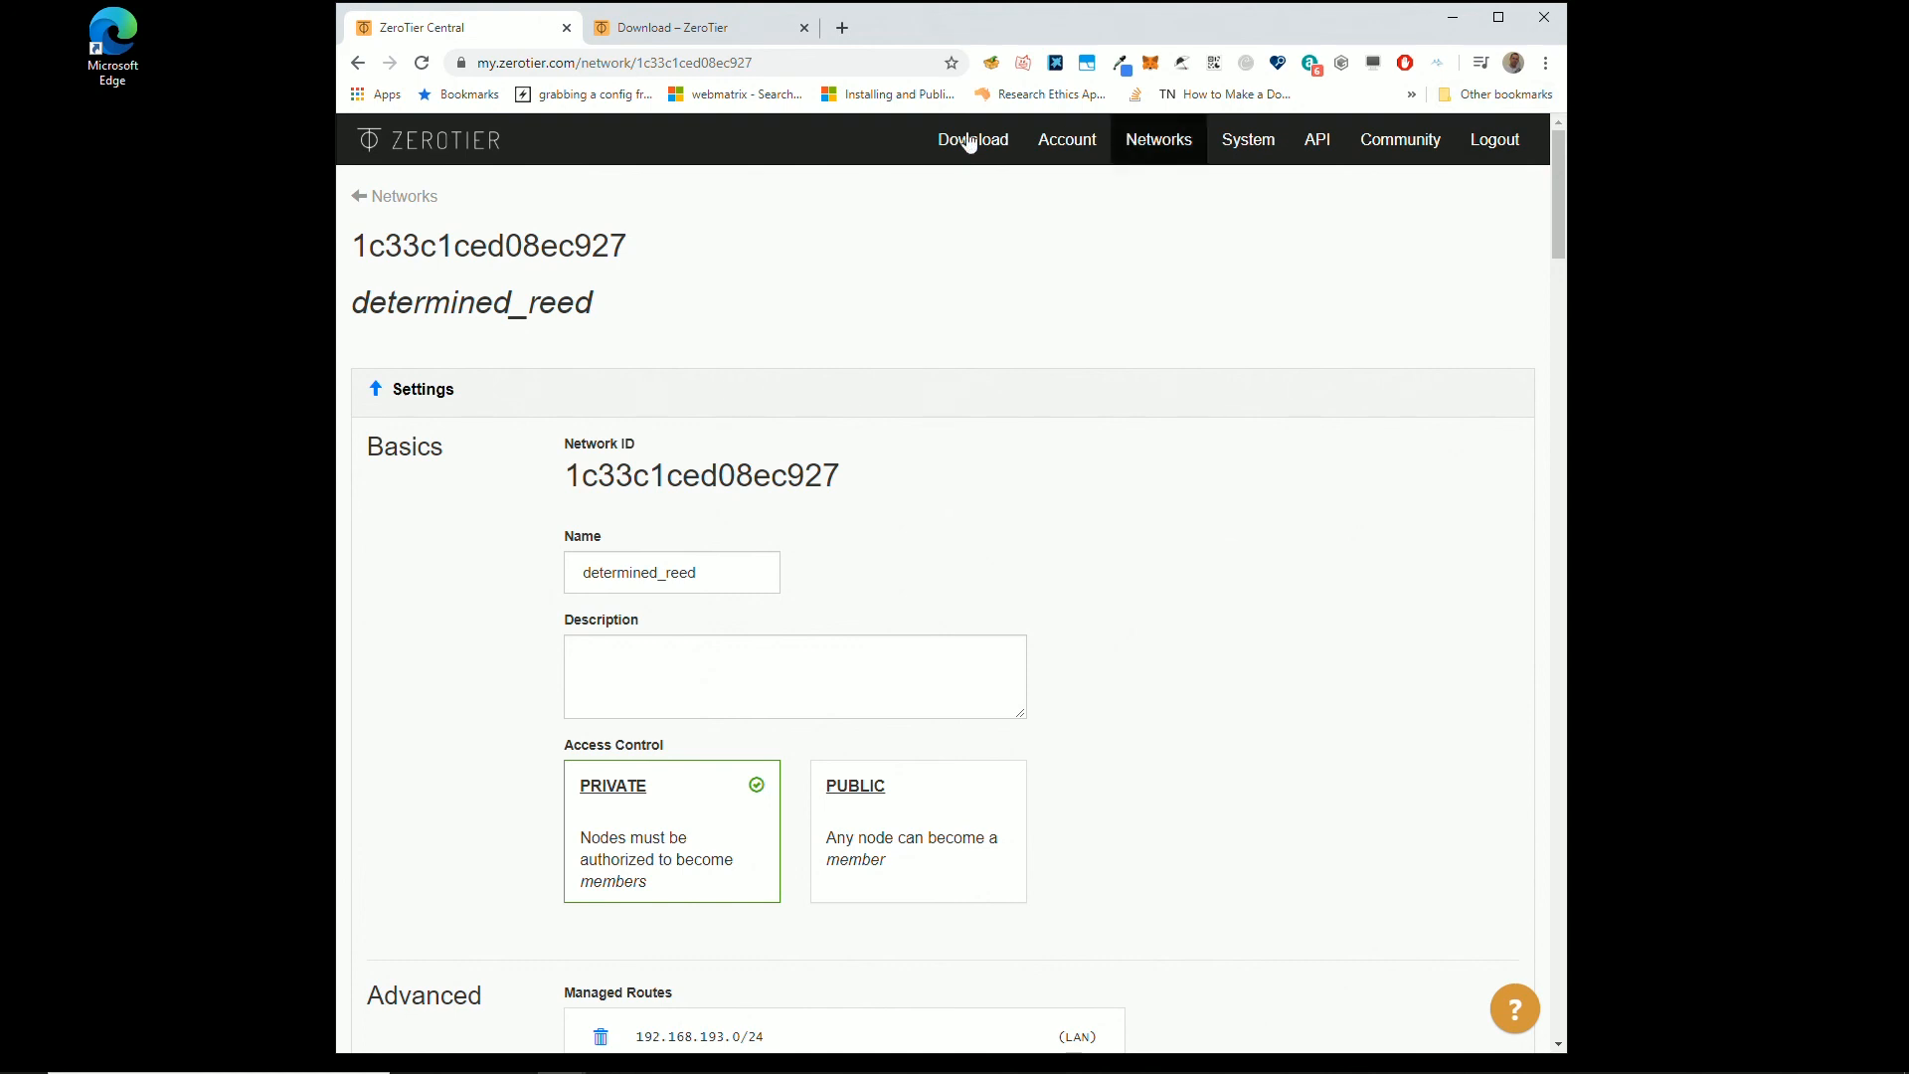
pyautogui.moveTo(970, 143)
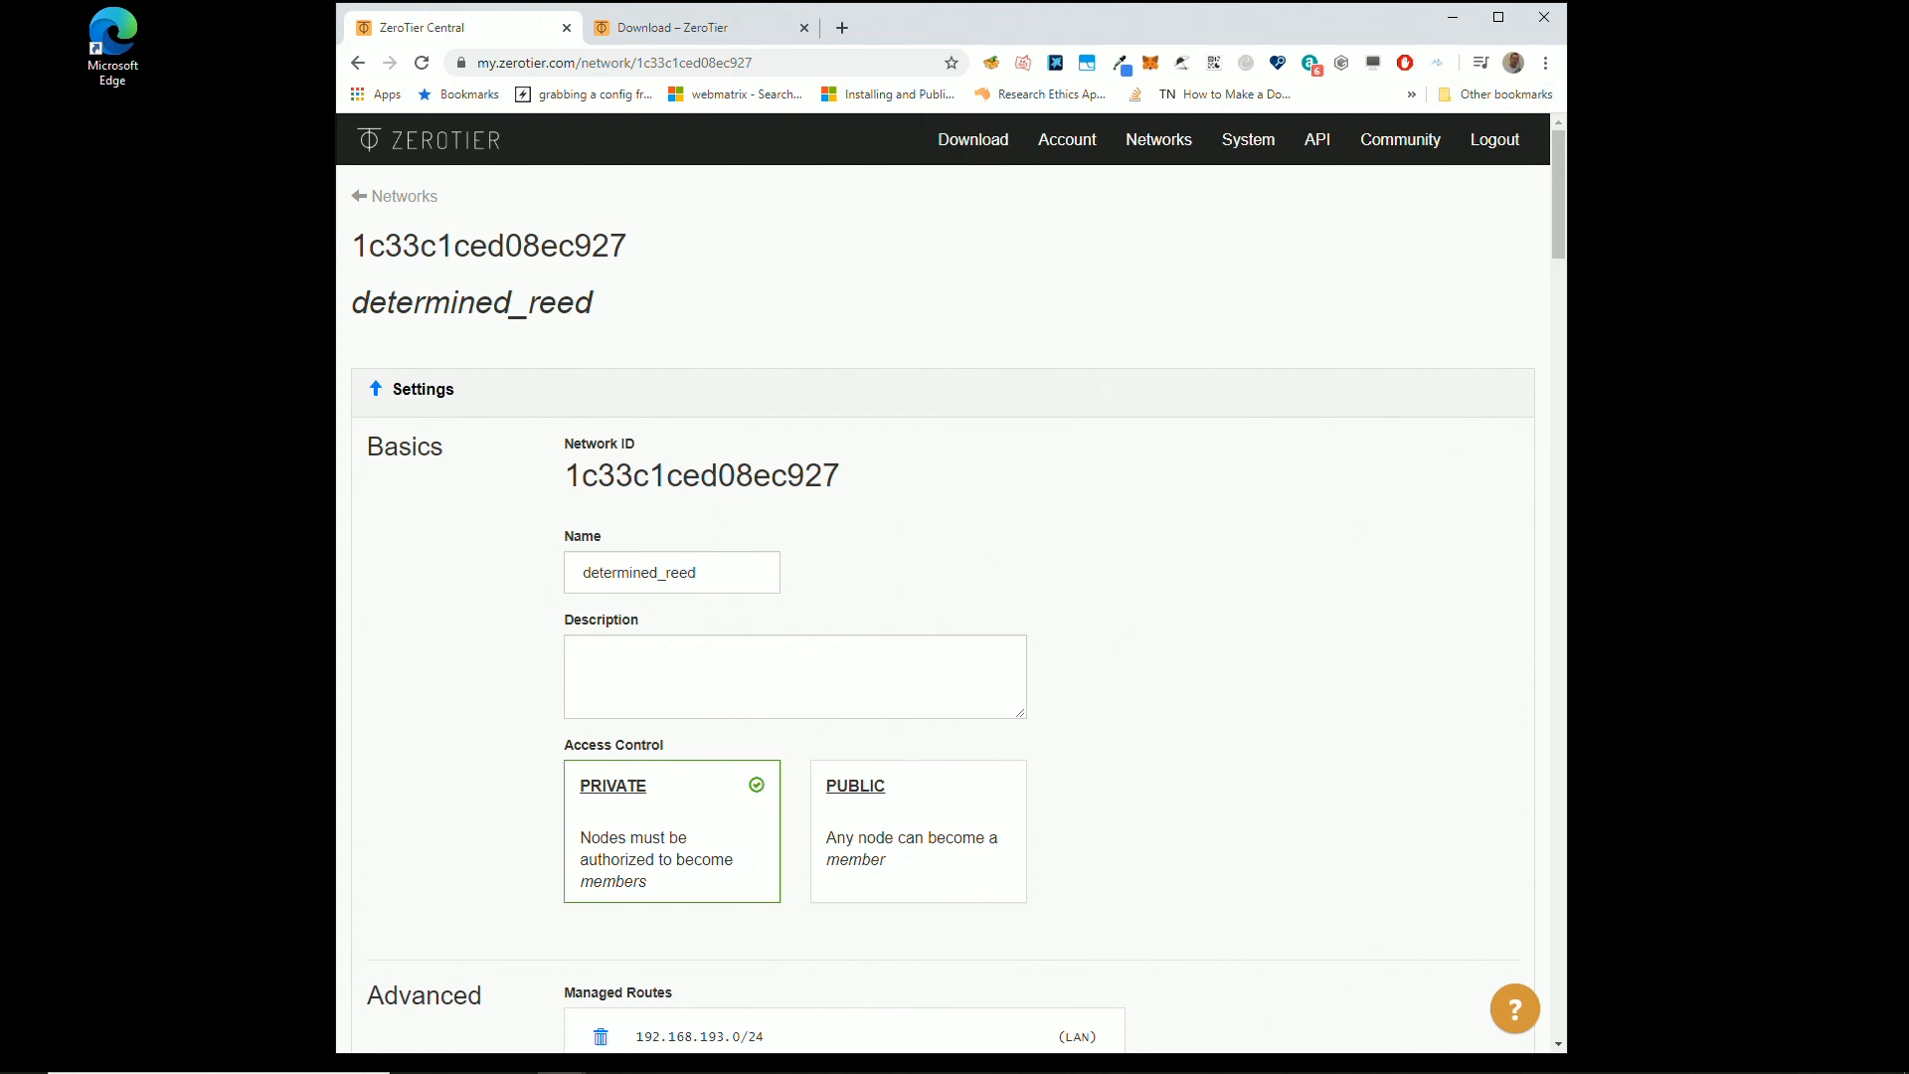
pyautogui.moveTo(1018, 499)
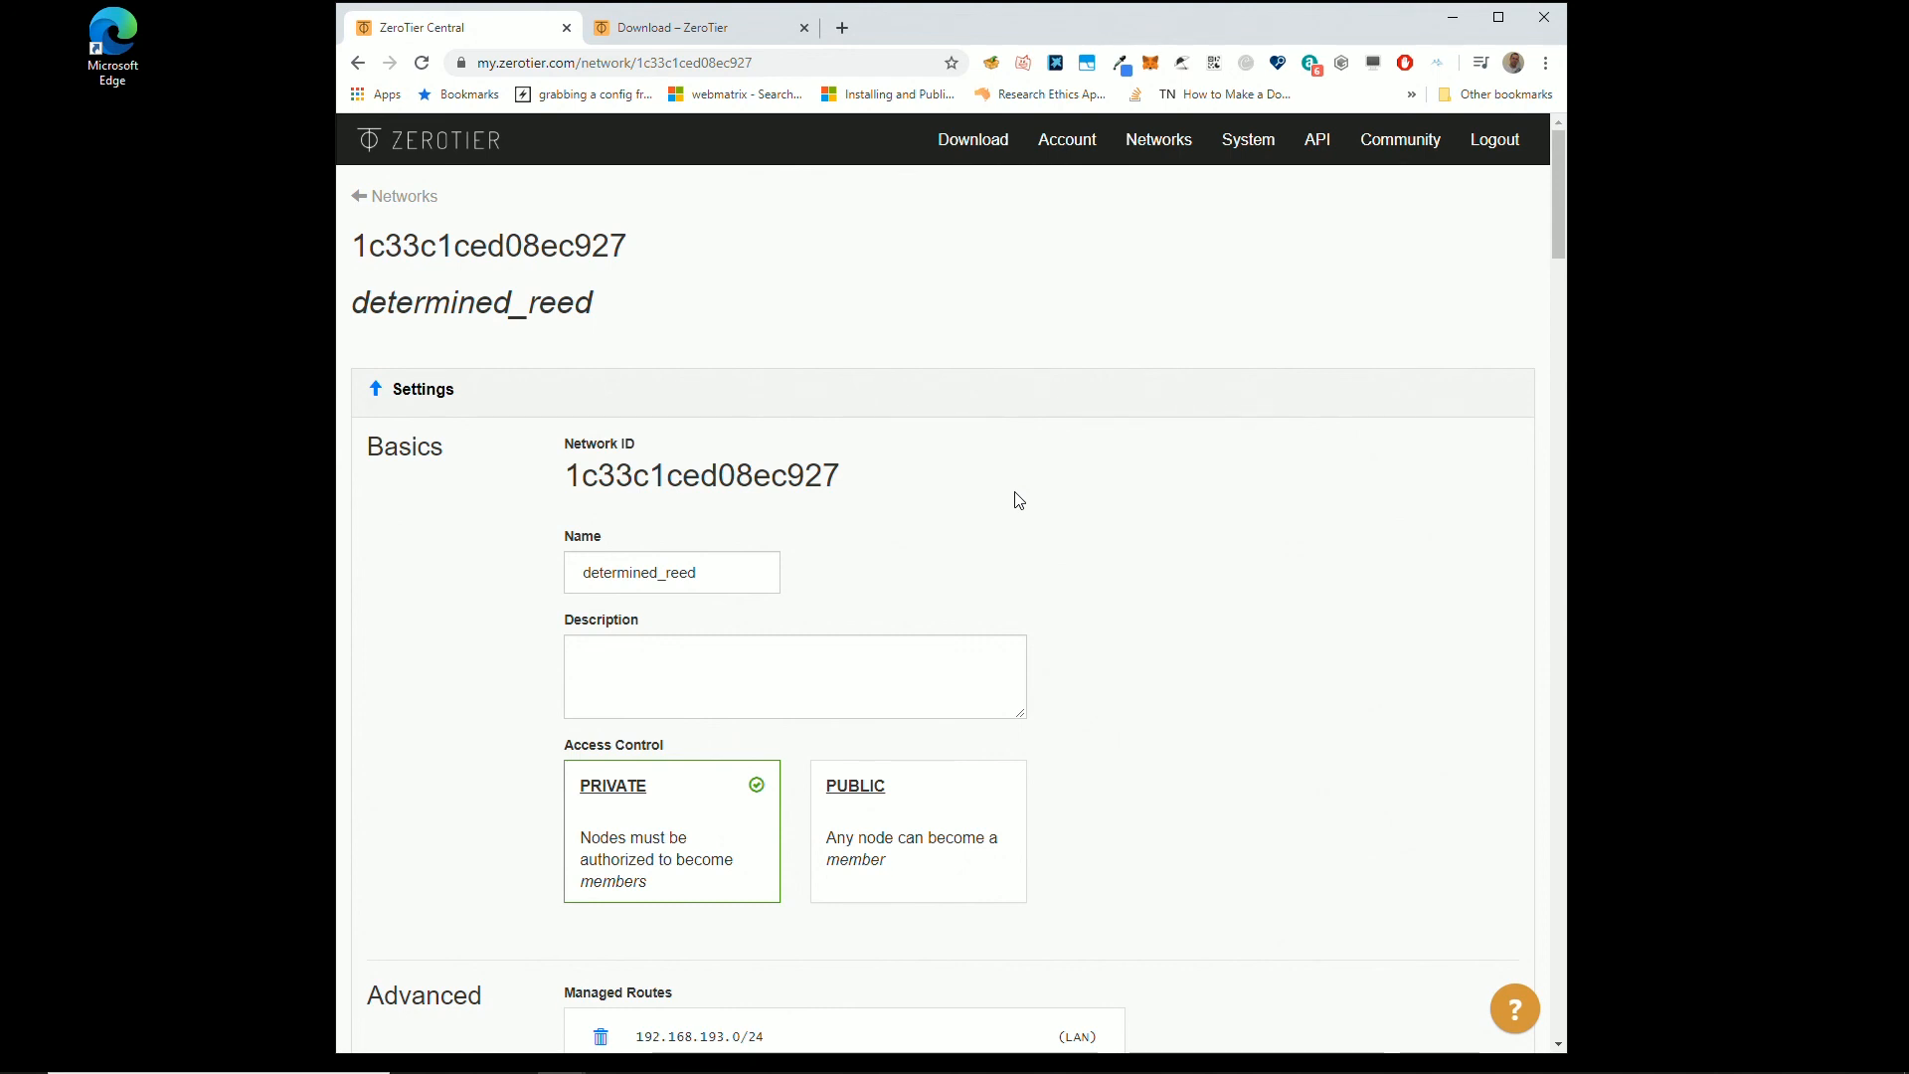
pyautogui.moveTo(1310, 40)
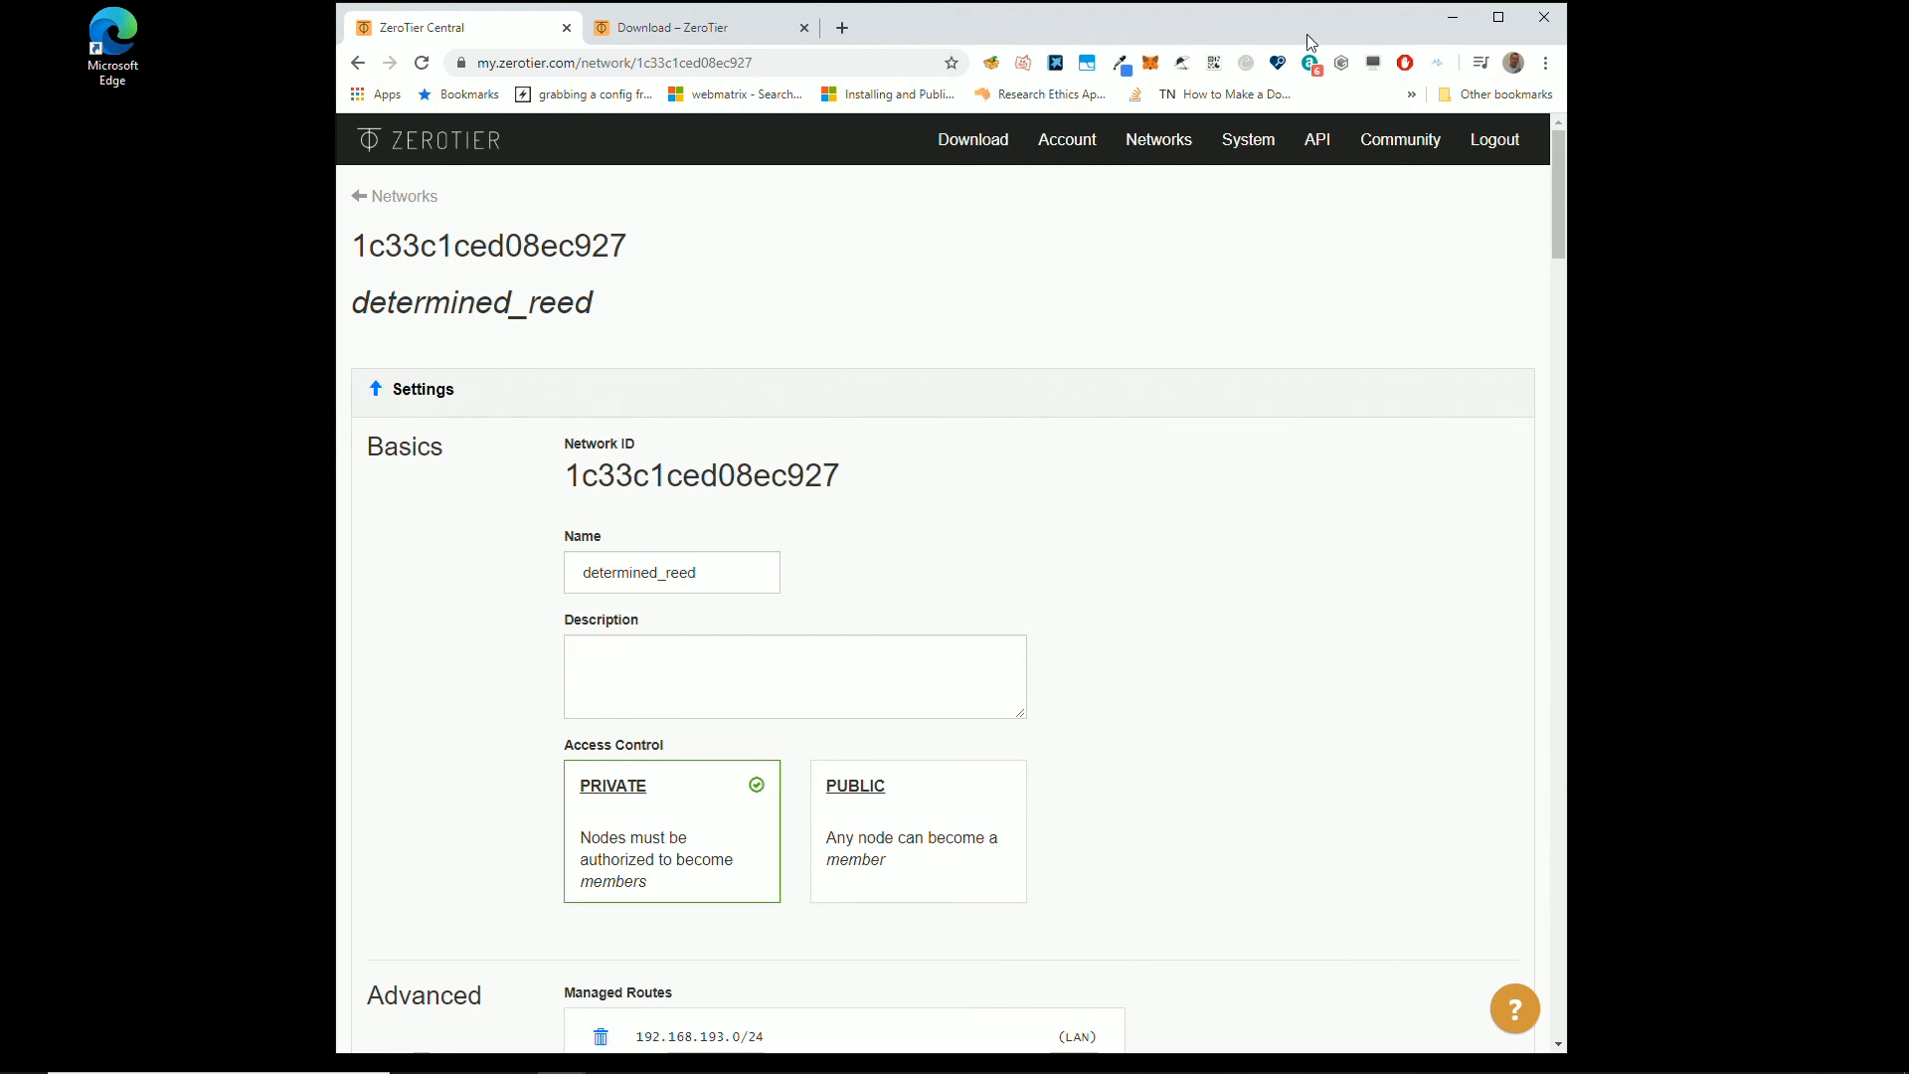